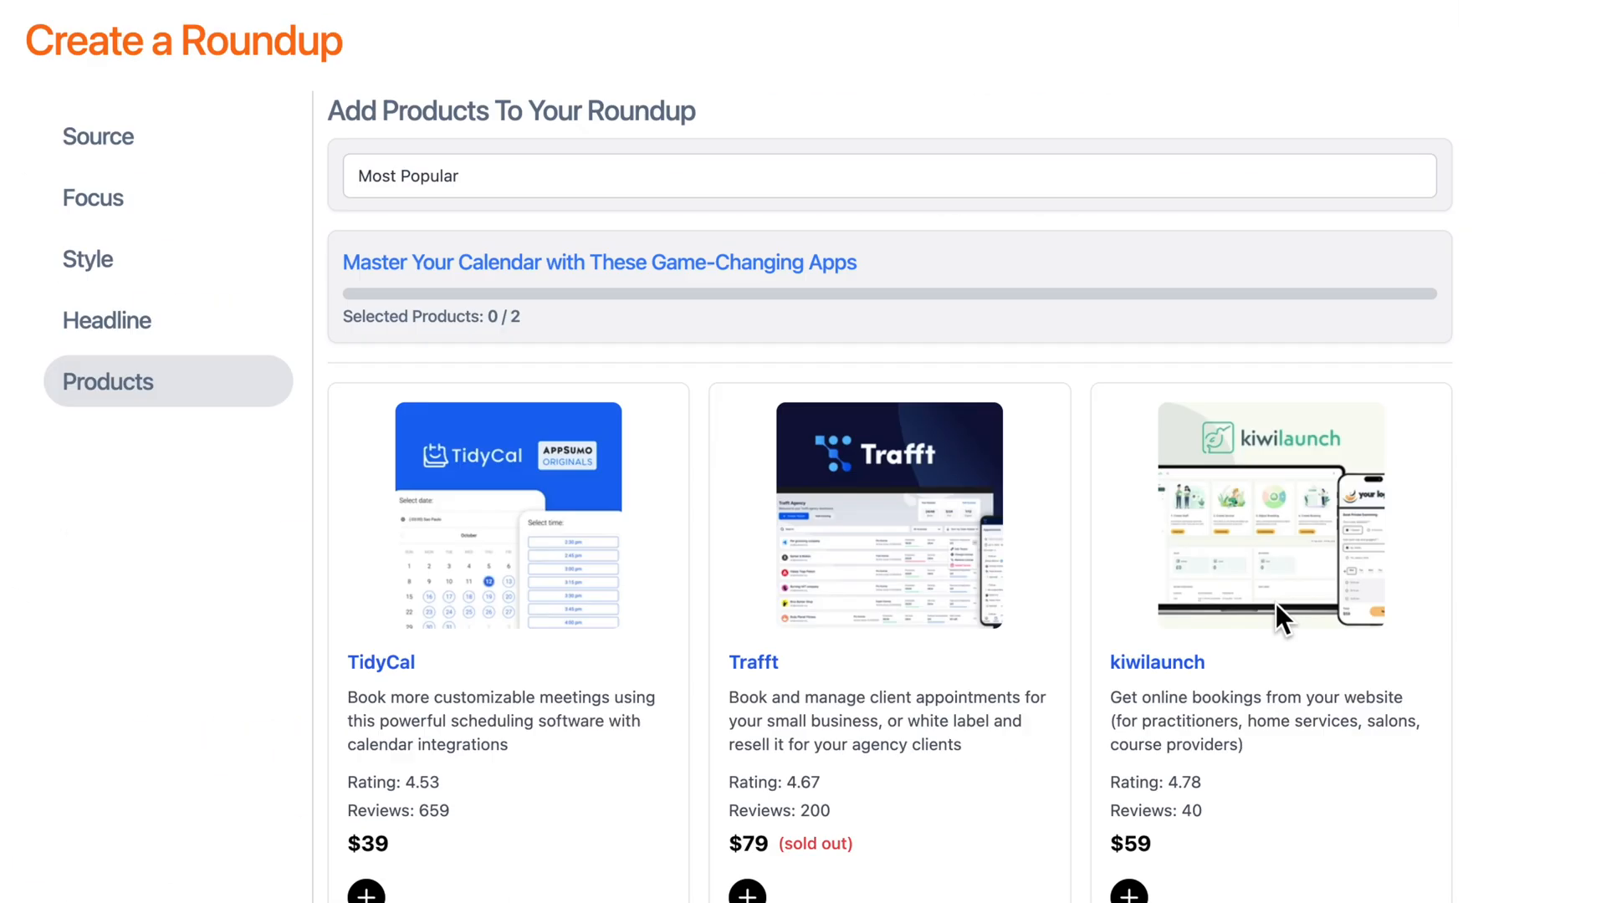
View the Roundups deal's plan details showing the $59, $169 and $499 license tiers.
{"action": "scroll", "scroll_direction": "down", "scroll_amount": 3}
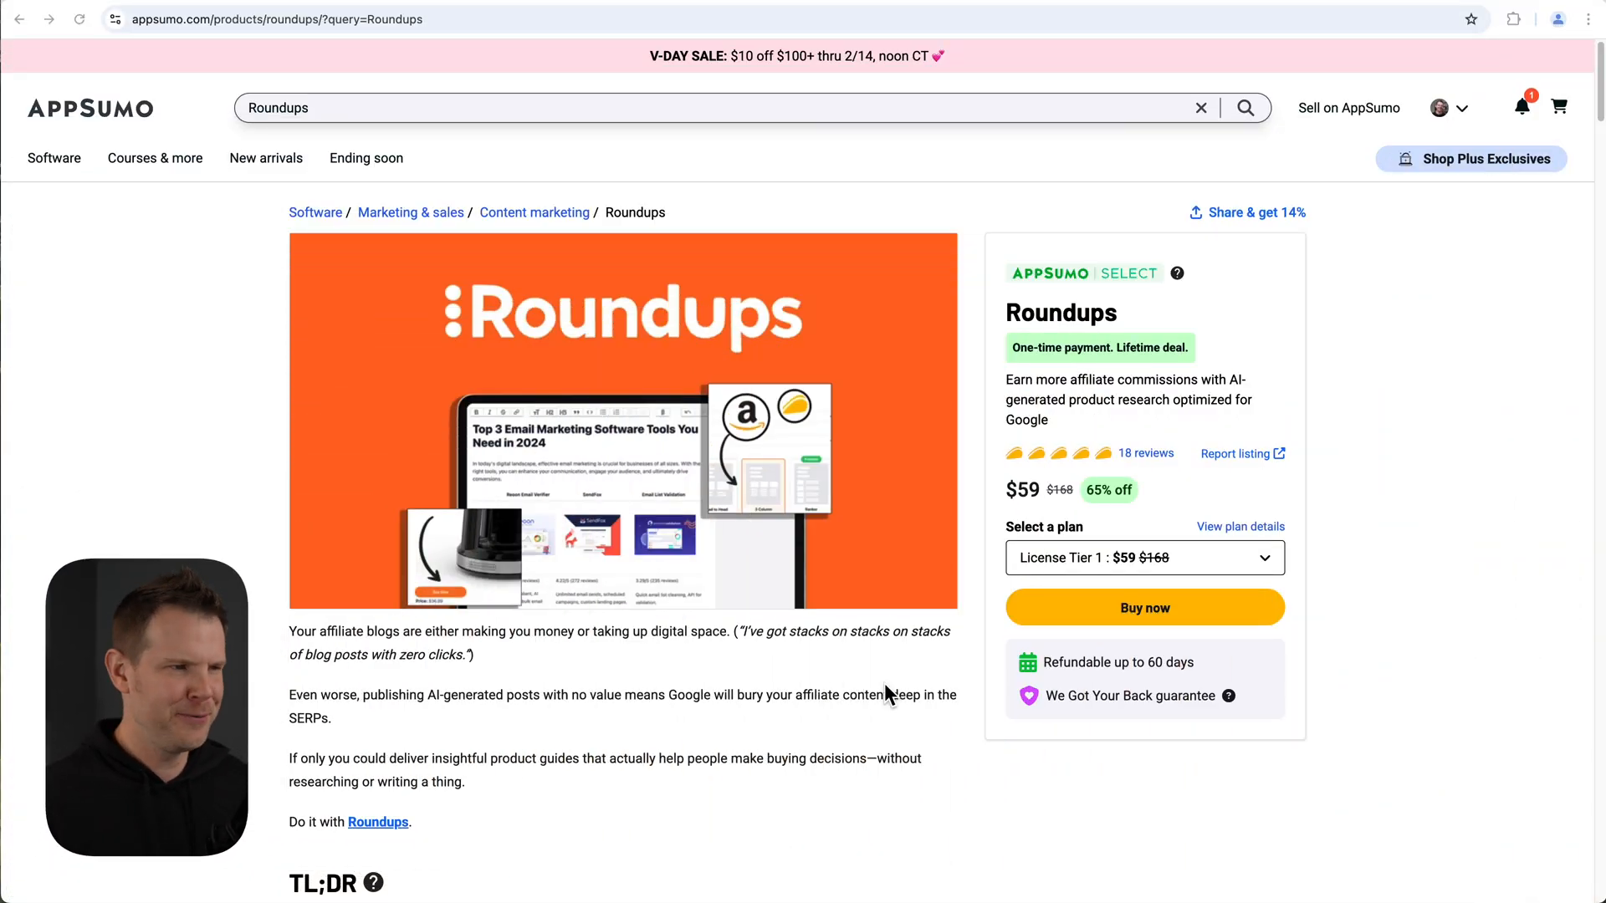
{"action": "mouse_move", "coordinate": [917, 659]}
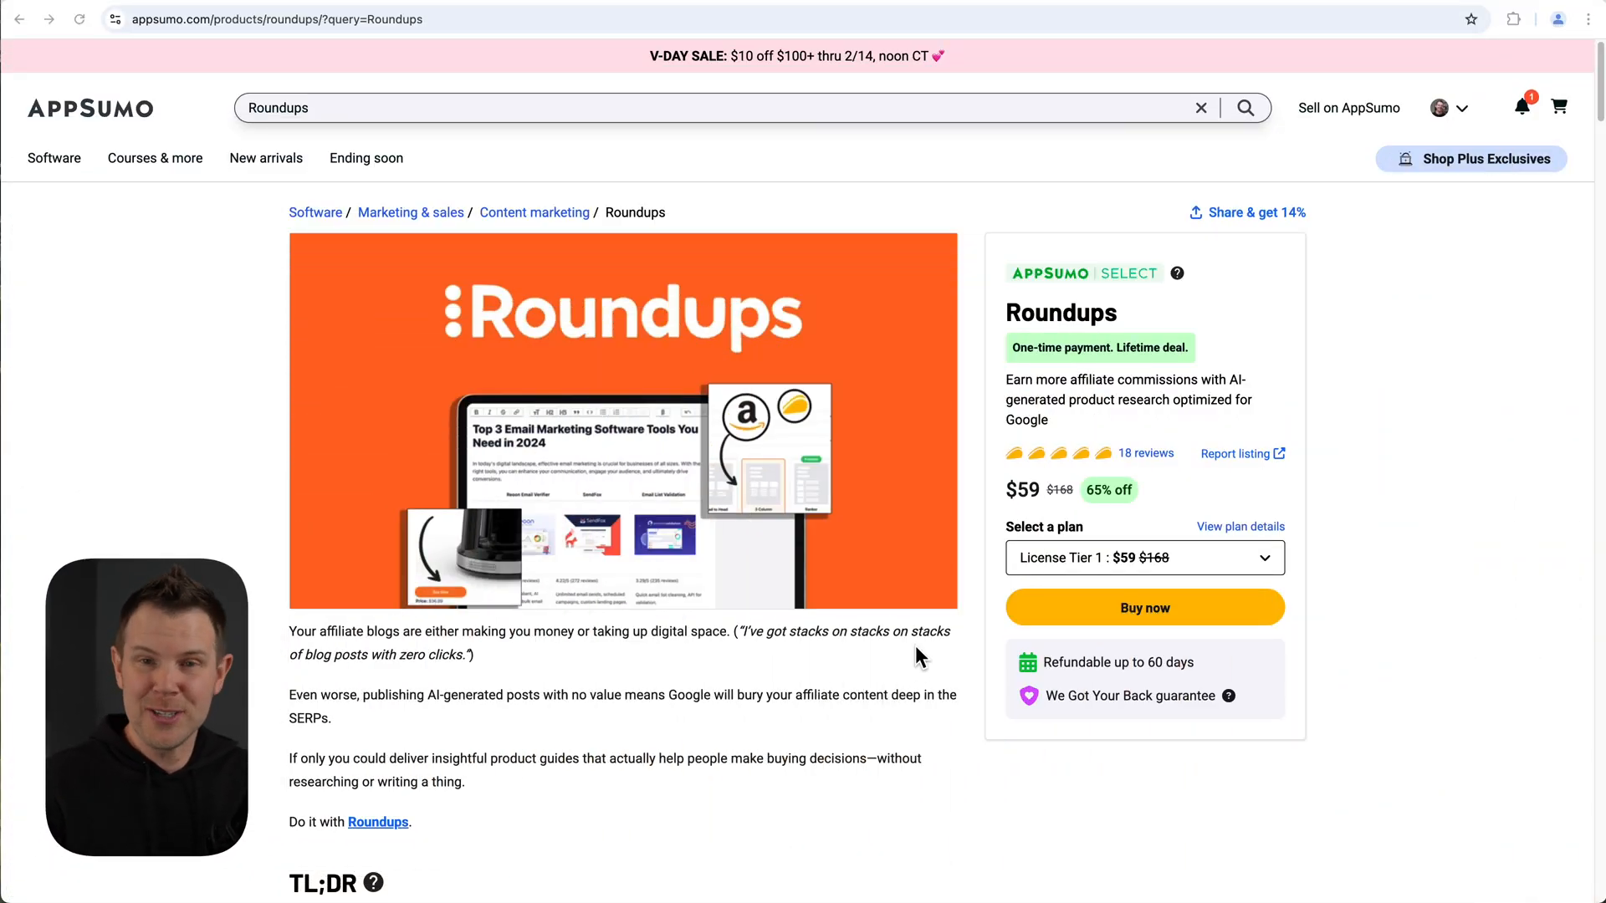
{"action": "mouse_move", "coordinate": [952, 646]}
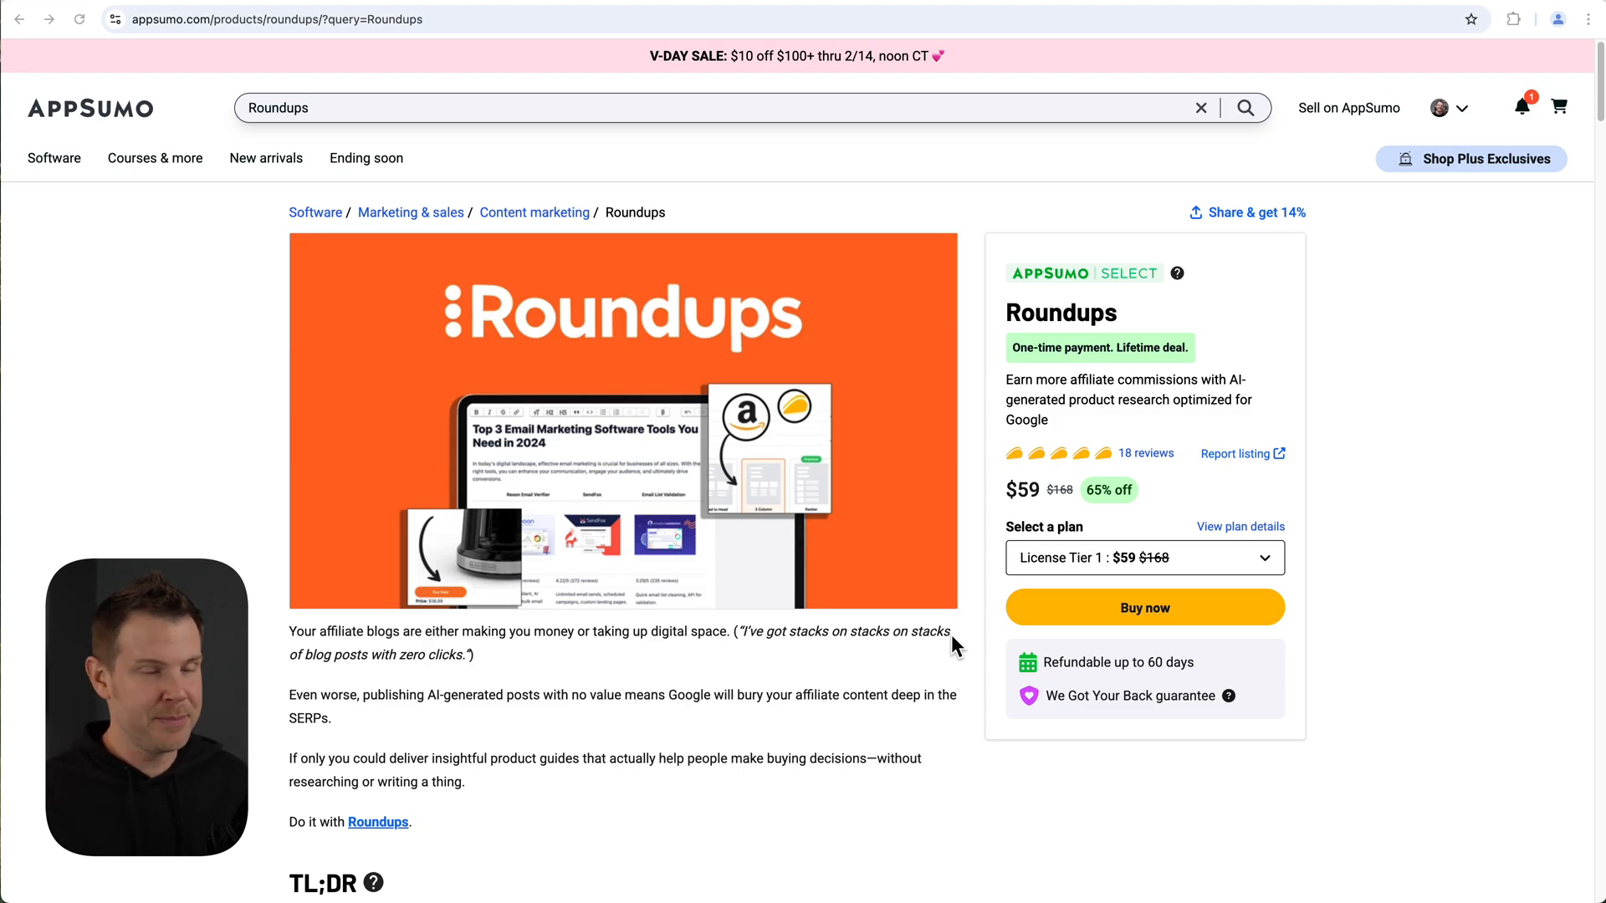
{"action": "mouse_move", "coordinate": [1273, 540]}
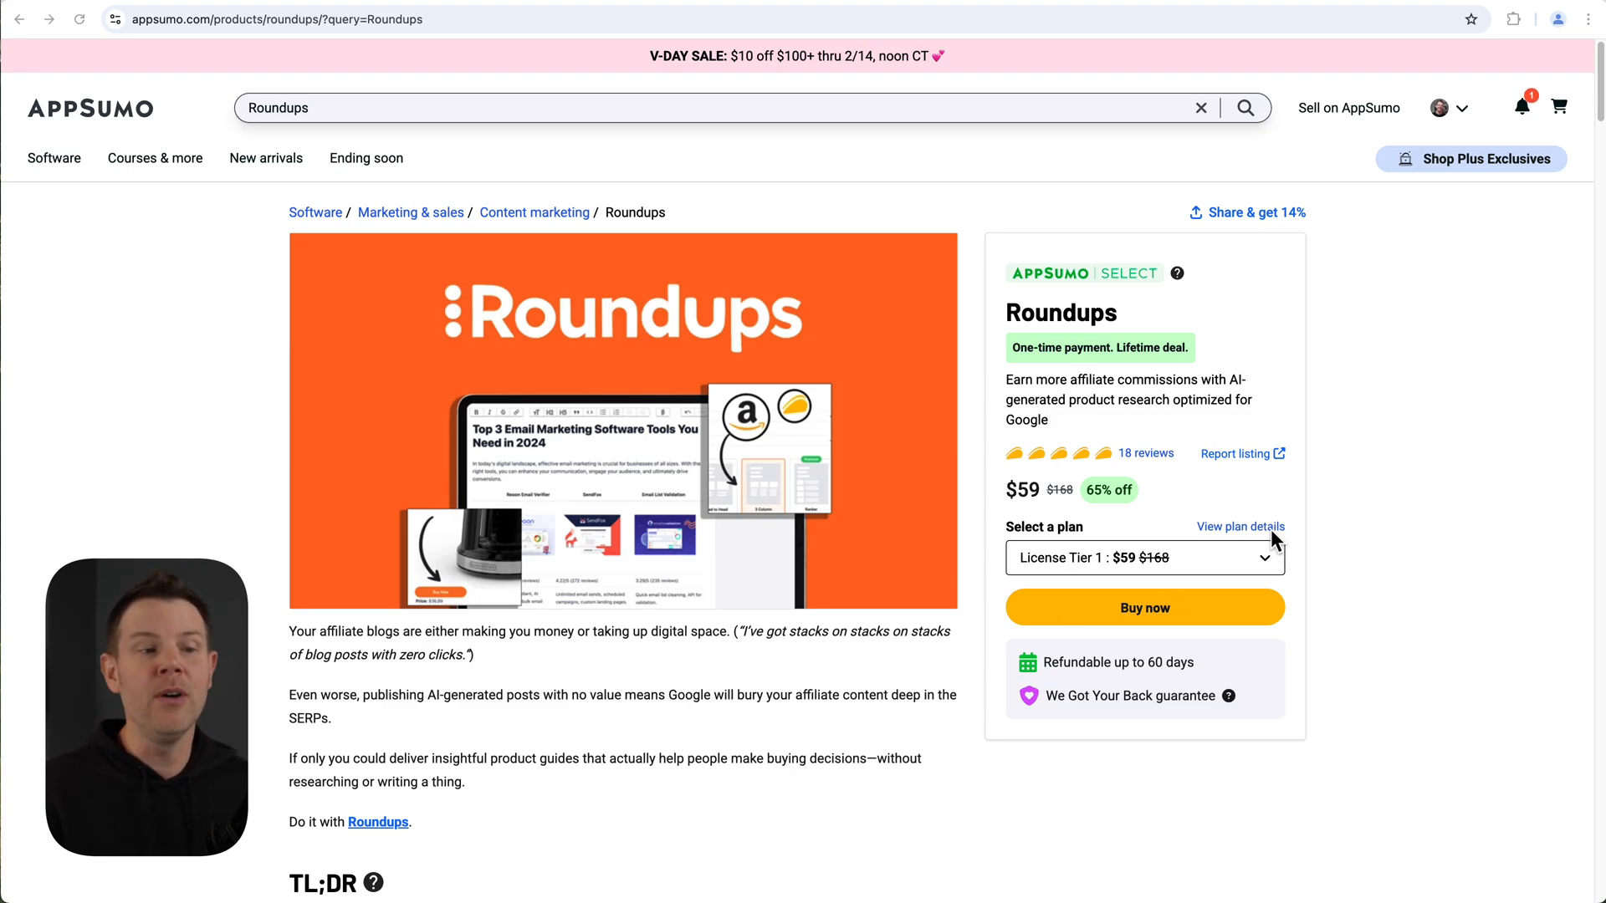
{"action": "left_click", "coordinate": [1240, 527]}
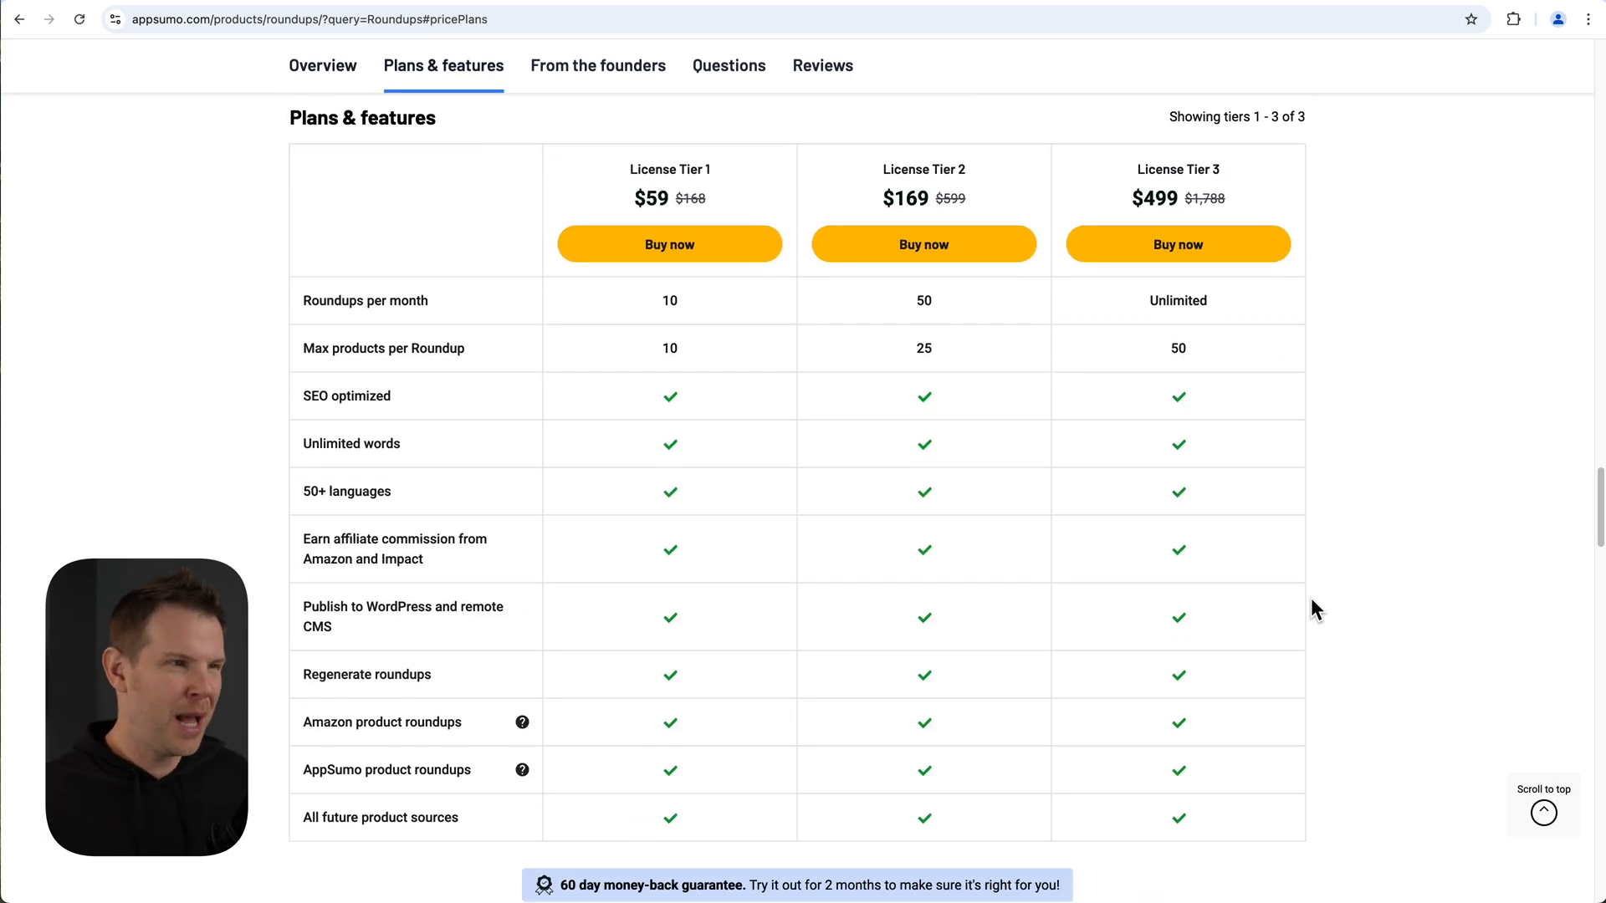
{"action": "mouse_move", "coordinate": [1426, 513]}
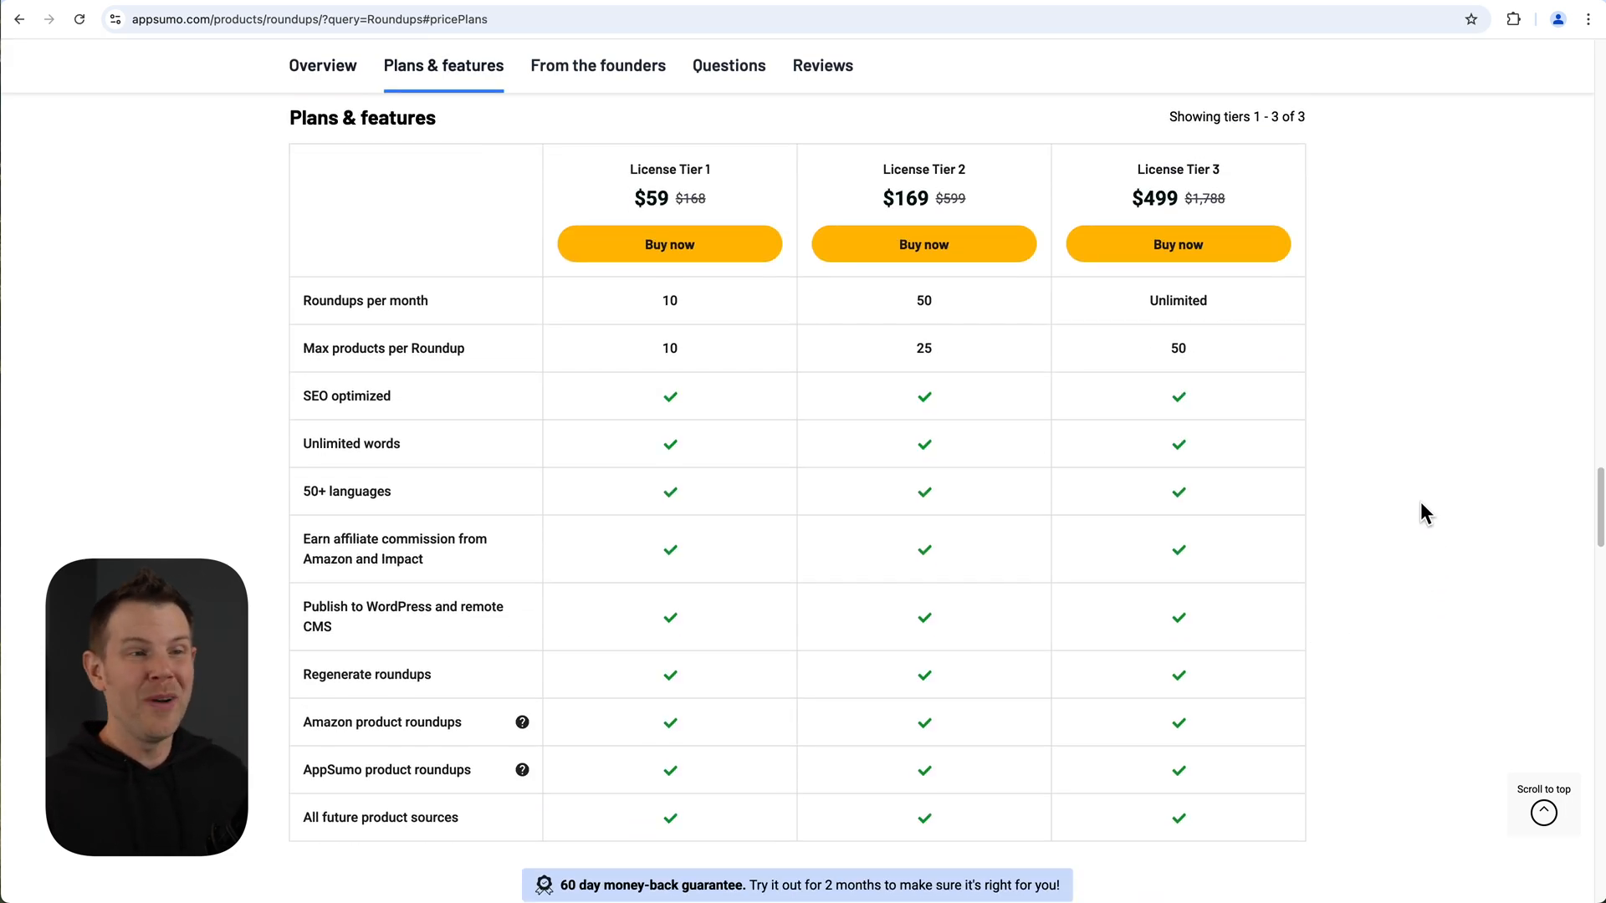
{"action": "mouse_move", "coordinate": [1427, 461]}
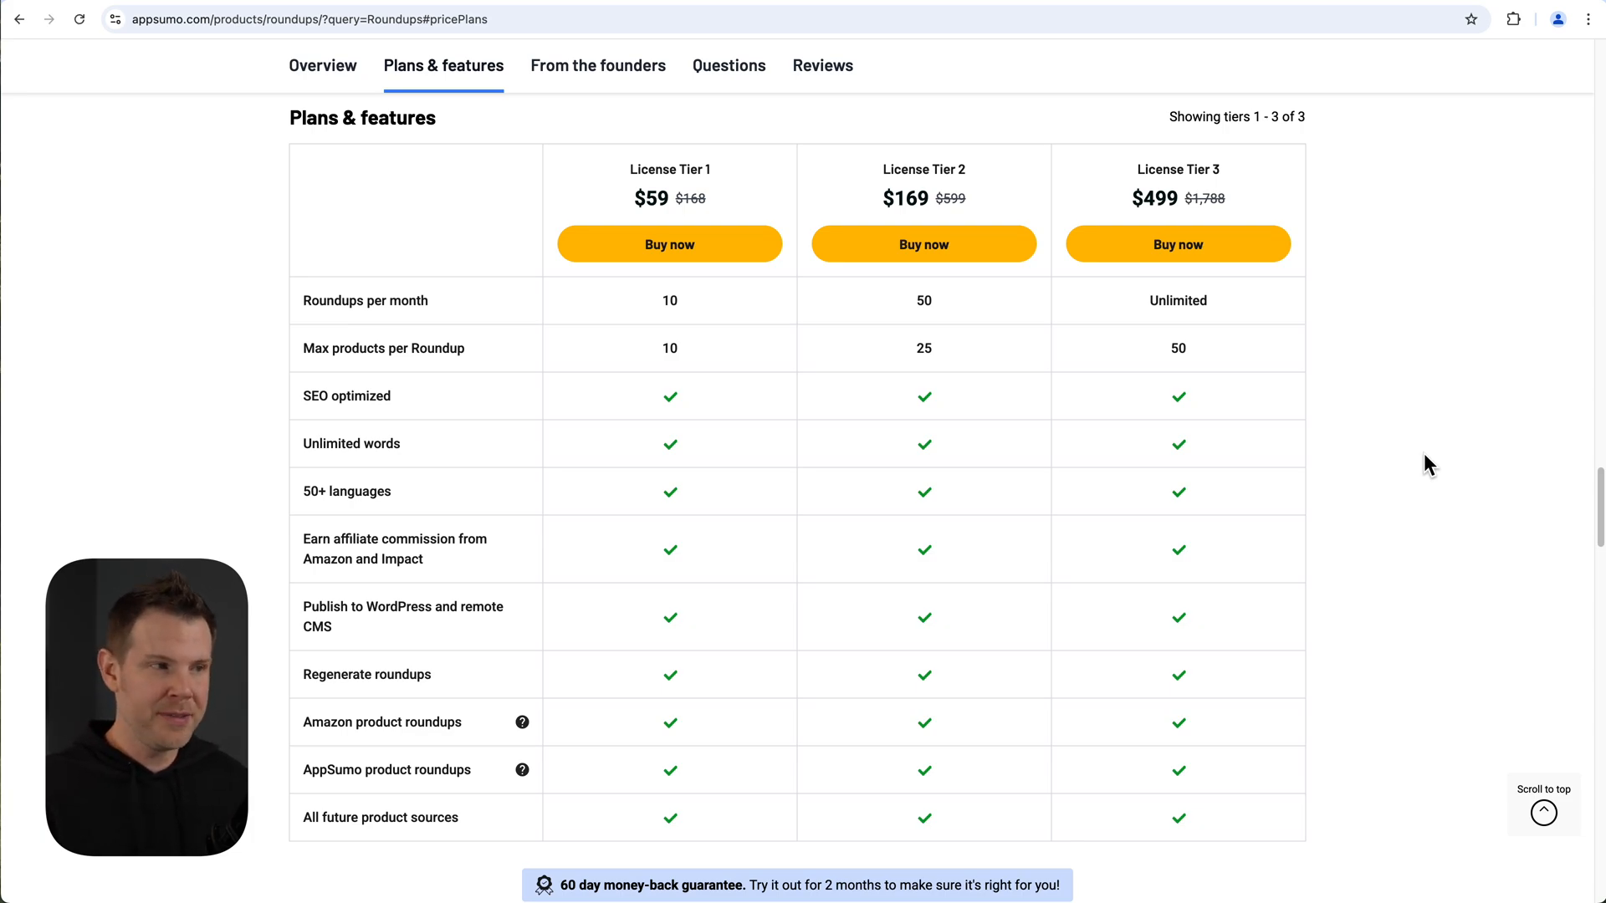
{"action": "mouse_move", "coordinate": [348, 338]}
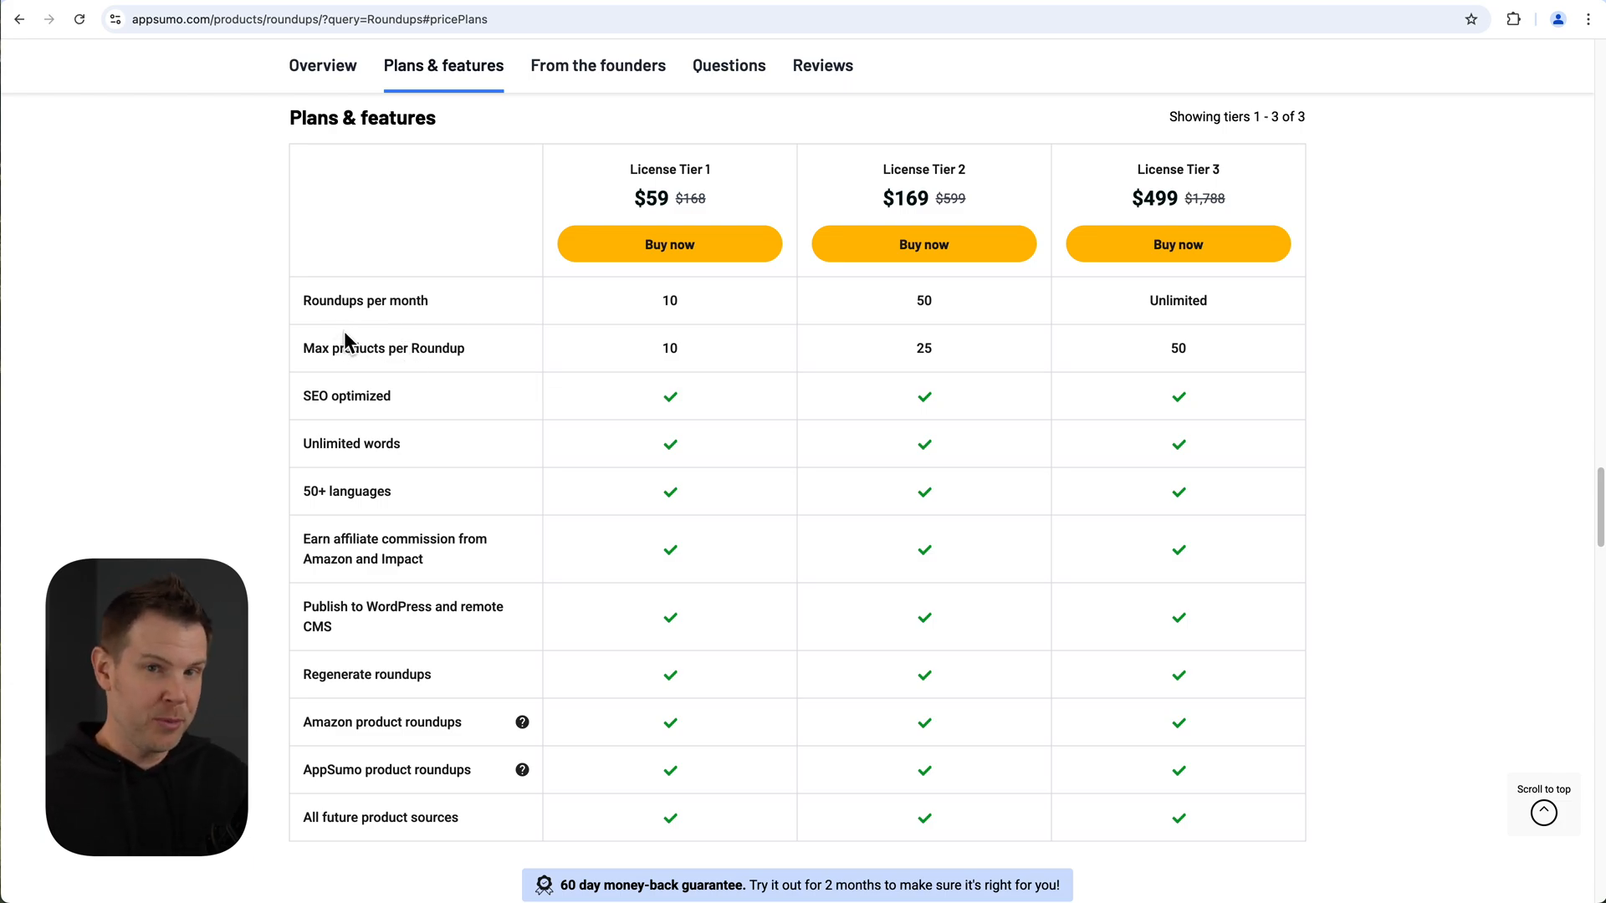
{"action": "mouse_move", "coordinate": [350, 341]}
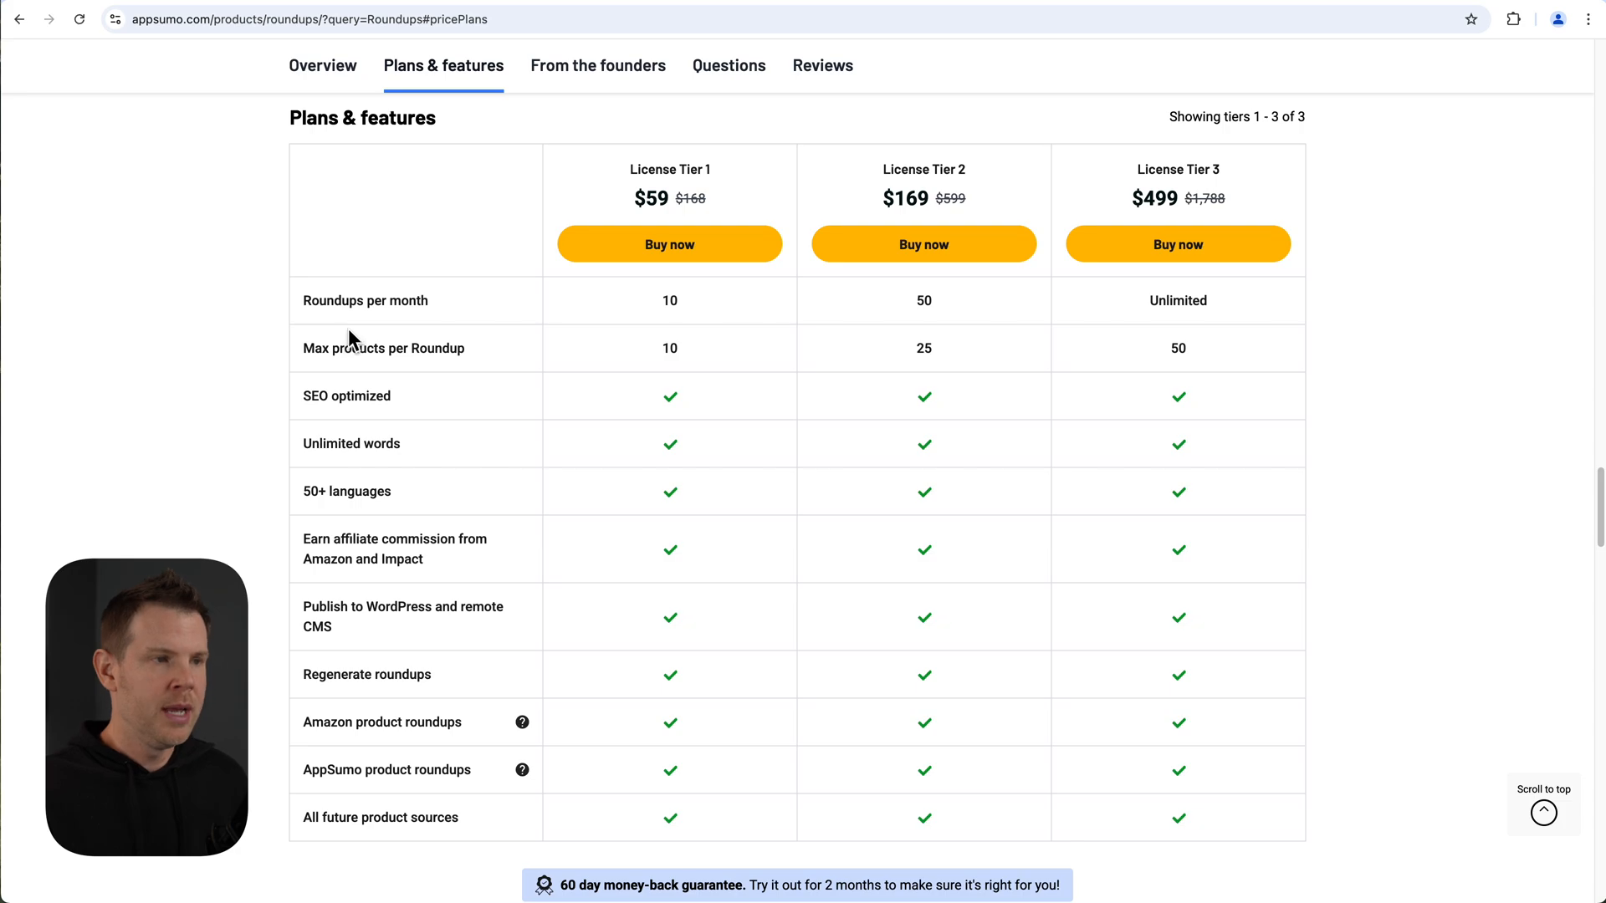
{"action": "mouse_move", "coordinate": [654, 321]}
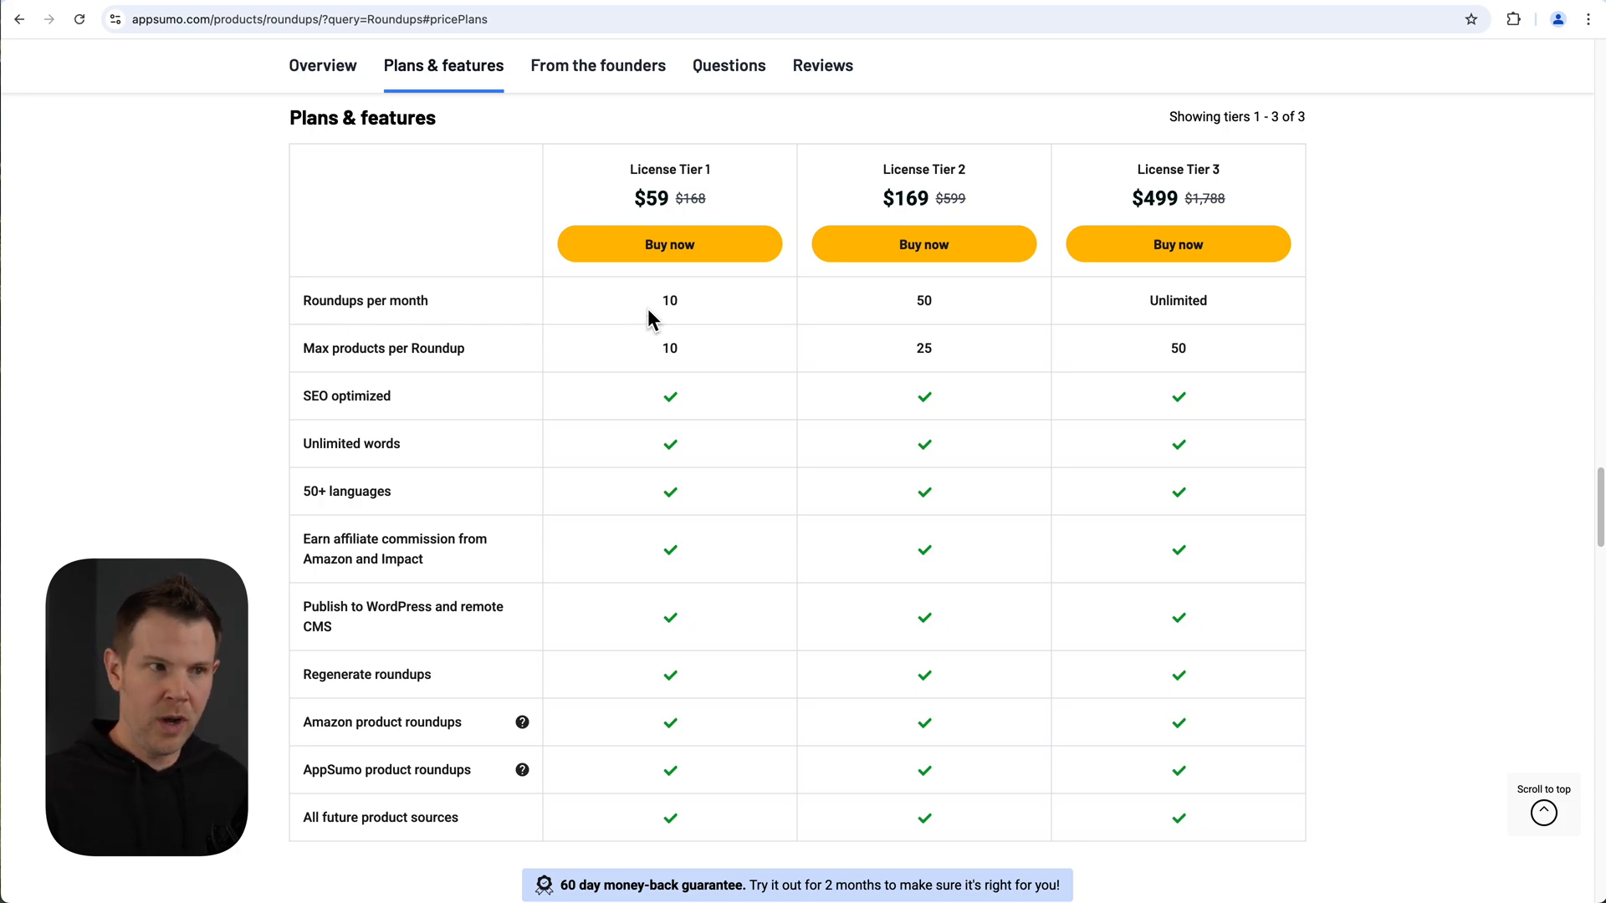
{"action": "mouse_move", "coordinate": [952, 321]}
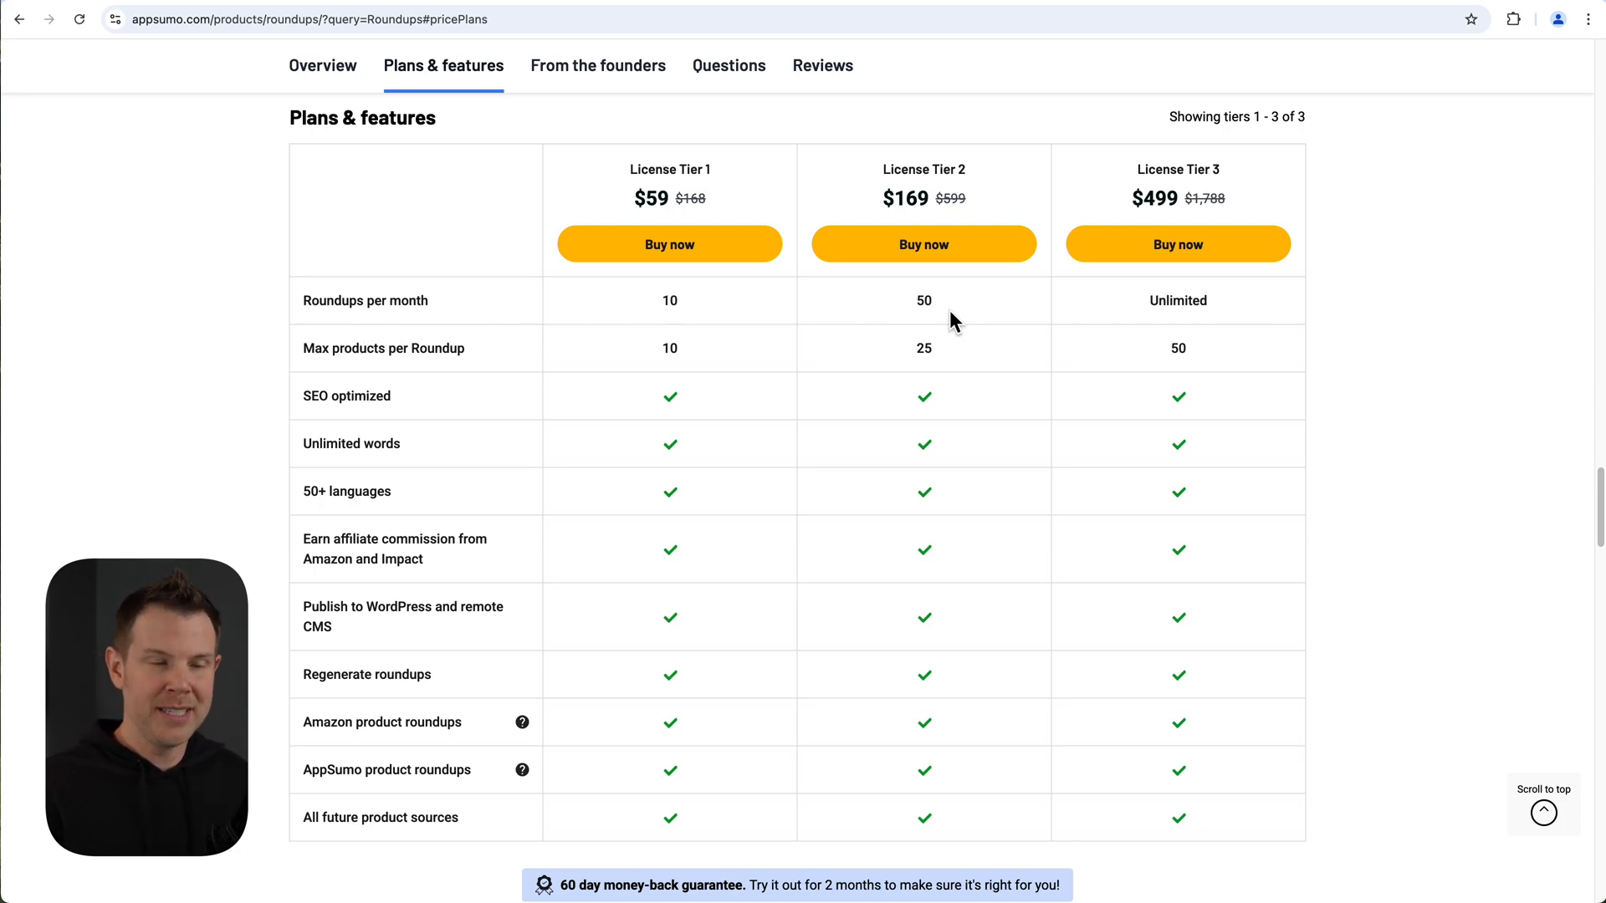
{"action": "mouse_move", "coordinate": [995, 313]}
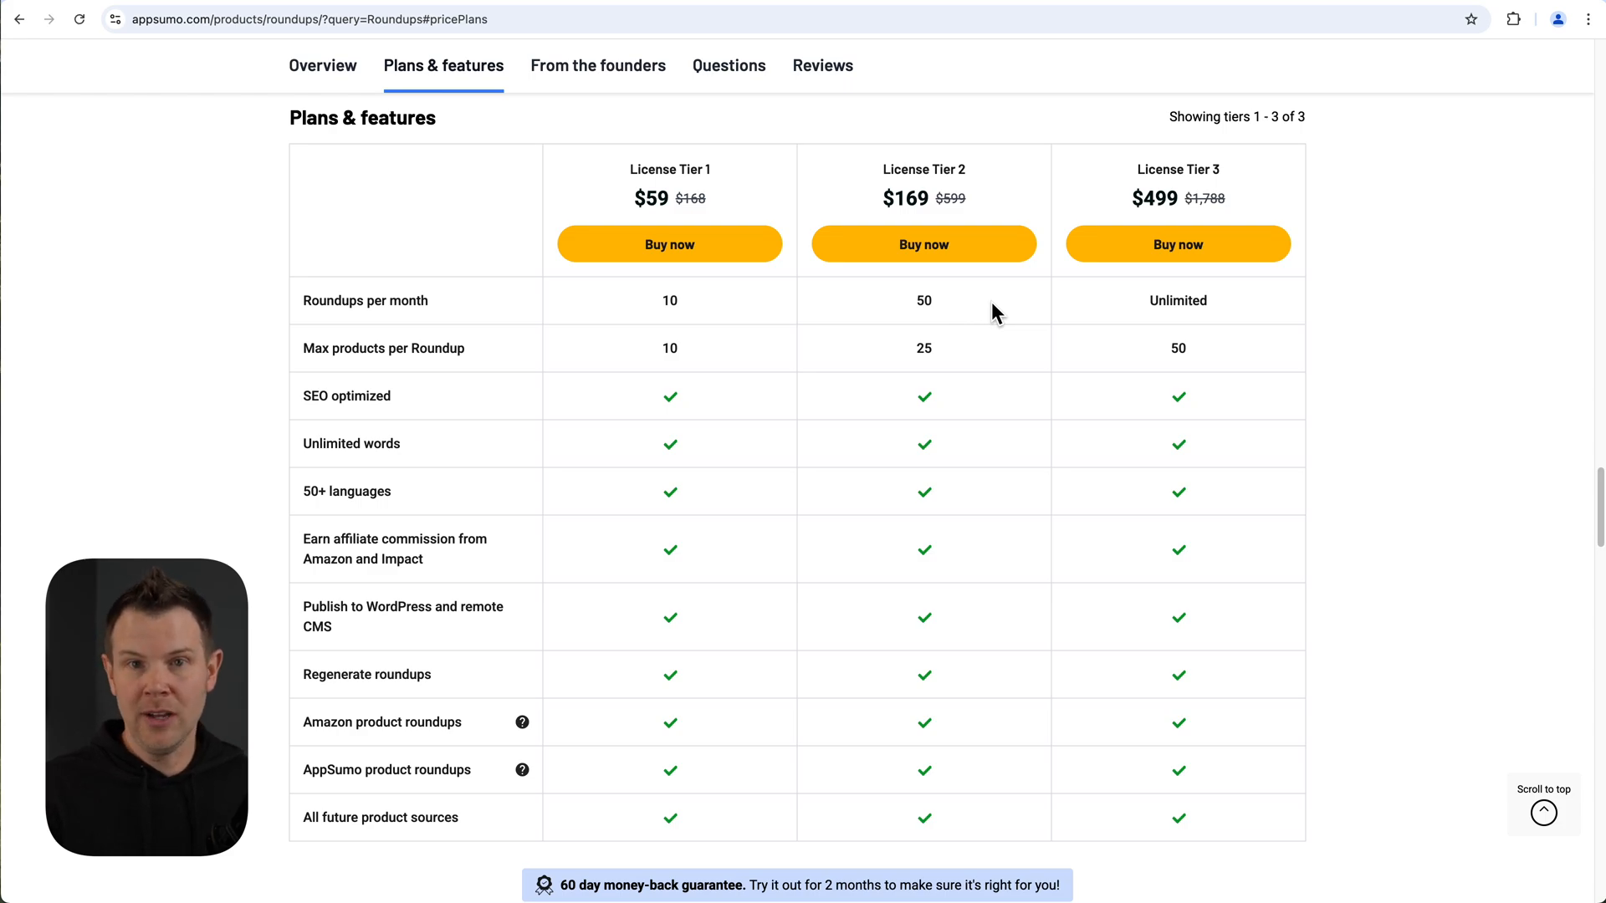
{"action": "mouse_move", "coordinate": [542, 400]}
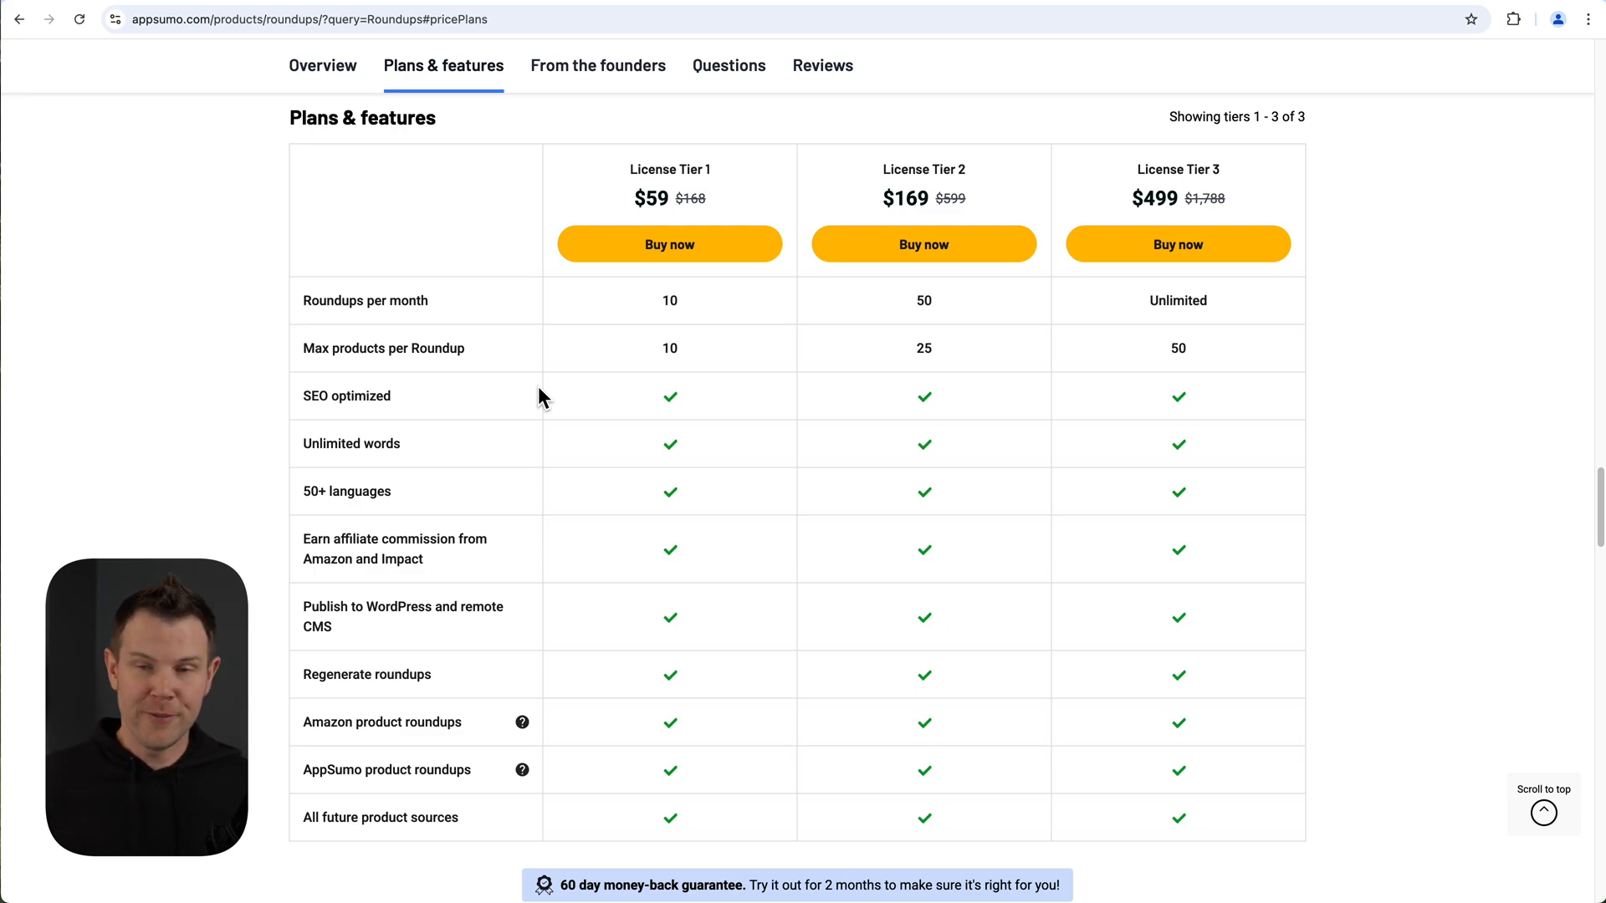
{"action": "mouse_move", "coordinate": [560, 386]}
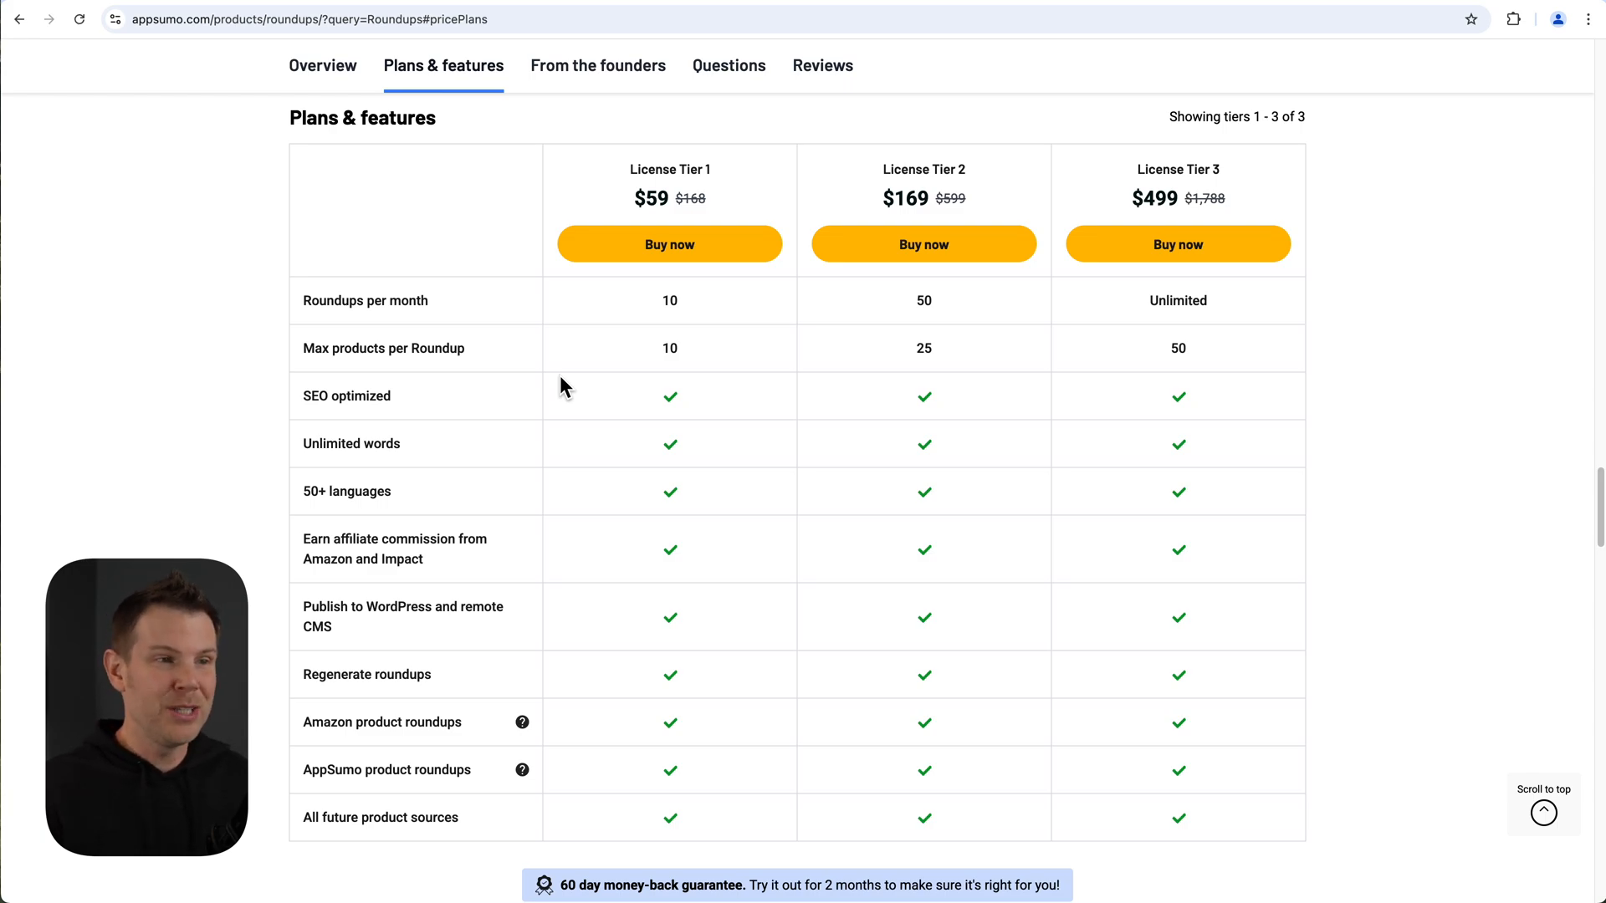
{"action": "mouse_move", "coordinate": [1156, 376]}
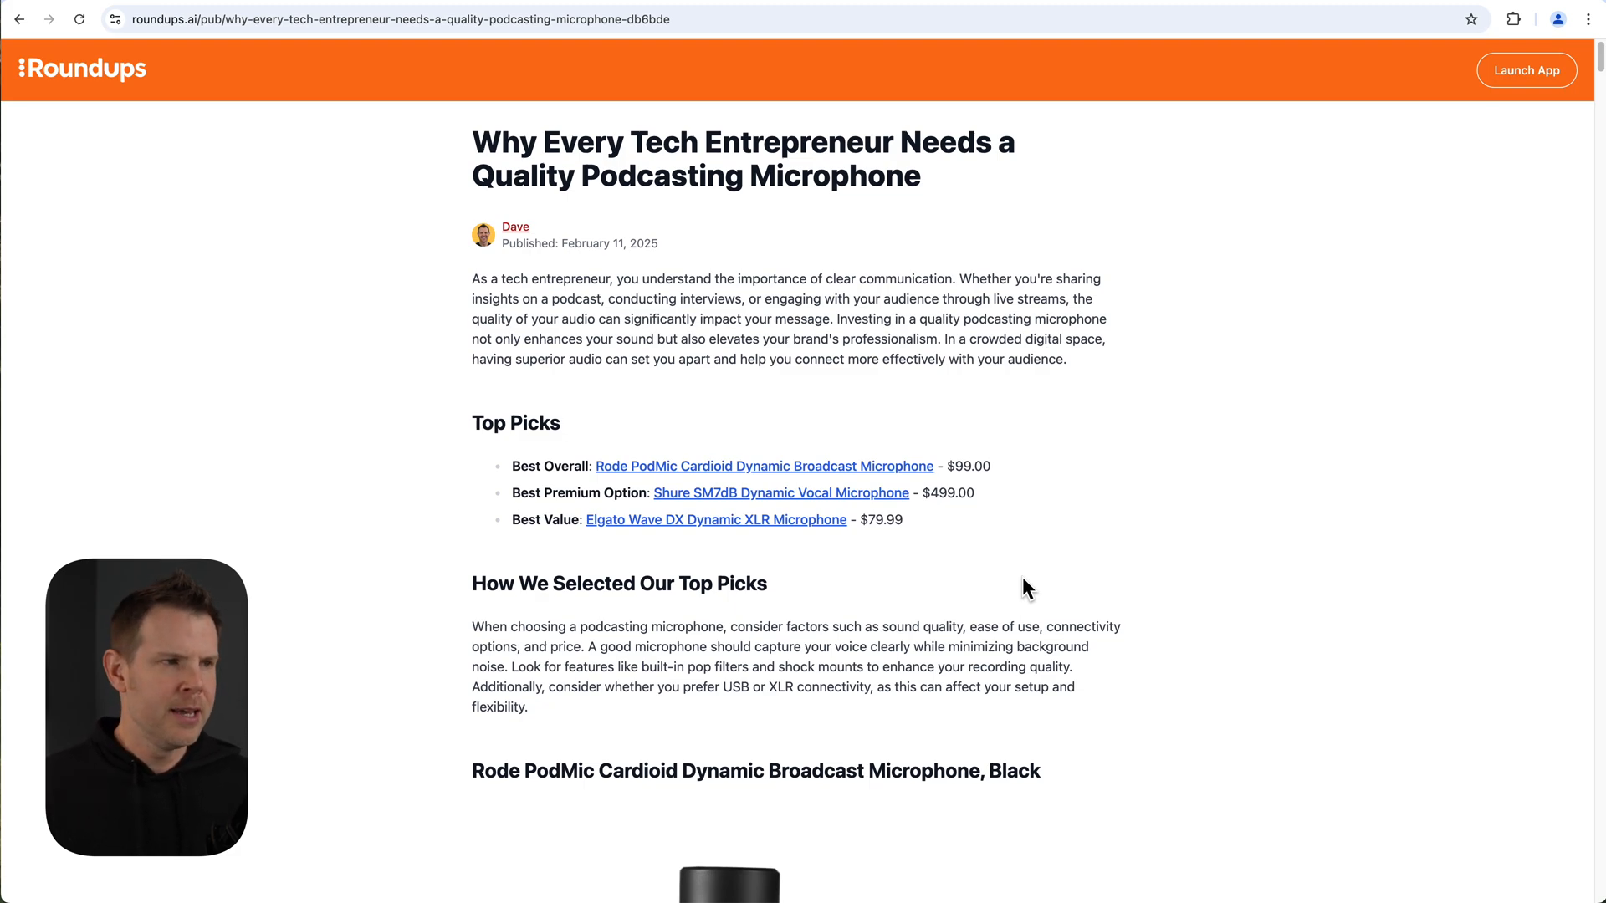
{"action": "mouse_move", "coordinate": [1034, 601]}
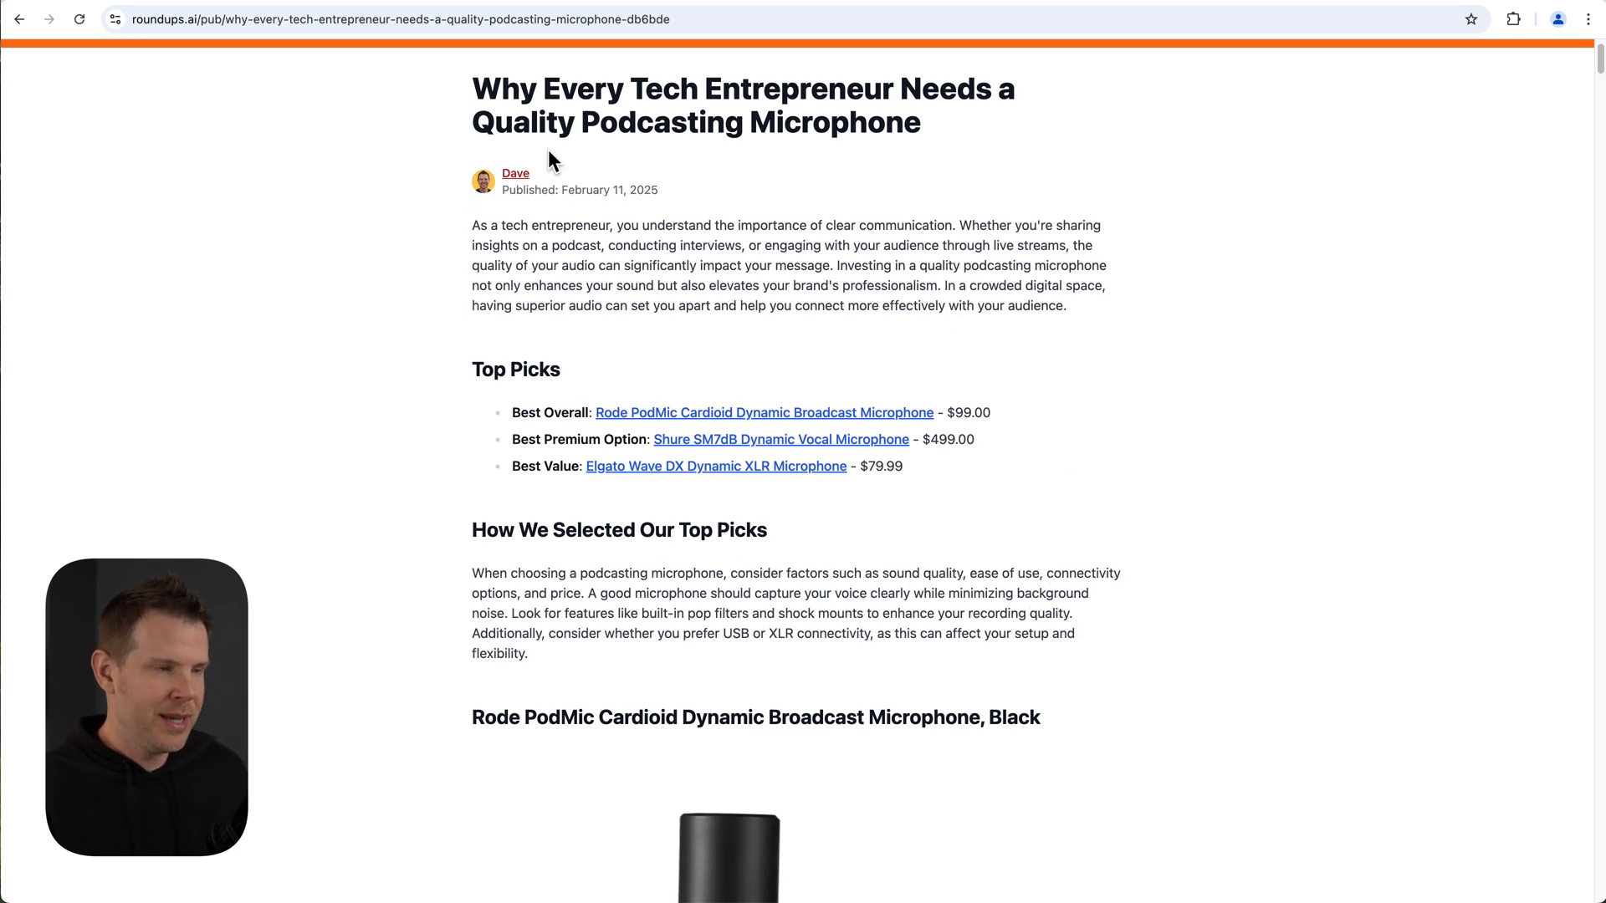
{"action": "mouse_move", "coordinate": [635, 222]}
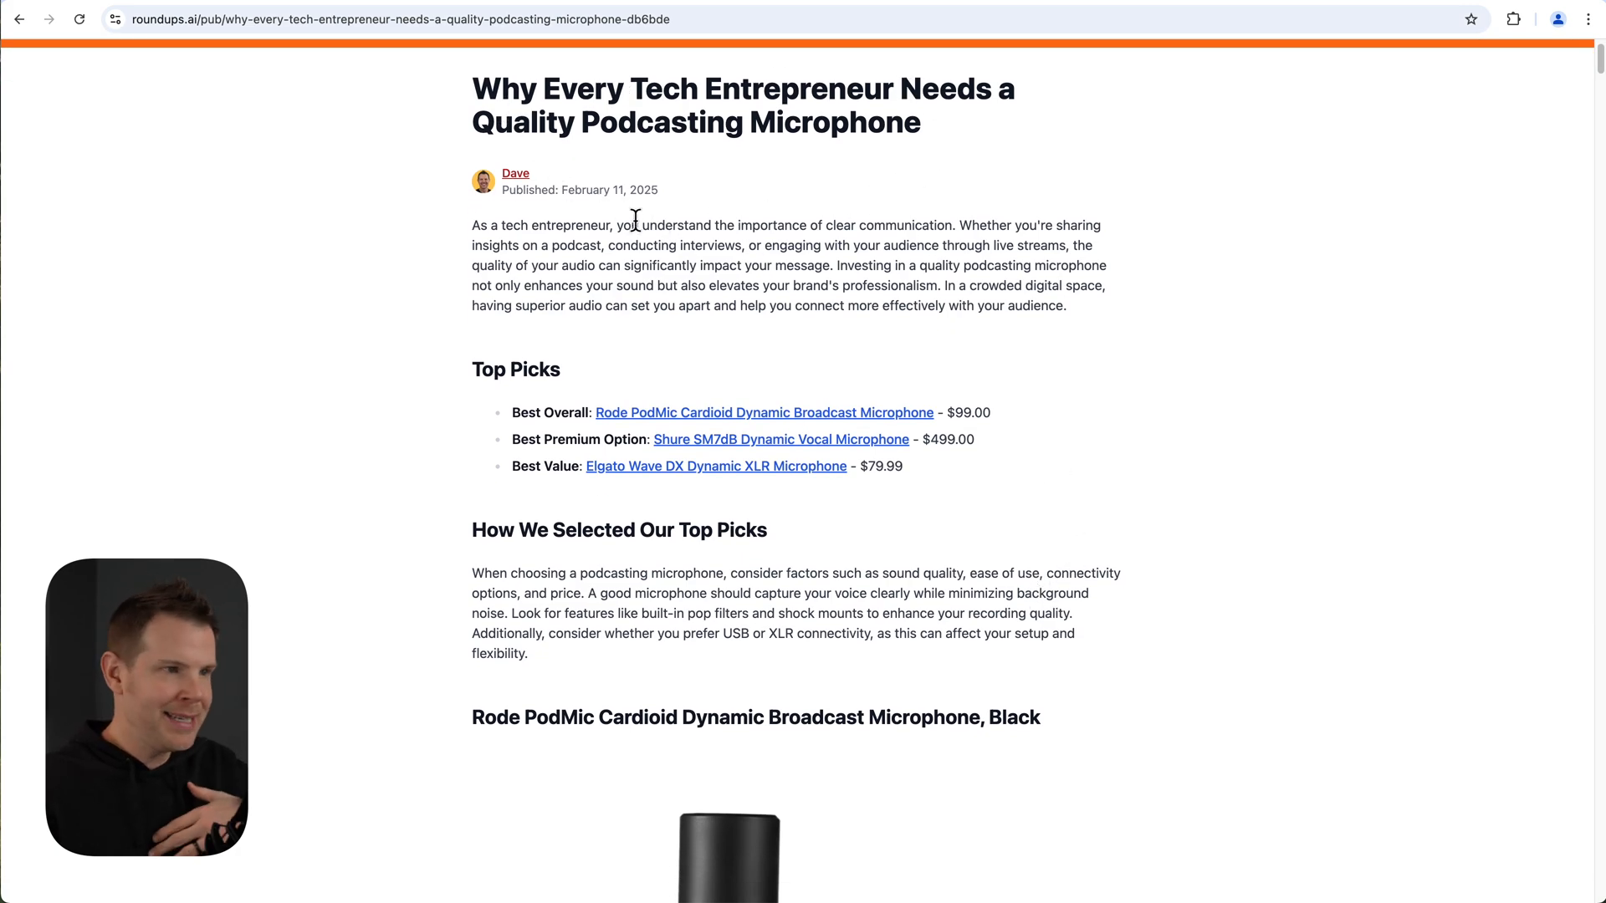
{"action": "mouse_move", "coordinate": [656, 221]}
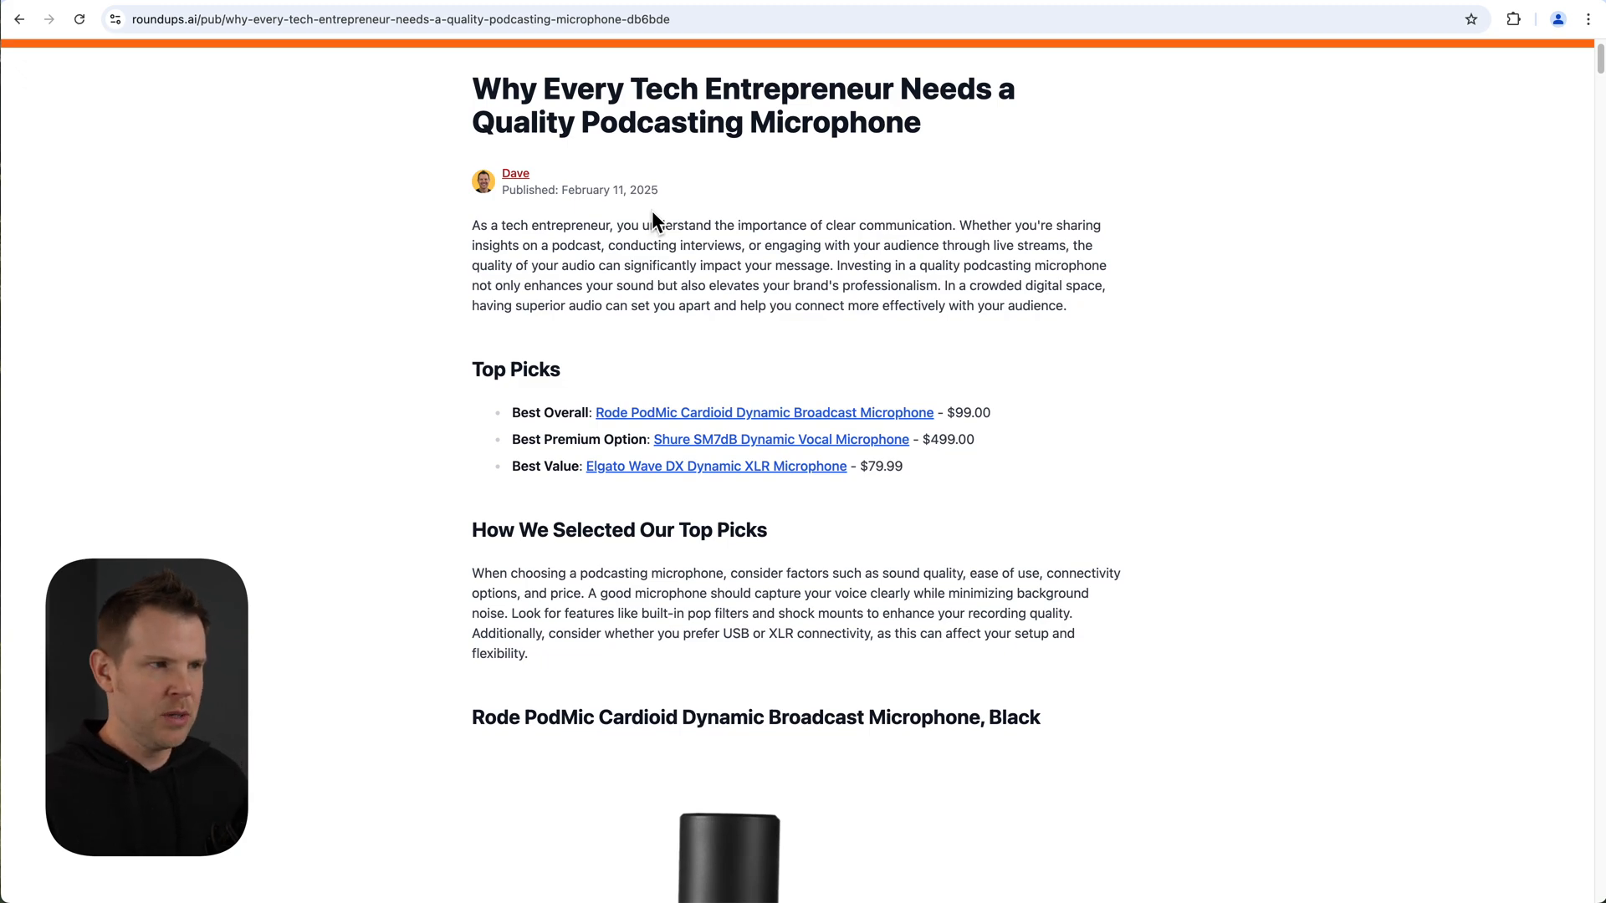
{"action": "mouse_move", "coordinate": [468, 223]}
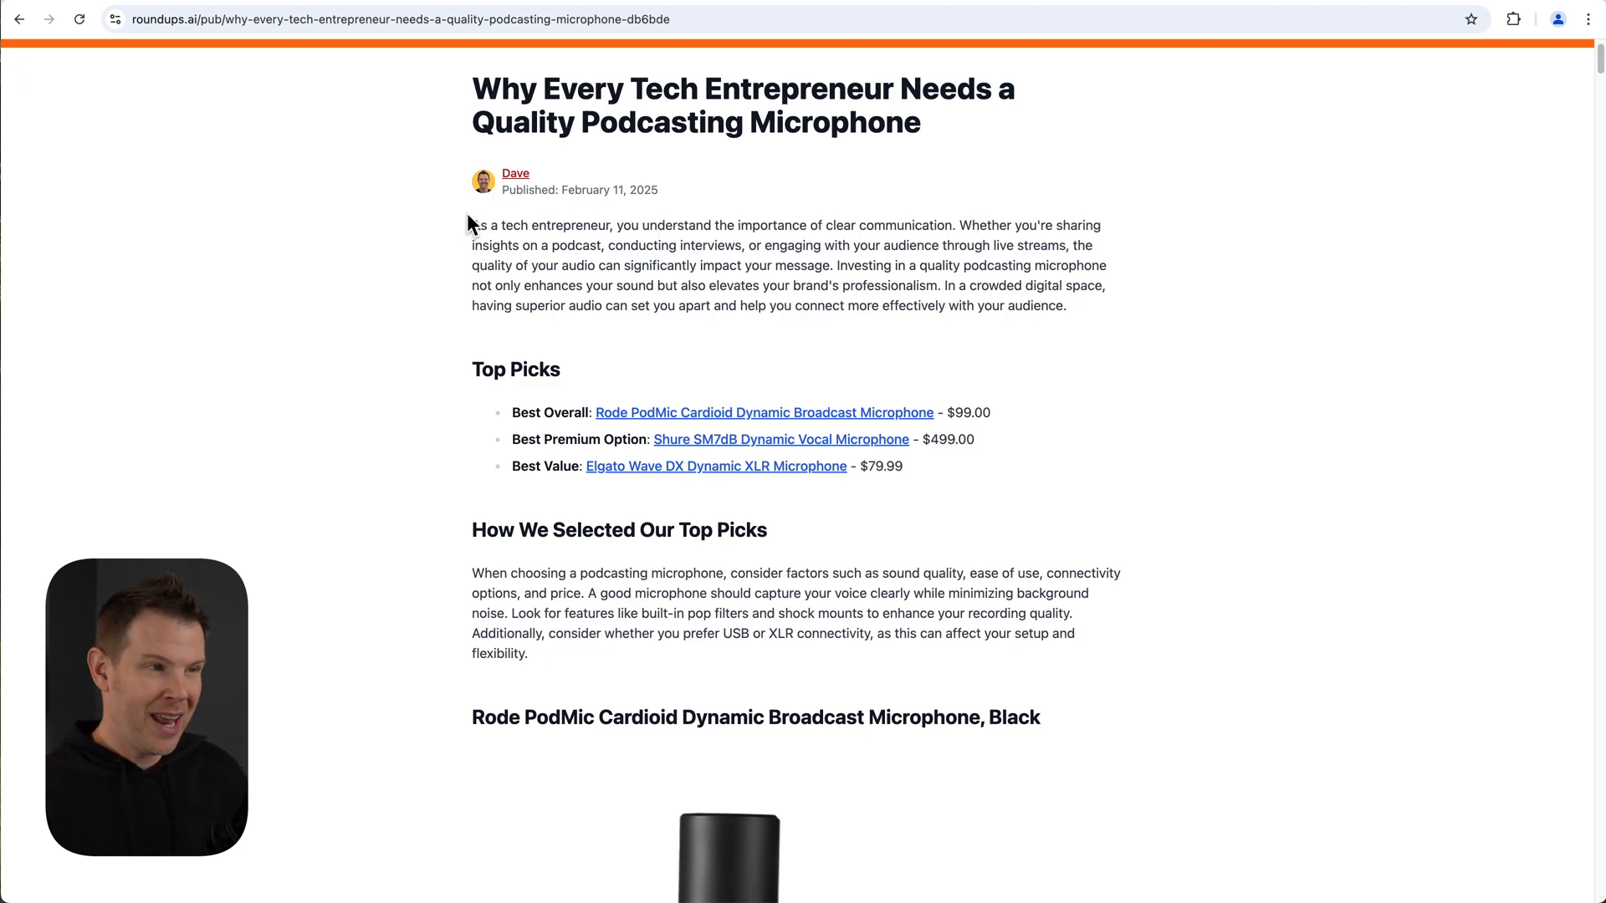
{"action": "mouse_move", "coordinate": [468, 379]}
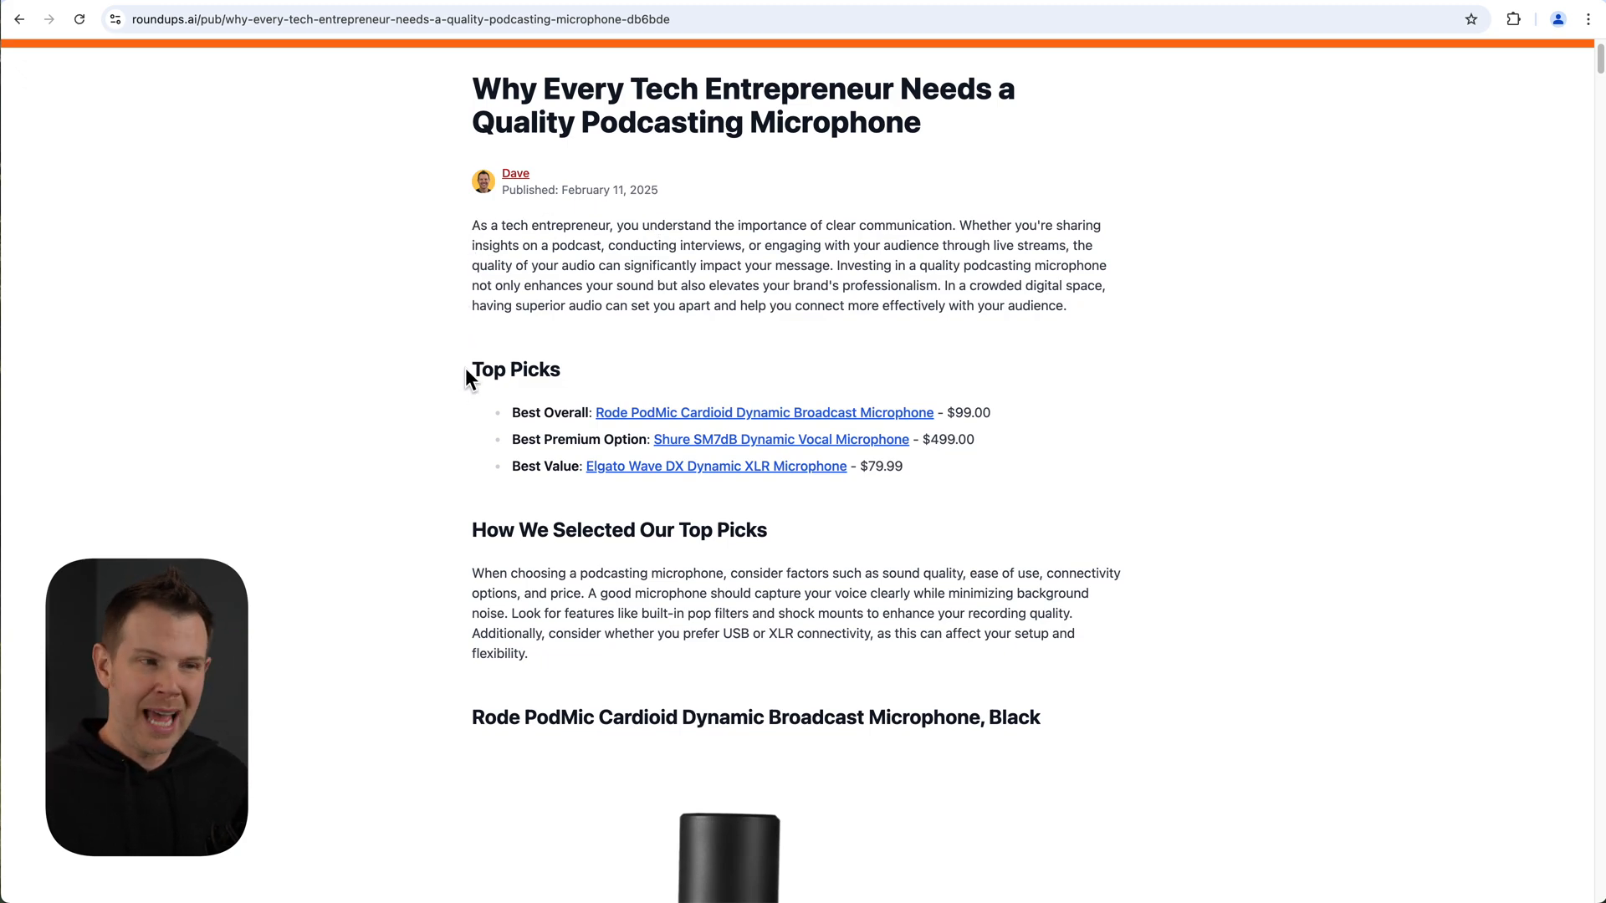
Scroll through the podcasting microphone roundup's top picks, reviews and FAQs down to the Wrapping Up table.
{"action": "scroll", "scroll_direction": "down", "scroll_amount": 3}
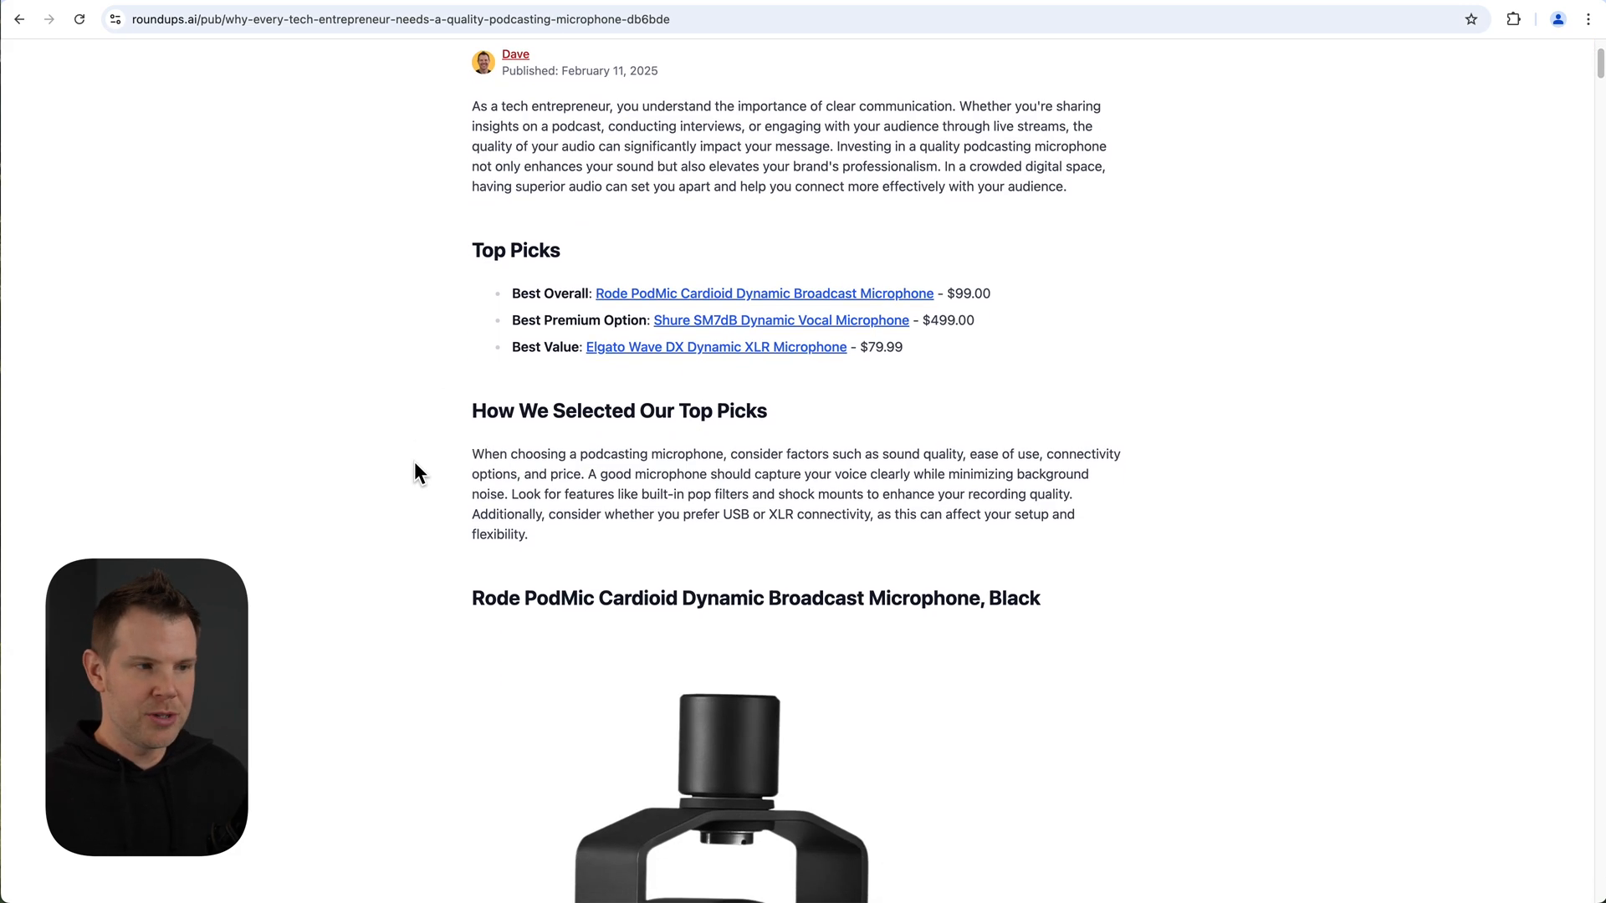
{"action": "scroll", "scroll_direction": "down", "scroll_amount": 3}
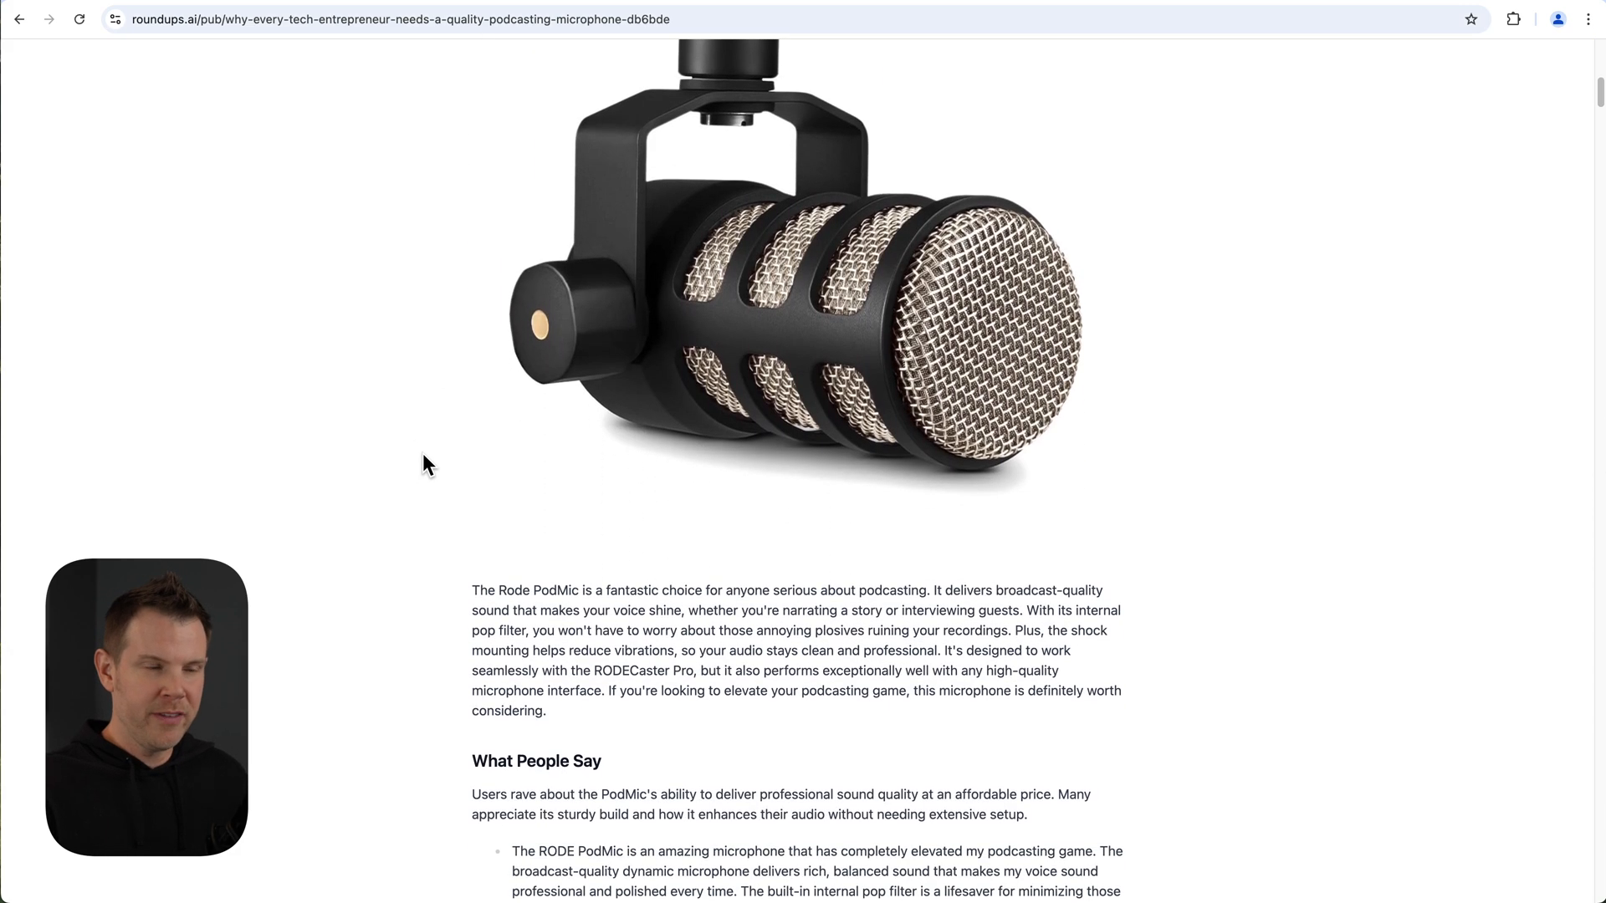
{"action": "scroll", "scroll_direction": "down", "scroll_amount": 3}
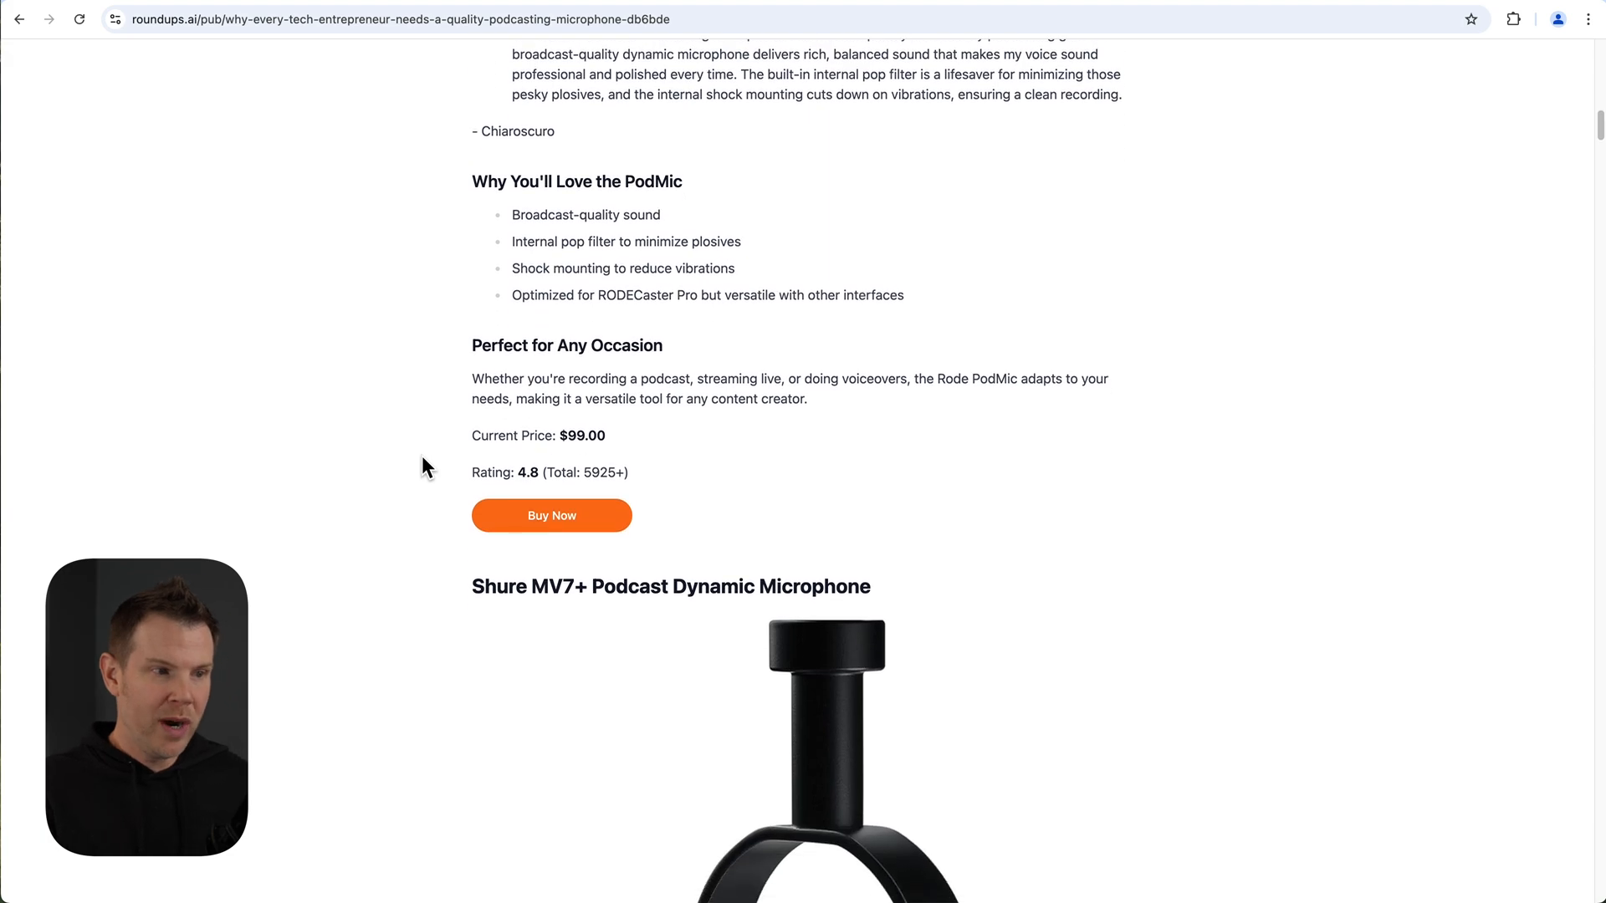
{"action": "scroll", "scroll_direction": "down", "scroll_amount": 3}
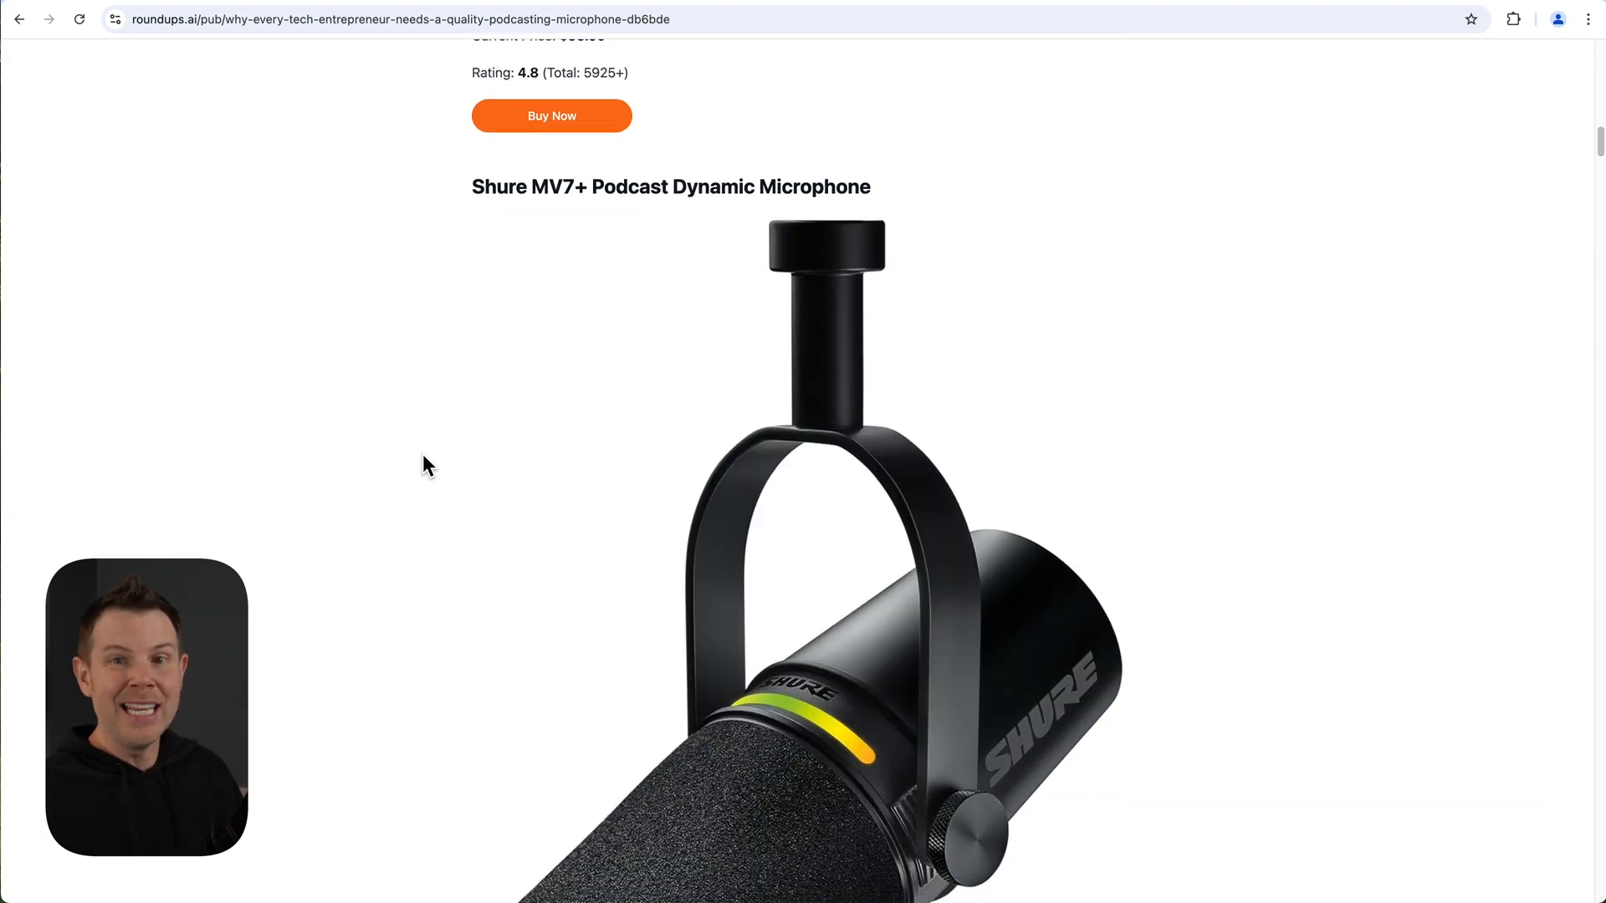
{"action": "scroll", "scroll_direction": "down", "scroll_amount": 3}
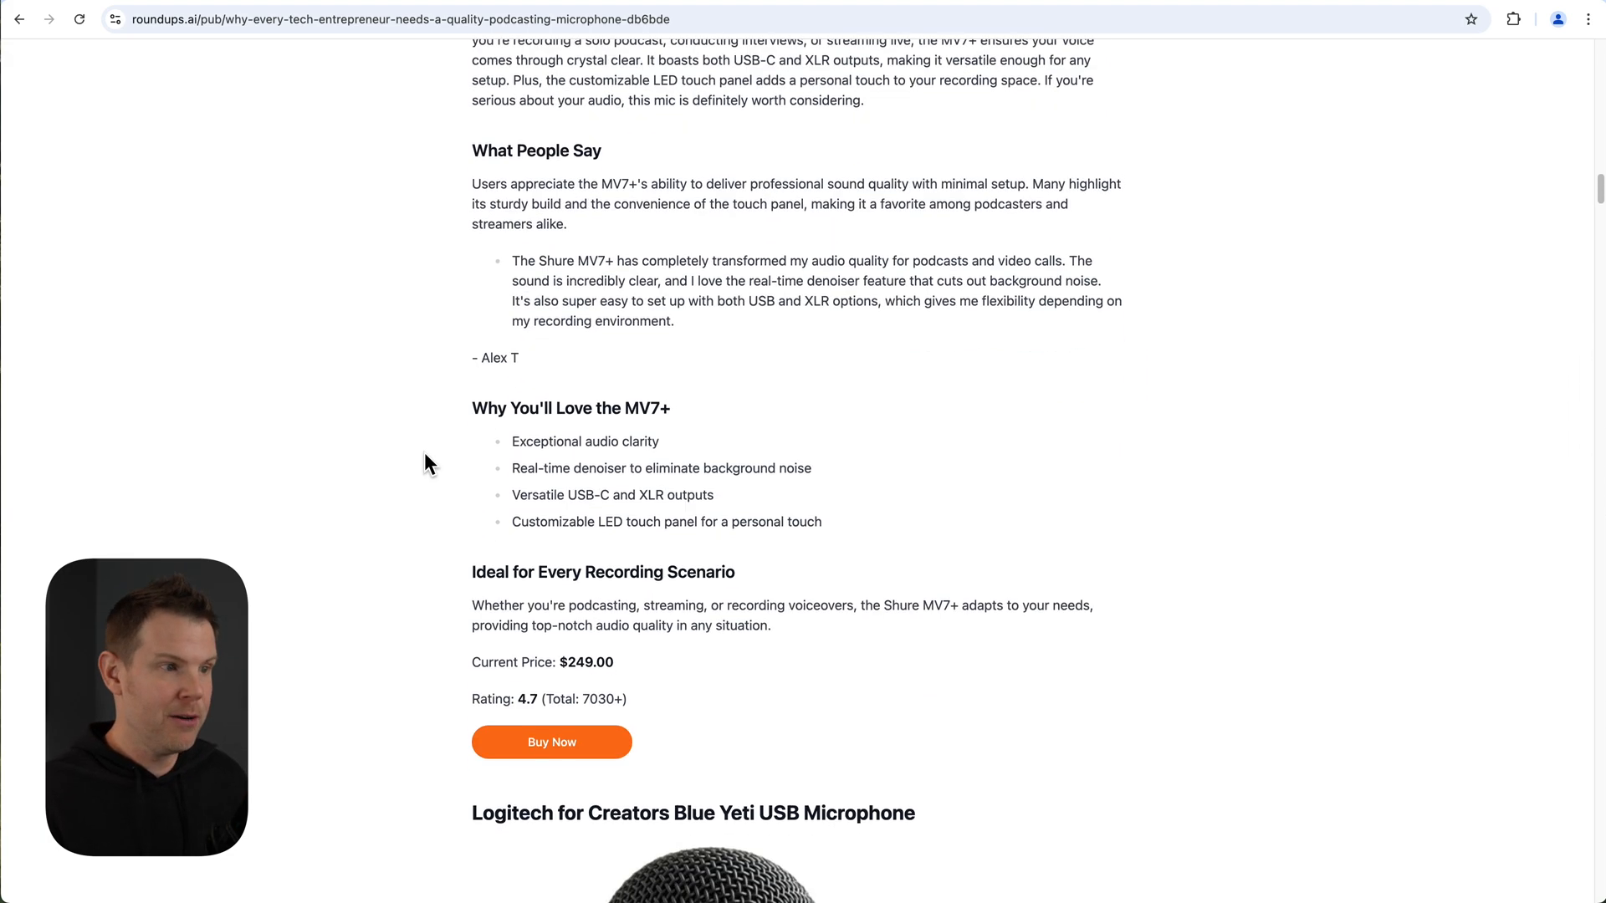
{"action": "scroll", "scroll_direction": "down", "scroll_amount": 3}
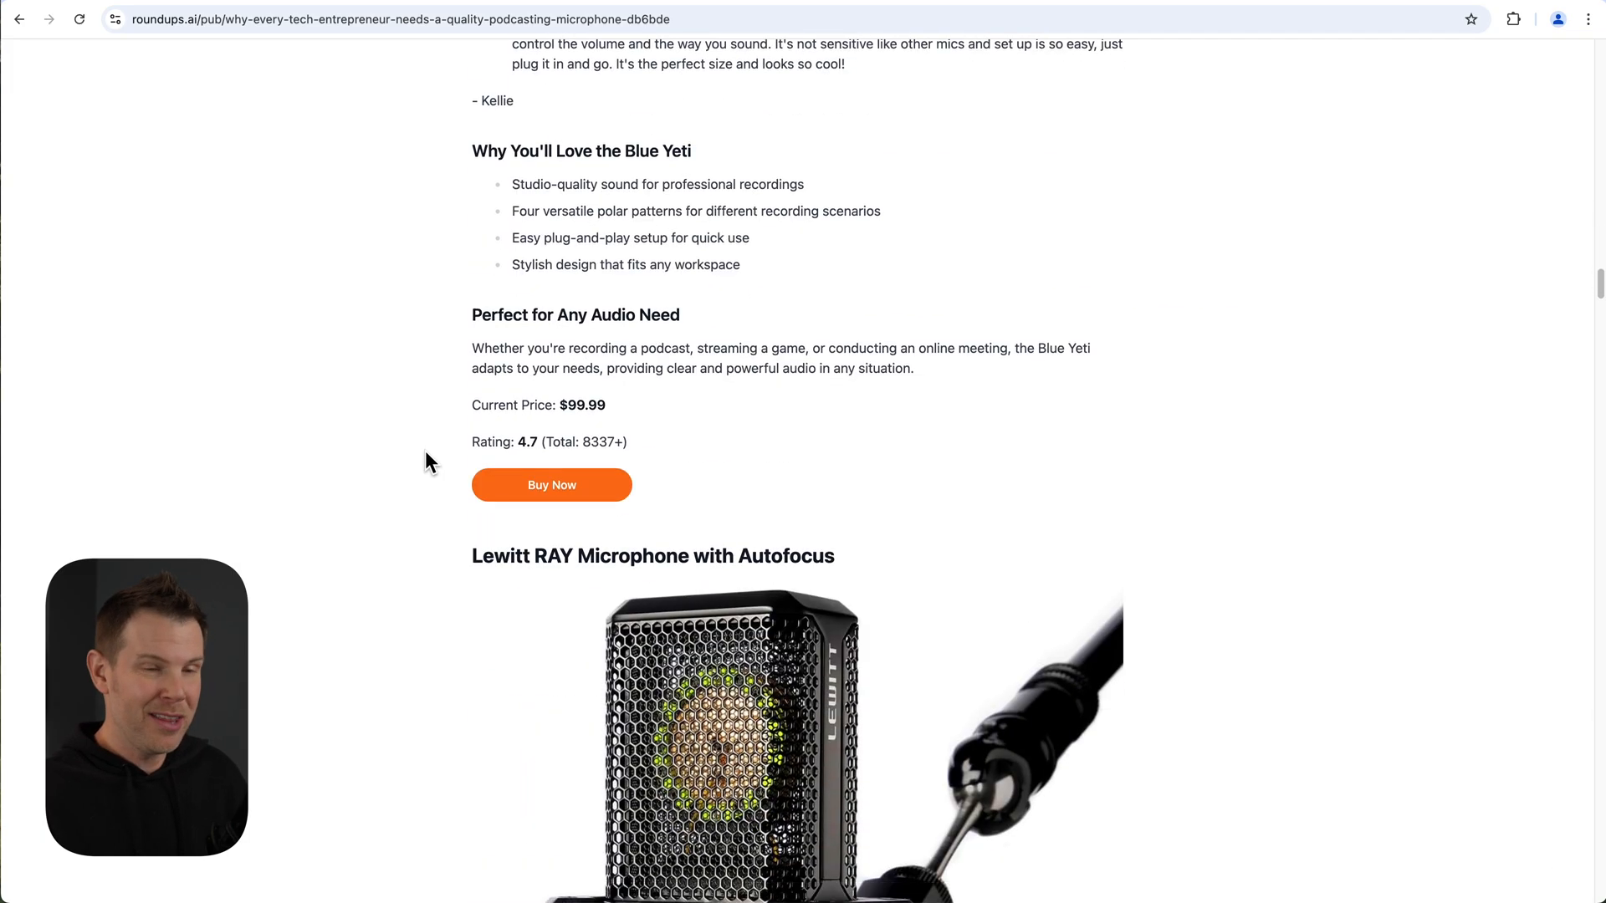
{"action": "scroll", "scroll_direction": "down", "scroll_amount": 3}
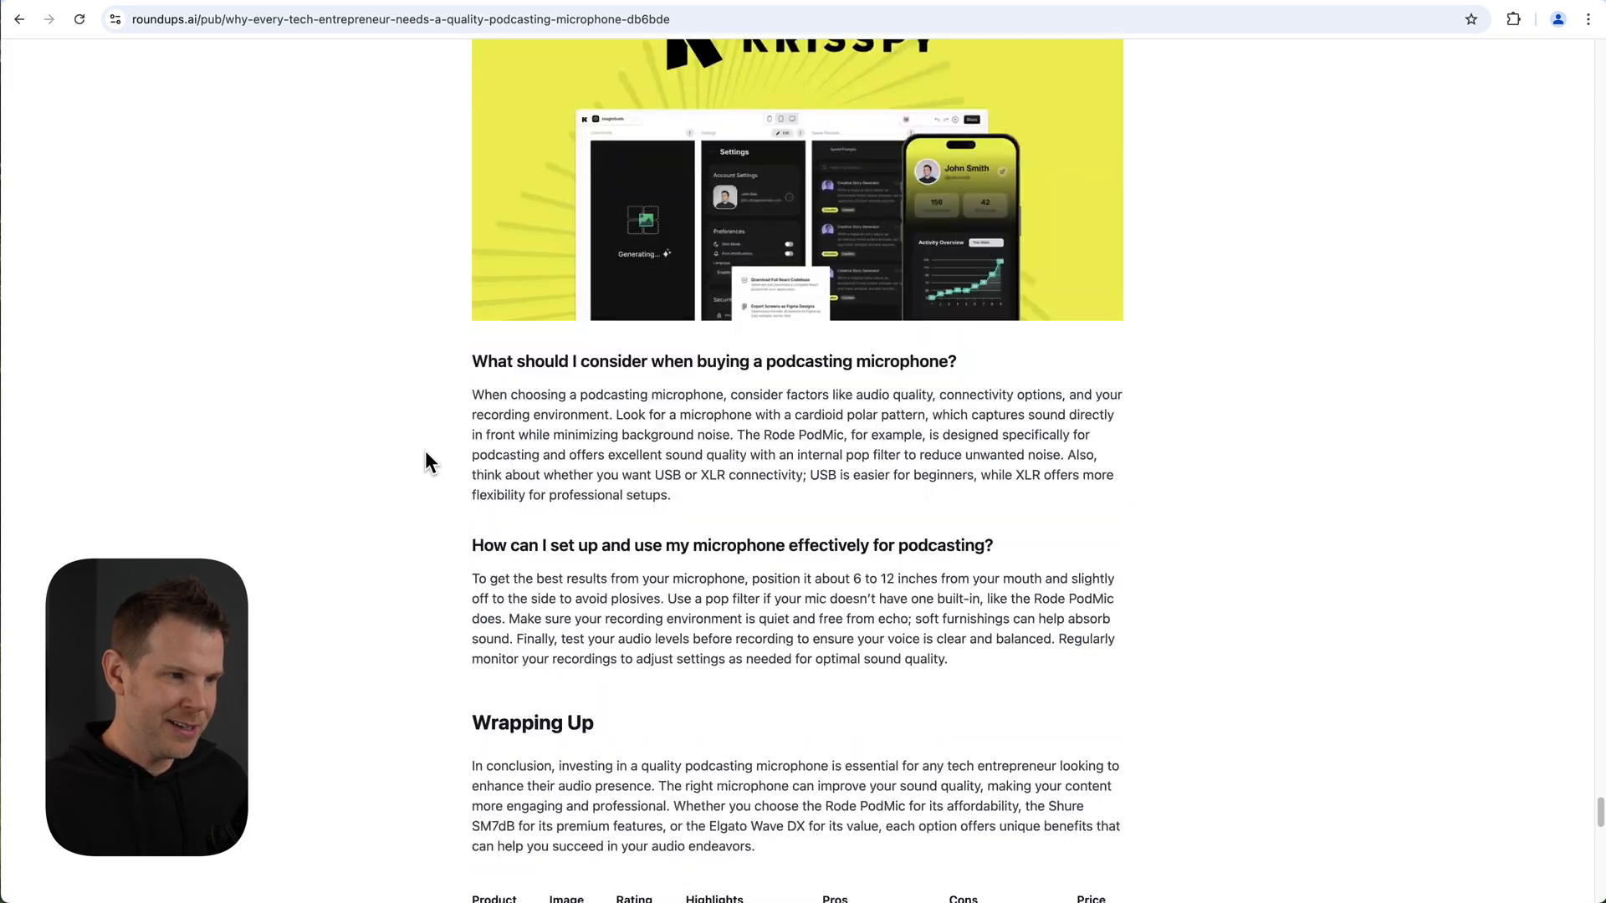
{"action": "scroll", "scroll_direction": "down", "scroll_amount": 3}
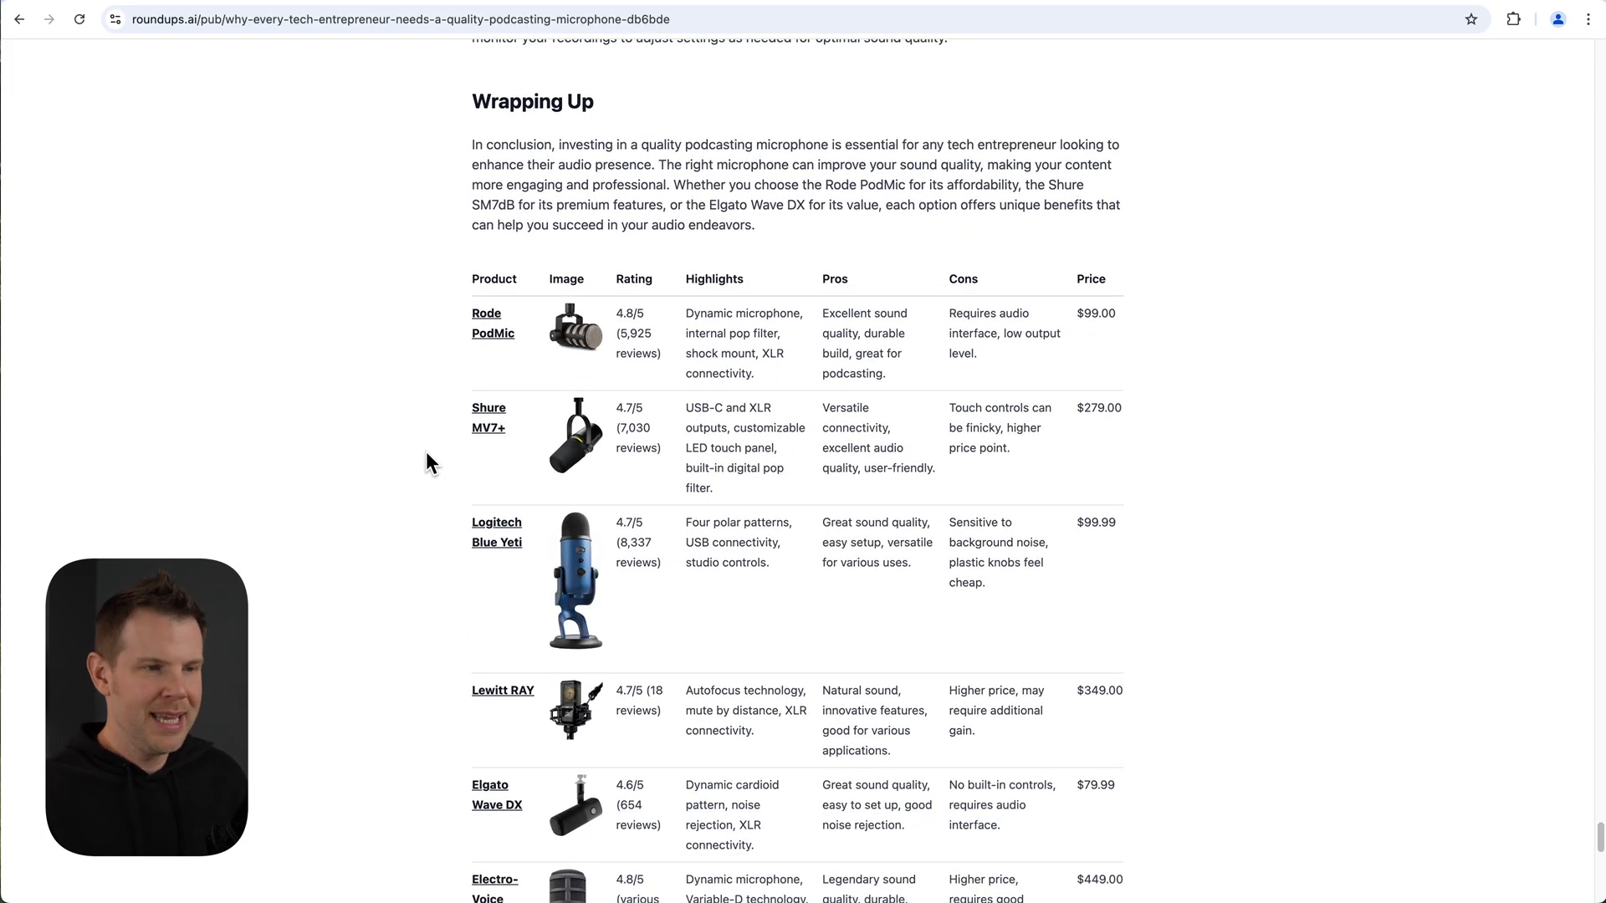
{"action": "mouse_move", "coordinate": [455, 458]}
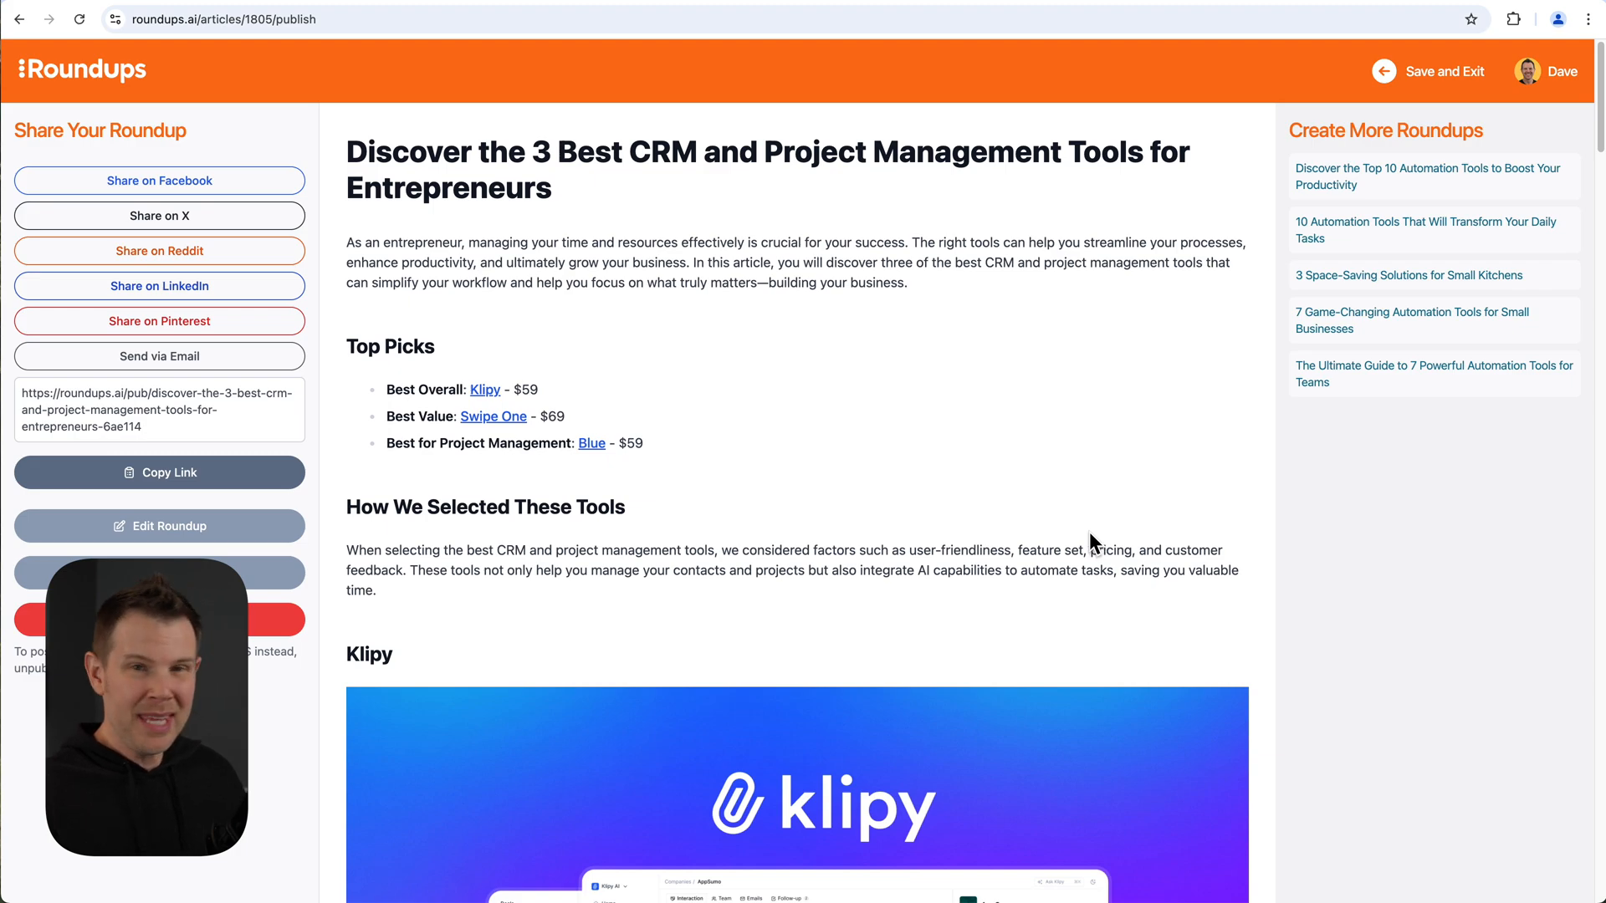
{"action": "mouse_move", "coordinate": [218, 387]}
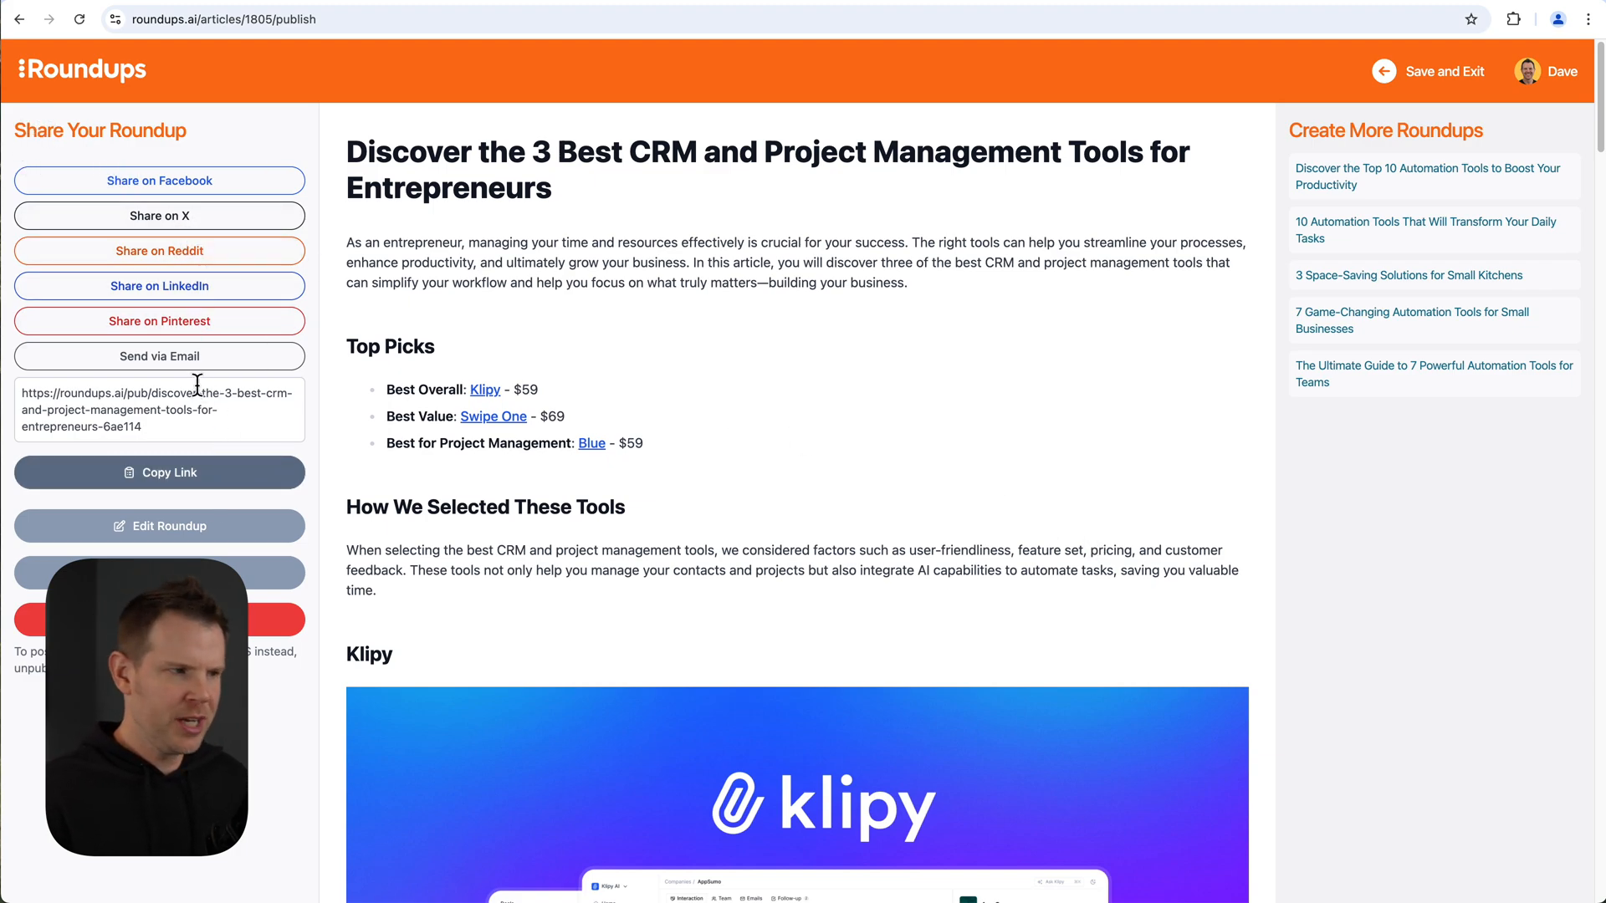
{"action": "mouse_move", "coordinate": [624, 430]}
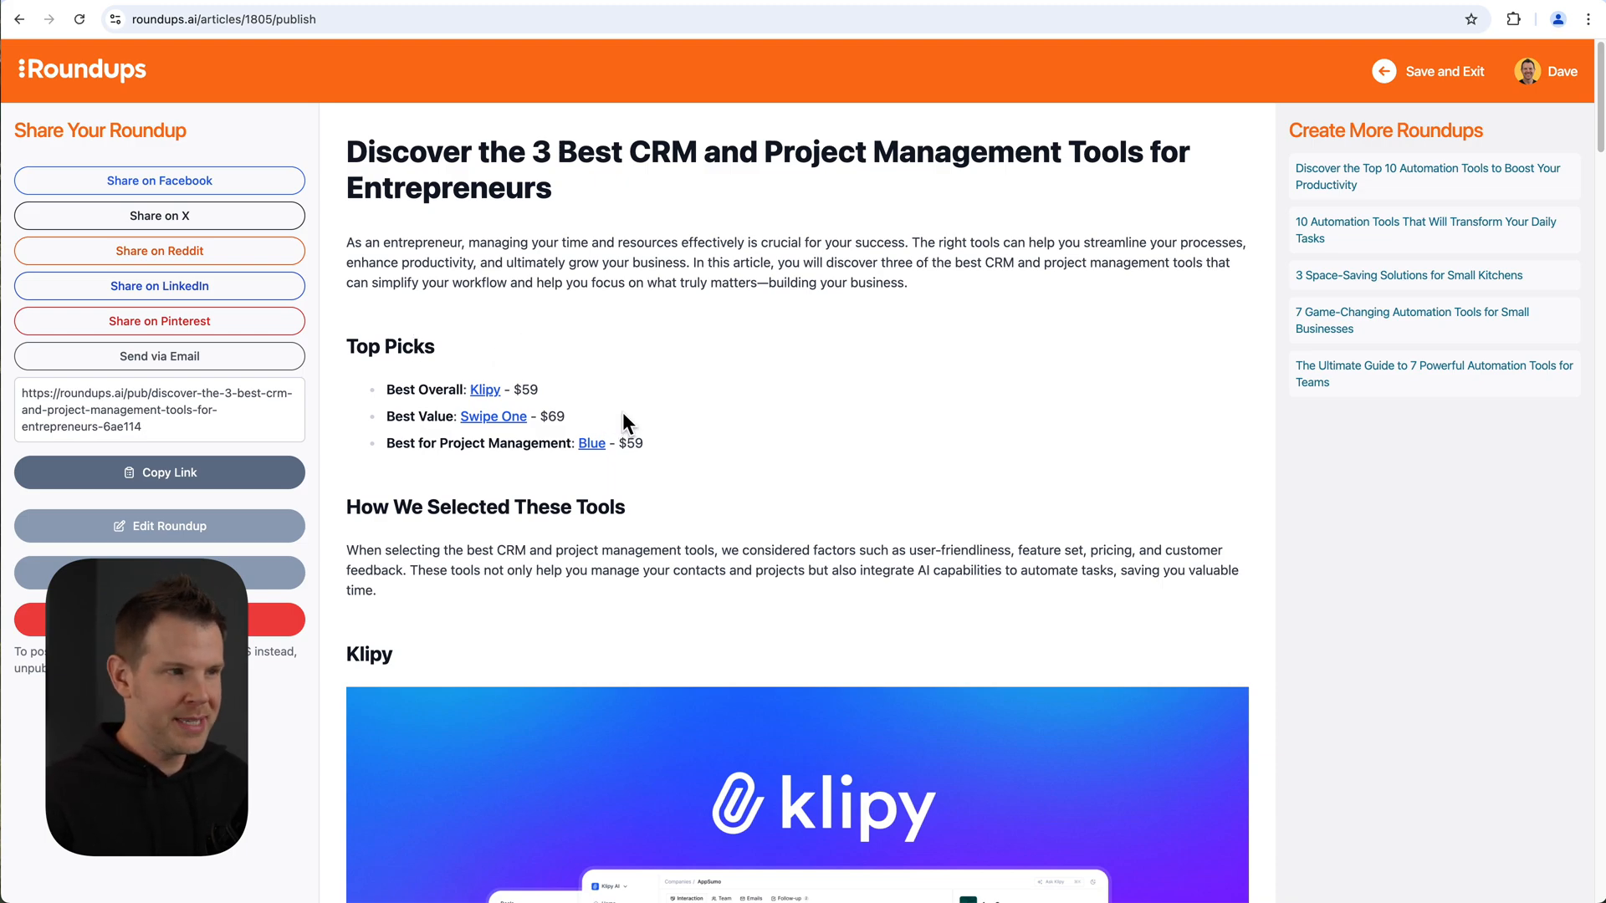
{"action": "mouse_move", "coordinate": [733, 372]}
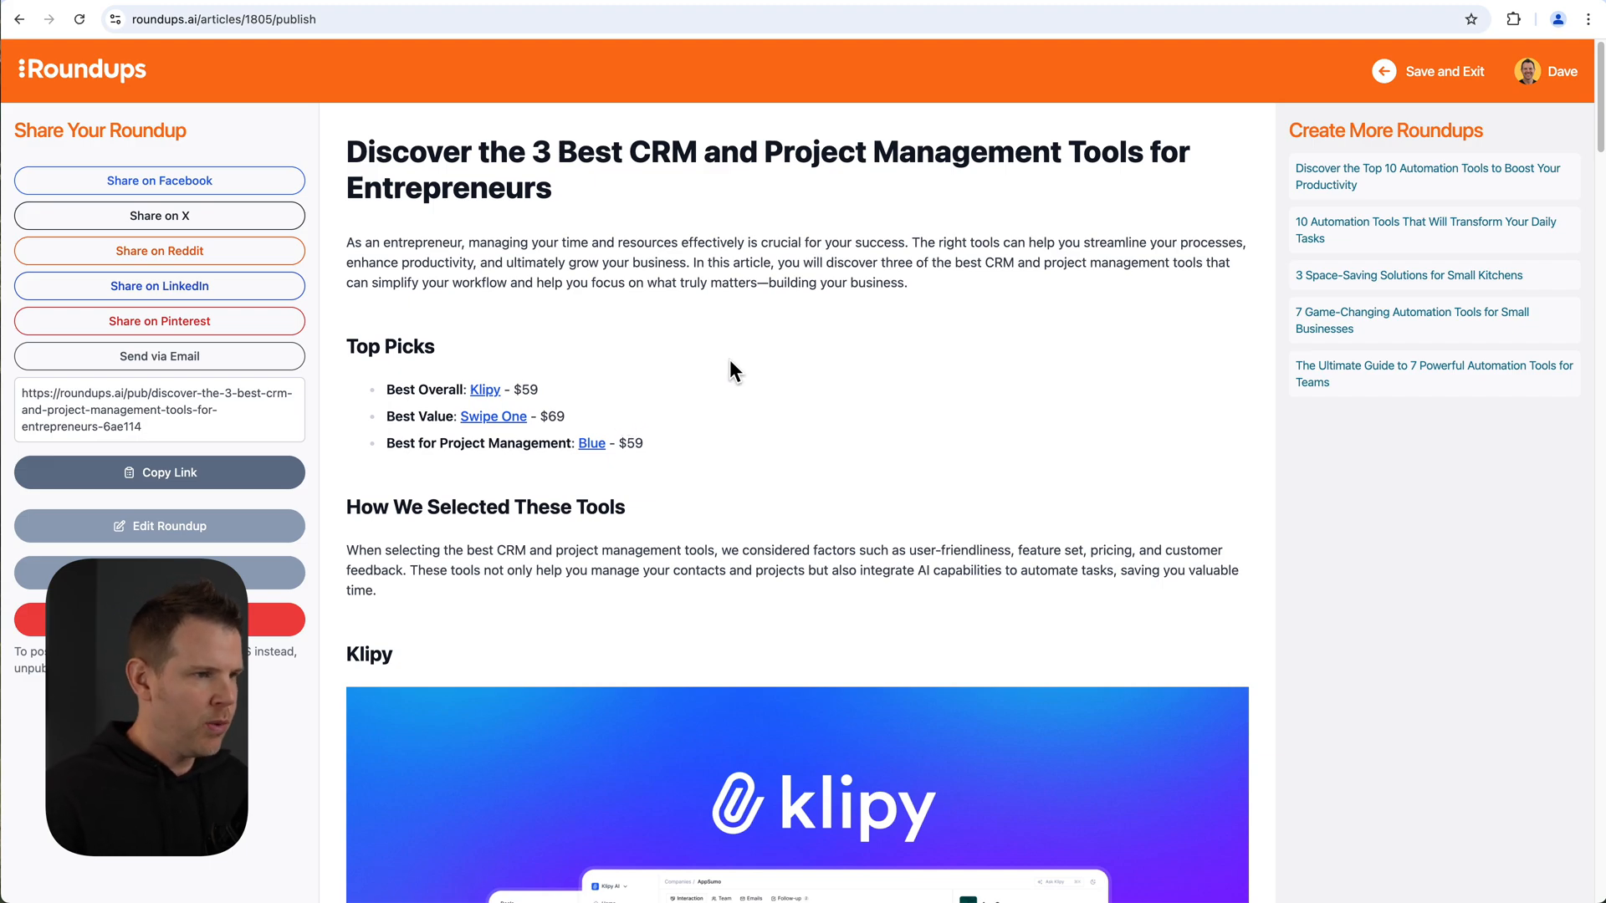
Scroll through the CRM roundup covering Klipy, Swipe One and Blue down to its comparison table.
{"action": "scroll", "scroll_direction": "down", "scroll_amount": 3}
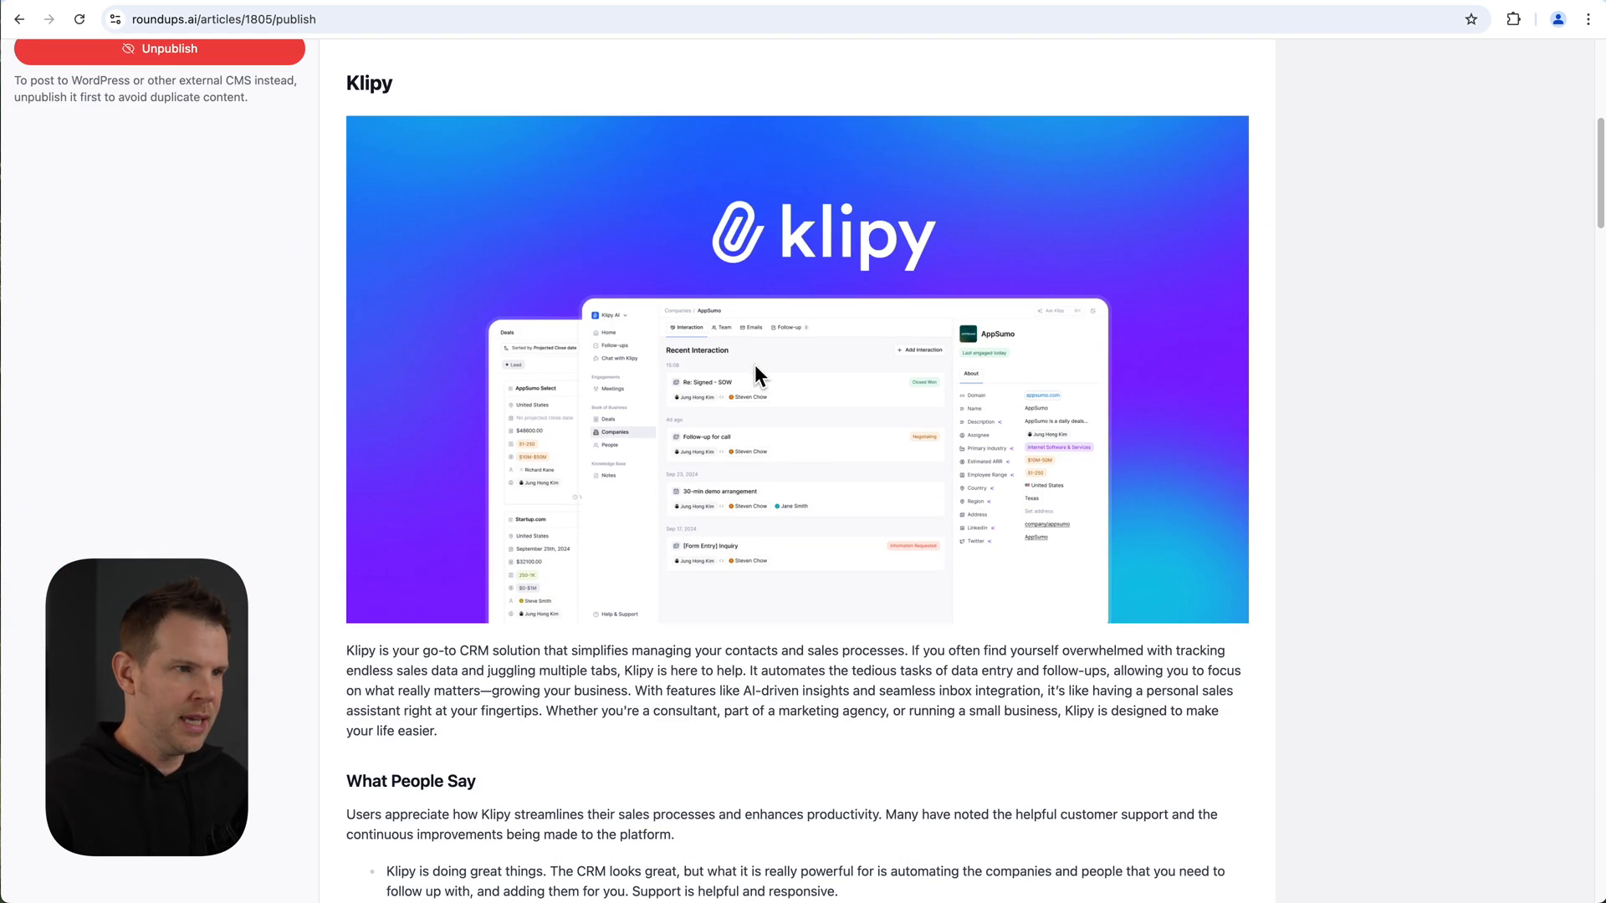
{"action": "scroll", "scroll_direction": "down", "scroll_amount": 3}
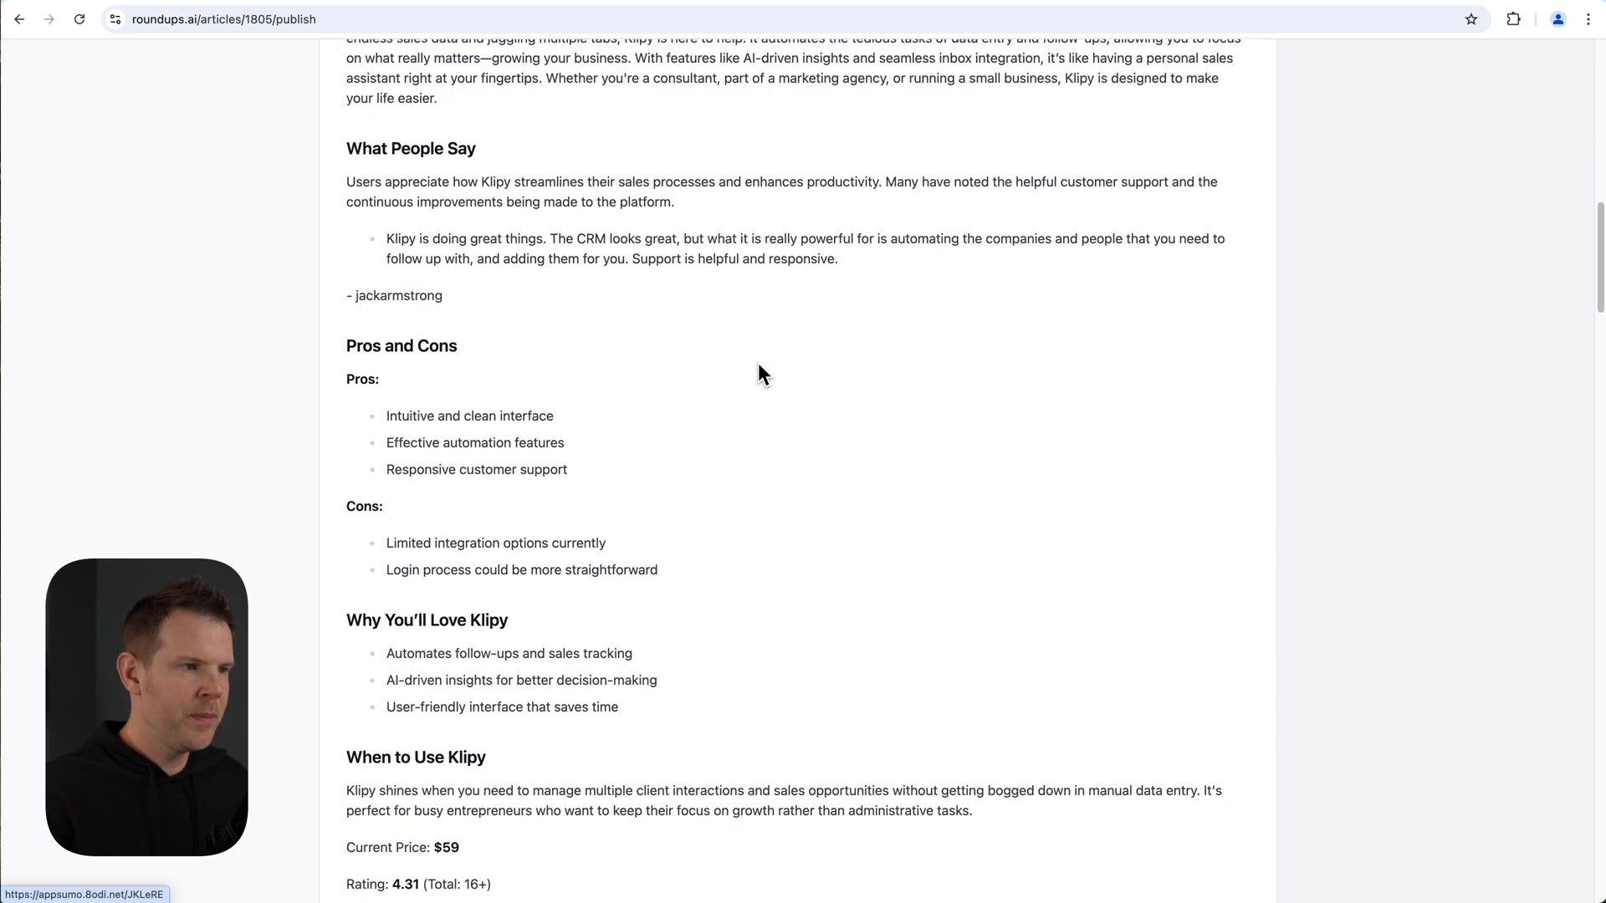
{"action": "scroll", "scroll_direction": "down", "scroll_amount": 3}
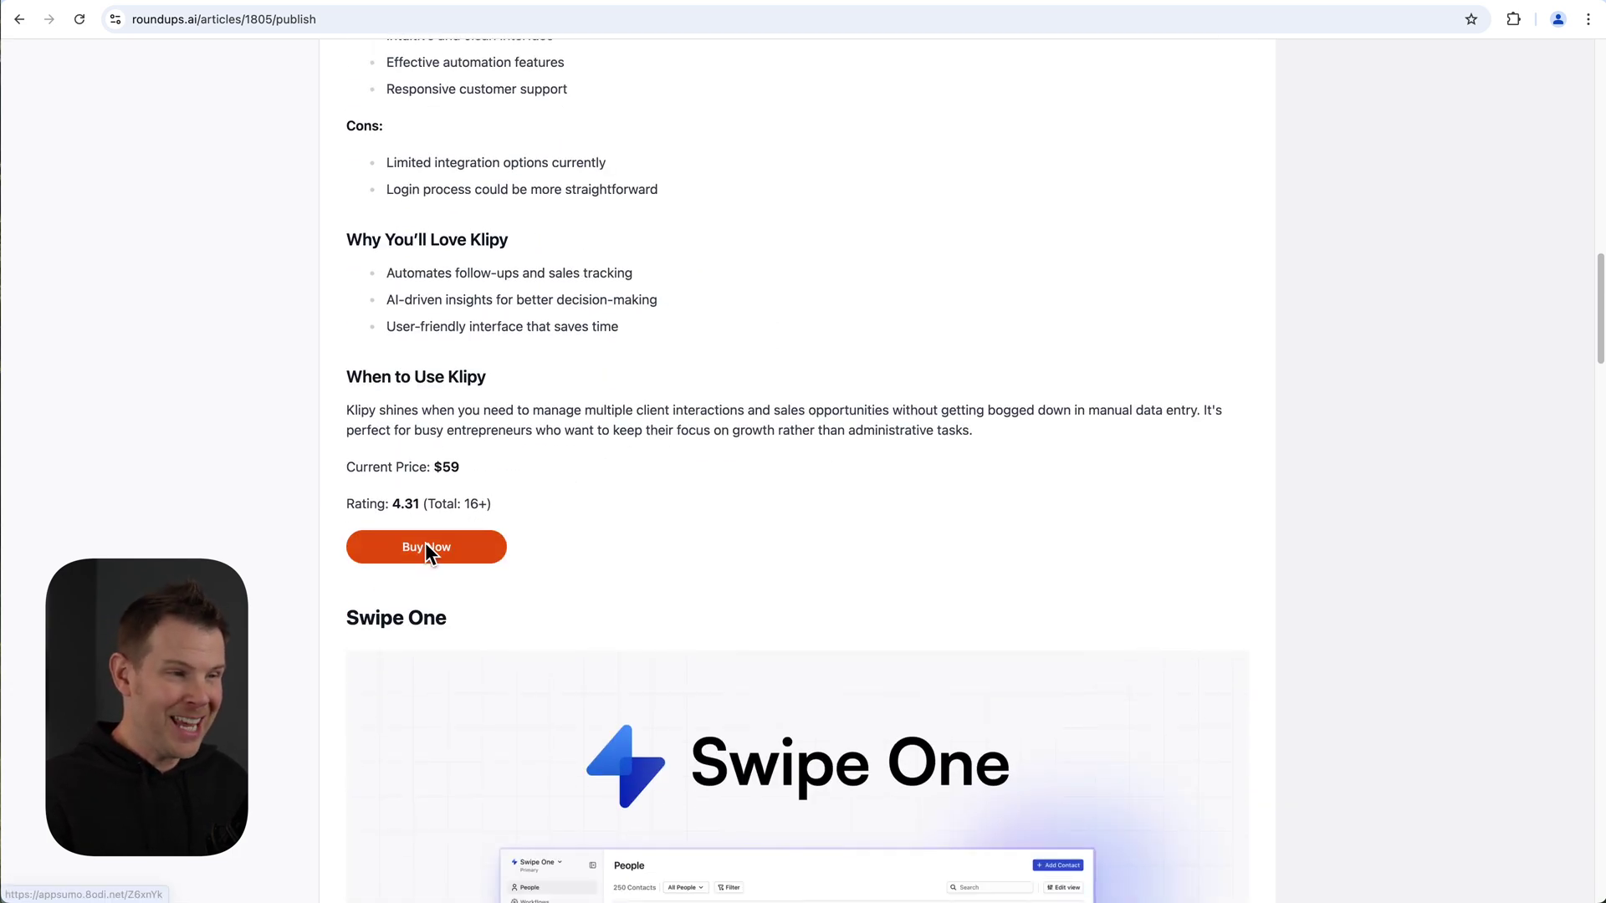
{"action": "mouse_move", "coordinate": [440, 543]}
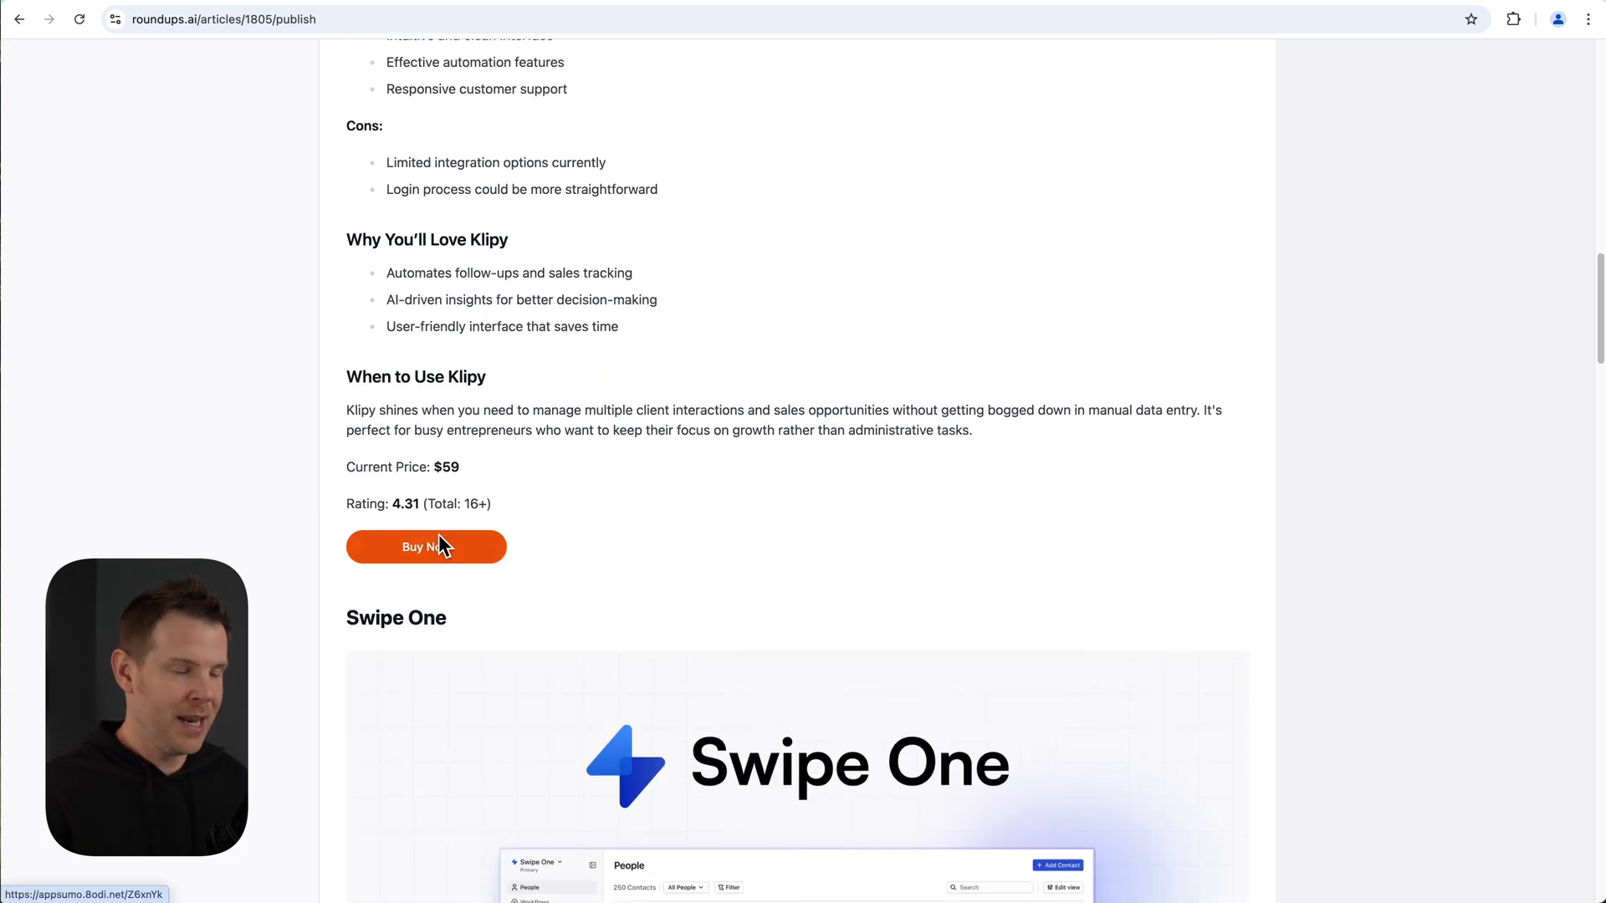
{"action": "scroll", "scroll_direction": "down", "scroll_amount": 3}
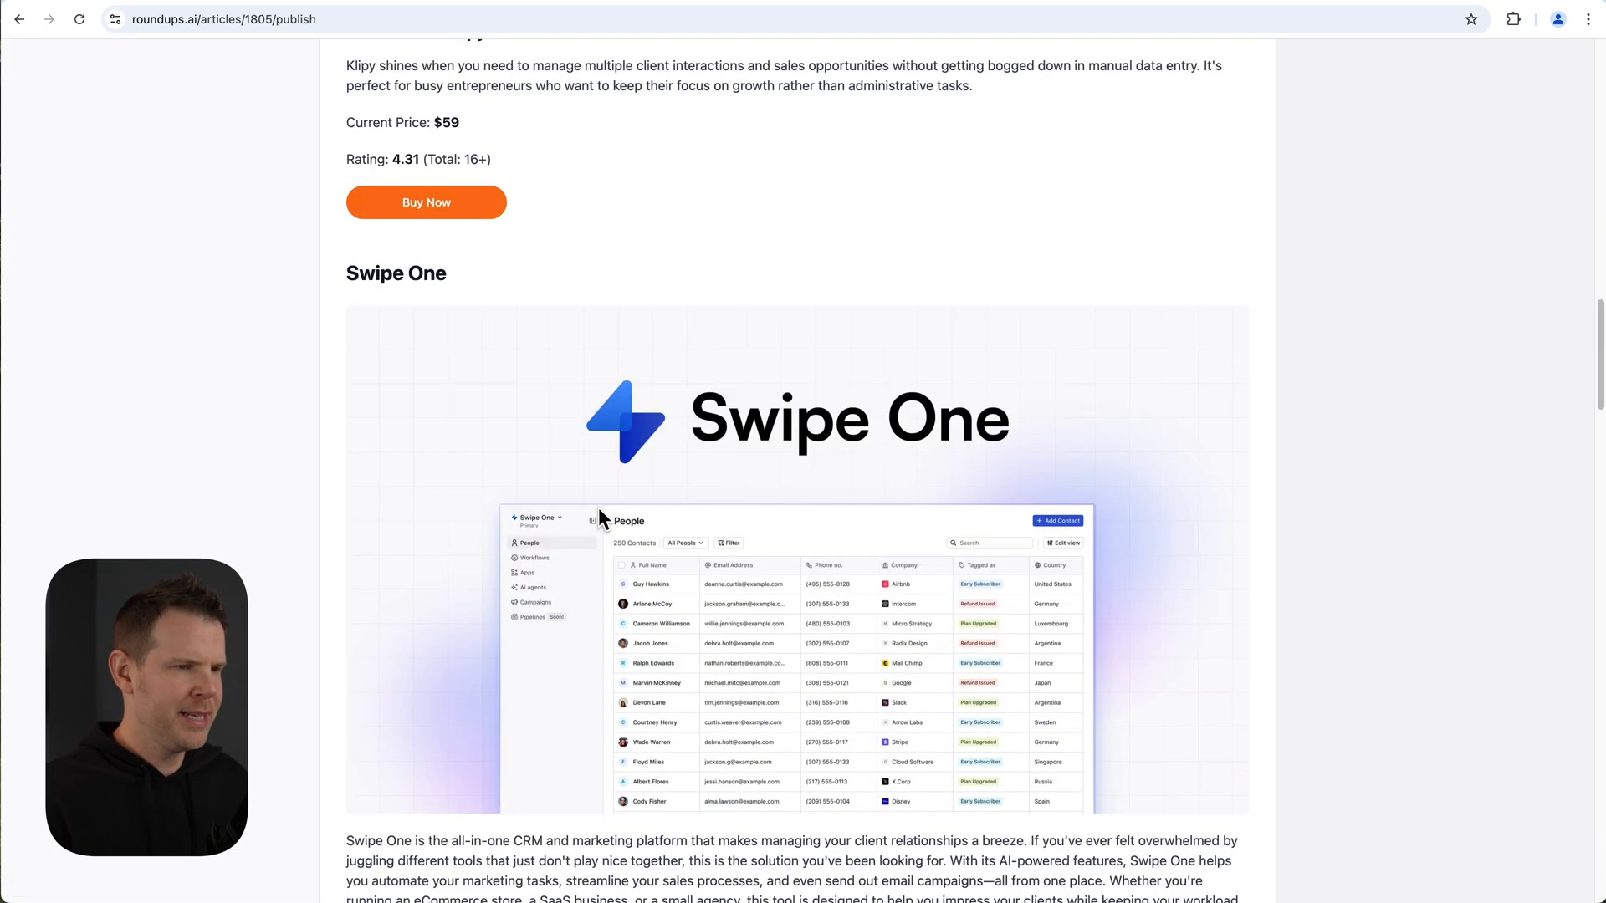
{"action": "scroll", "scroll_direction": "down", "scroll_amount": 3}
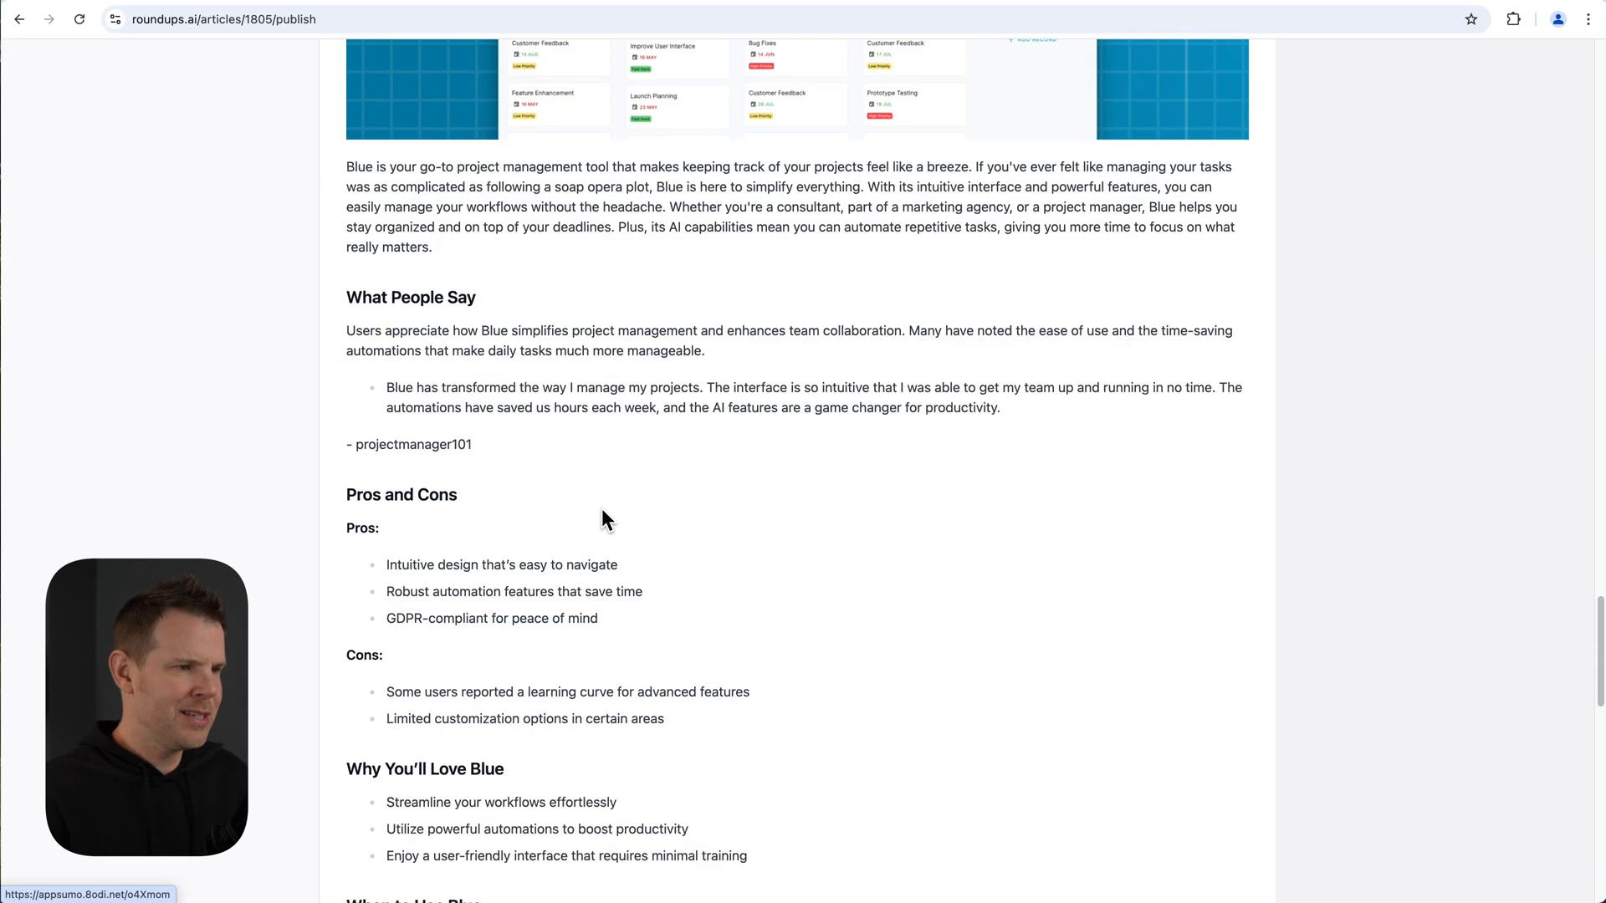
{"action": "scroll", "scroll_direction": "down", "scroll_amount": 3}
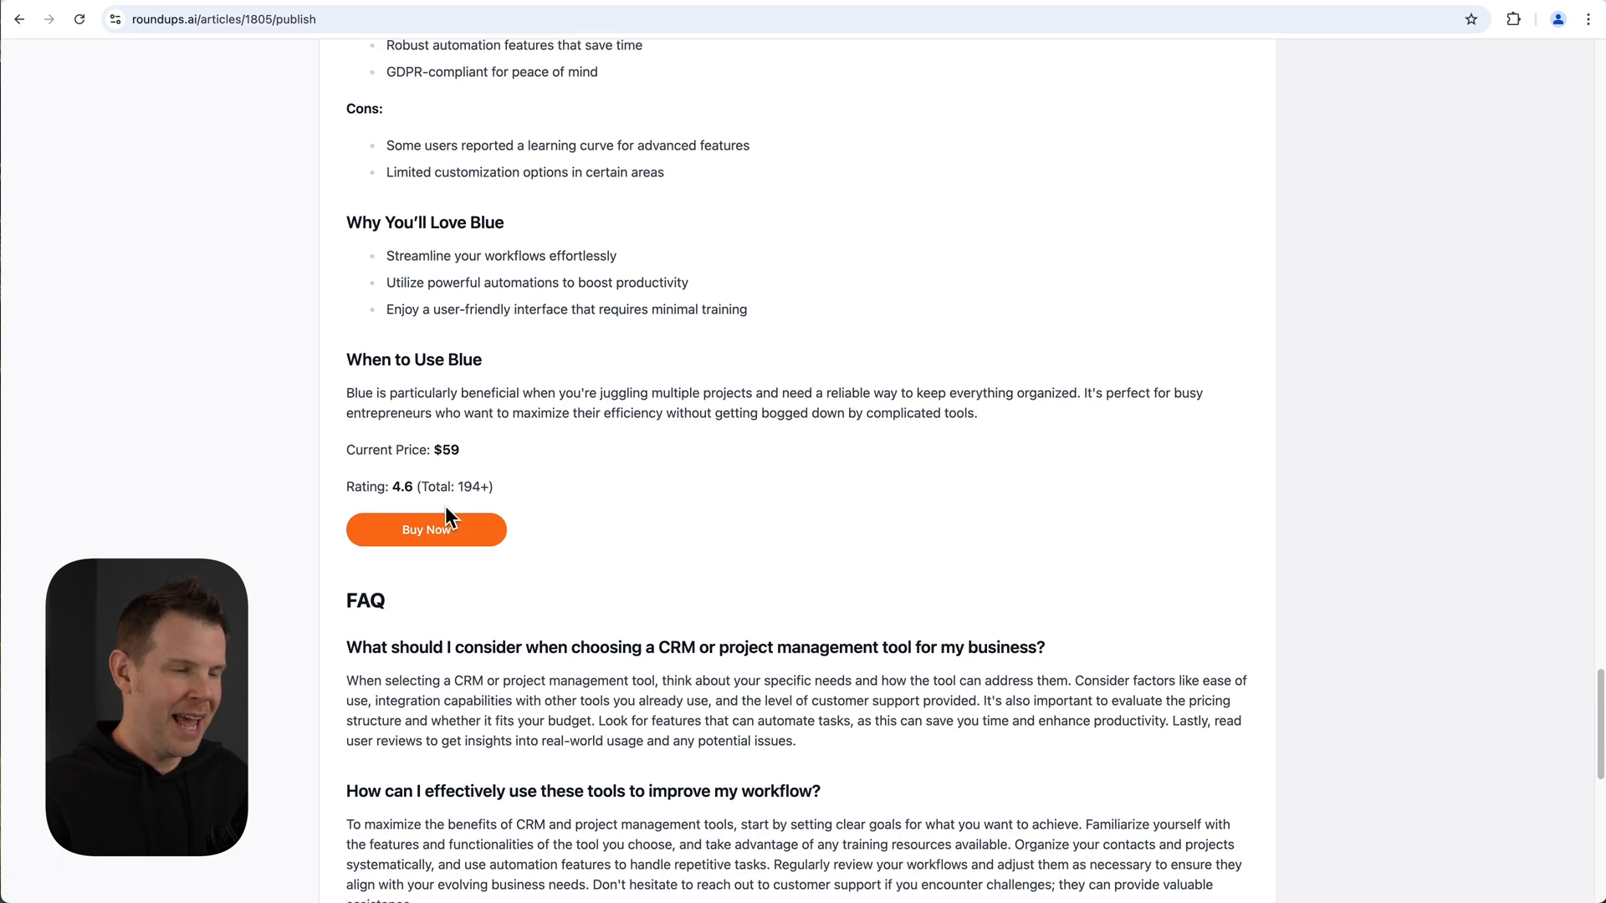
{"action": "scroll", "scroll_direction": "down", "scroll_amount": 3}
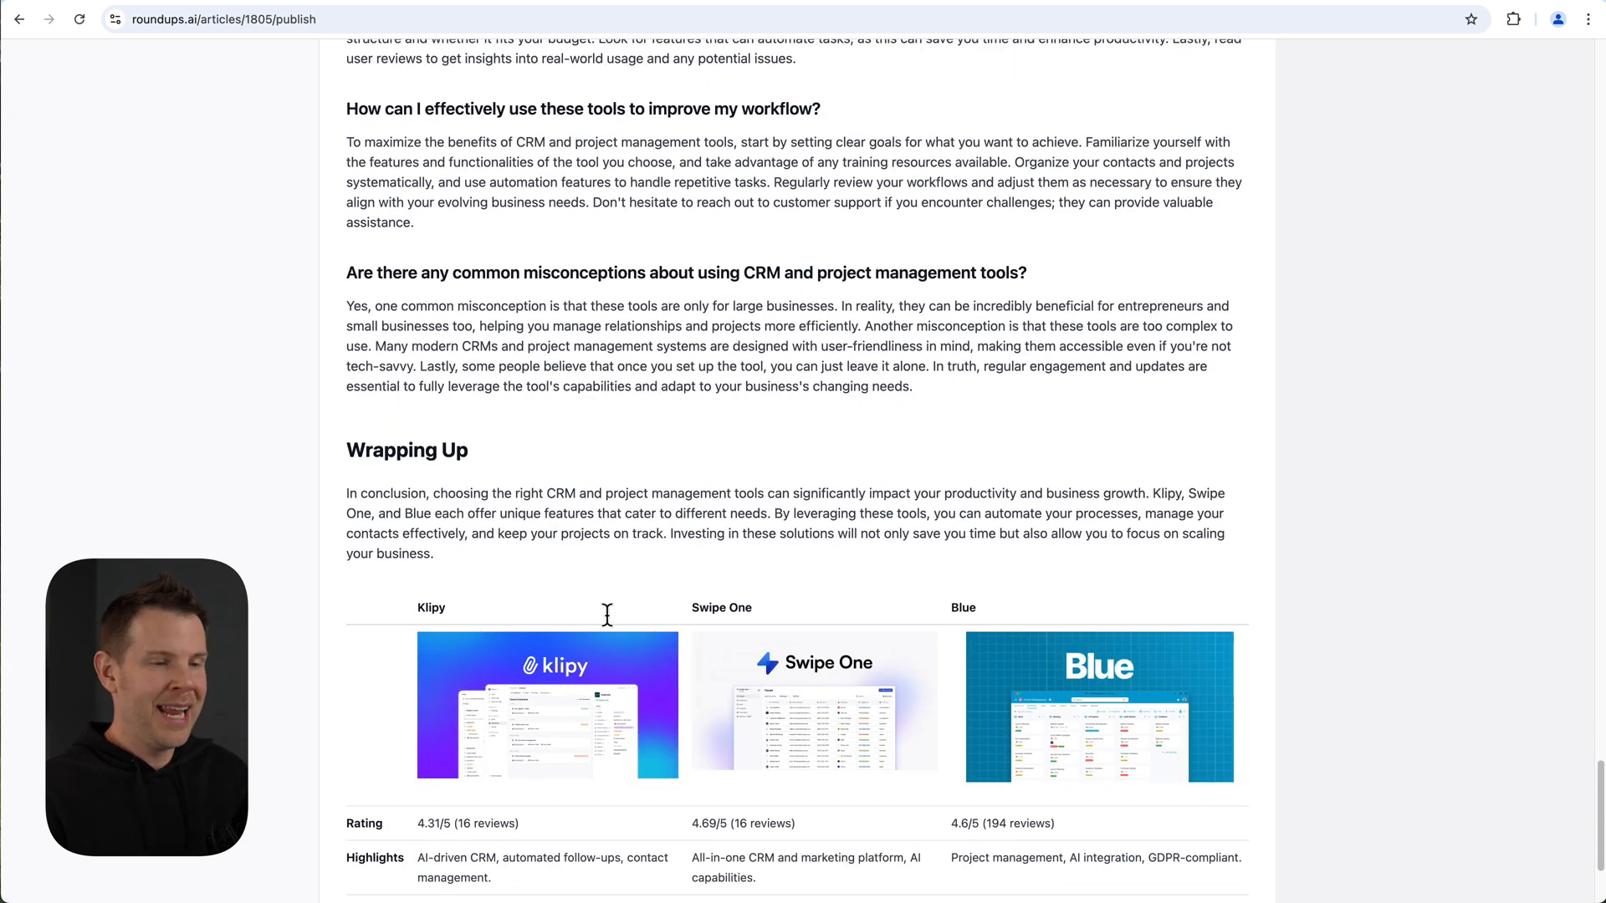
{"action": "scroll", "scroll_direction": "down", "scroll_amount": 3}
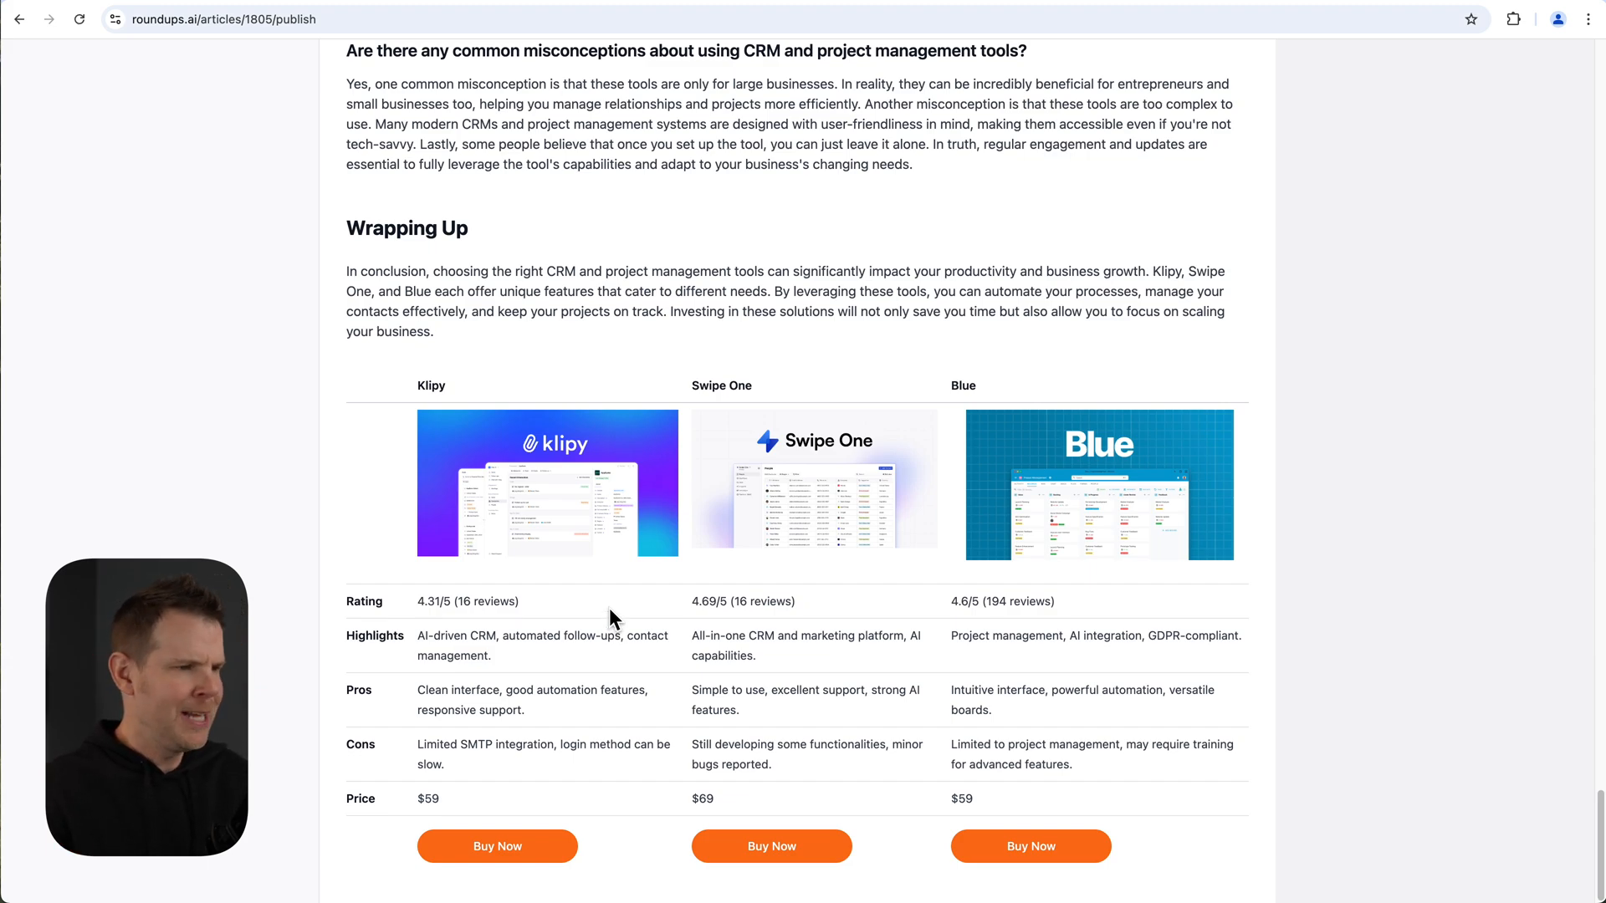
{"action": "mouse_move", "coordinate": [614, 620]}
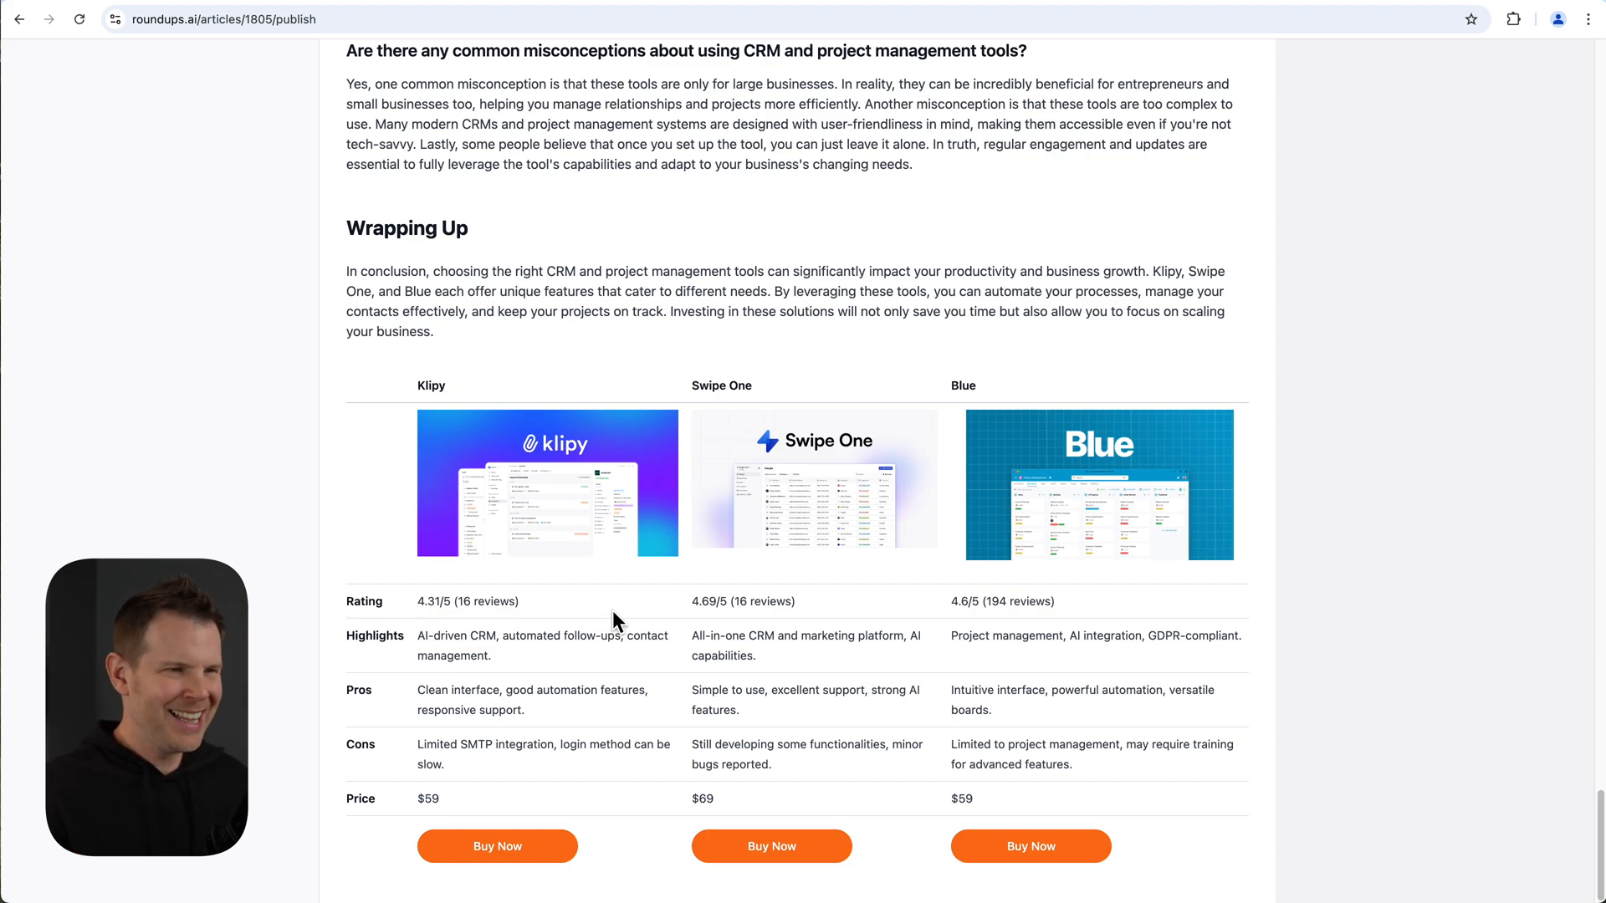
{"action": "mouse_move", "coordinate": [613, 629]}
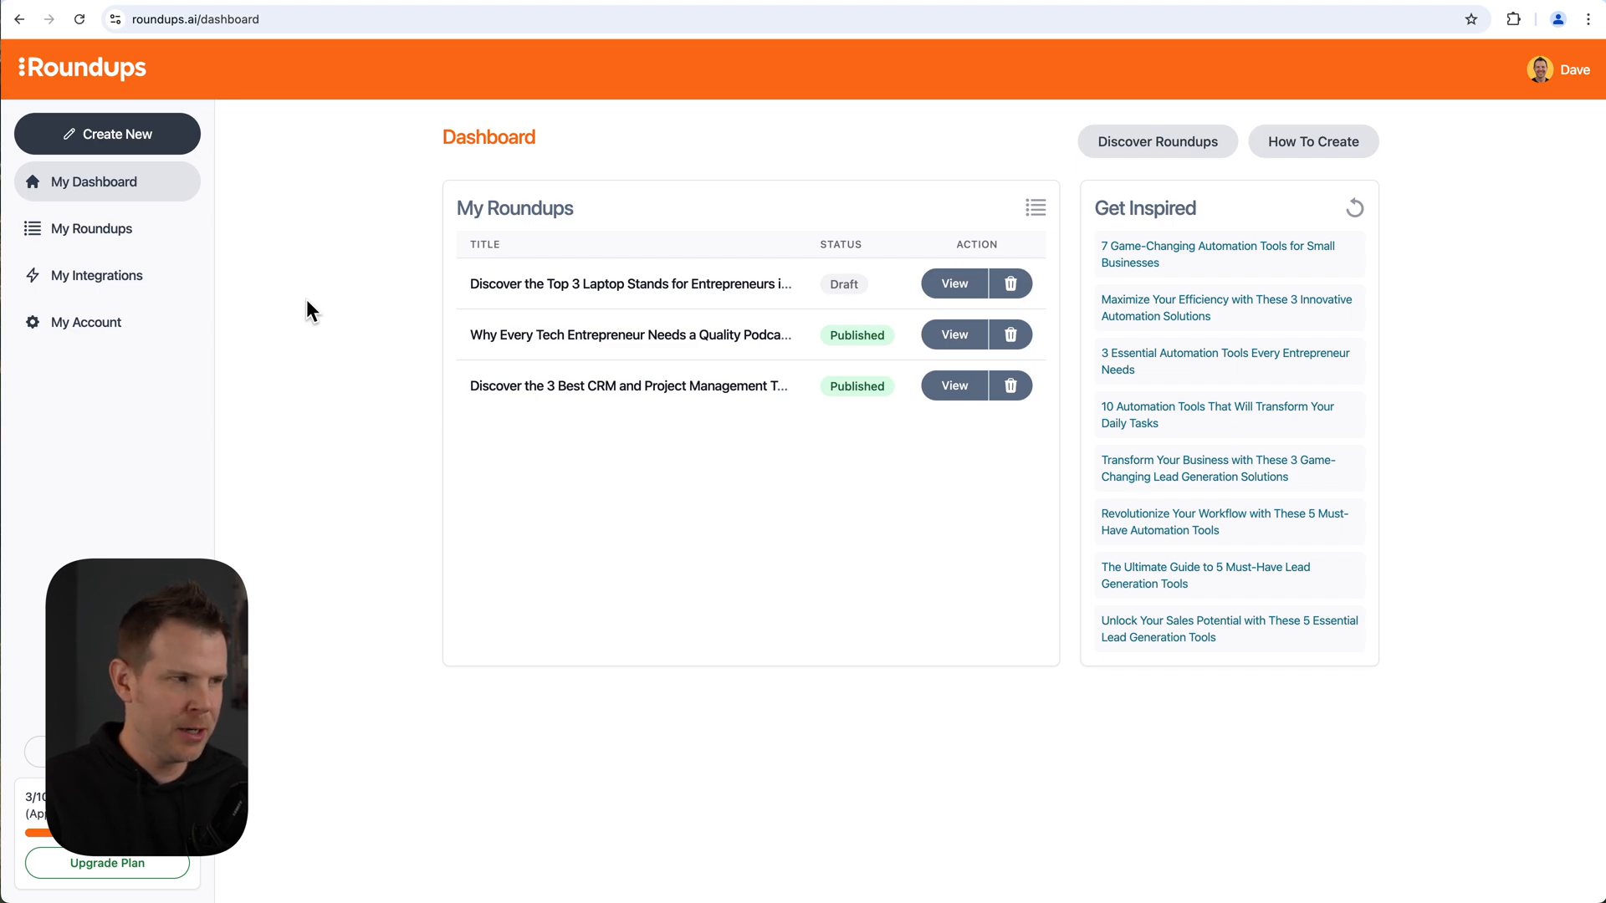
{"action": "mouse_move", "coordinate": [279, 254]}
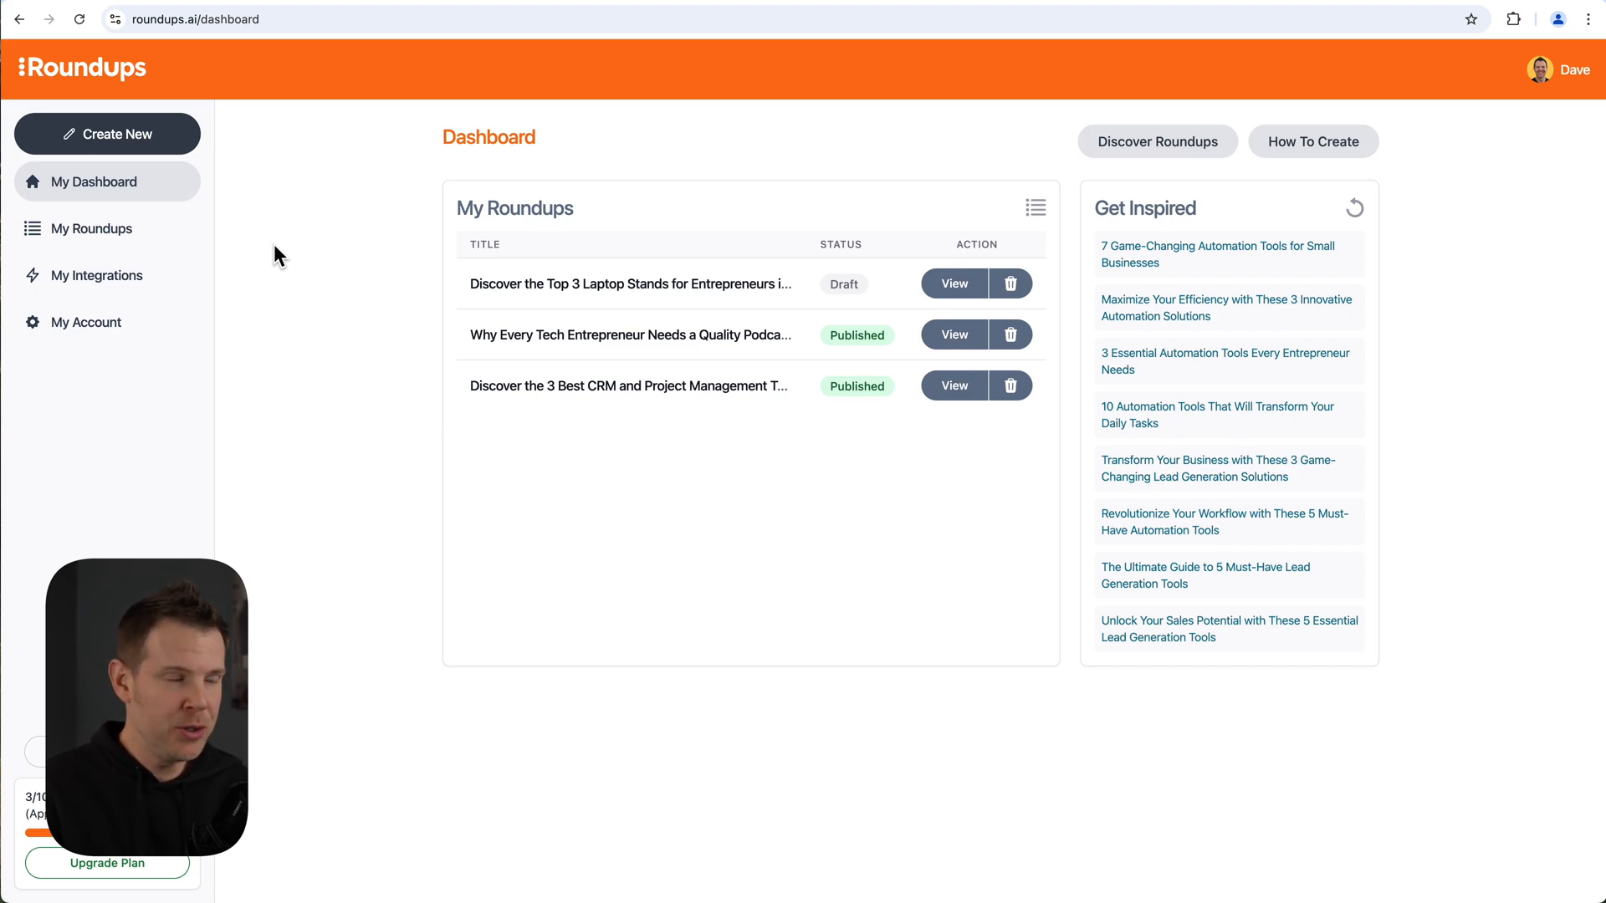
{"action": "mouse_move", "coordinate": [172, 140]}
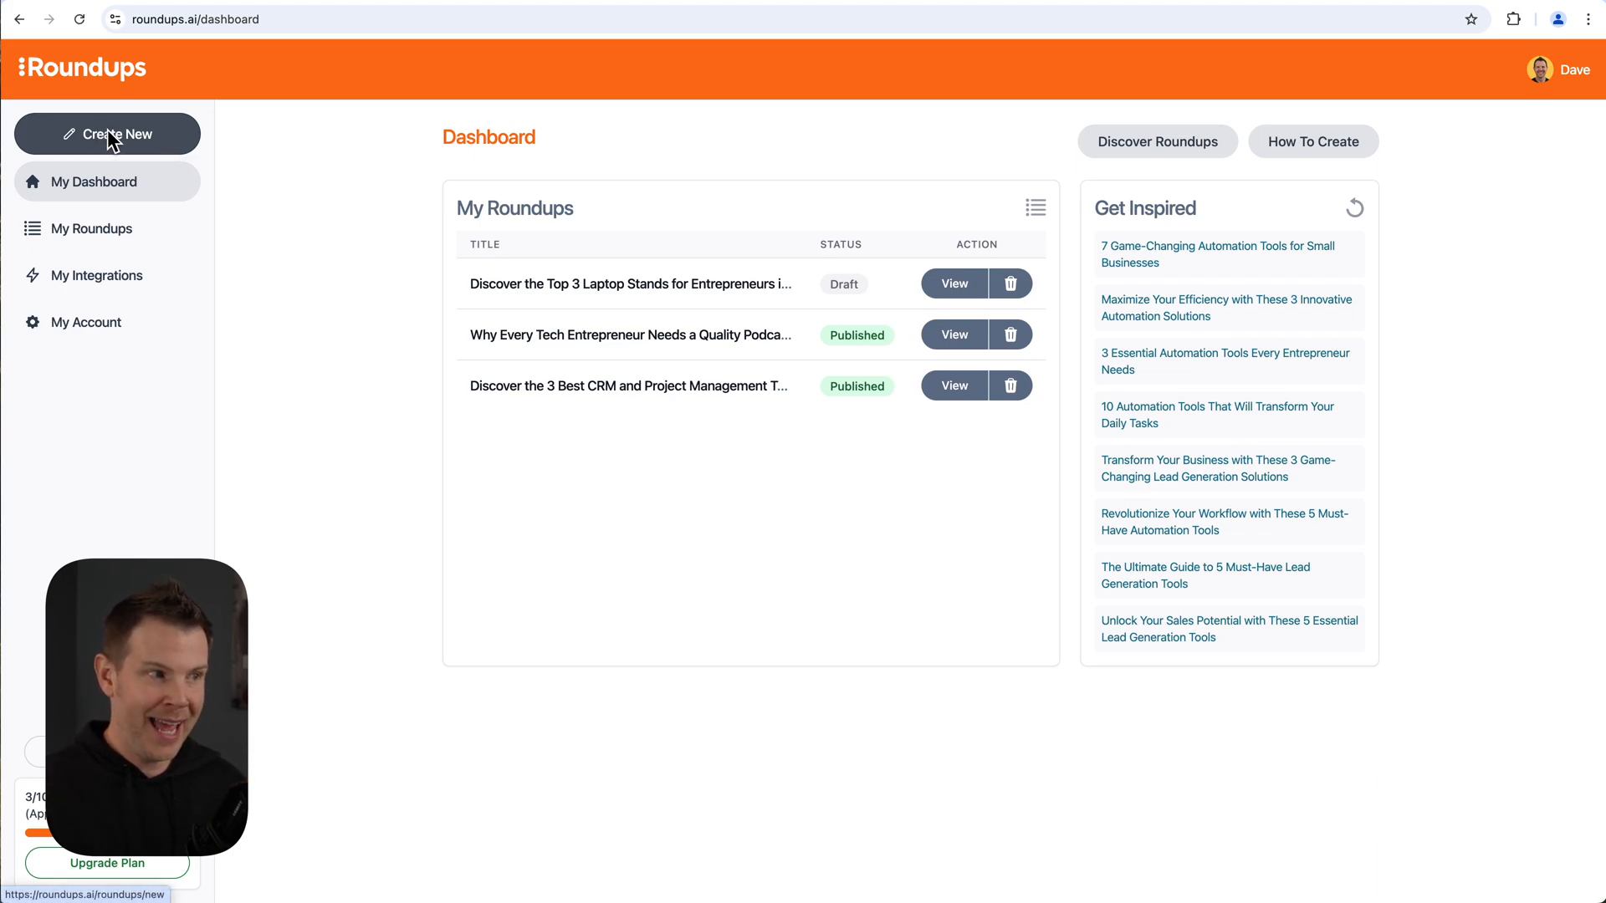
Go to My Integrations listing Amazon Associates, AppSumo, WordPress and Ghost.
{"action": "left_click", "coordinate": [97, 276]}
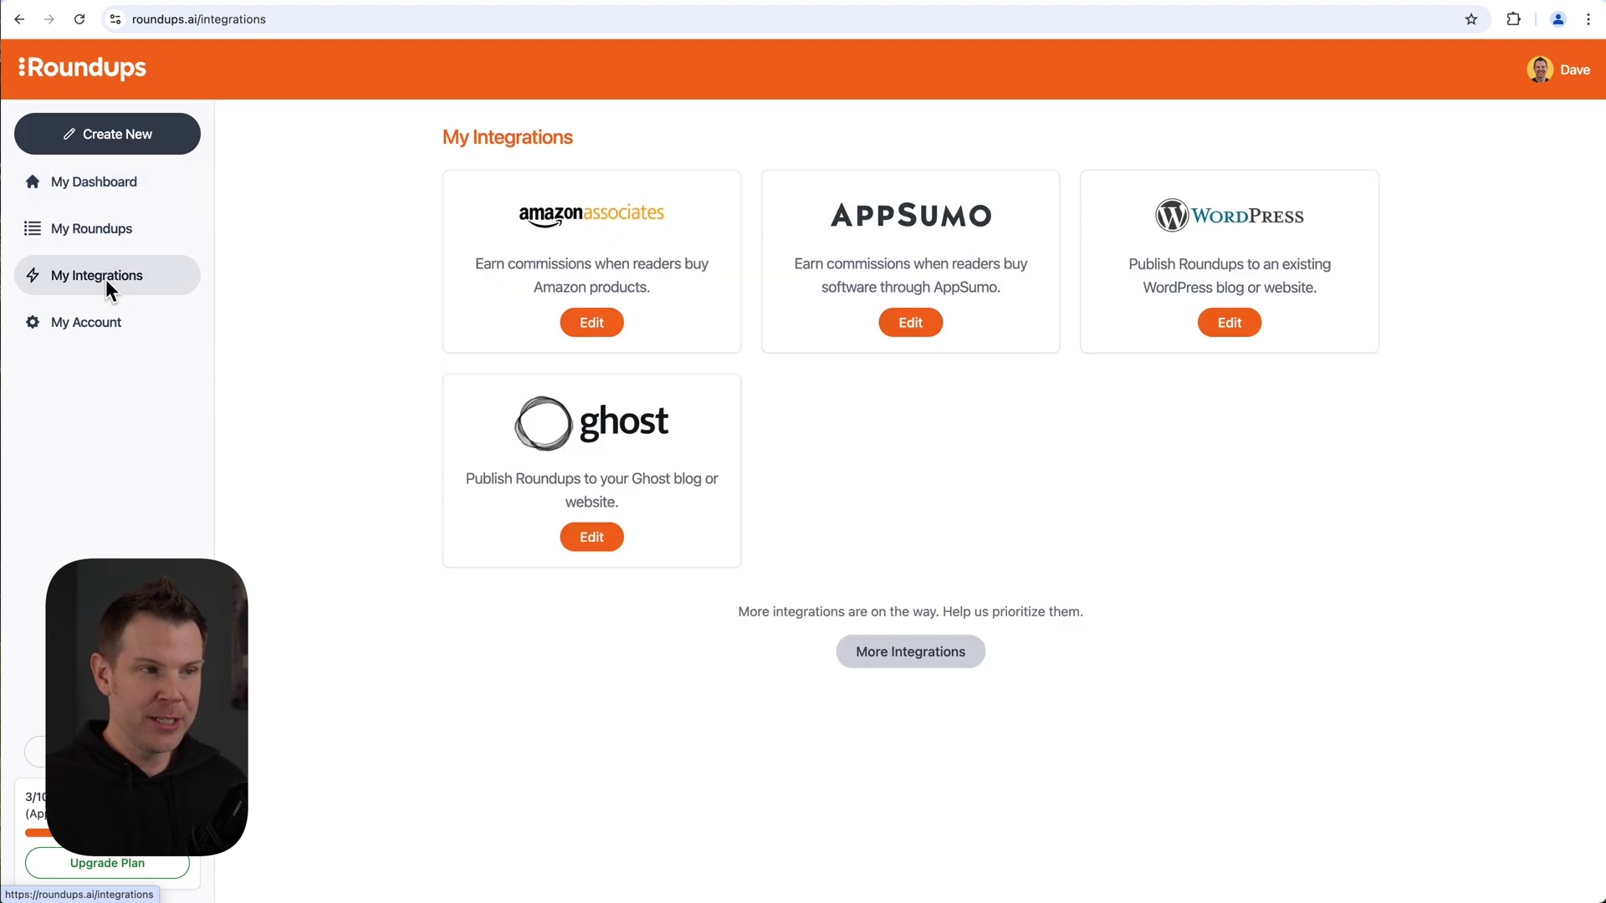
{"action": "mouse_move", "coordinate": [494, 309]}
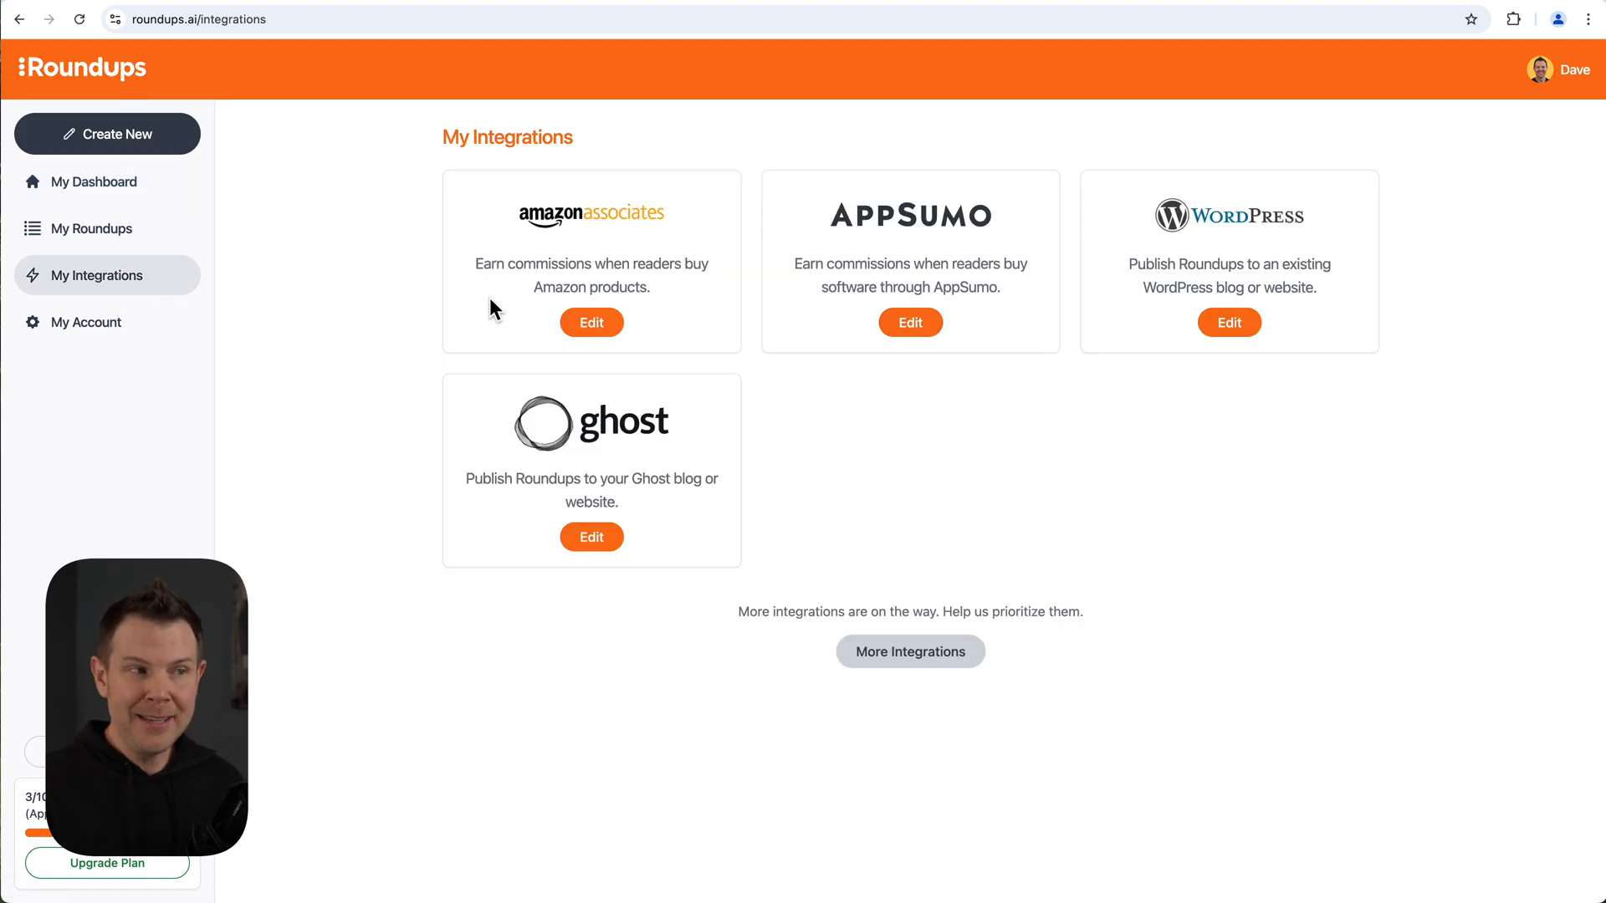
{"action": "mouse_move", "coordinate": [787, 280]}
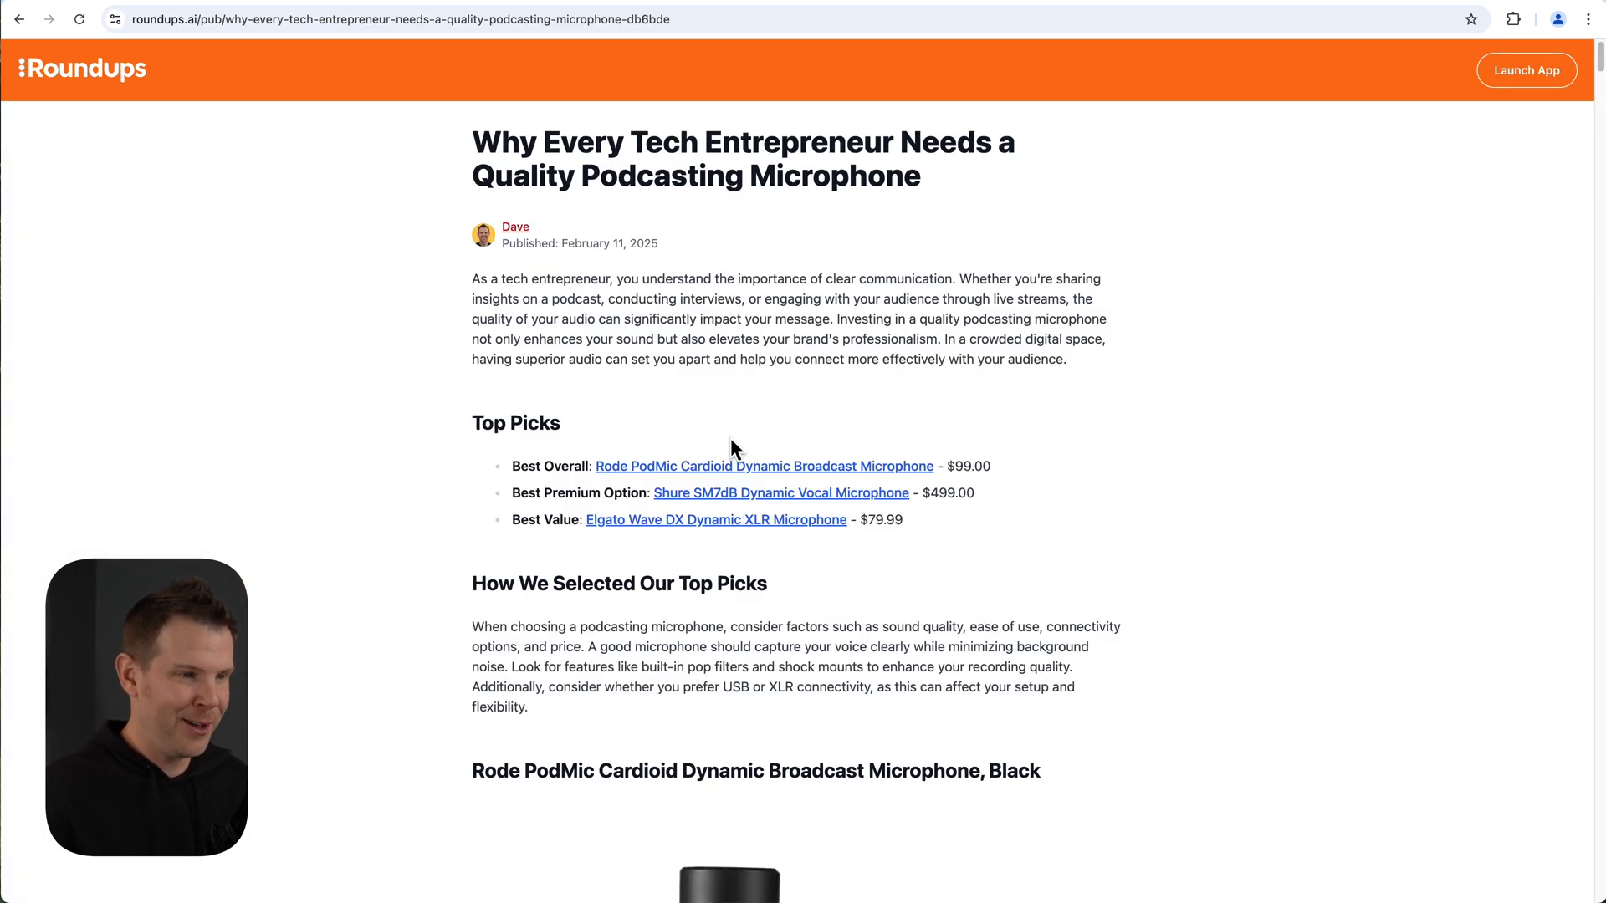
{"action": "mouse_move", "coordinate": [679, 442]}
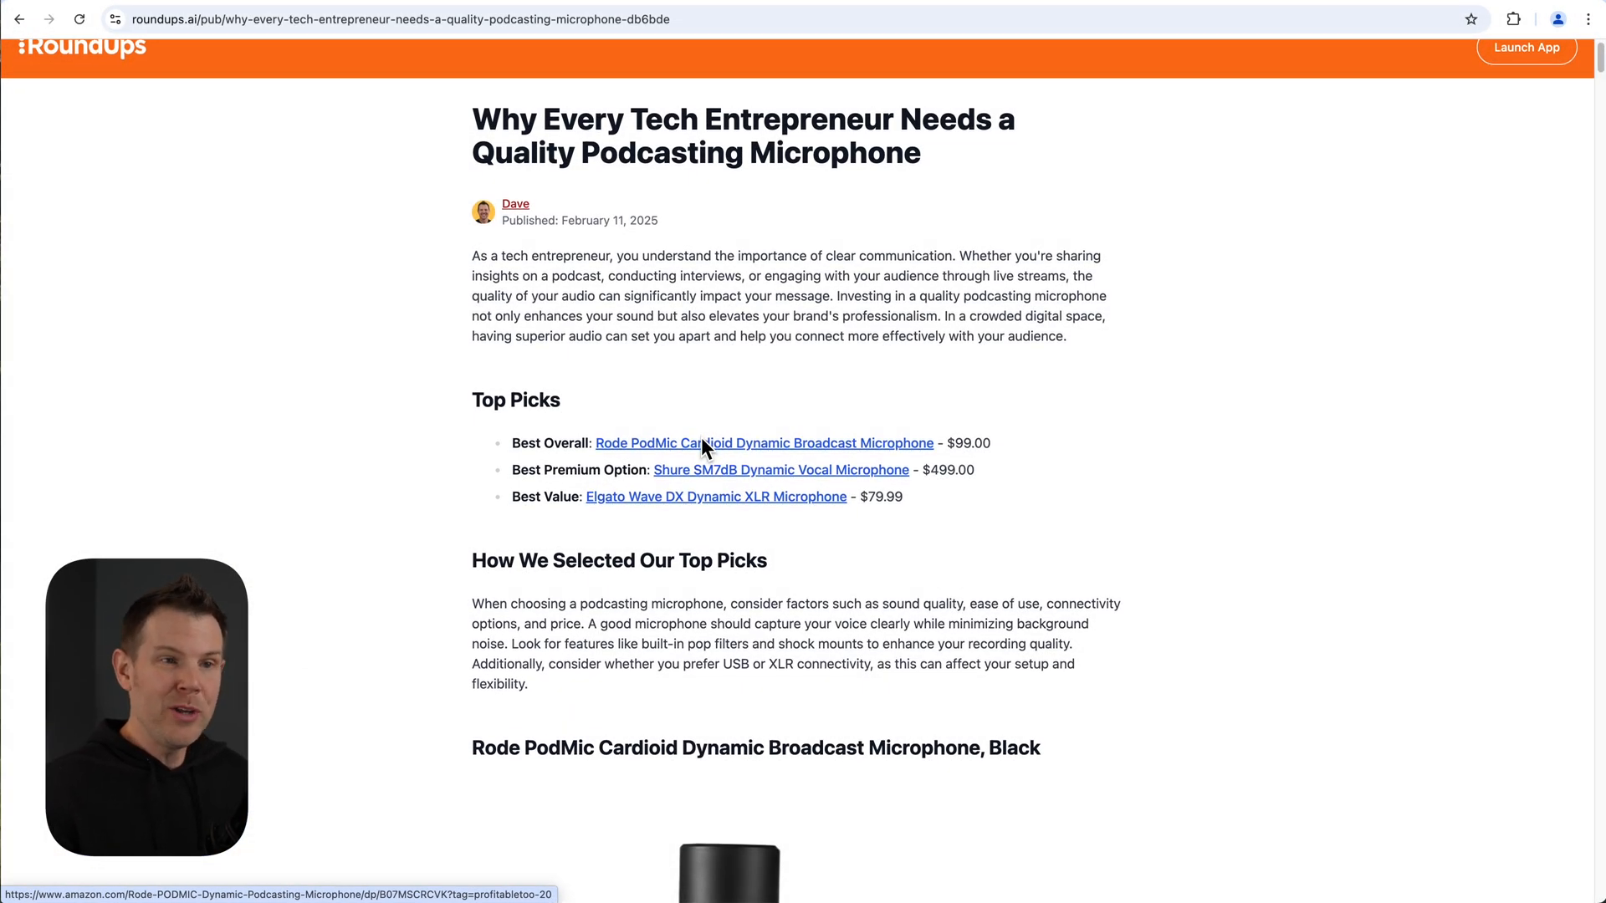
{"action": "scroll", "scroll_direction": "down", "scroll_amount": 3}
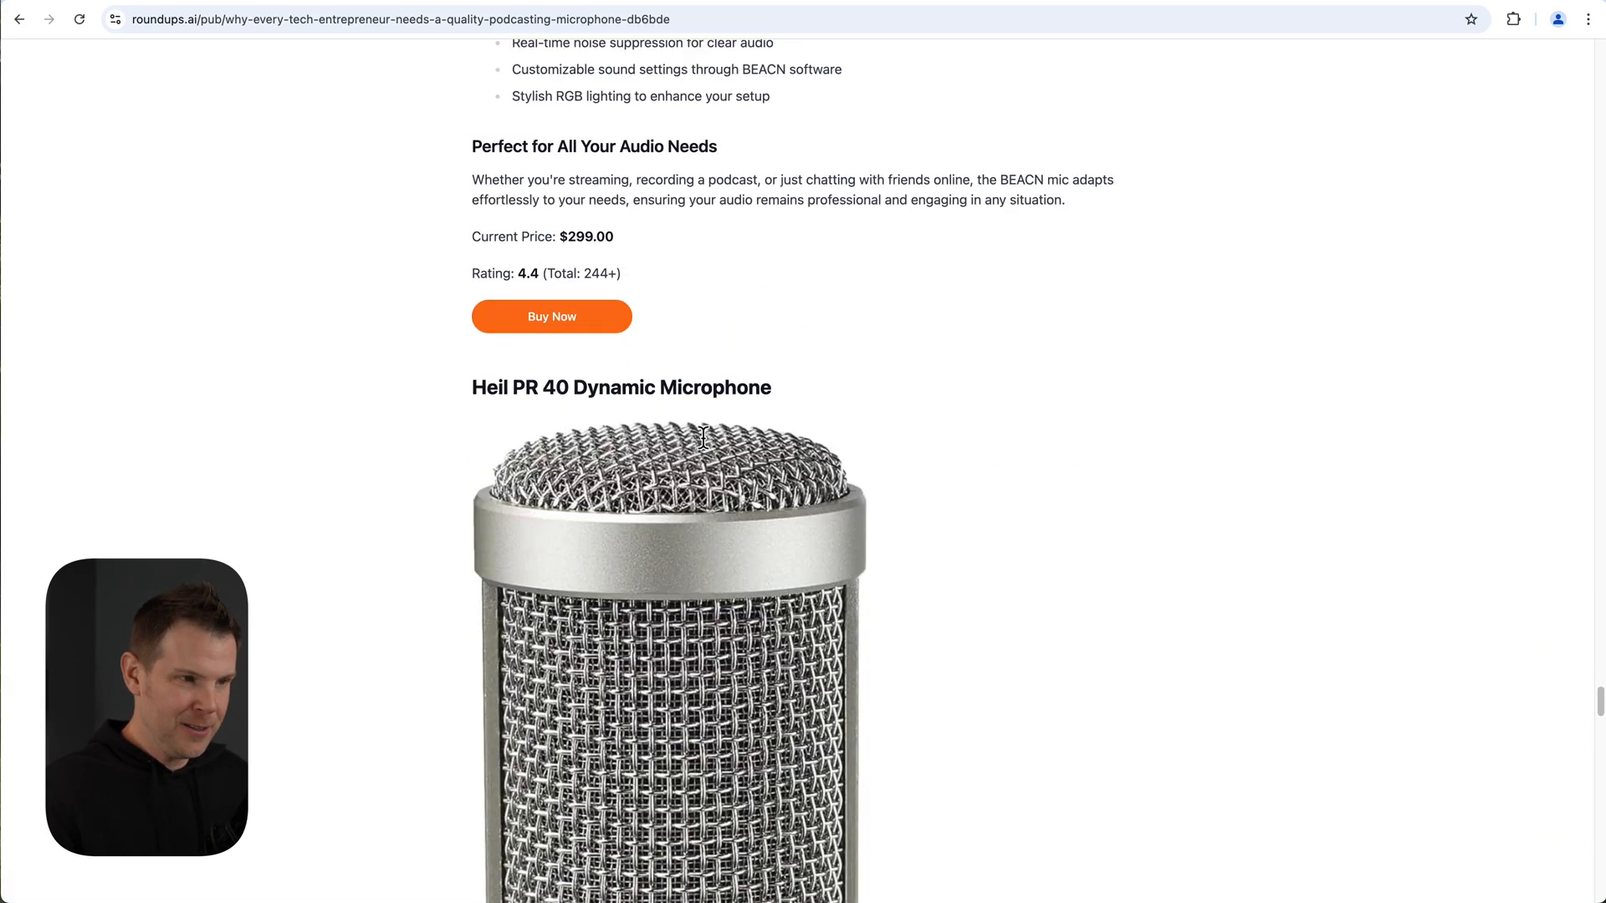
{"action": "scroll", "scroll_direction": "down", "scroll_amount": 3}
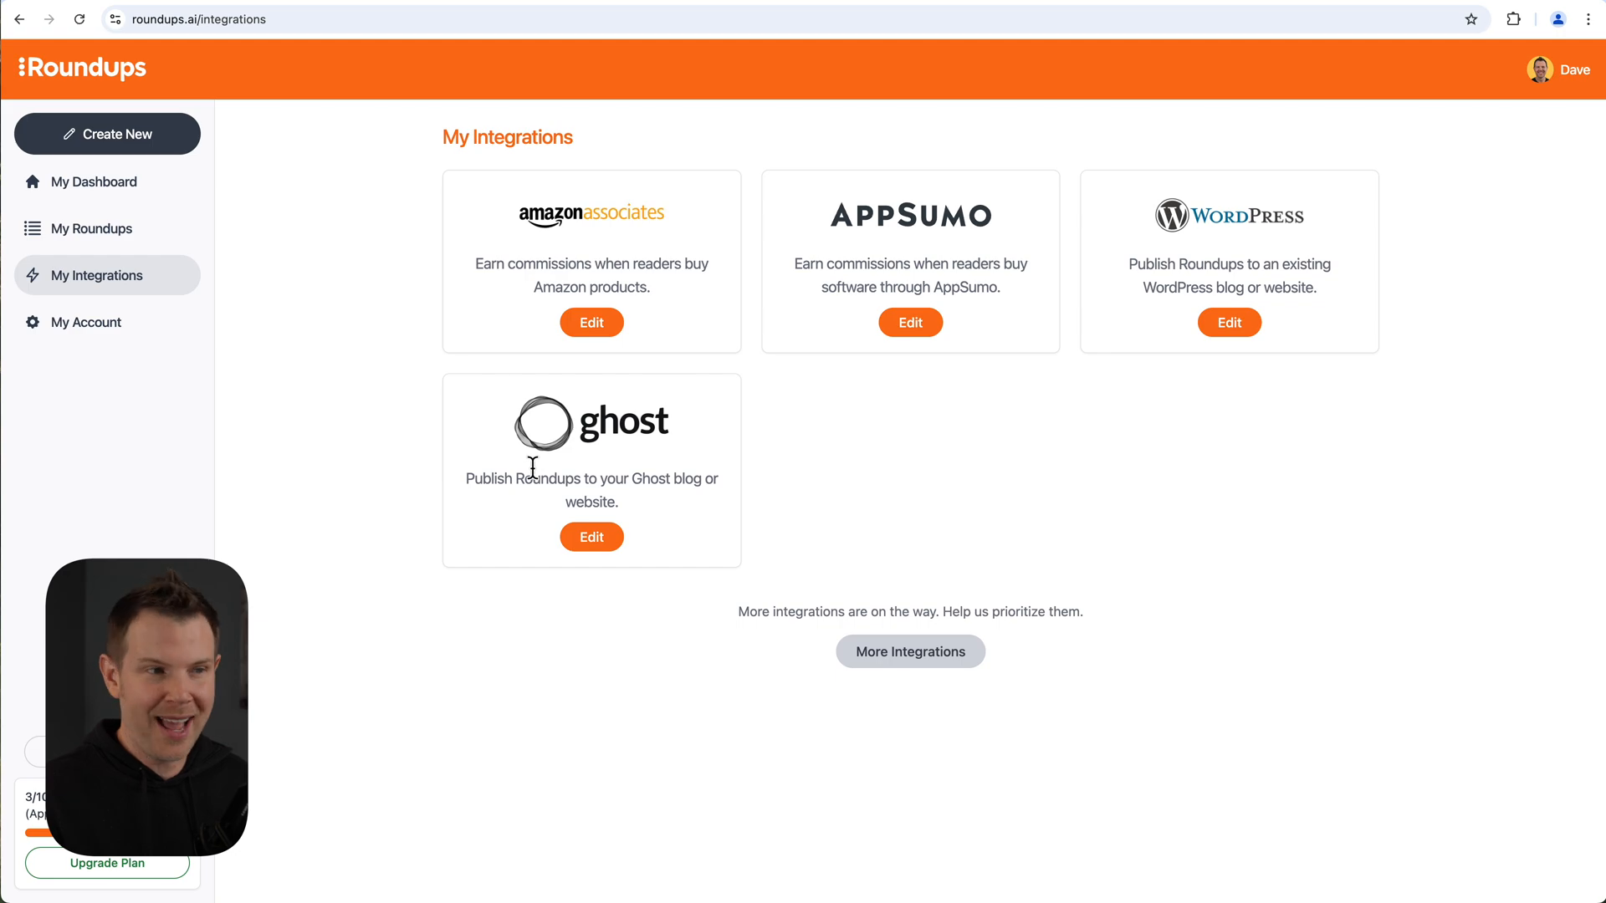
{"action": "mouse_move", "coordinate": [546, 313]}
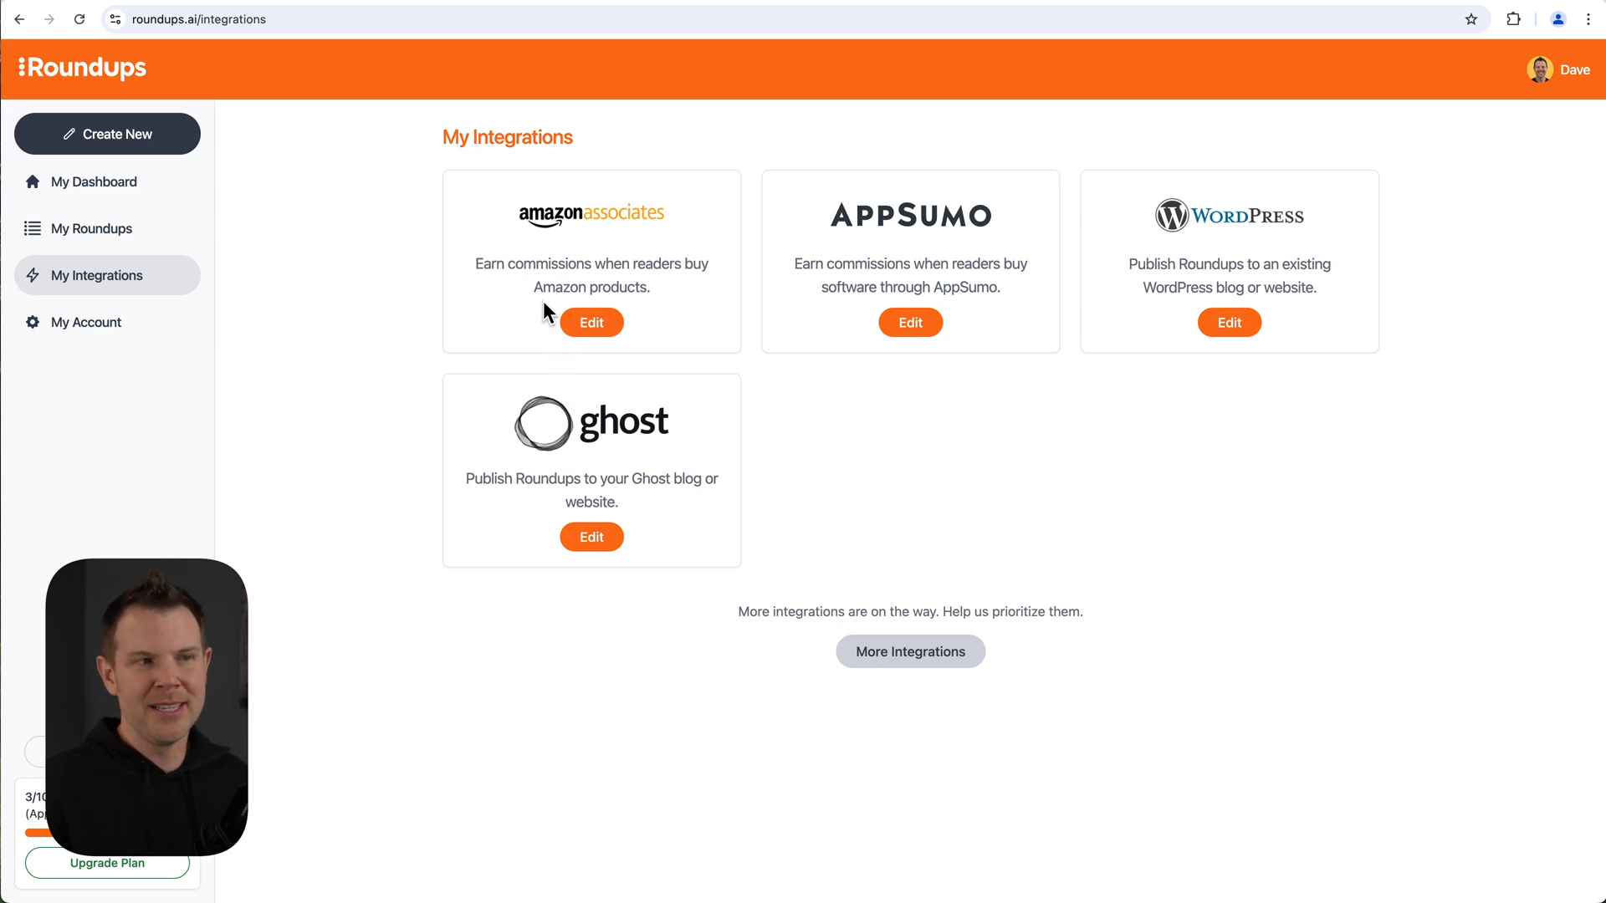
{"action": "mouse_move", "coordinate": [675, 345]}
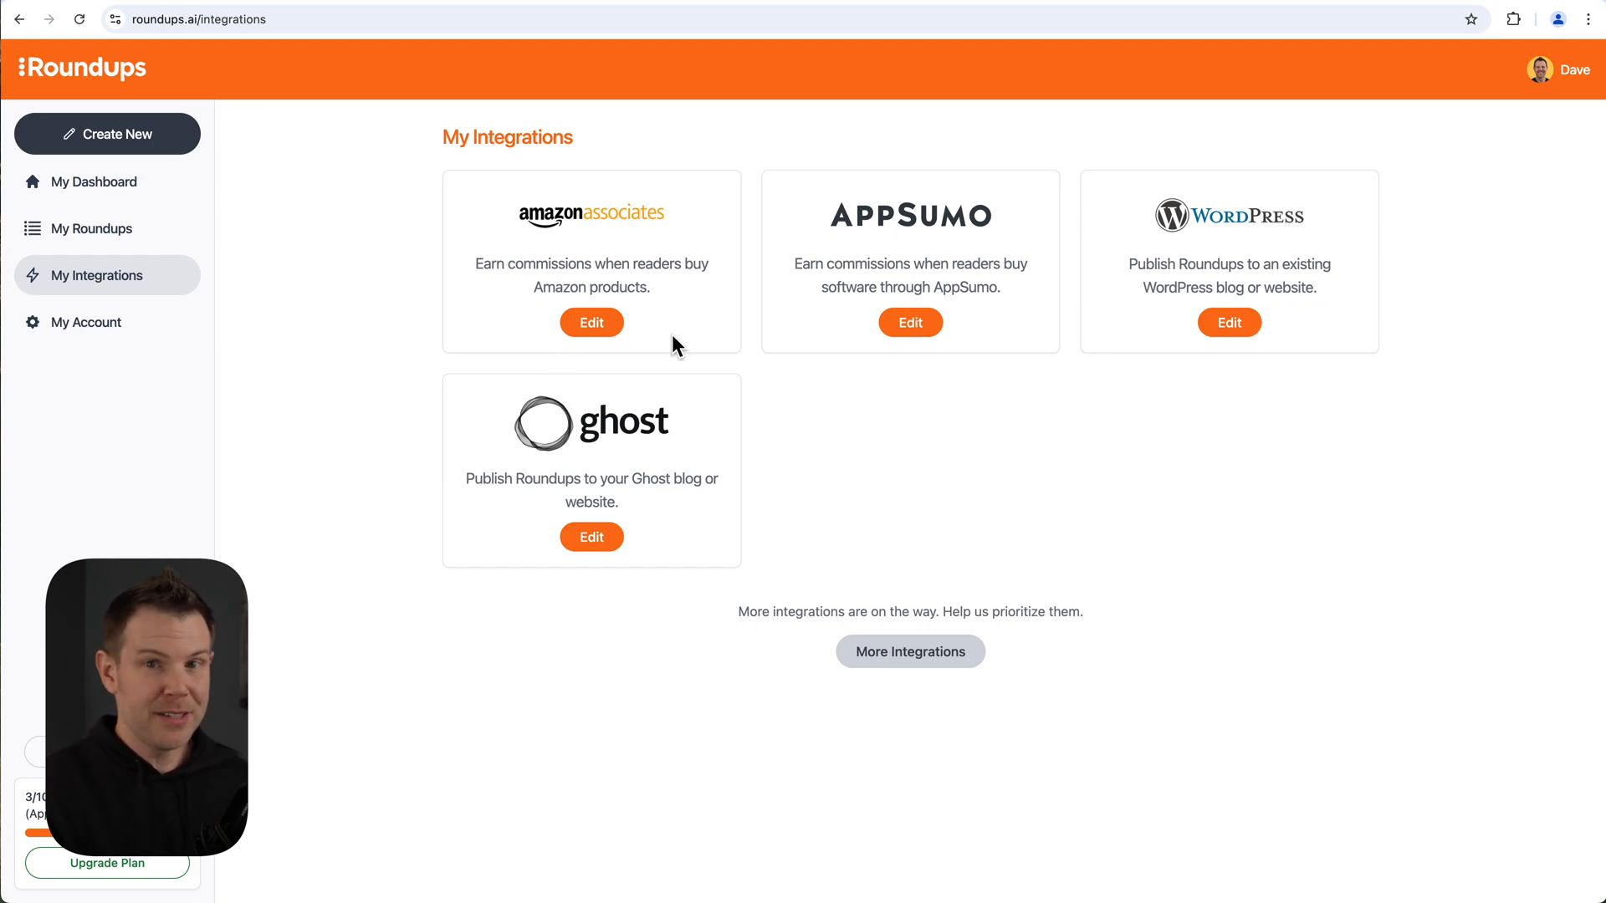
{"action": "mouse_move", "coordinate": [631, 336]}
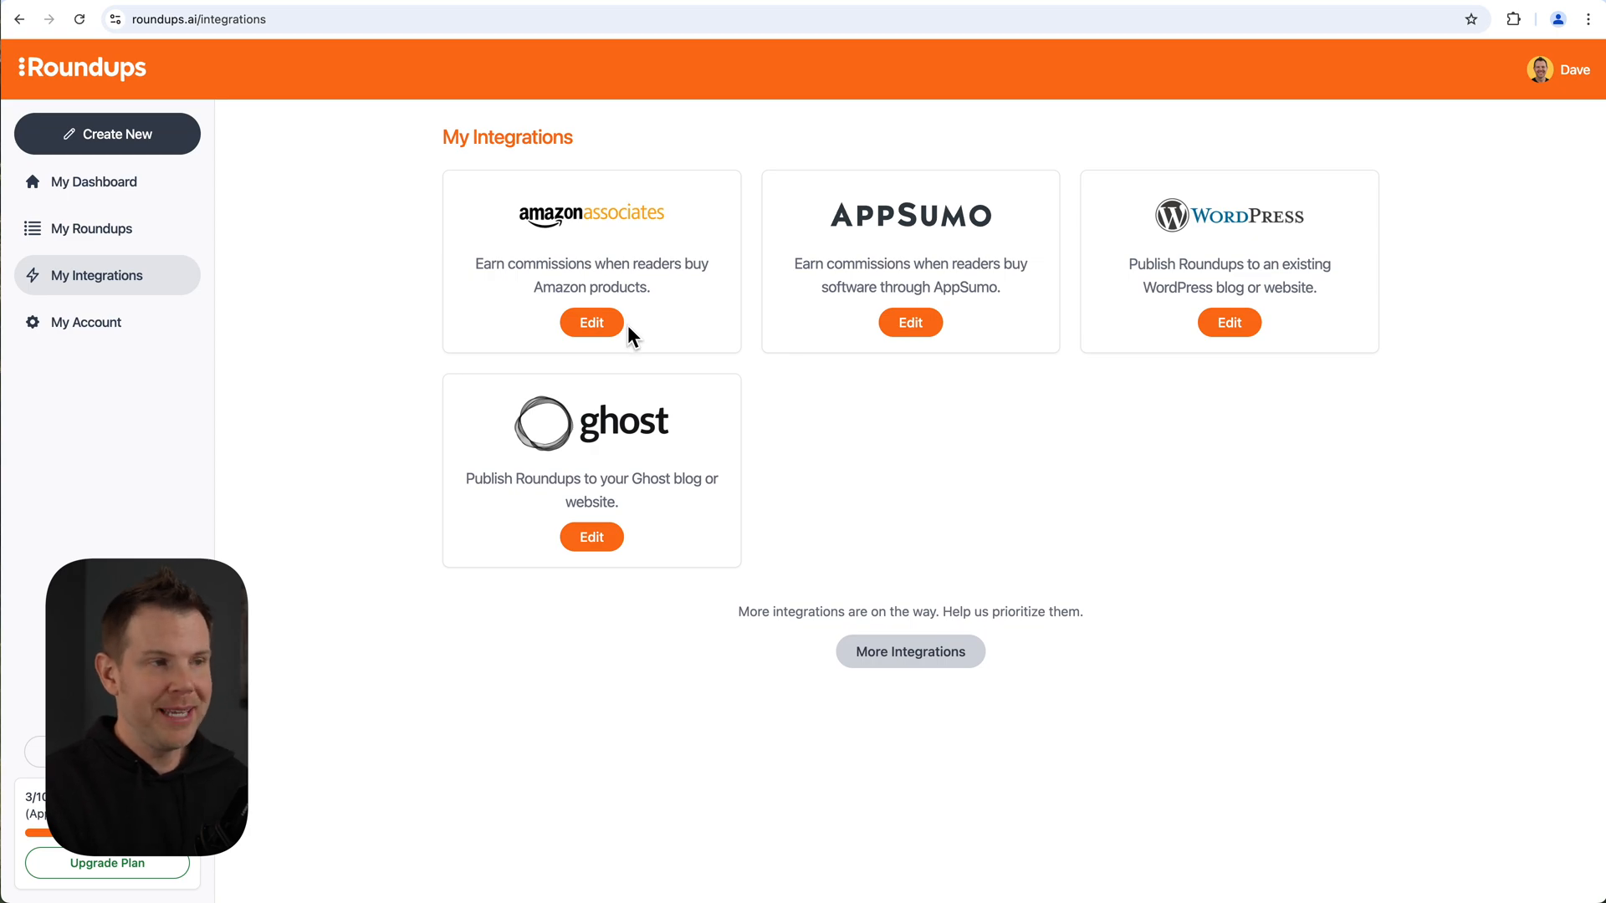
From the Amazon Associates integration settings, open the Monetizing Roundups with AppSumo help article.
{"action": "left_click", "coordinate": [591, 323]}
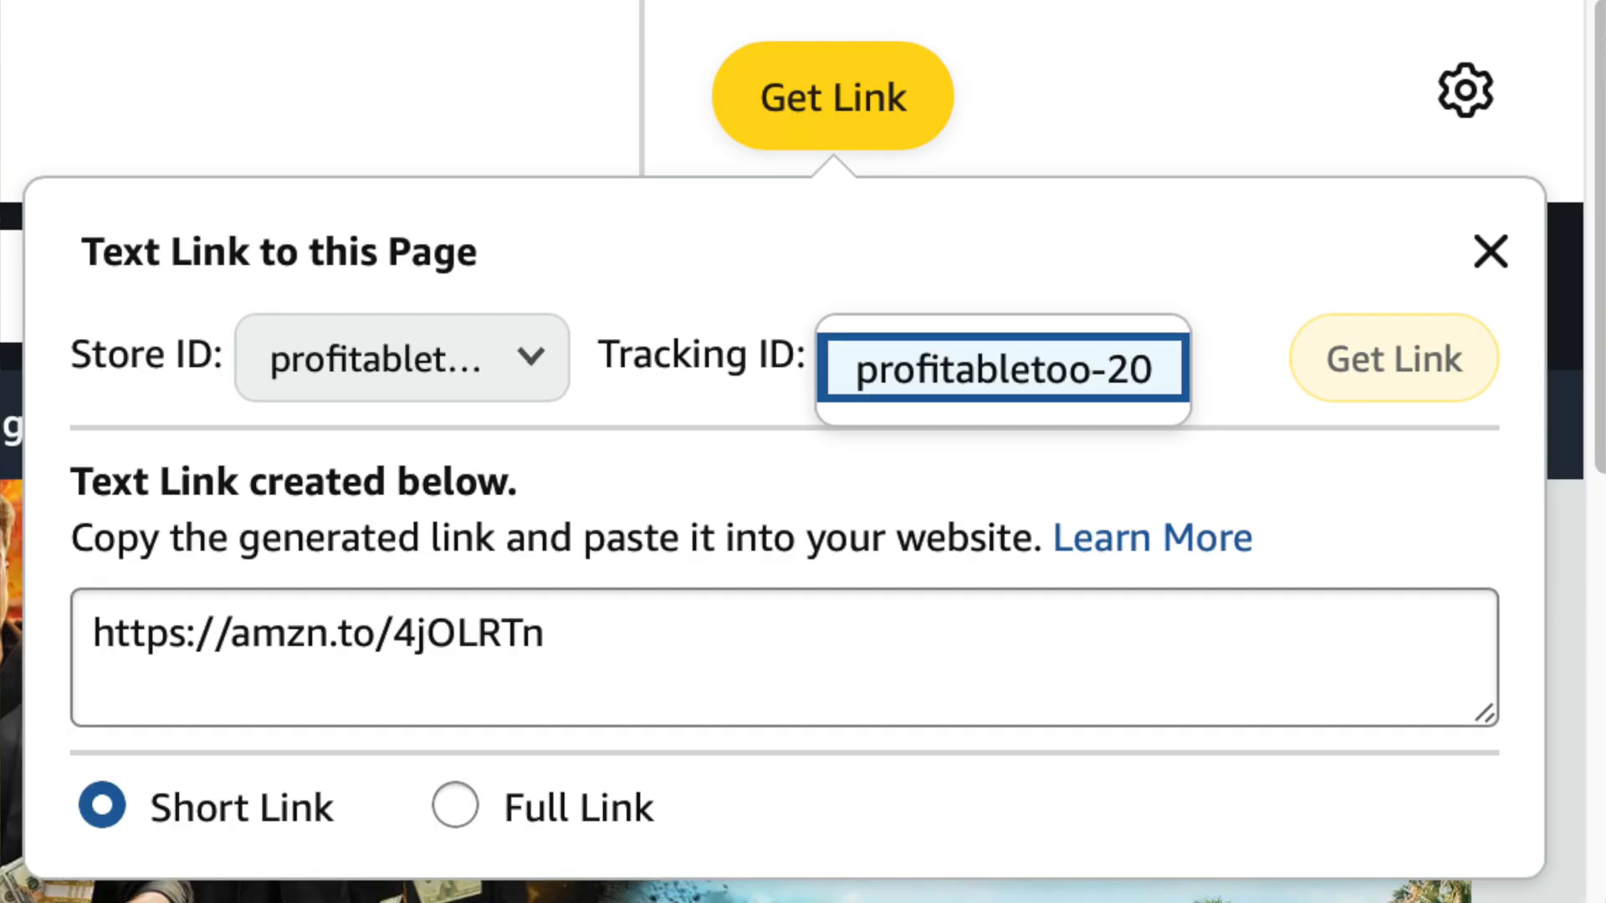
{"action": "left_click", "coordinate": [1489, 252]}
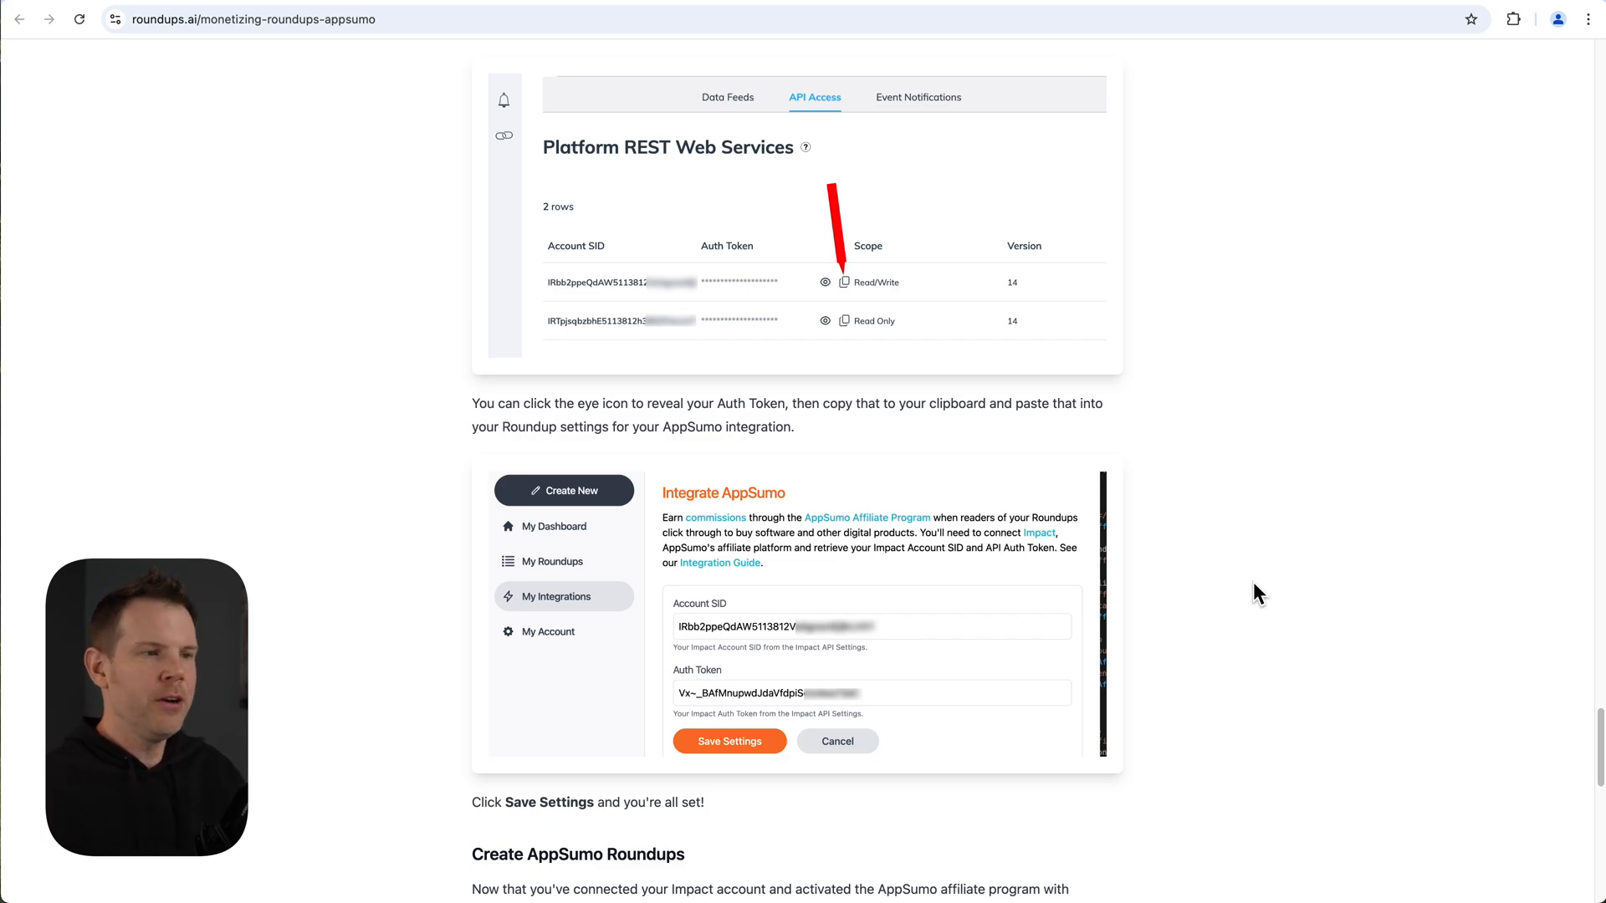
{"action": "mouse_move", "coordinate": [594, 281]}
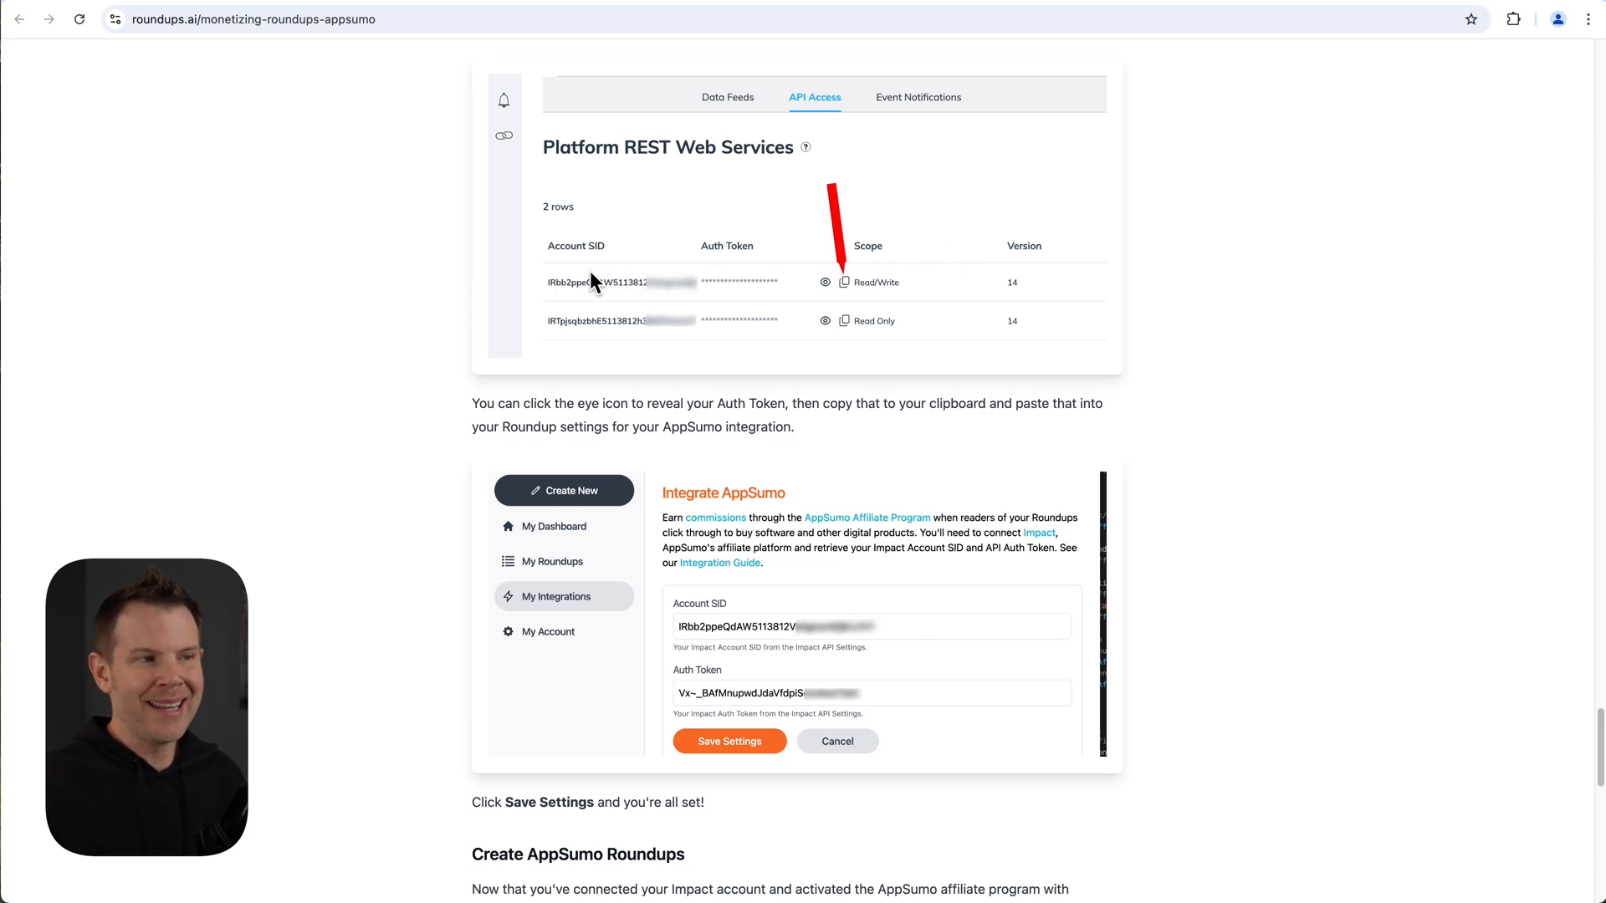
{"action": "mouse_move", "coordinate": [567, 268]}
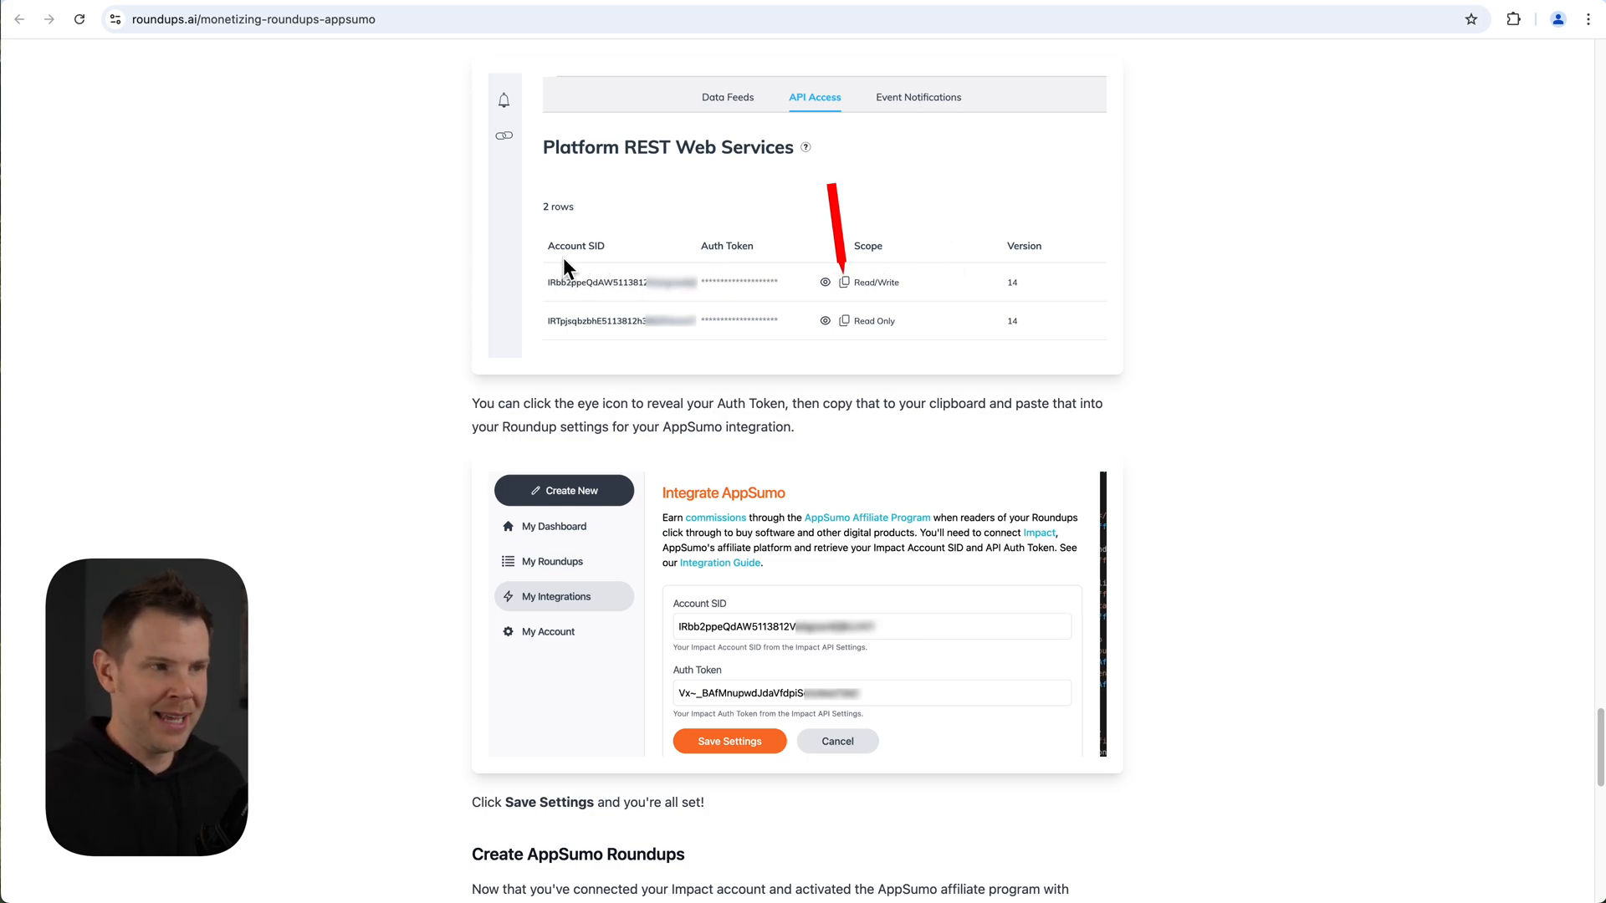
{"action": "mouse_move", "coordinate": [587, 266]}
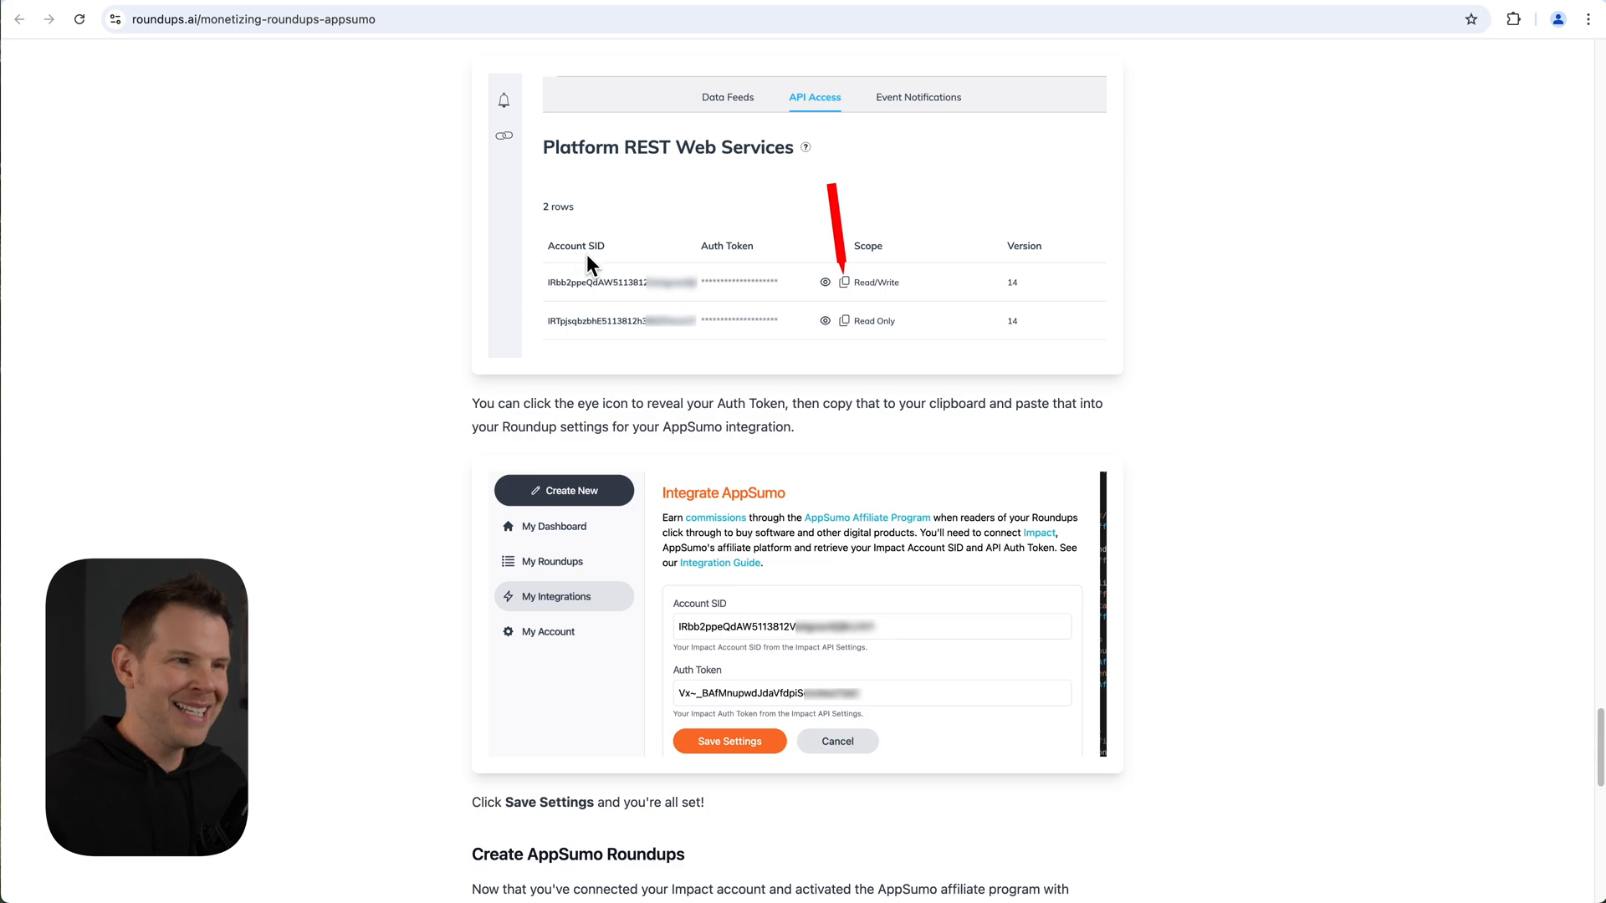
{"action": "mouse_move", "coordinate": [724, 261]}
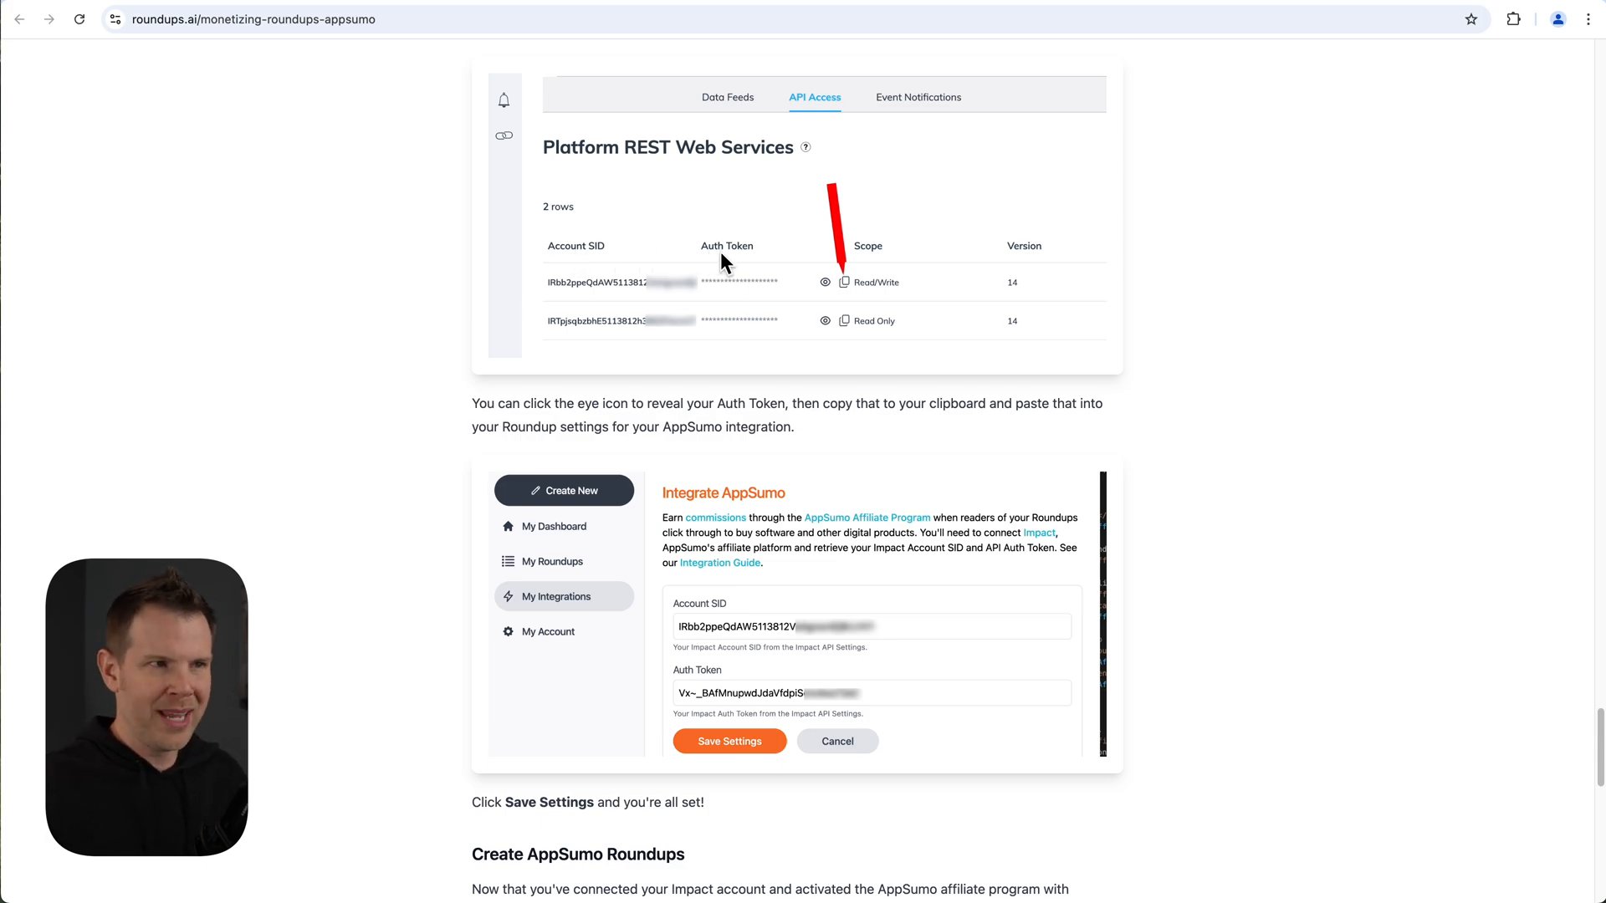
Scroll back through the AppSumo monetization guide before returning to the dashboard.
{"action": "scroll", "scroll_direction": "up", "scroll_amount": 3}
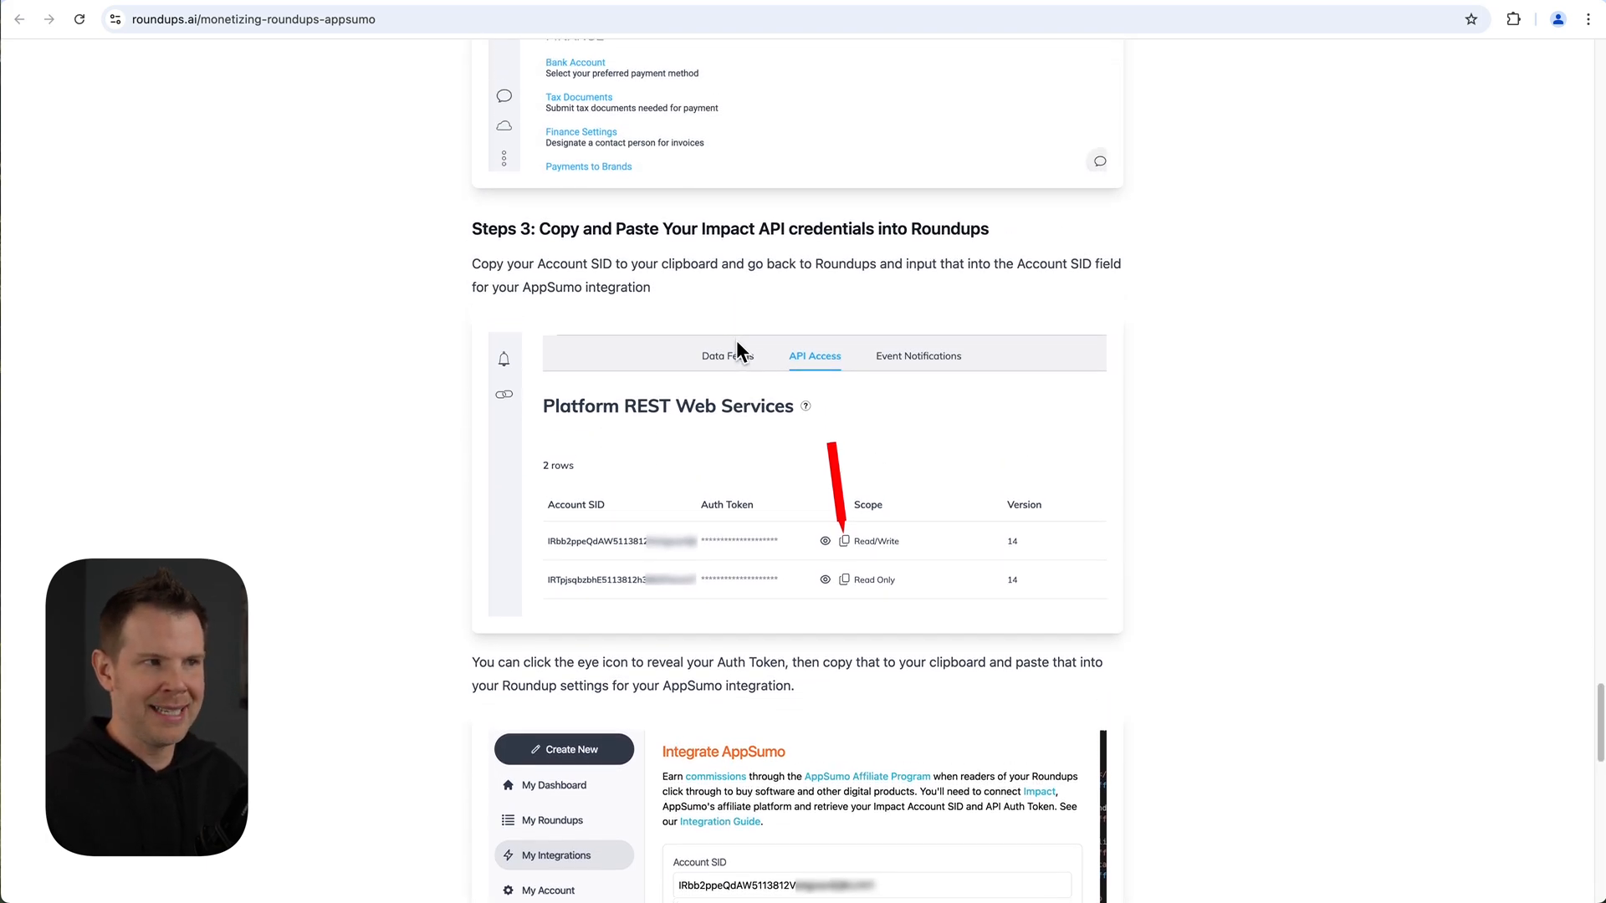
{"action": "scroll", "scroll_direction": "up", "scroll_amount": 3}
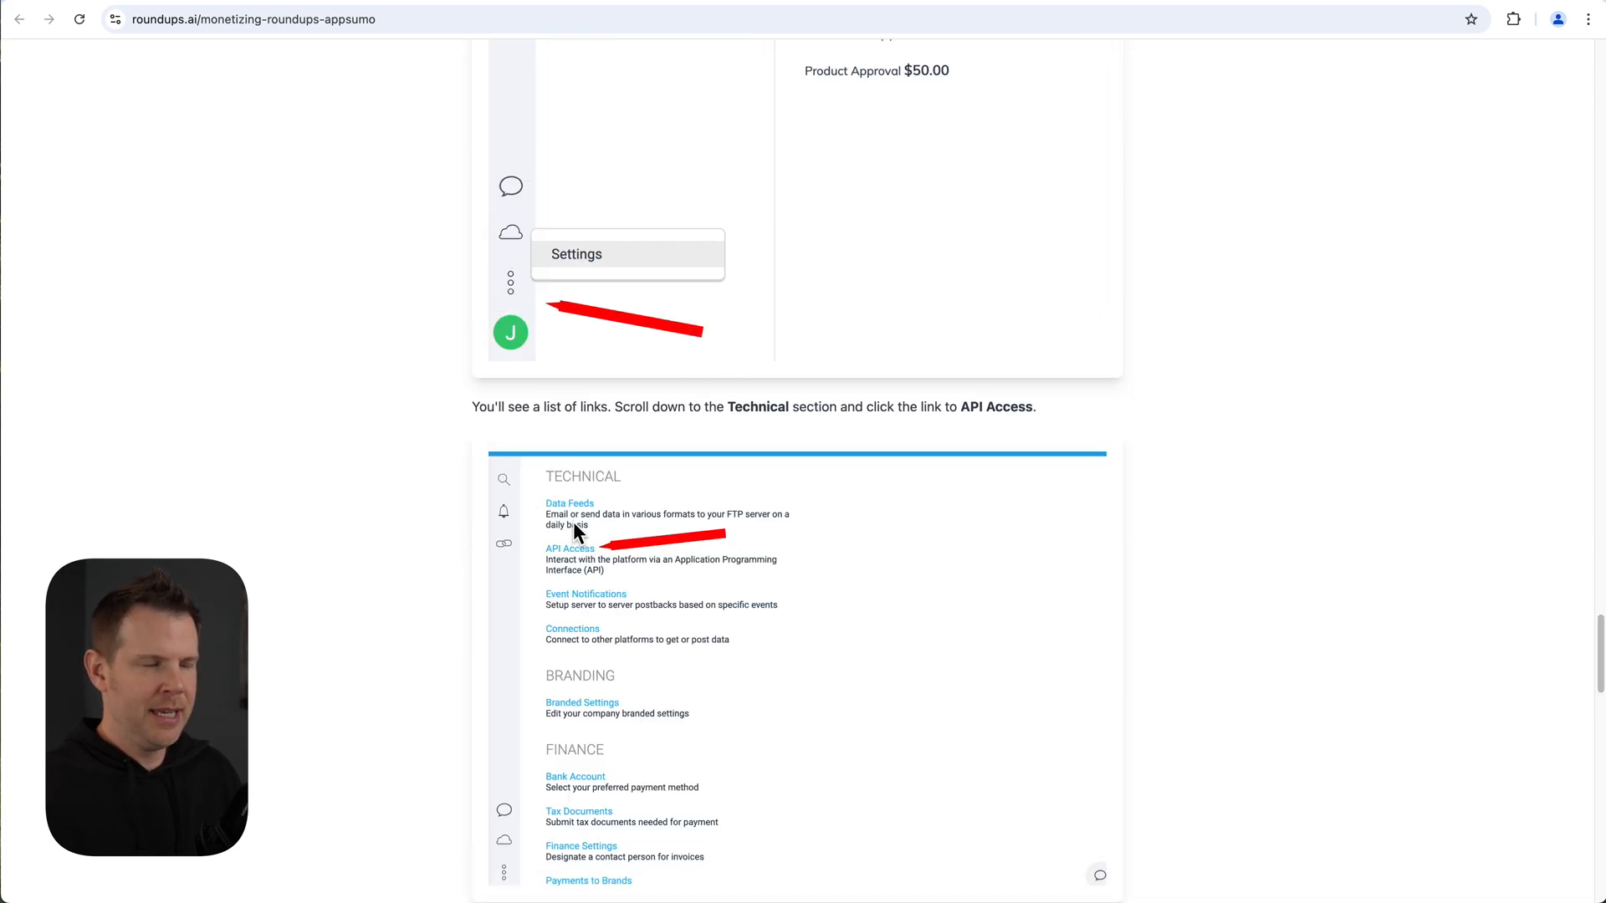
{"action": "mouse_move", "coordinate": [783, 594]}
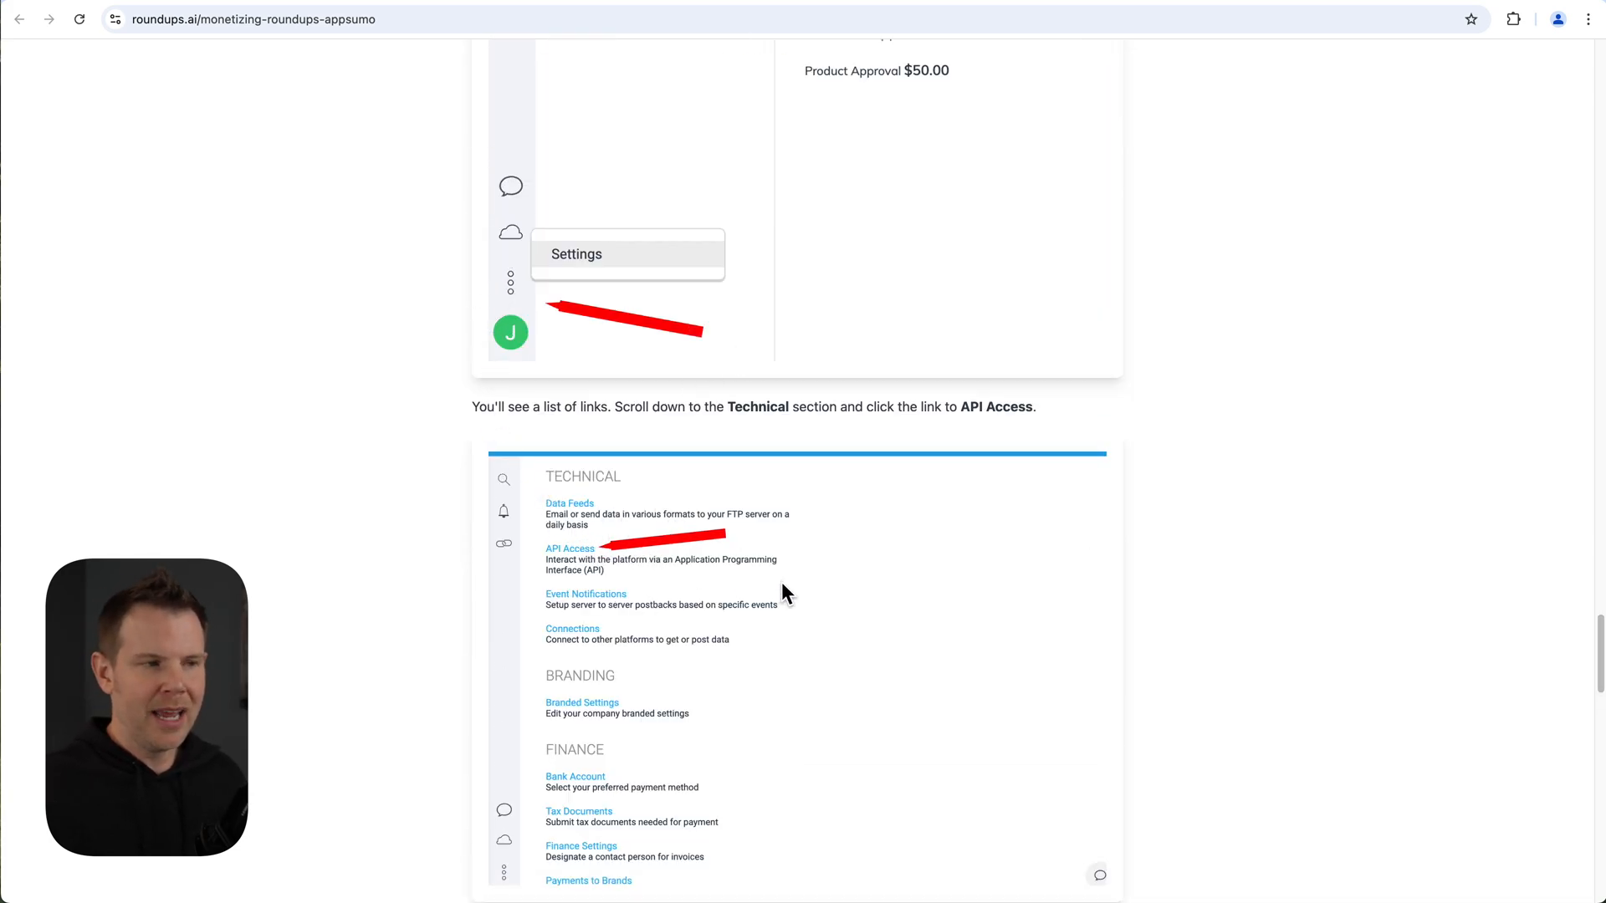
{"action": "scroll", "scroll_direction": "down", "scroll_amount": 3}
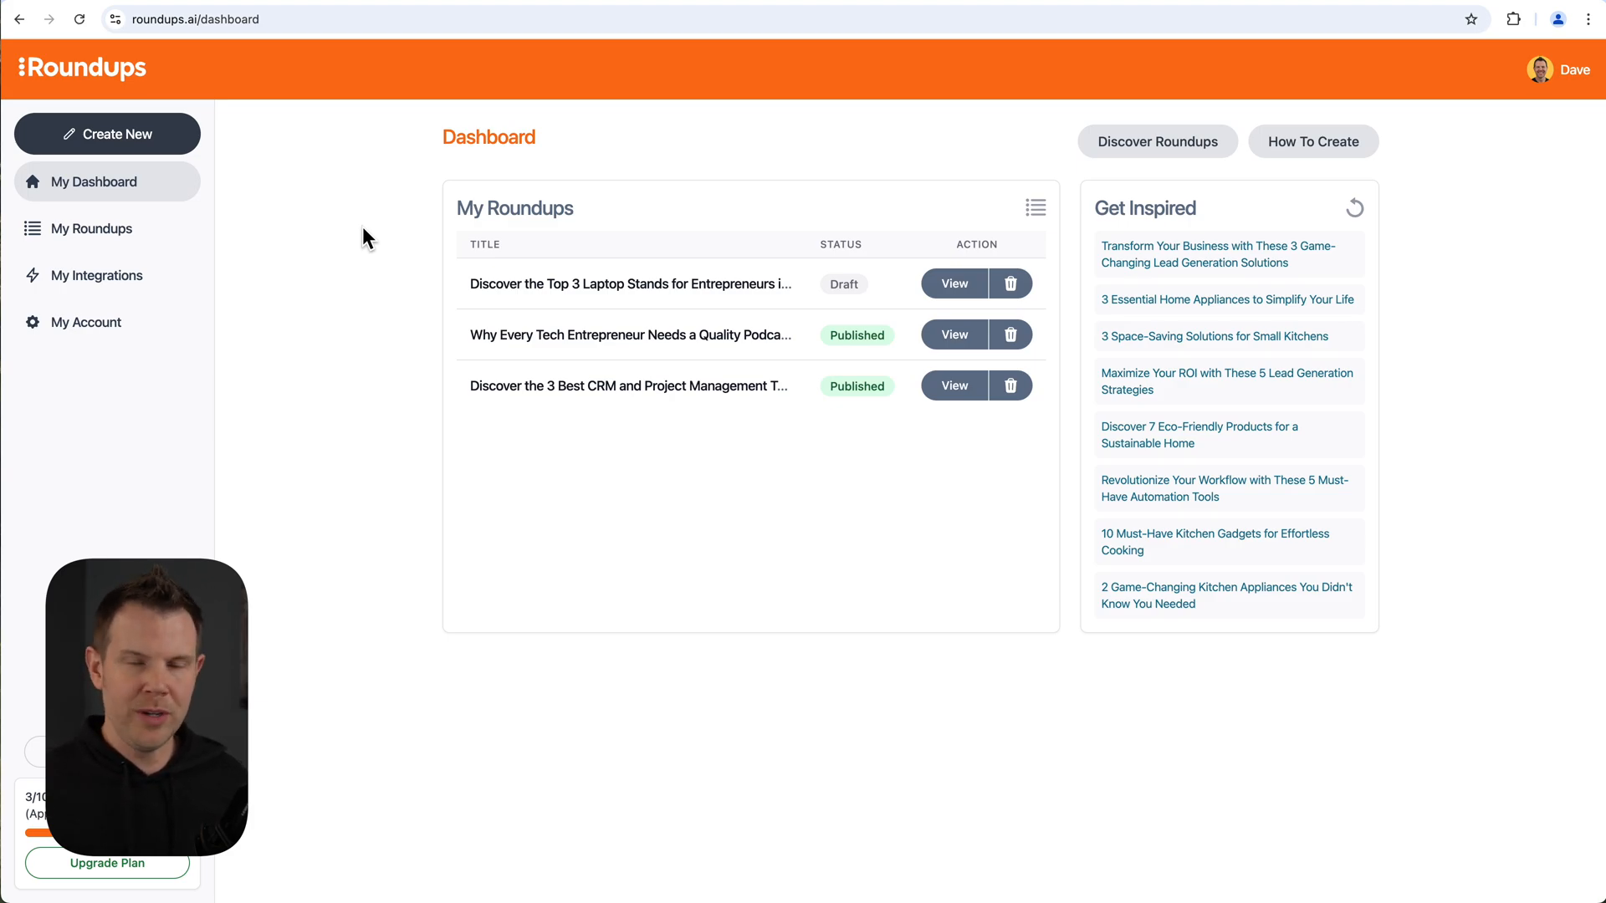
{"action": "left_click", "coordinate": [951, 335]}
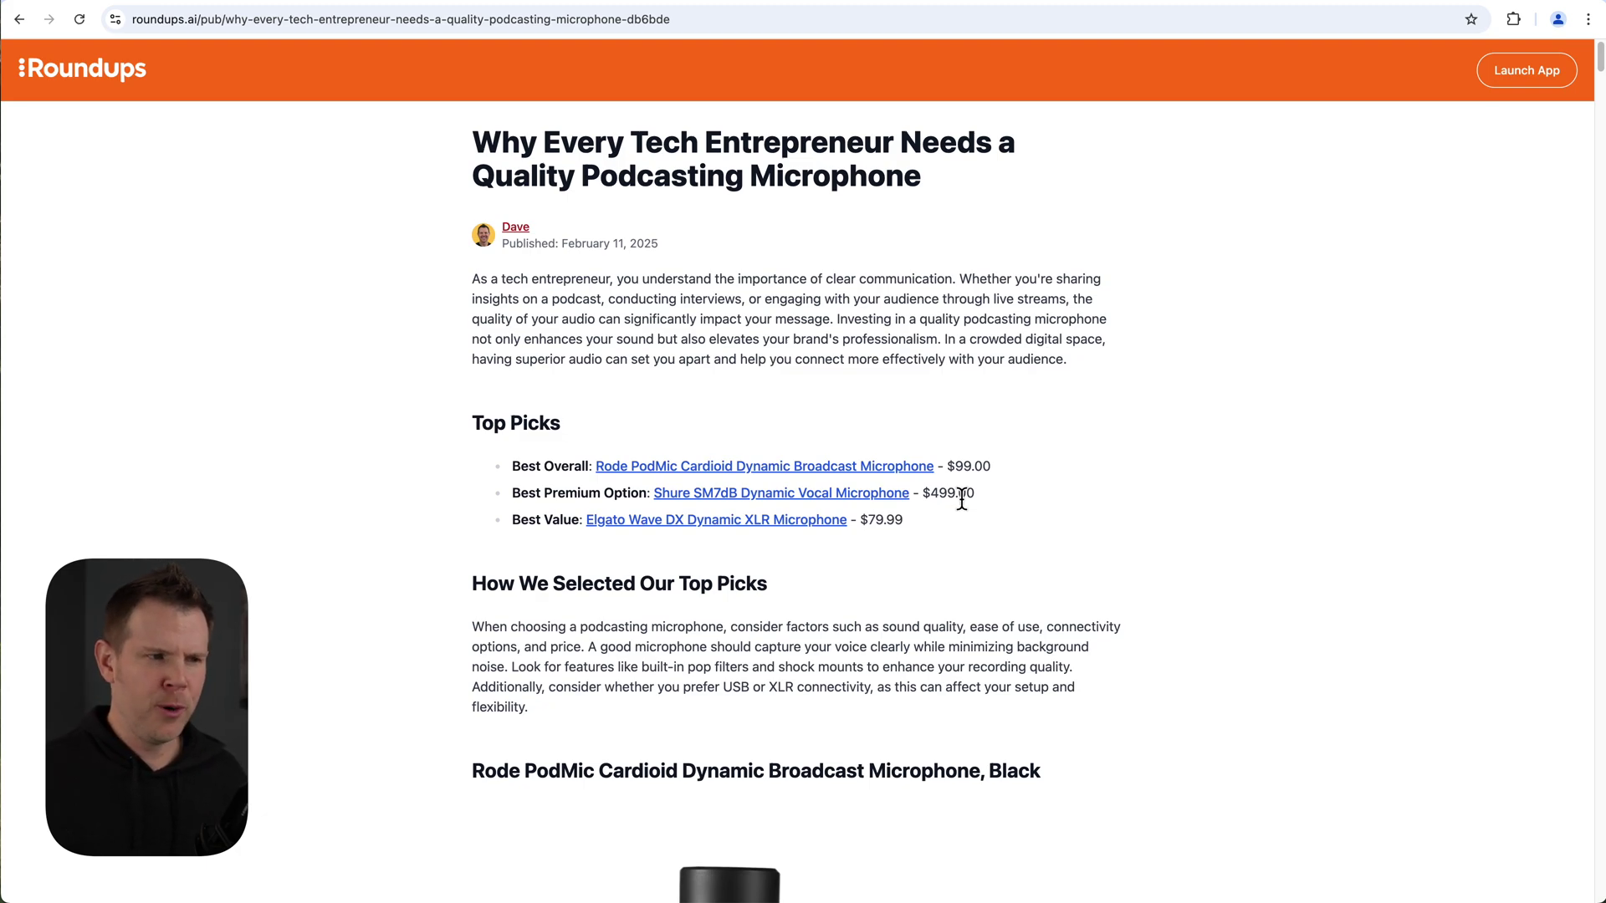
{"action": "scroll", "scroll_direction": "down", "scroll_amount": 3}
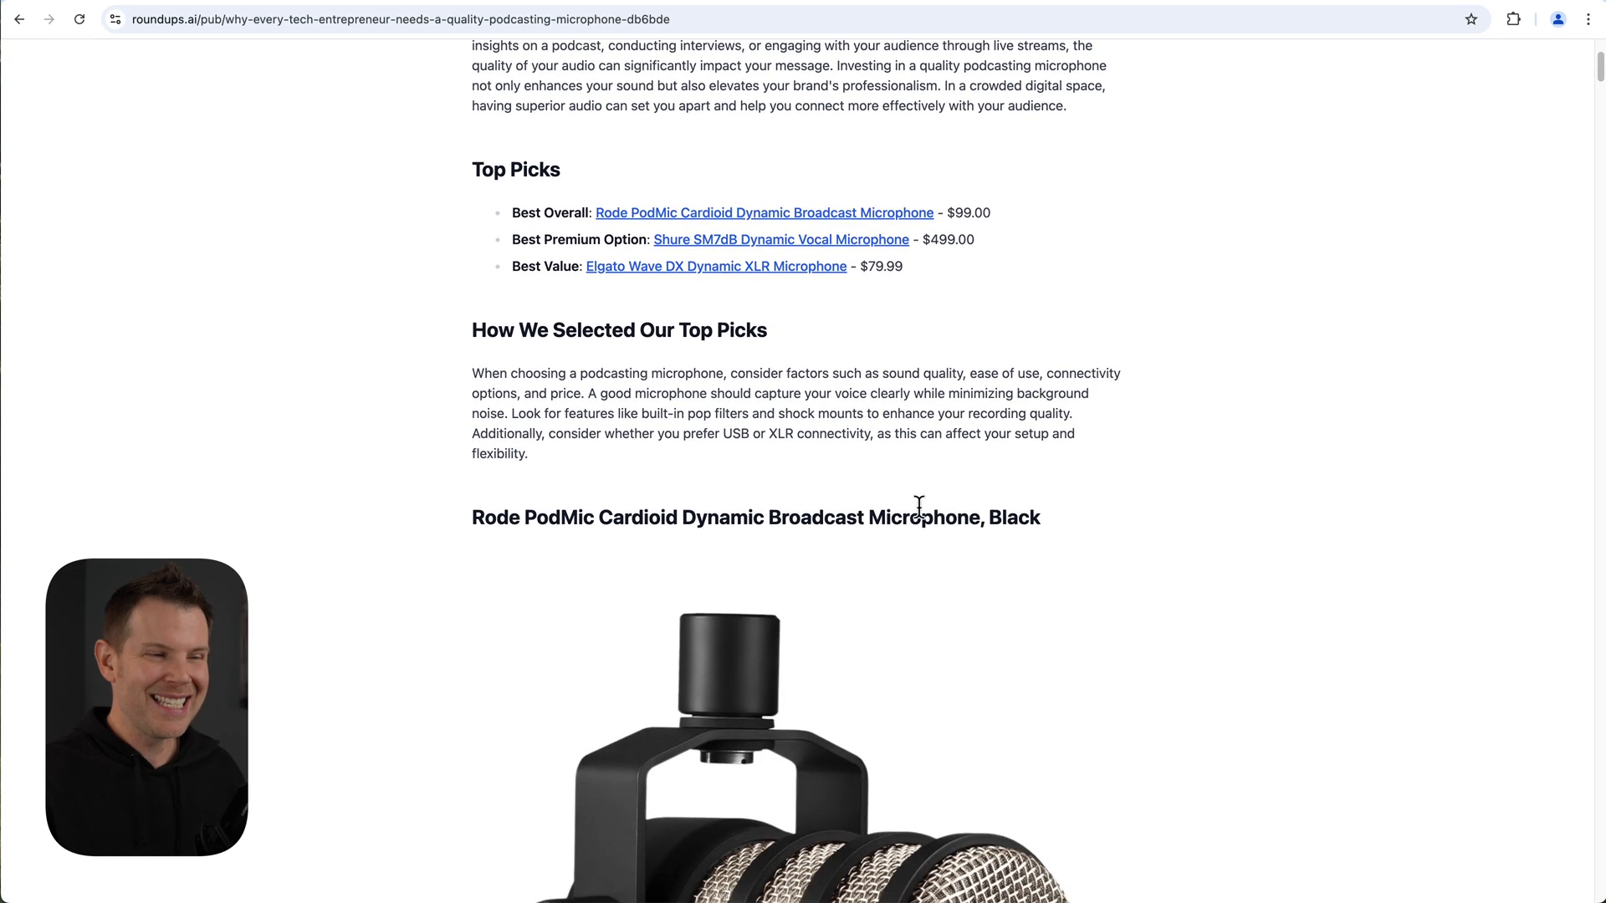
{"action": "scroll", "scroll_direction": "down", "scroll_amount": 3}
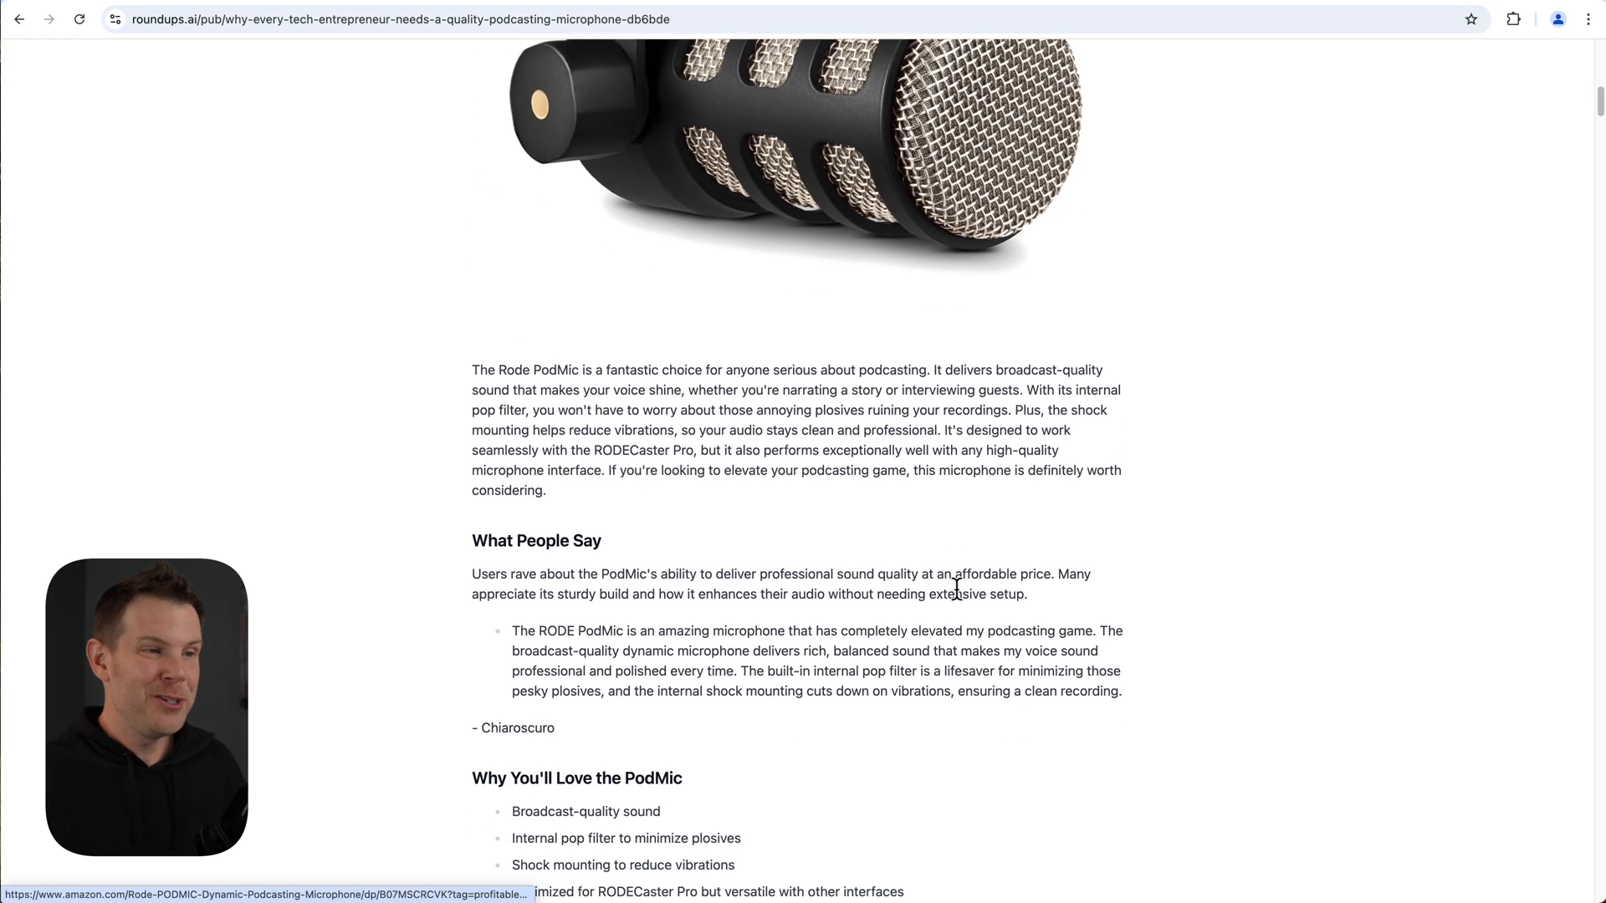
{"action": "scroll", "scroll_direction": "down", "scroll_amount": 3}
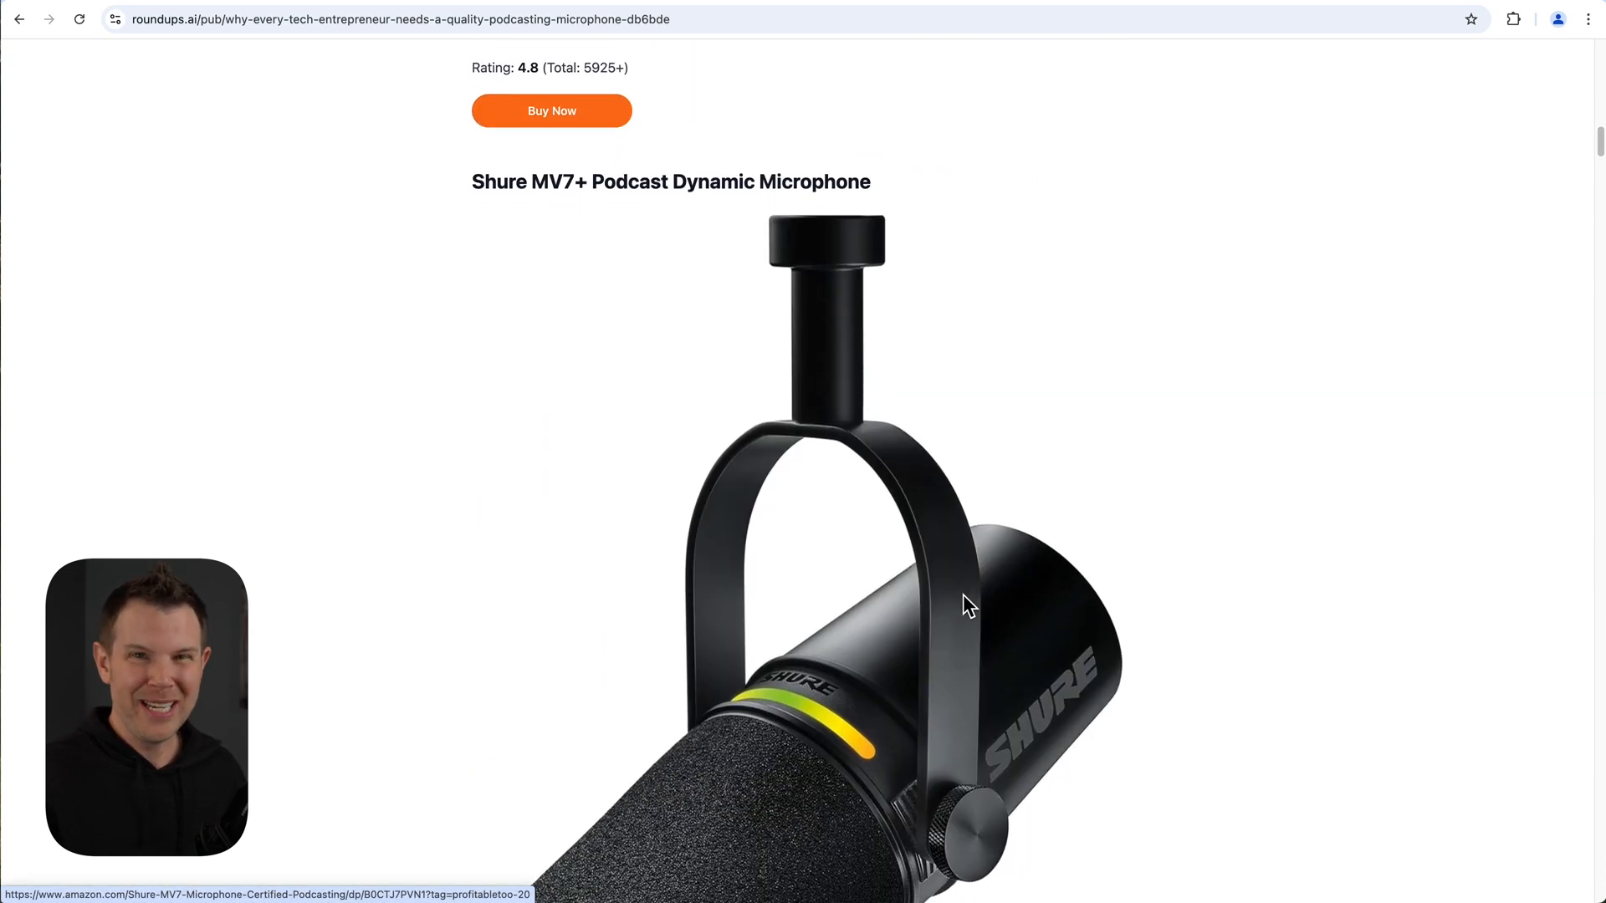
{"action": "scroll", "scroll_direction": "down", "scroll_amount": 3}
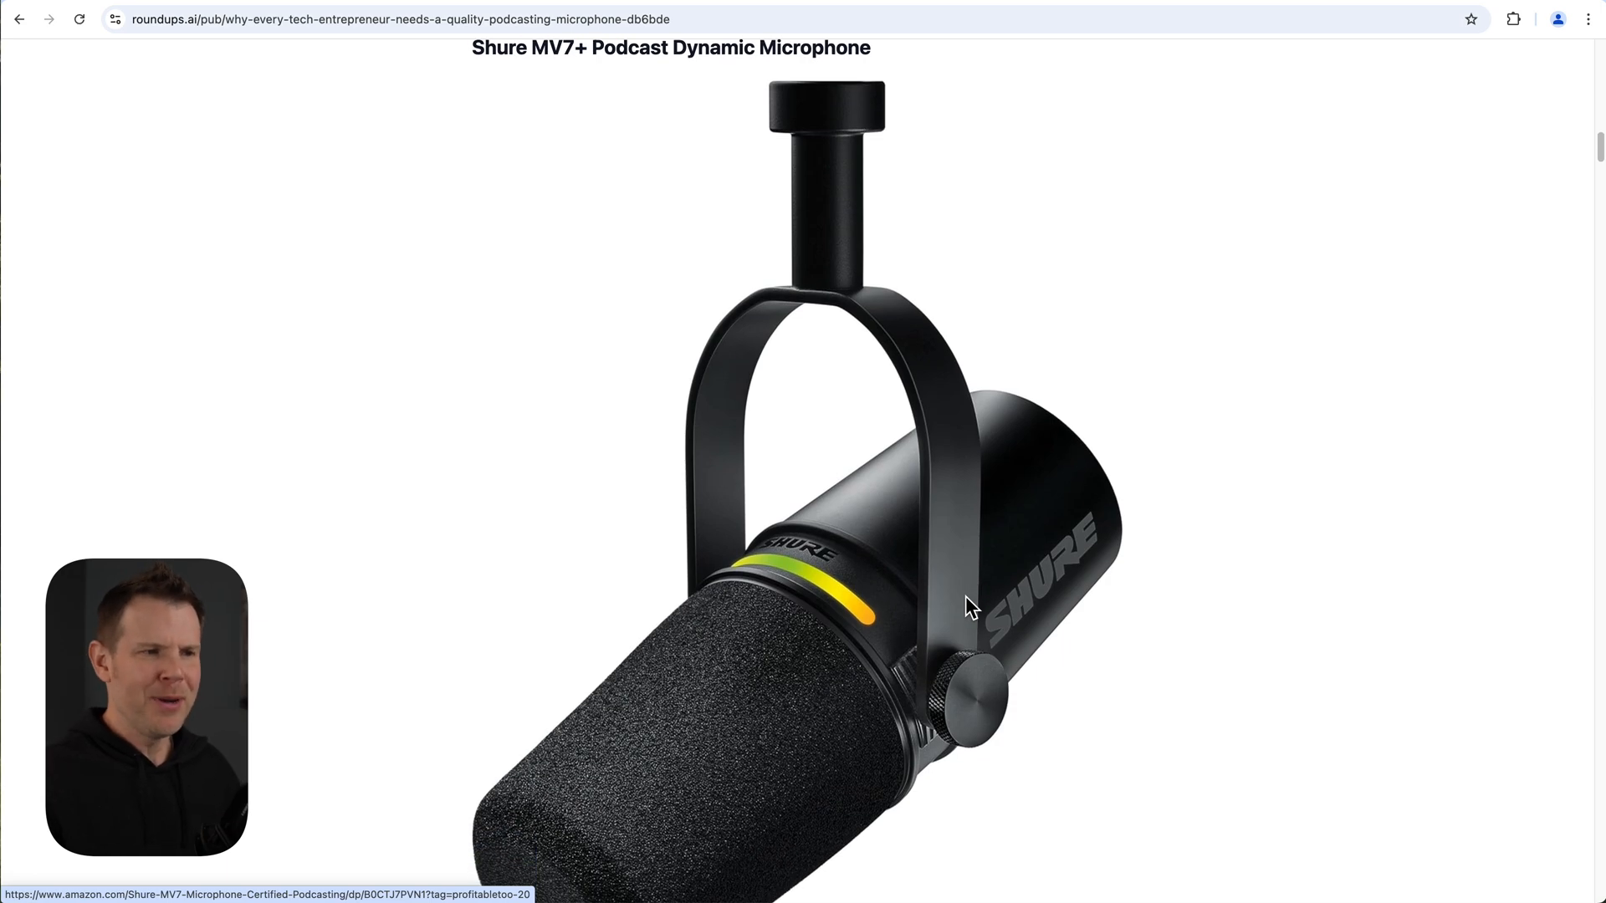
{"action": "scroll", "scroll_direction": "down", "scroll_amount": 3}
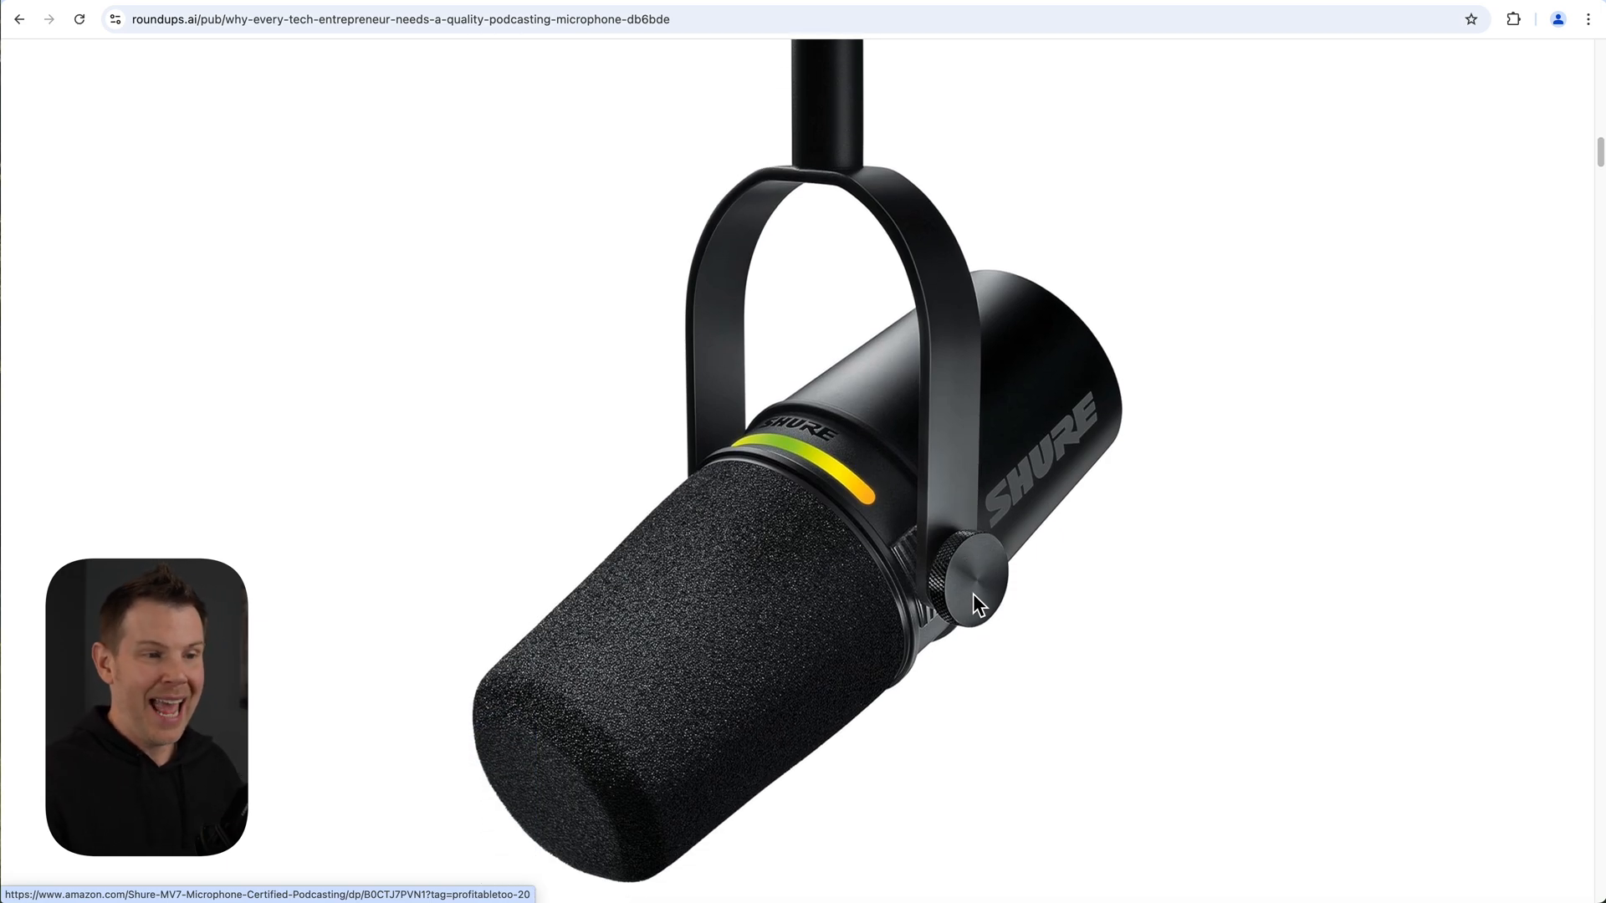
{"action": "scroll", "scroll_direction": "down", "scroll_amount": 3}
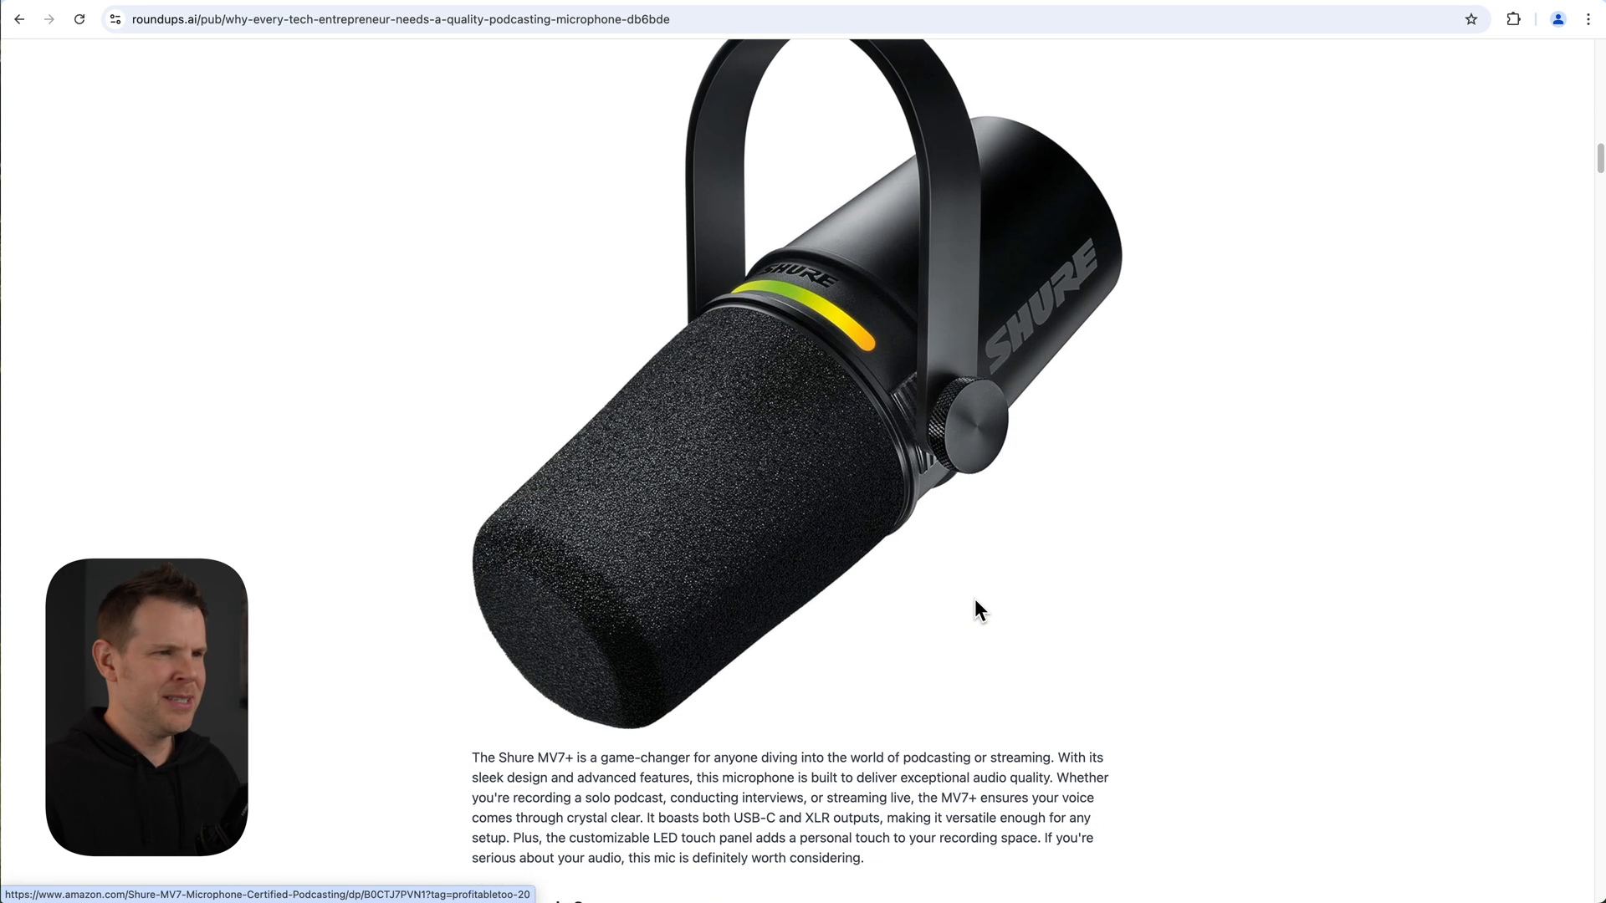
{"action": "scroll", "scroll_direction": "down", "scroll_amount": 3}
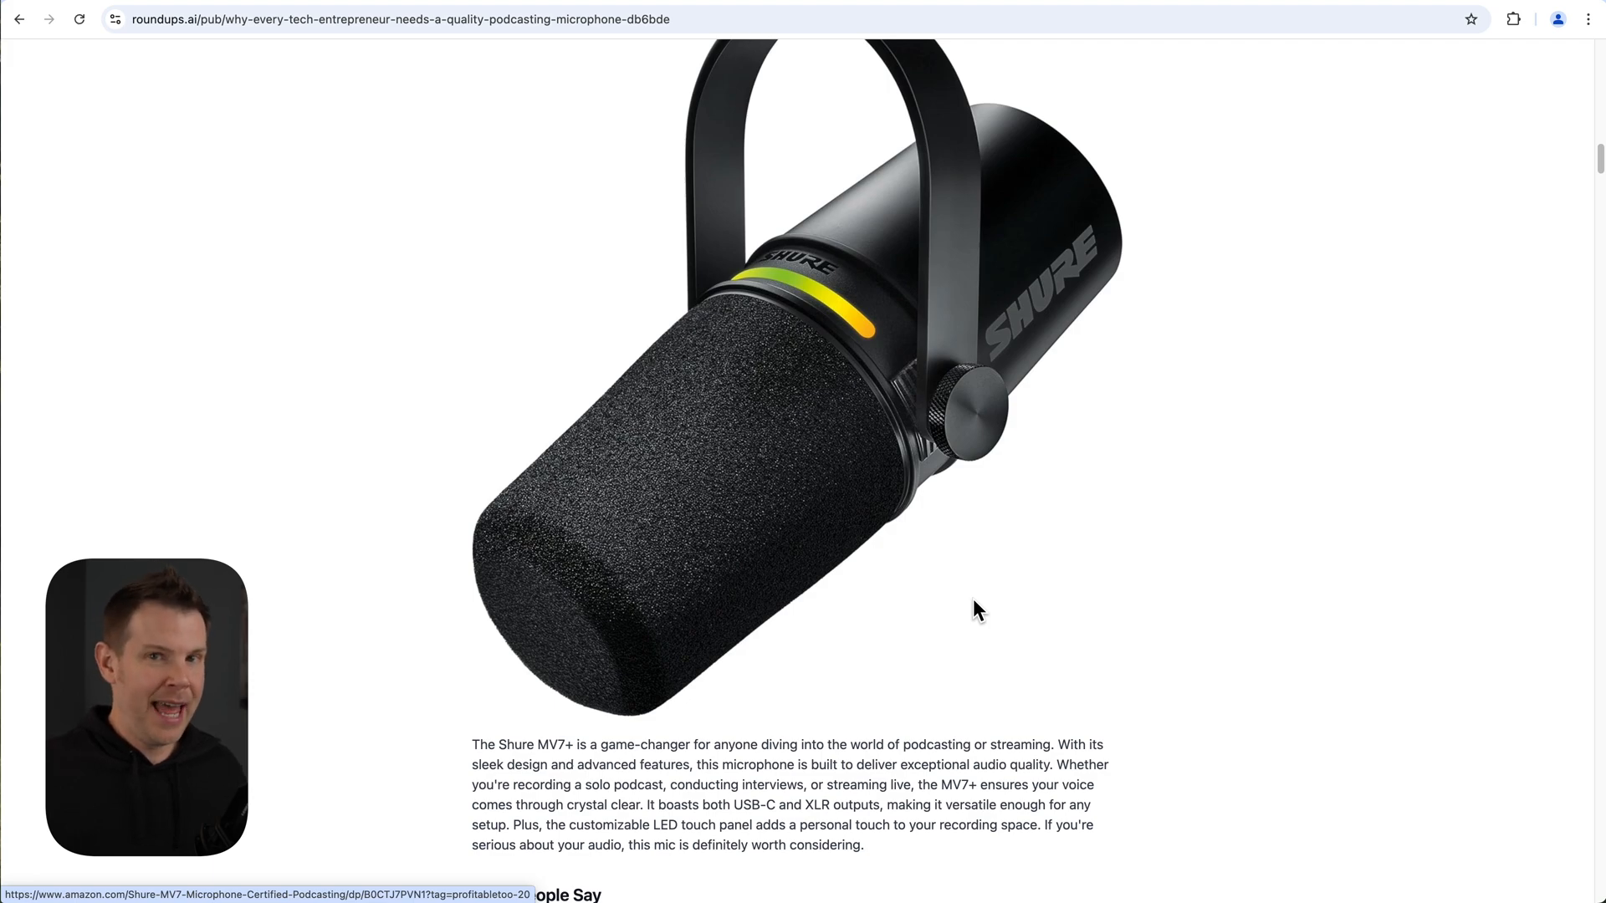
{"action": "scroll", "scroll_direction": "down", "scroll_amount": 3}
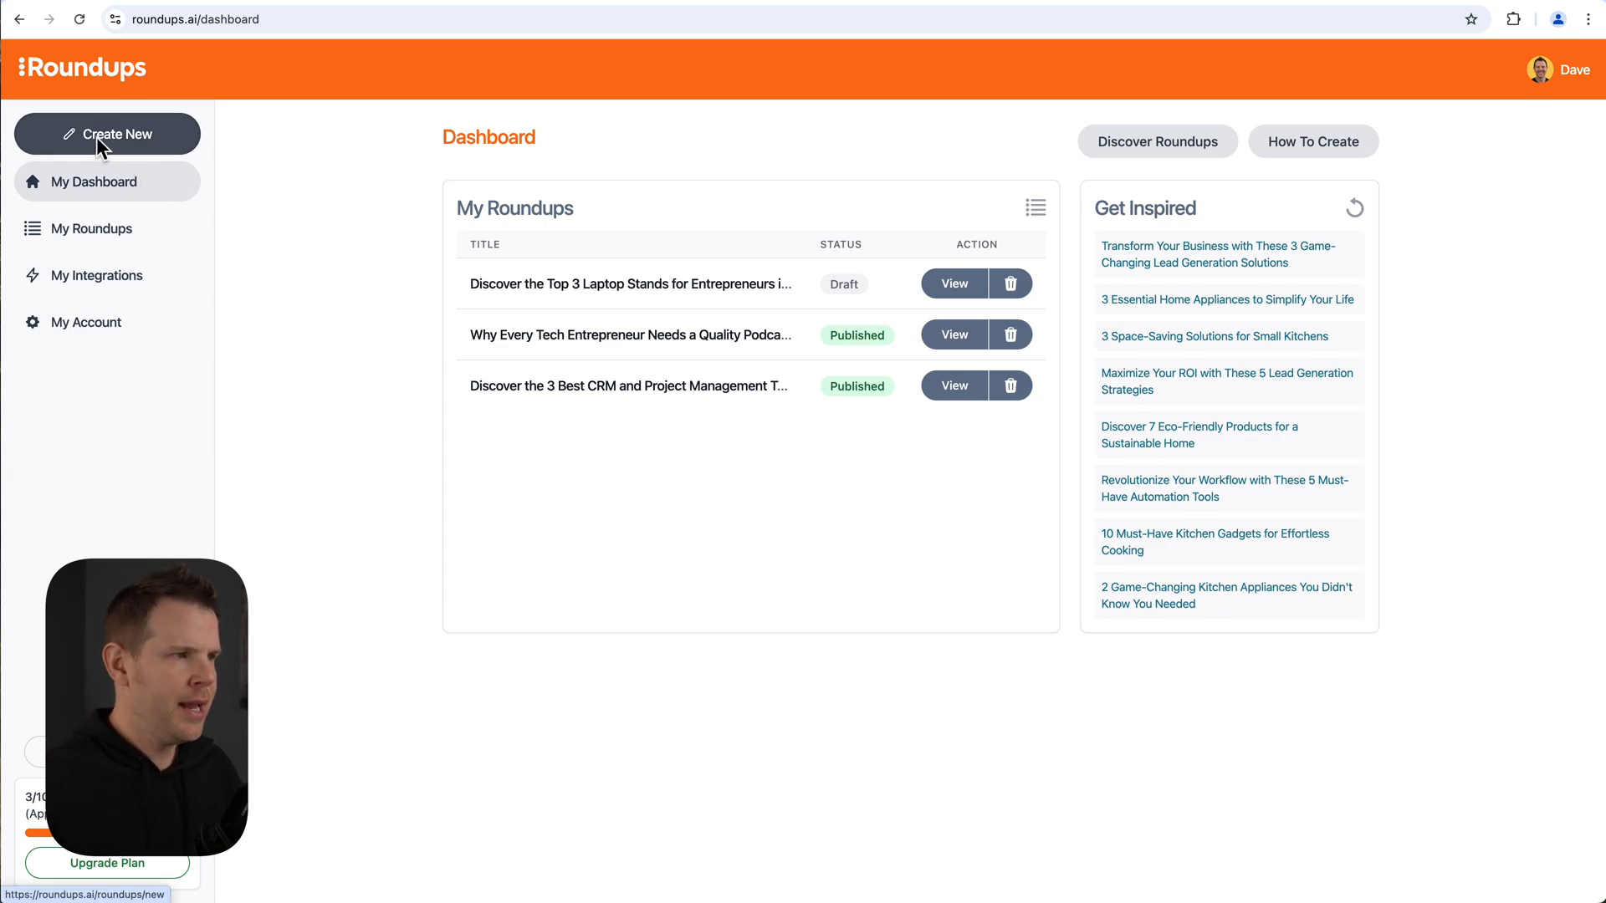
Create a new roundup sourced from AppSumo with the tech-savvy entrepreneur audience description and continue to the focus step.
{"action": "left_click", "coordinate": [107, 134]}
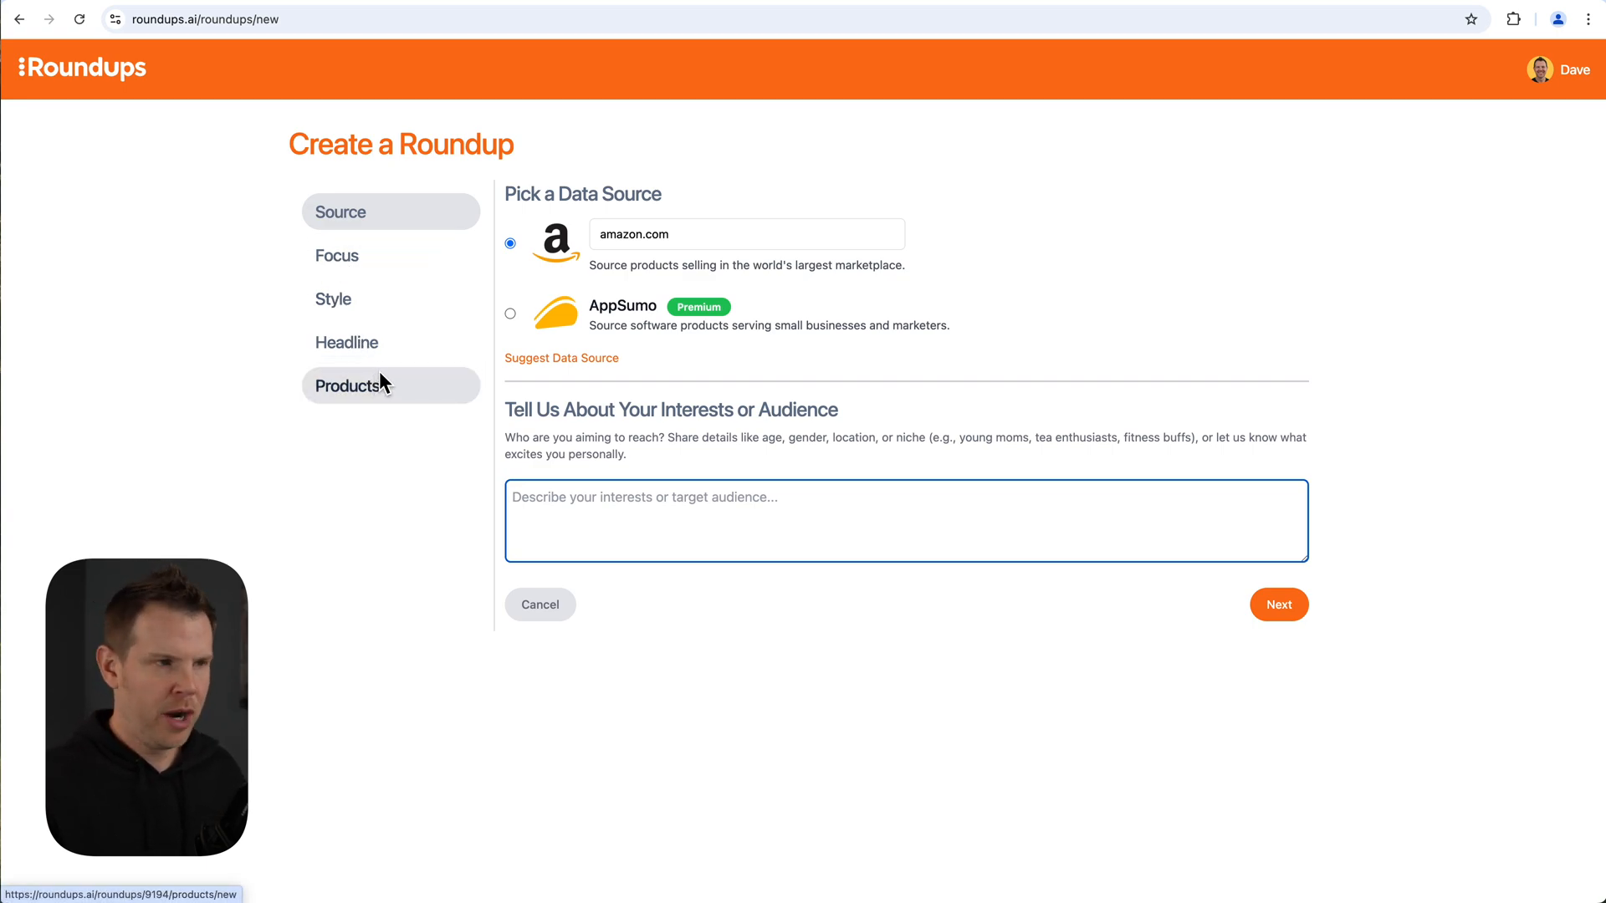
{"action": "left_click", "coordinate": [510, 313]}
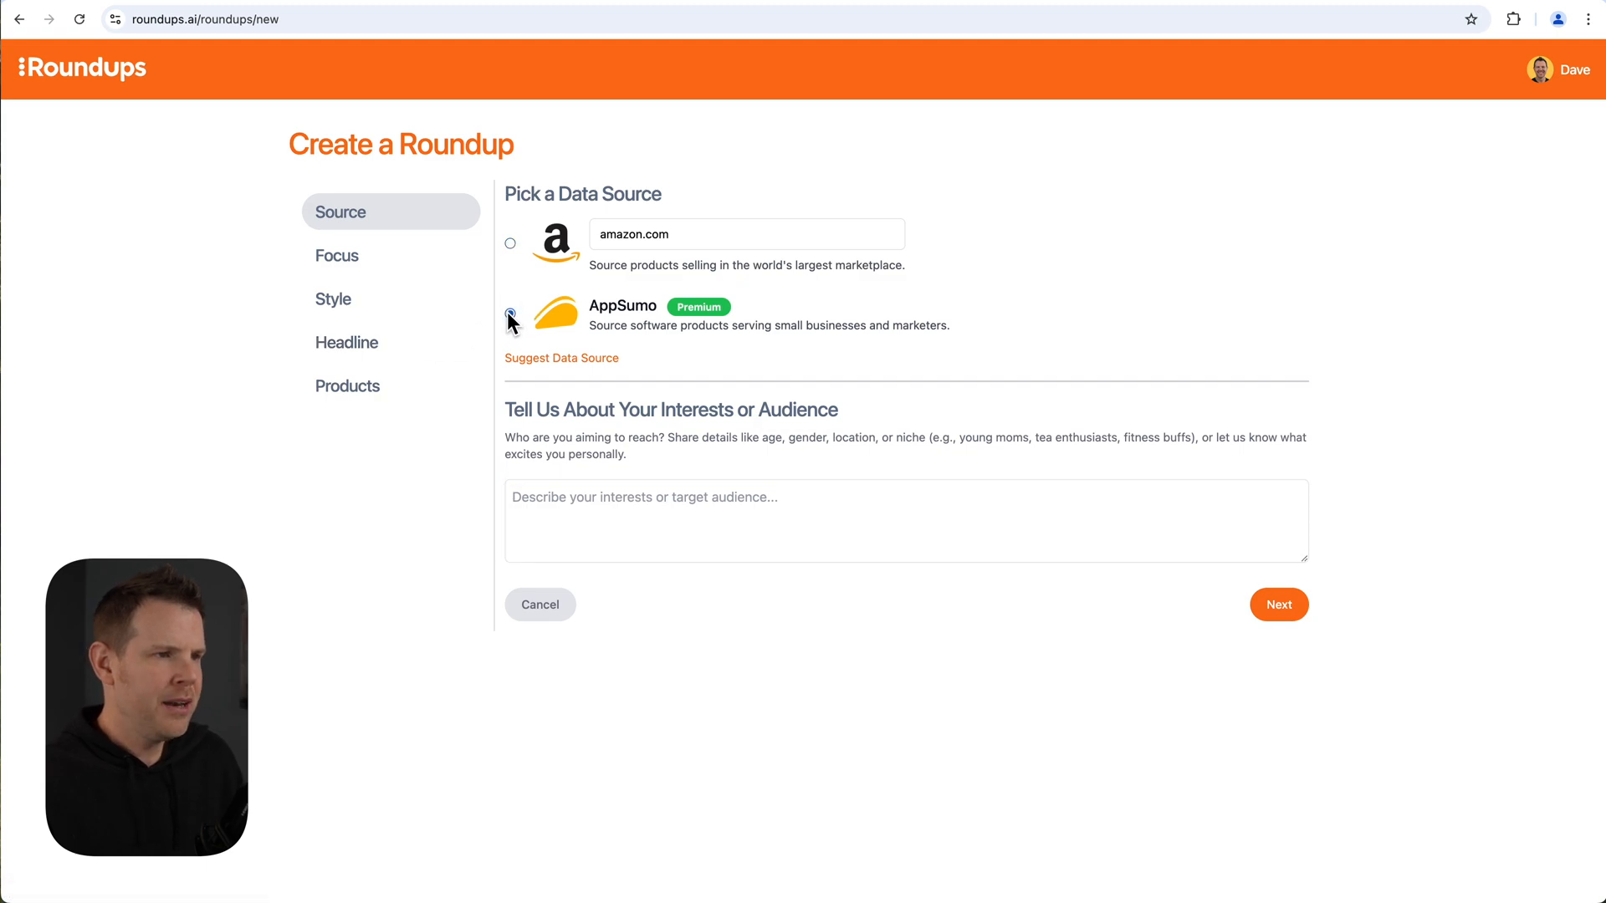
{"action": "left_click", "coordinate": [511, 313]}
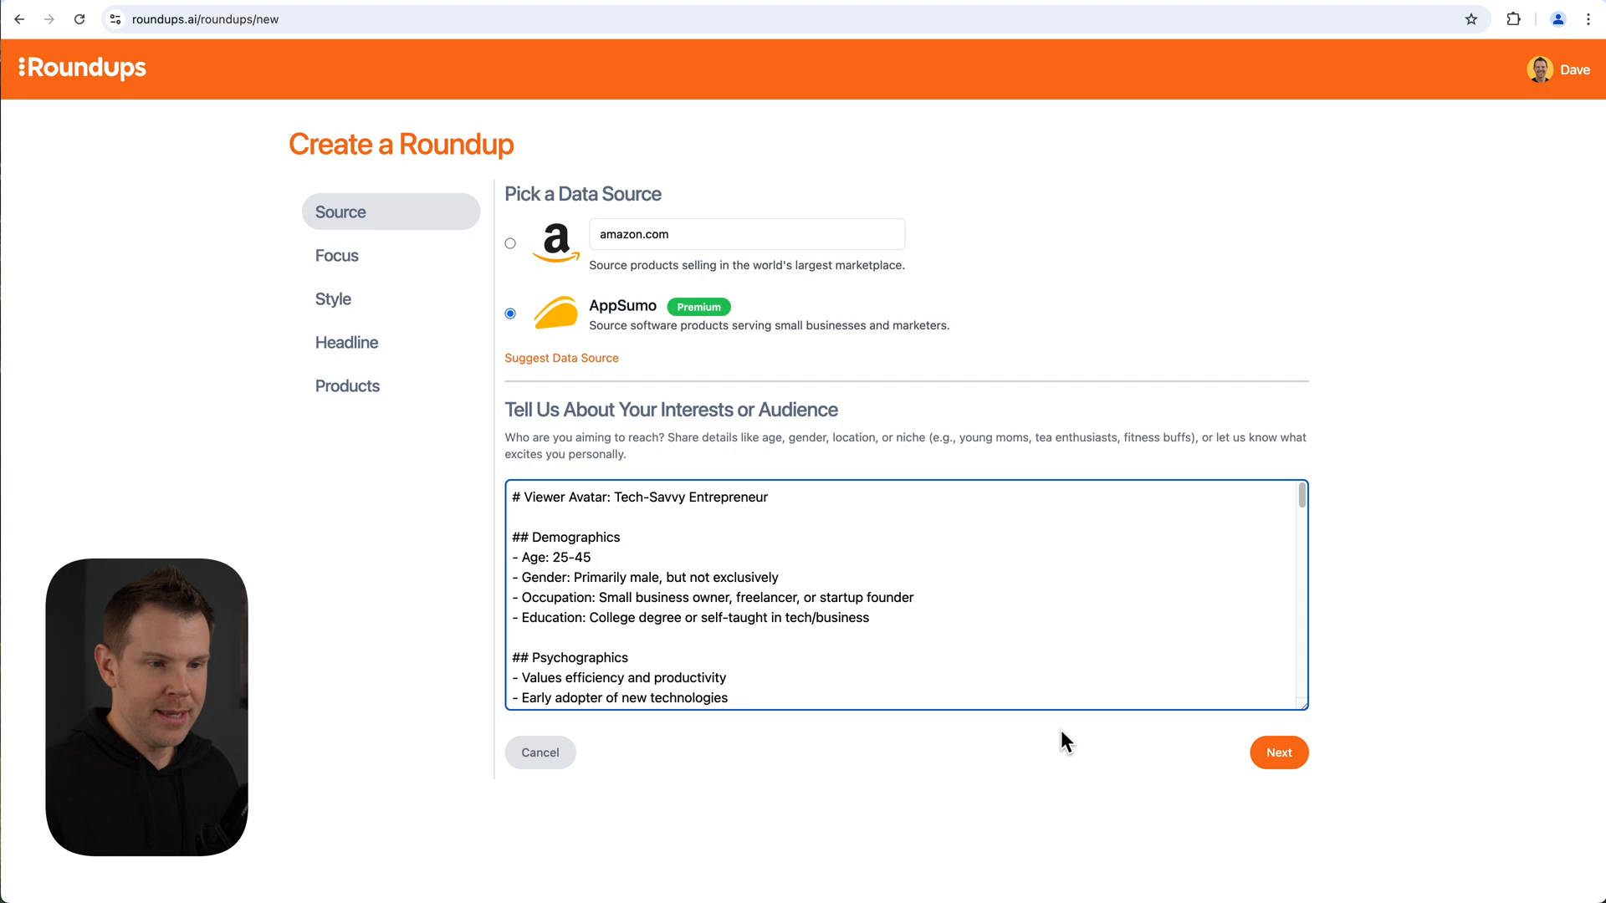
{"action": "left_click", "coordinate": [1278, 753]}
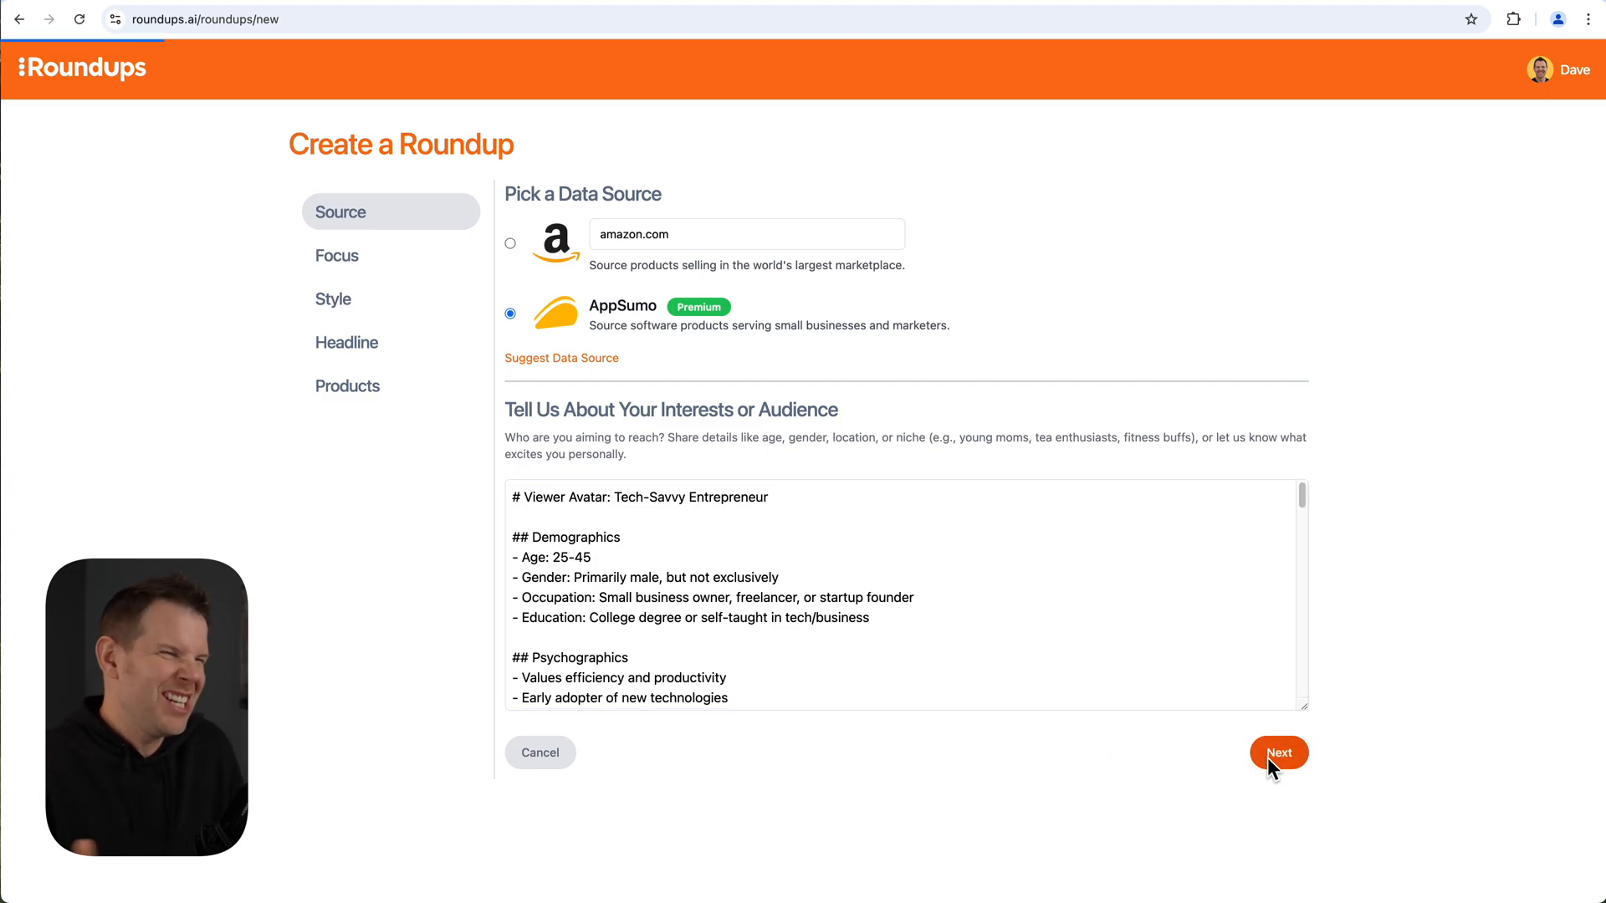
{"action": "left_click", "coordinate": [1278, 752]}
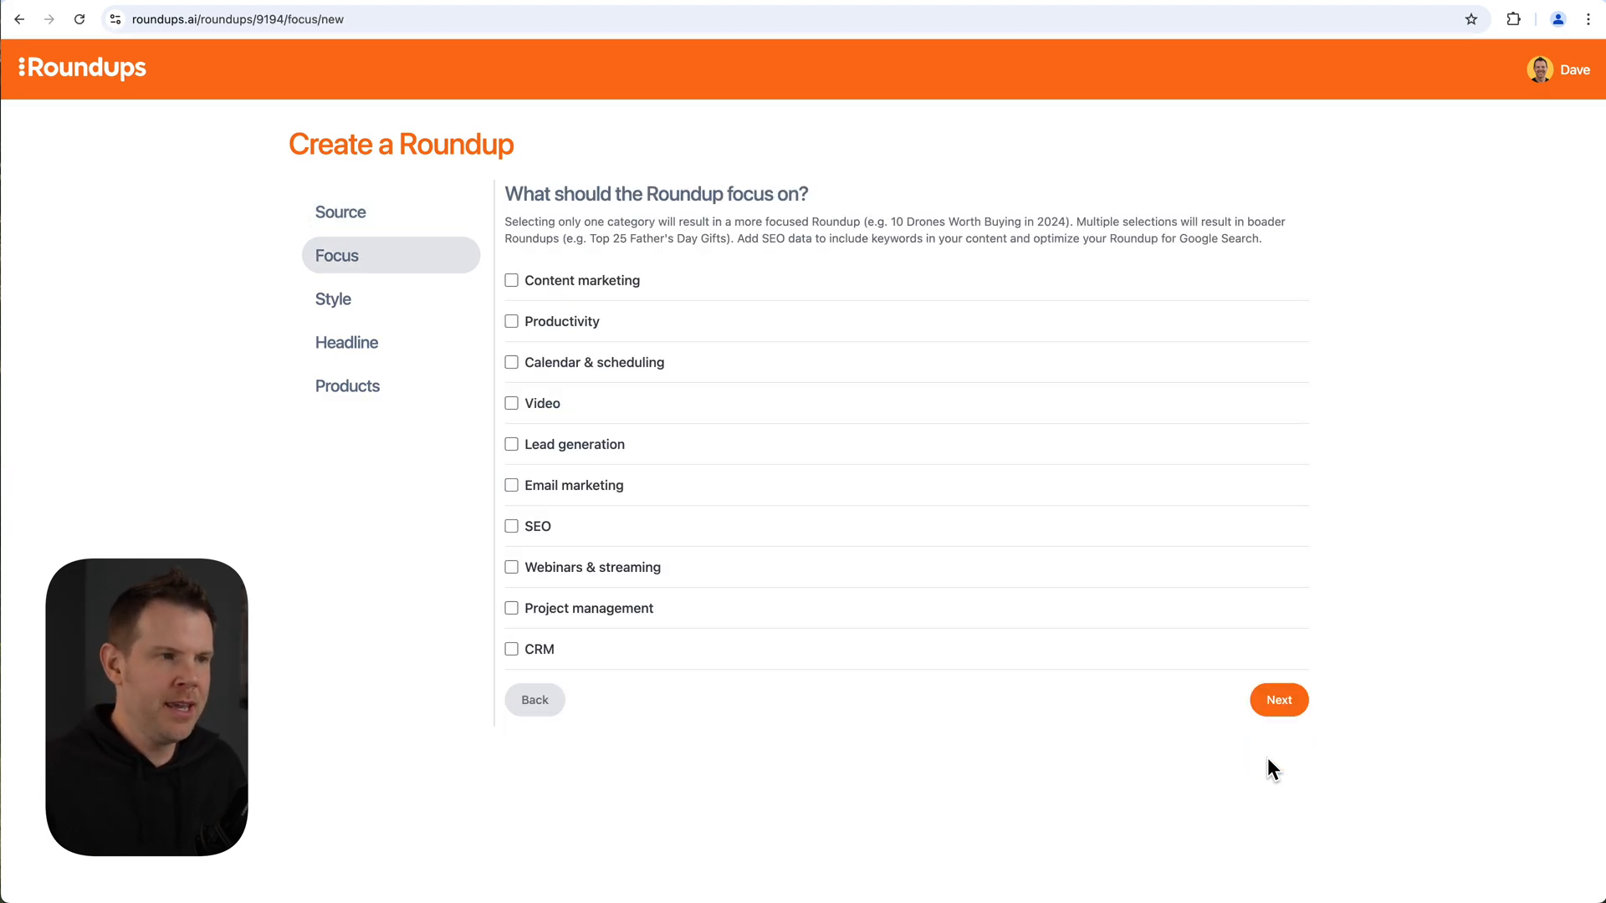
{"action": "mouse_move", "coordinate": [1188, 739]}
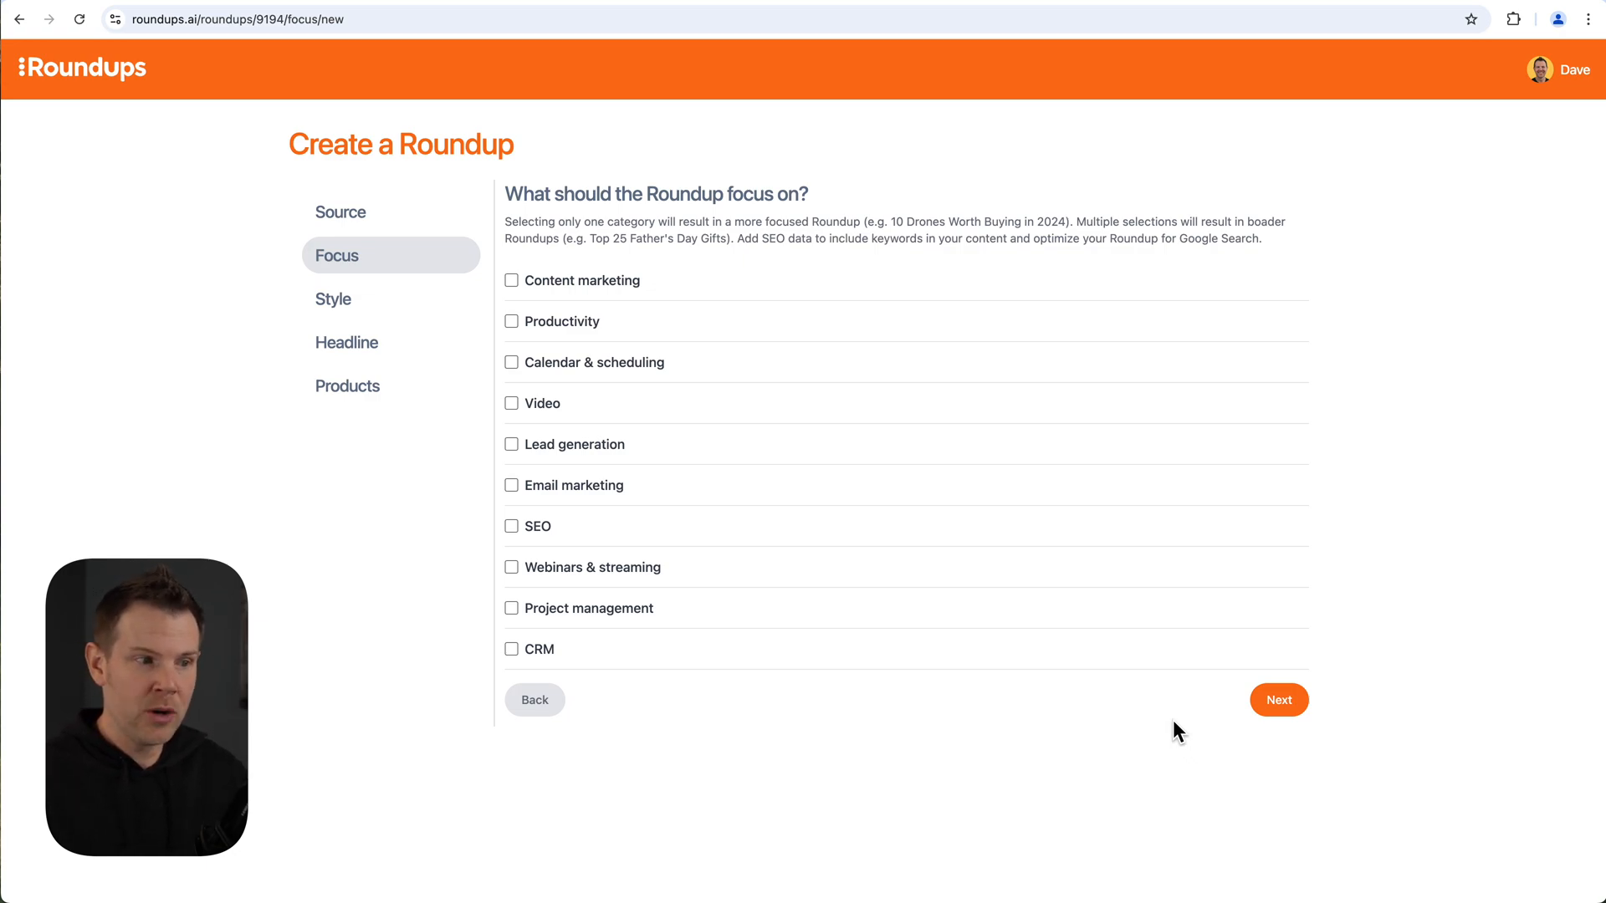
{"action": "mouse_move", "coordinate": [952, 612]}
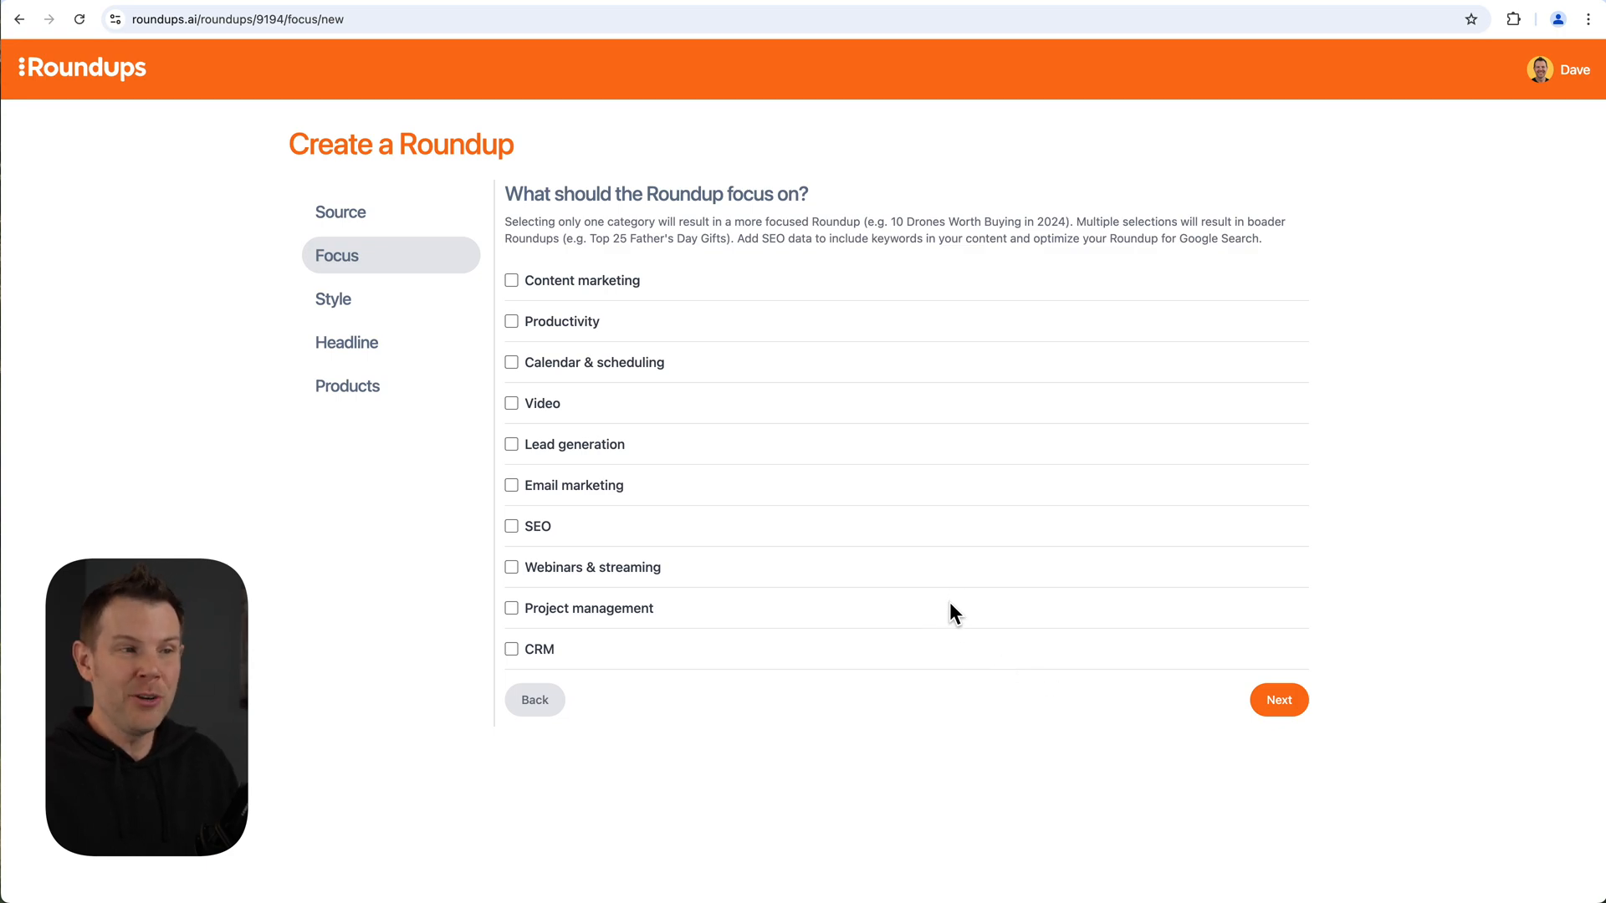
{"action": "mouse_move", "coordinate": [713, 383]}
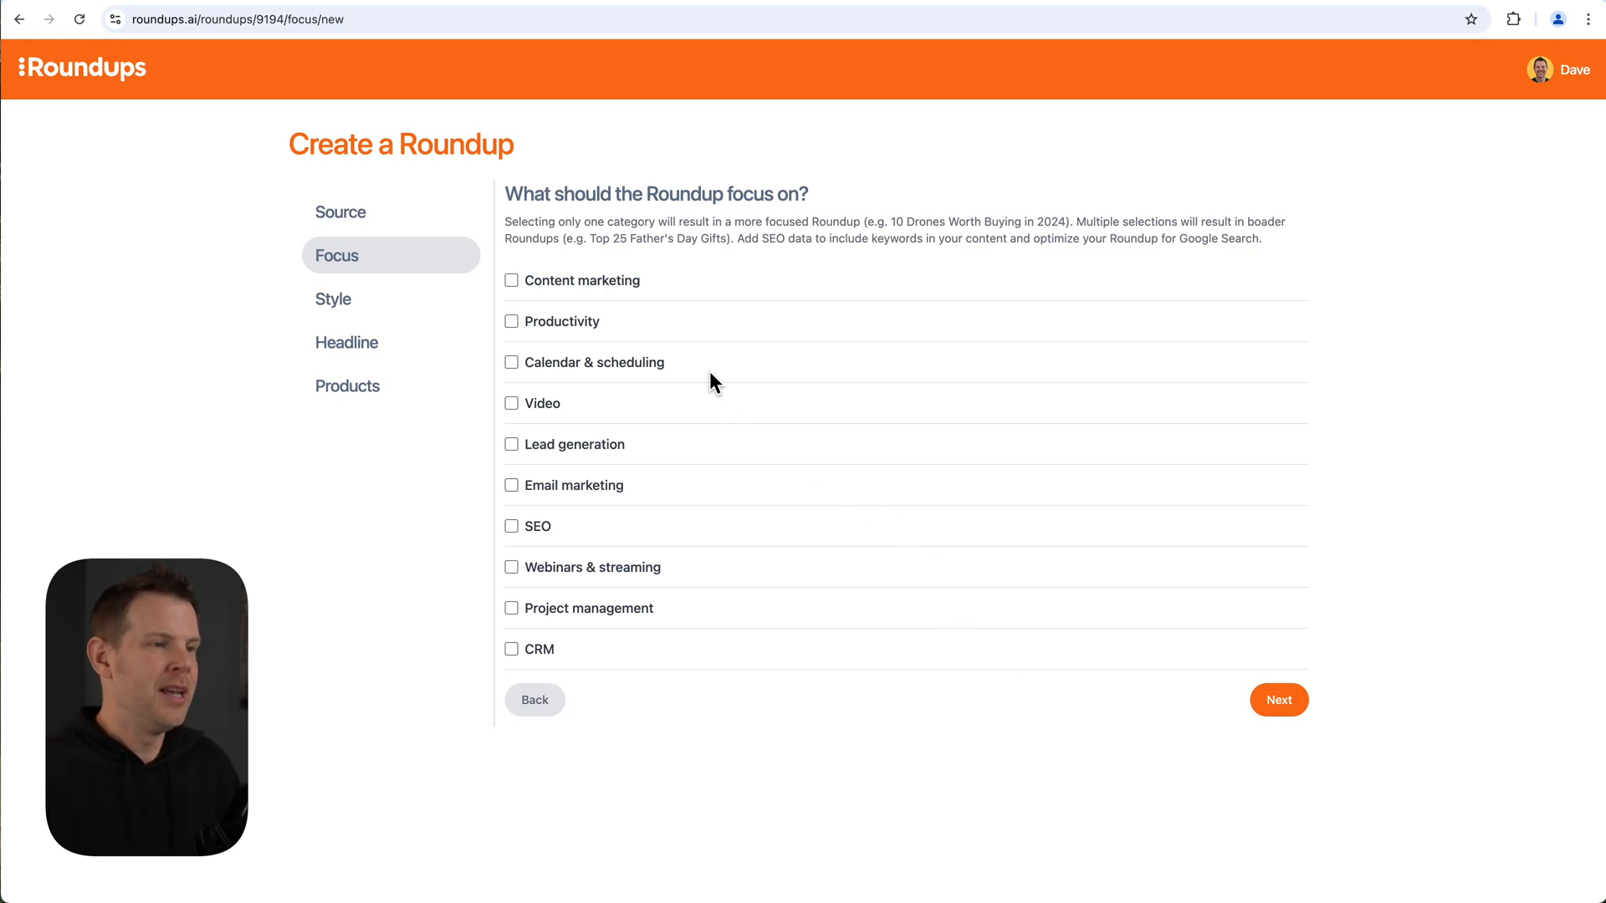
{"action": "mouse_move", "coordinate": [562, 294]}
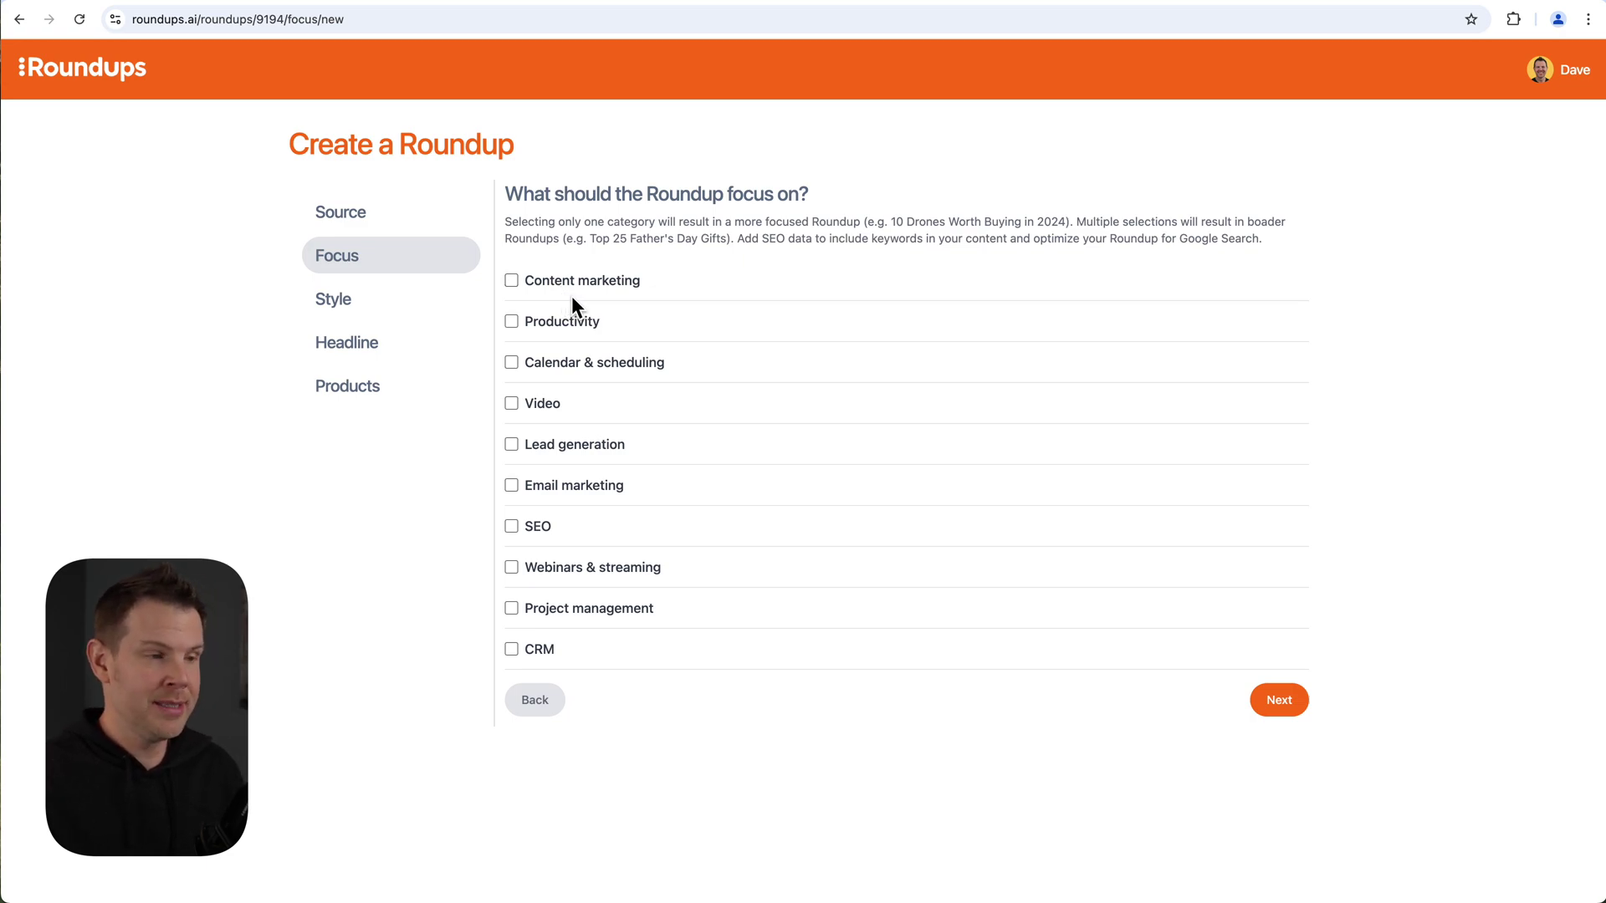
{"action": "mouse_move", "coordinate": [567, 358]}
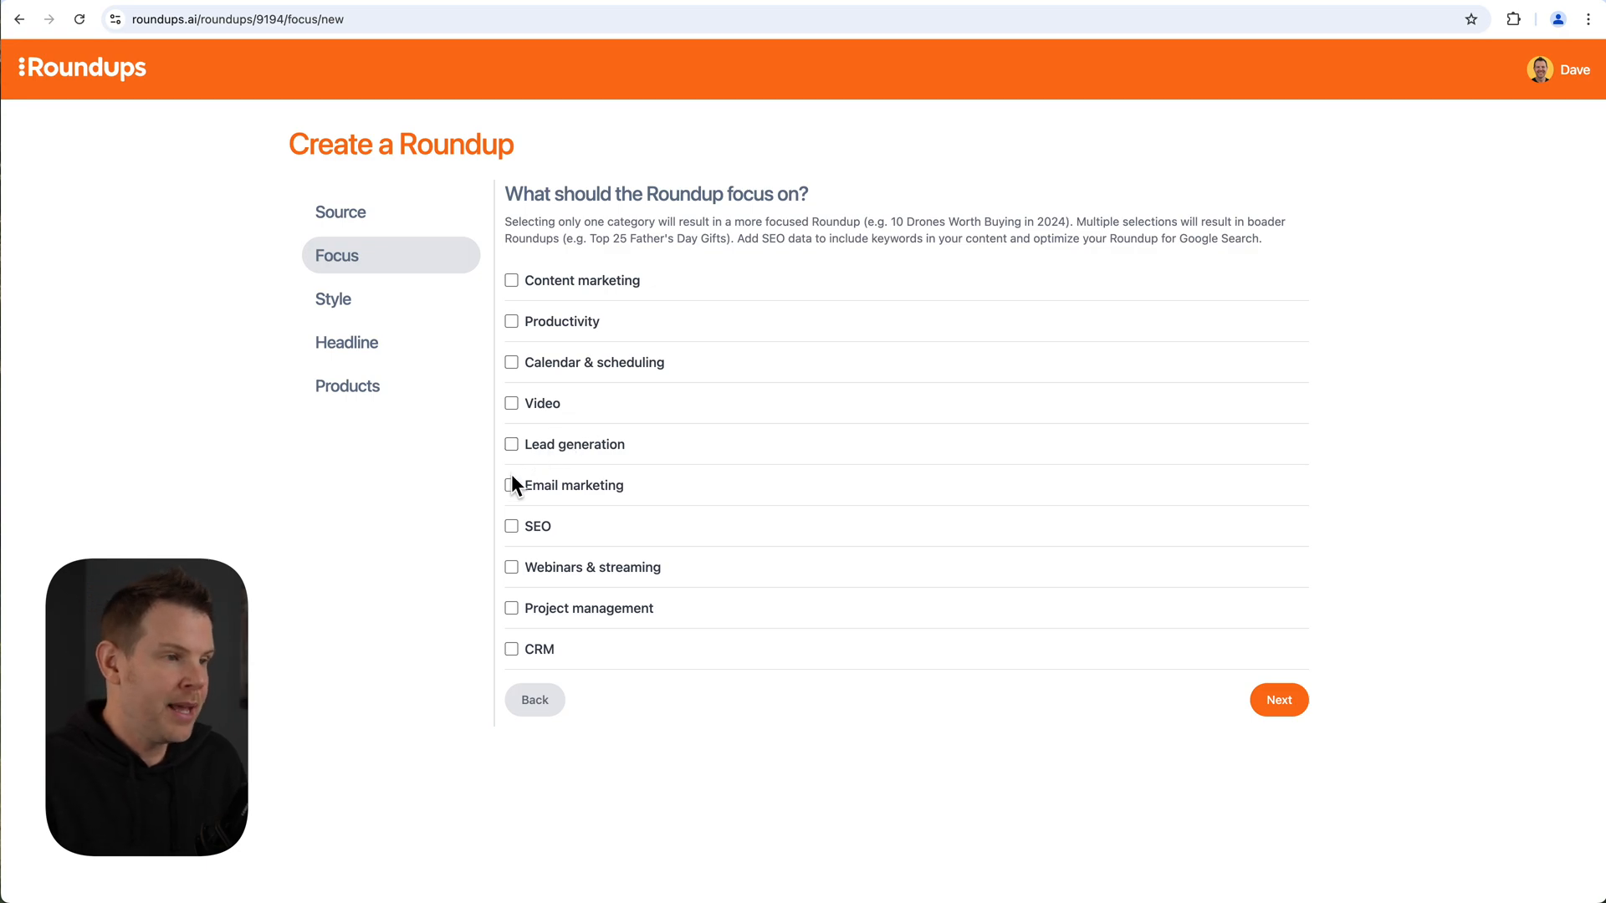
{"action": "mouse_move", "coordinate": [512, 372]}
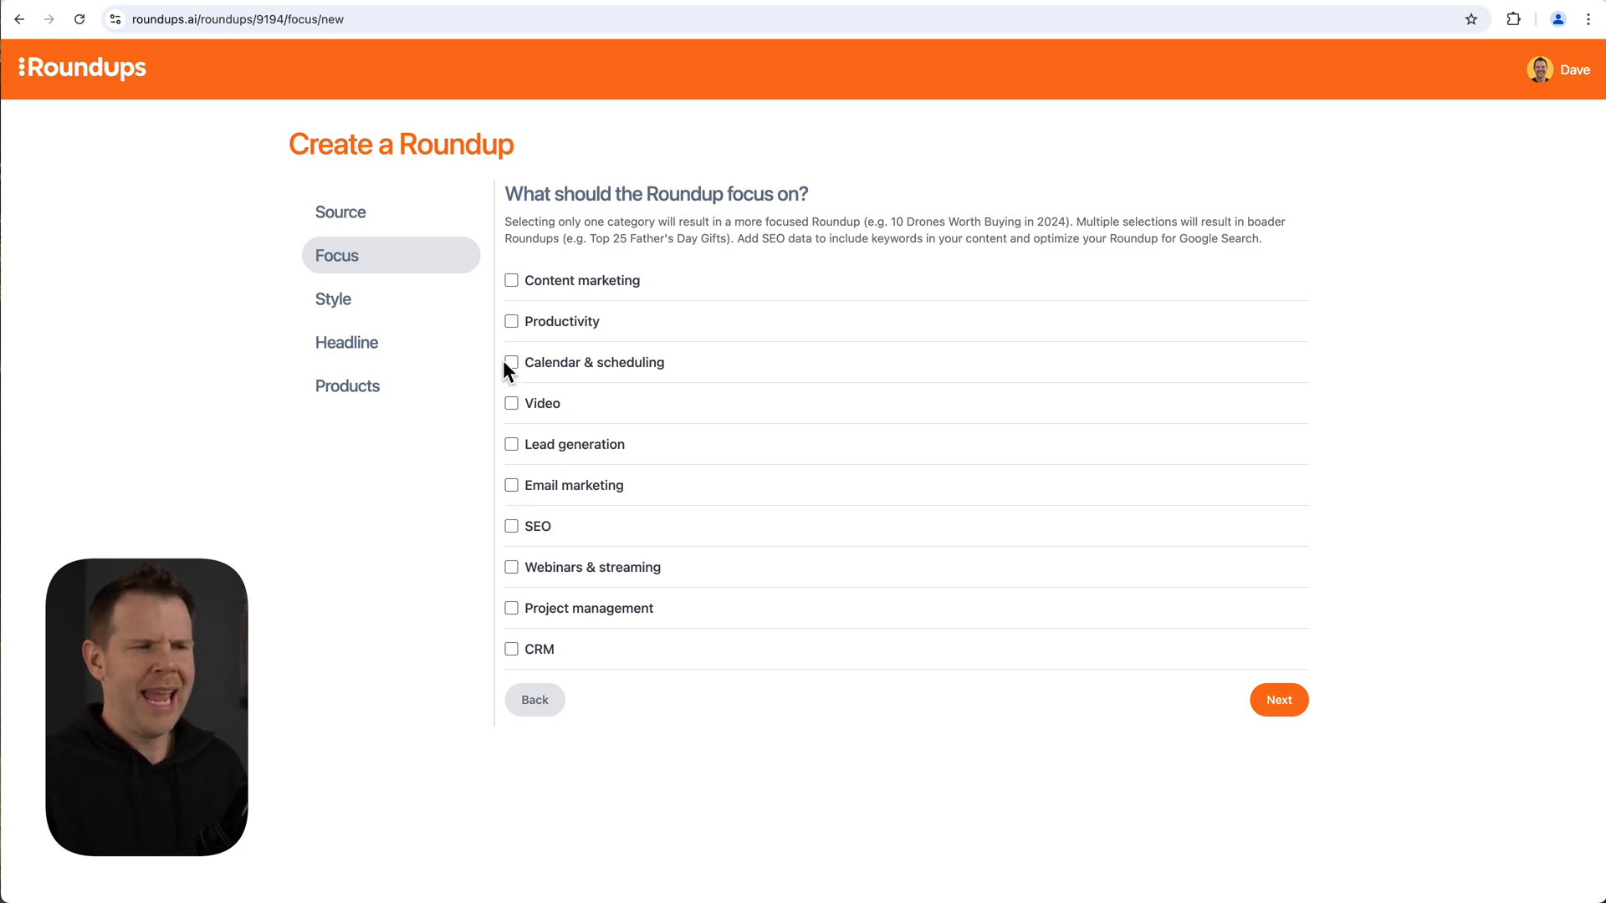
Choose Calendar & scheduling as the focus, view its SEO data, and add then remove the appointment scheduling software keyword.
{"action": "left_click", "coordinate": [512, 362]}
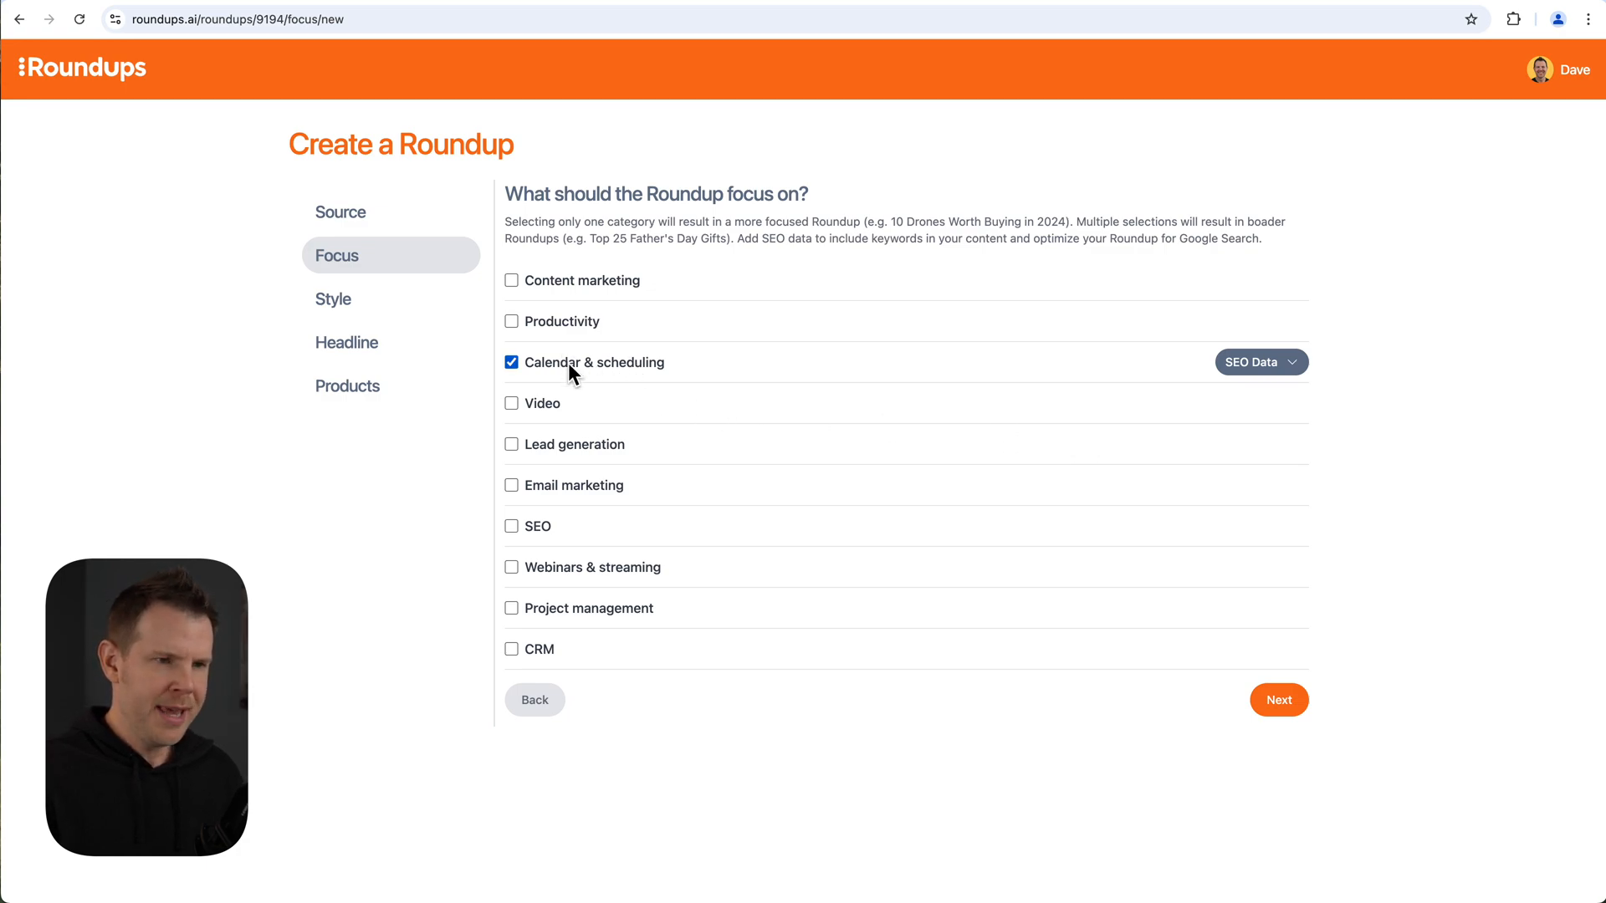
{"action": "left_click", "coordinate": [1250, 361]}
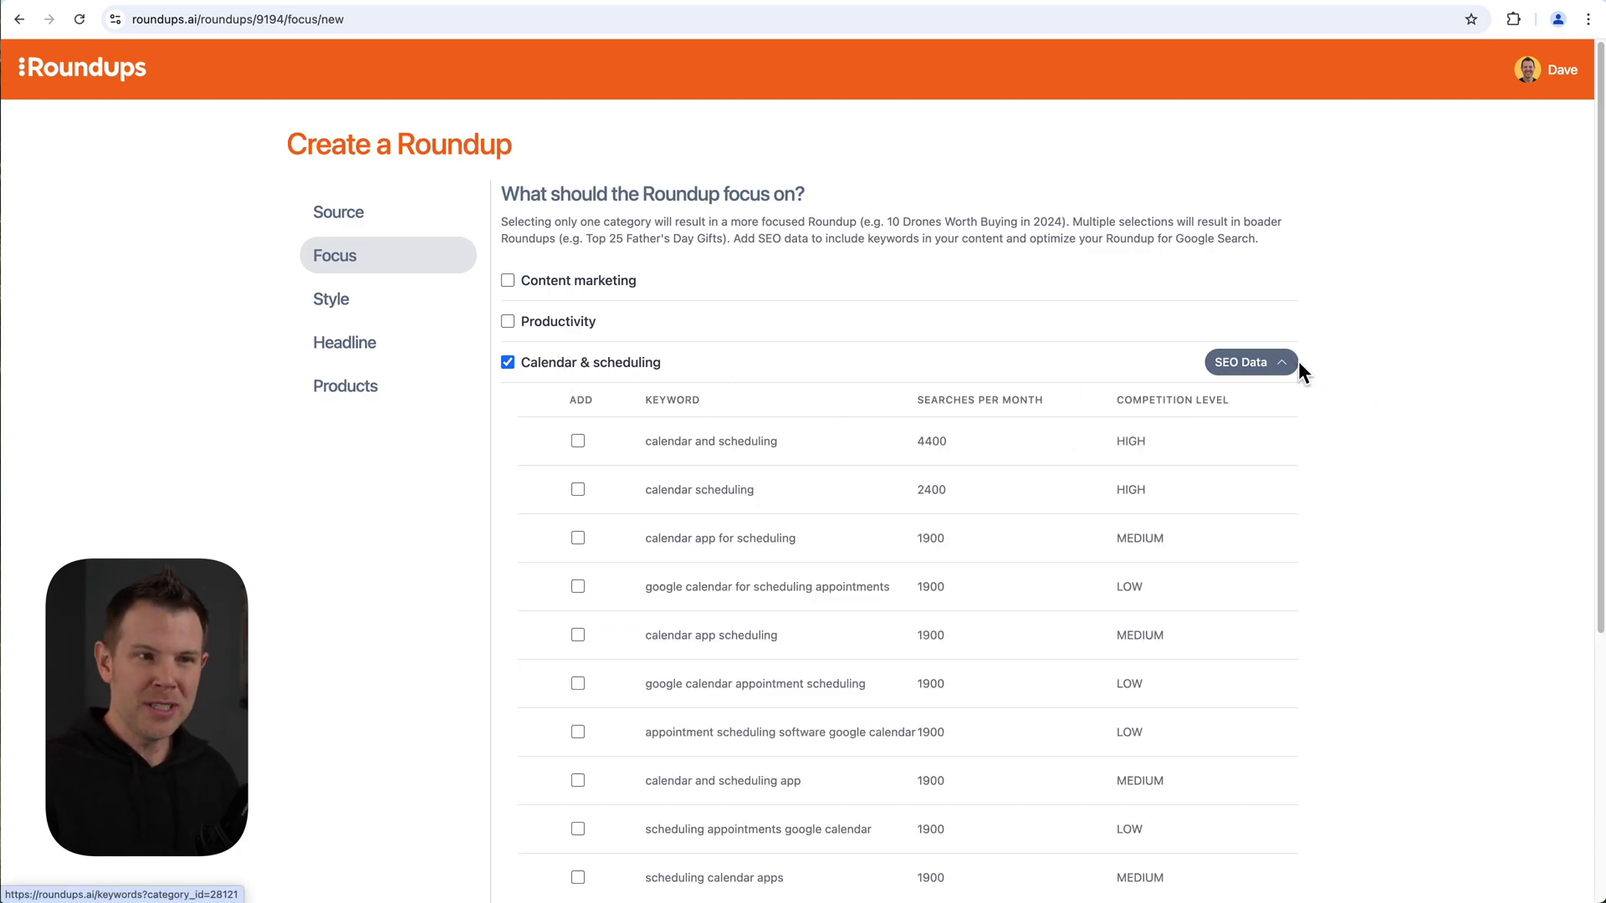
{"action": "mouse_move", "coordinate": [1143, 436]}
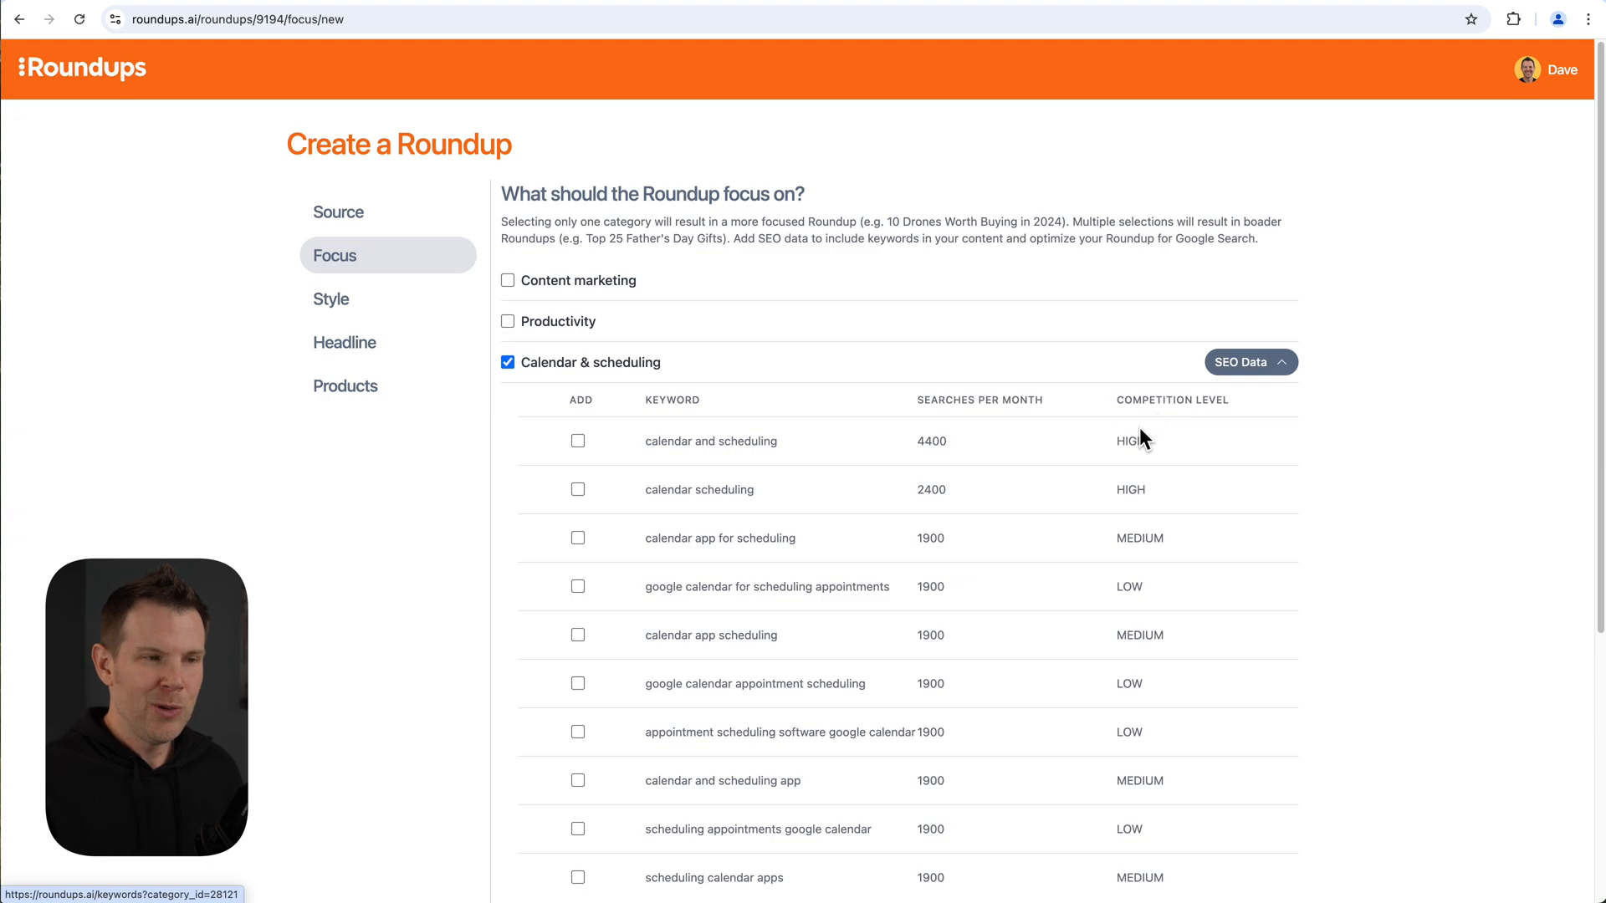
{"action": "mouse_move", "coordinate": [1076, 501]}
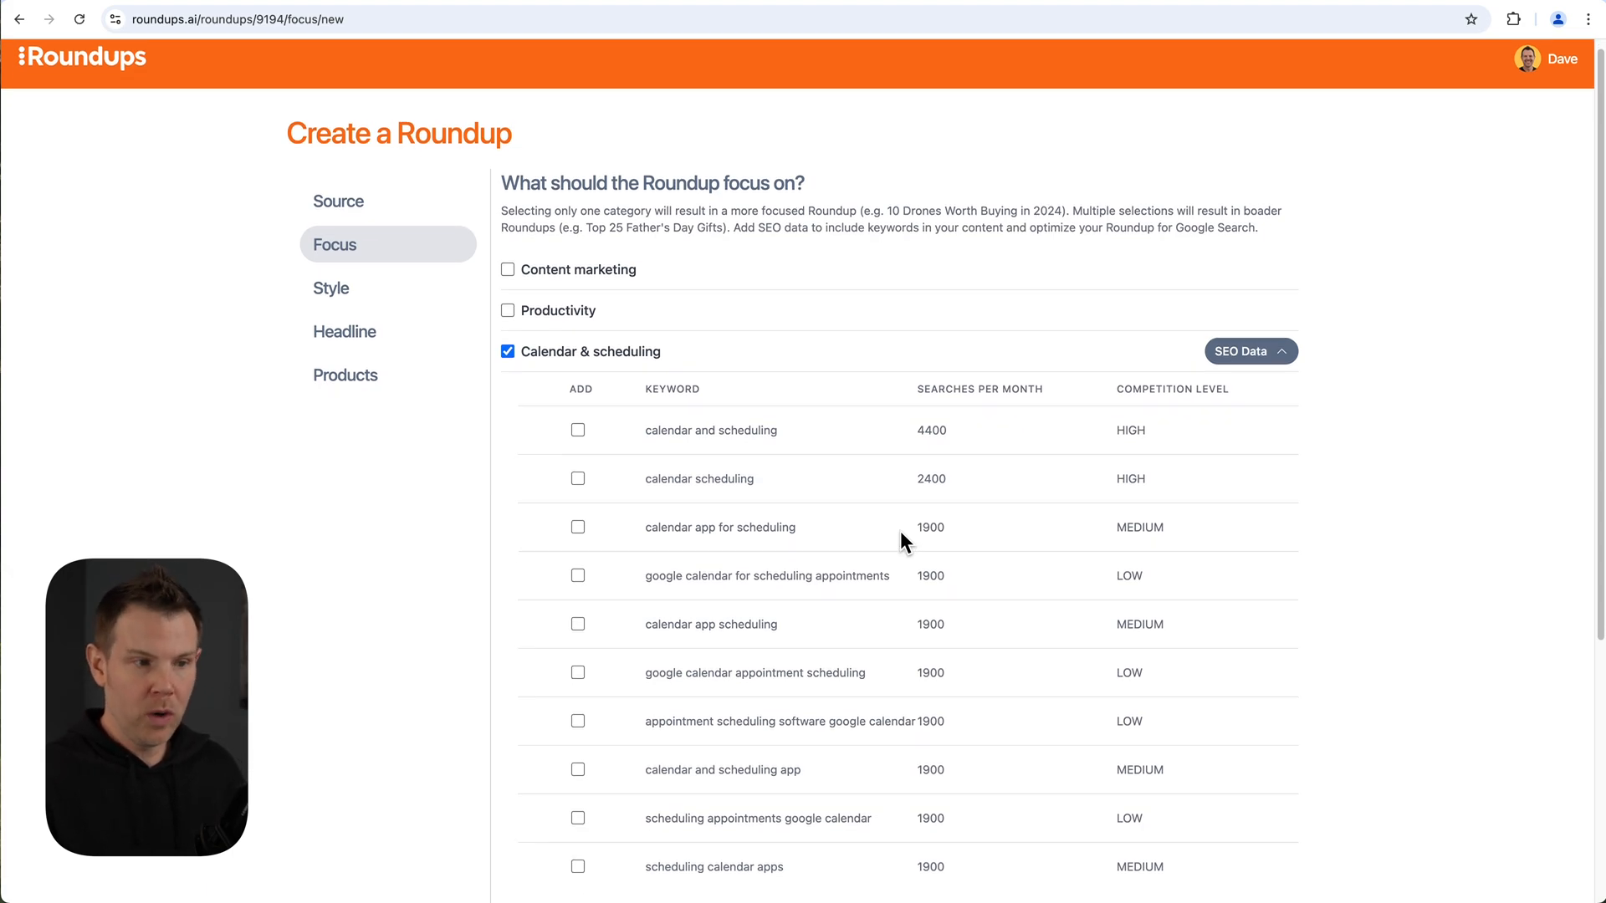
{"action": "mouse_move", "coordinate": [836, 711]}
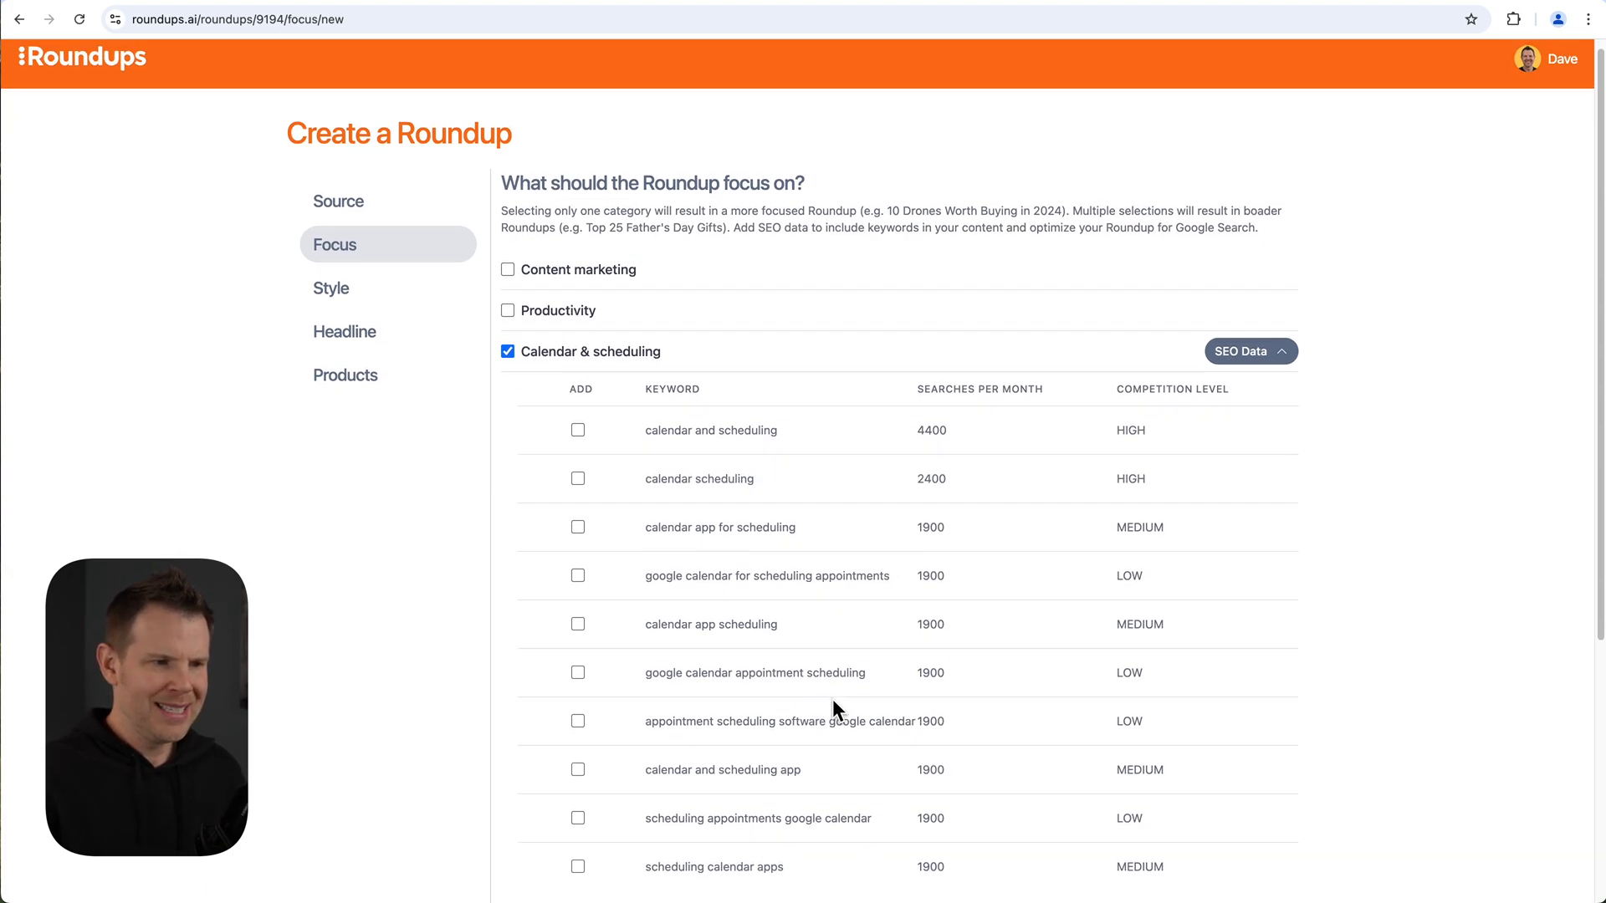
{"action": "mouse_move", "coordinate": [845, 751]}
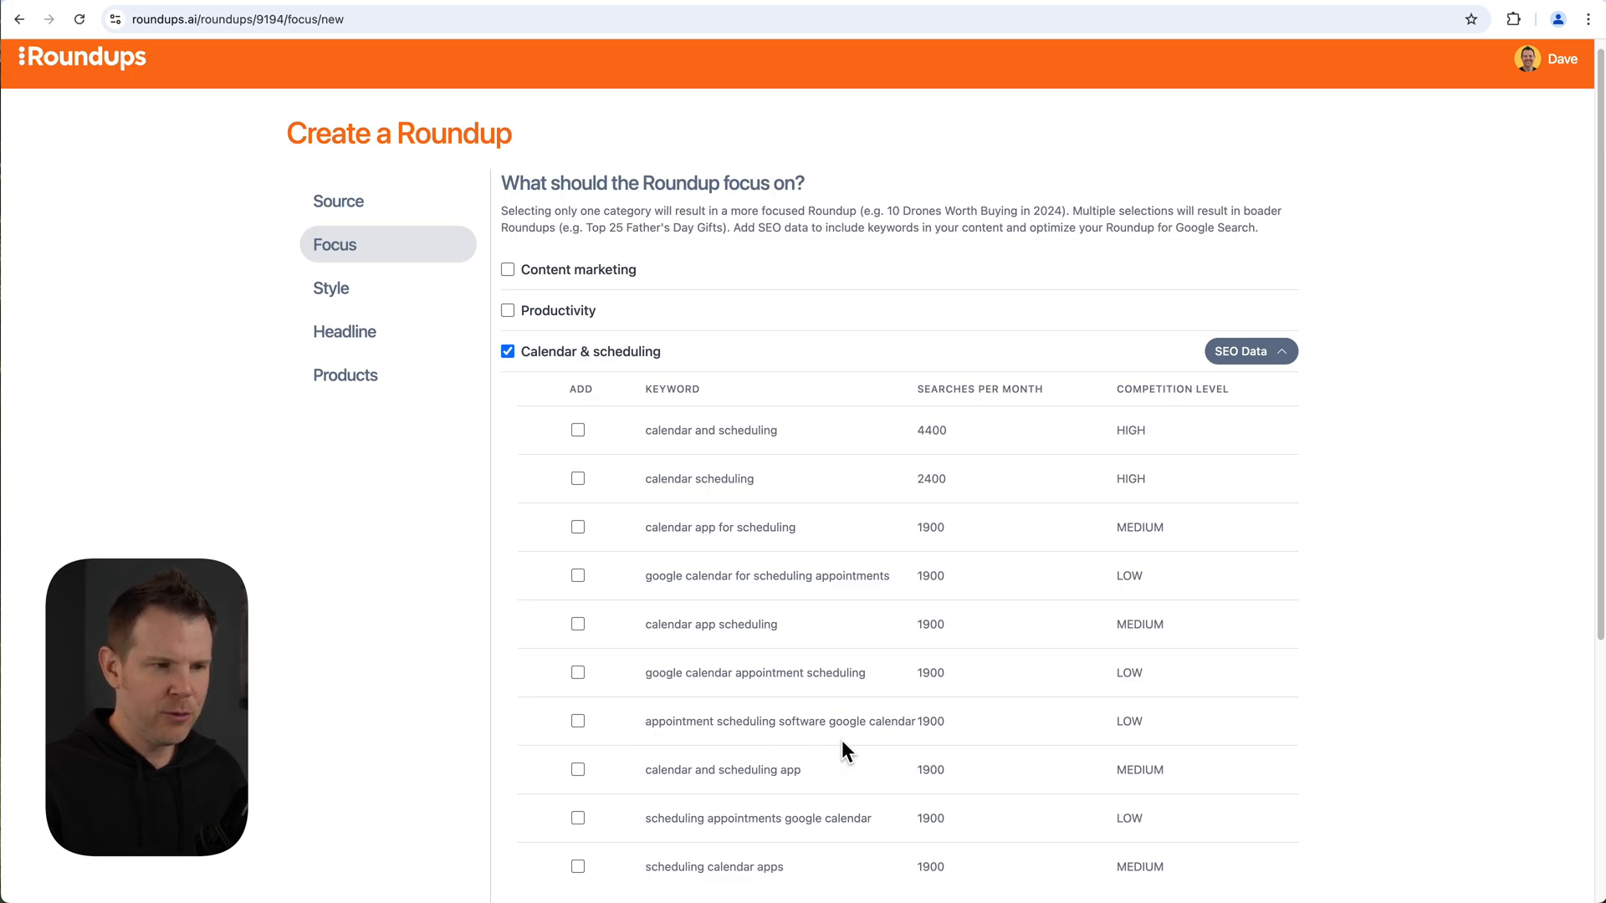
{"action": "mouse_move", "coordinate": [1153, 732]}
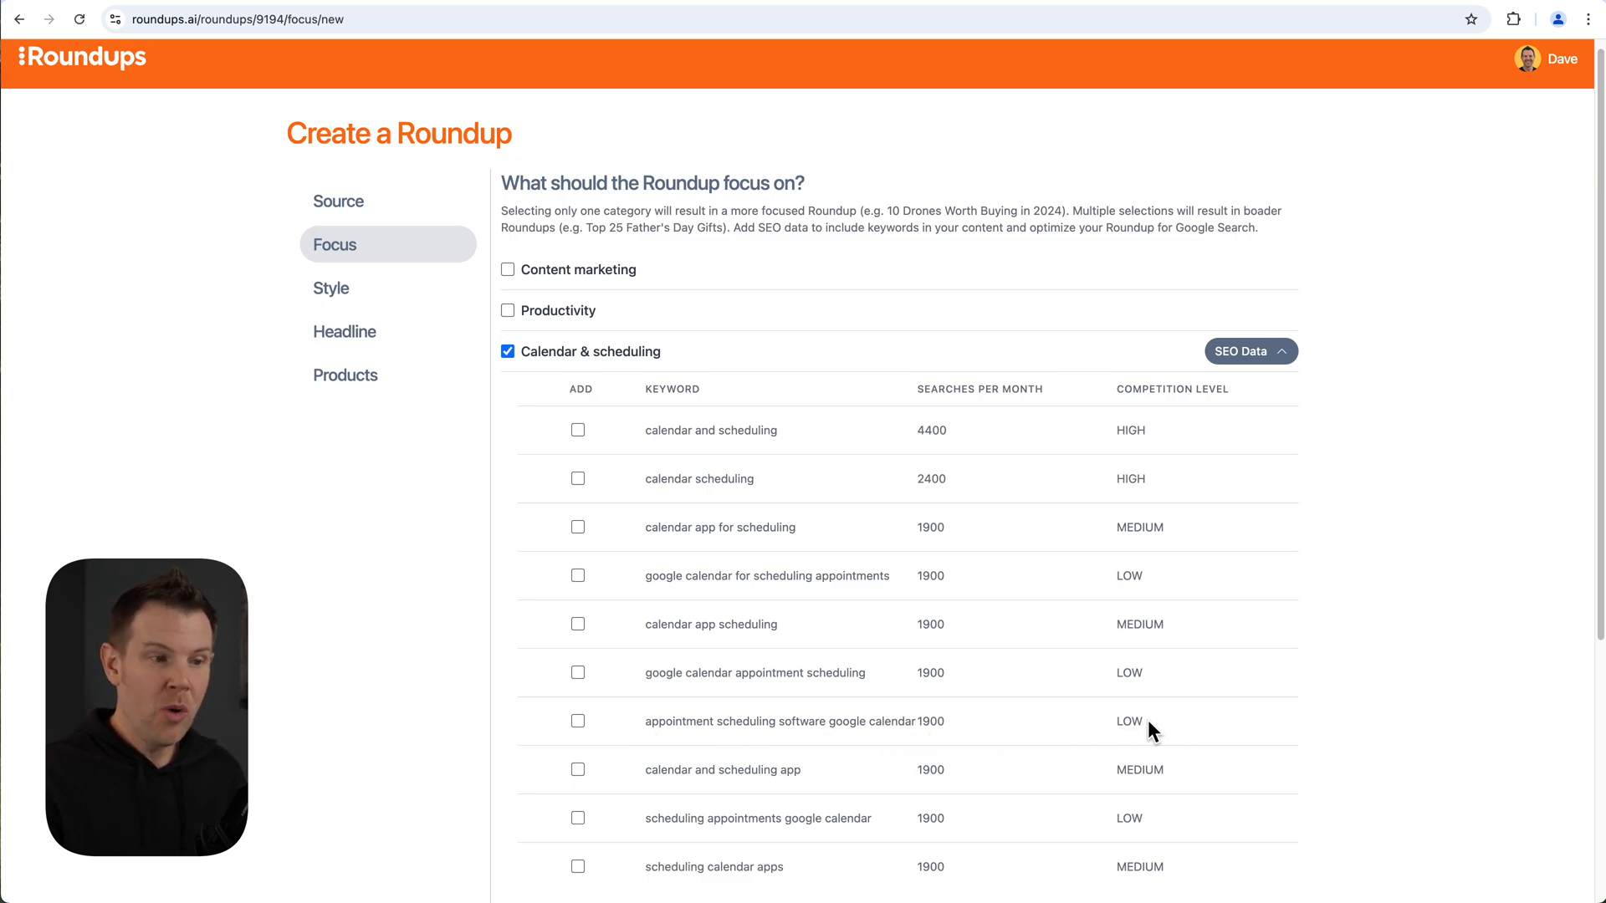
{"action": "mouse_move", "coordinate": [924, 756]}
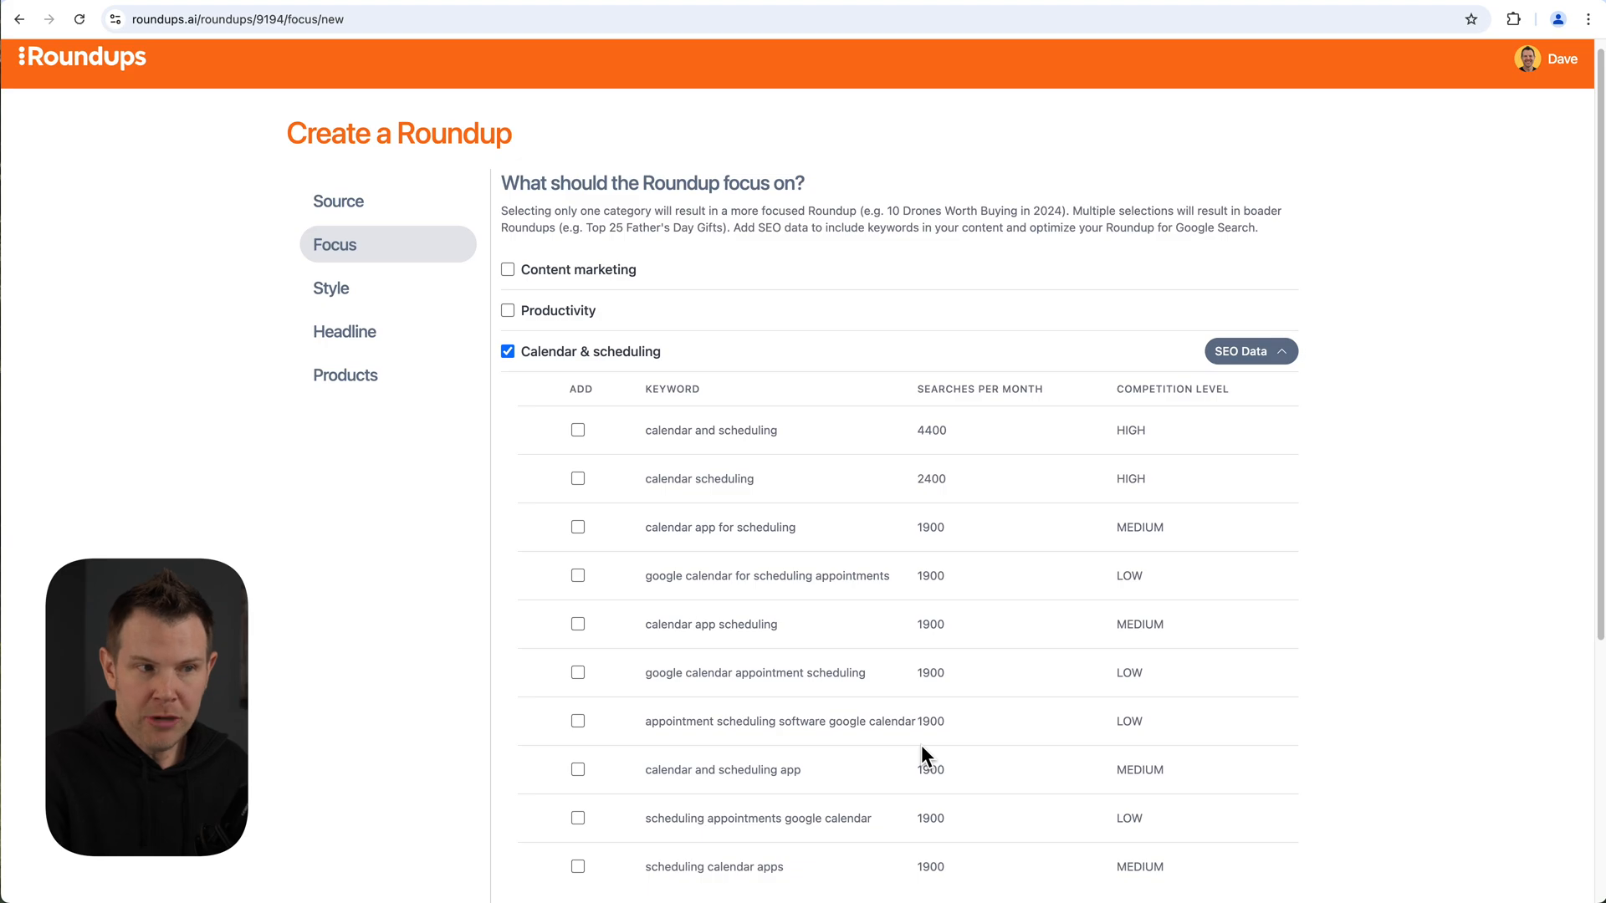
{"action": "mouse_move", "coordinate": [875, 748]}
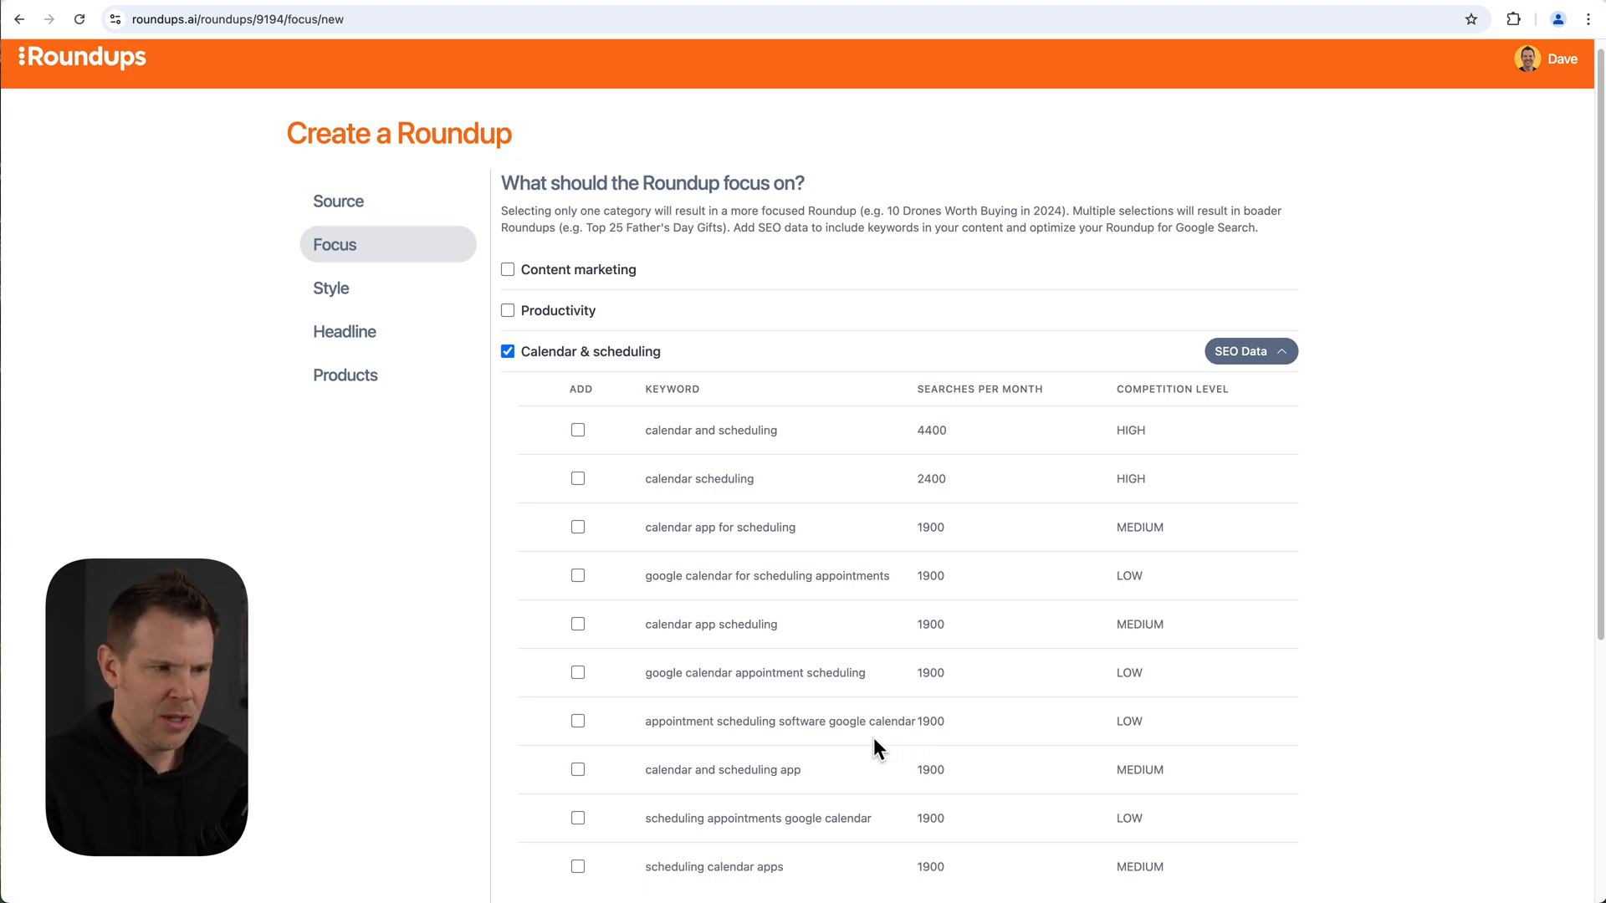
{"action": "left_click", "coordinate": [577, 721]}
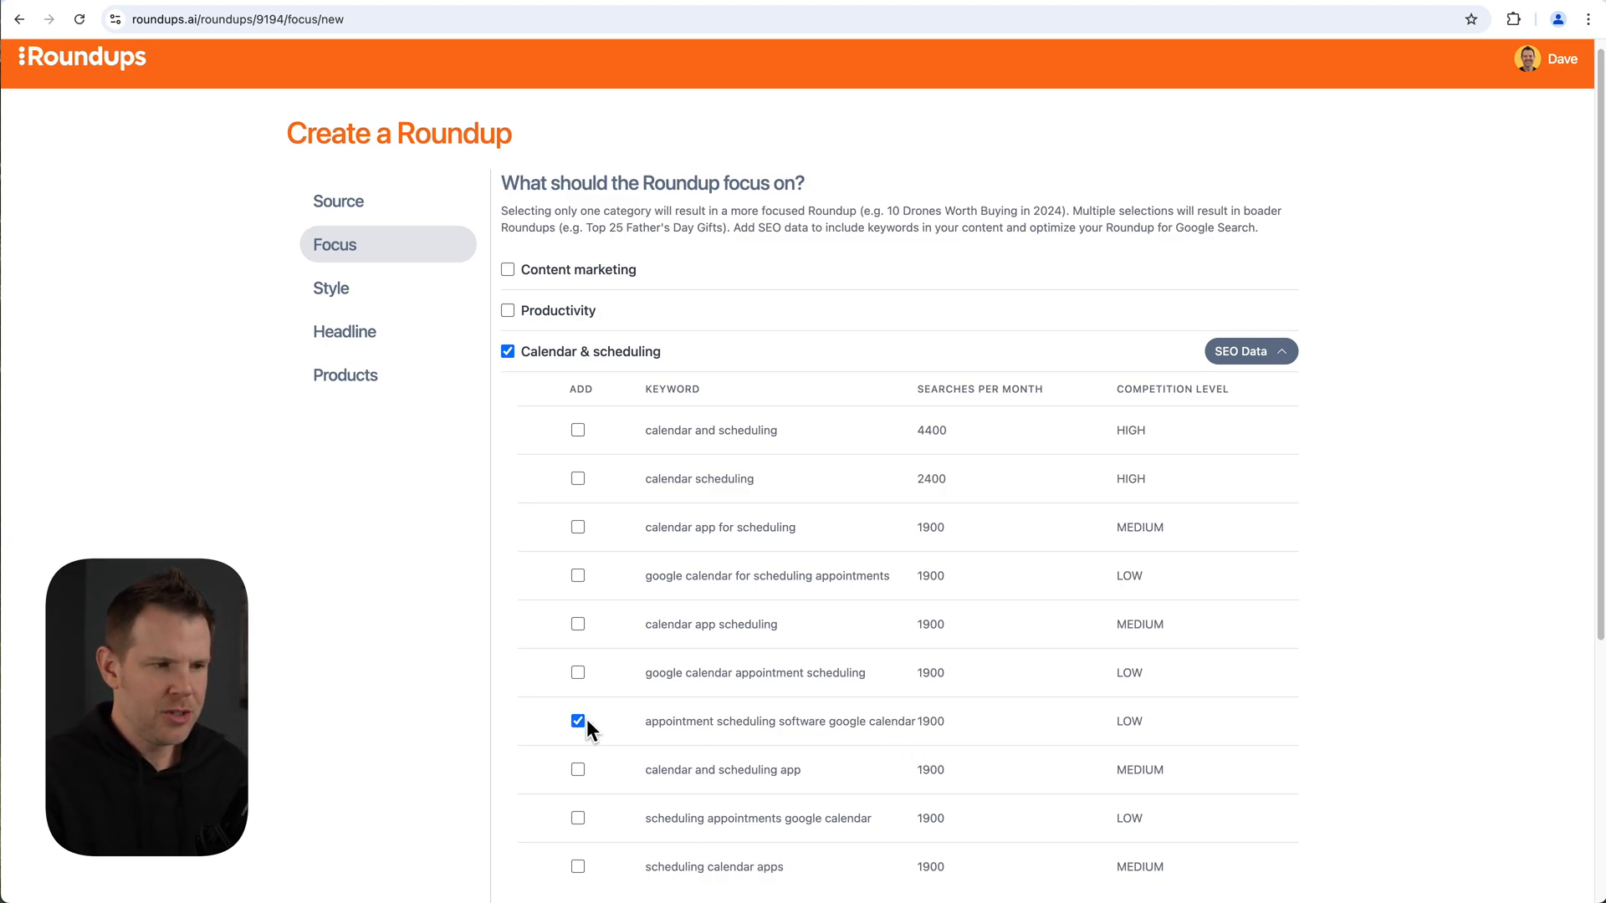
{"action": "mouse_move", "coordinate": [599, 741]}
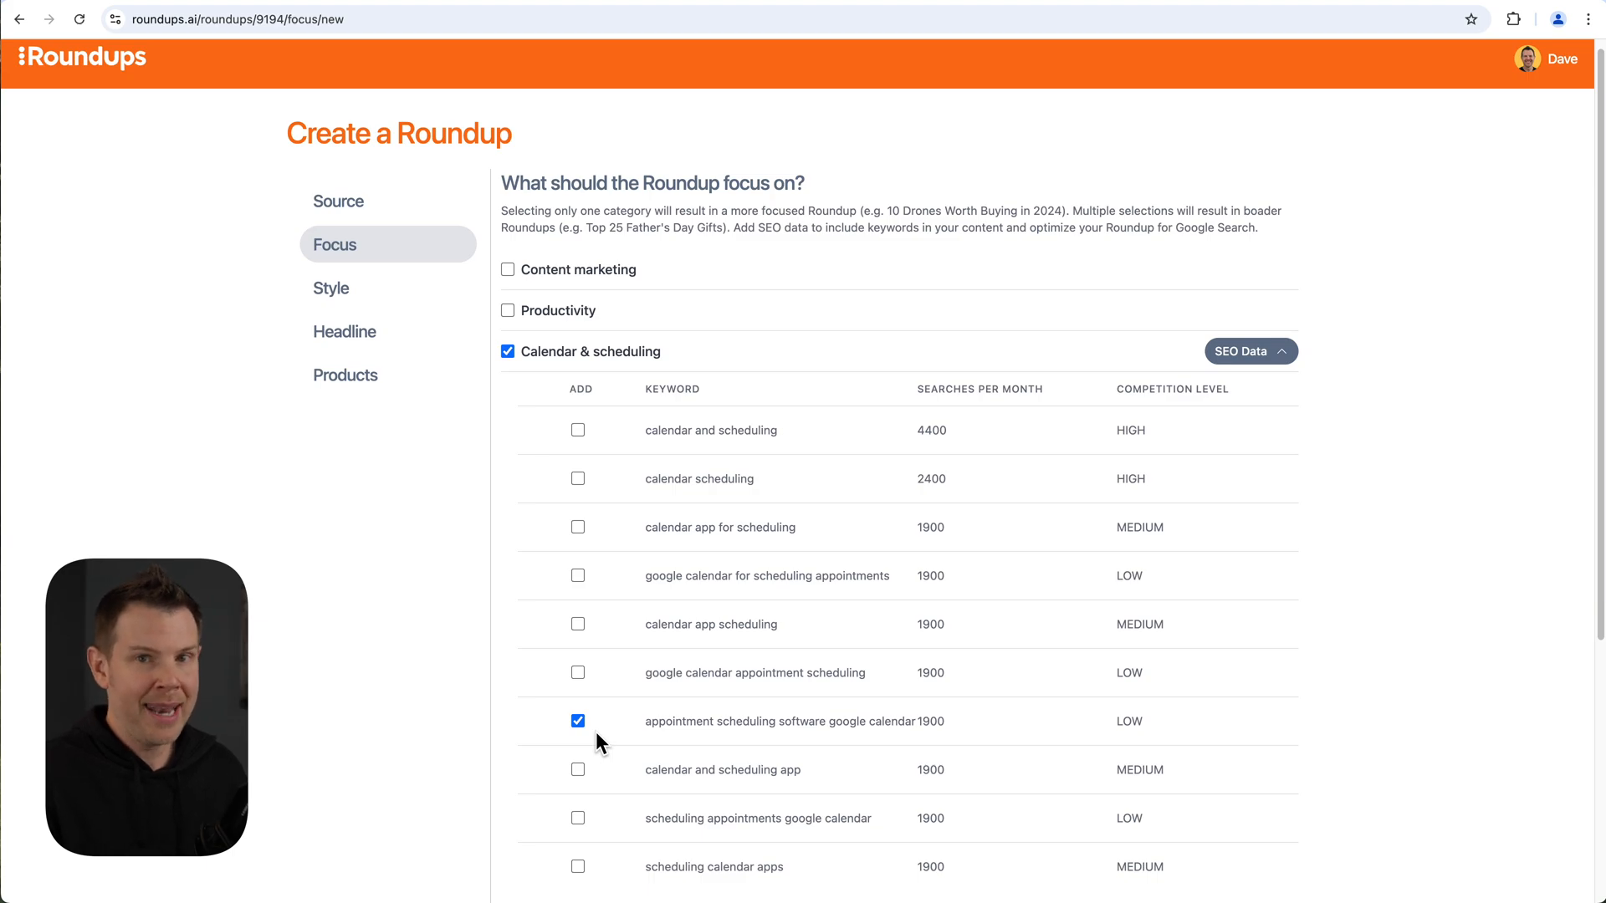
{"action": "left_click", "coordinate": [577, 721]}
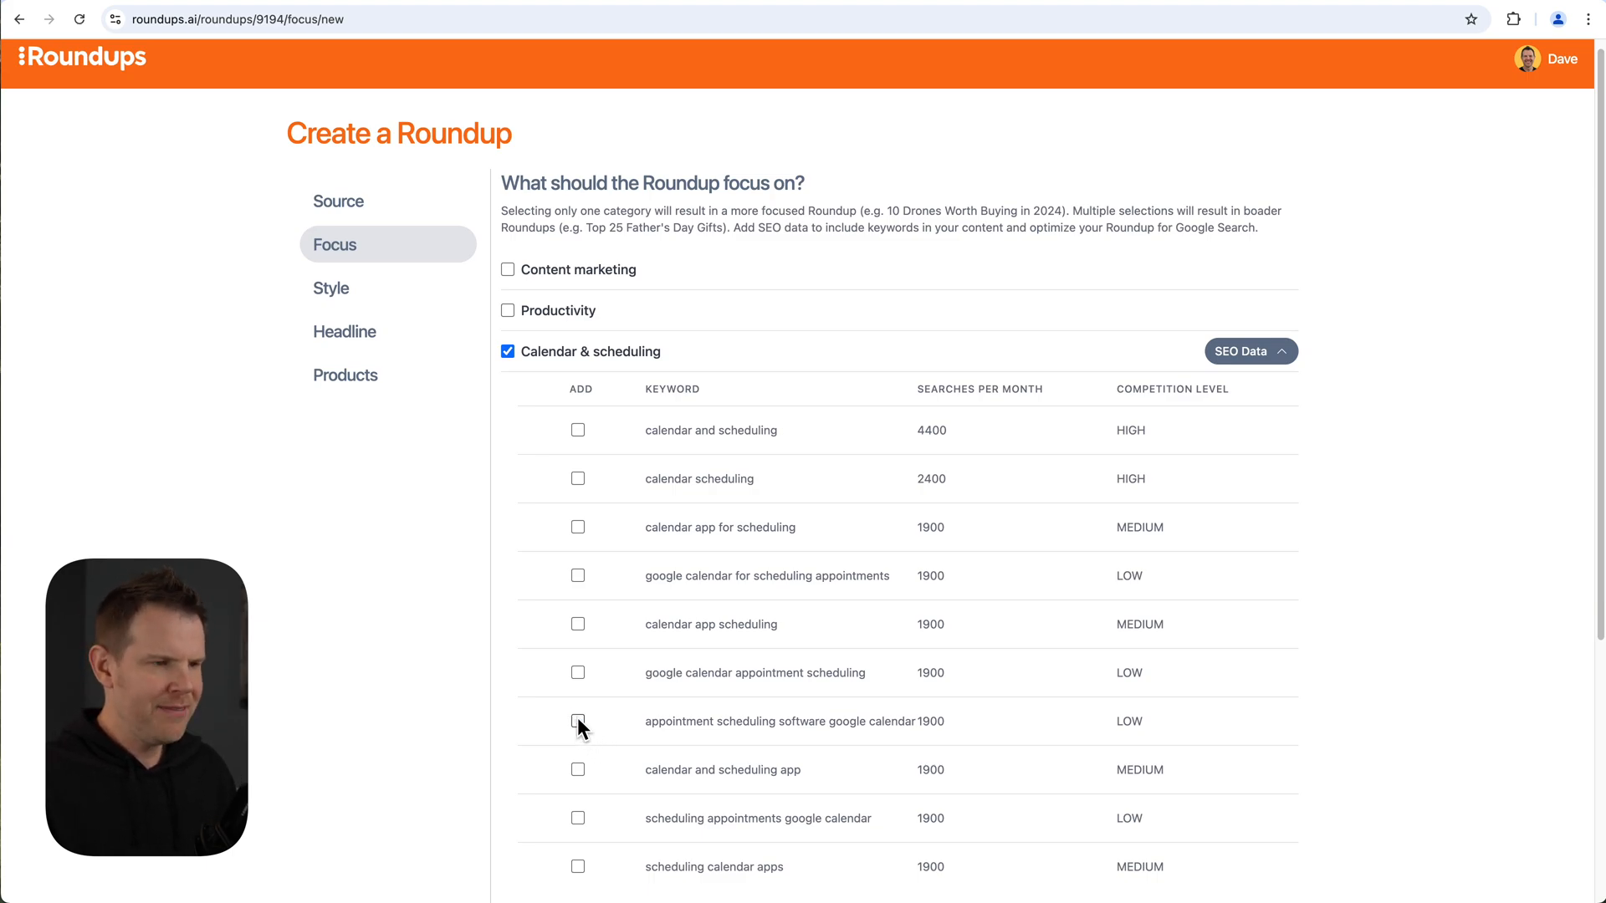
{"action": "mouse_move", "coordinate": [696, 716]}
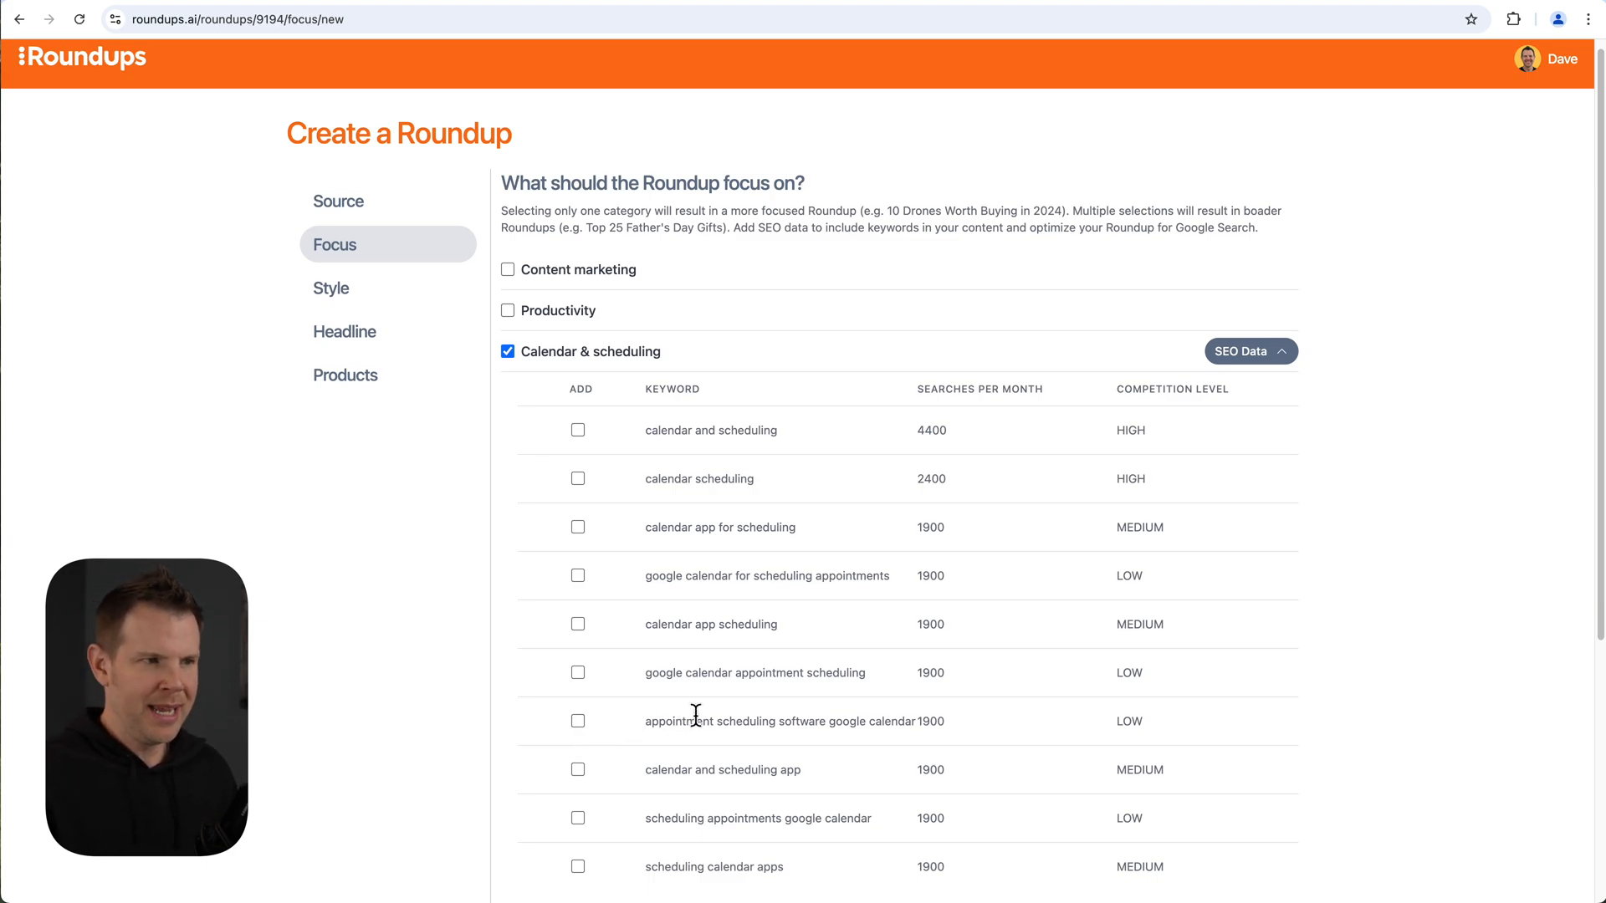
{"action": "scroll", "scroll_direction": "down", "scroll_amount": 3}
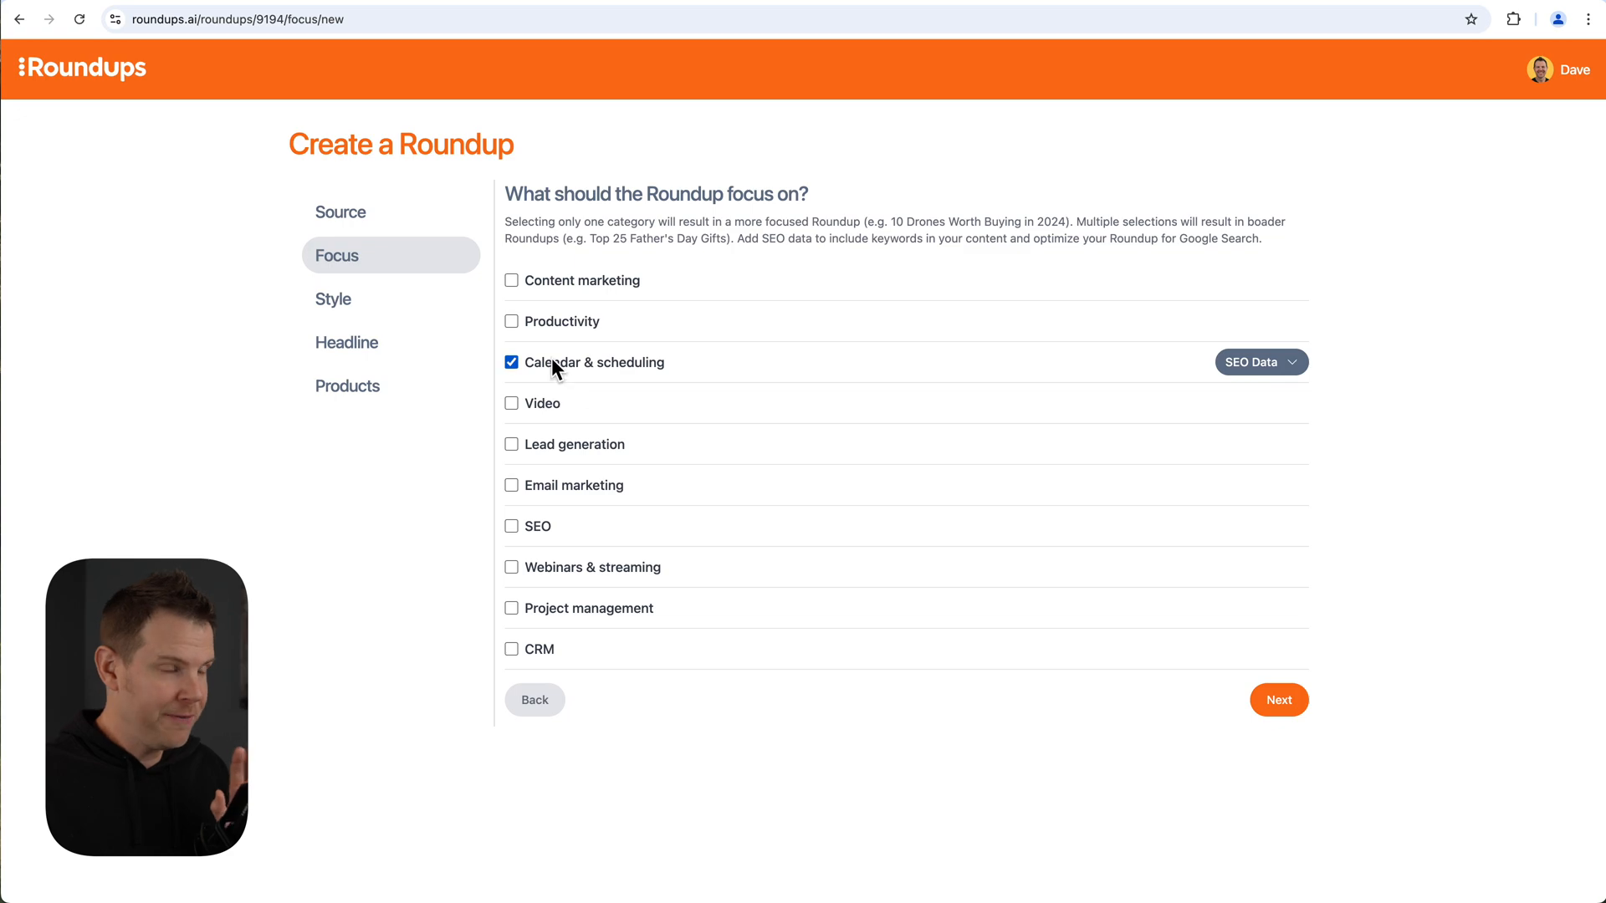
{"action": "mouse_move", "coordinate": [545, 382]}
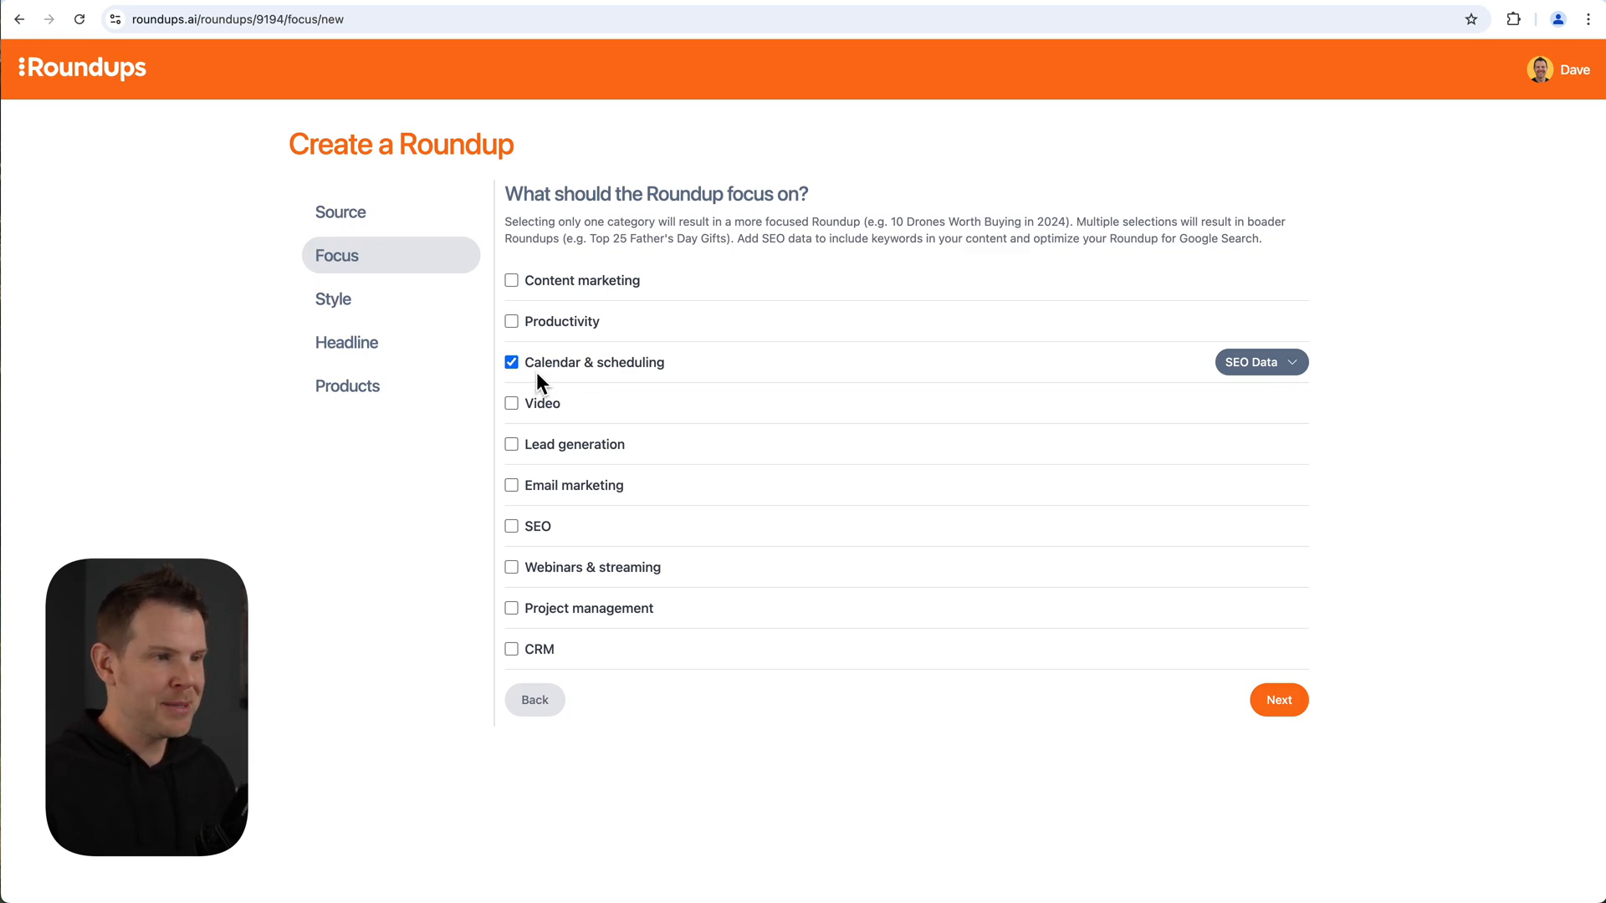
{"action": "mouse_move", "coordinate": [542, 395]}
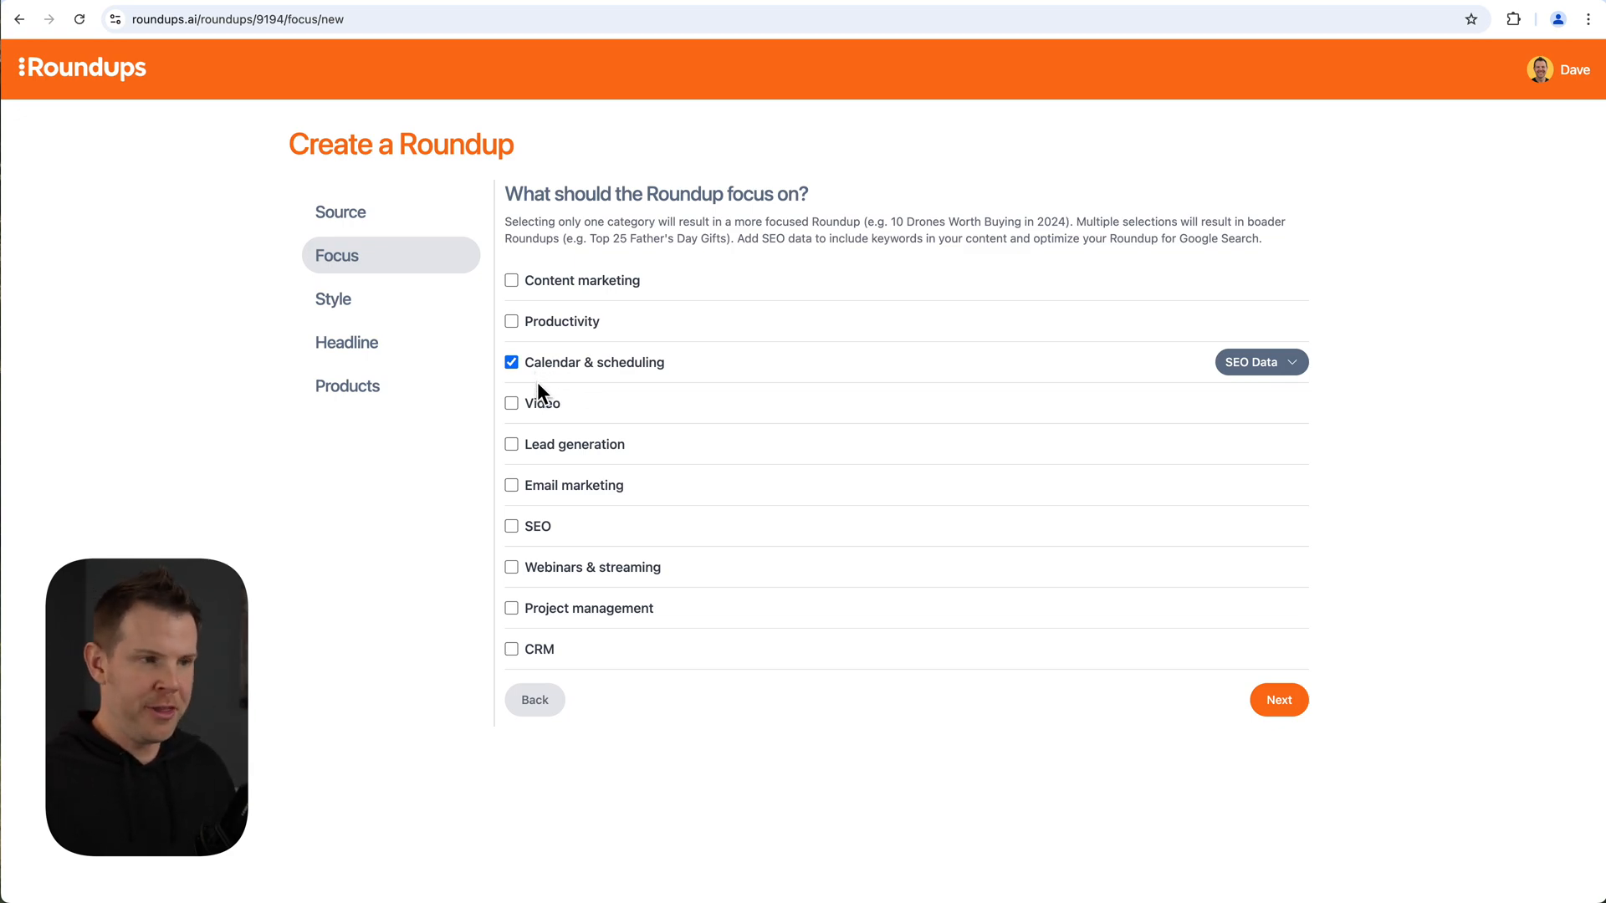
Tick then untick the SEO category so only Calendar & scheduling stays, and continue to writing style.
{"action": "left_click", "coordinate": [512, 525]}
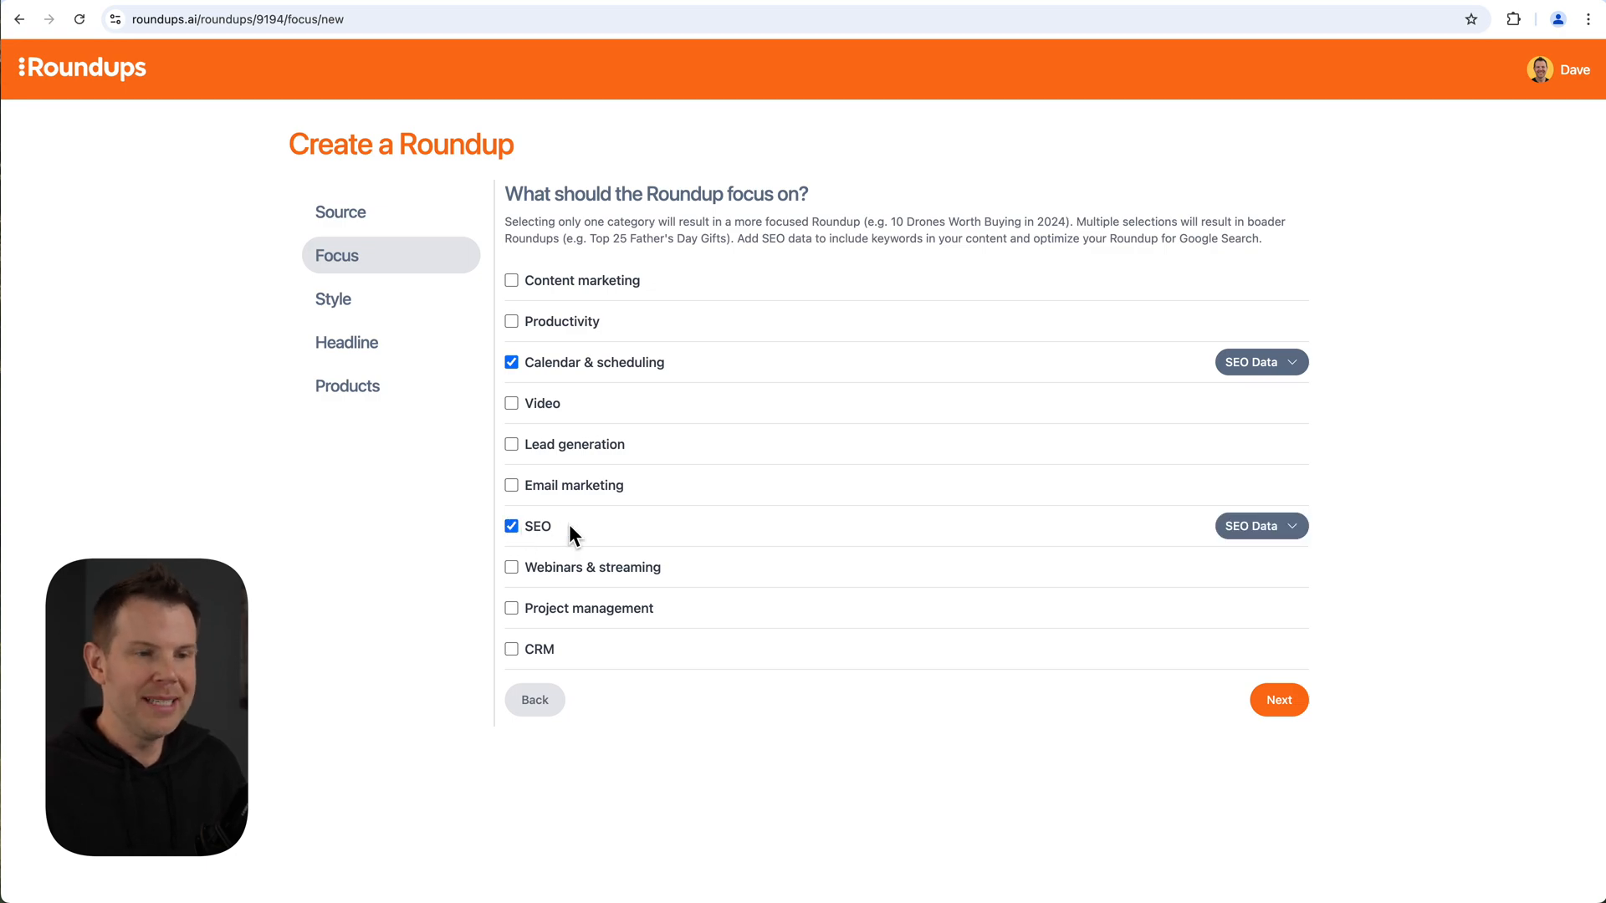
{"action": "left_click", "coordinate": [512, 527]}
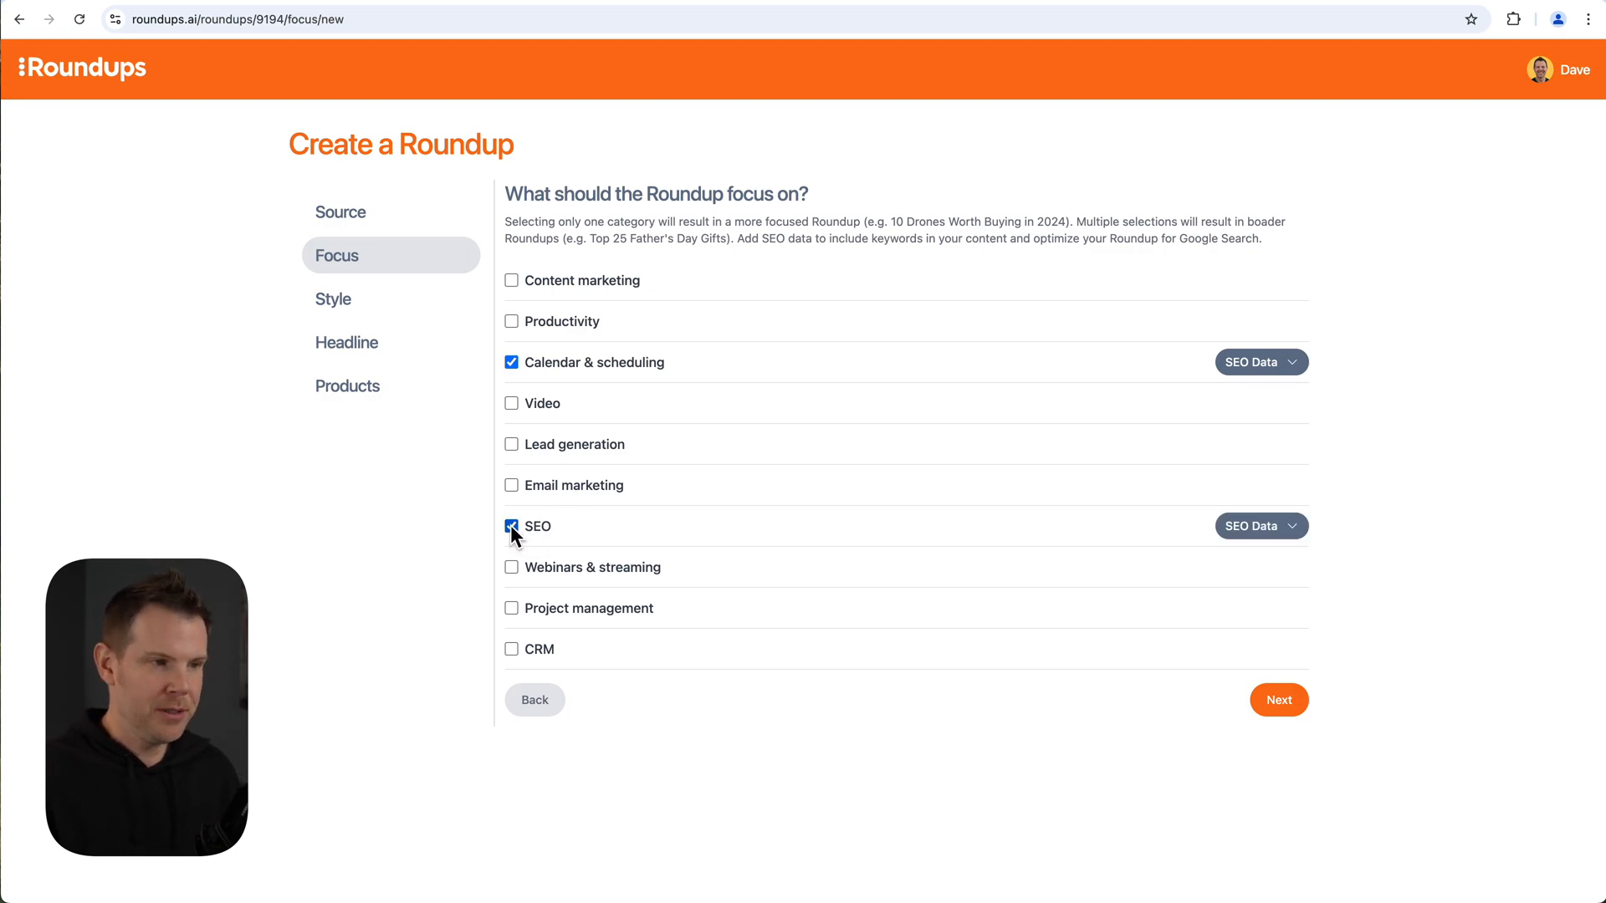
{"action": "left_click", "coordinate": [512, 525]}
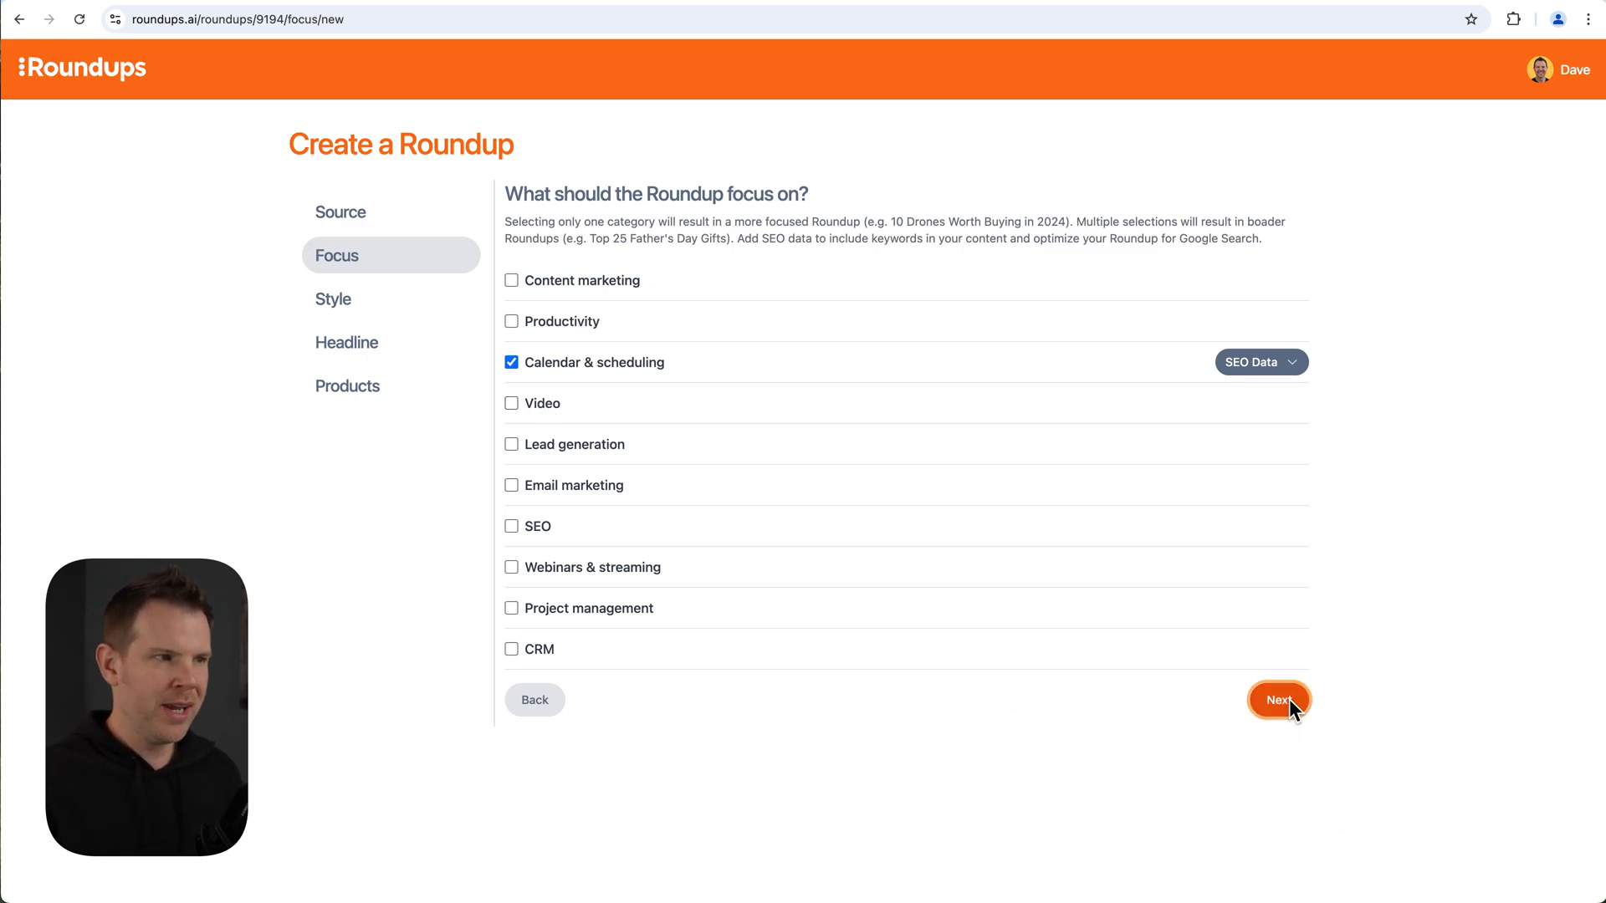
{"action": "left_click", "coordinate": [1278, 699]}
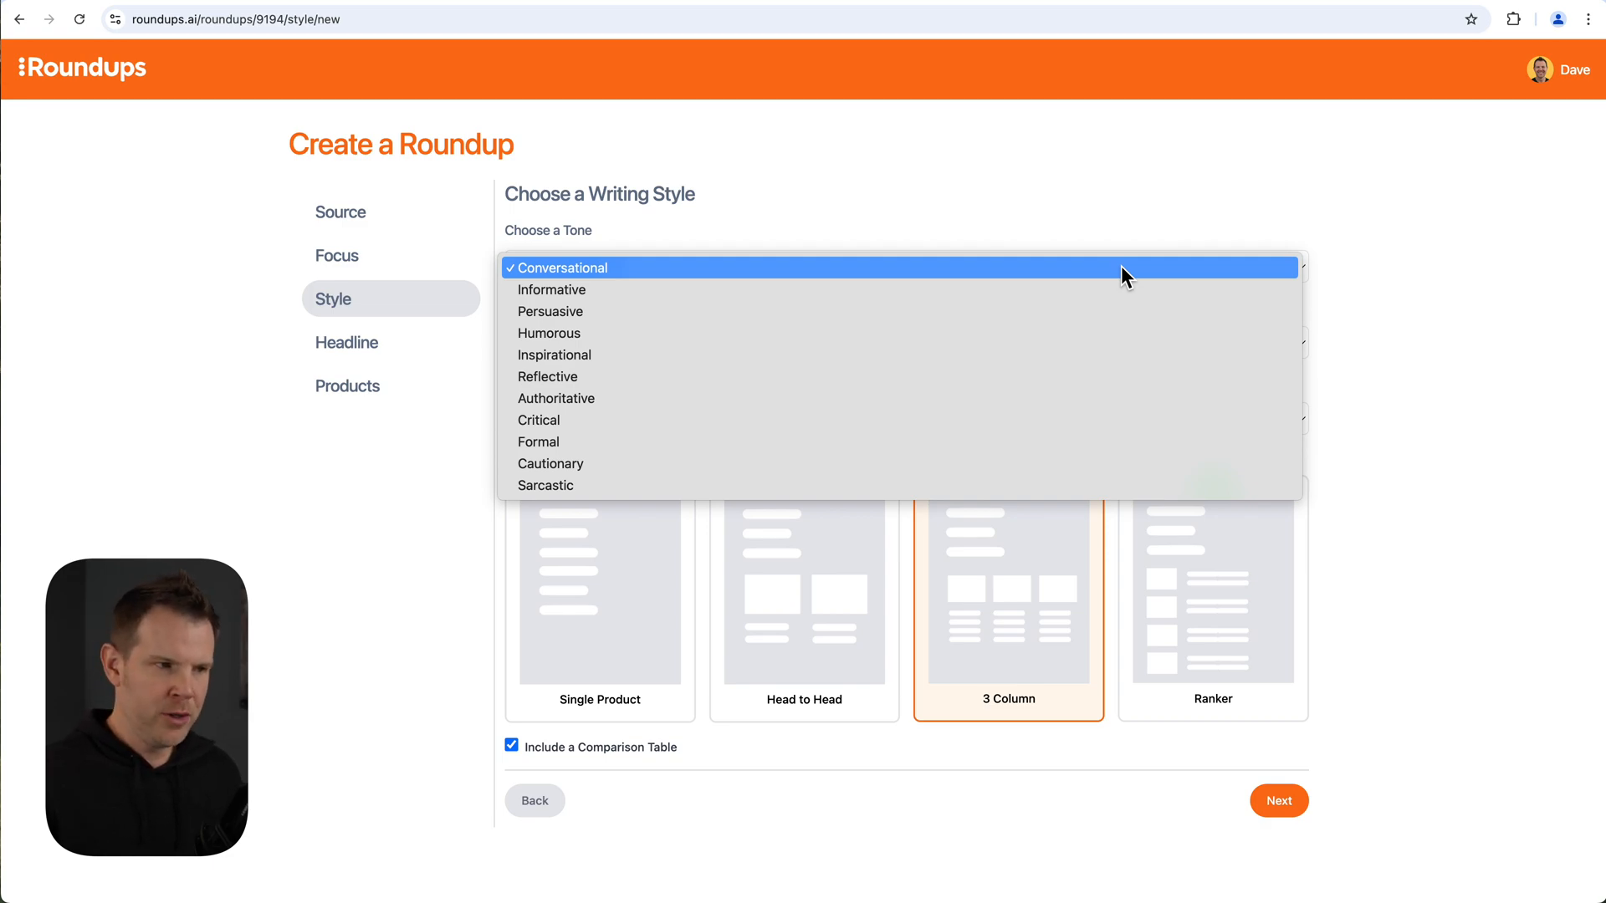
{"action": "mouse_move", "coordinate": [1020, 333]}
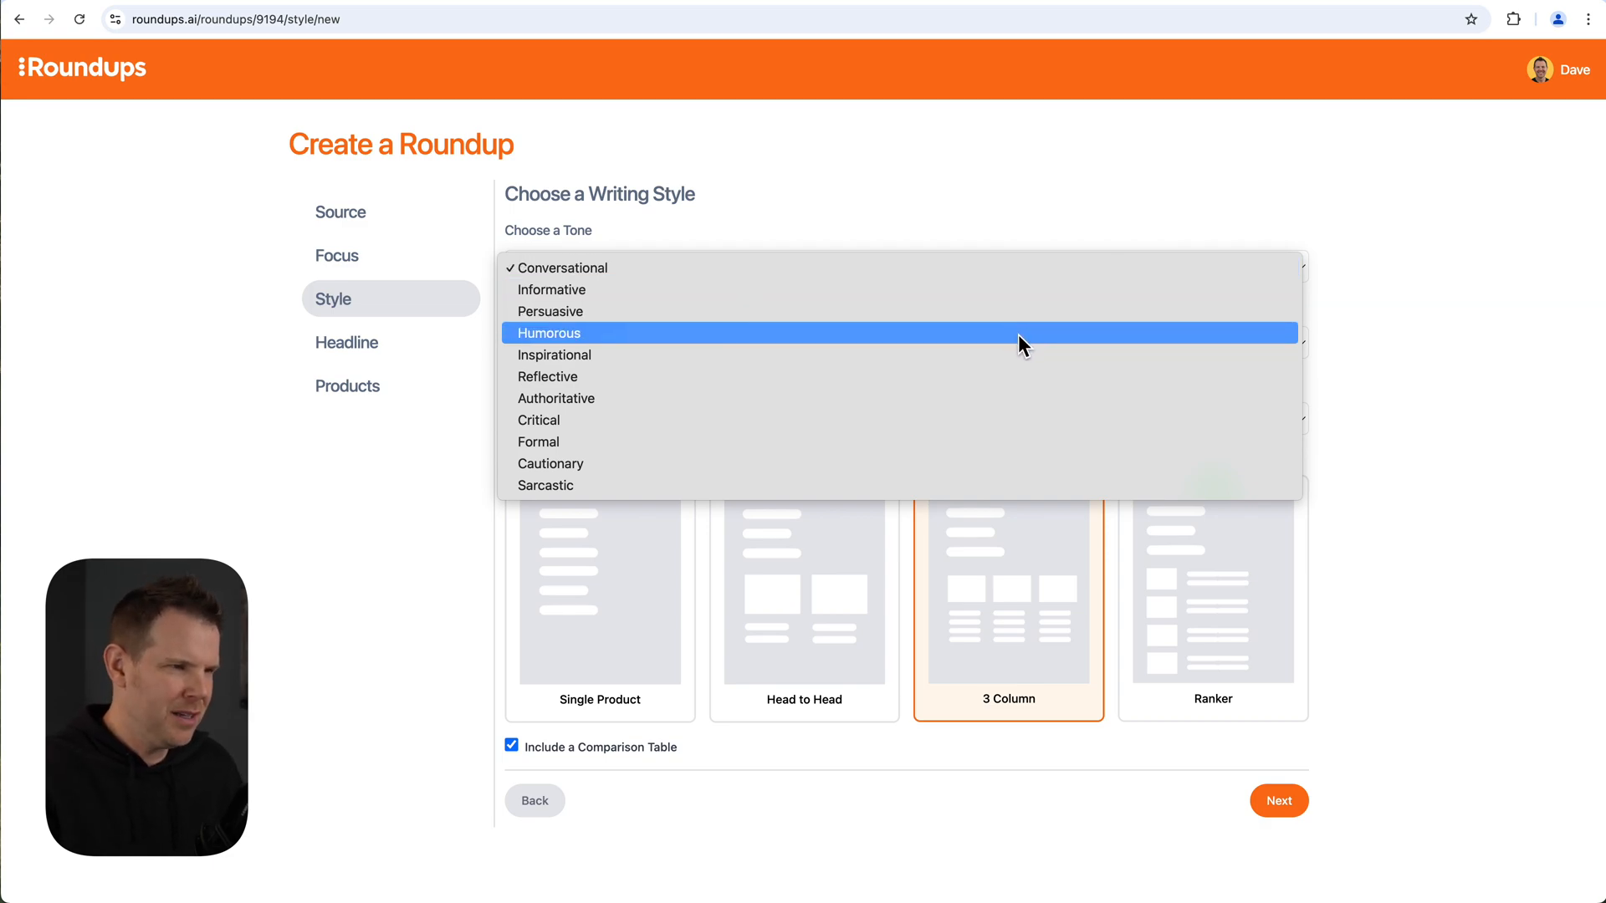
Set a Sarcastic tone, keep English, and choose First Person (I, We) point of view.
{"action": "left_click", "coordinate": [559, 268]}
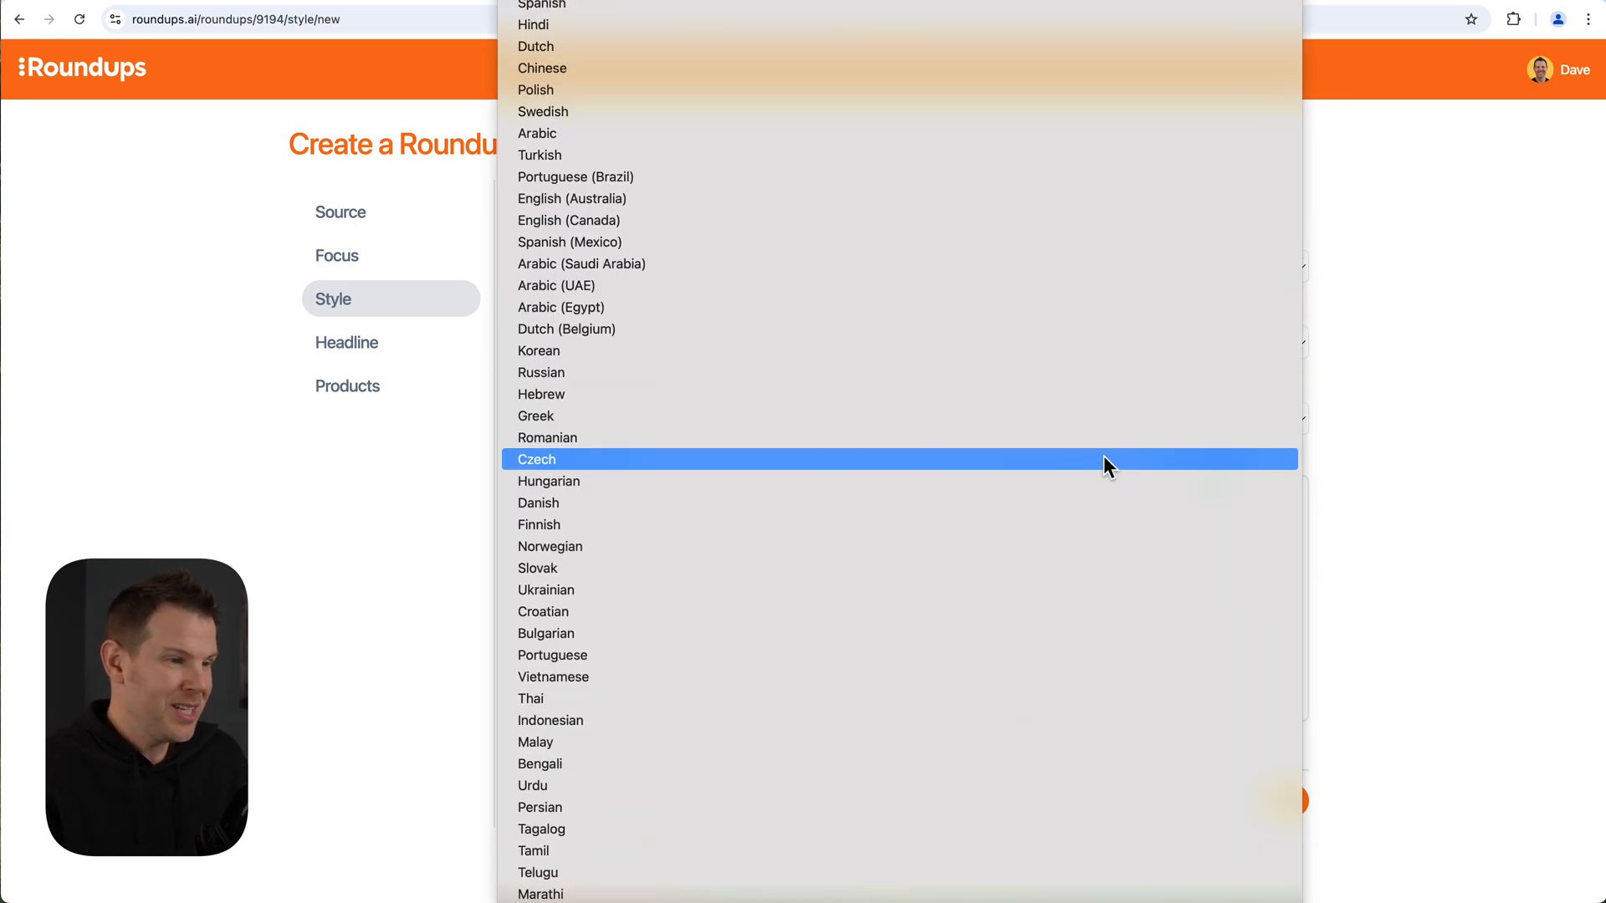
{"action": "mouse_move", "coordinate": [1171, 436]}
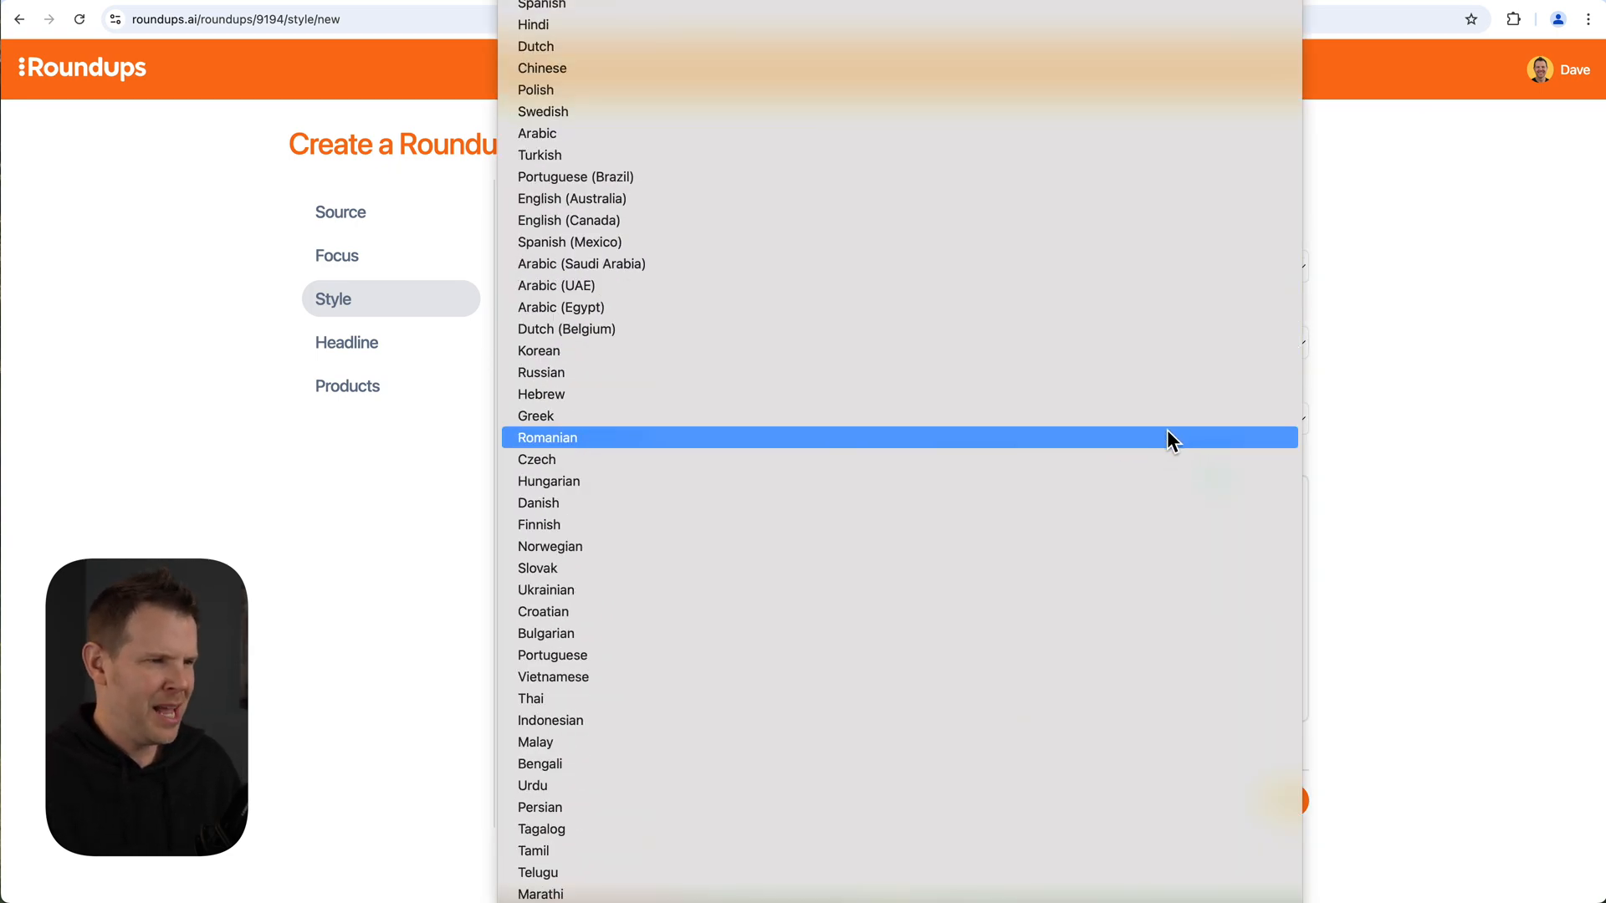
{"action": "mouse_move", "coordinate": [1270, 850]}
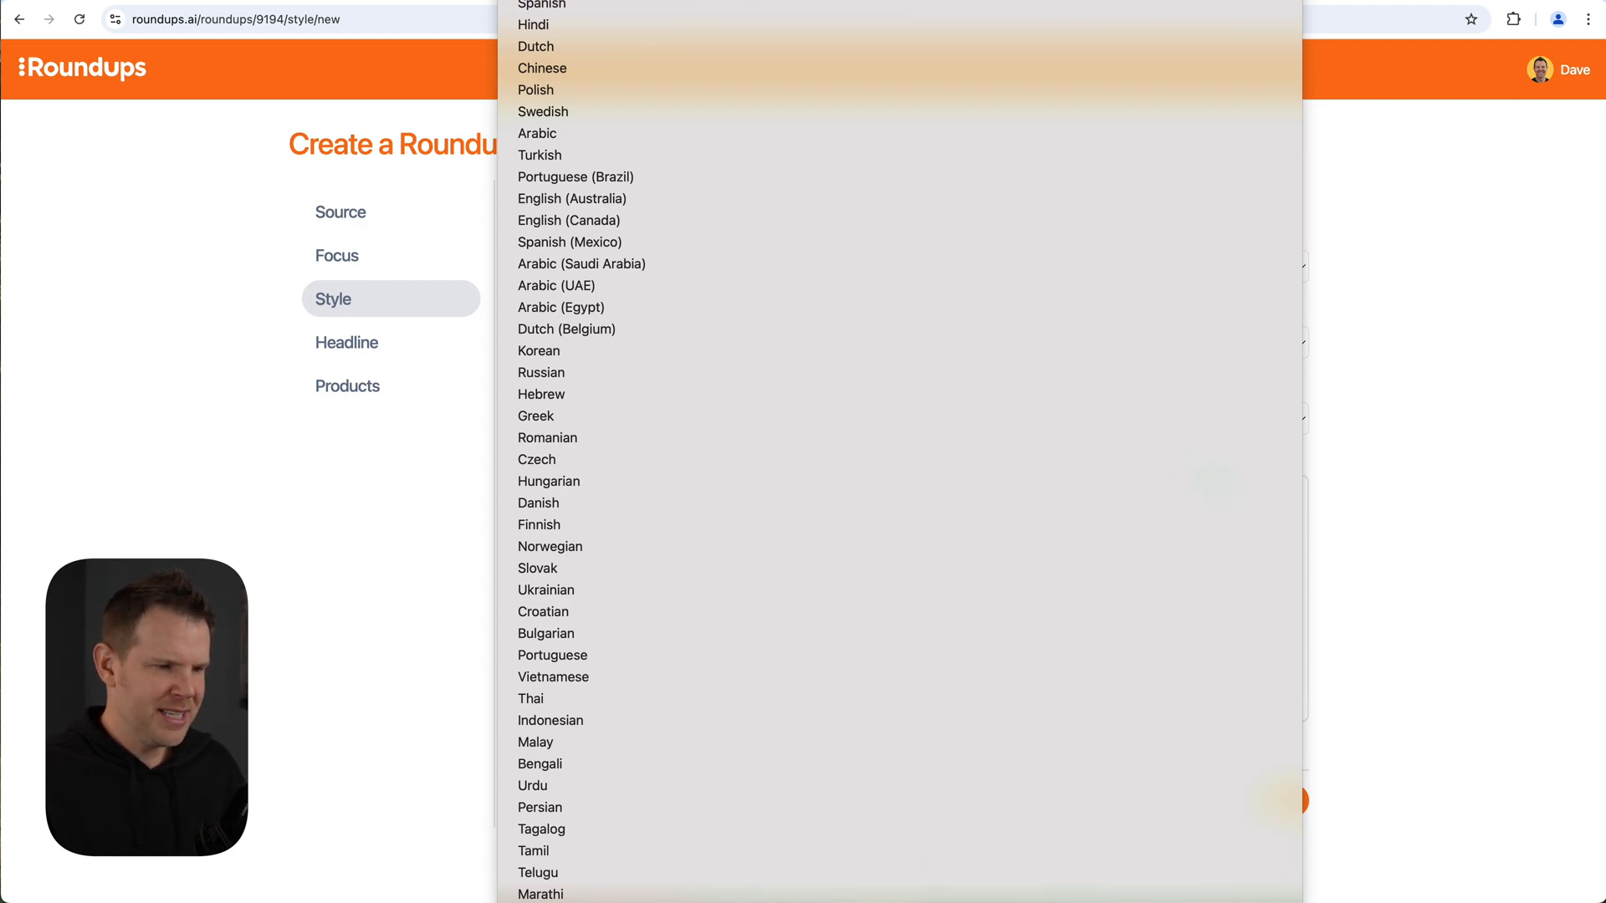
{"action": "left_click", "coordinate": [575, 67]}
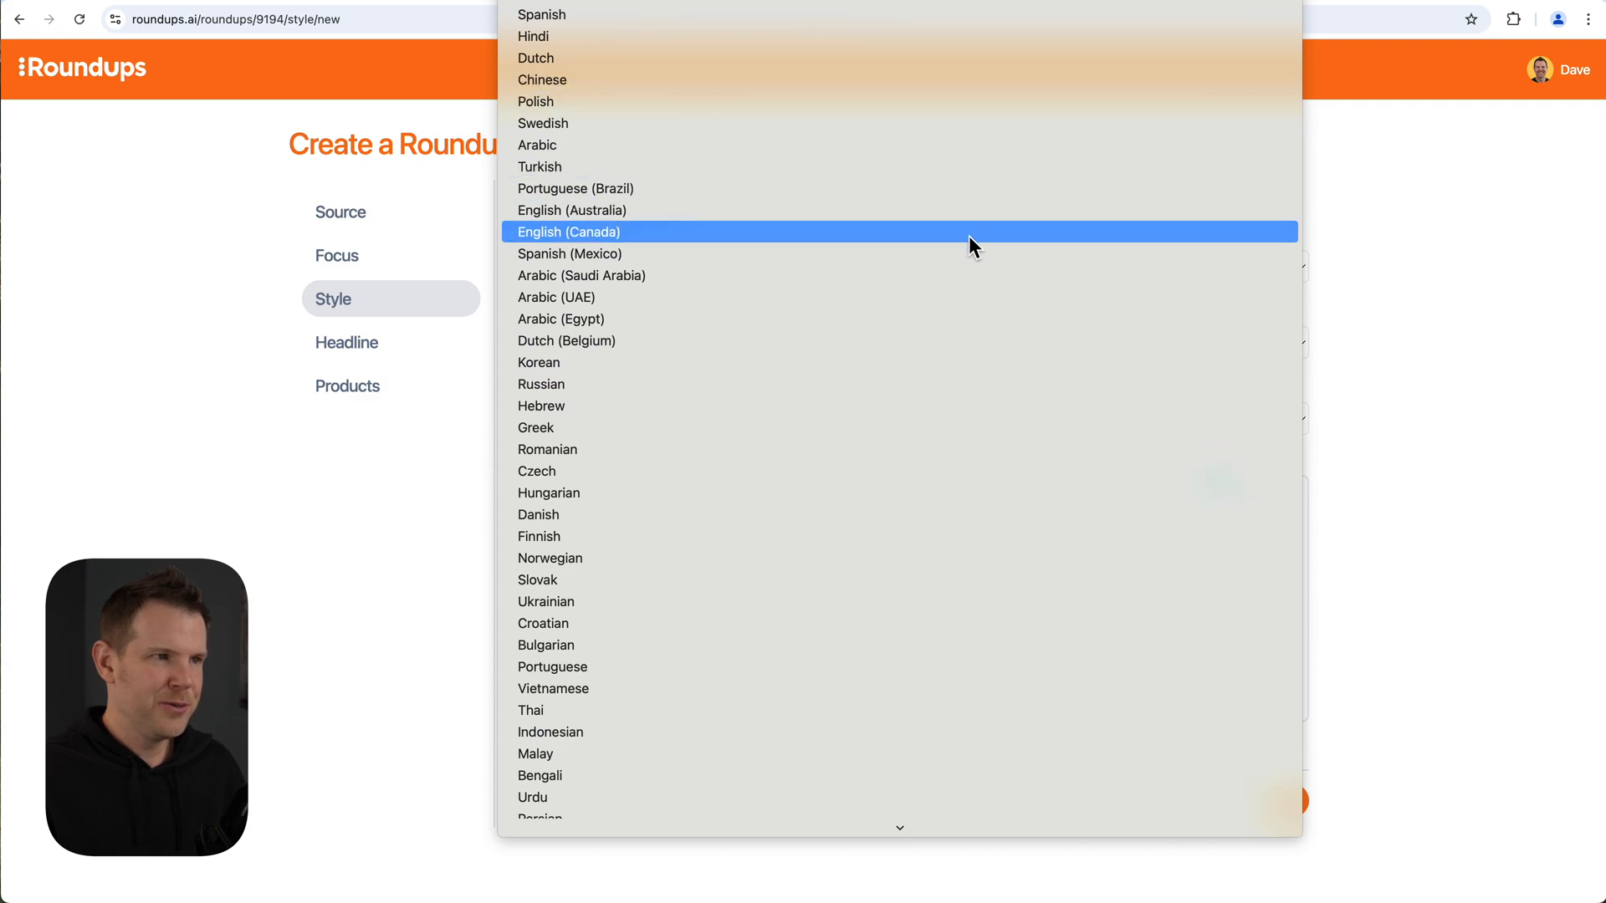
{"action": "left_click", "coordinate": [567, 231]}
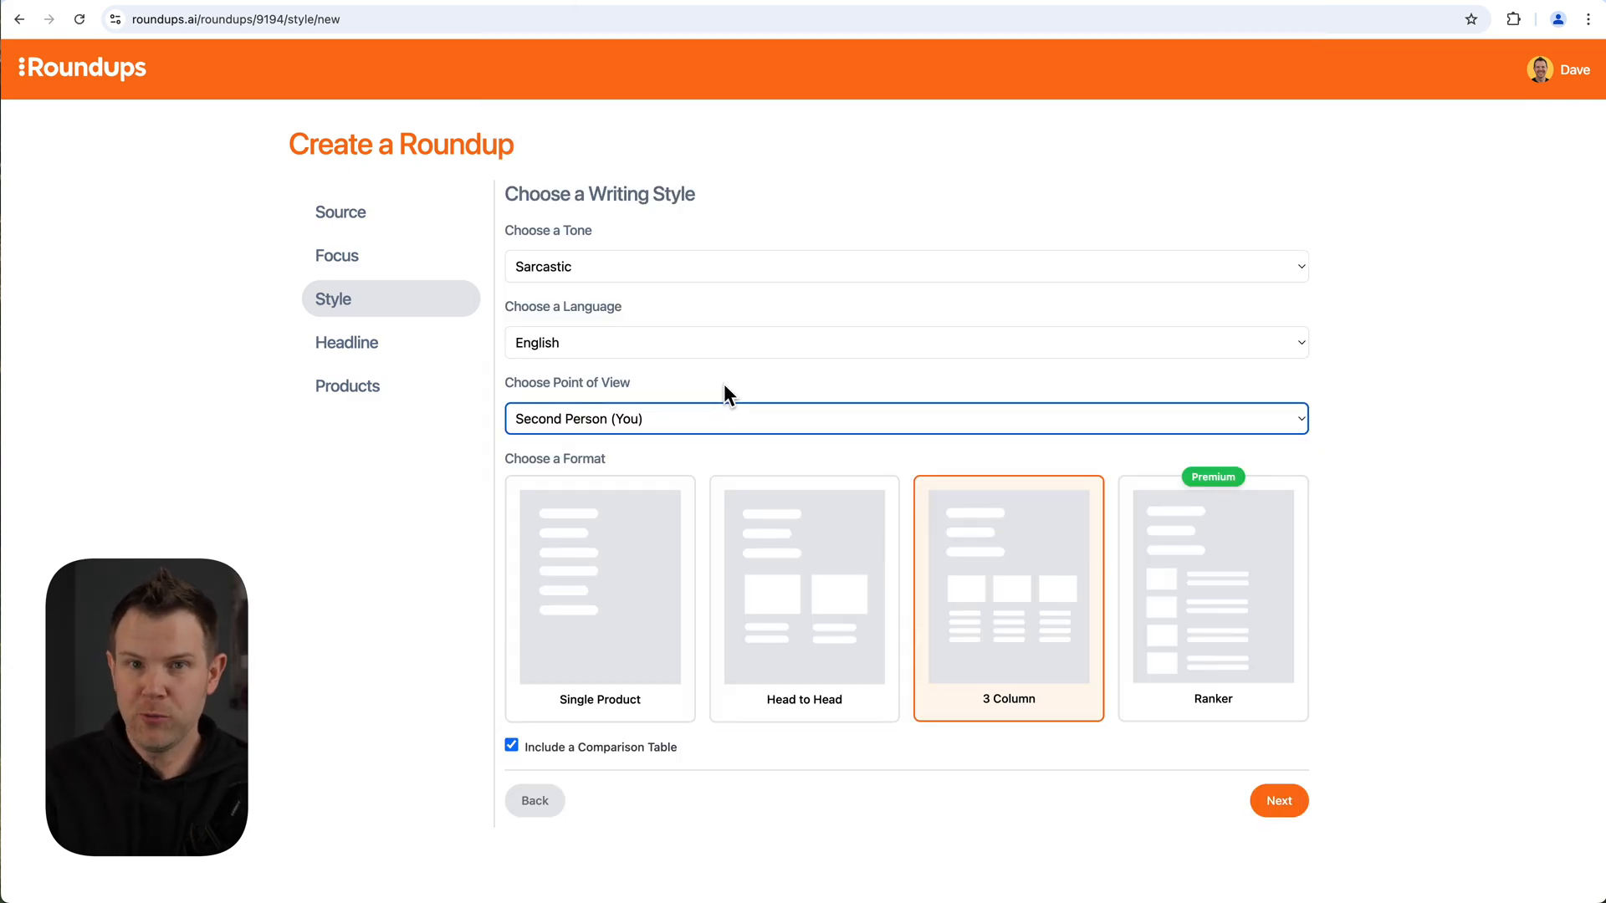
{"action": "mouse_move", "coordinate": [701, 427]}
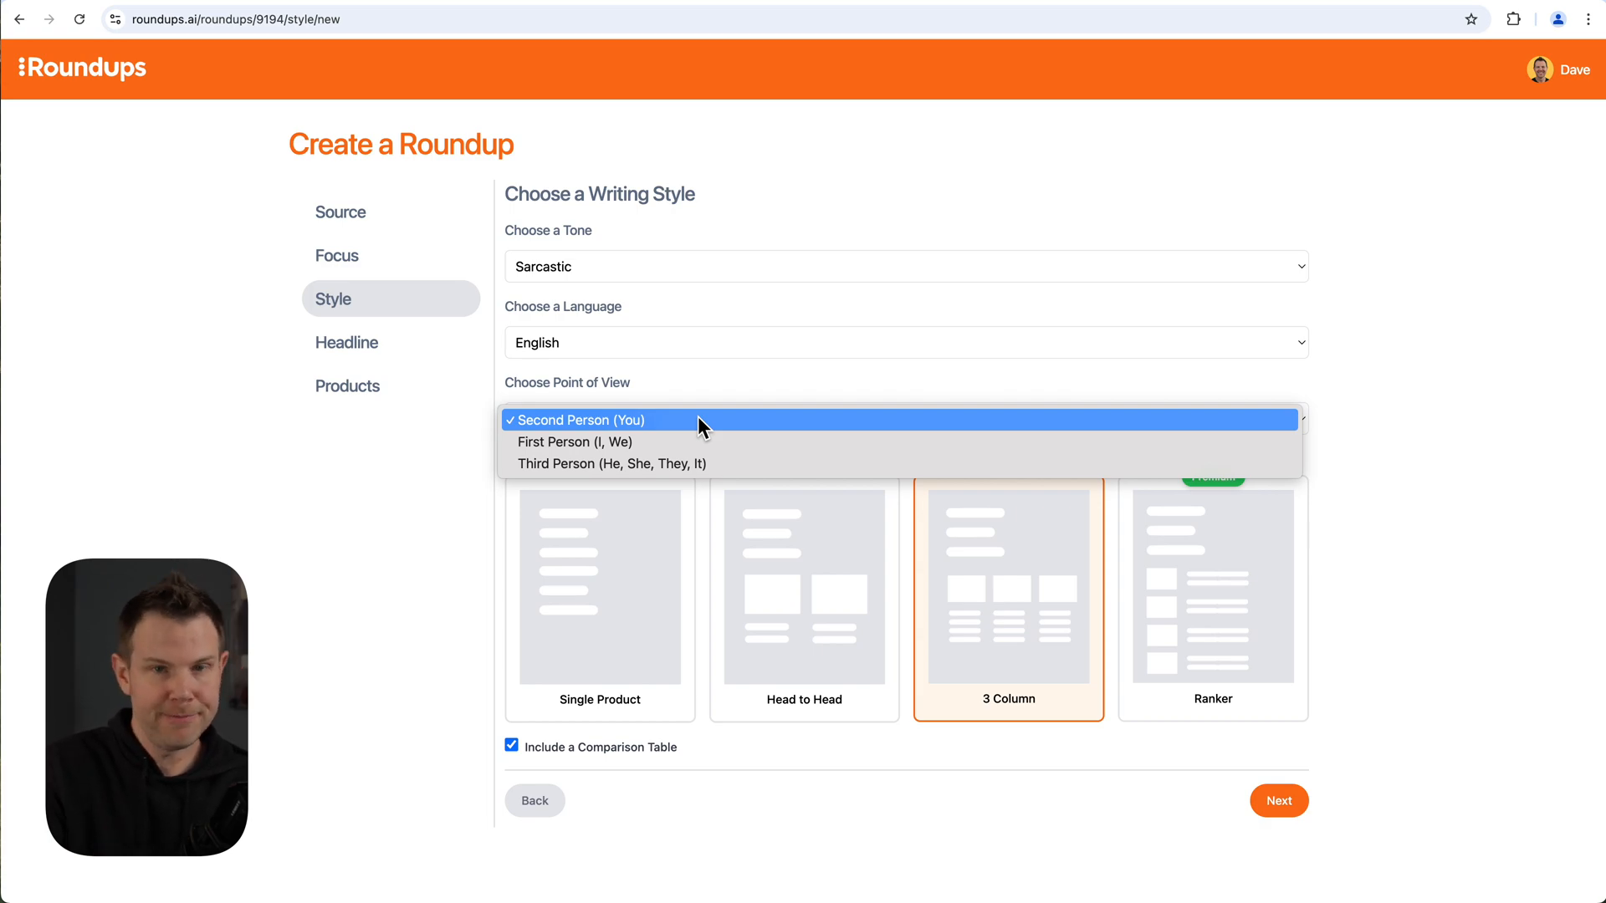
{"action": "mouse_move", "coordinate": [675, 426]}
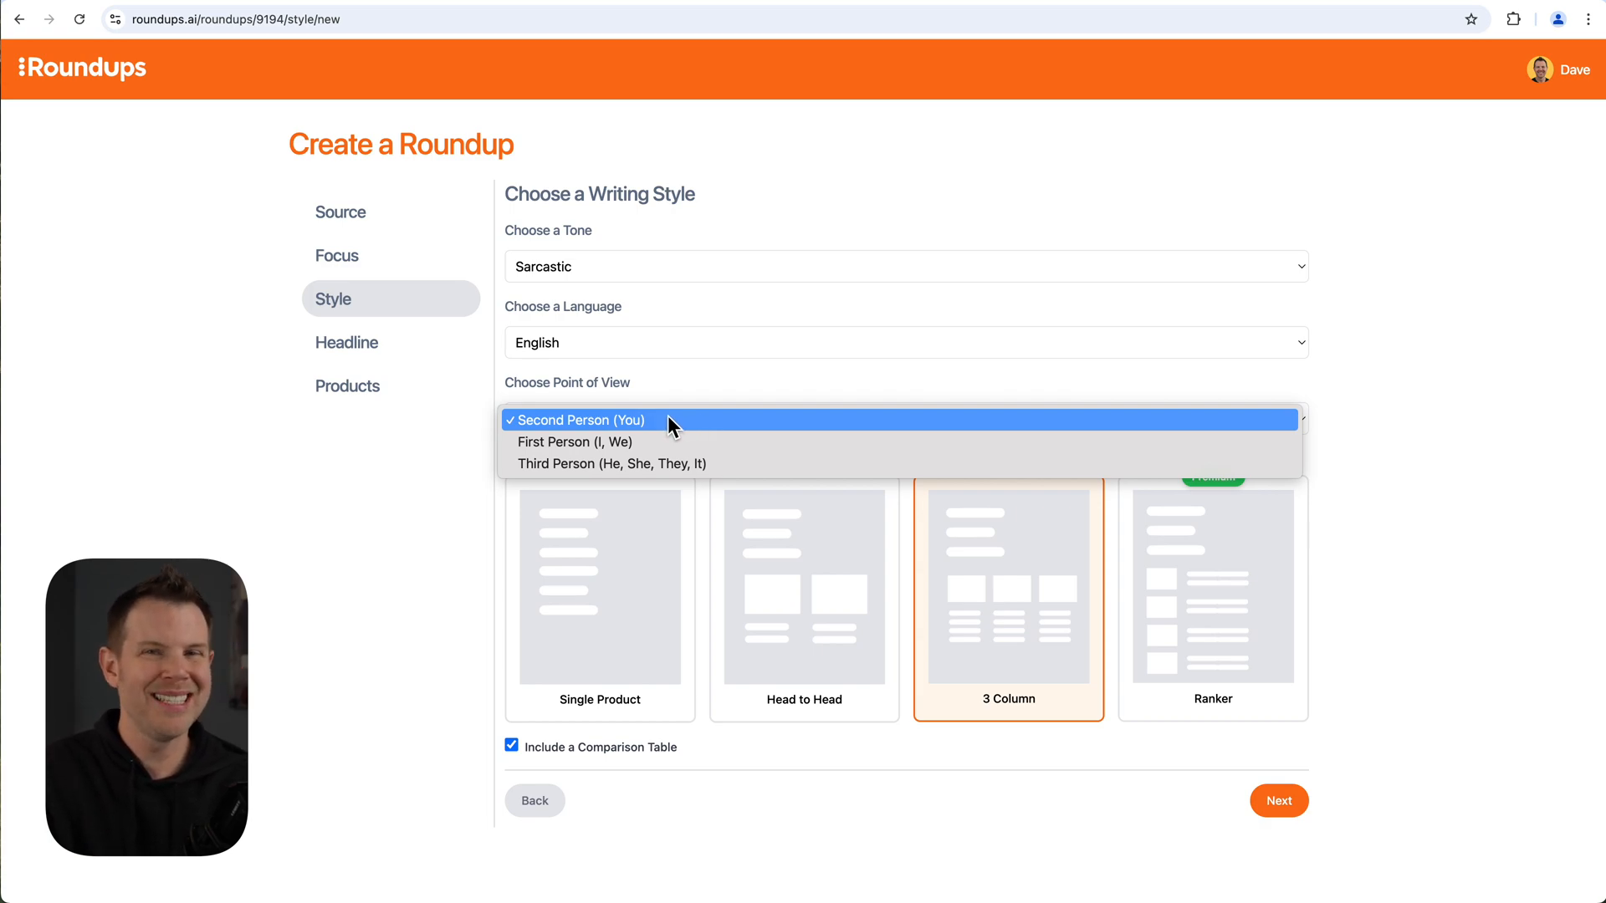
{"action": "mouse_move", "coordinate": [675, 440]}
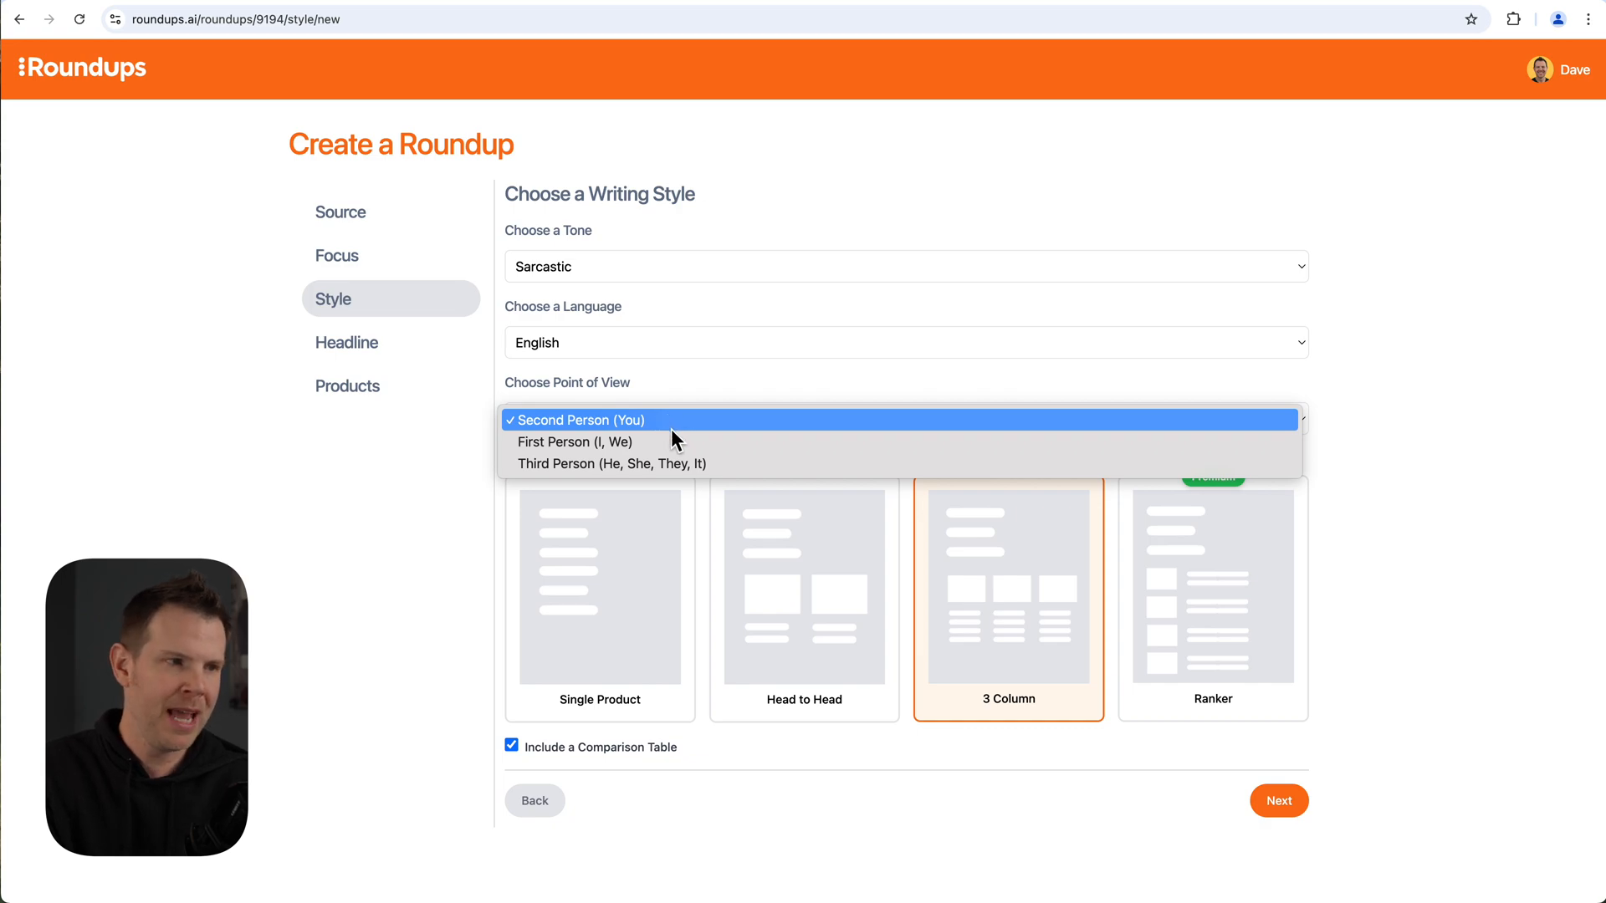
{"action": "left_click", "coordinate": [574, 442]}
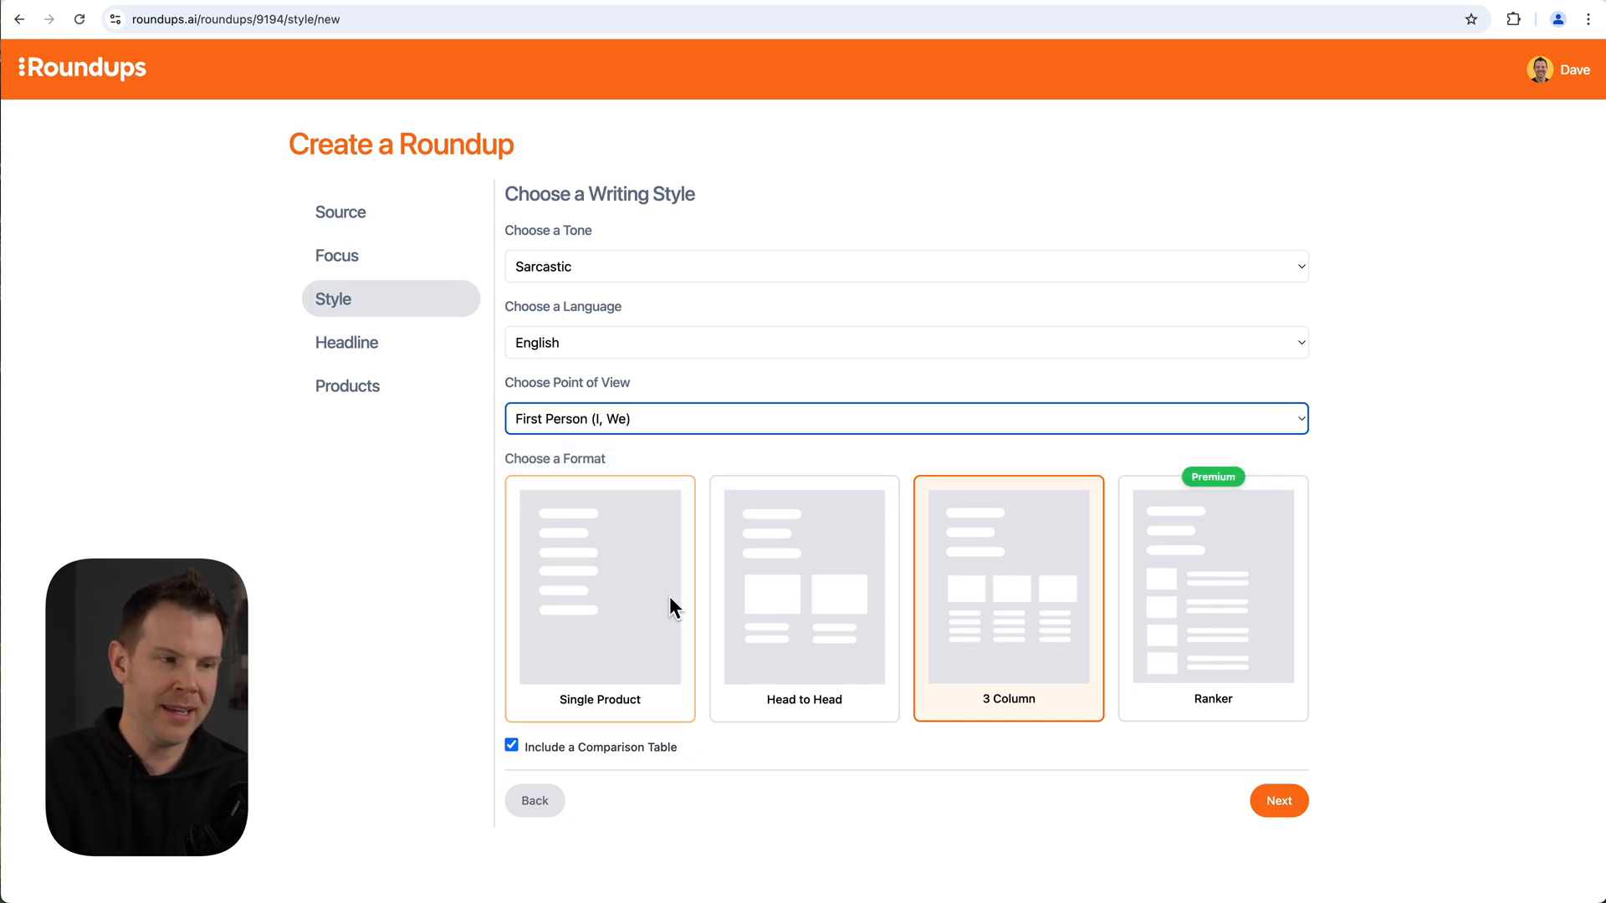
{"action": "mouse_move", "coordinate": [664, 624]}
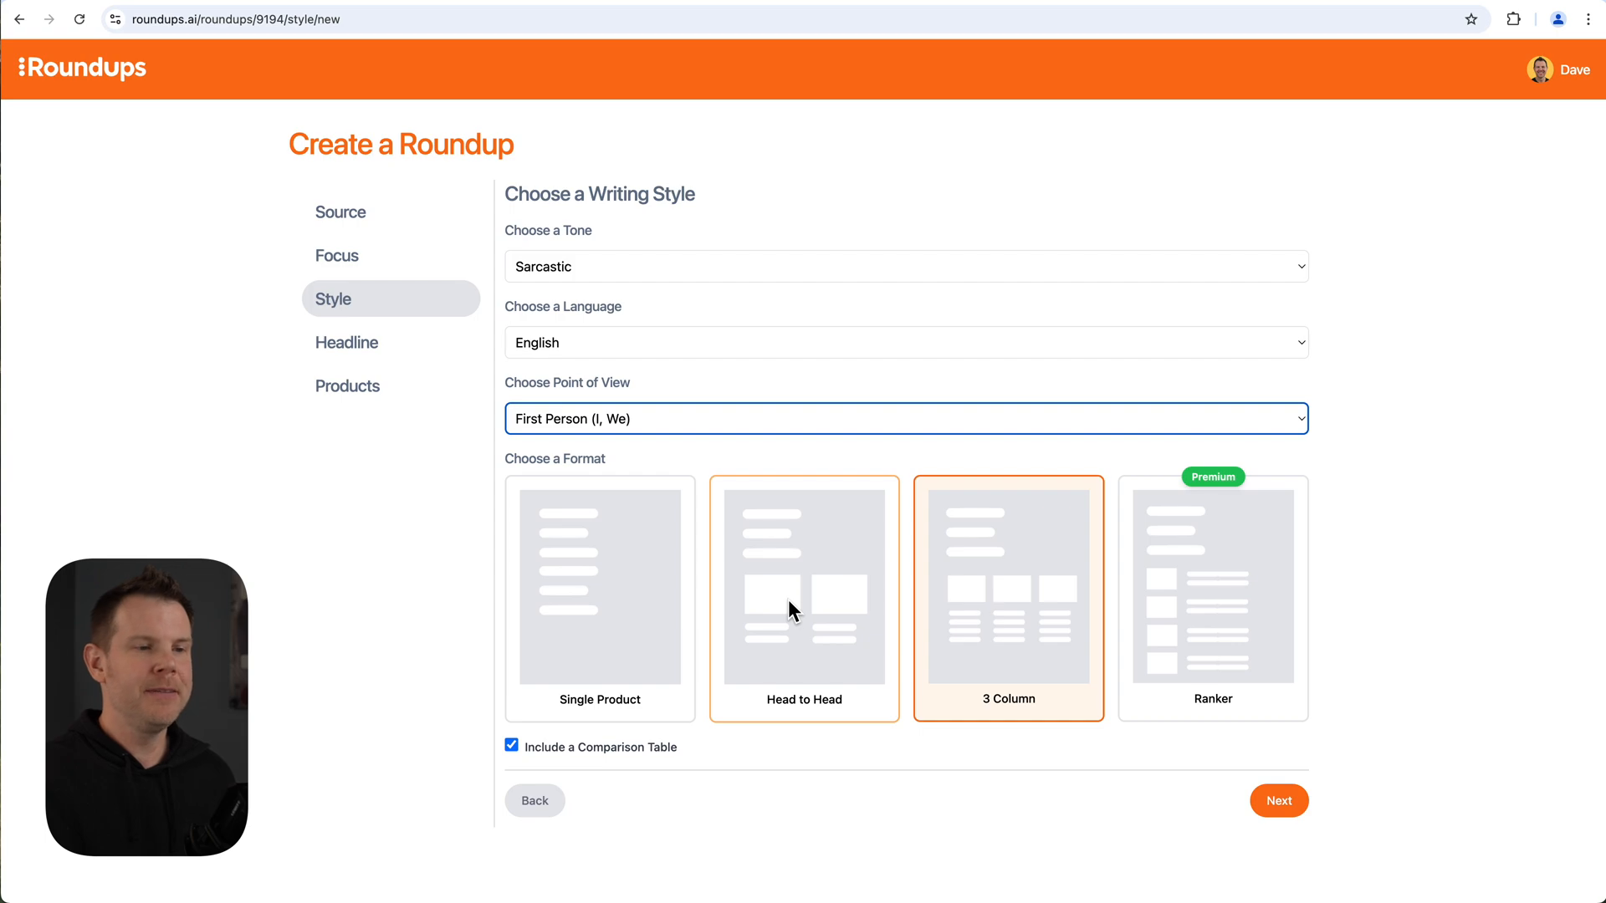
{"action": "mouse_move", "coordinate": [902, 604]}
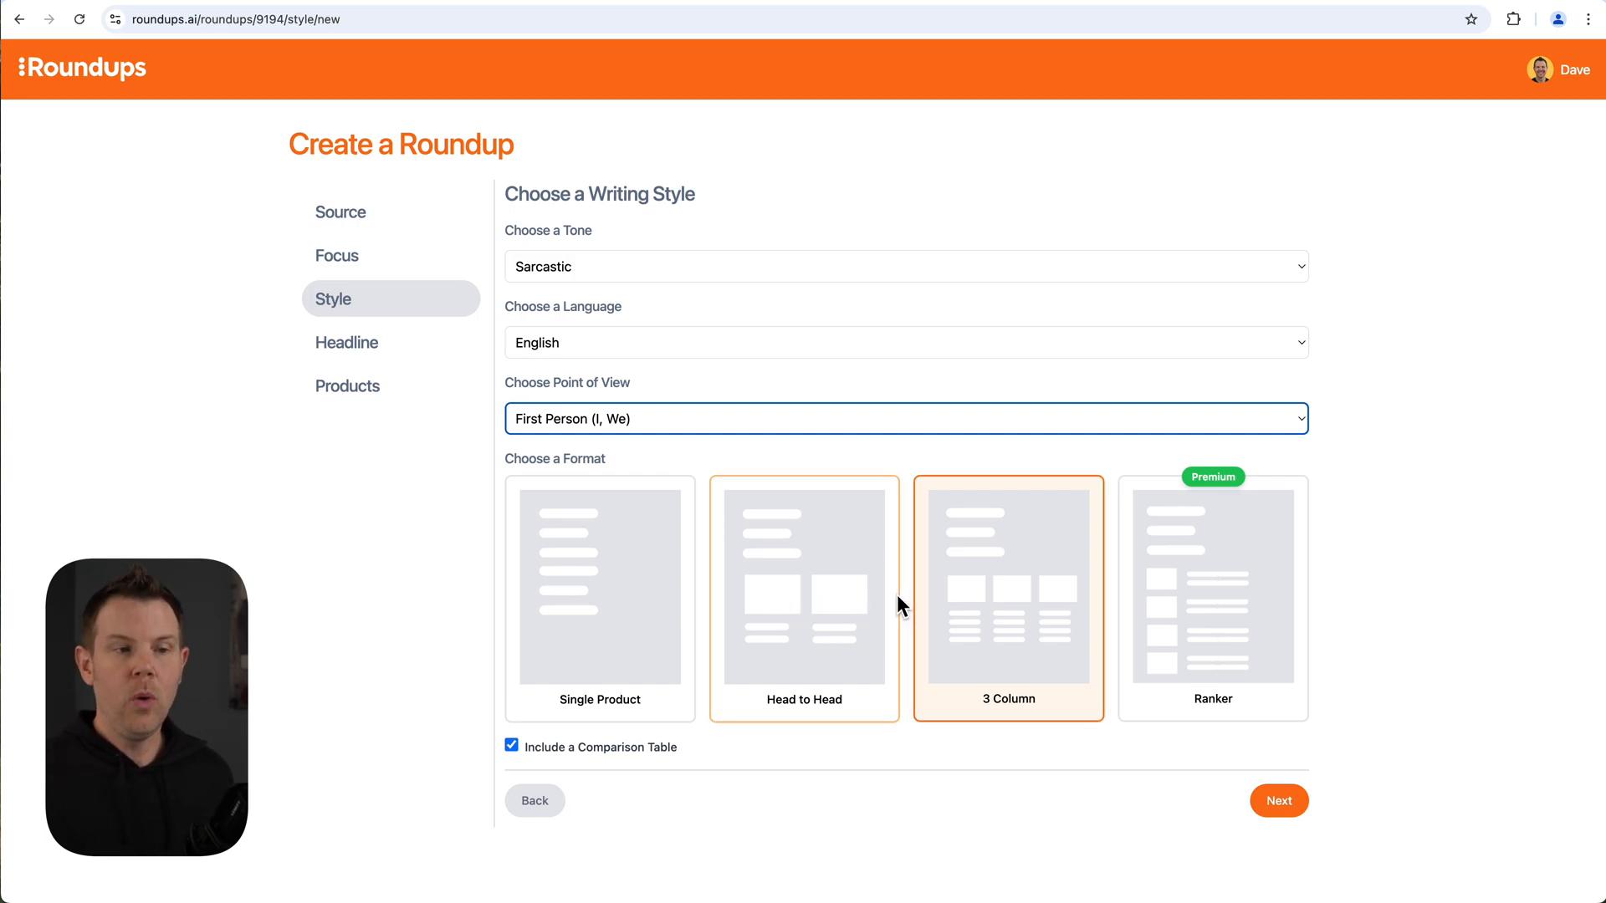
{"action": "mouse_move", "coordinate": [1168, 612]}
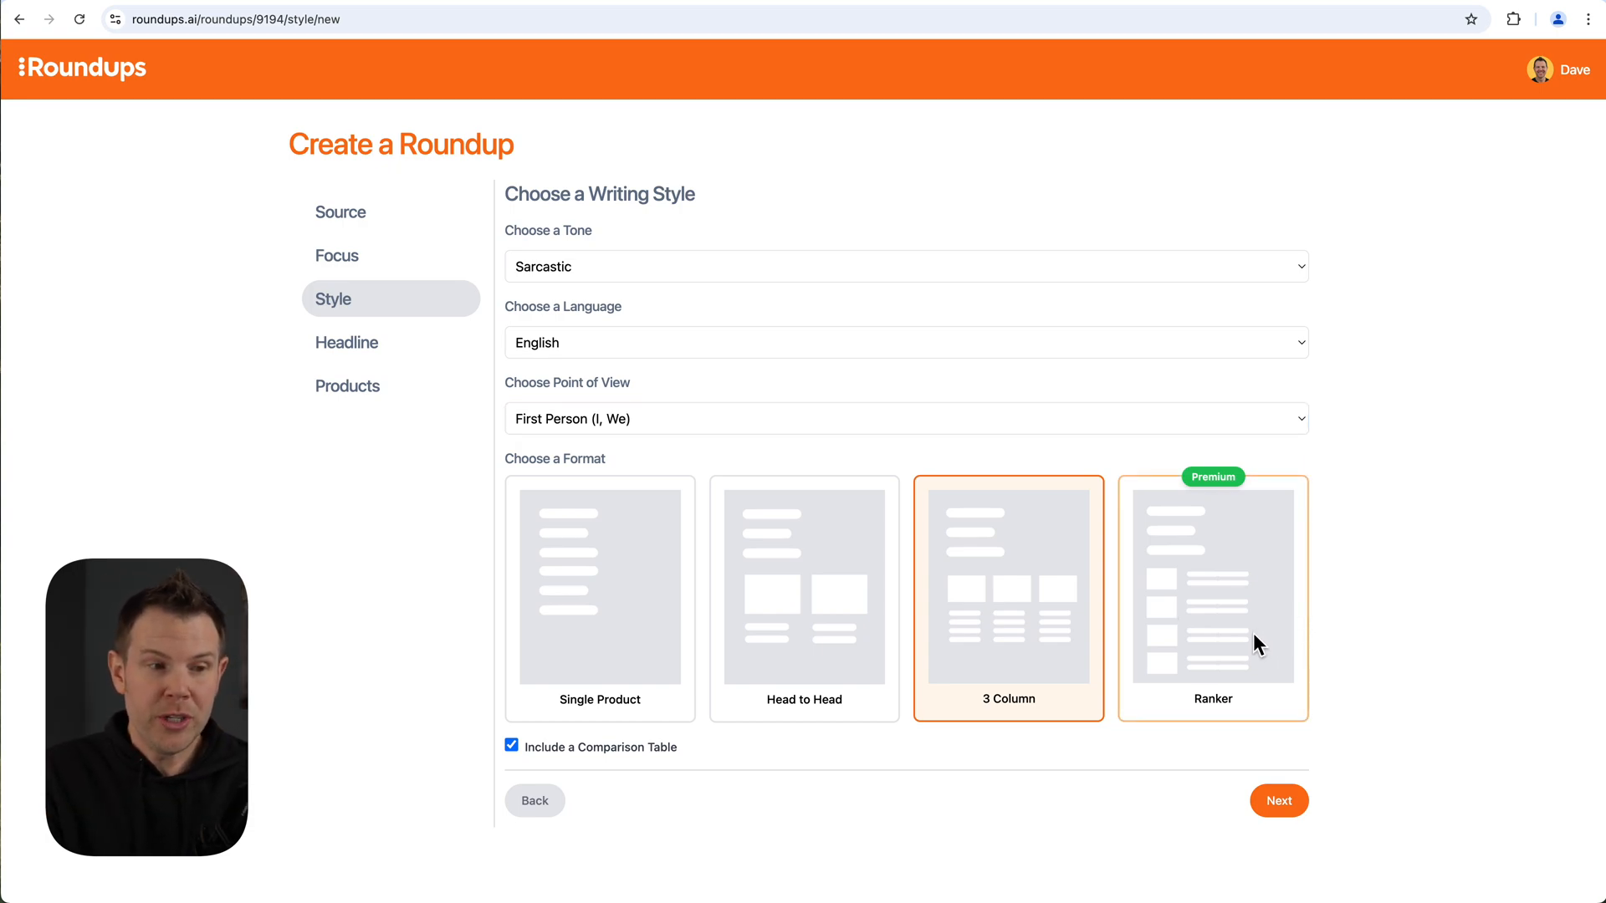
{"action": "mouse_move", "coordinate": [1275, 645]}
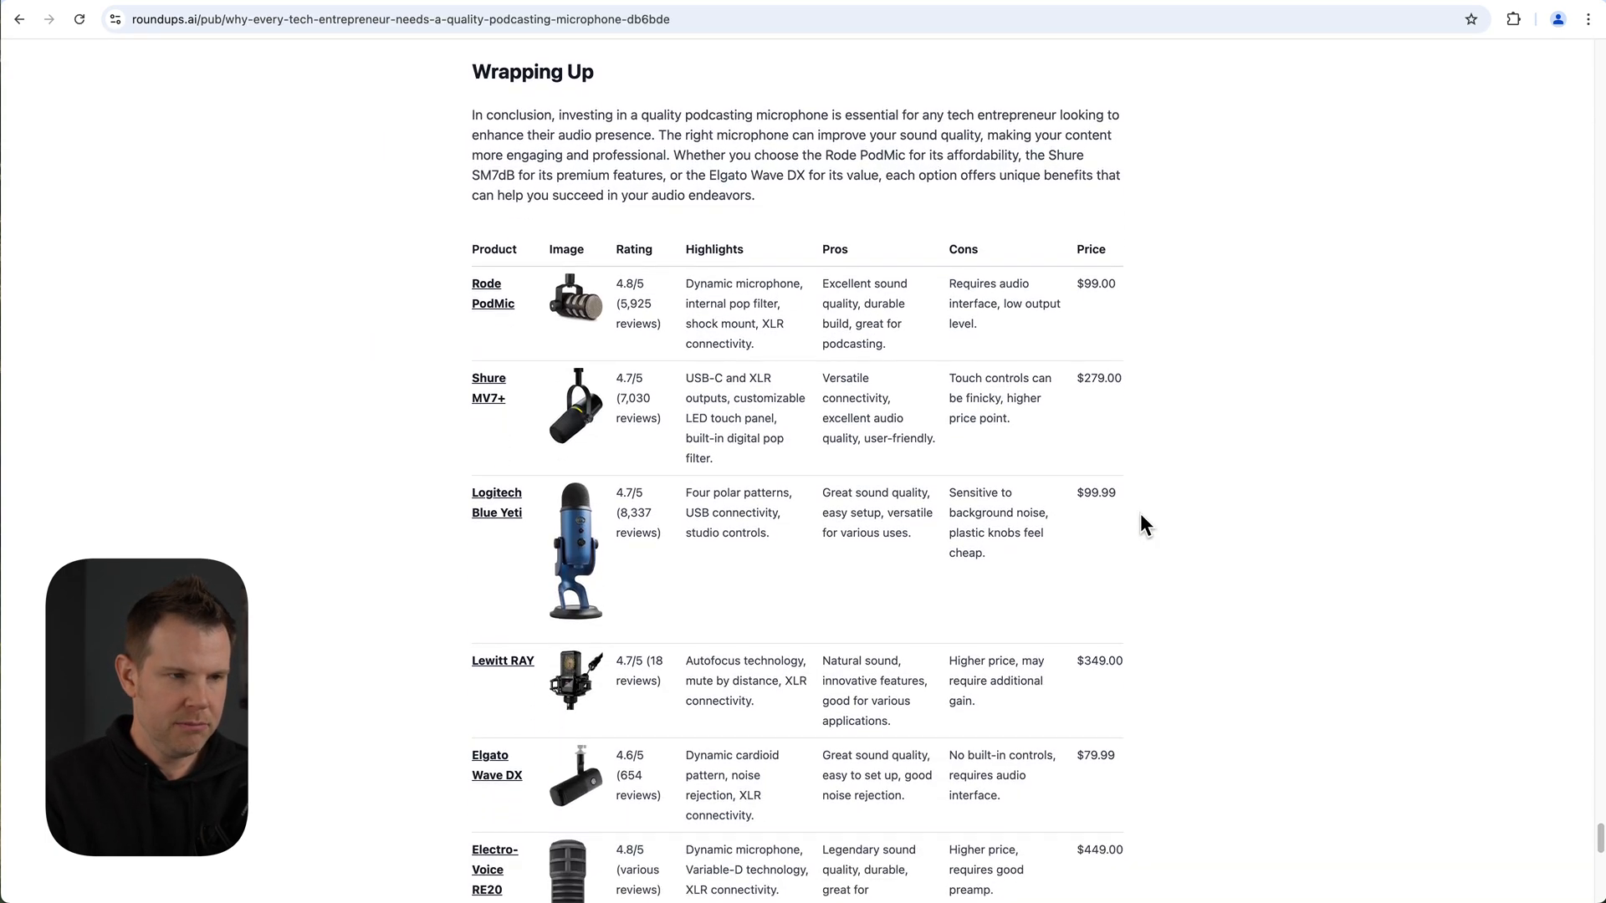
{"action": "scroll", "scroll_direction": "down", "scroll_amount": 3}
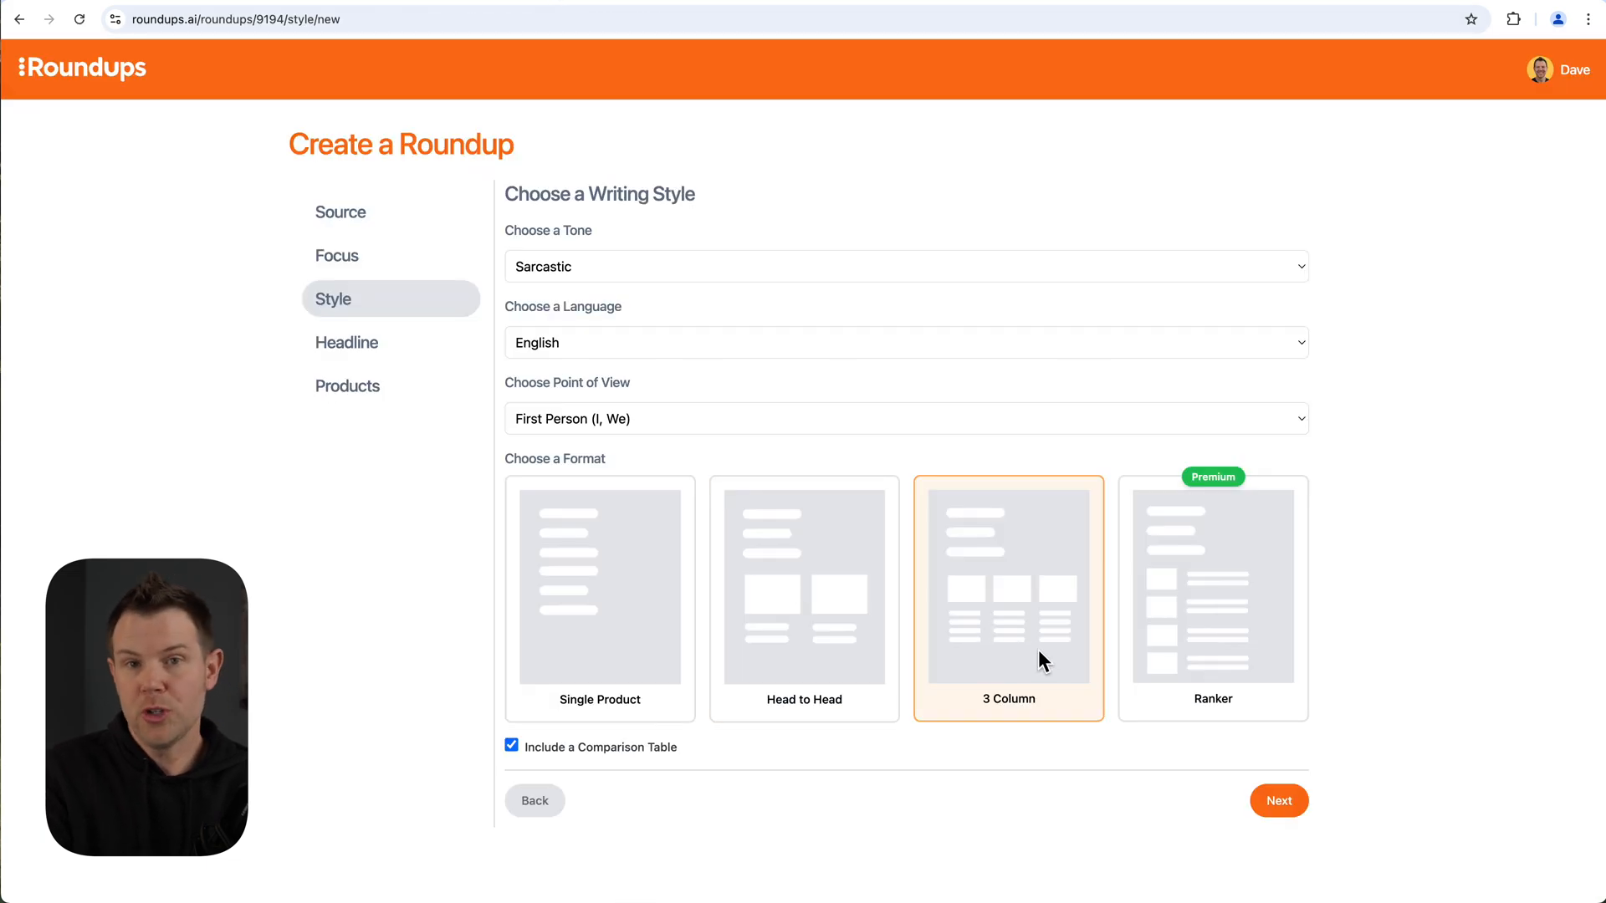
Choose the Head to Head format with the comparison table and generate headline ideas.
{"action": "left_click", "coordinate": [1278, 800]}
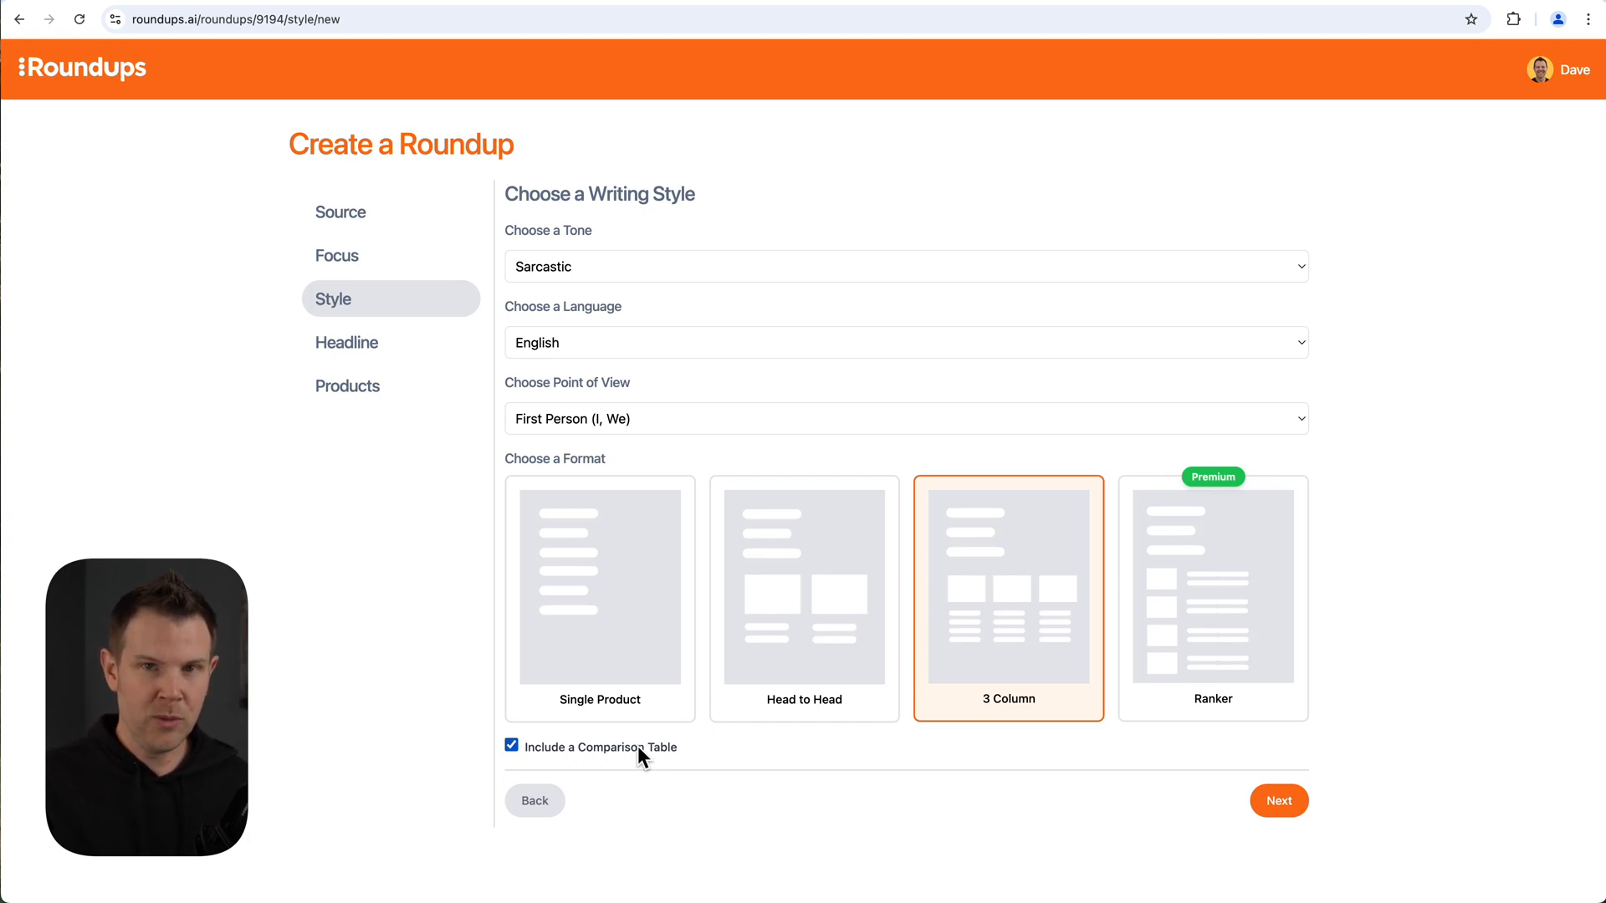
{"action": "left_click", "coordinate": [804, 598]}
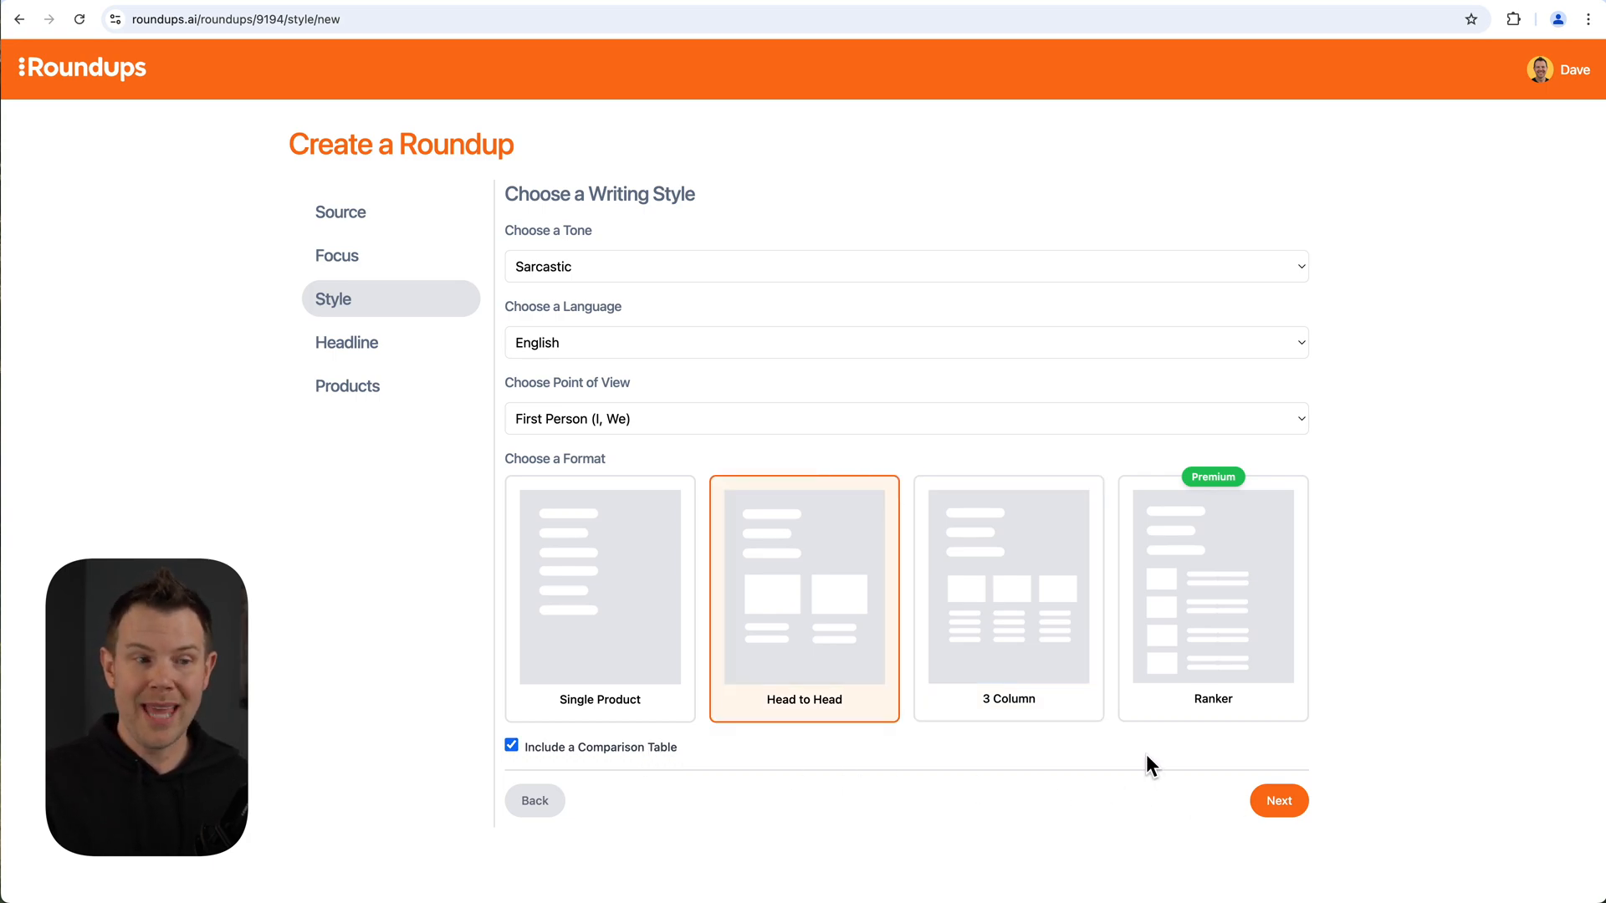
{"action": "left_click", "coordinate": [1278, 800]}
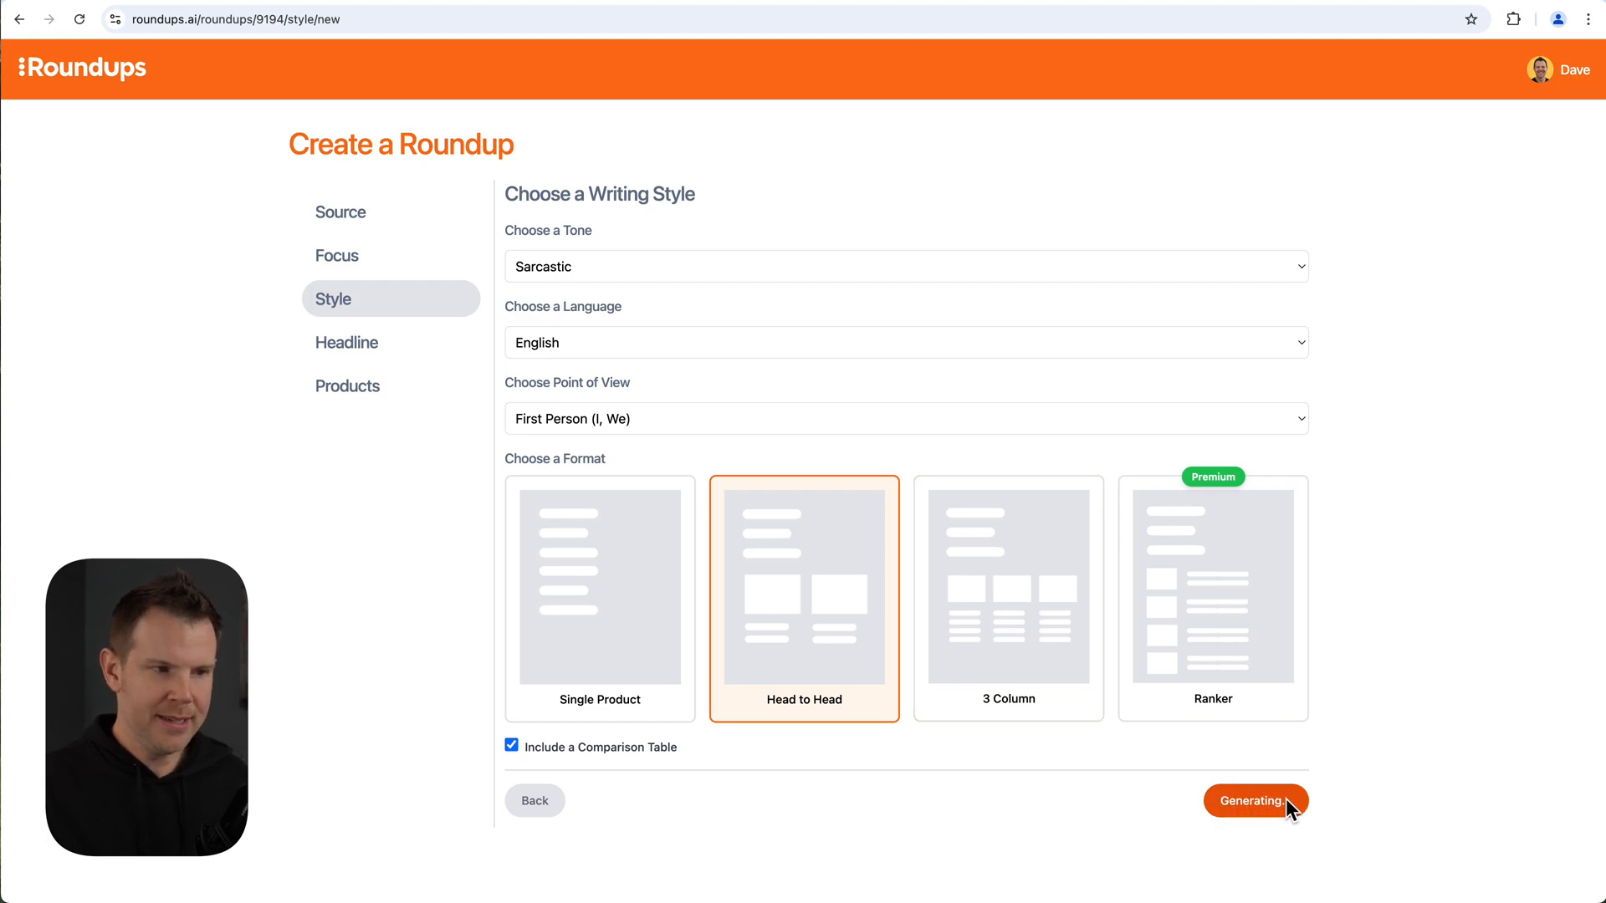
{"action": "left_click", "coordinate": [1255, 799]}
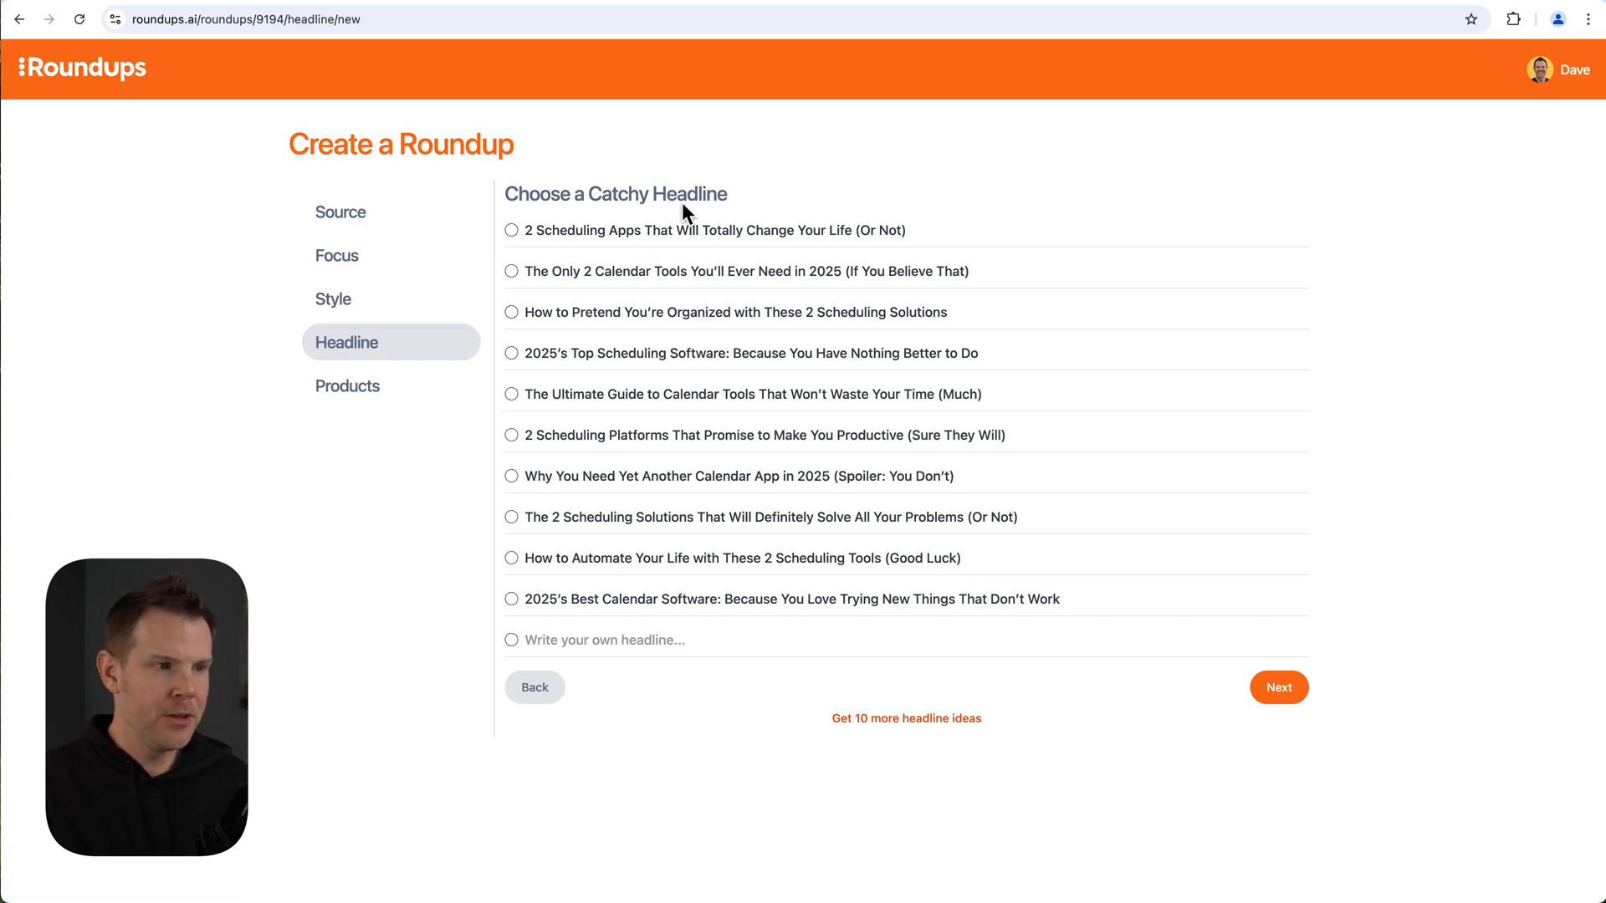
{"action": "mouse_move", "coordinate": [614, 289]}
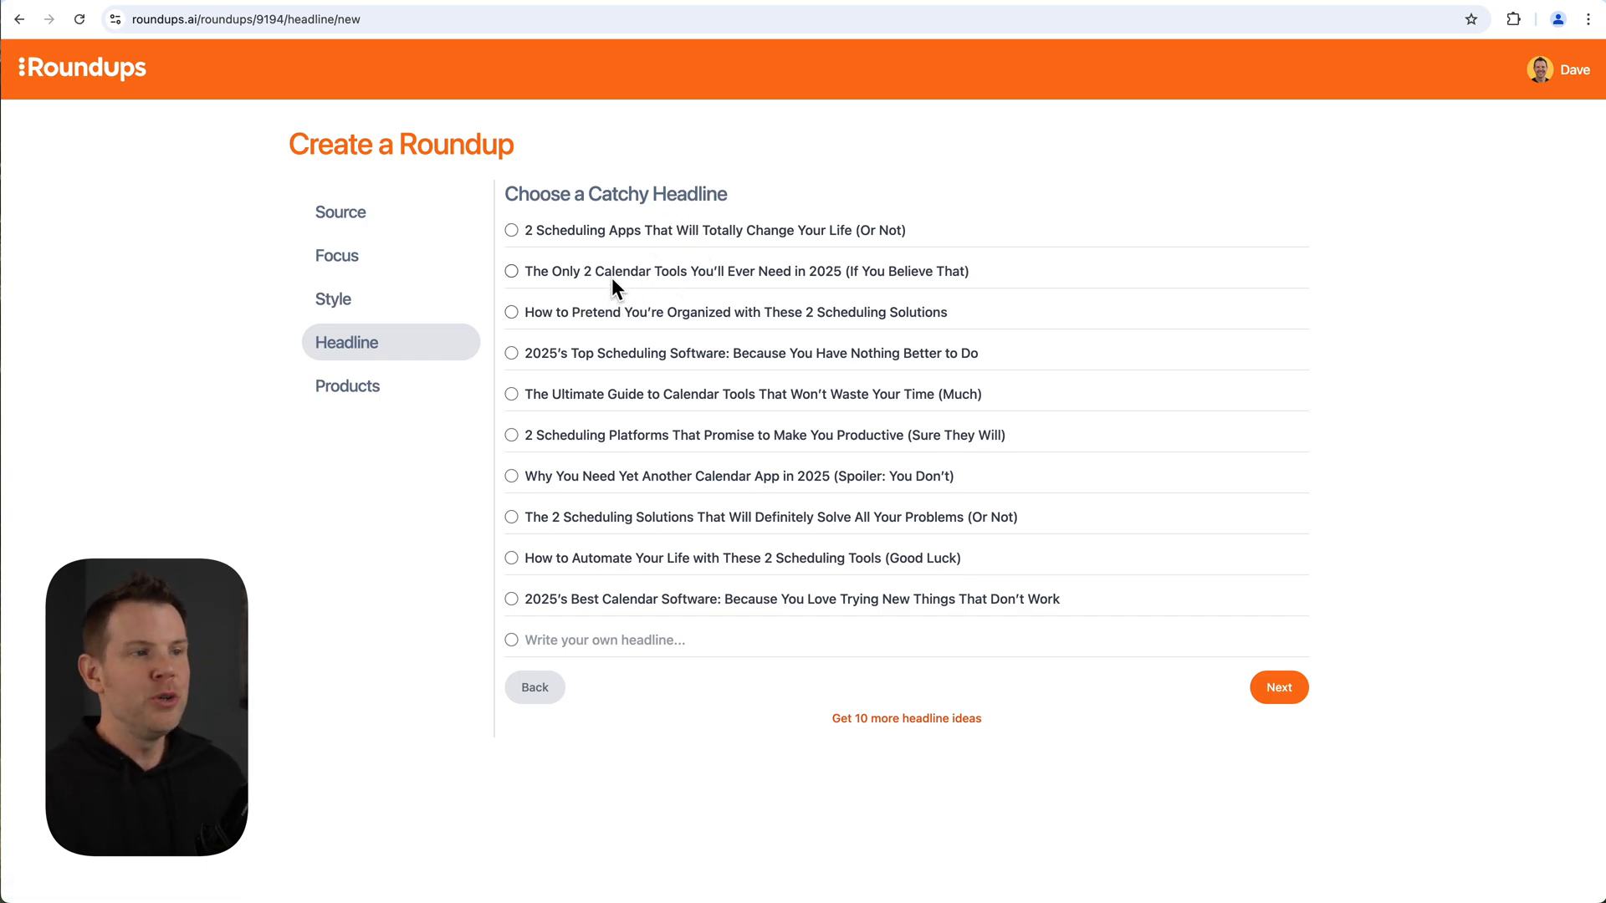
{"action": "mouse_move", "coordinate": [646, 247]}
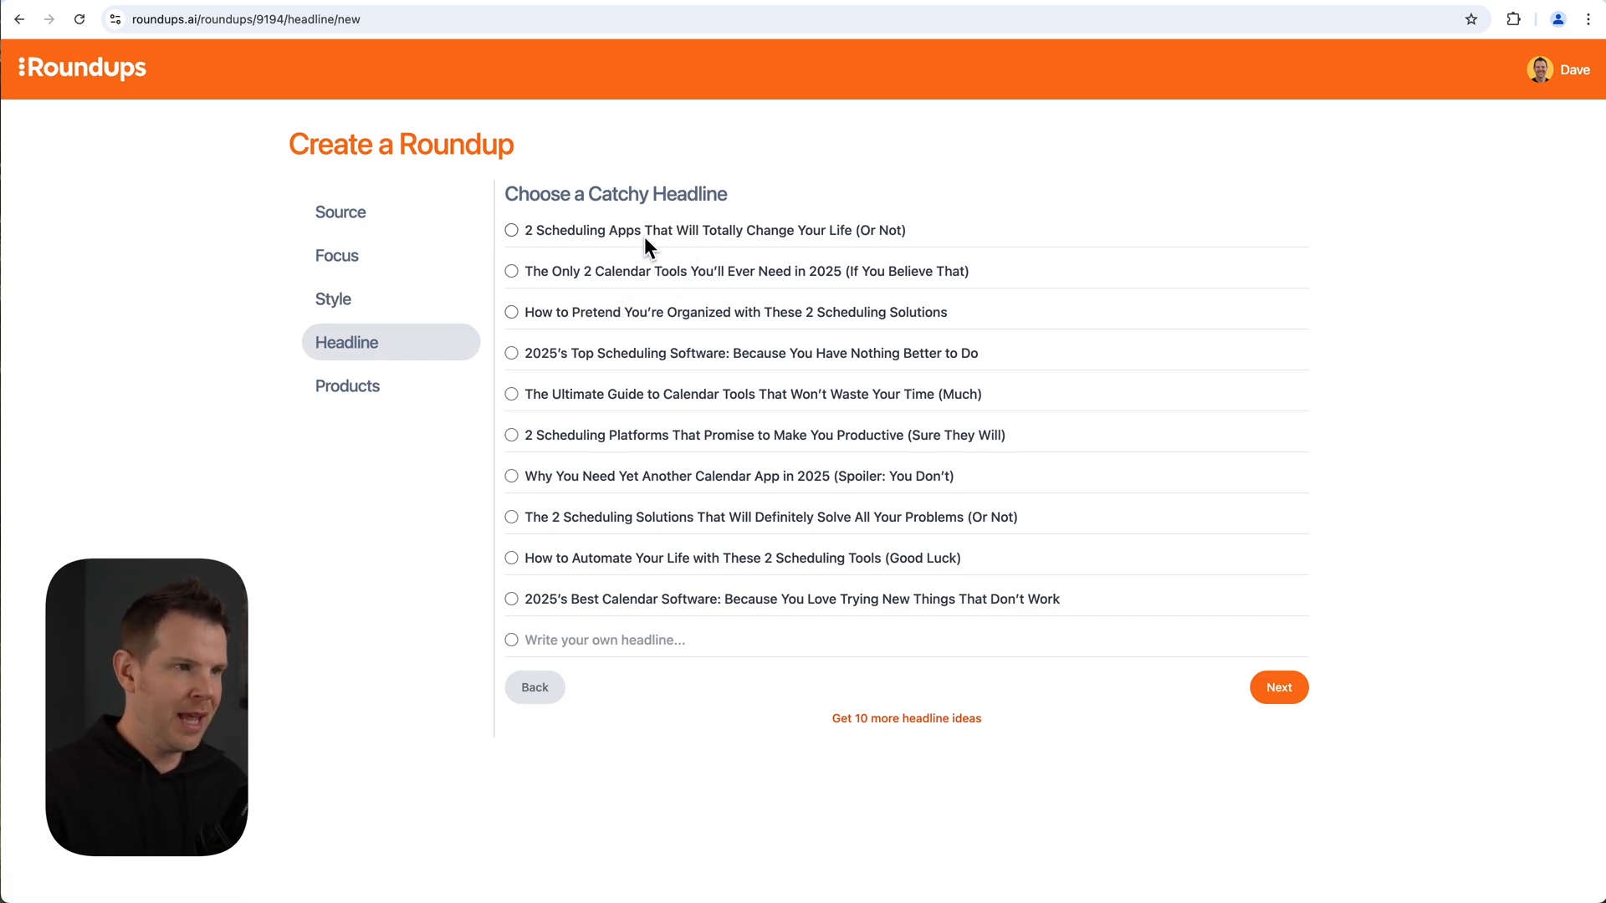
{"action": "mouse_move", "coordinate": [630, 338]}
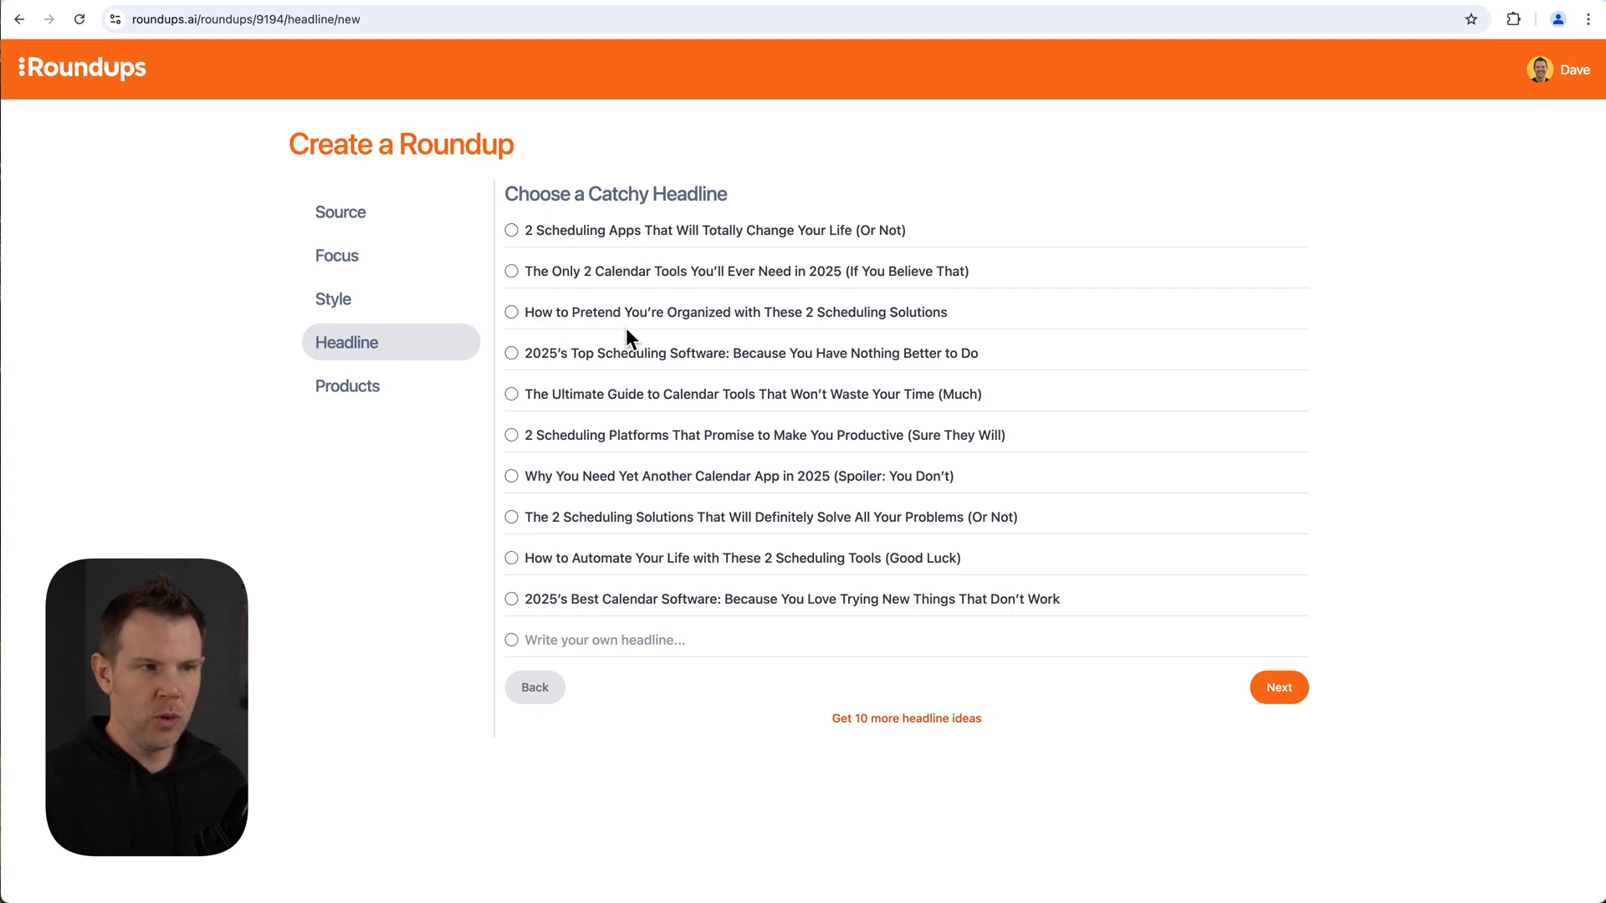
{"action": "mouse_move", "coordinate": [799, 341]}
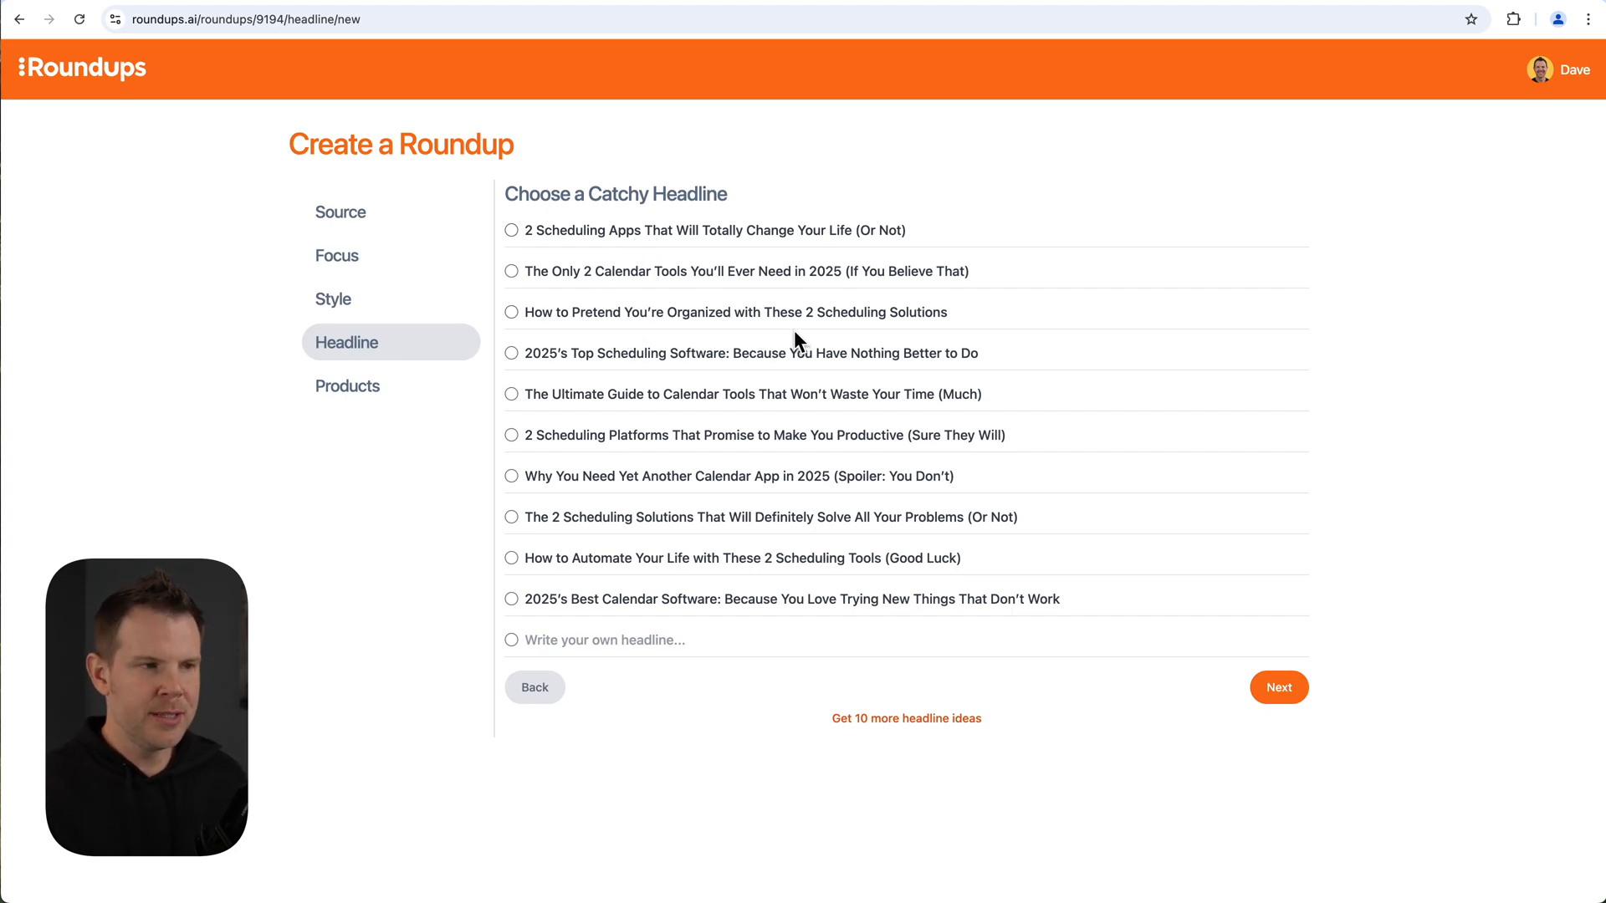
{"action": "mouse_move", "coordinate": [761, 420]}
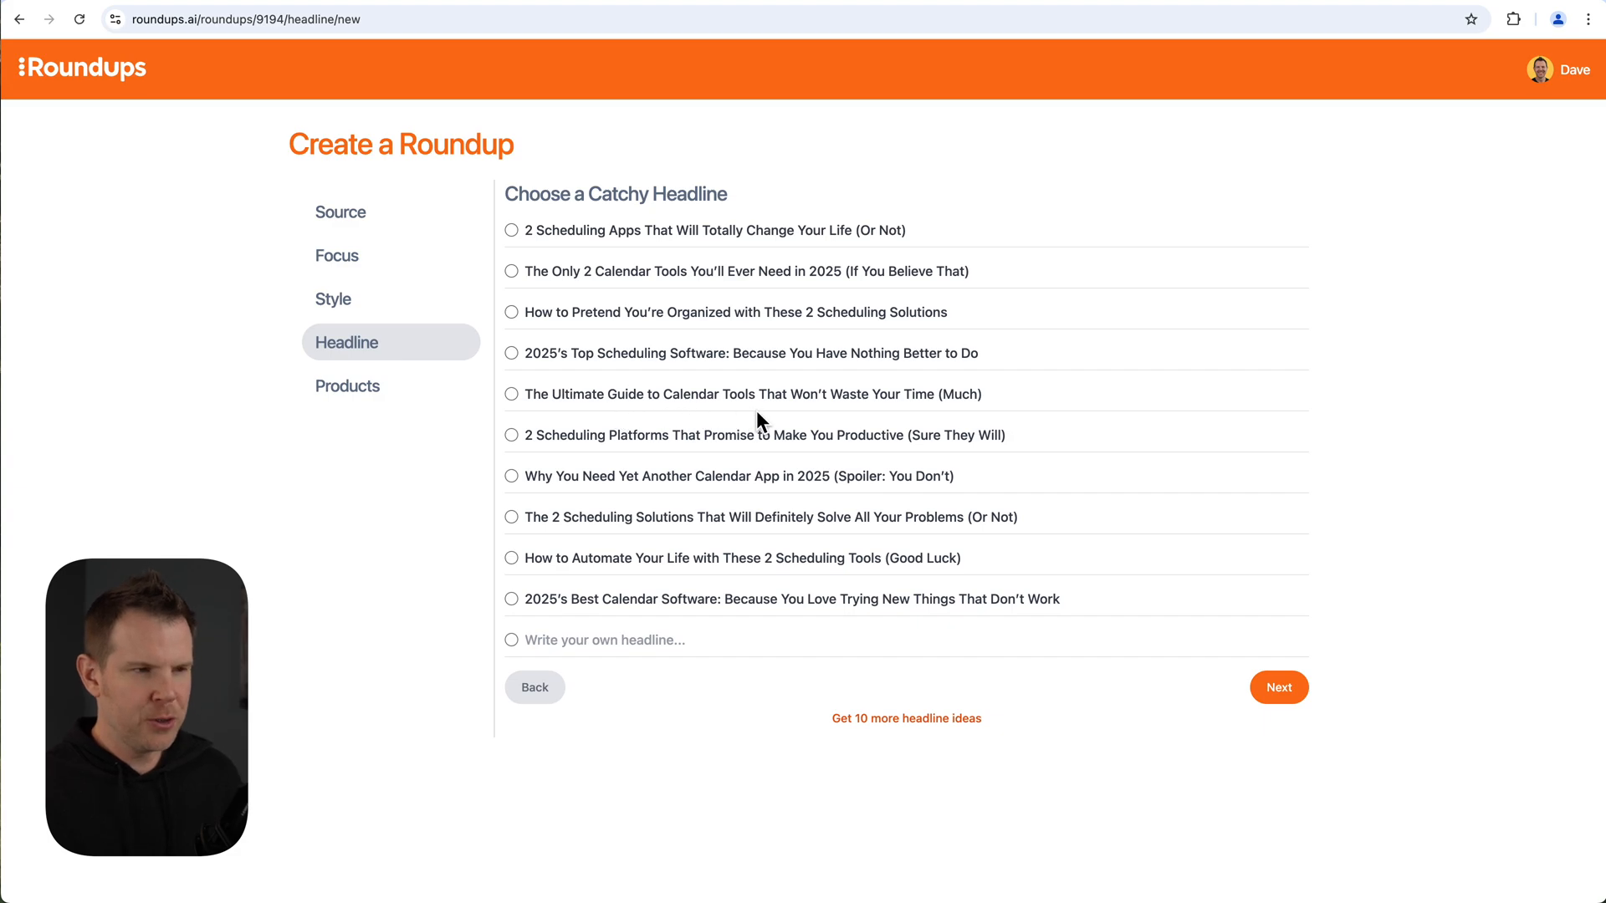
{"action": "mouse_move", "coordinate": [776, 398]}
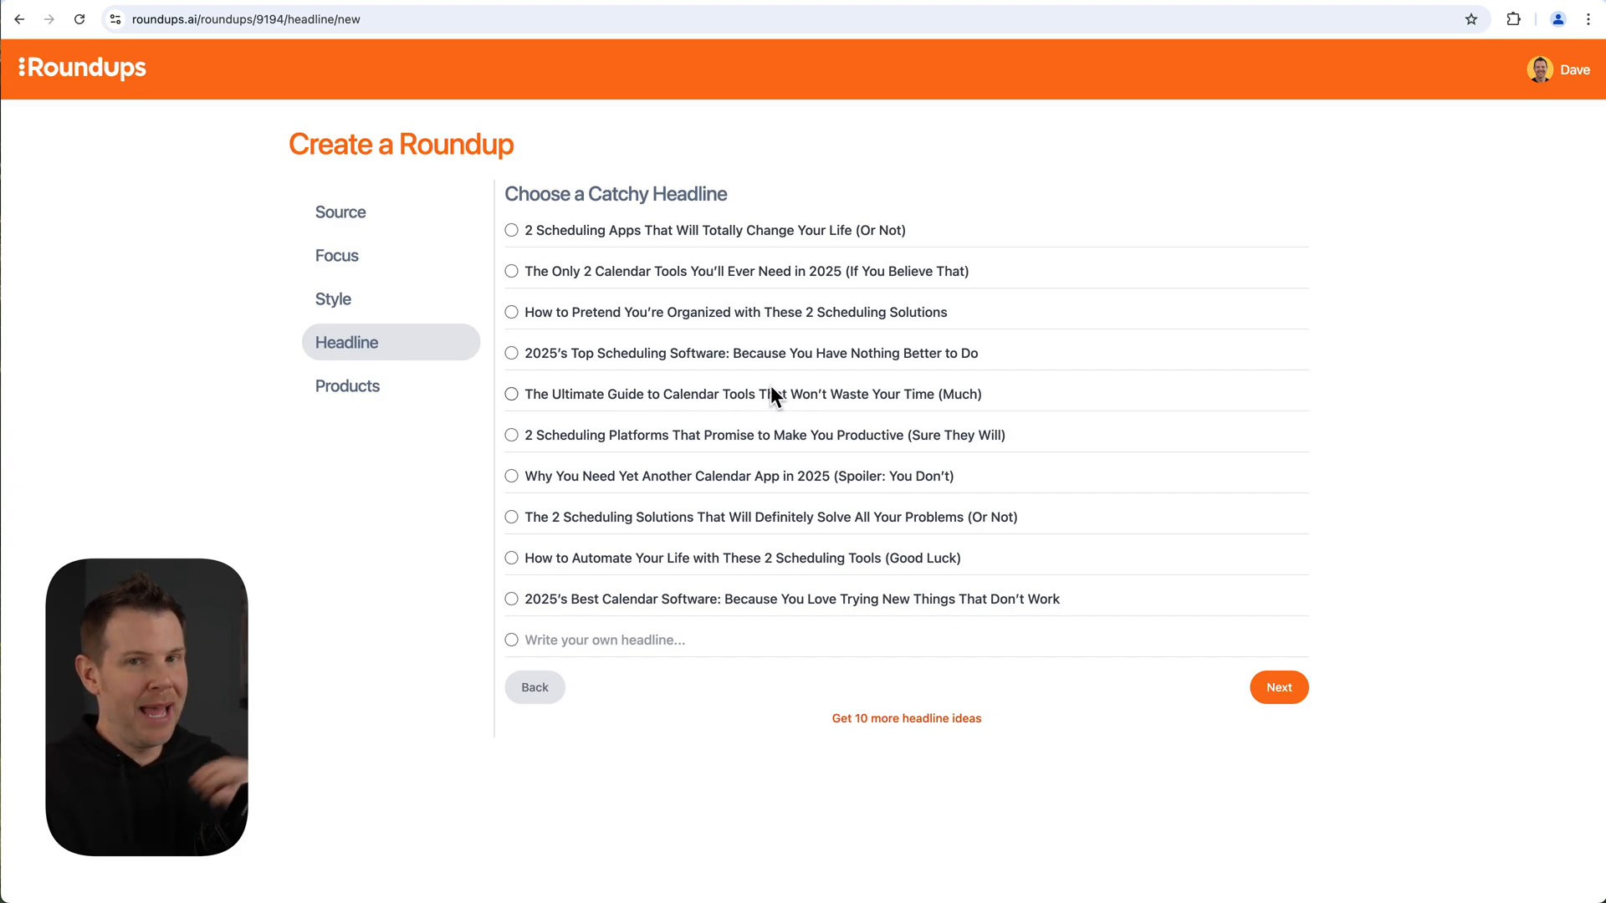
{"action": "mouse_move", "coordinate": [377, 353]}
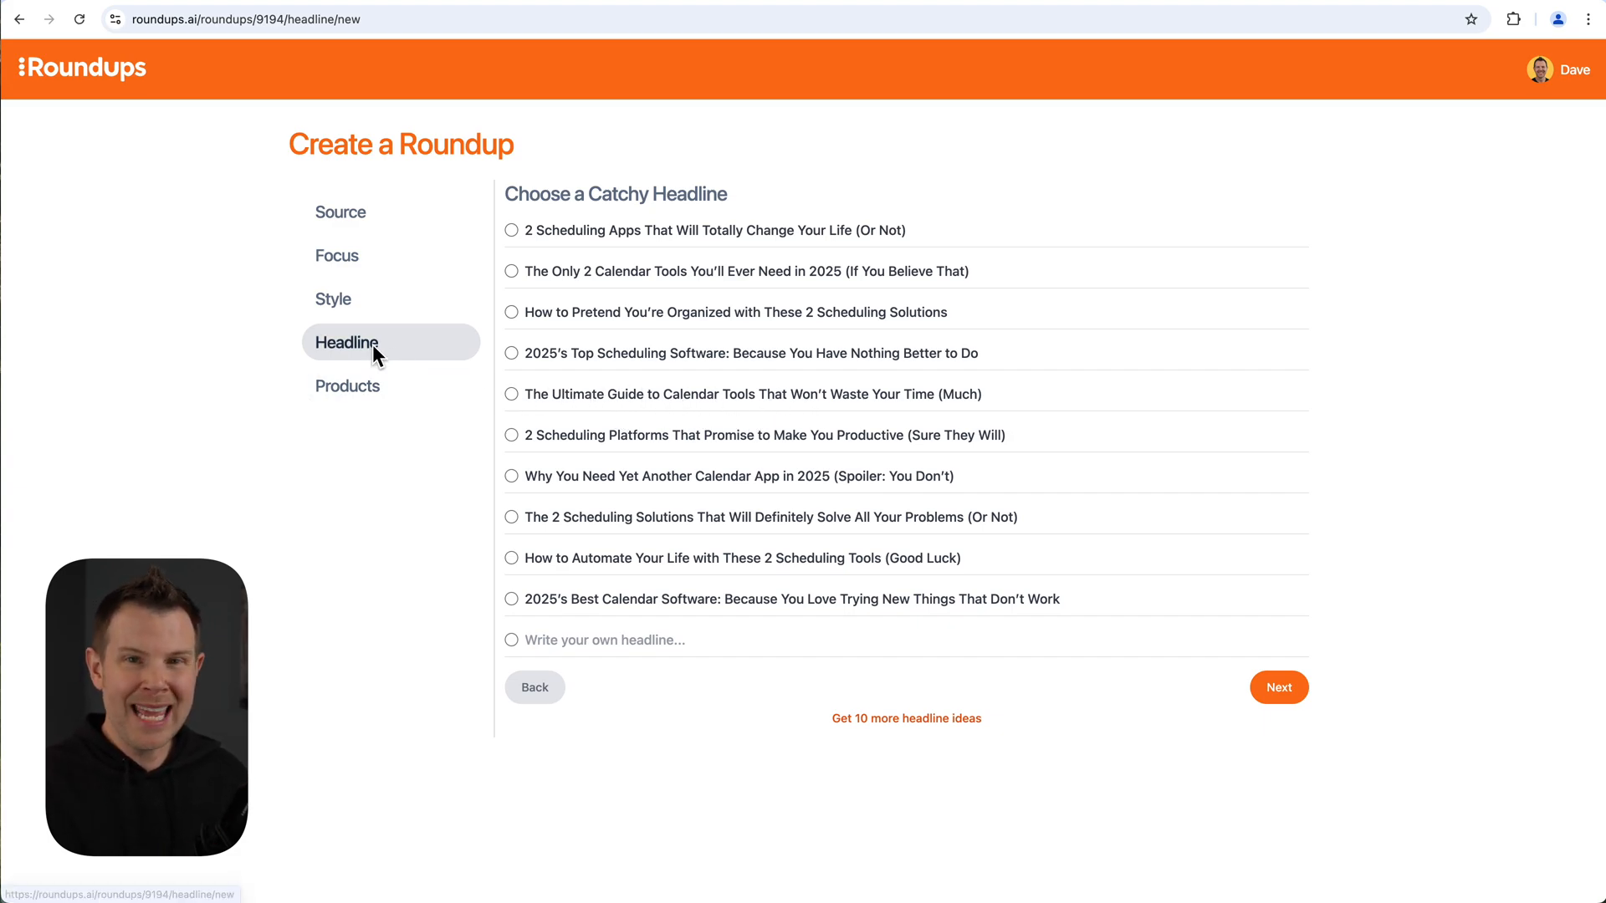
{"action": "mouse_move", "coordinate": [418, 440]}
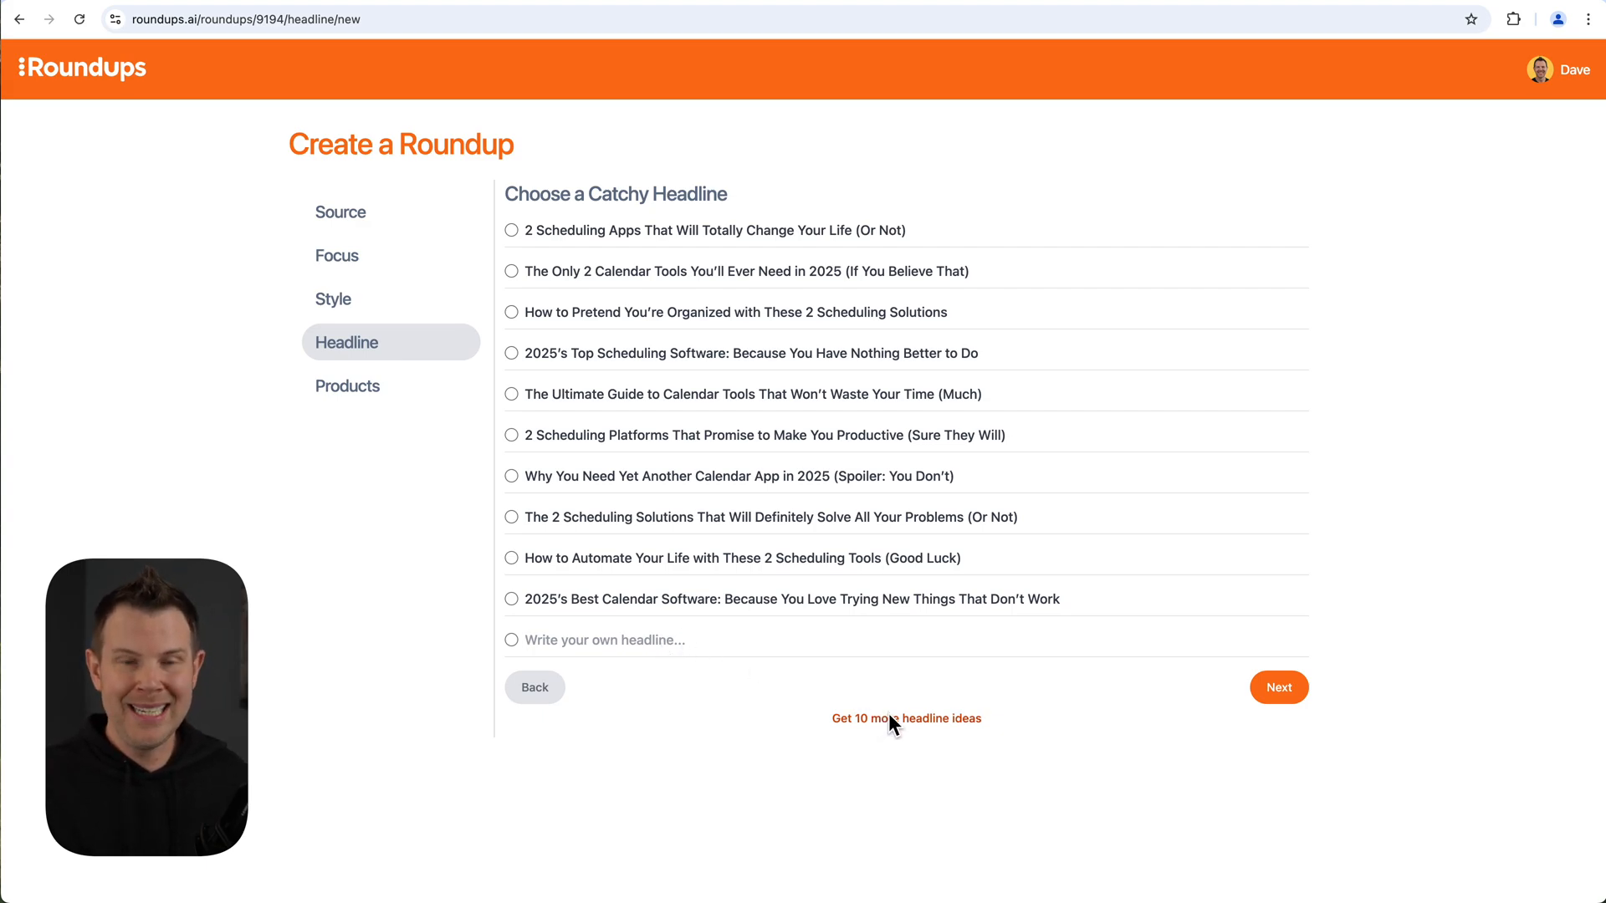
{"action": "mouse_move", "coordinate": [741, 736]}
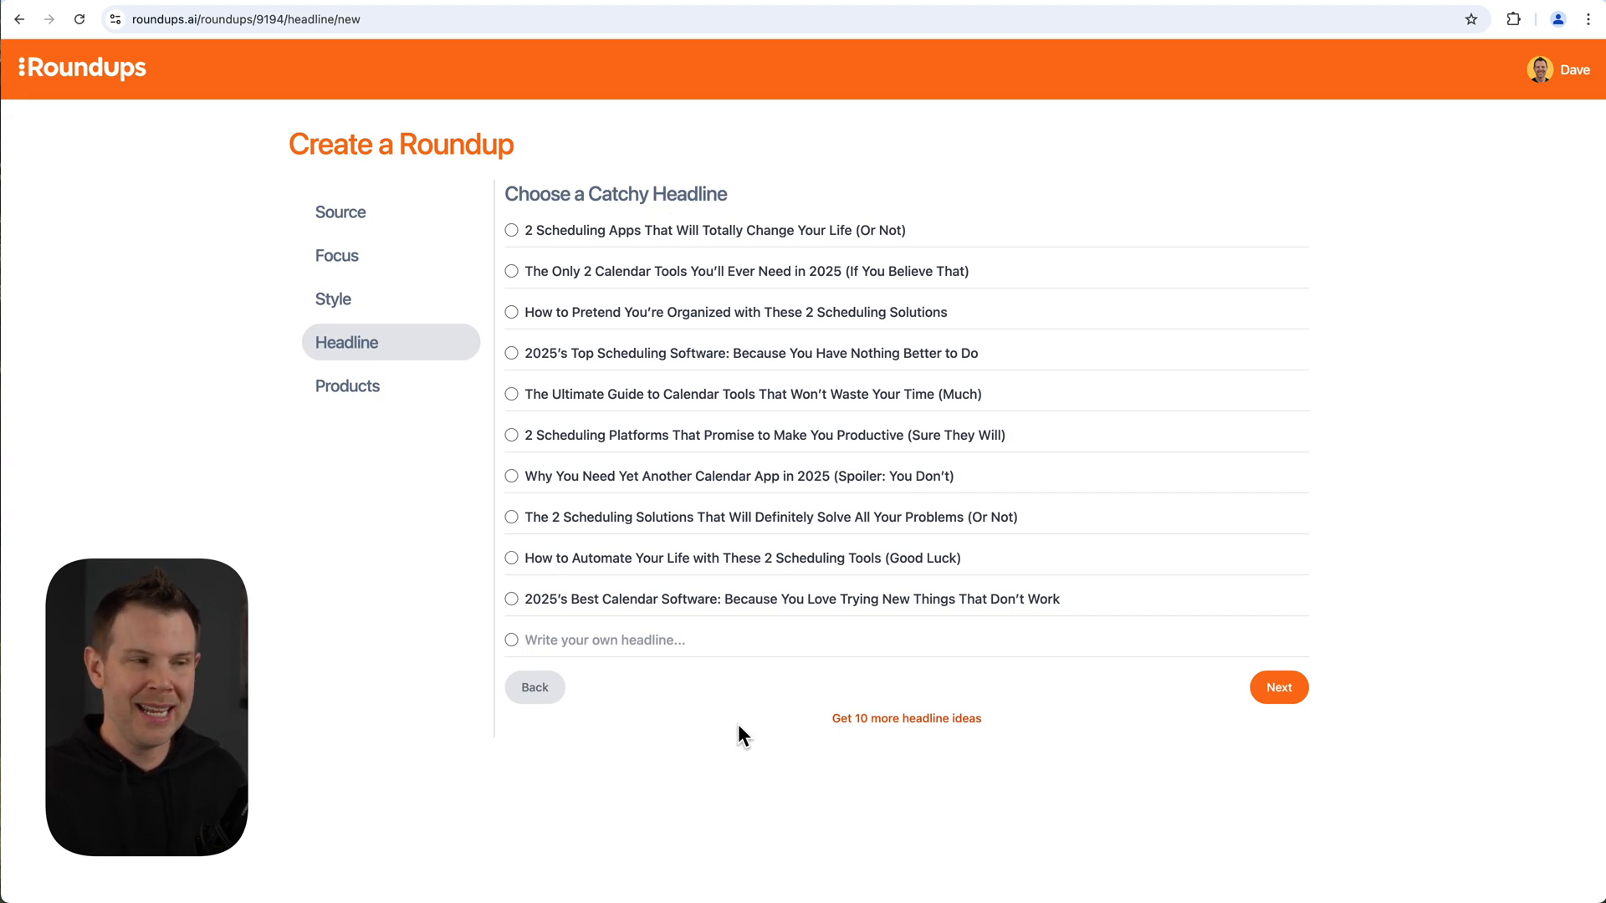
{"action": "mouse_move", "coordinate": [607, 550]}
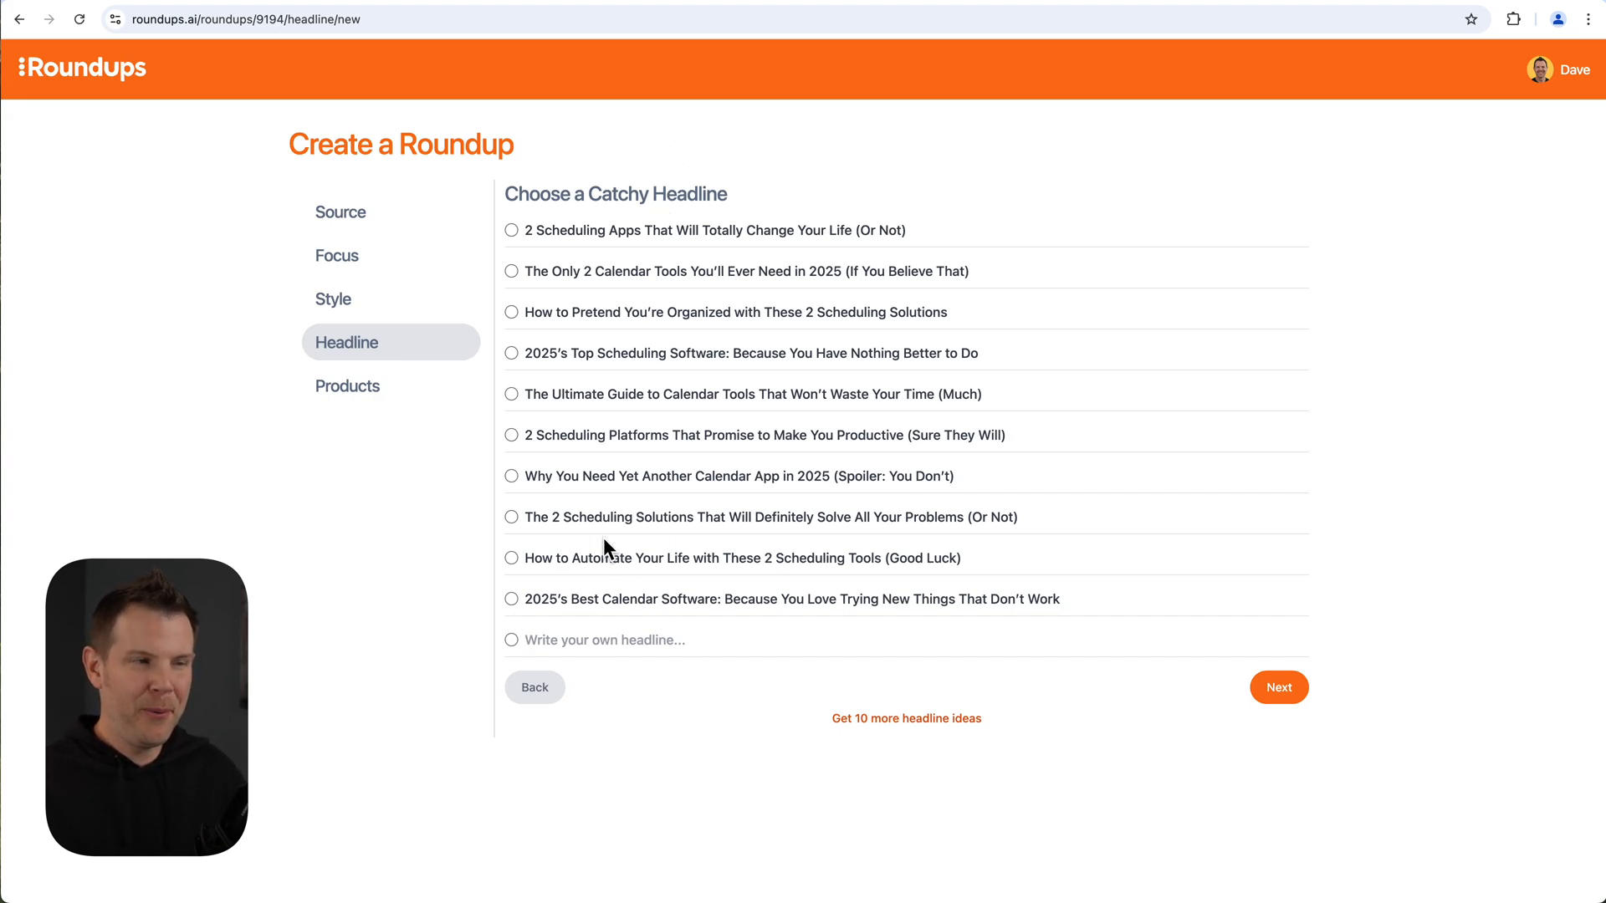
{"action": "mouse_move", "coordinate": [730, 609]}
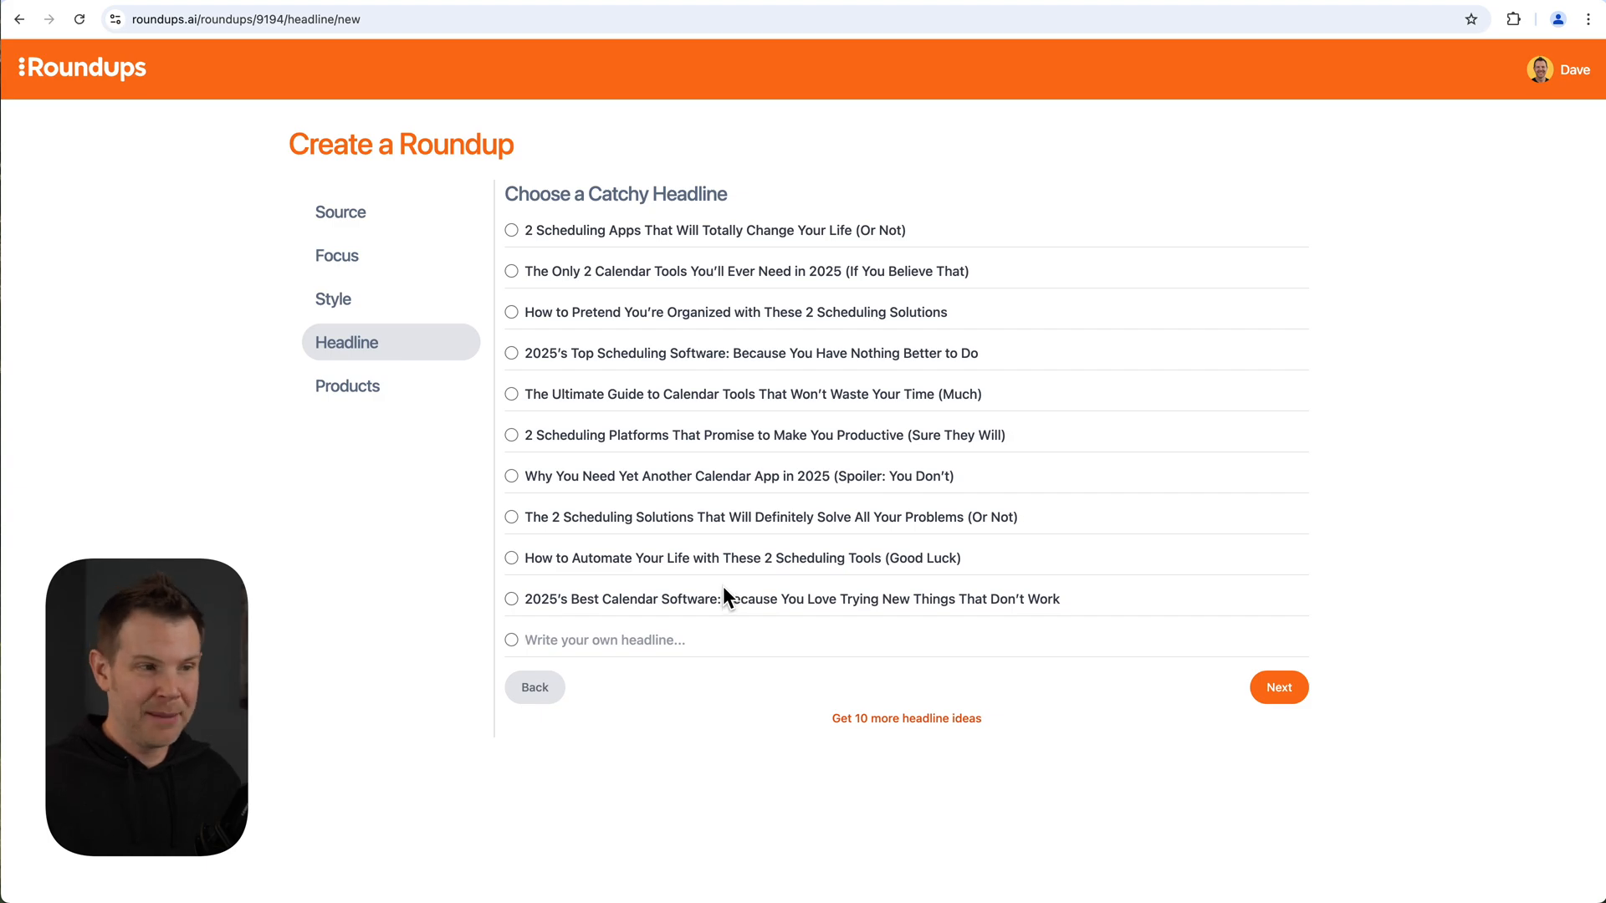
{"action": "mouse_move", "coordinate": [731, 584]}
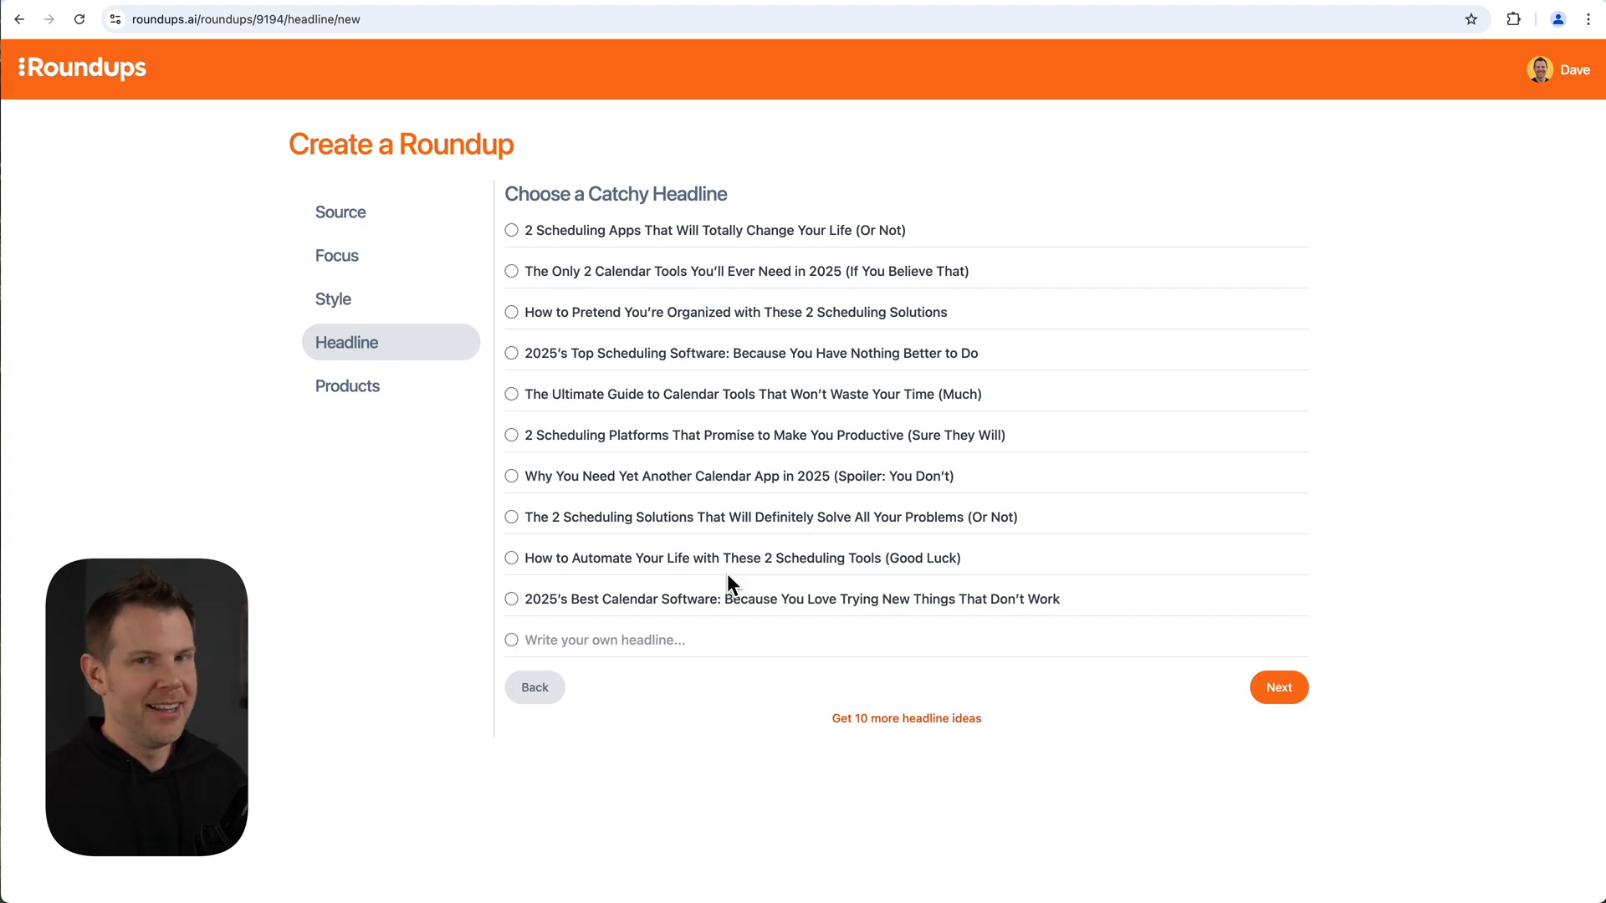
{"action": "mouse_move", "coordinate": [671, 564]}
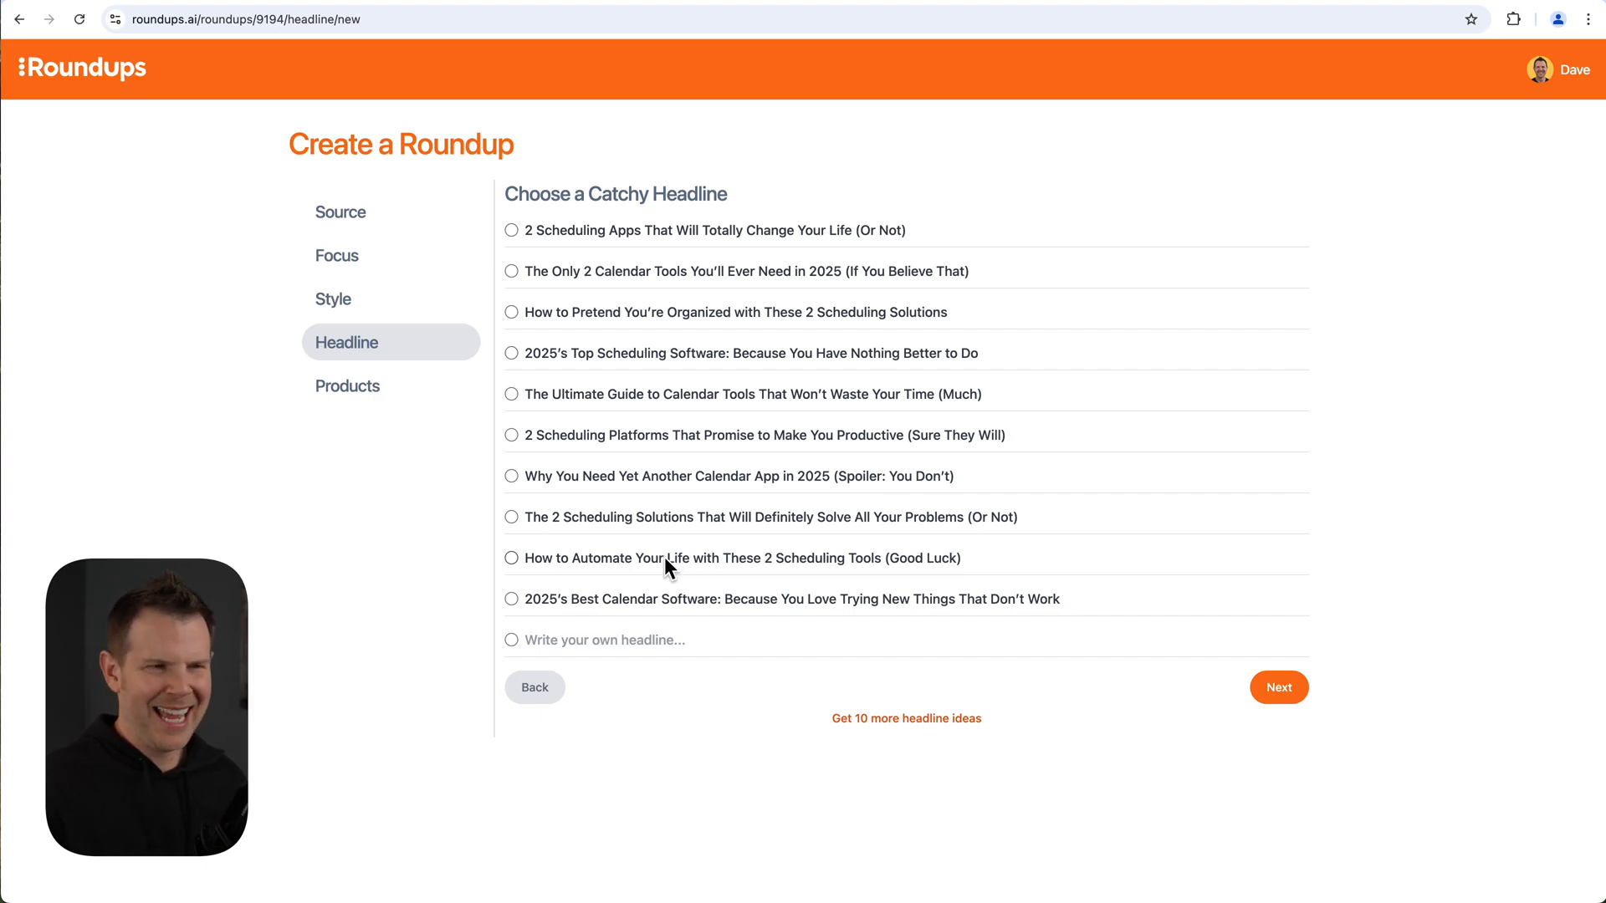
{"action": "mouse_move", "coordinate": [683, 531]}
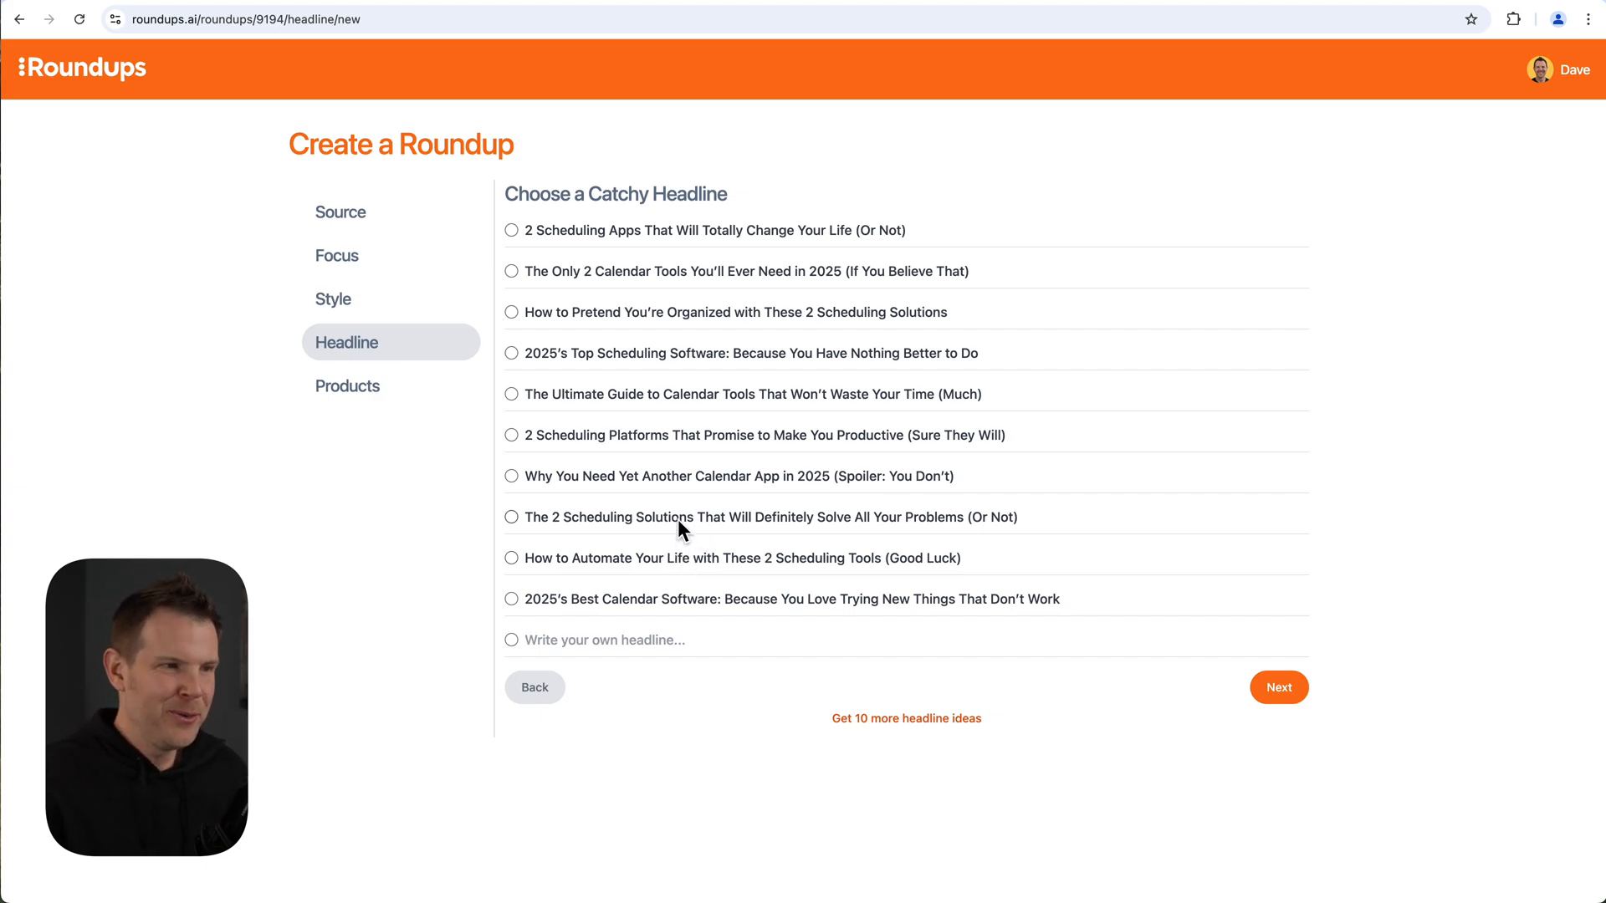
{"action": "mouse_move", "coordinate": [751, 503]}
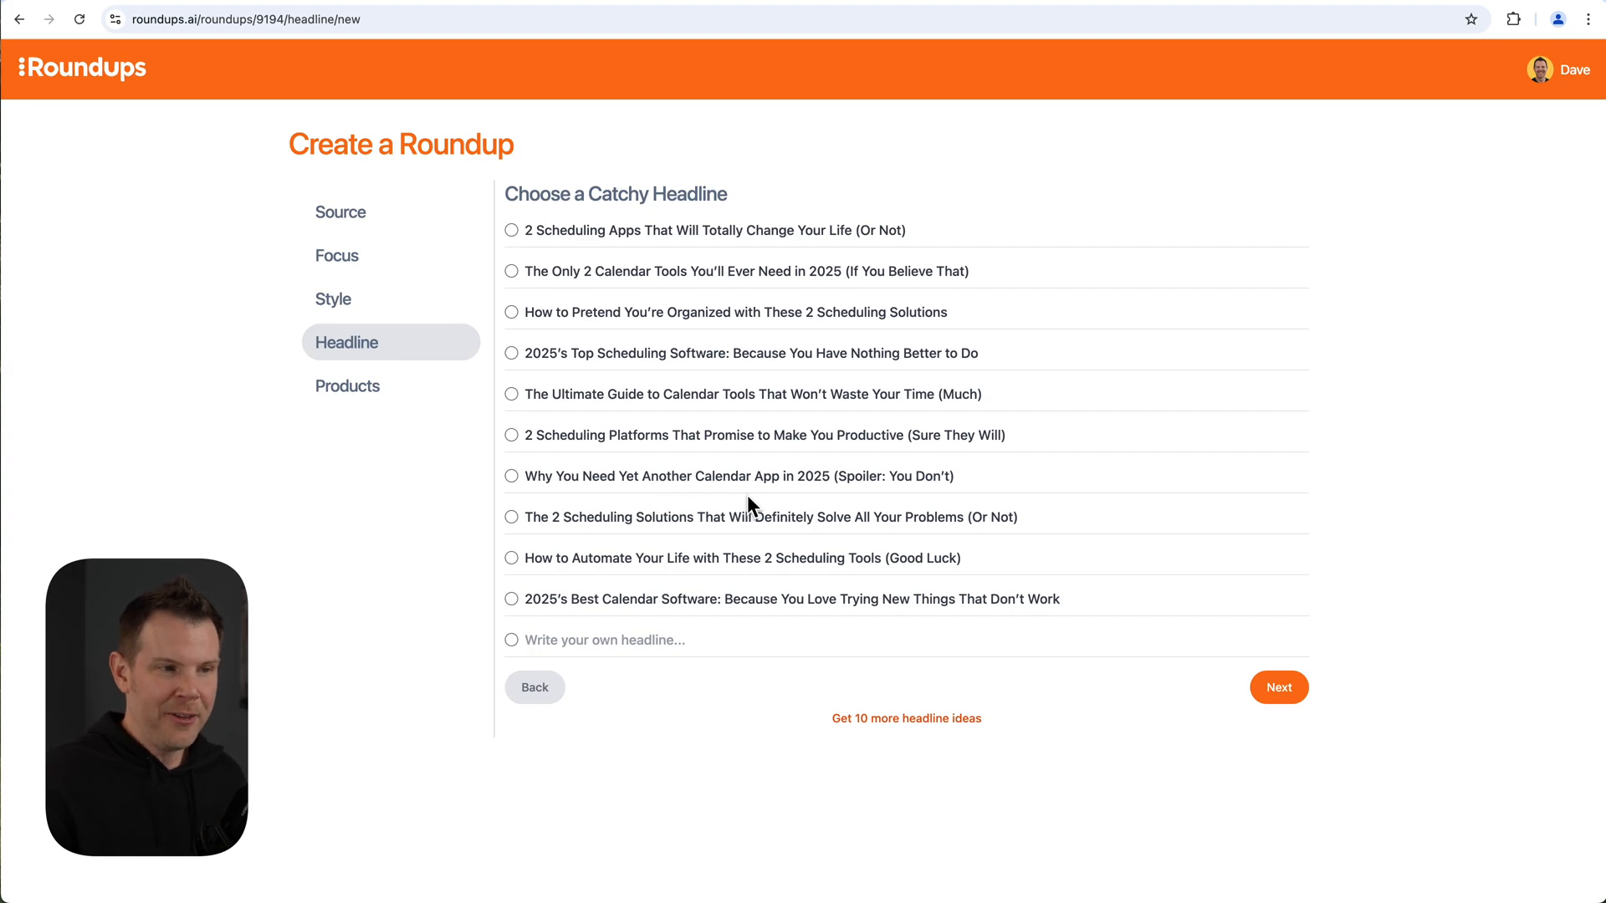
{"action": "mouse_move", "coordinate": [823, 504]}
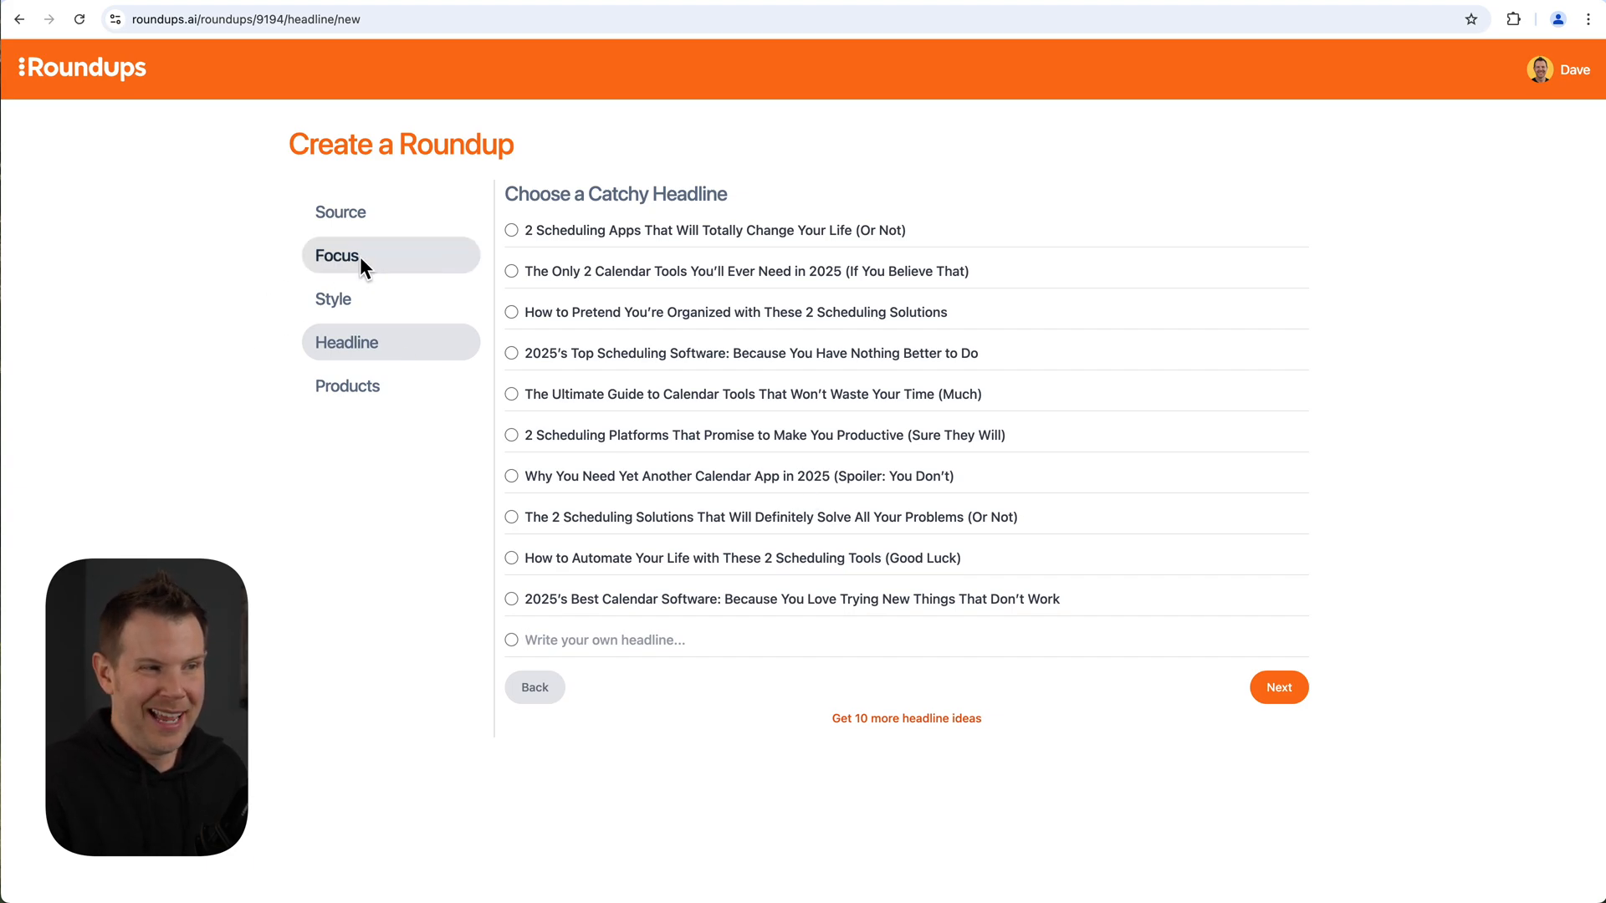
{"action": "mouse_move", "coordinate": [359, 278]}
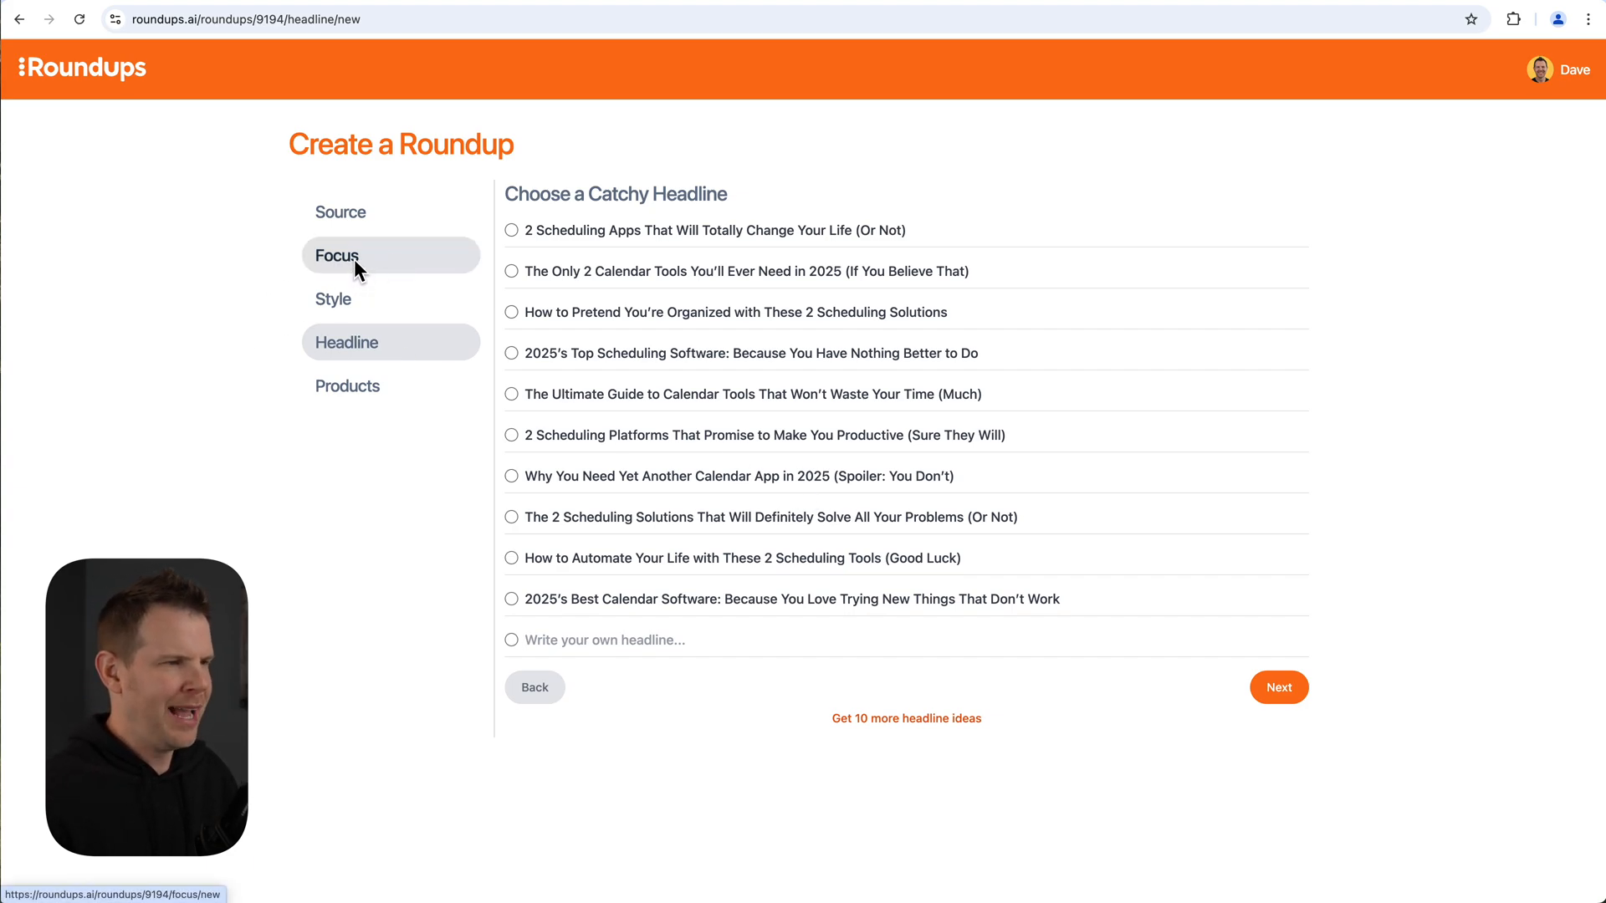
Change the writing tone to Conversational and regenerate the headline ideas.
{"action": "left_click", "coordinate": [333, 298]}
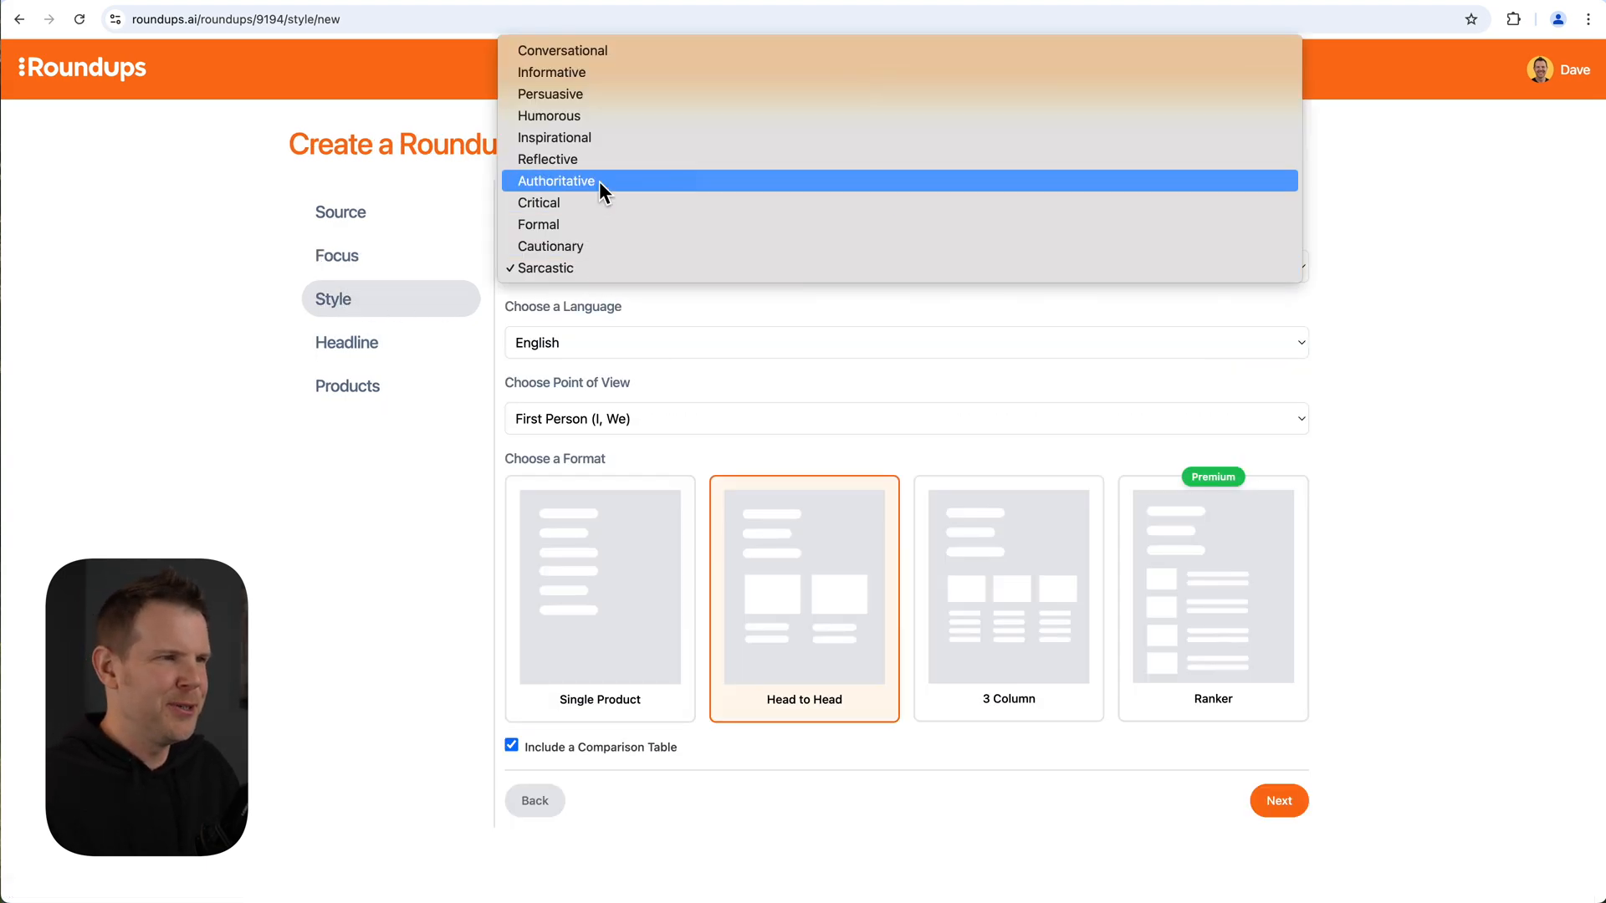
{"action": "mouse_move", "coordinate": [563, 50]}
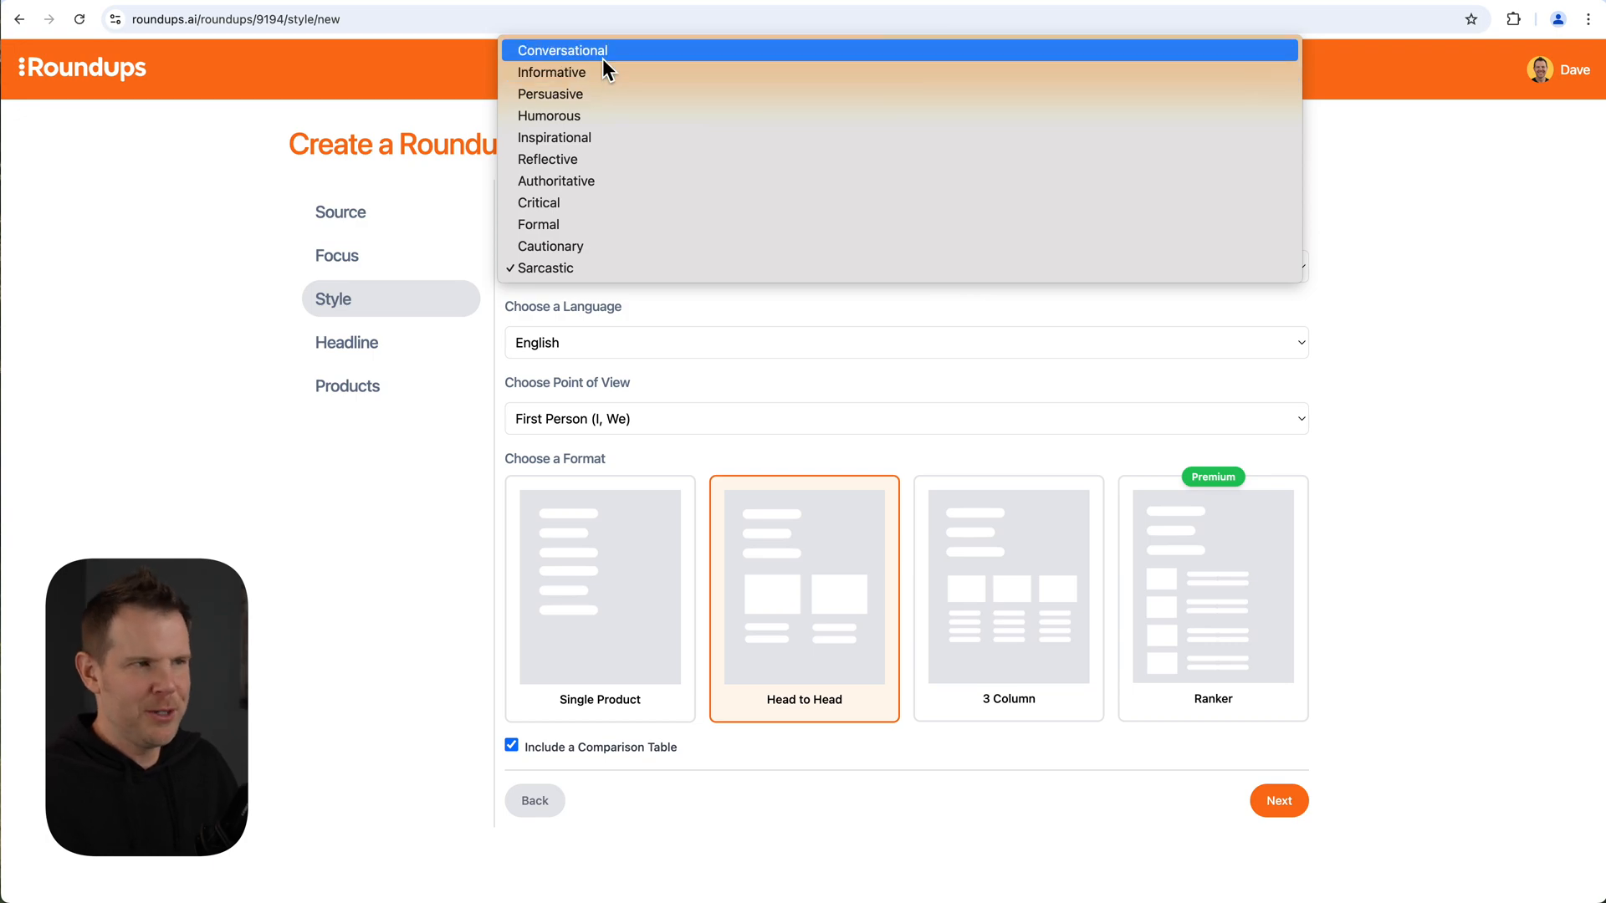
{"action": "left_click", "coordinate": [564, 50]}
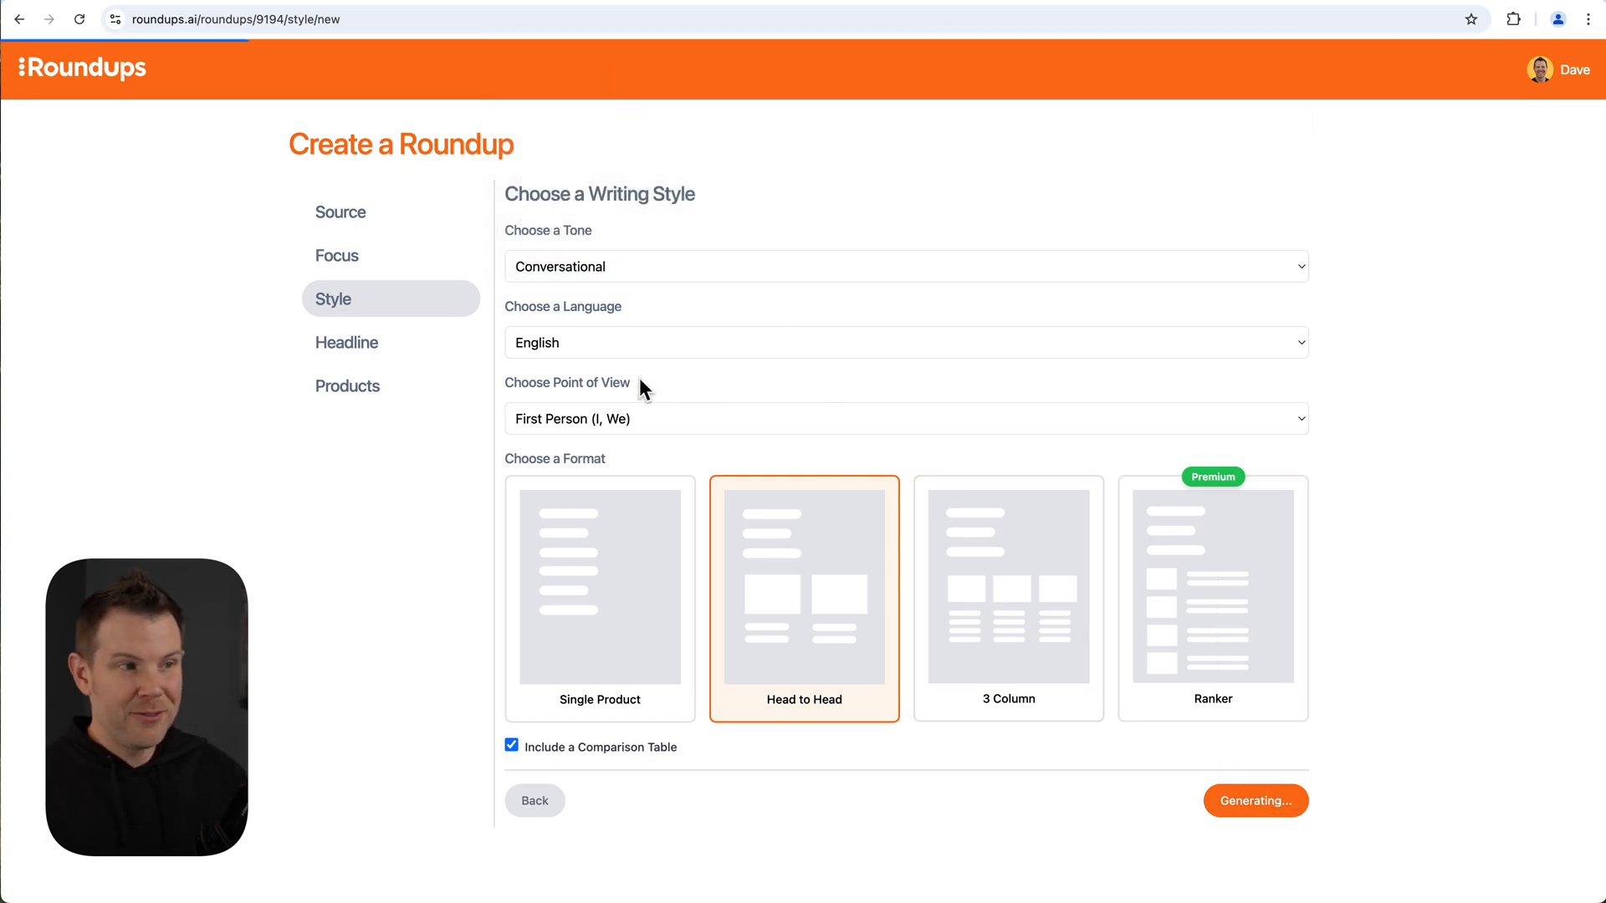
{"action": "left_click", "coordinate": [1253, 799]}
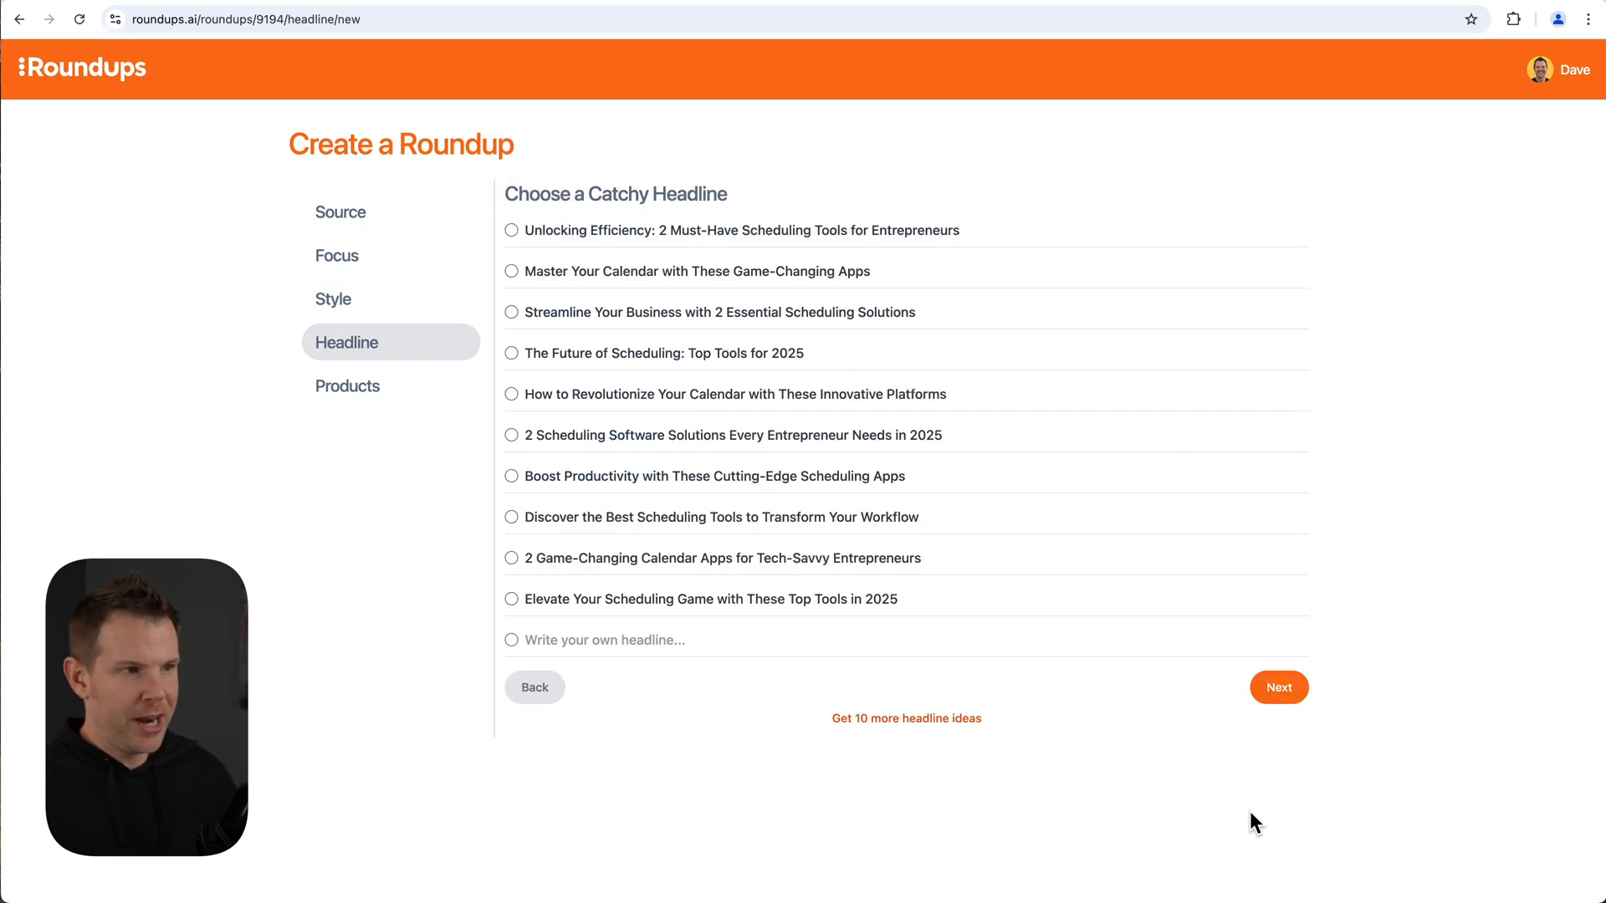
{"action": "mouse_move", "coordinate": [1276, 755]}
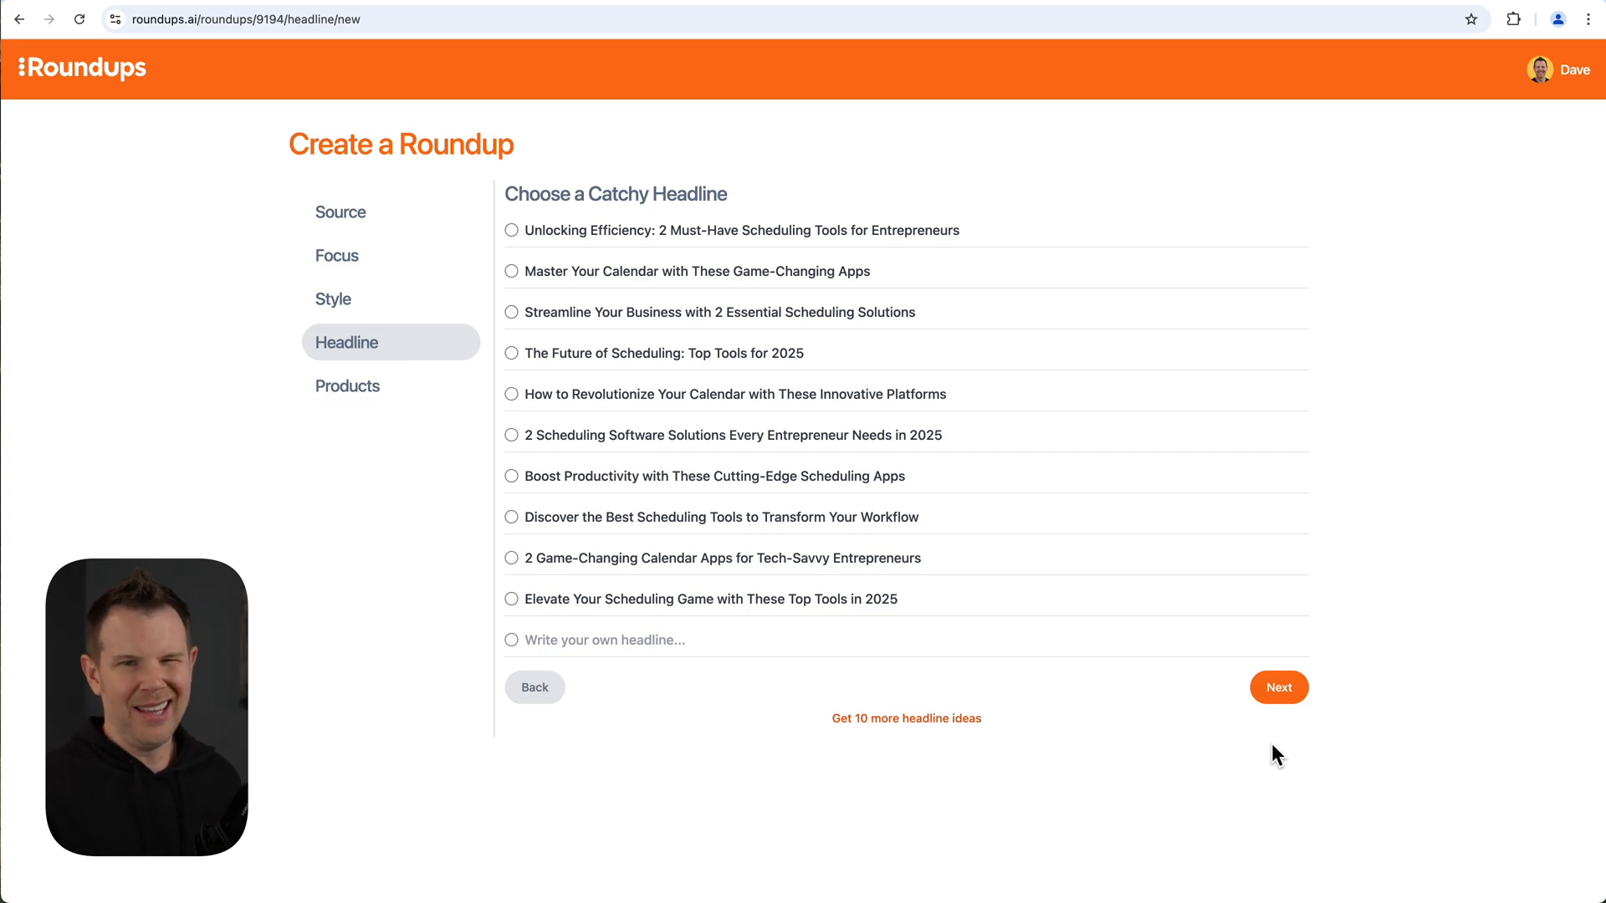
{"action": "mouse_move", "coordinate": [1243, 754]}
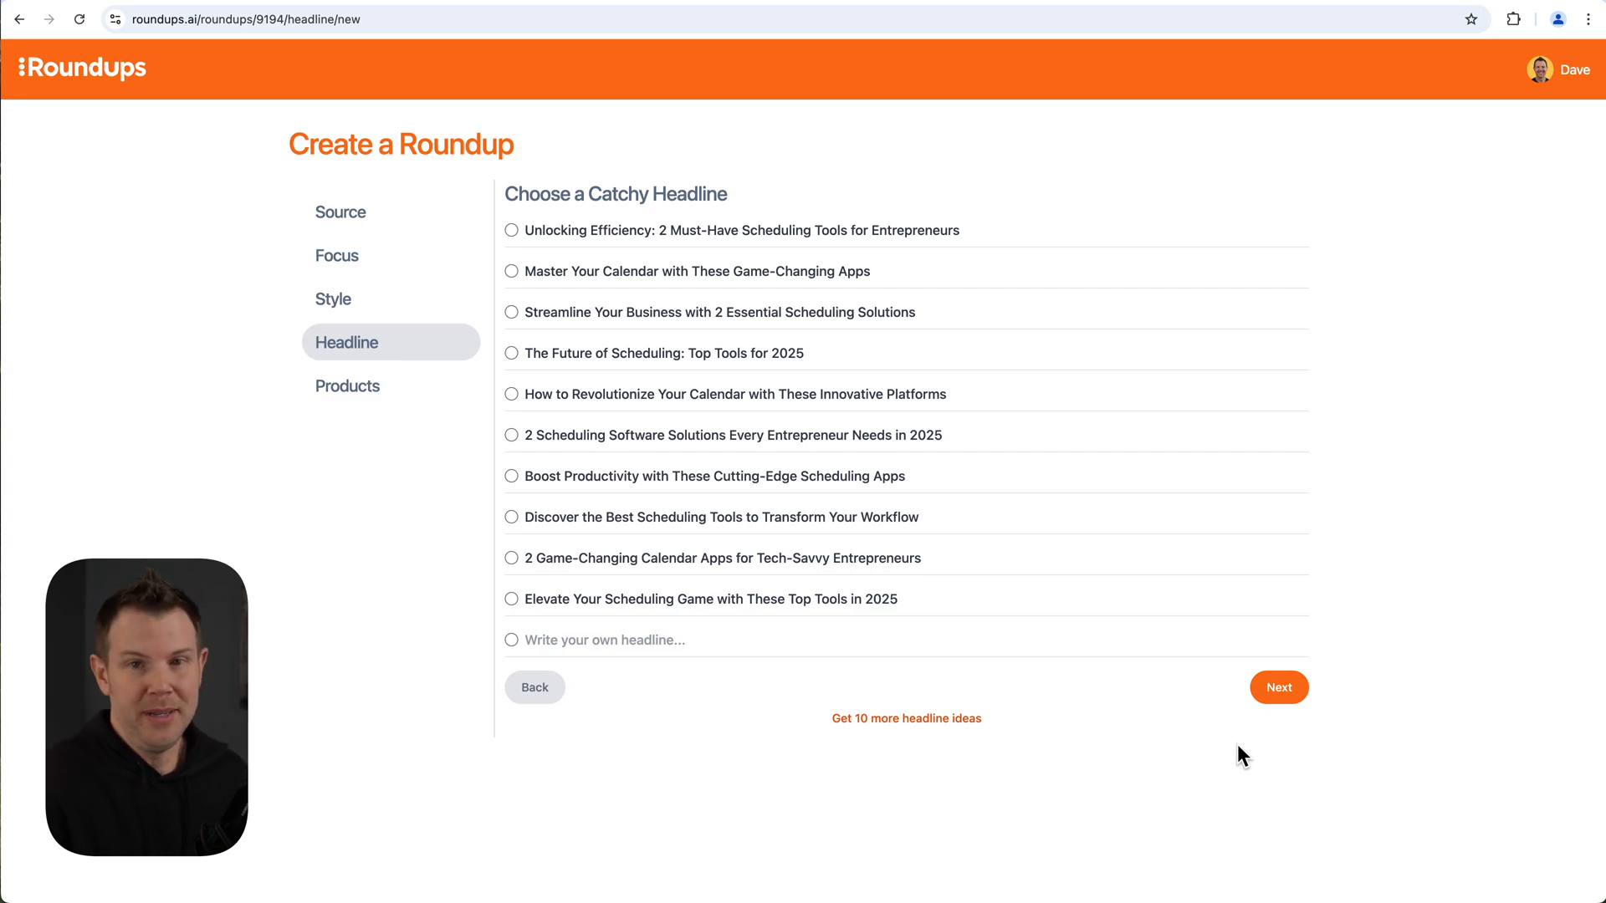
{"action": "mouse_move", "coordinate": [693, 375]}
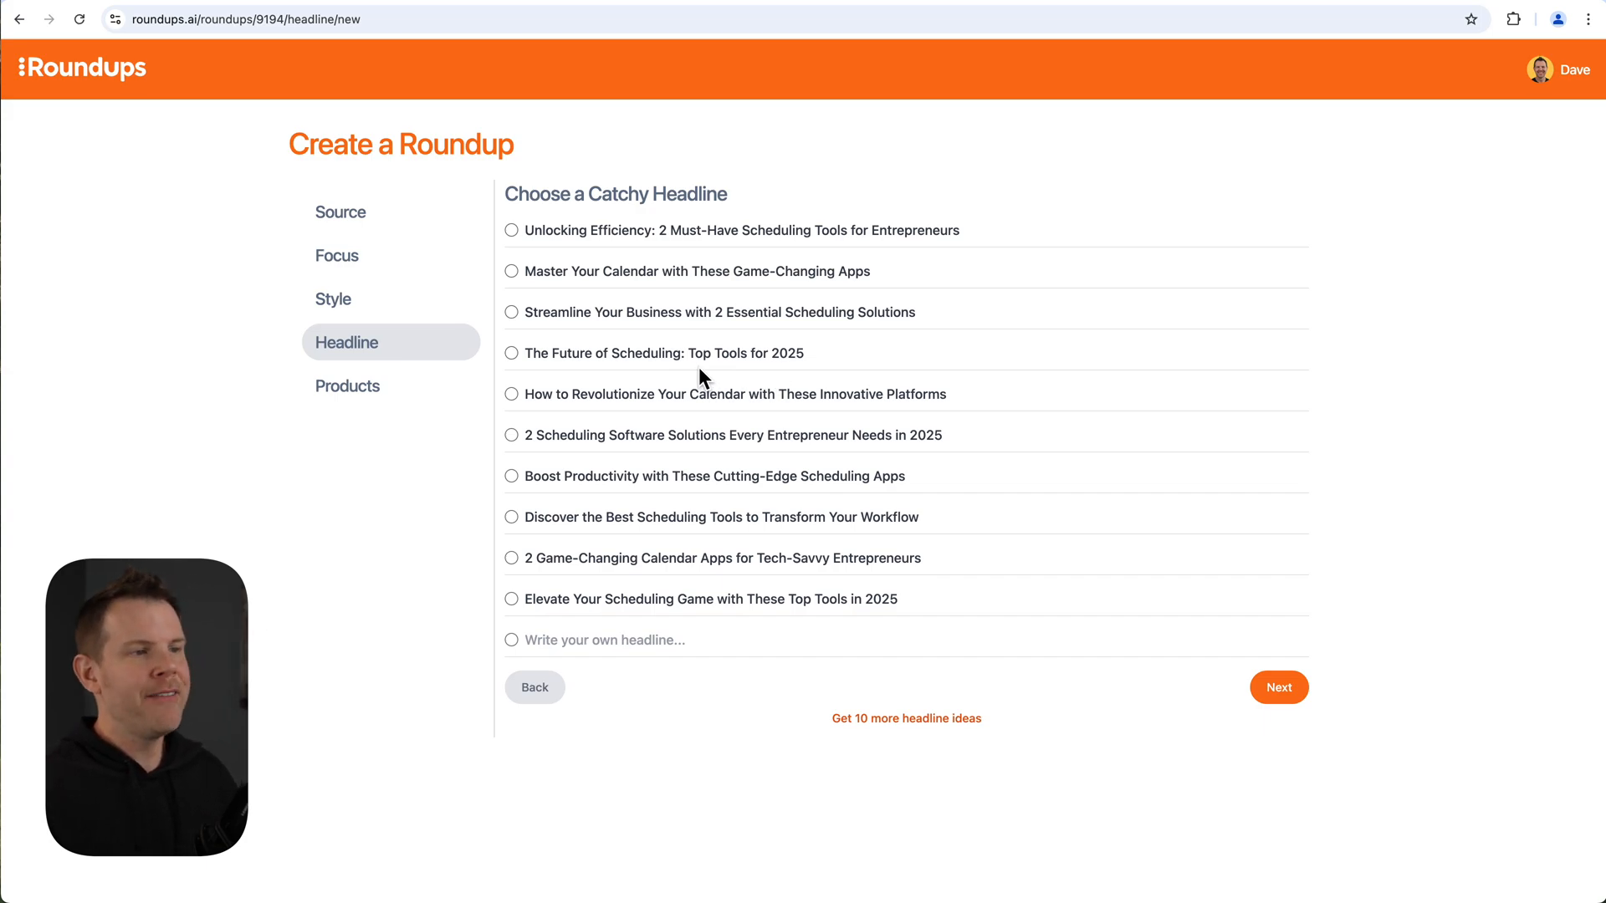
{"action": "mouse_move", "coordinate": [630, 363]}
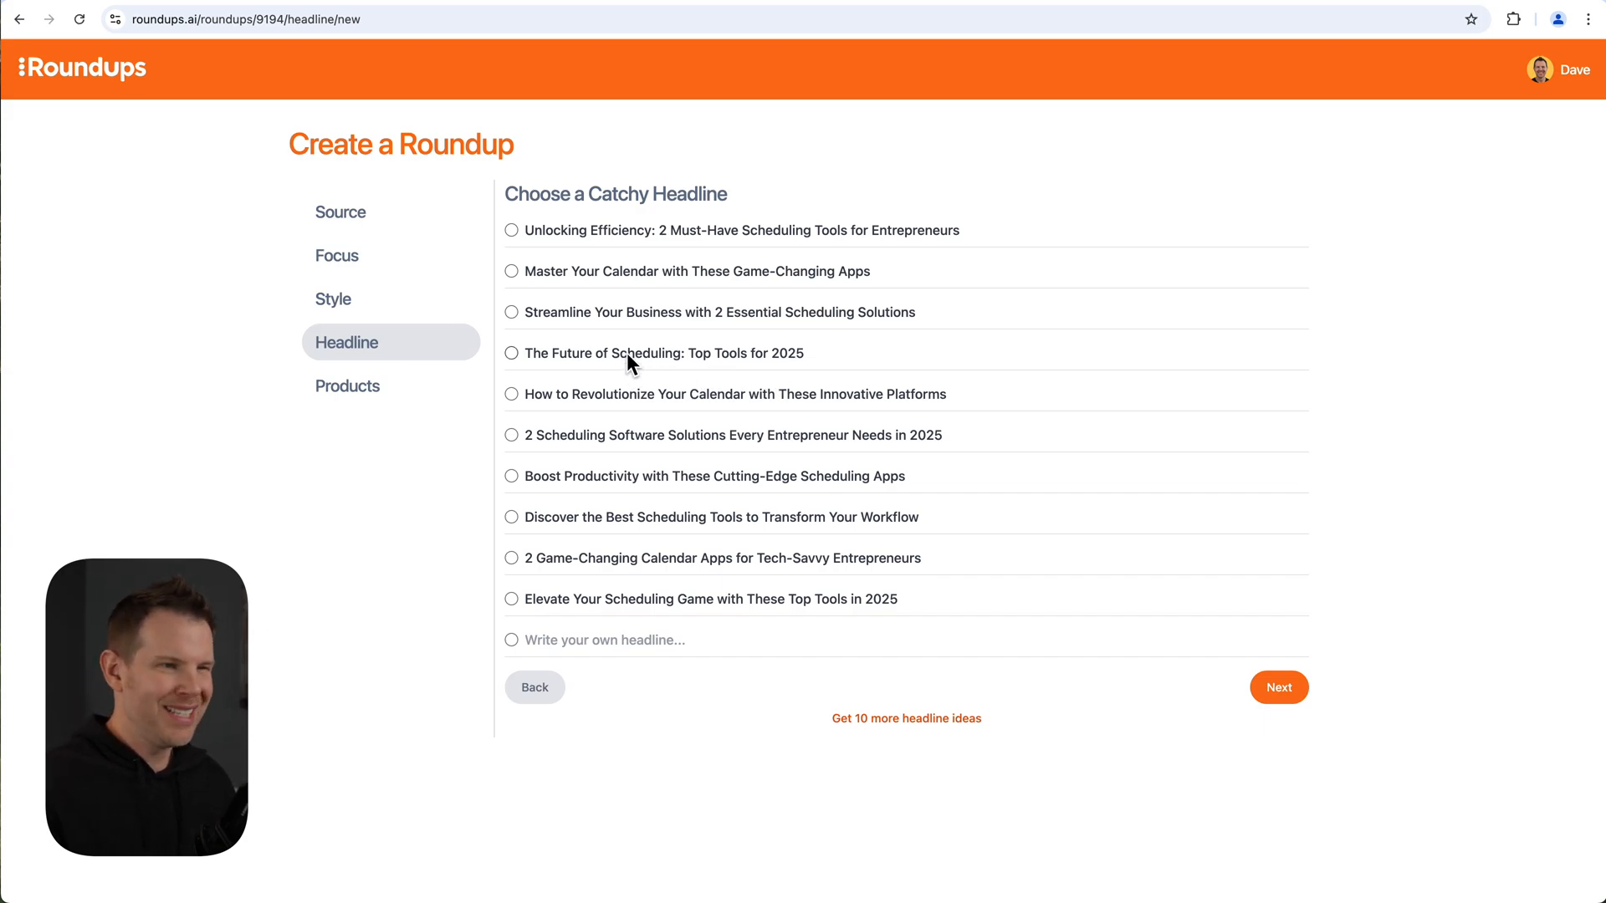
{"action": "mouse_move", "coordinate": [636, 343]}
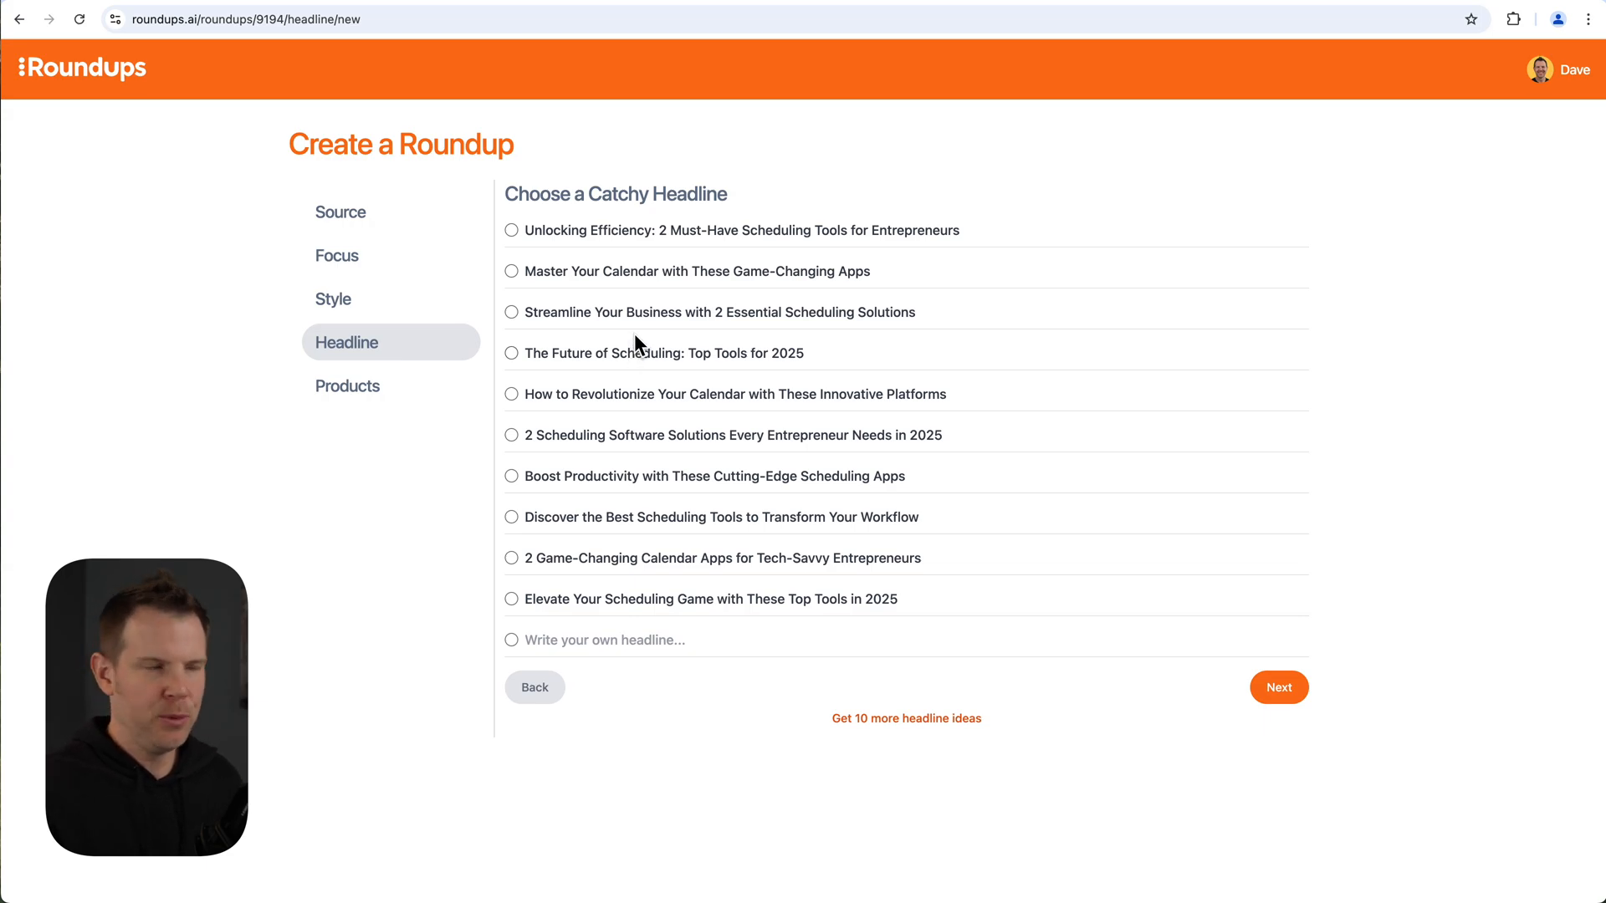
Pick "Master Your Calendar with These Game-Changing Apps" and start generating the roundup.
{"action": "left_click", "coordinate": [512, 271]}
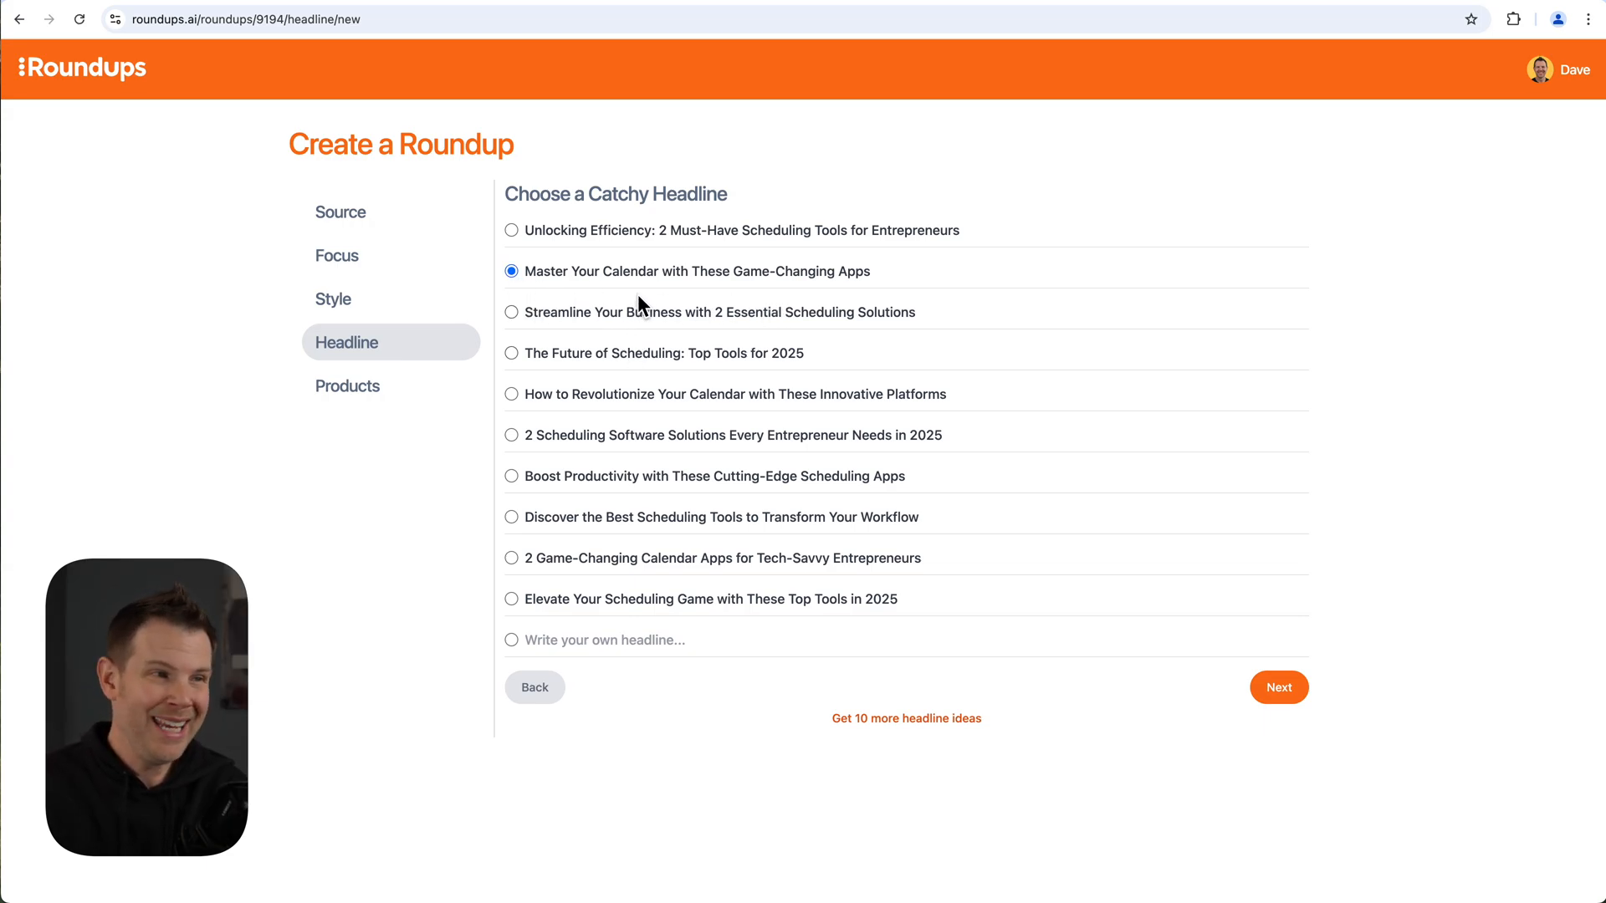
{"action": "mouse_move", "coordinate": [1275, 631]}
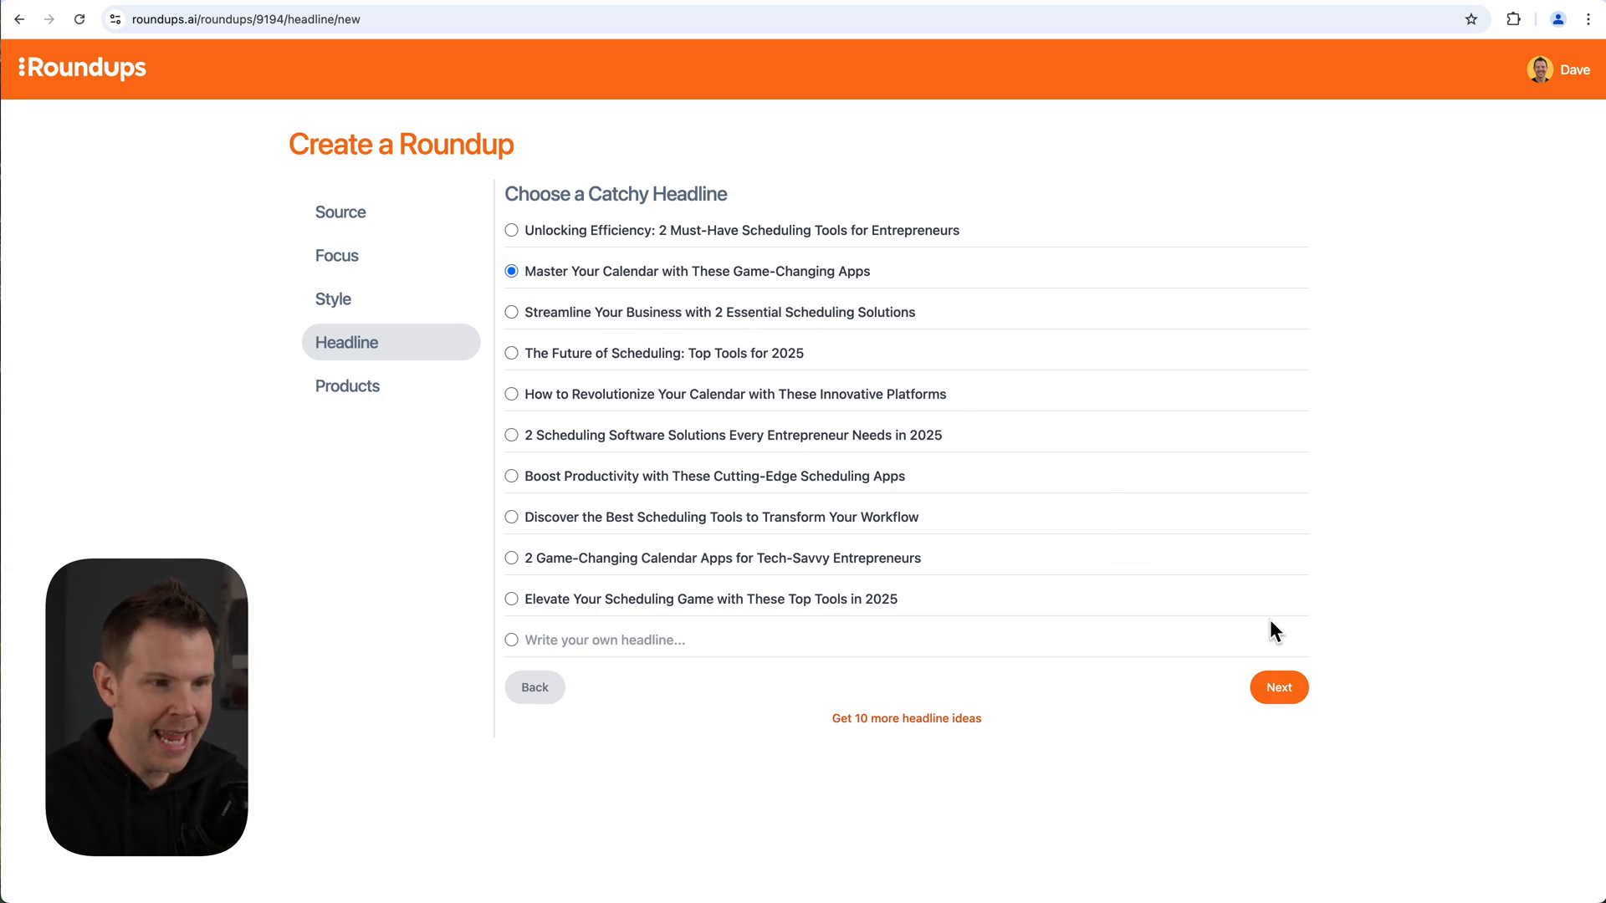
{"action": "left_click", "coordinate": [1278, 688]}
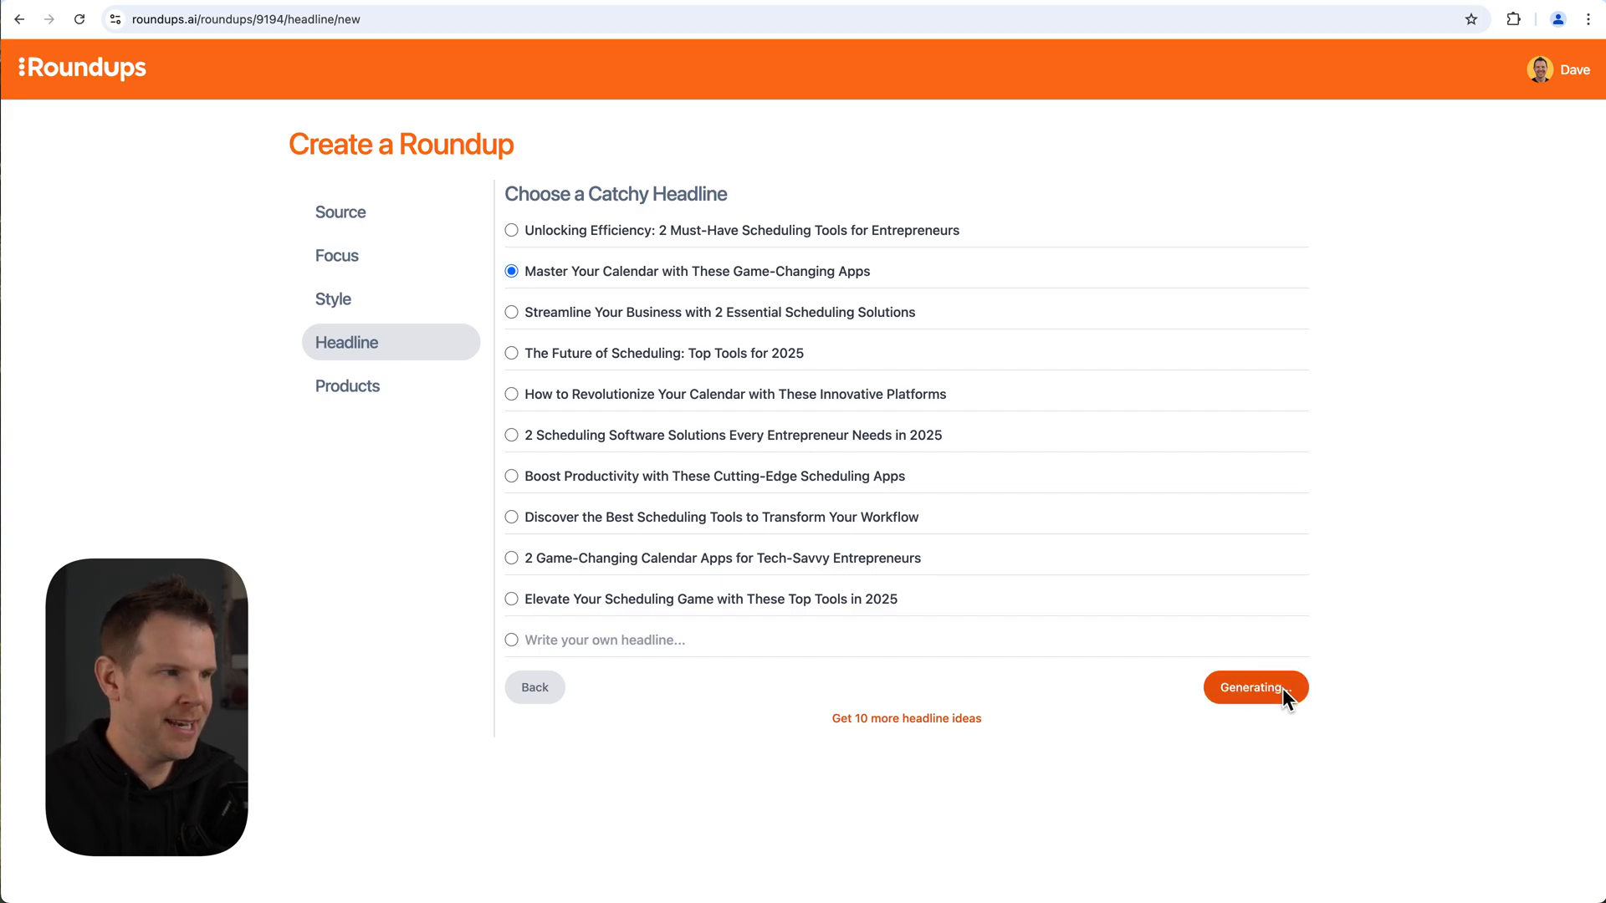
Proceed to Add Products and review the eight AppSumo calendar apps listed.
{"action": "left_click", "coordinate": [1255, 688]}
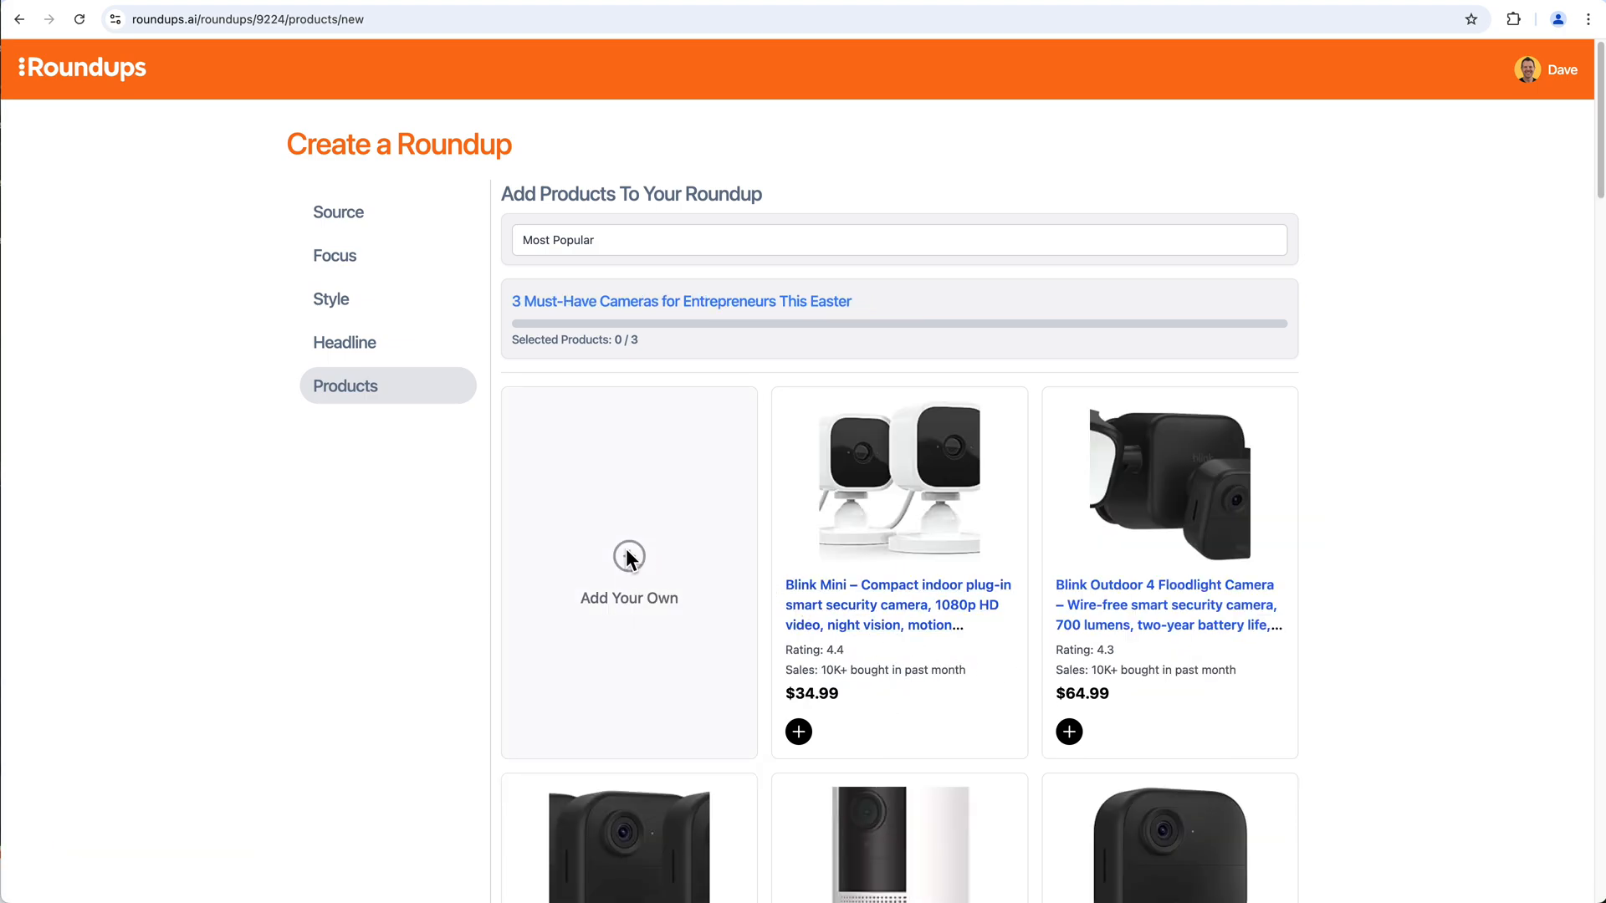
{"action": "left_click", "coordinate": [630, 556]}
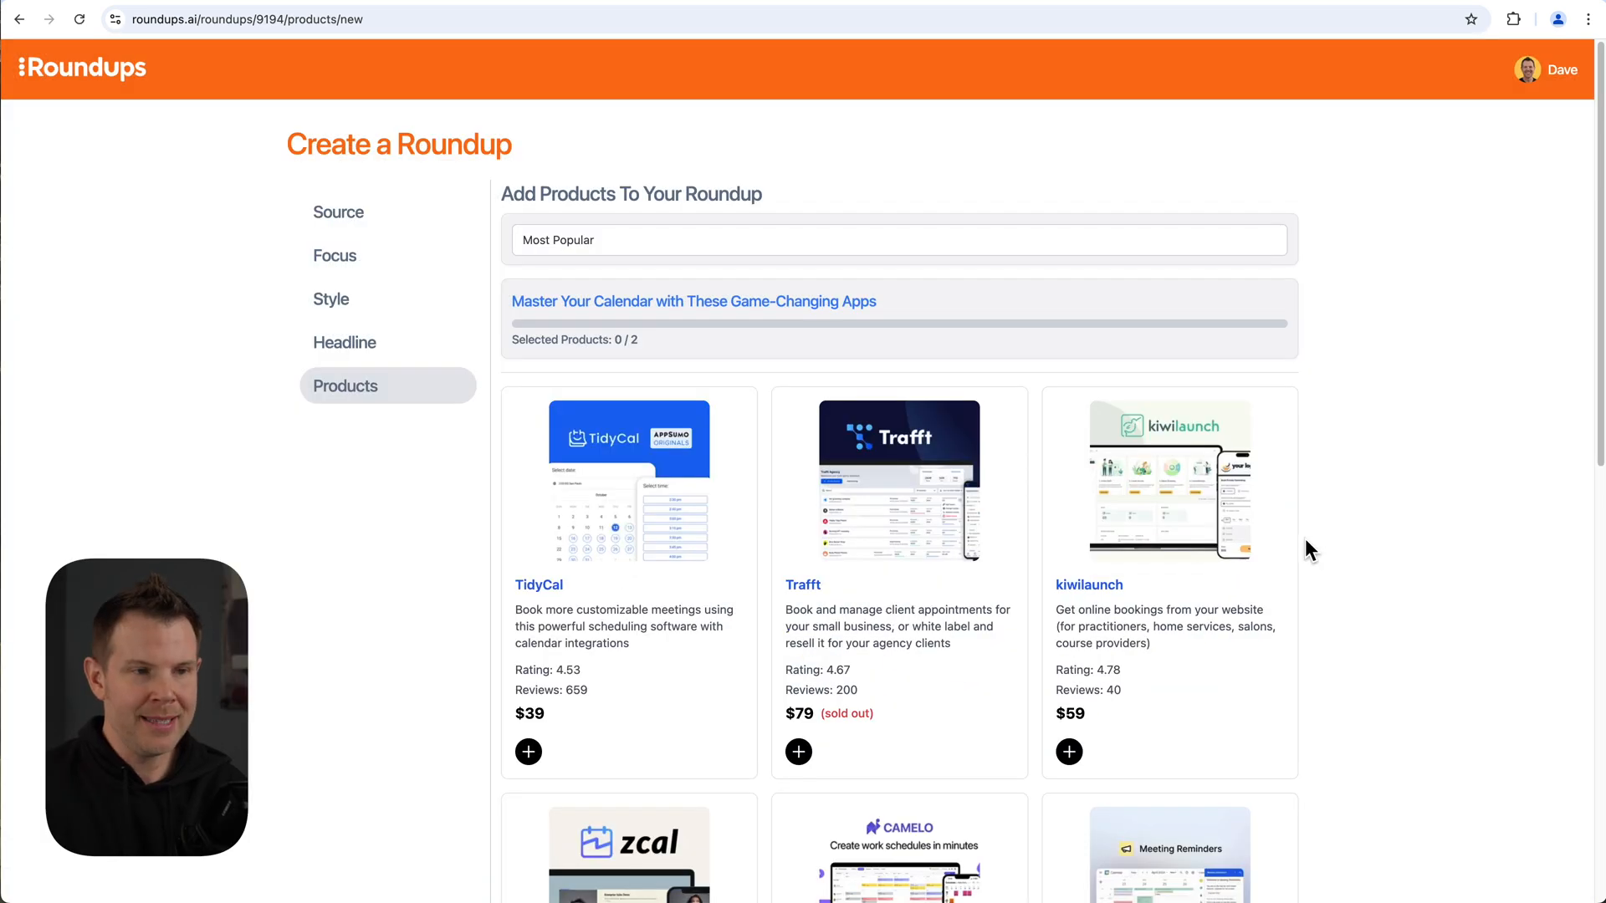
{"action": "mouse_move", "coordinate": [1171, 554]}
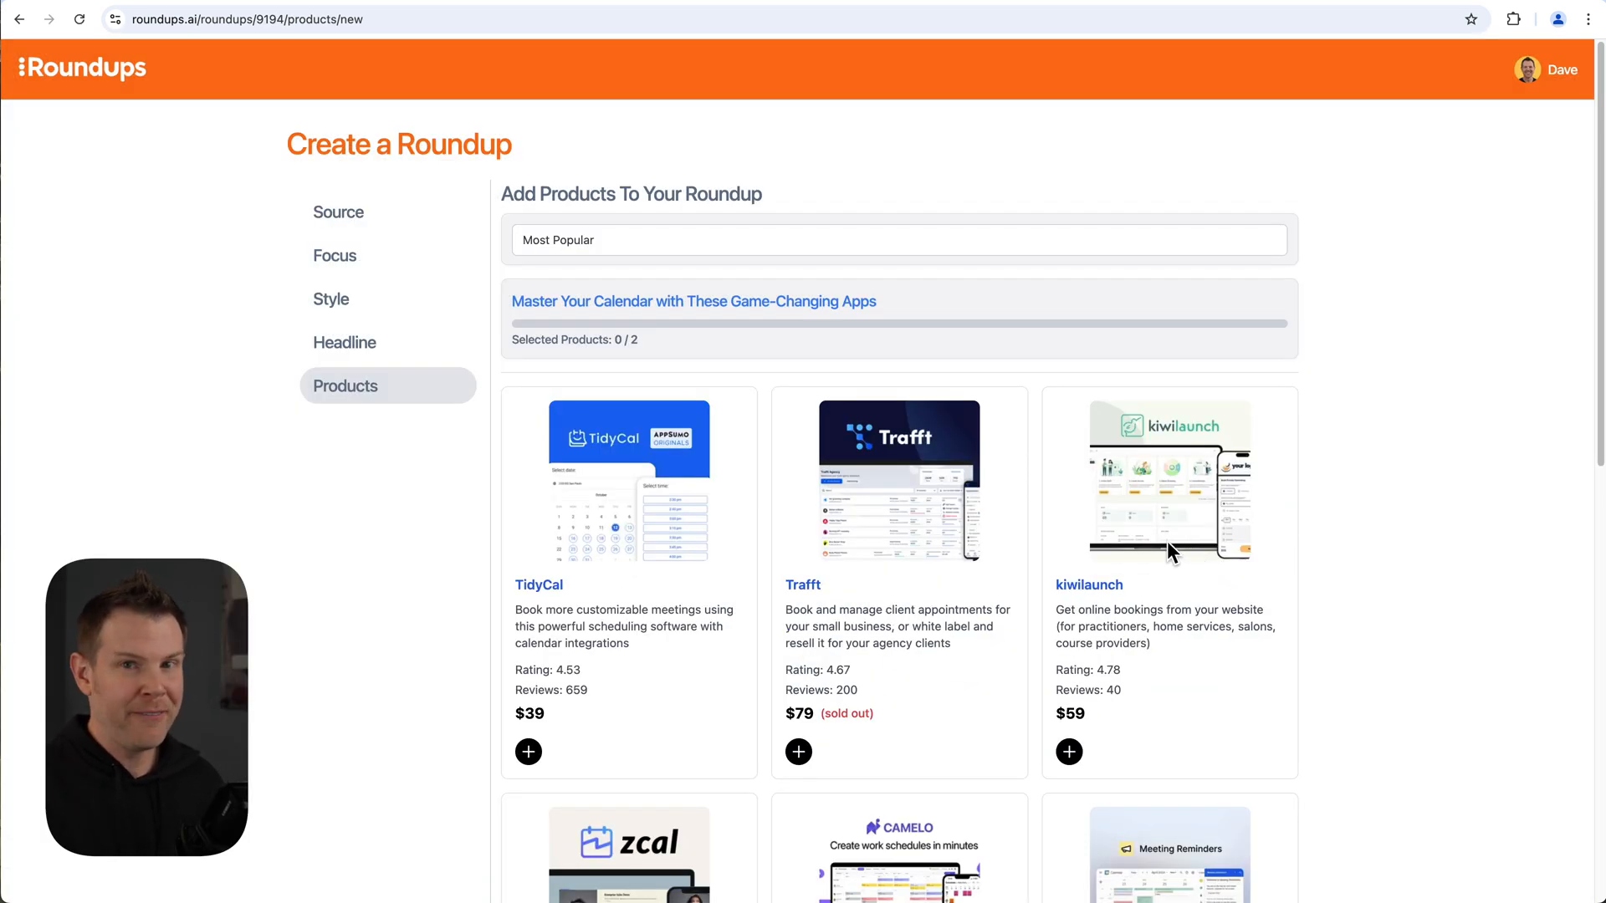
{"action": "scroll", "scroll_direction": "down", "scroll_amount": 3}
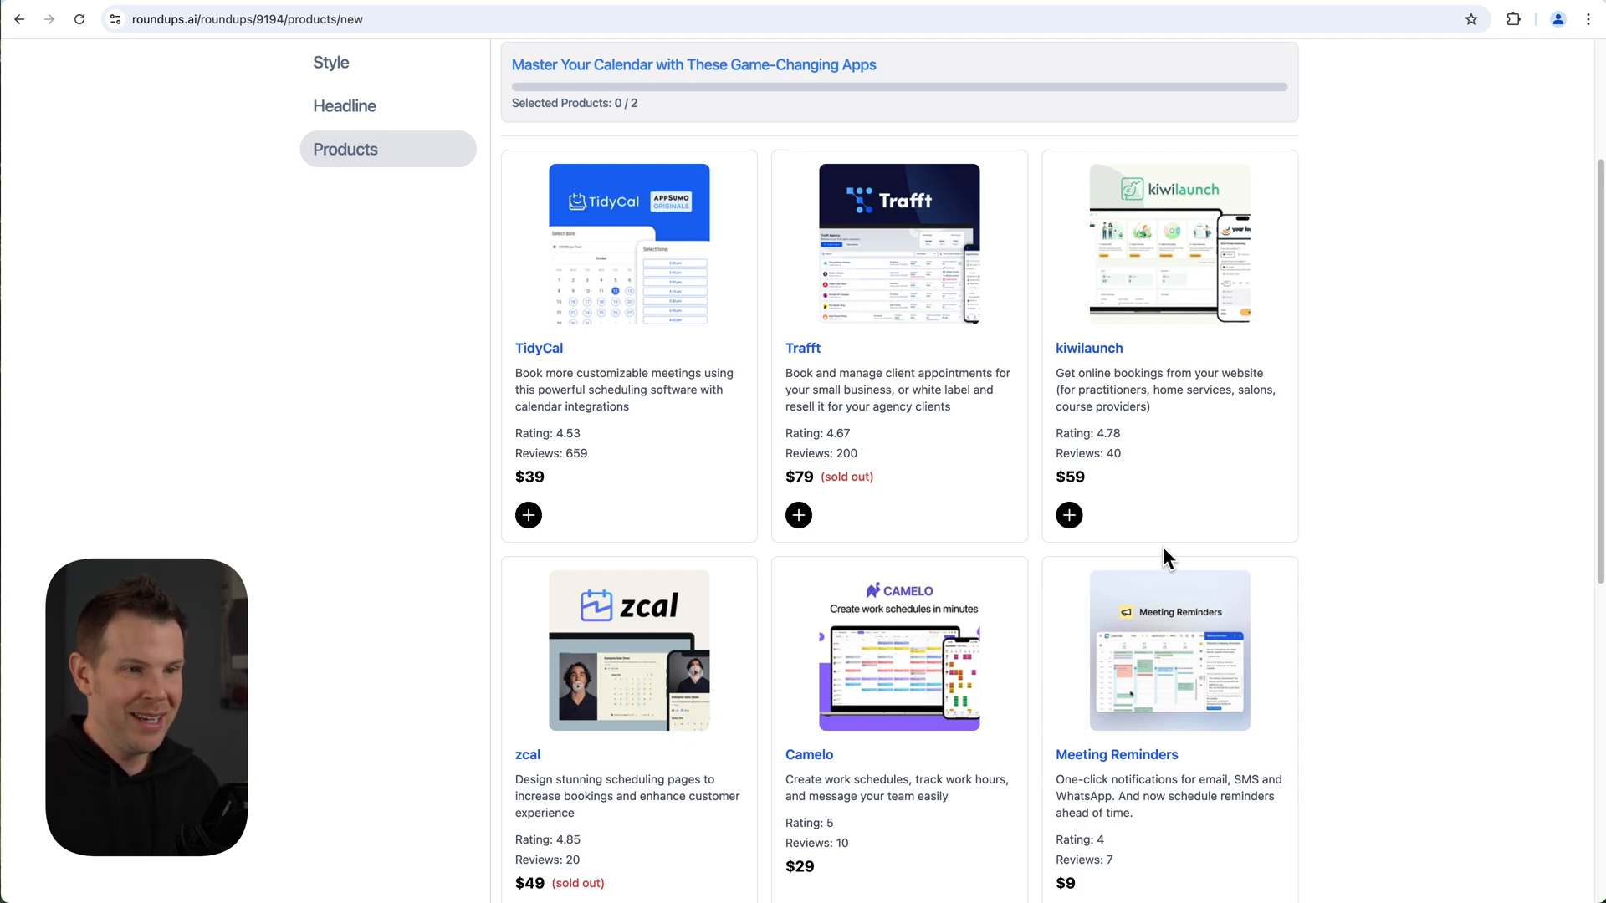
{"action": "scroll", "scroll_direction": "down", "scroll_amount": 3}
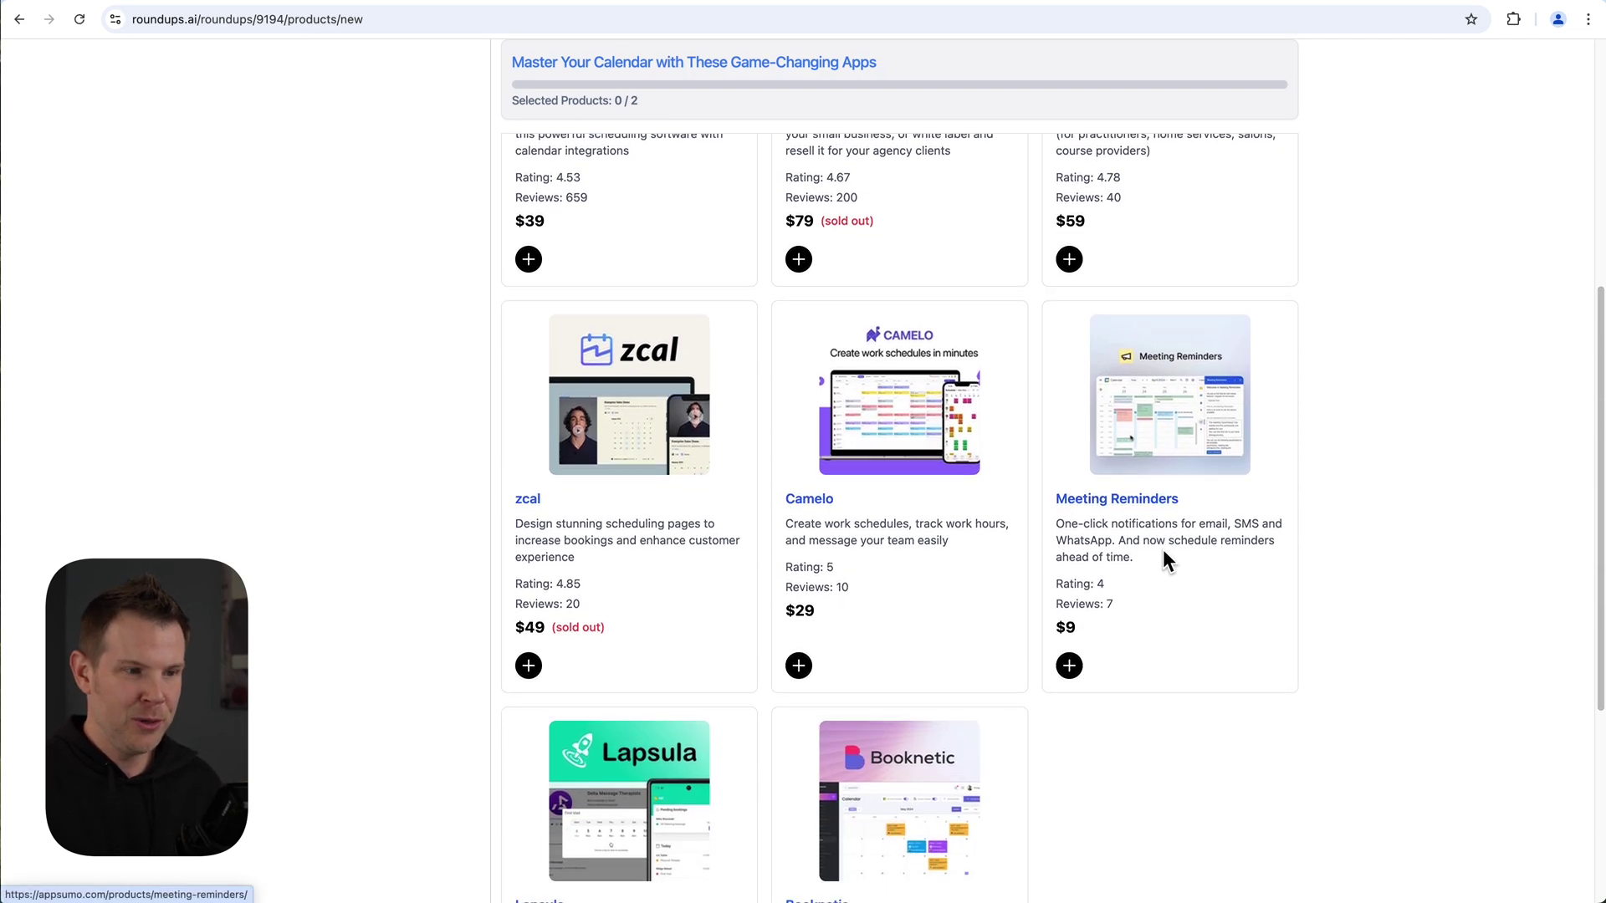
{"action": "scroll", "scroll_direction": "down", "scroll_amount": 3}
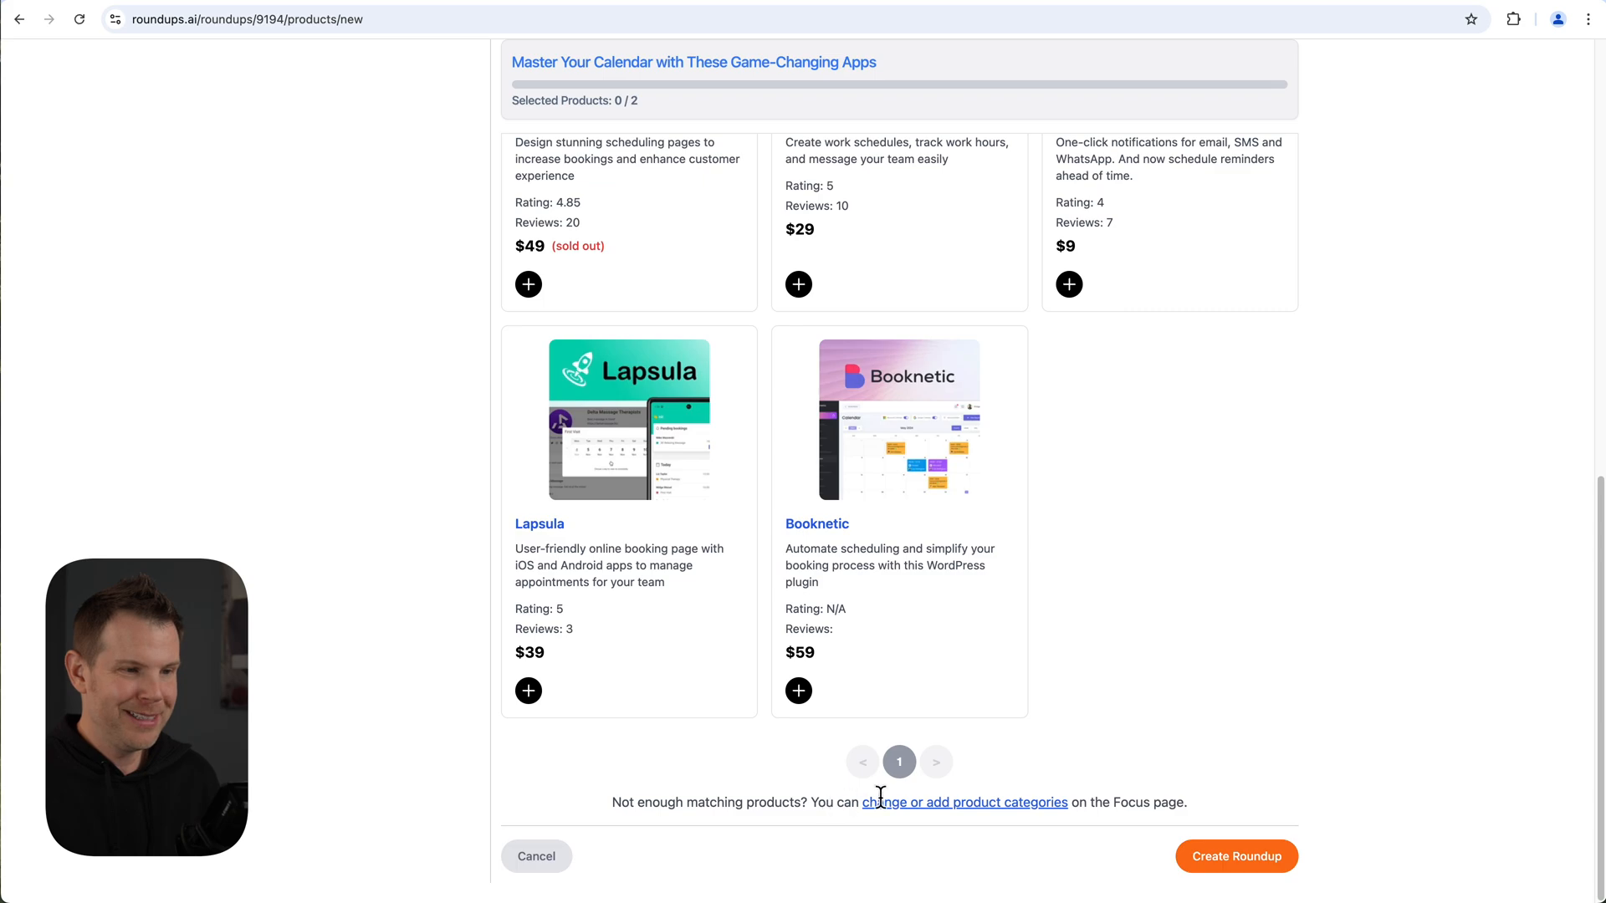
{"action": "mouse_move", "coordinate": [927, 816]}
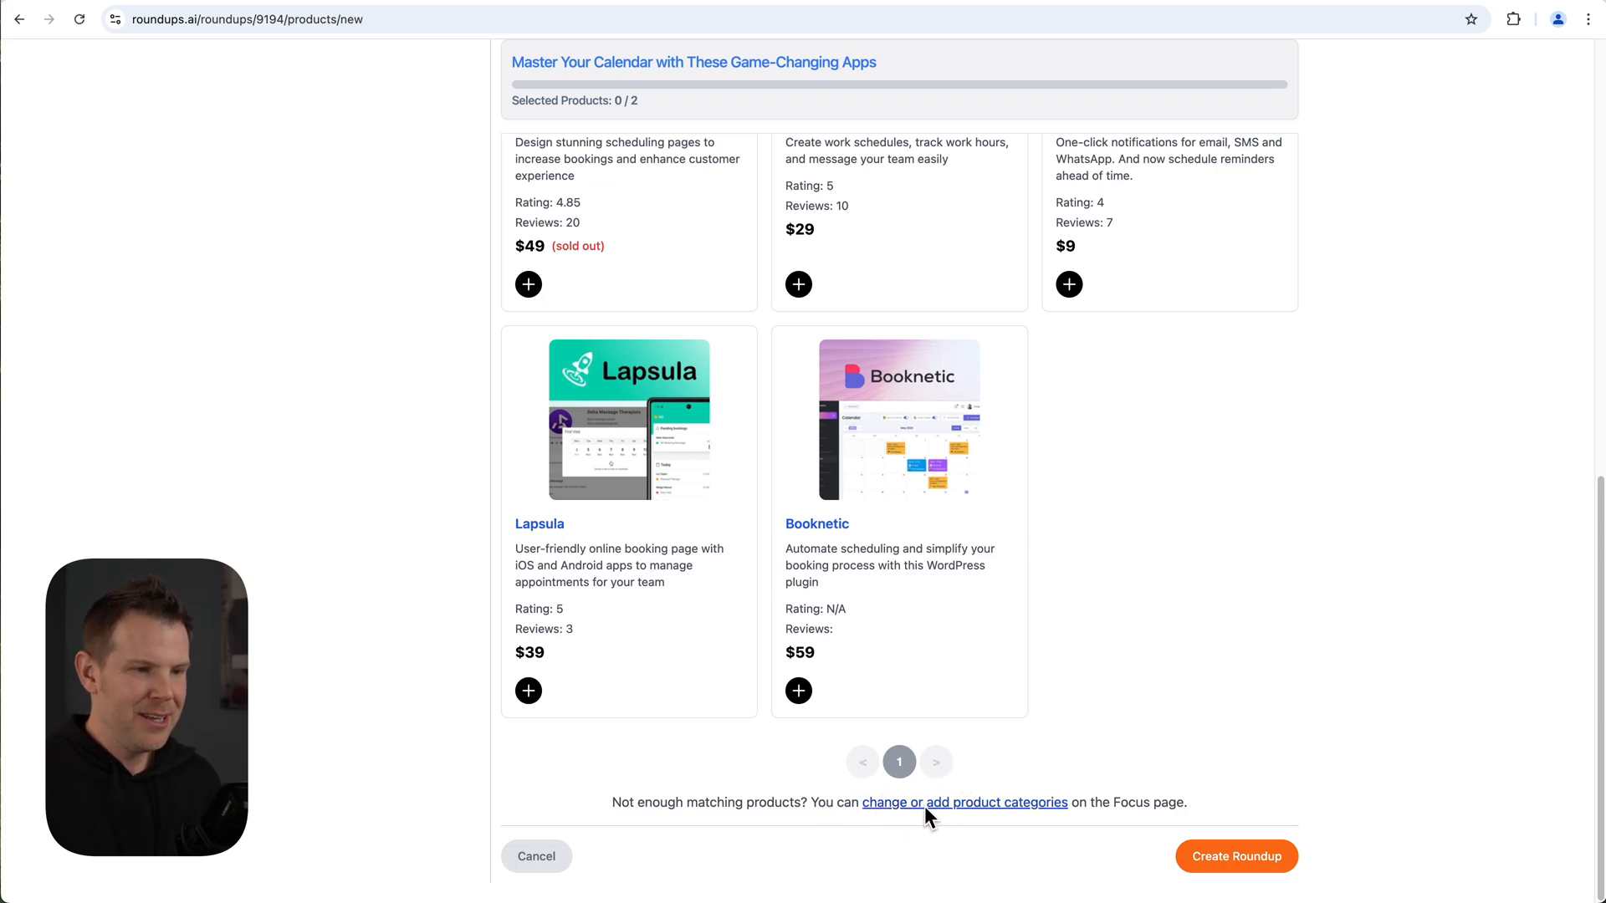
{"action": "mouse_move", "coordinate": [1001, 800]}
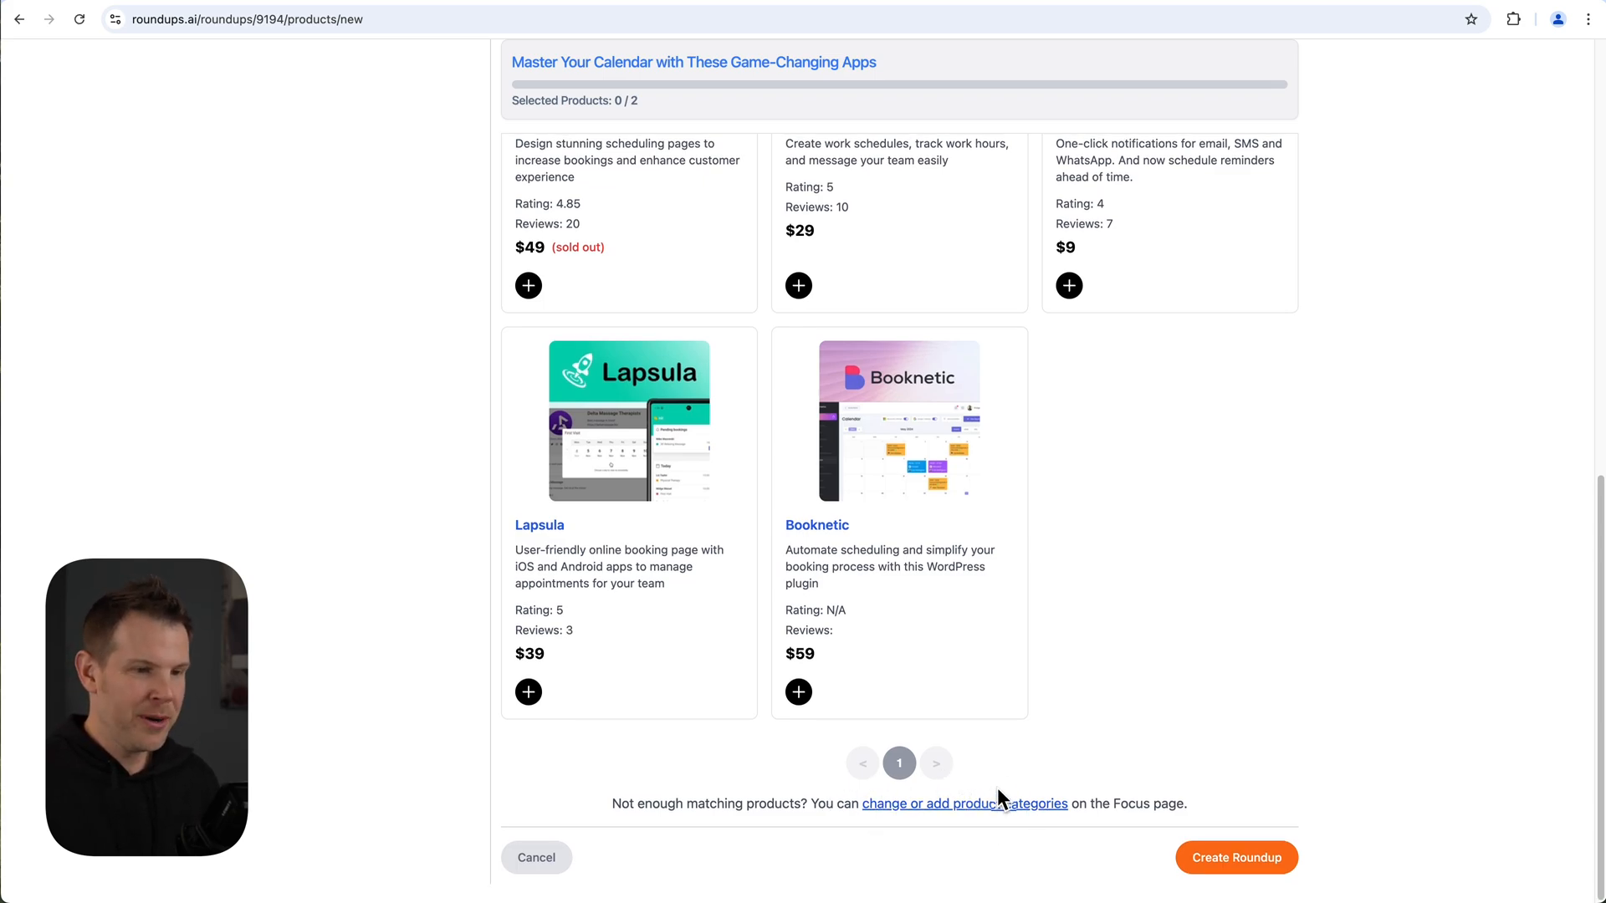
{"action": "scroll", "scroll_direction": "up", "scroll_amount": 3}
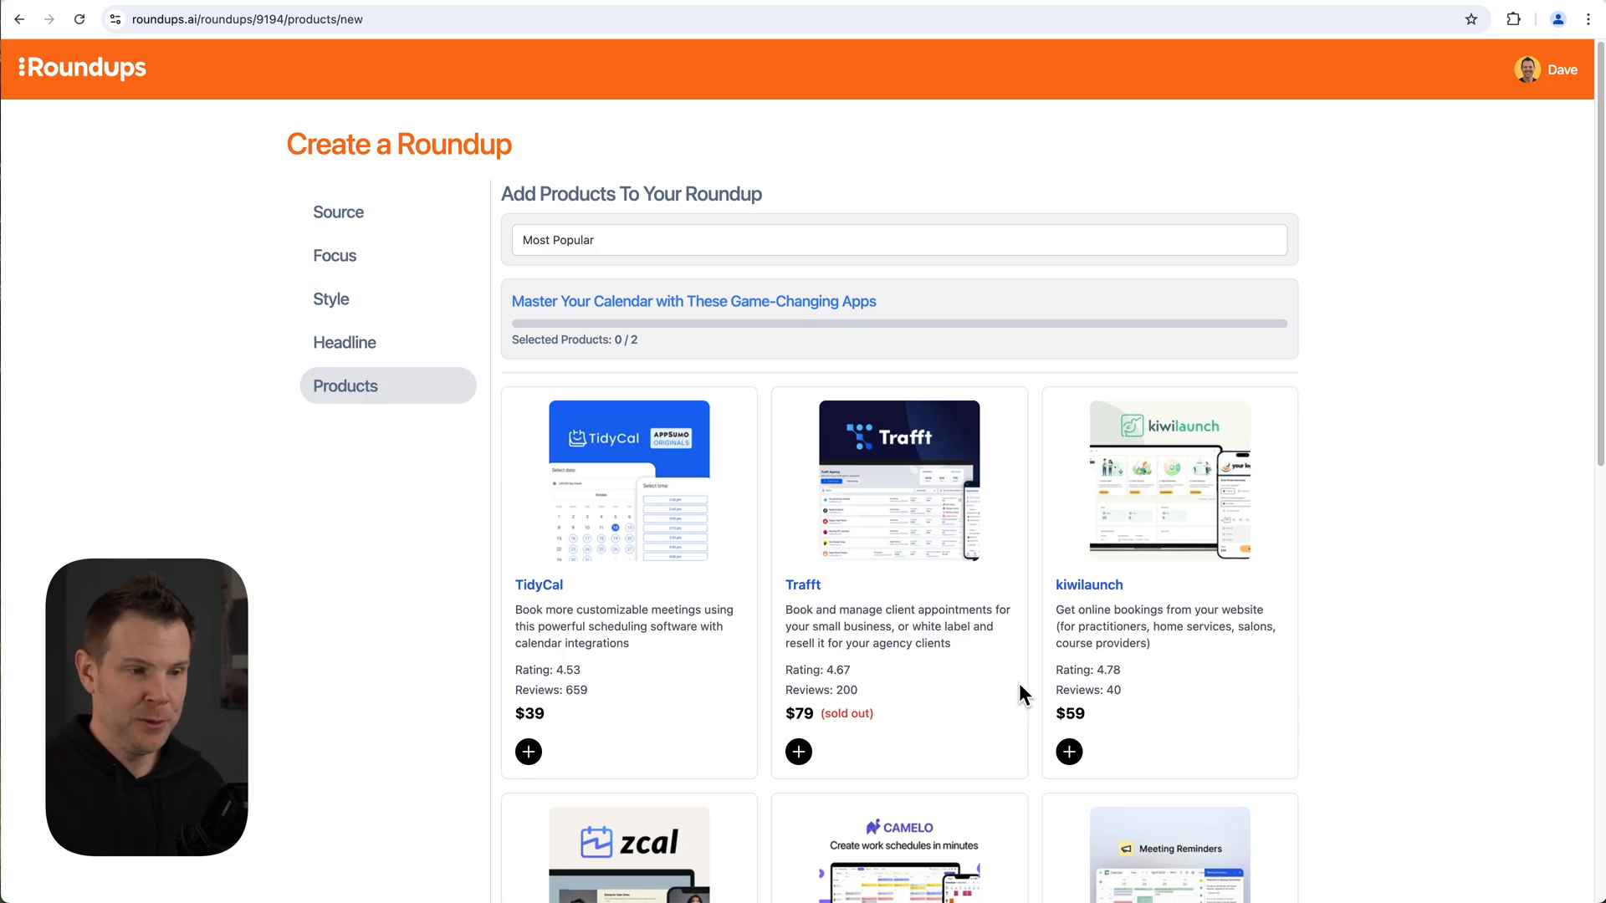
Add TidyCal and zcal so Selected Products shows 2/2.
{"action": "left_click", "coordinate": [528, 751]}
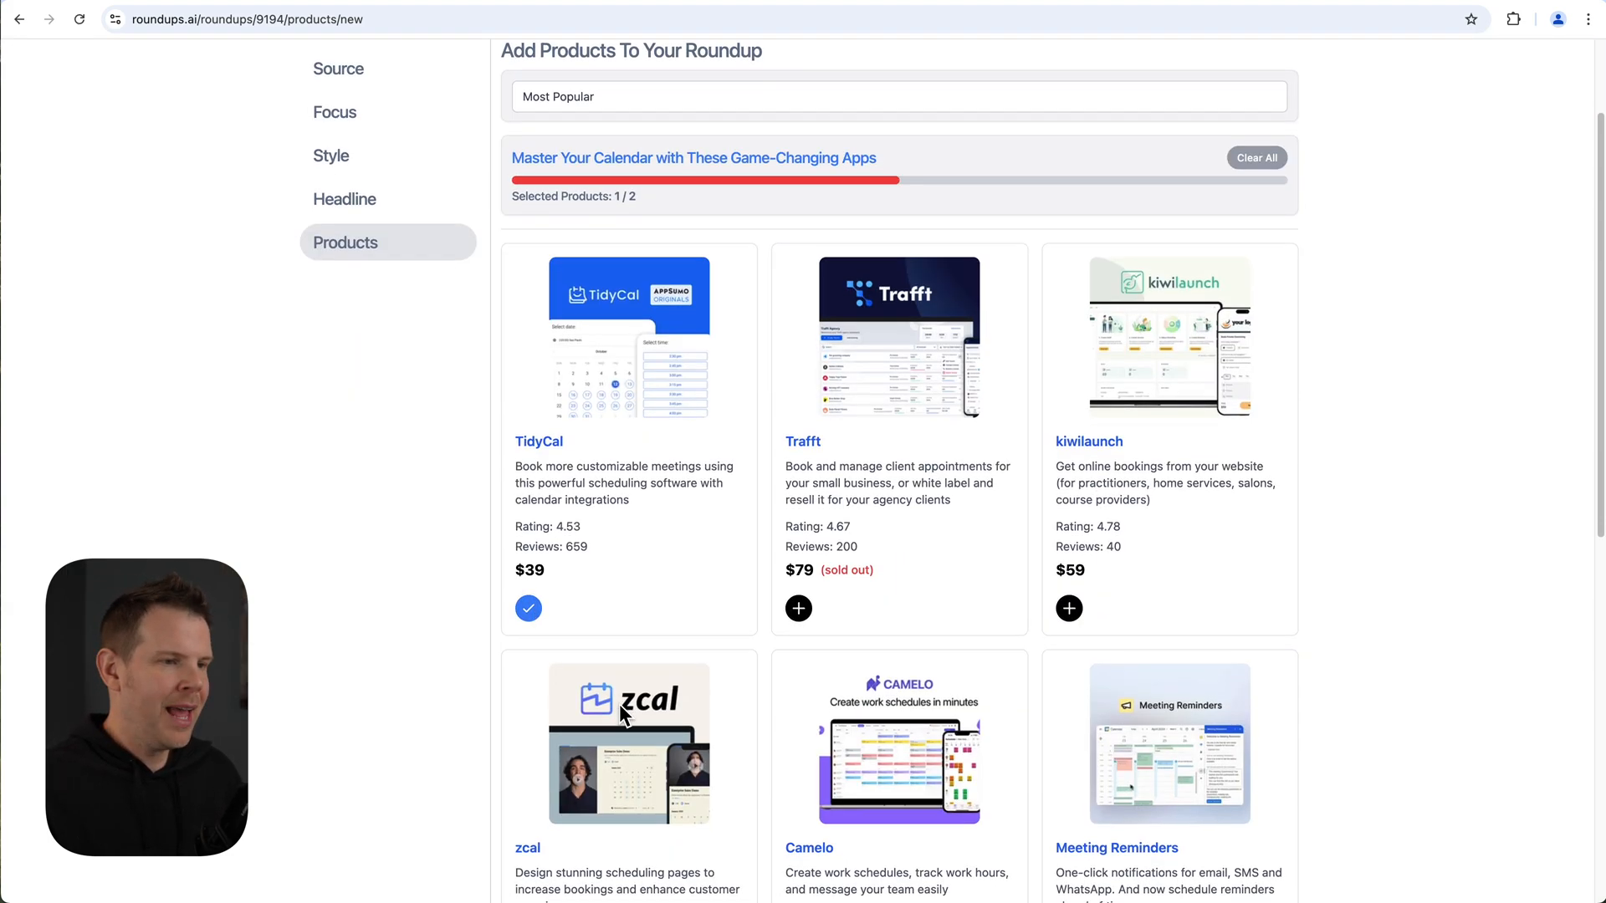
{"action": "scroll", "scroll_direction": "down", "scroll_amount": 3}
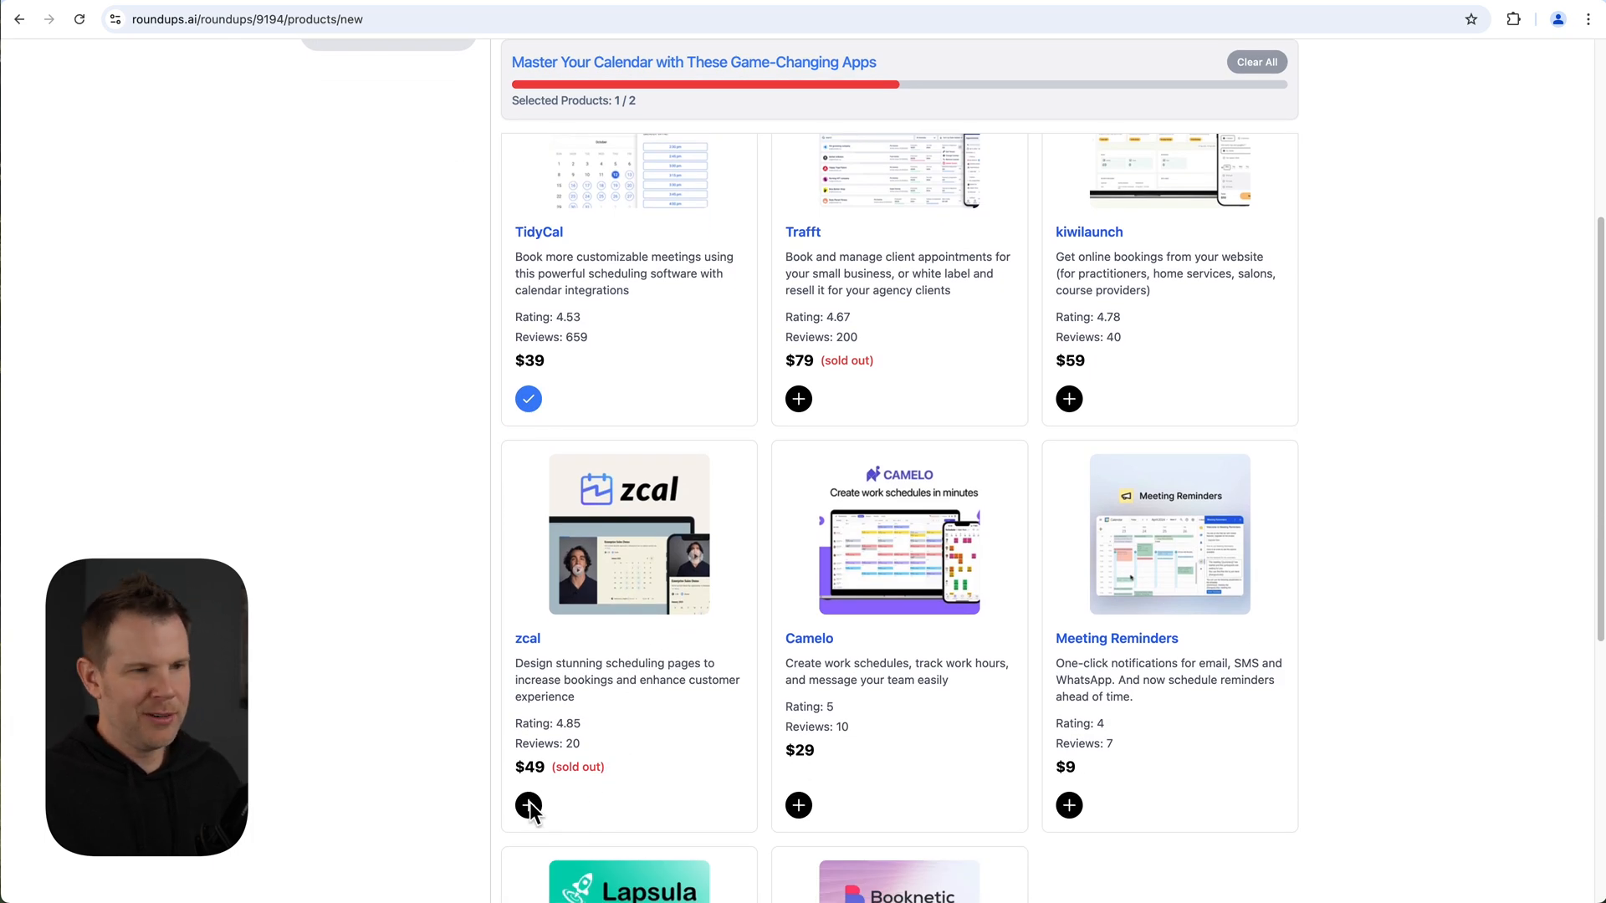
{"action": "left_click", "coordinate": [529, 804]}
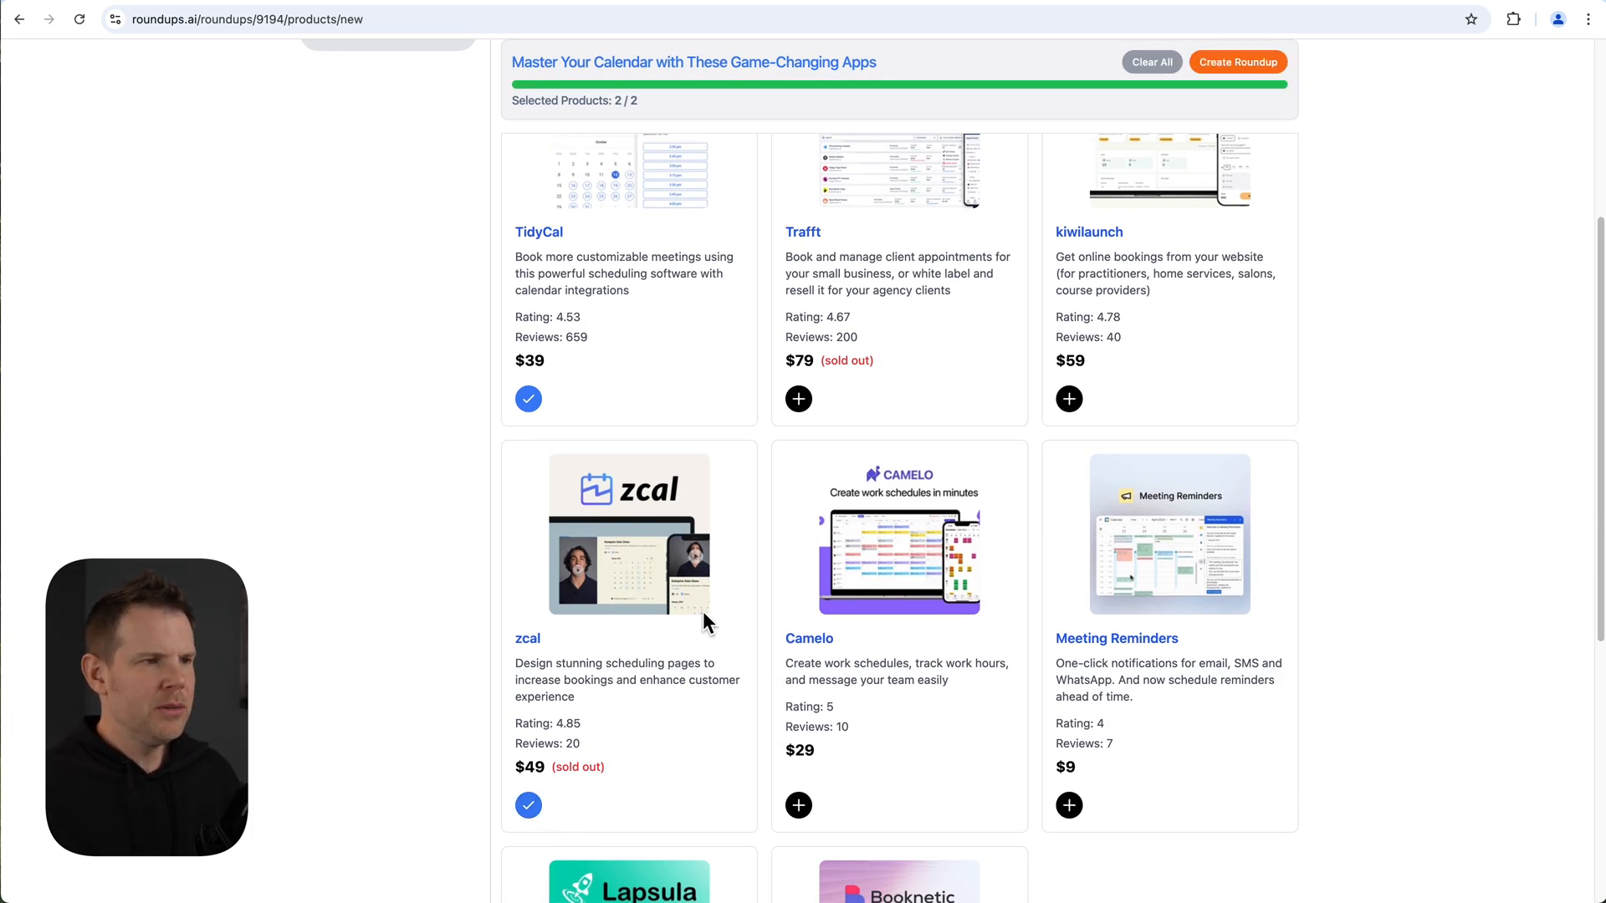
{"action": "scroll", "scroll_direction": "up", "scroll_amount": 3}
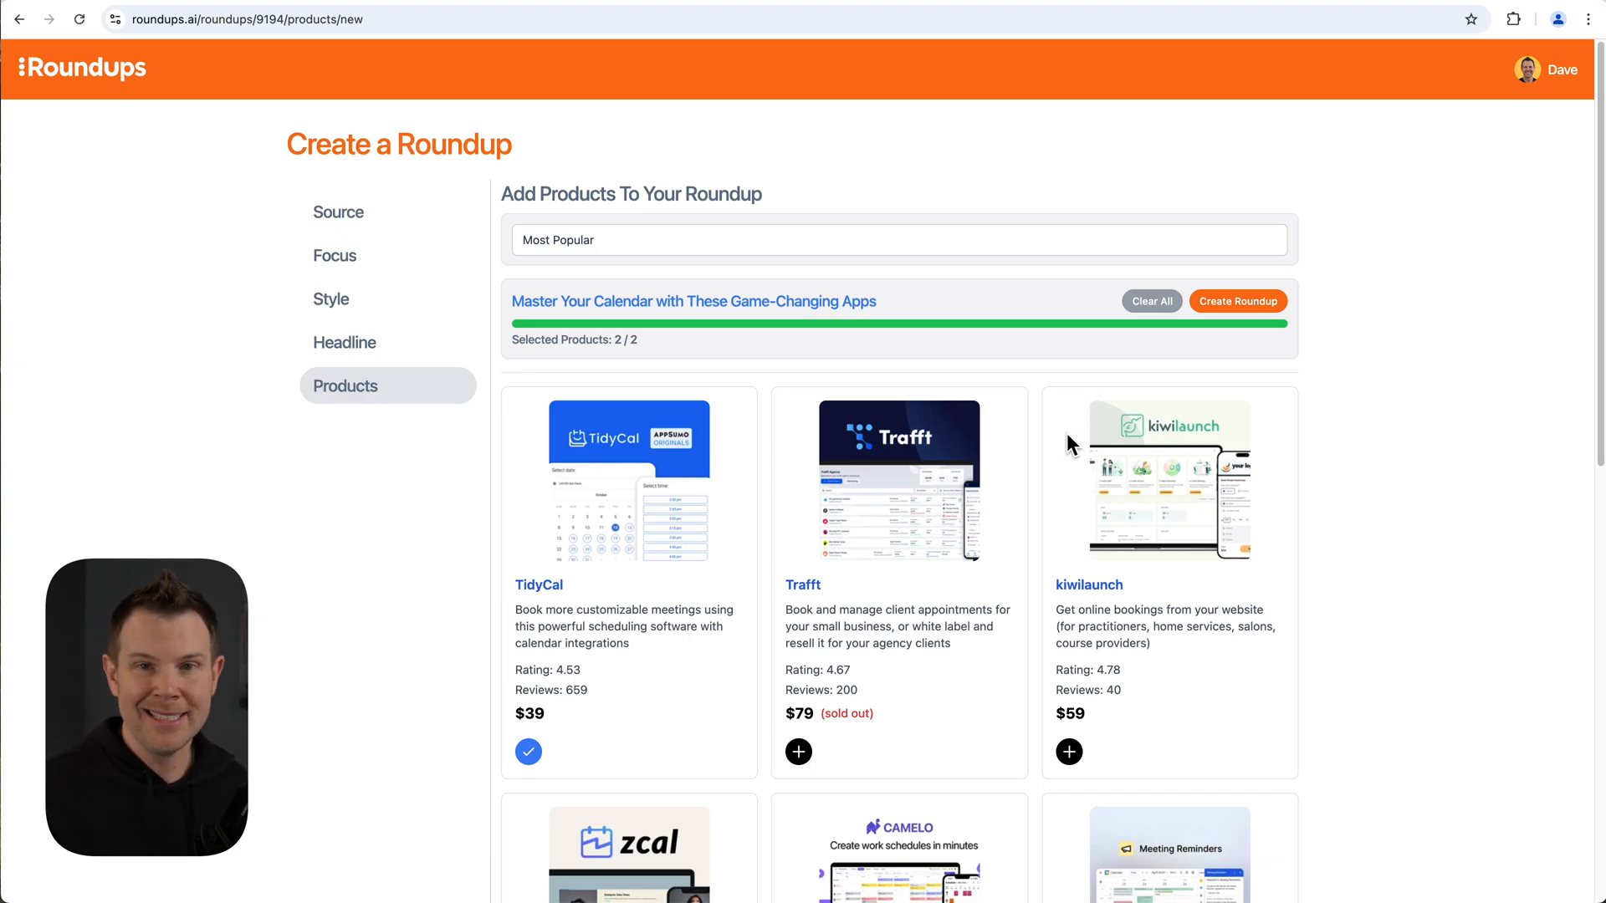
{"action": "scroll", "scroll_direction": "down", "scroll_amount": 3}
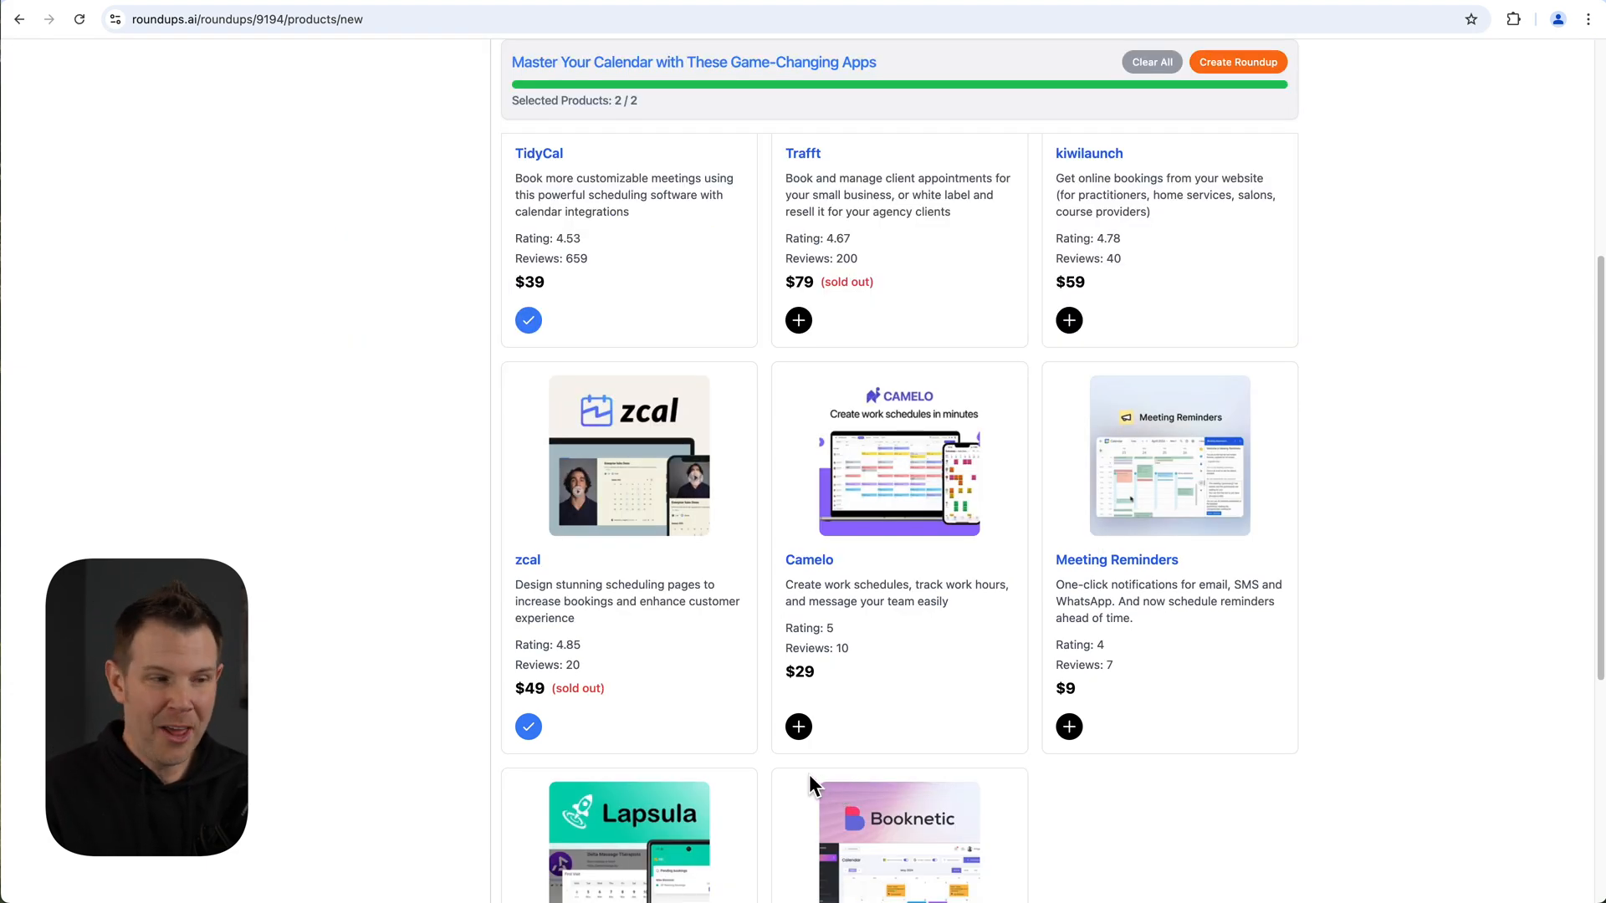
{"action": "mouse_move", "coordinate": [587, 717]}
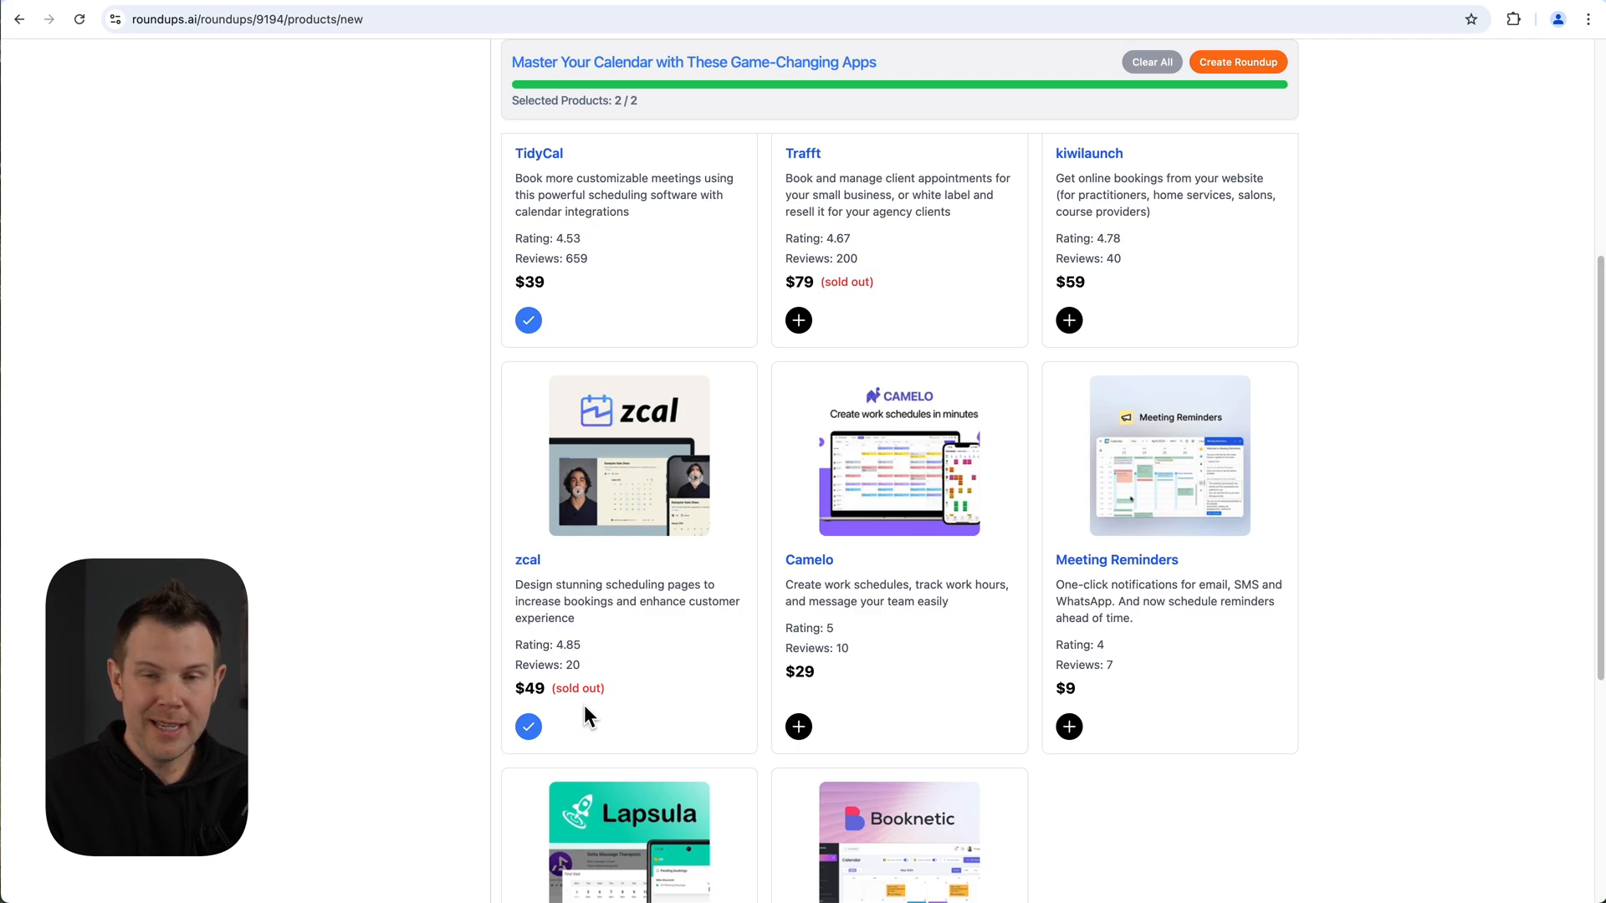
{"action": "mouse_move", "coordinate": [626, 715]}
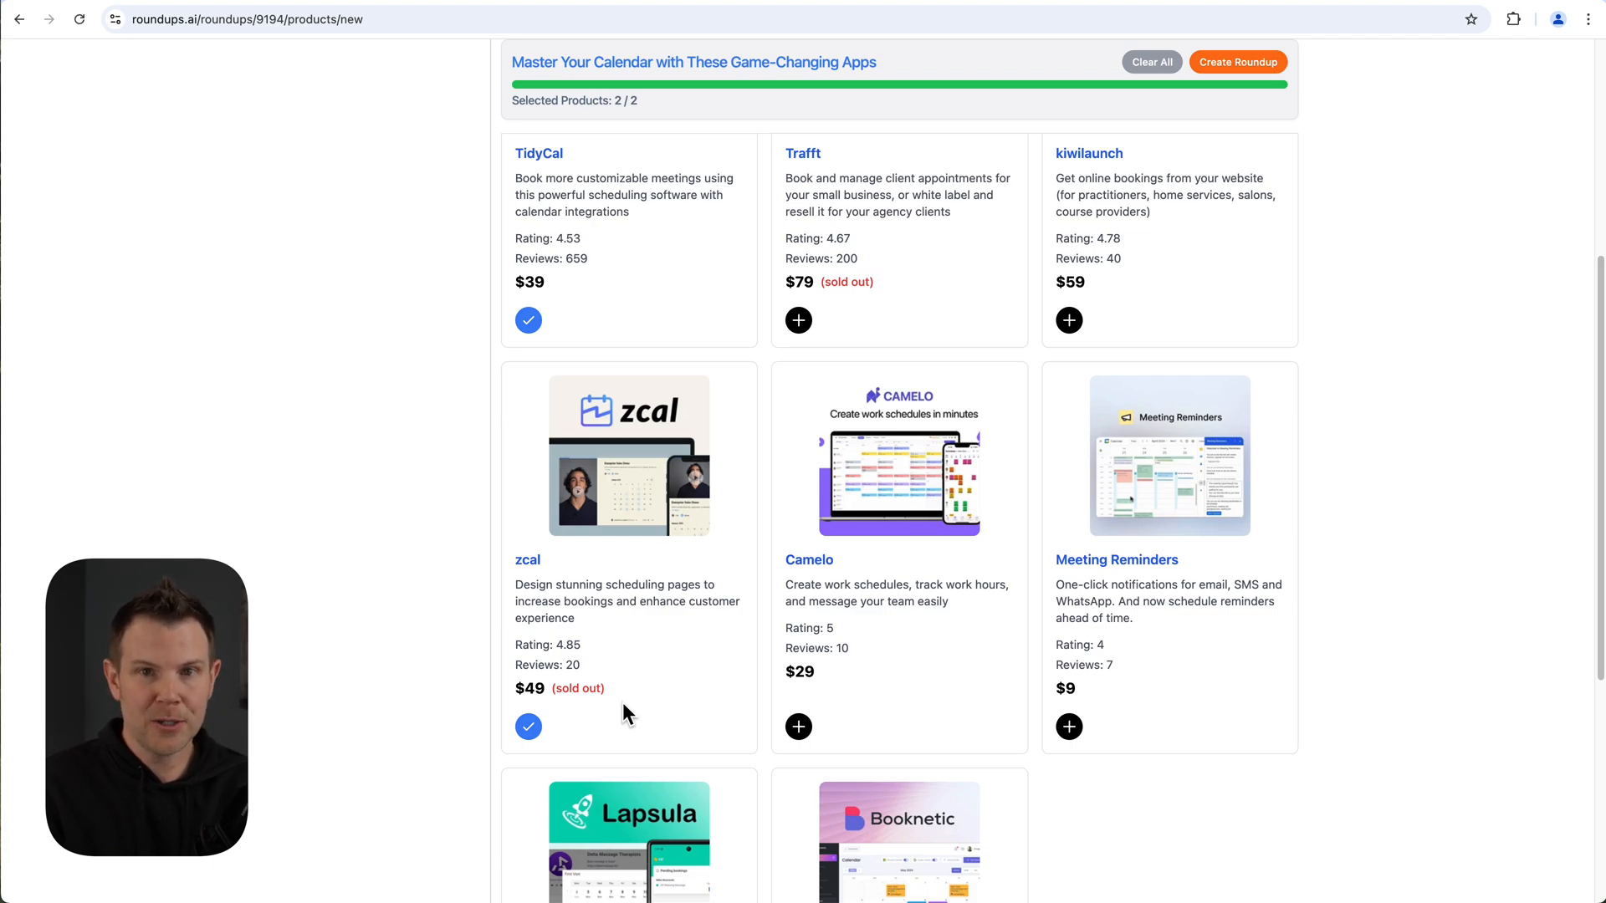
{"action": "mouse_move", "coordinate": [656, 699]}
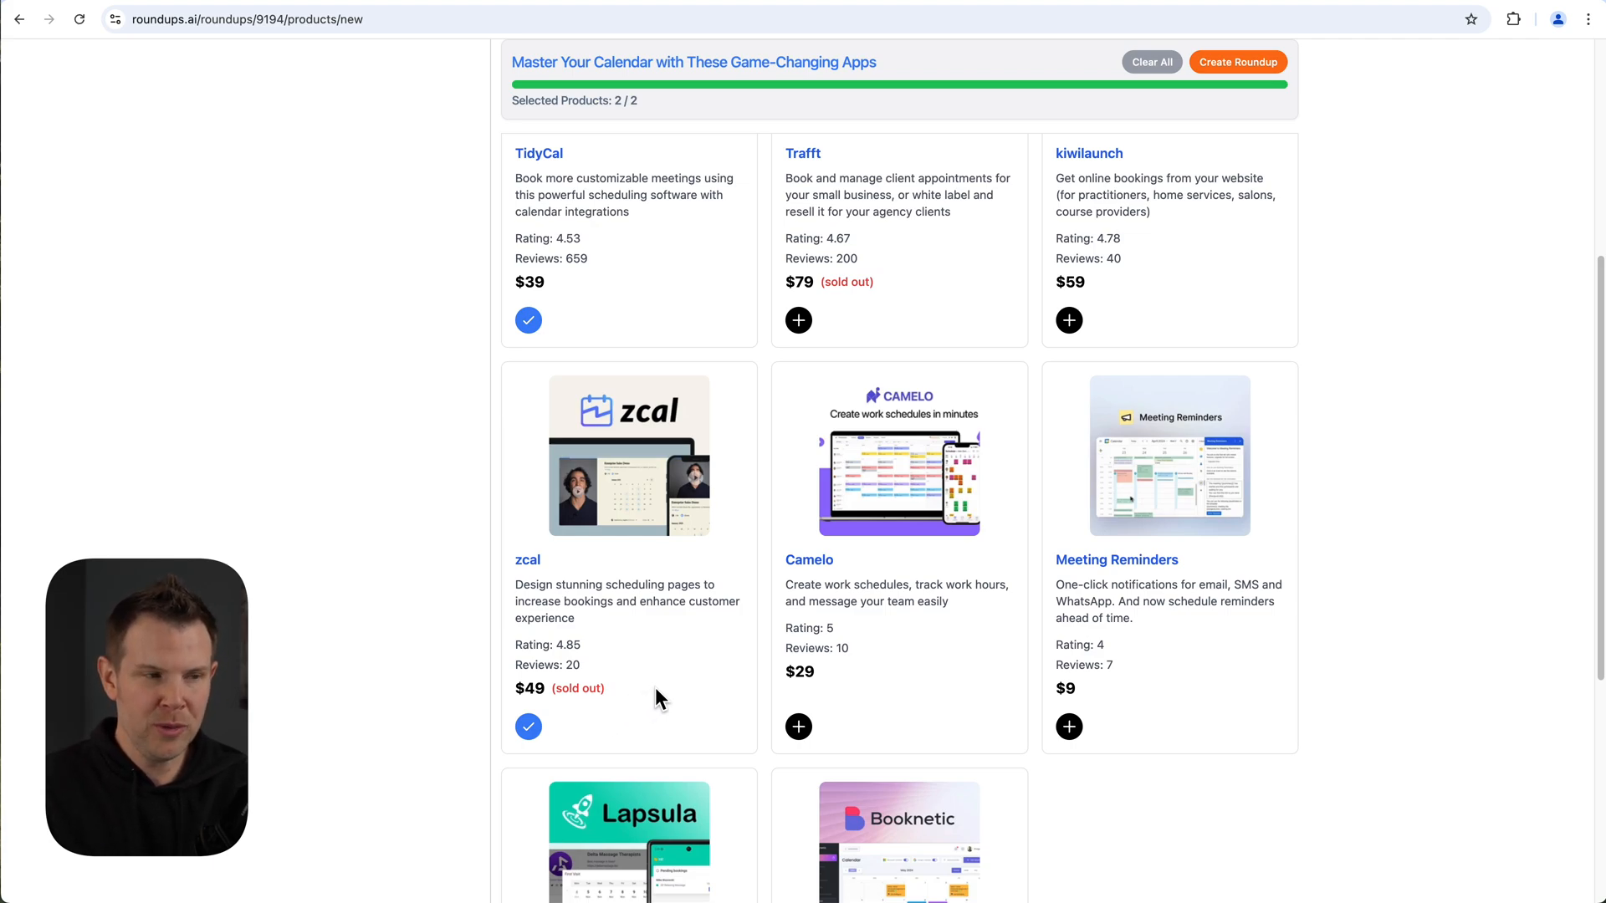
{"action": "scroll", "scroll_direction": "up", "scroll_amount": 3}
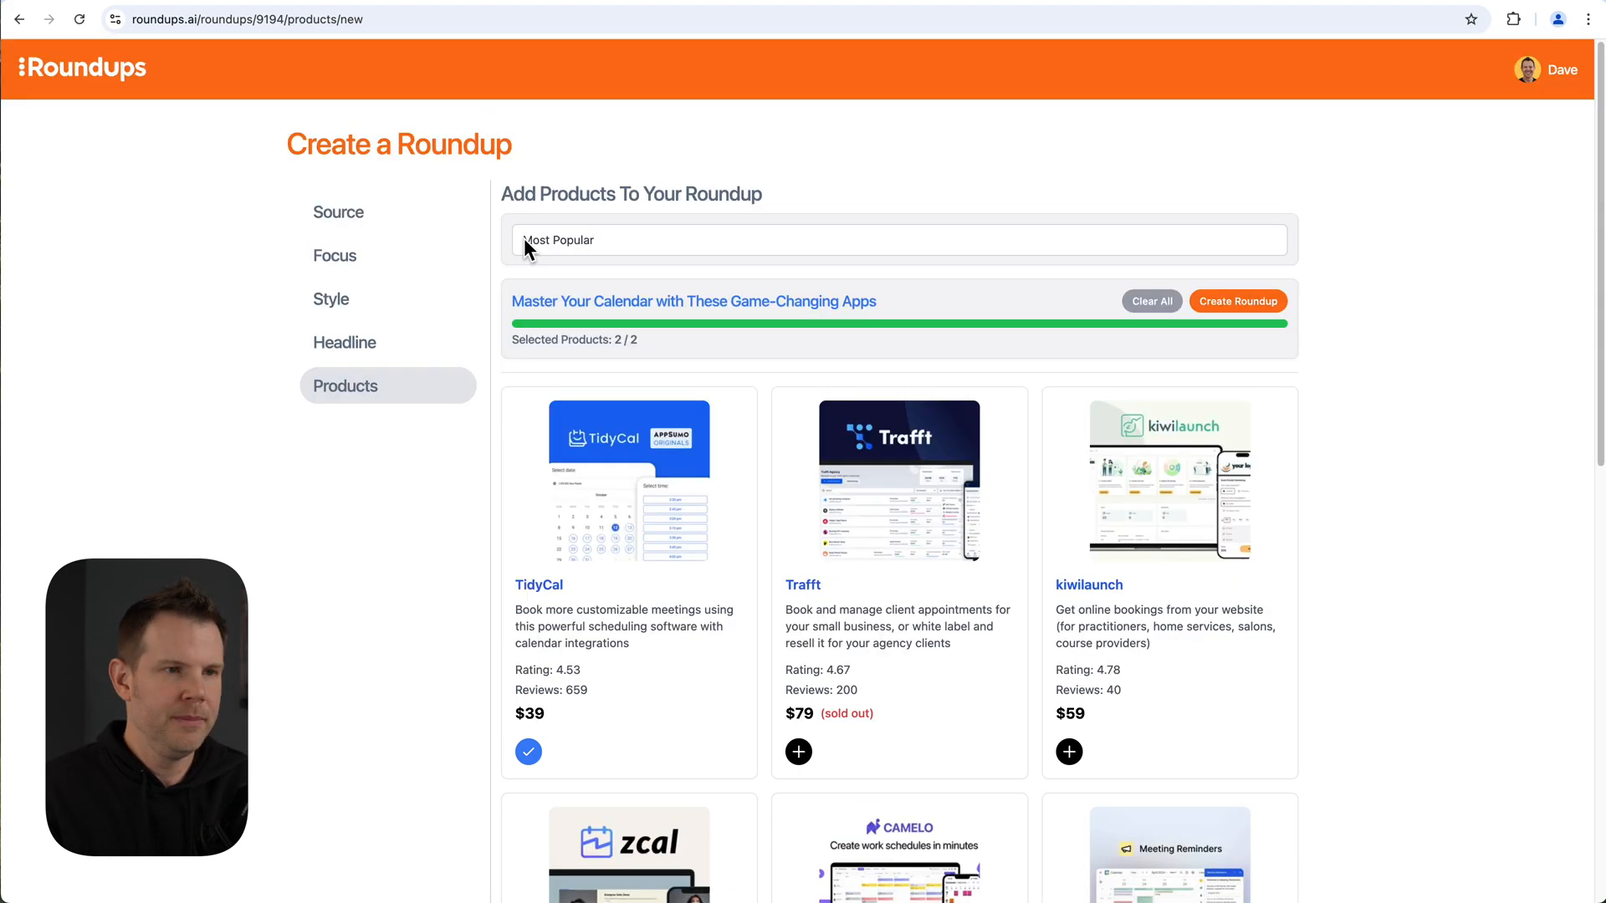
{"action": "mouse_move", "coordinate": [840, 250]}
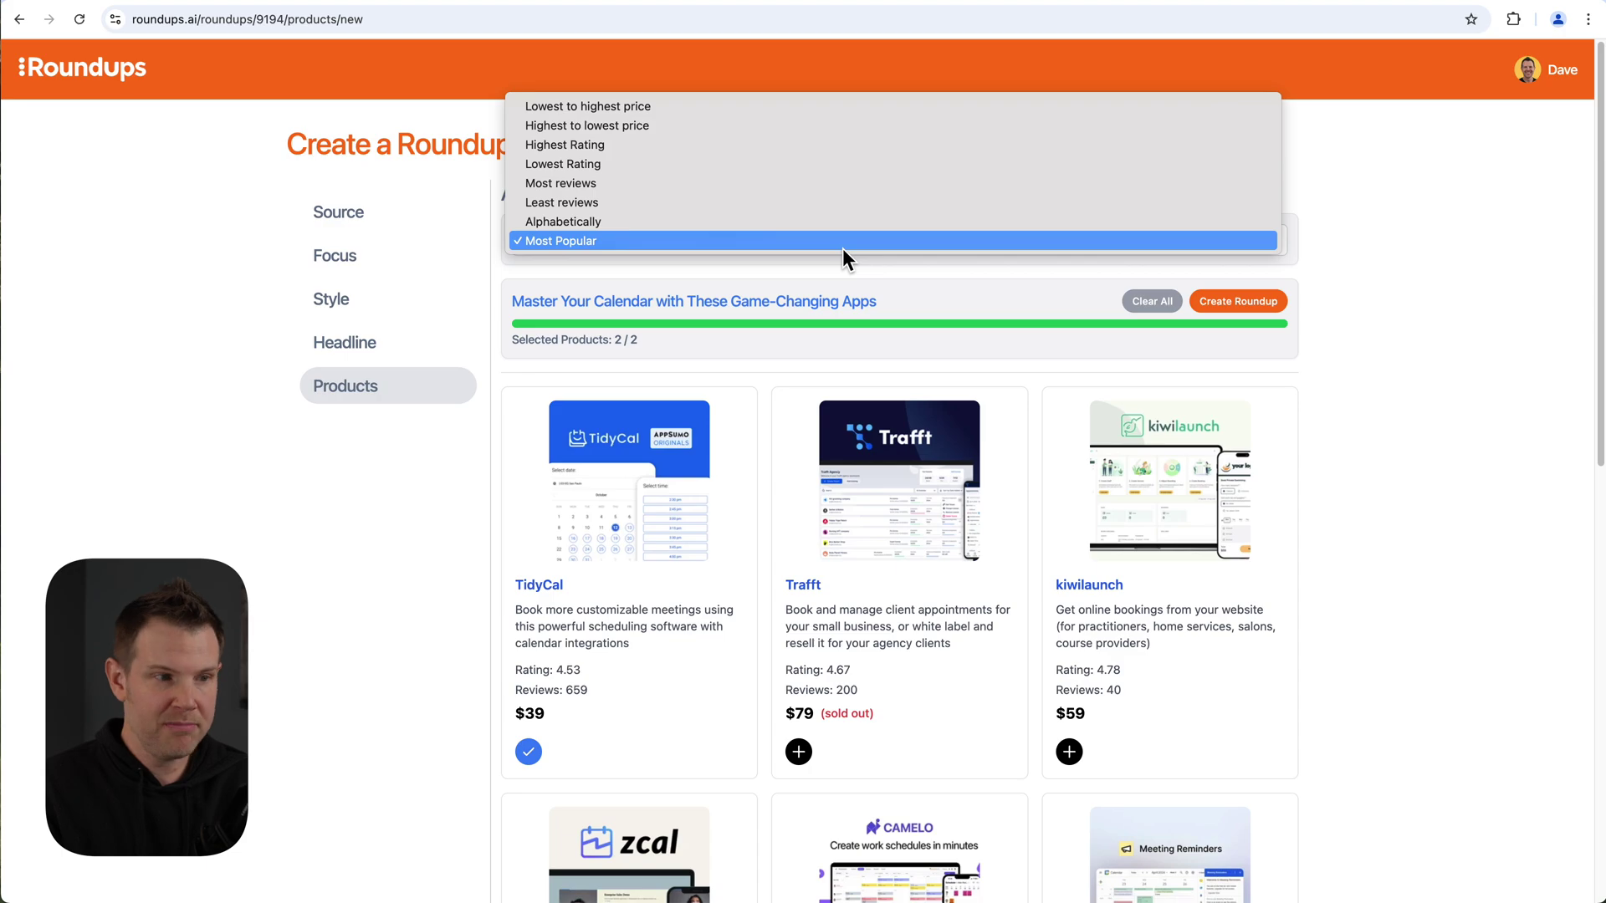
{"action": "mouse_move", "coordinate": [846, 258]}
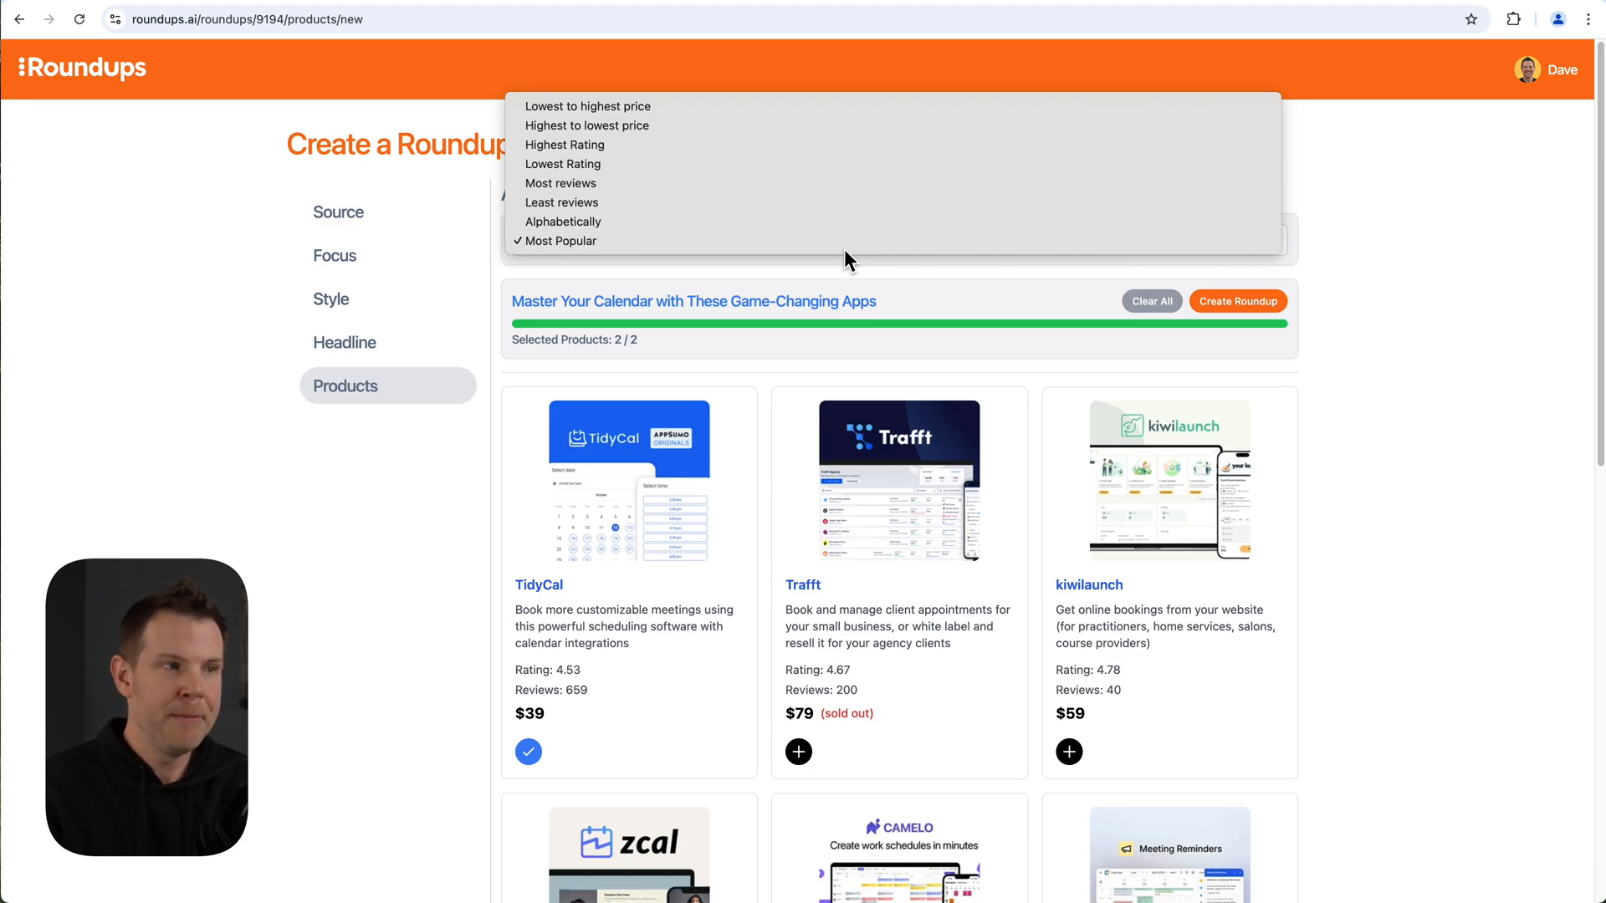
{"action": "mouse_move", "coordinate": [805, 202]}
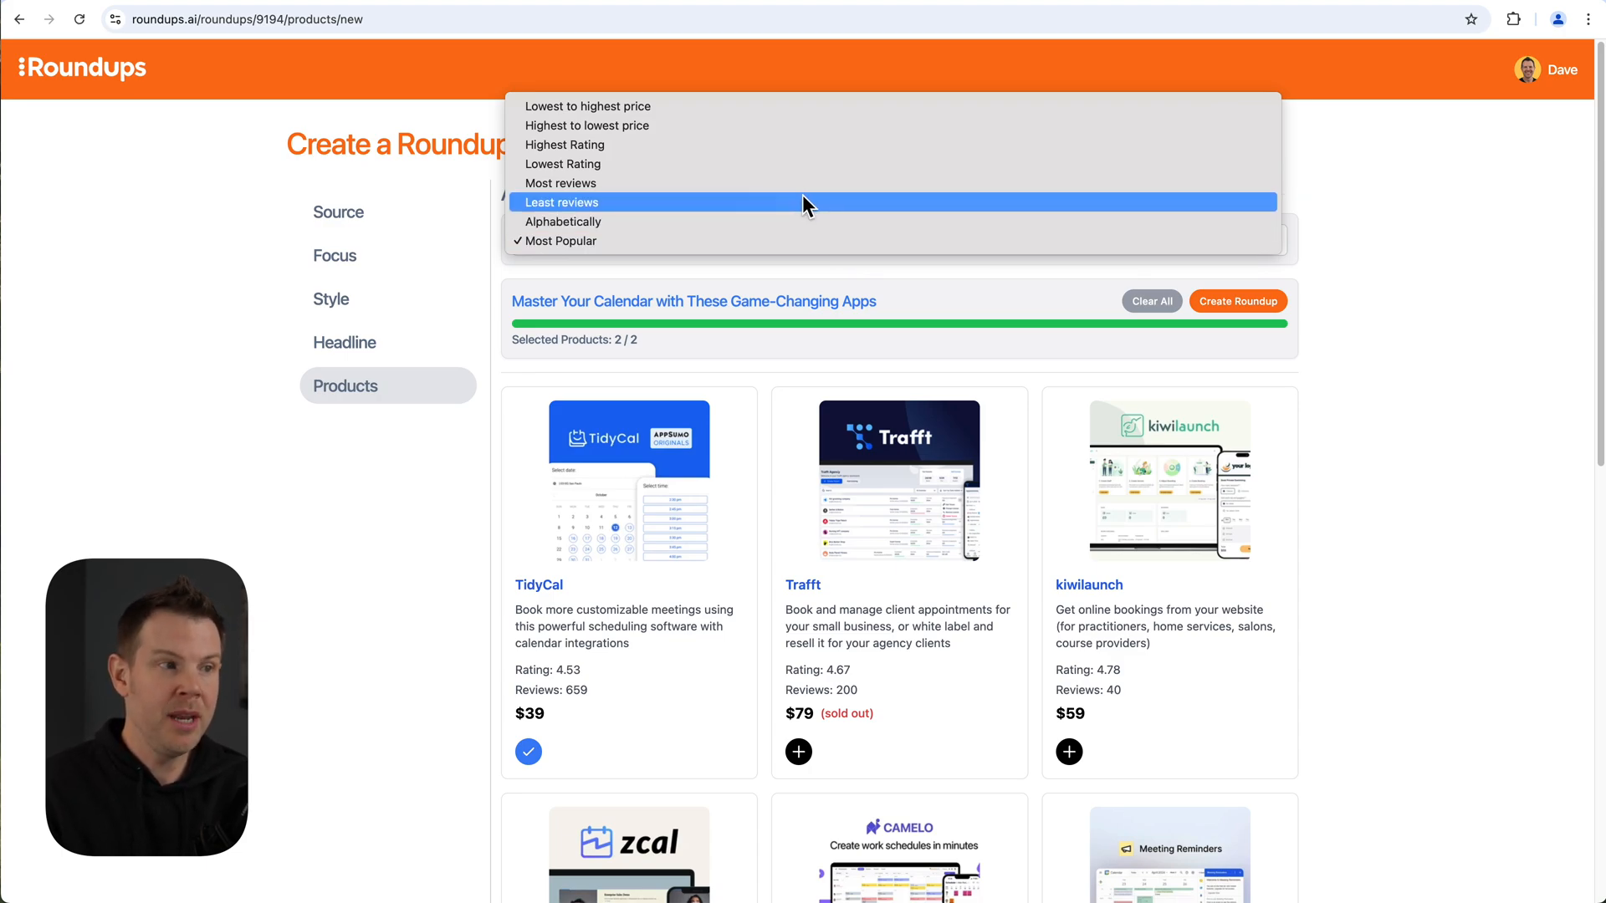
{"action": "mouse_move", "coordinate": [718, 241]}
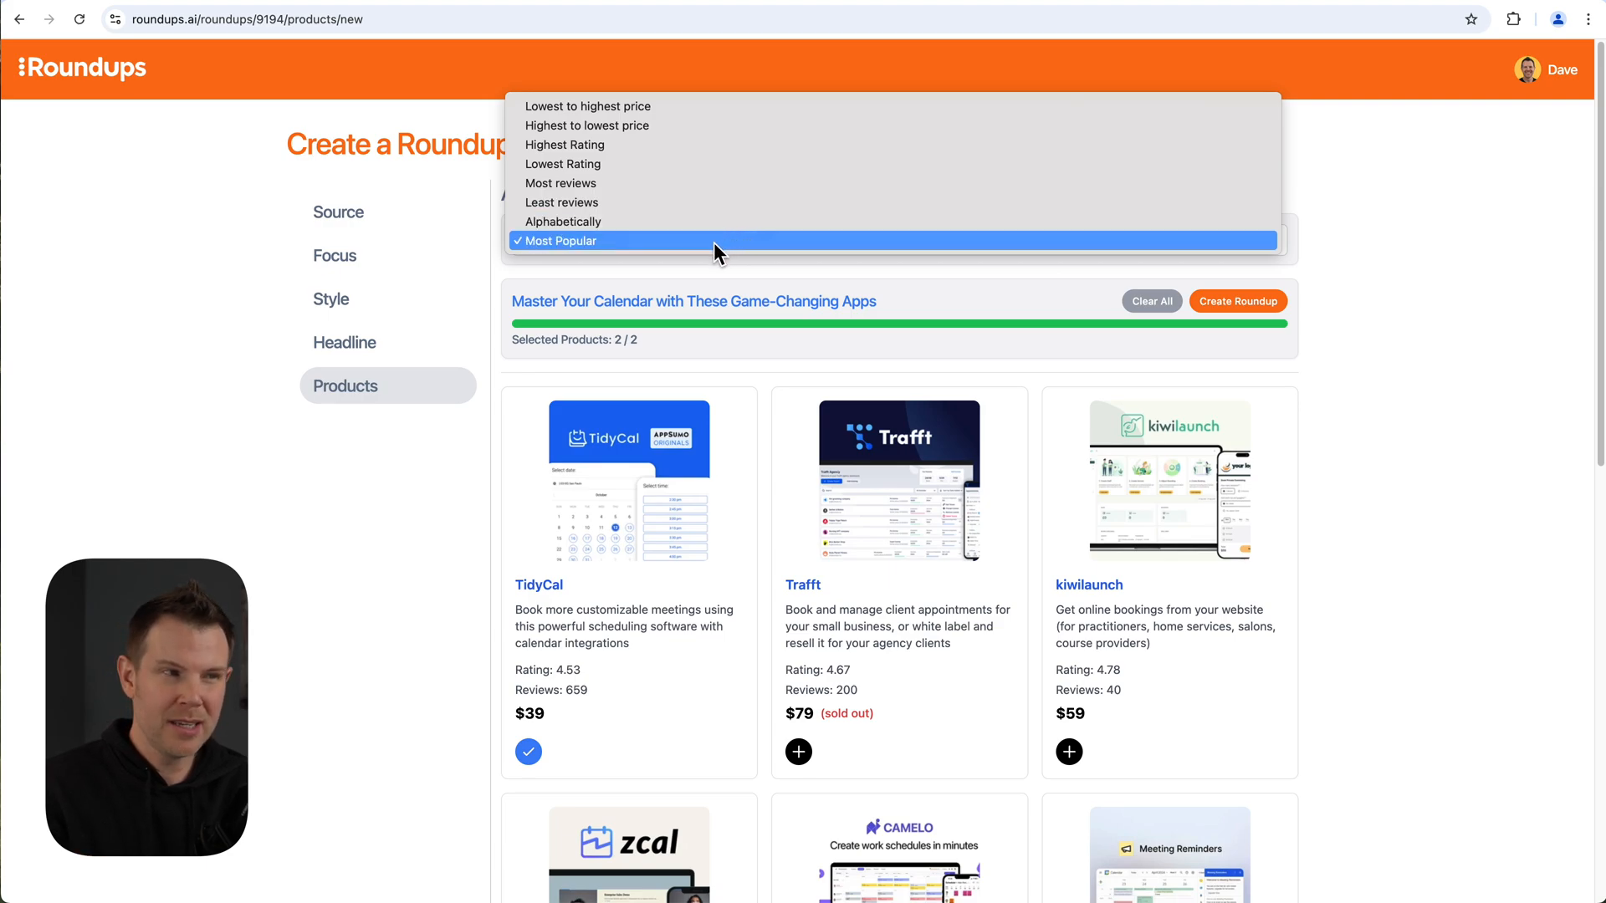
Keep the sort on Most Popular and scroll to the list's final entries, Lapsula and Booknetic.
{"action": "left_click", "coordinate": [555, 241]}
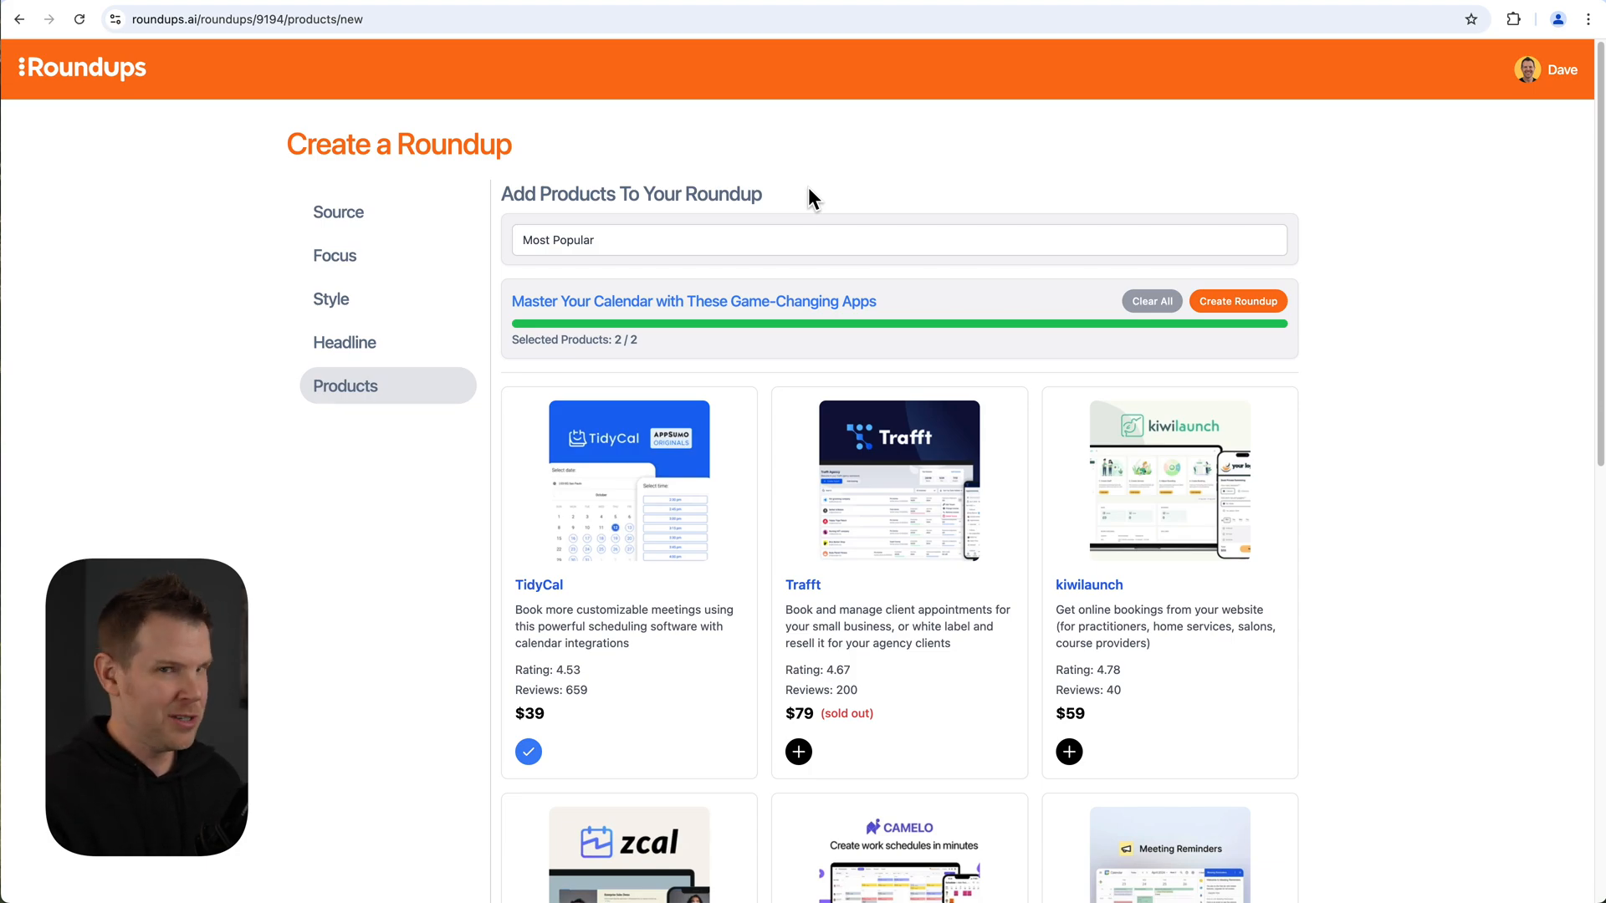
{"action": "mouse_move", "coordinate": [1270, 778]}
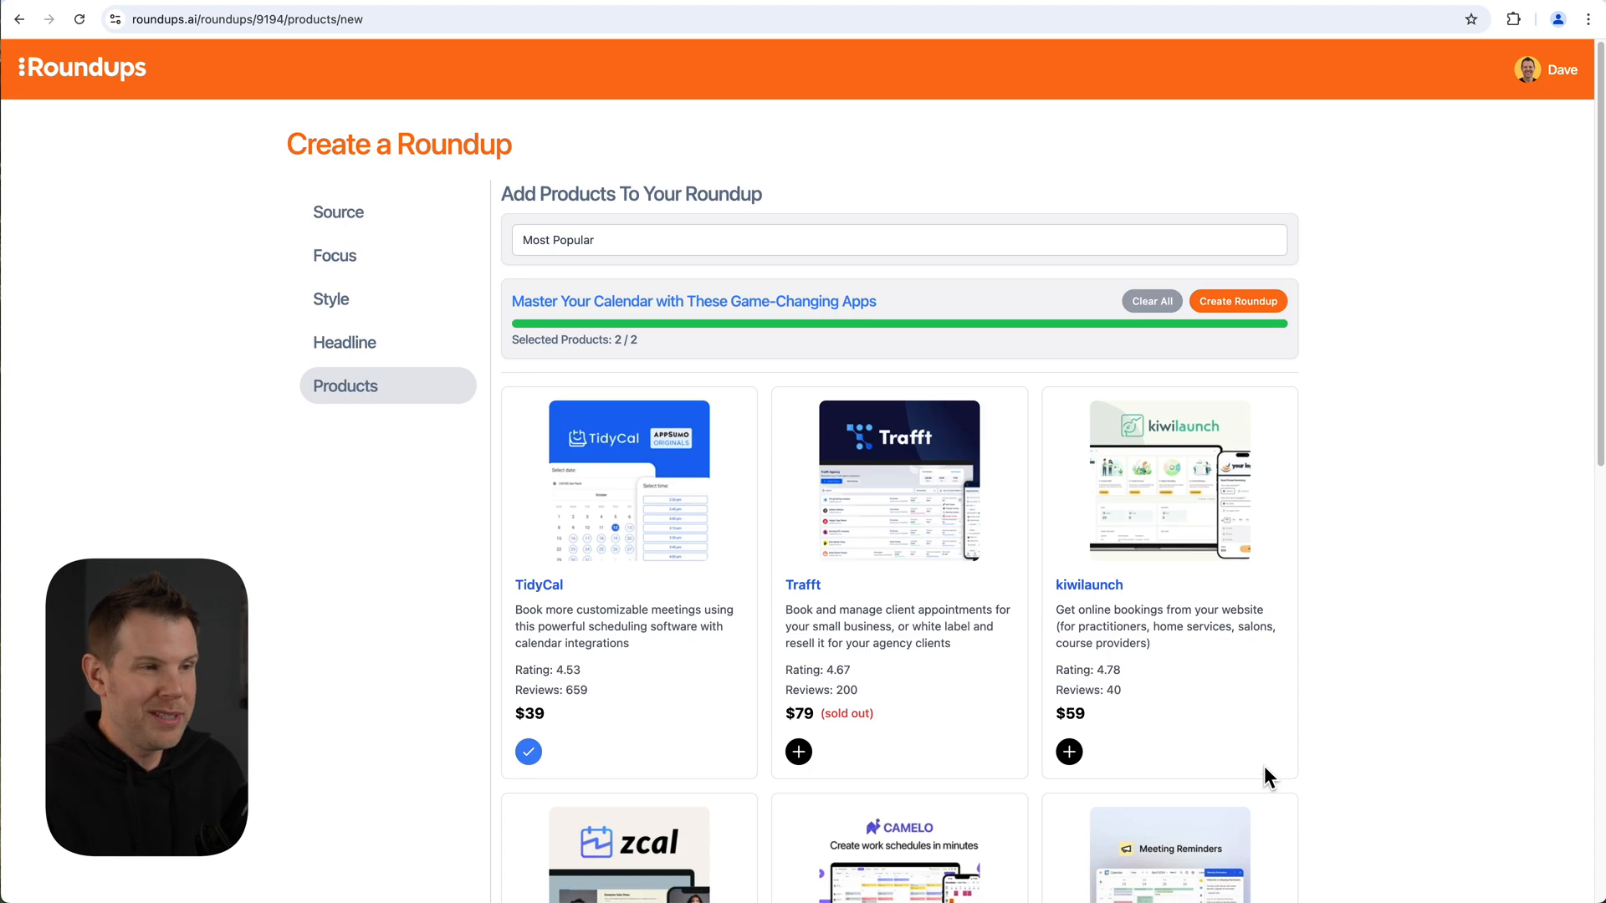
{"action": "mouse_move", "coordinate": [1288, 766]}
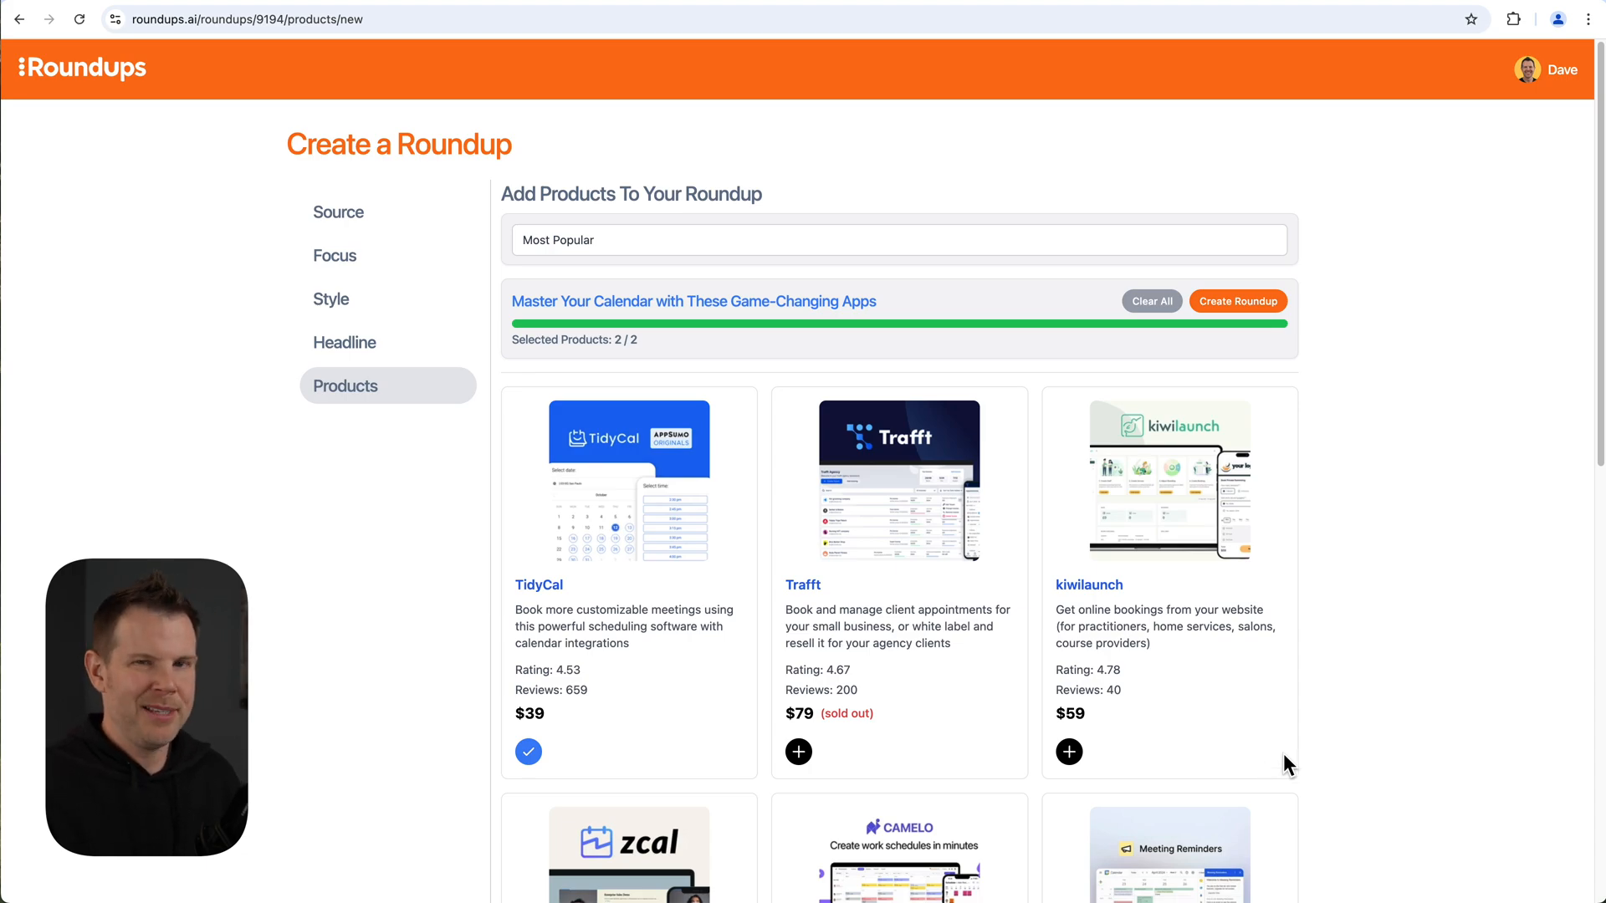
{"action": "scroll", "scroll_direction": "down", "scroll_amount": 3}
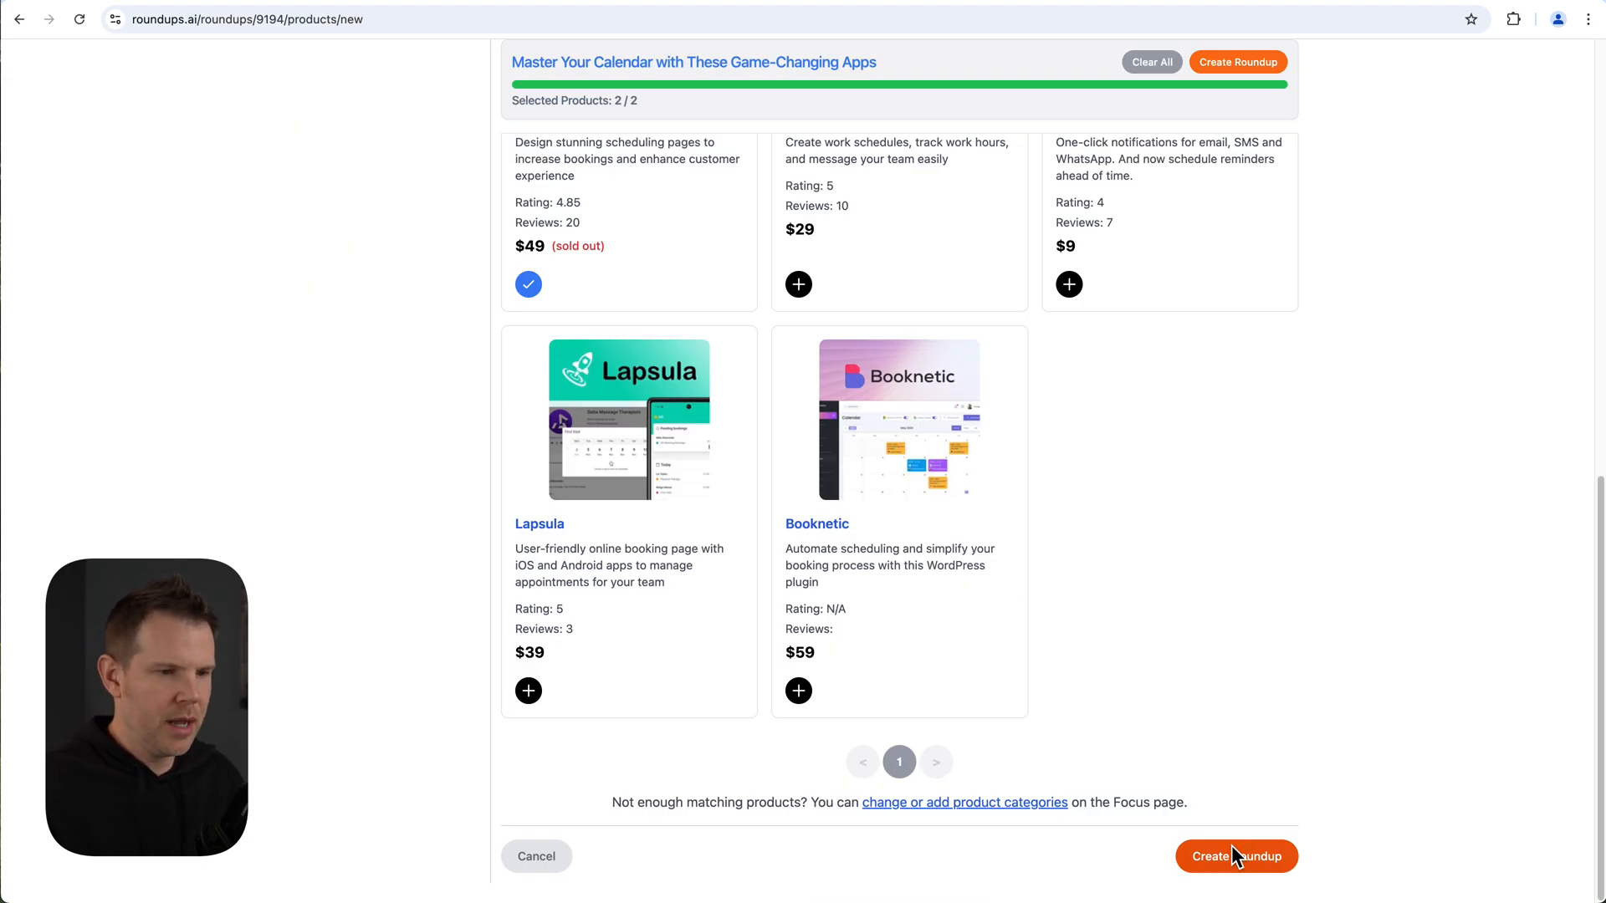
Create the roundup and reload the dashboard until Master Your Calendar shows as Draft.
{"action": "left_click", "coordinate": [1235, 856]}
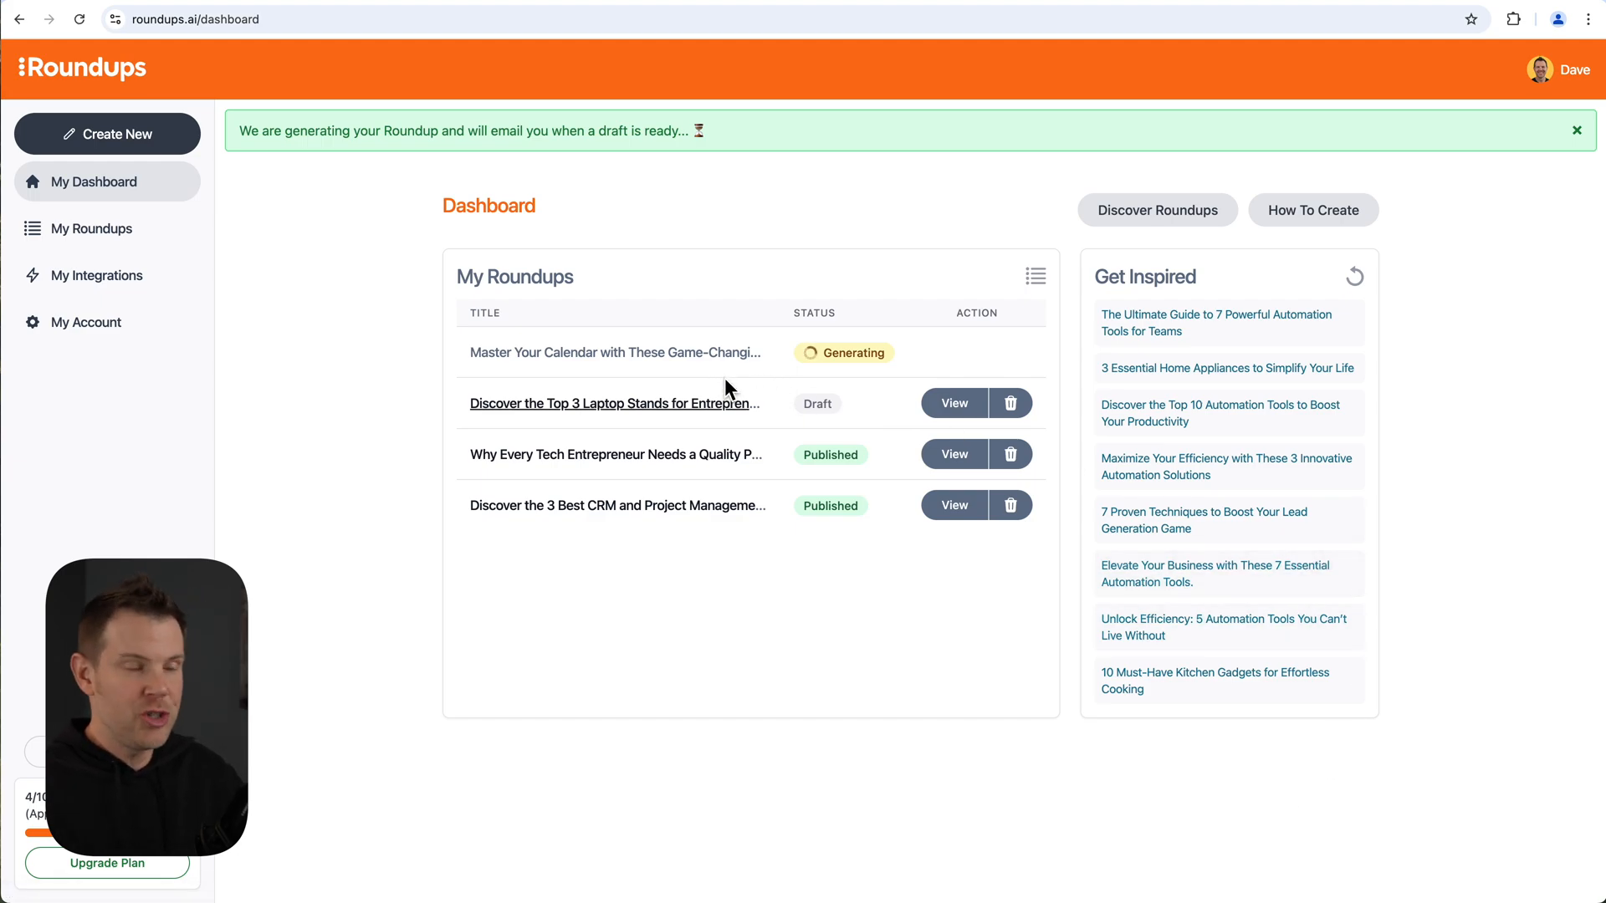
{"action": "mouse_move", "coordinate": [737, 392]}
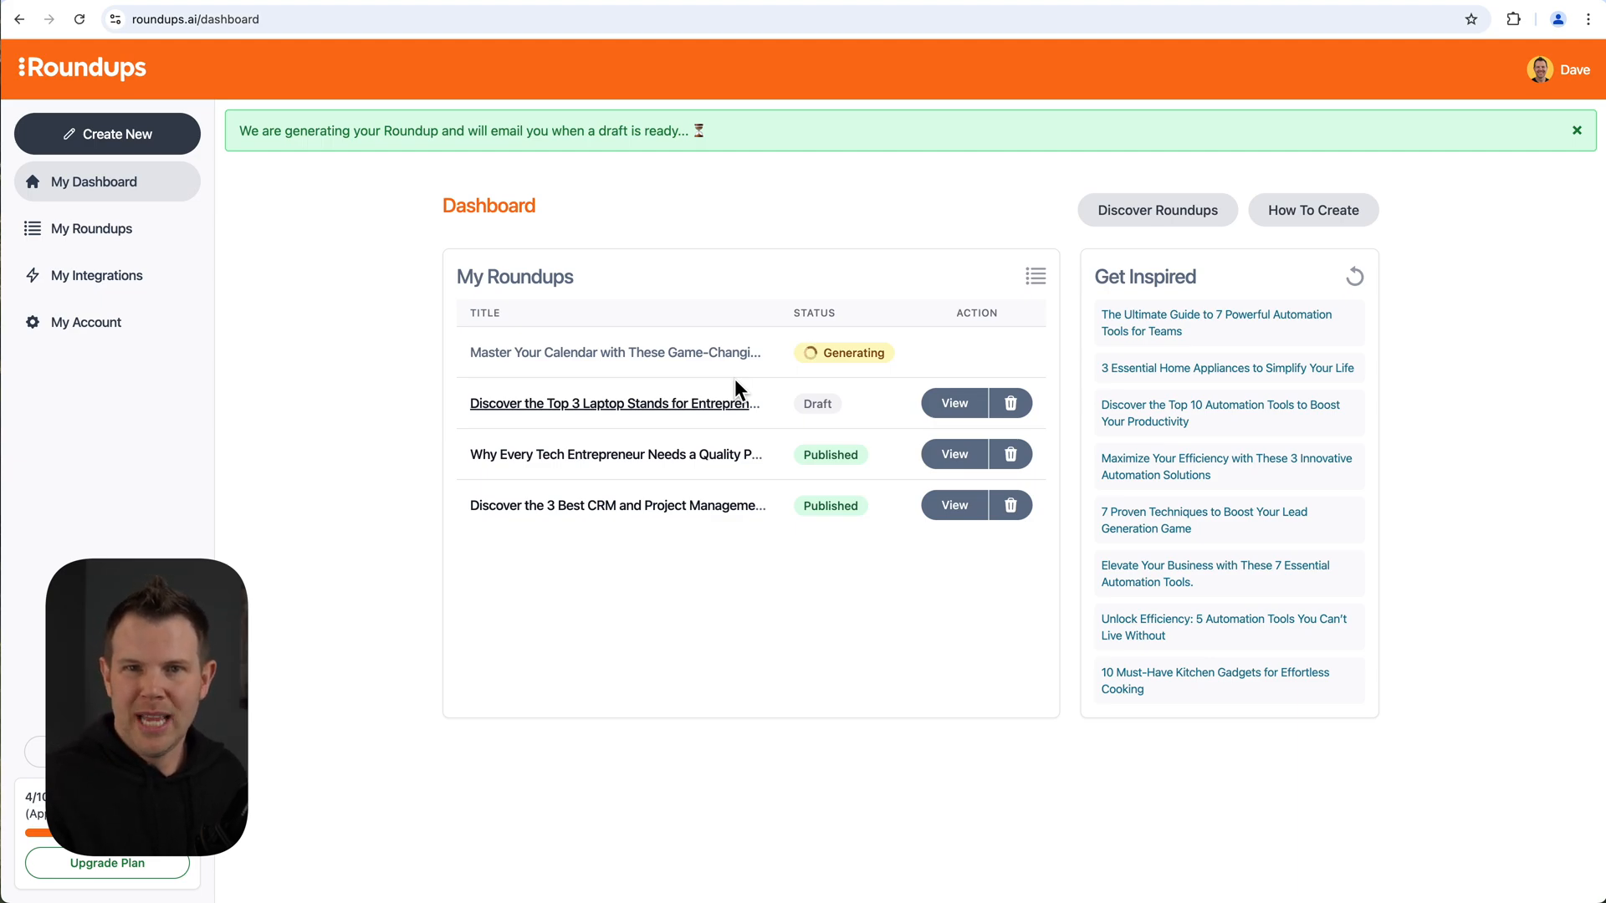
{"action": "mouse_move", "coordinate": [864, 386]}
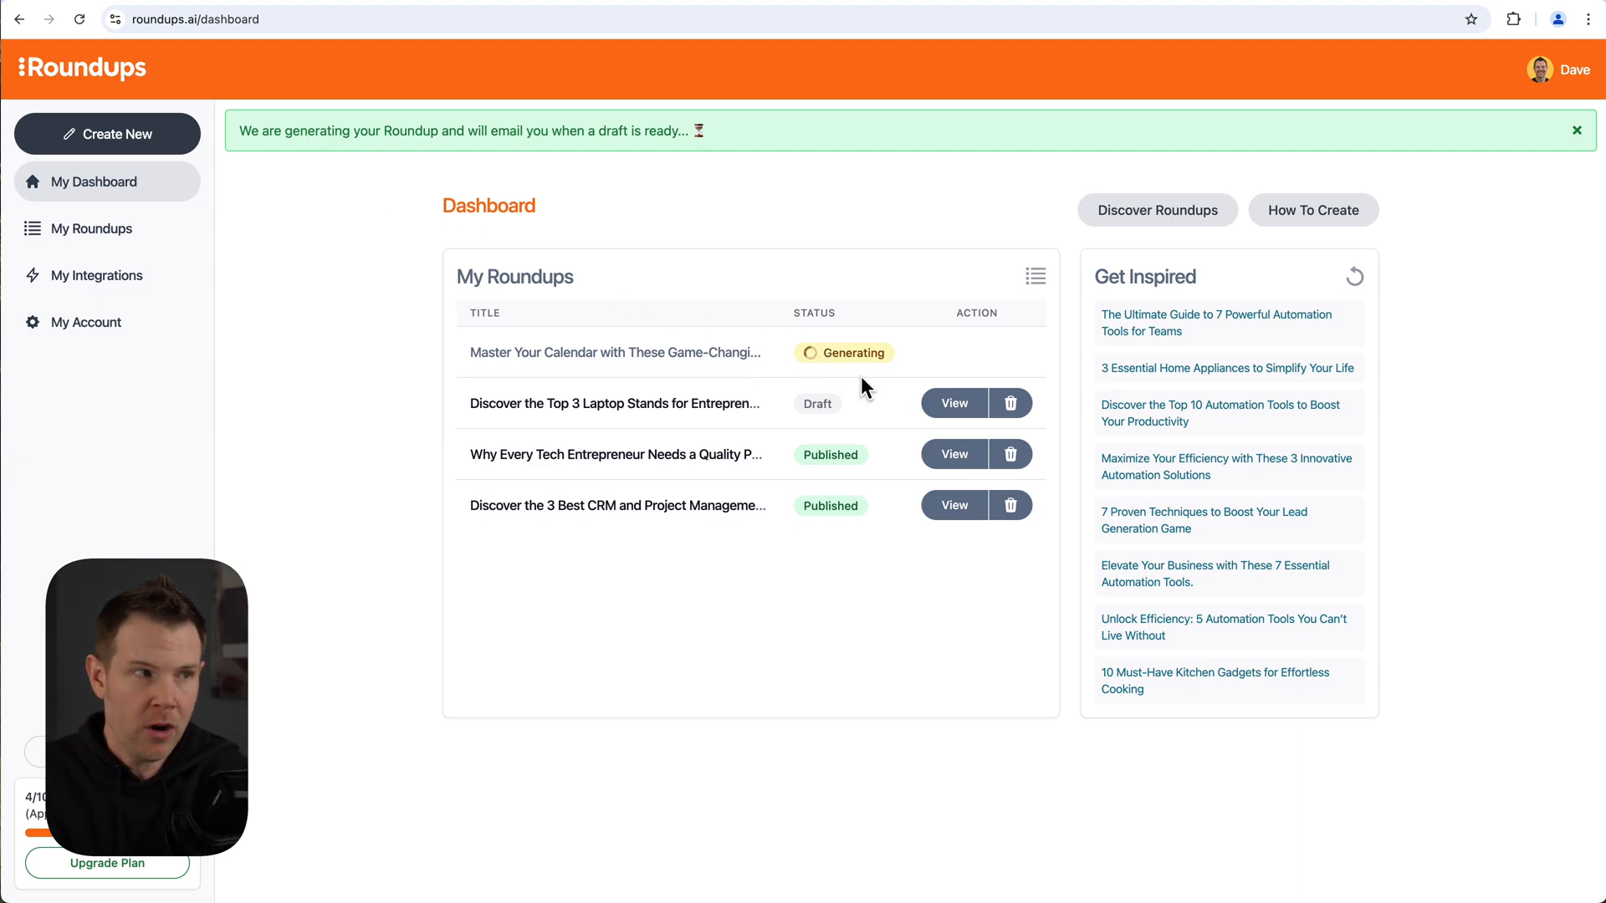
{"action": "mouse_move", "coordinate": [674, 172]}
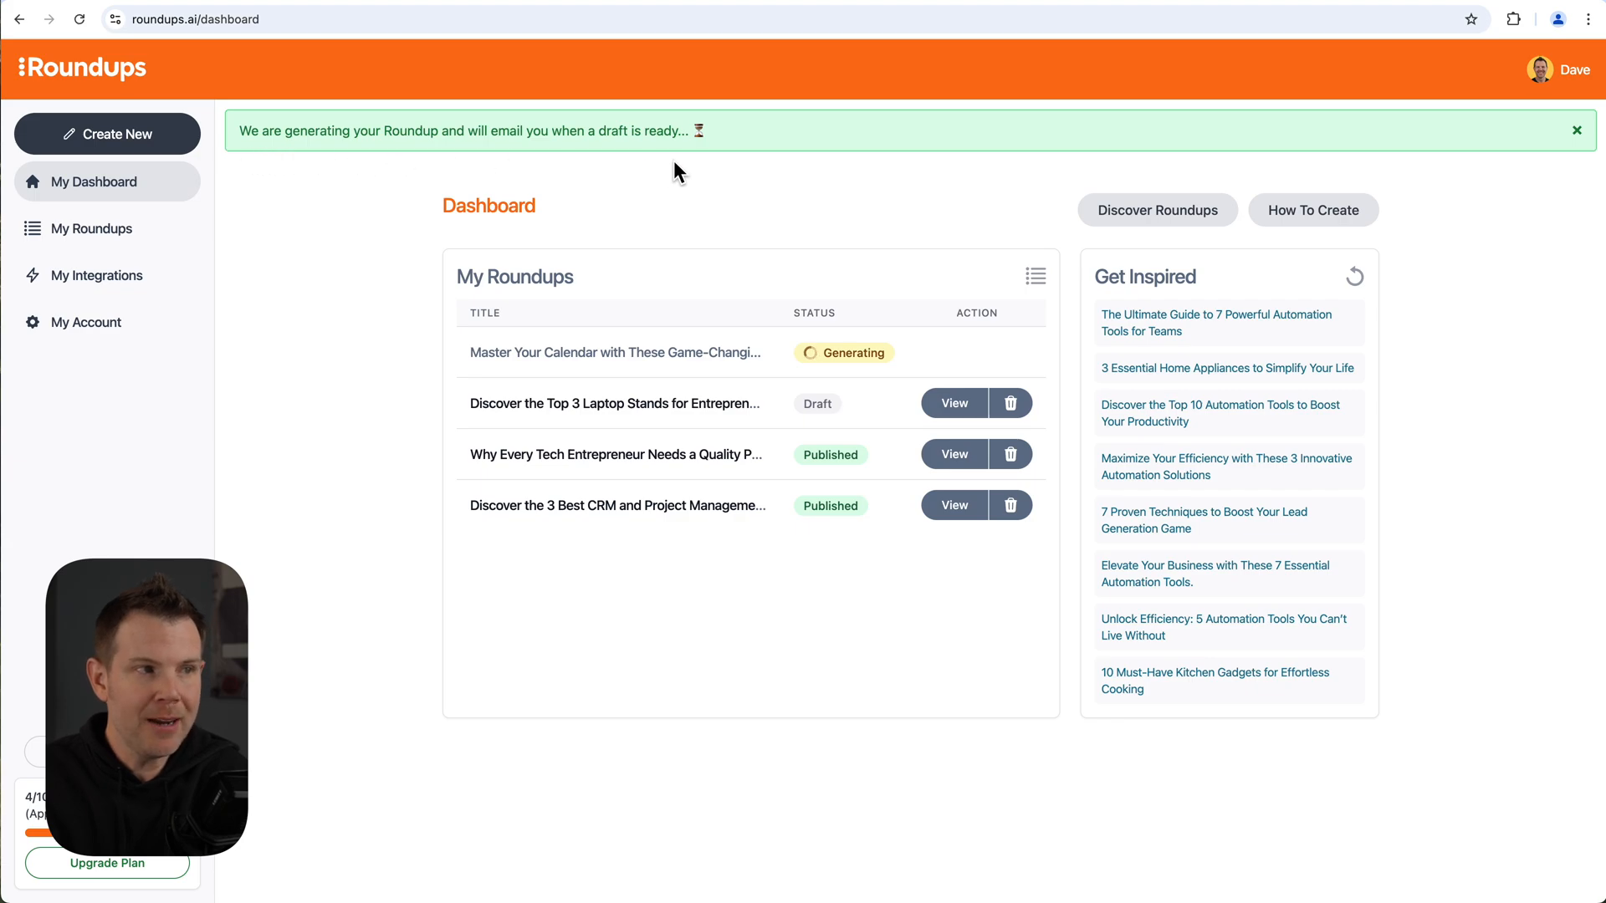
{"action": "mouse_move", "coordinate": [548, 165]}
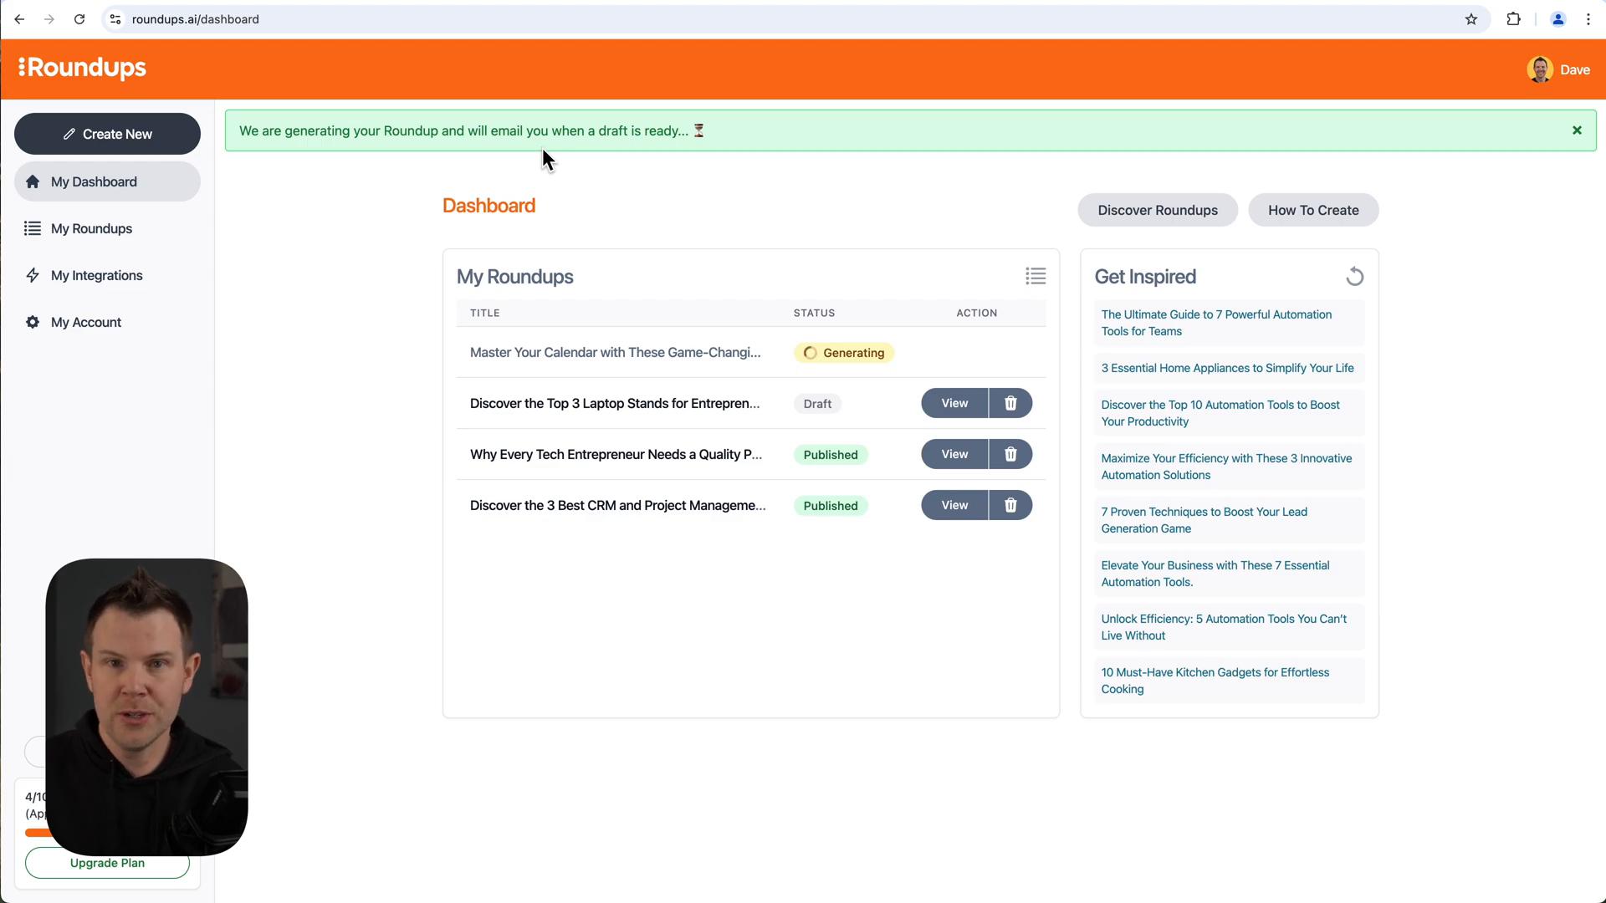
{"action": "left_click", "coordinate": [1576, 131]}
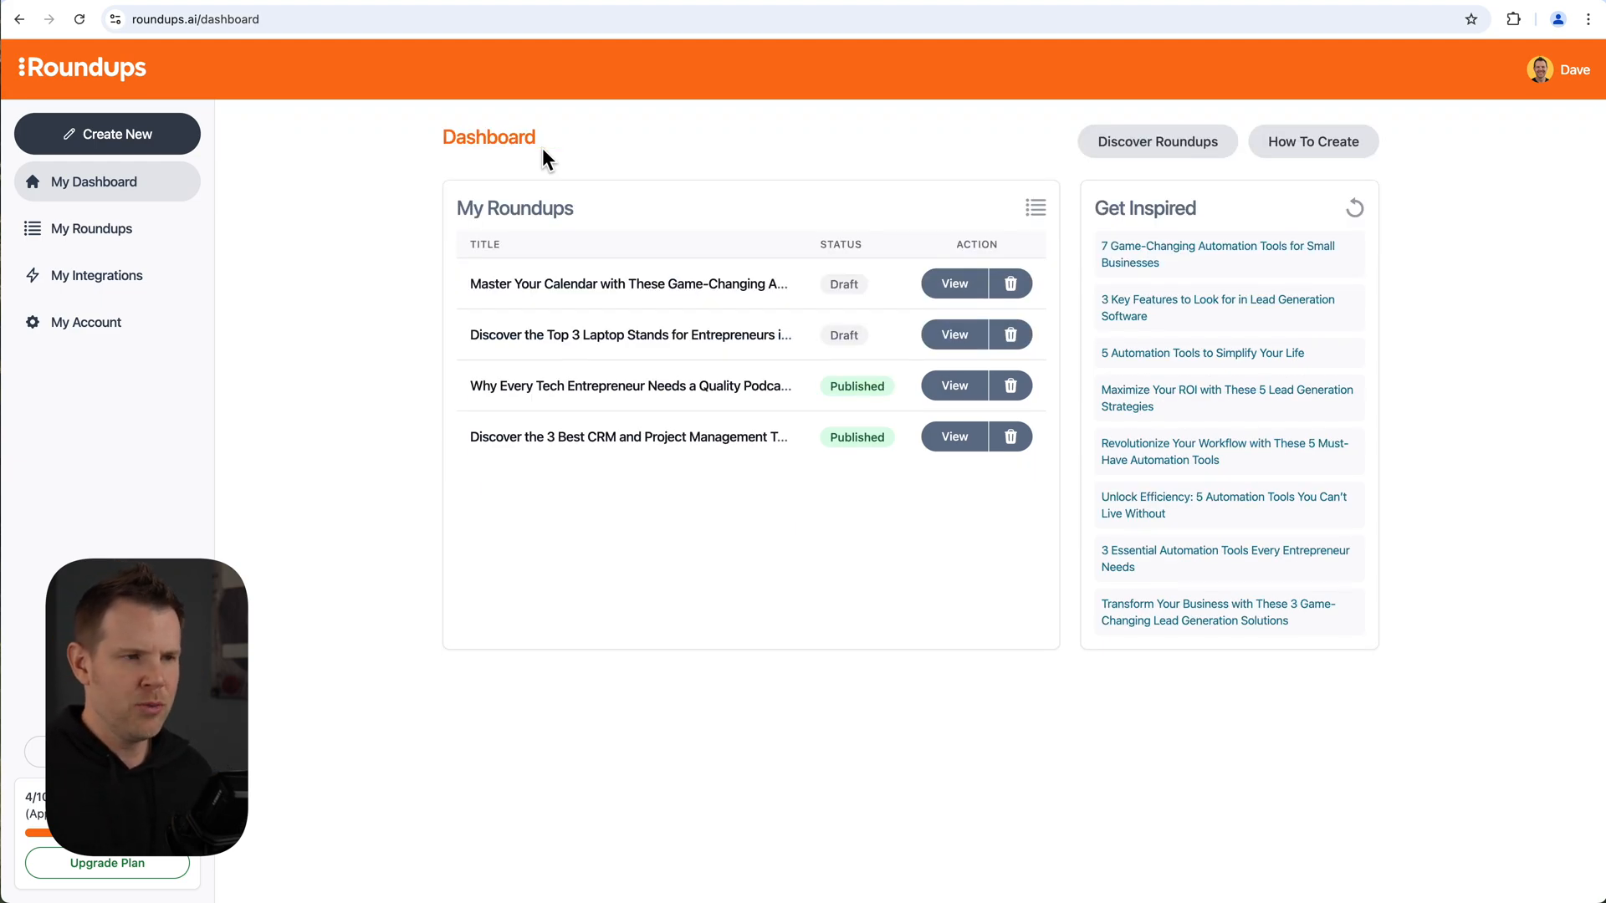
{"action": "mouse_move", "coordinate": [952, 285]}
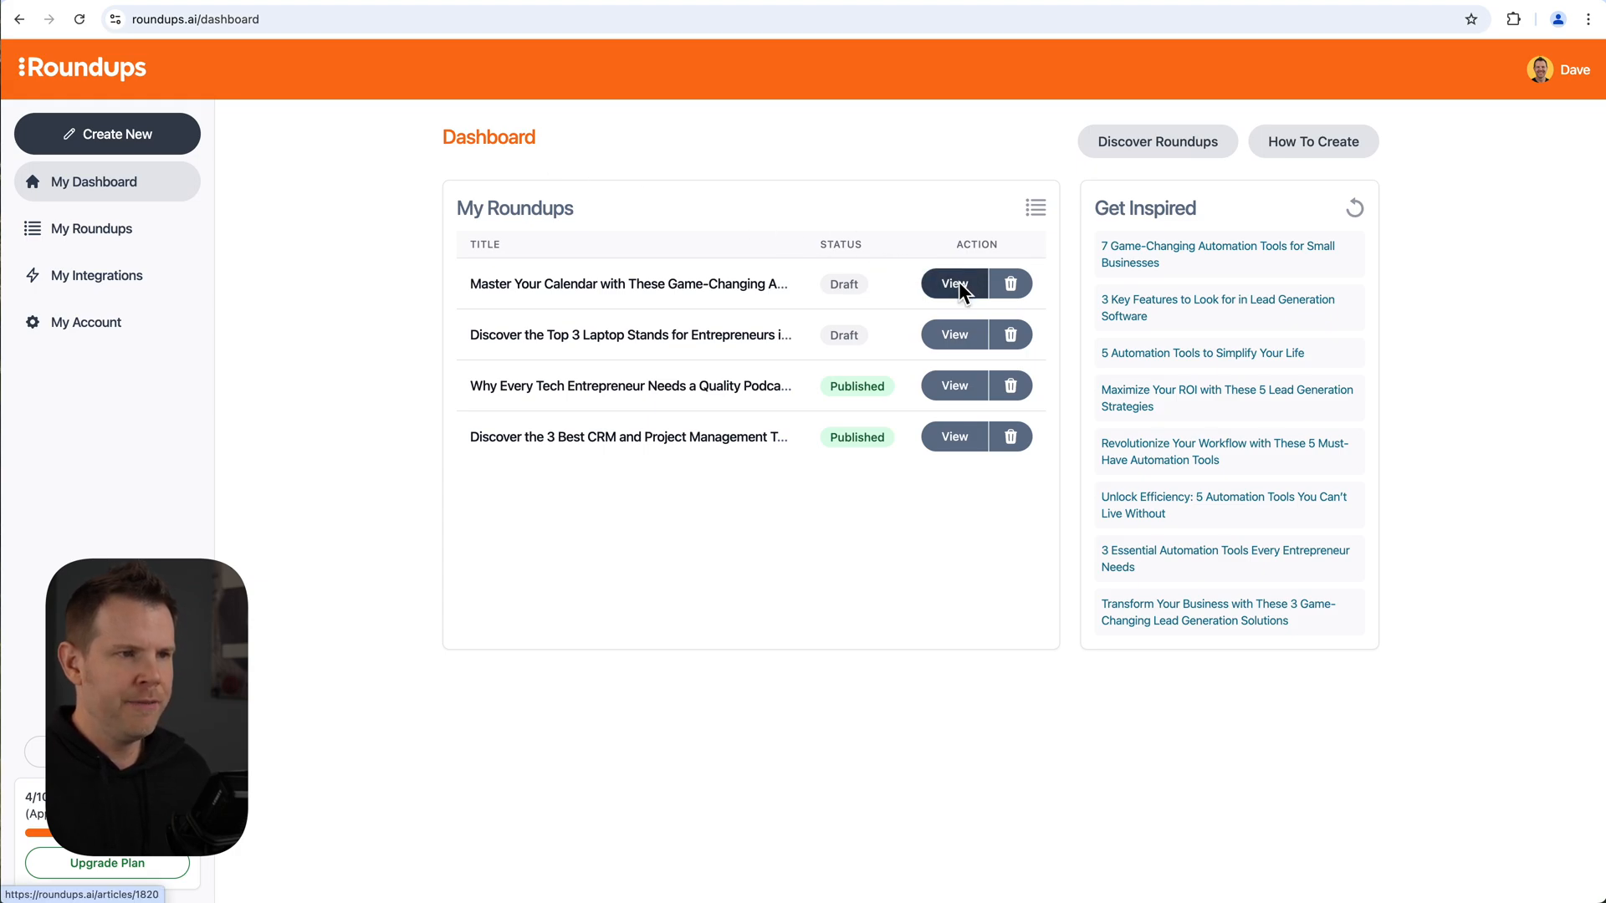
View the Master Your Calendar draft showing TidyCal best overall and zcal best value.
{"action": "left_click", "coordinate": [952, 285]}
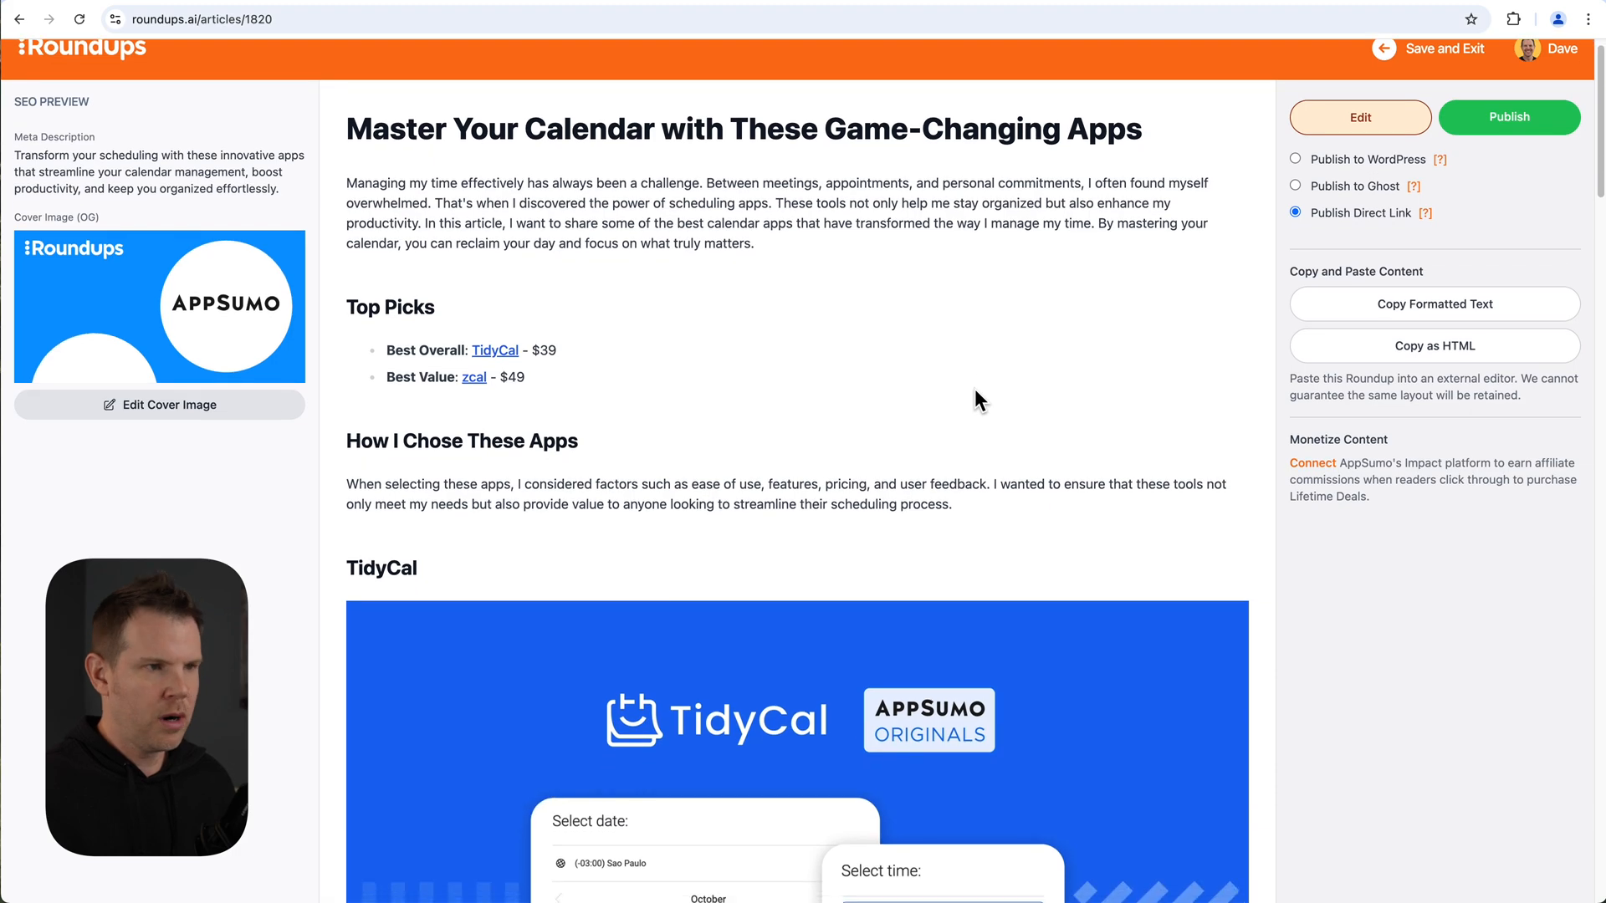
{"action": "mouse_move", "coordinate": [842, 525]}
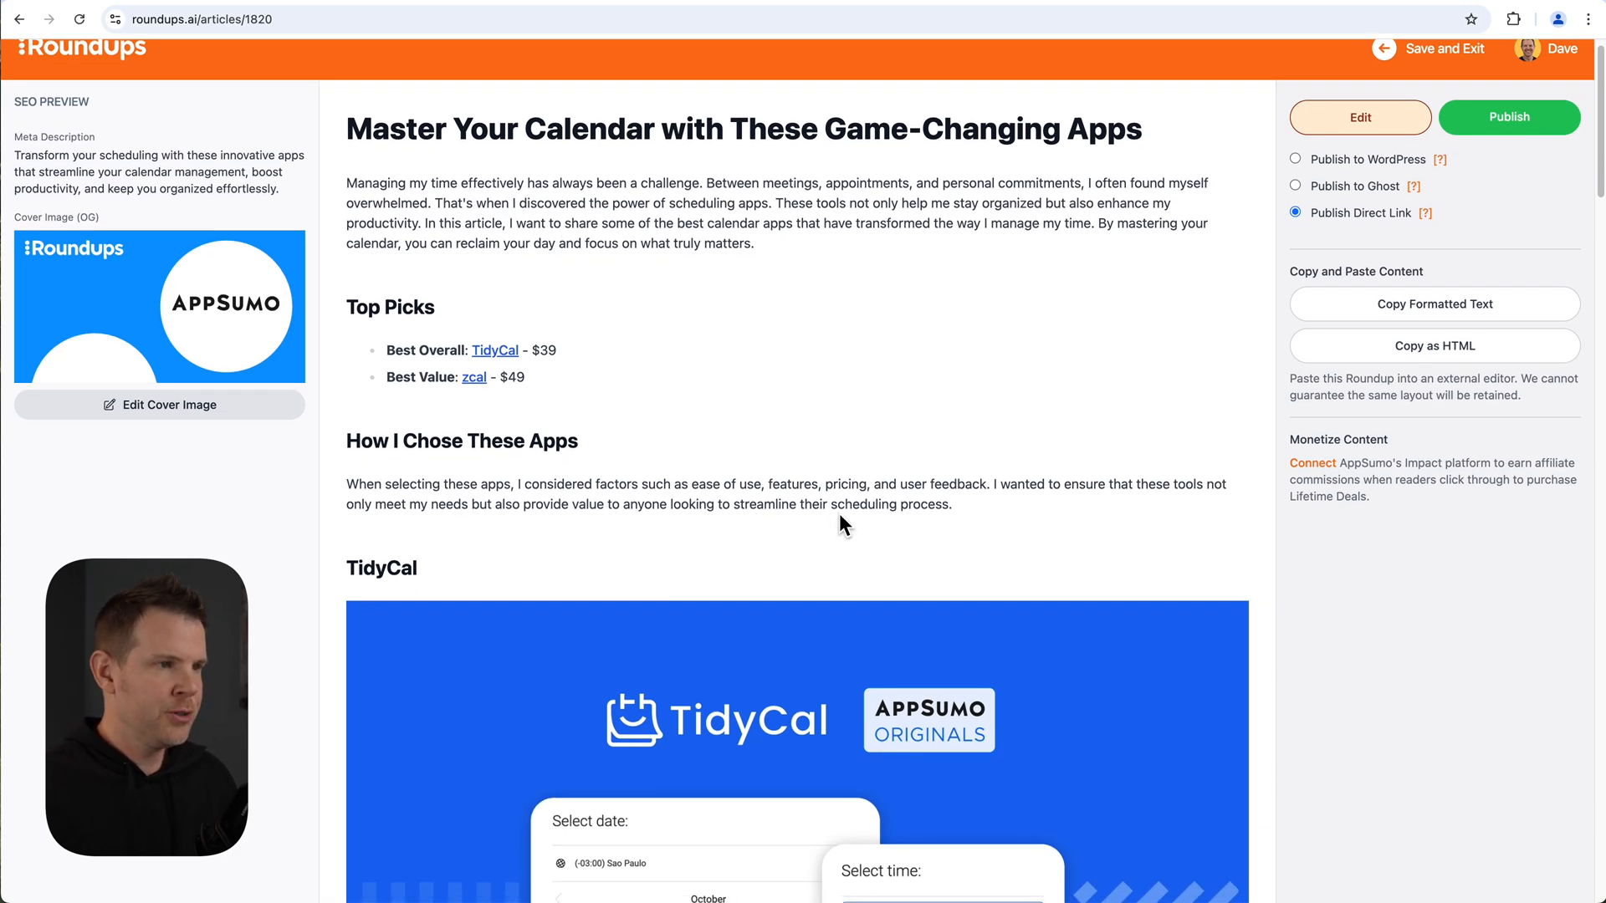
{"action": "mouse_move", "coordinate": [404, 410]}
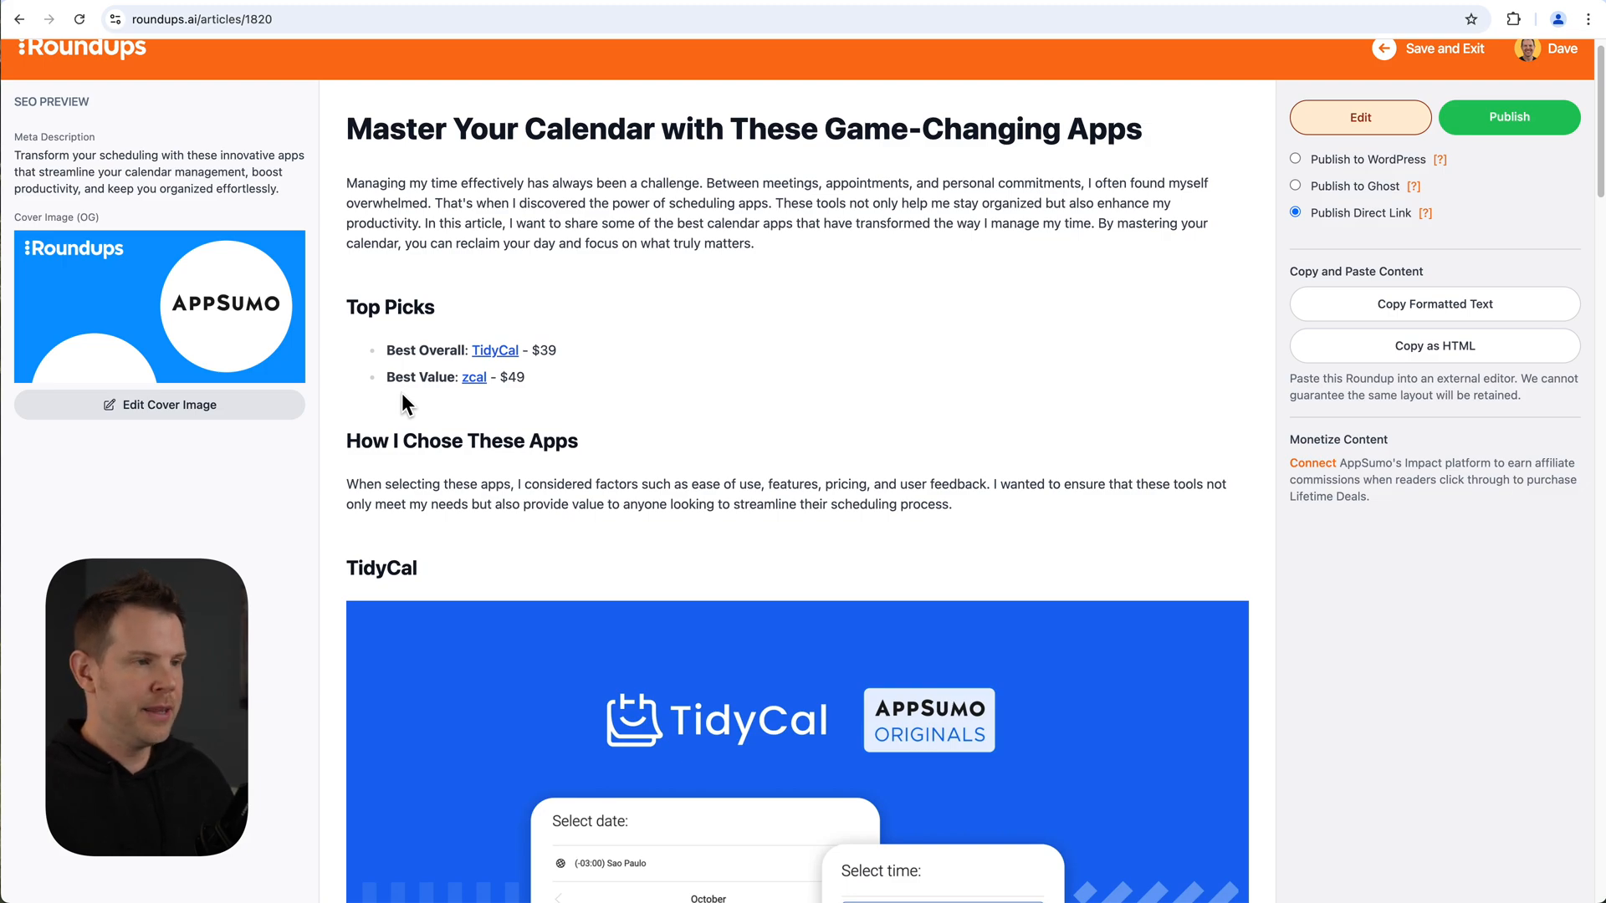
{"action": "mouse_move", "coordinate": [466, 404]}
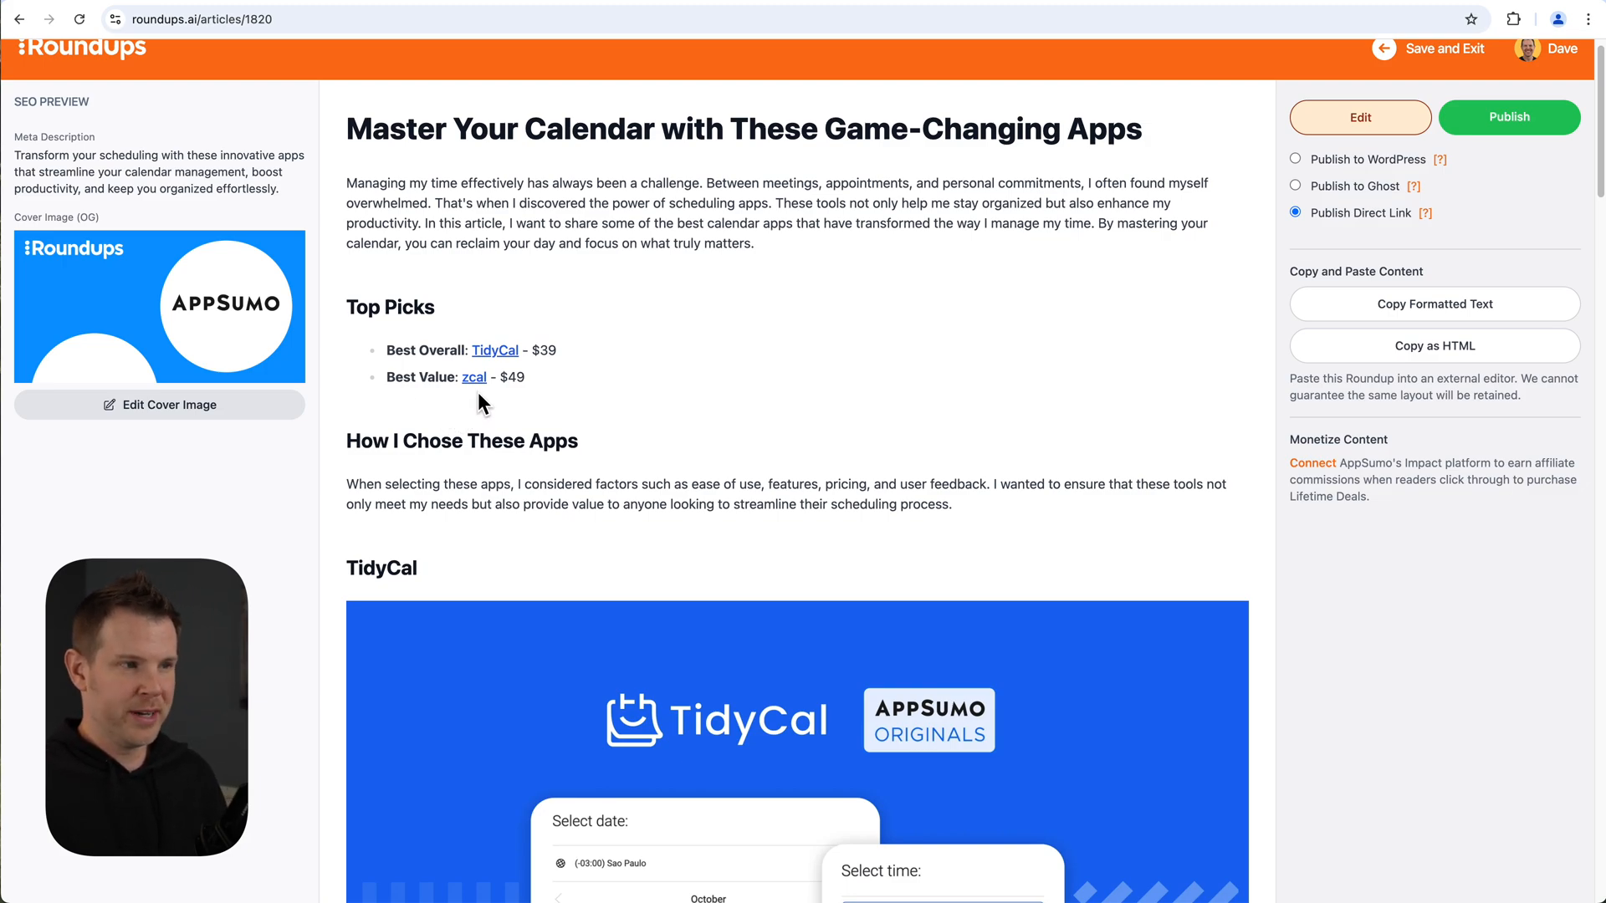
{"action": "scroll", "scroll_direction": "down", "scroll_amount": 3}
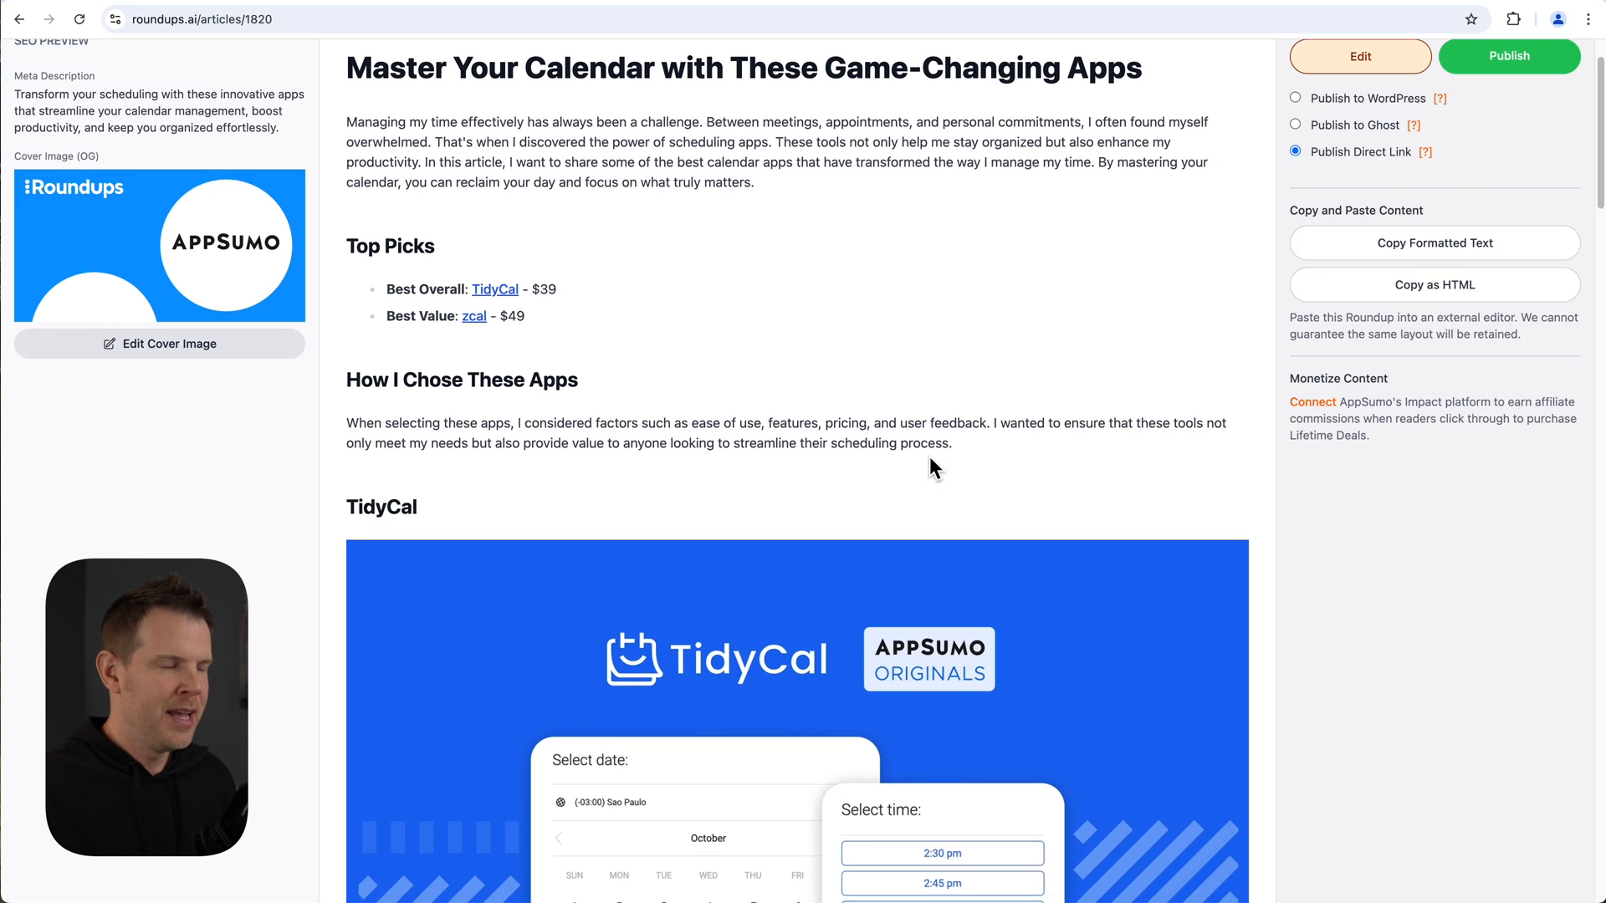
{"action": "mouse_move", "coordinate": [612, 381]}
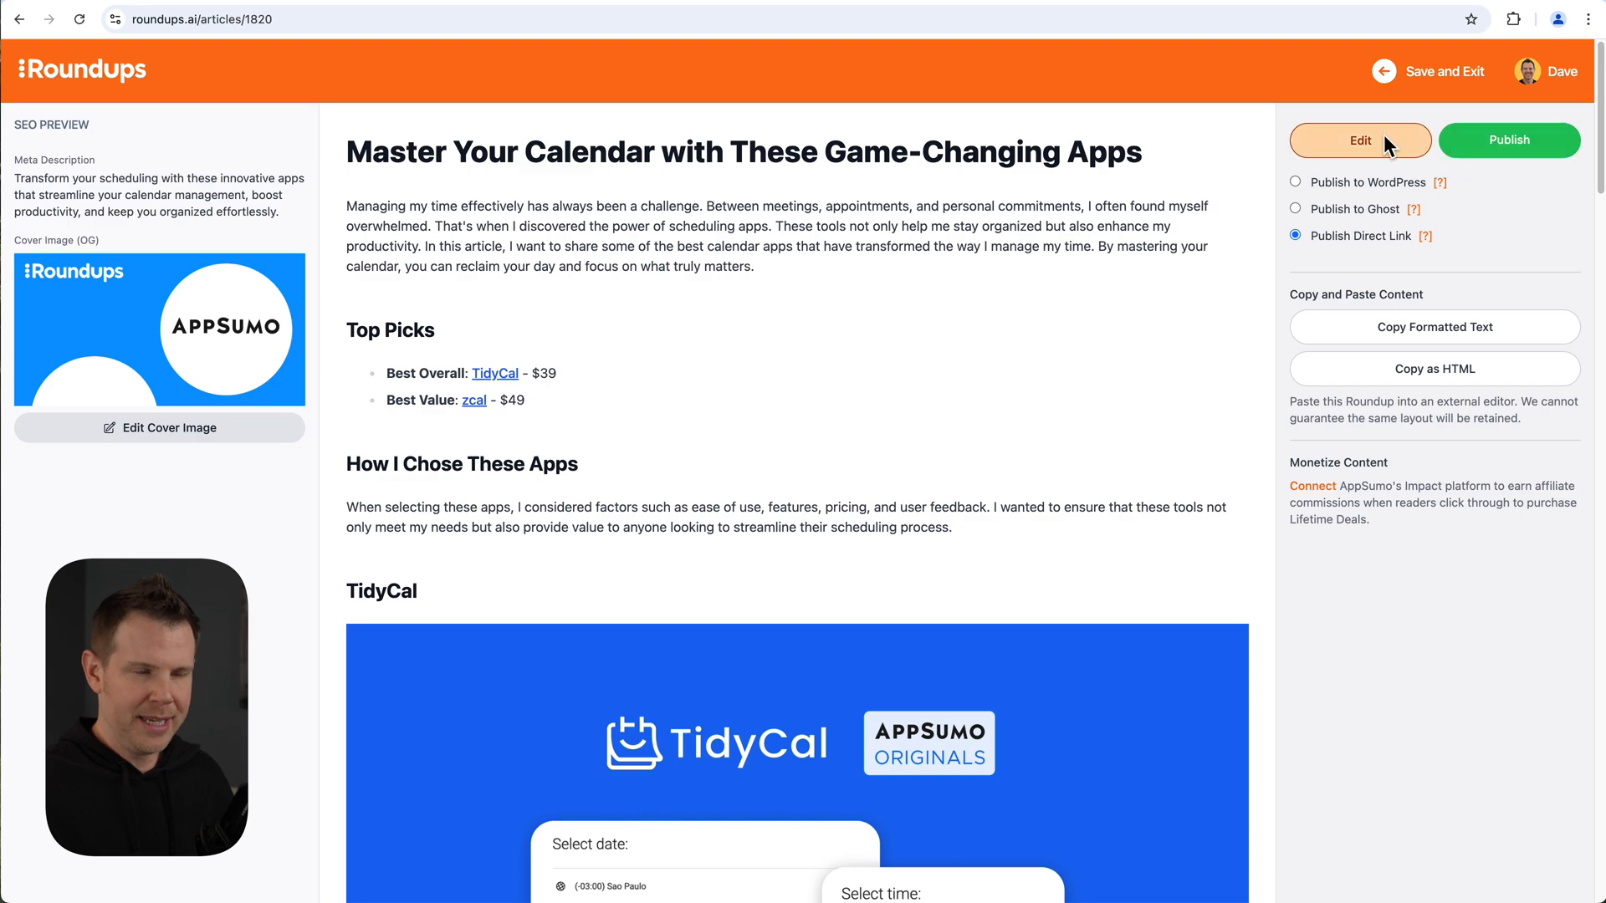
Edit the draft so zcal's top pick reads Best PowerUser at $49, TidyCal still Best Overall.
{"action": "left_click", "coordinate": [1360, 140]}
{"action": "type", "text": "PowerUser"}
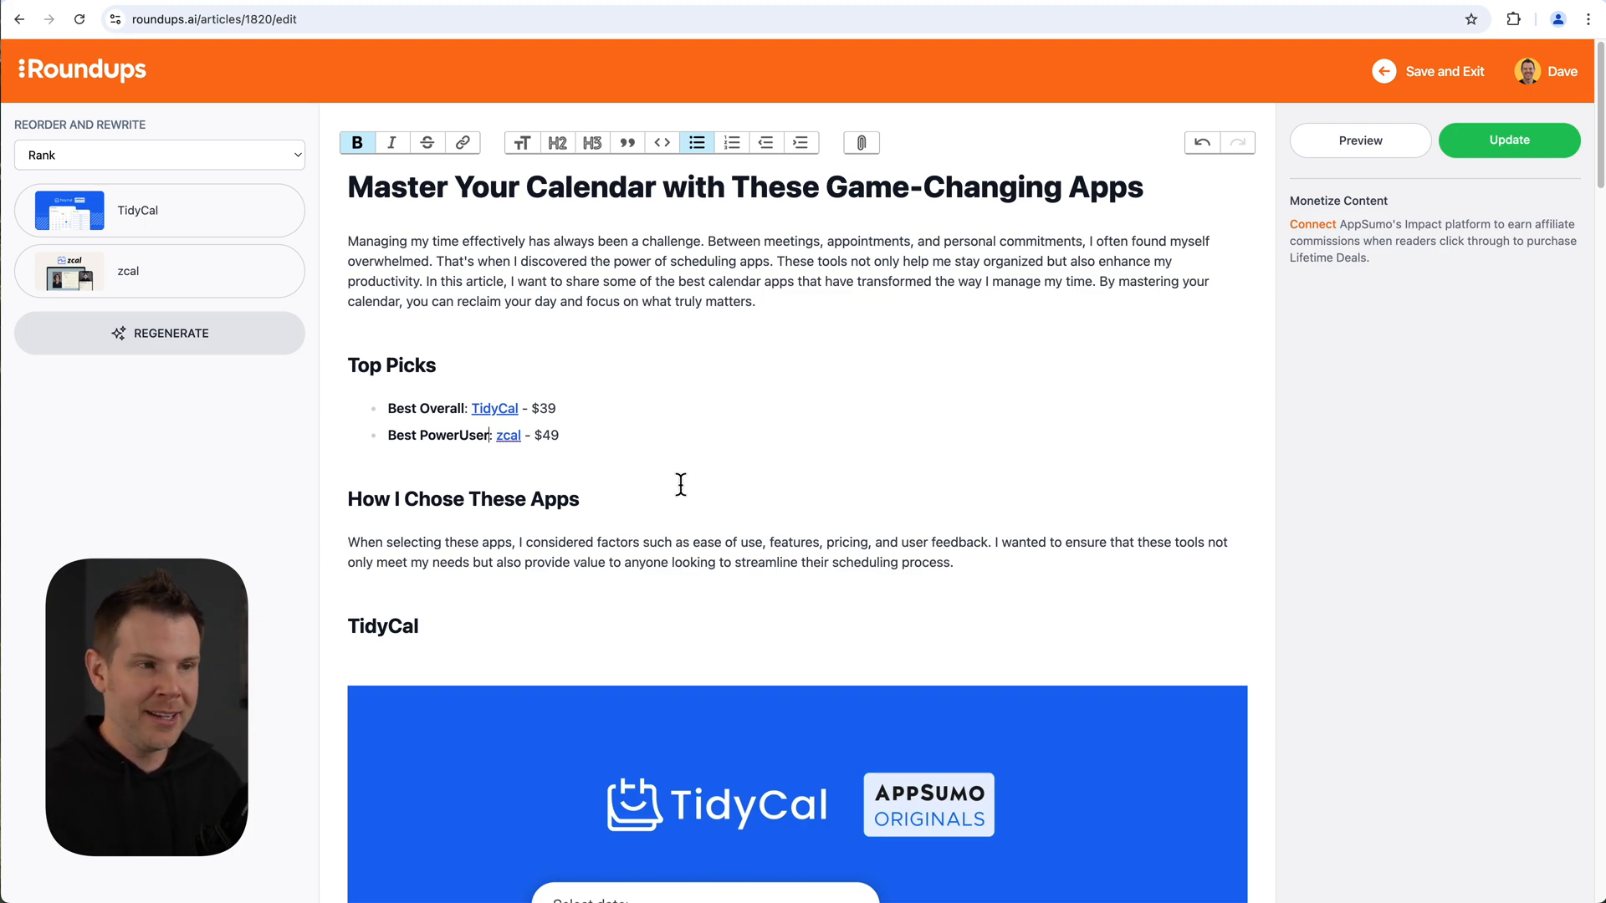
{"action": "mouse_move", "coordinate": [706, 480]}
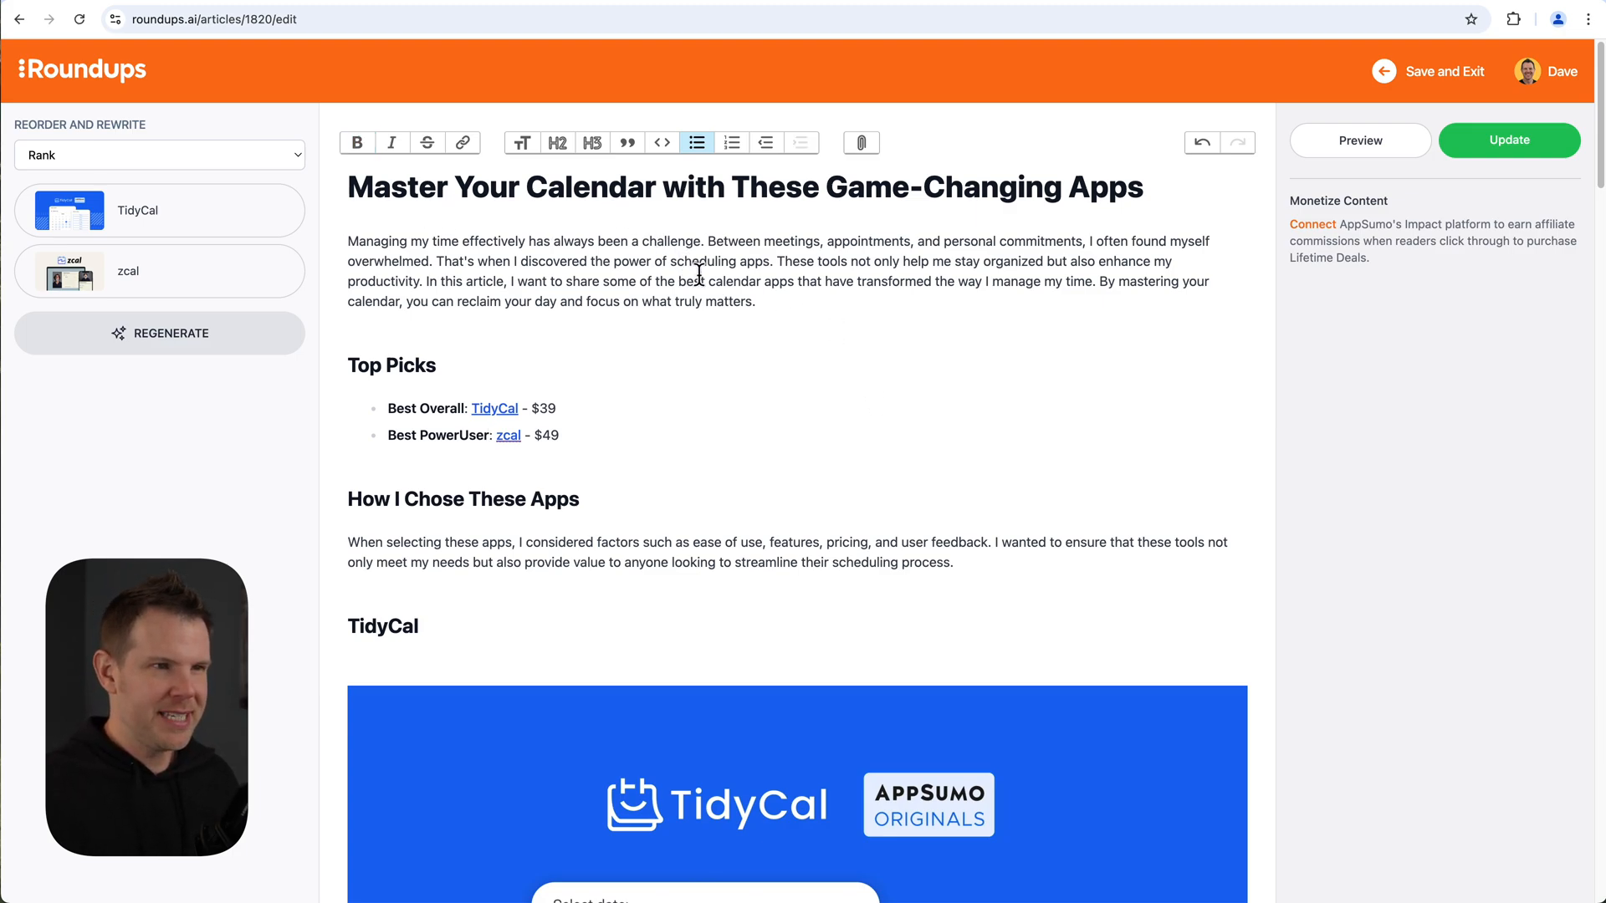
{"action": "scroll", "scroll_direction": "up", "scroll_amount": 3}
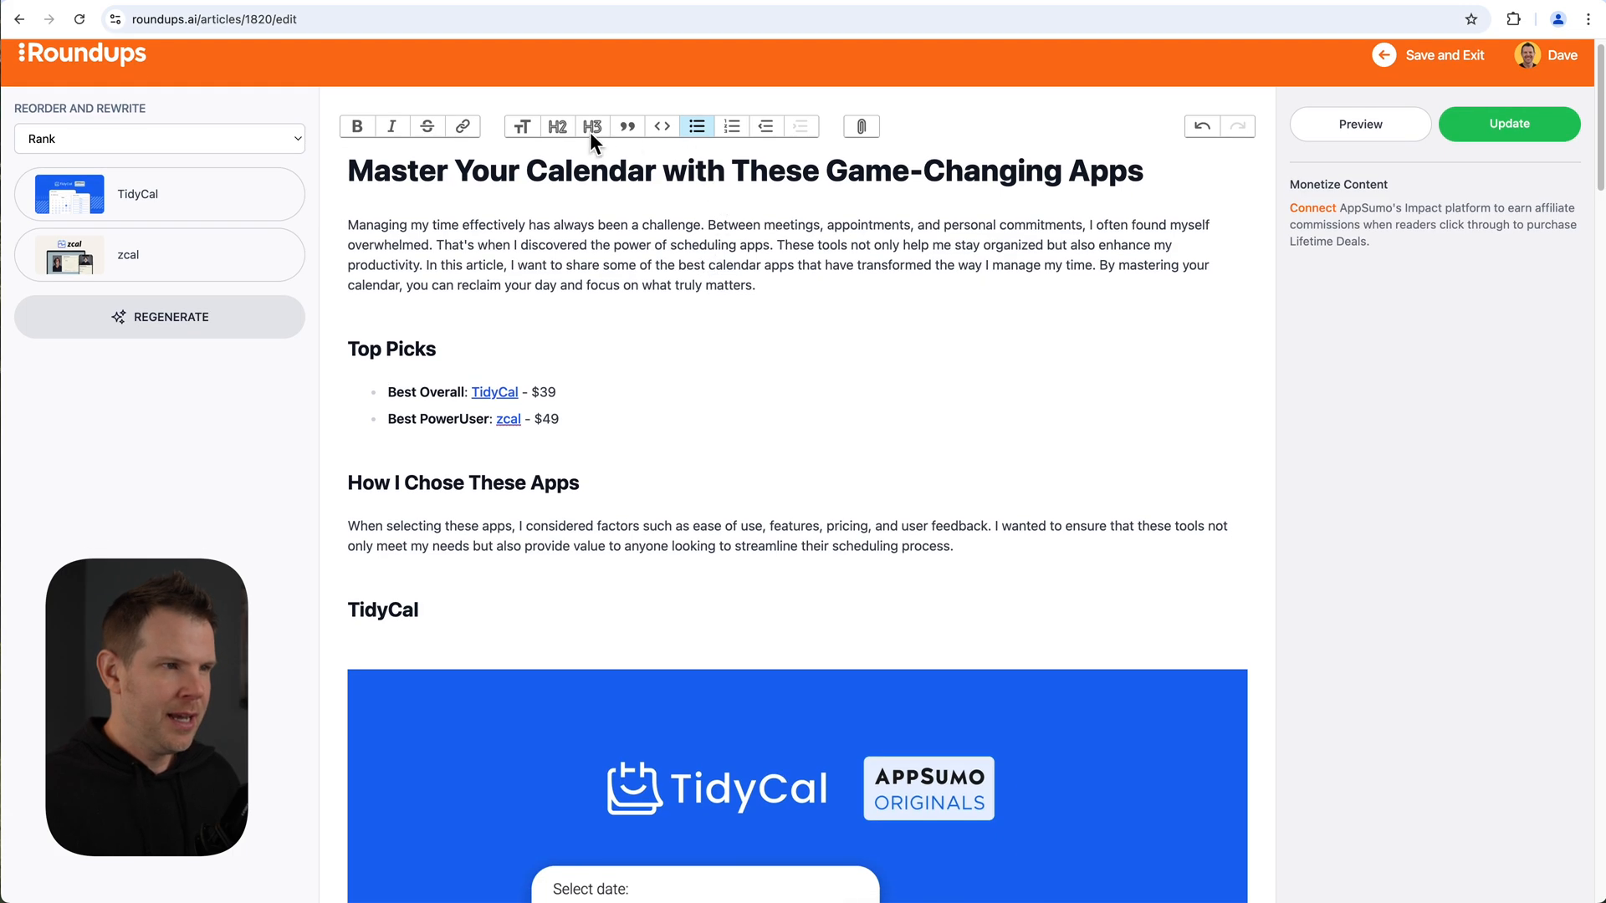
{"action": "mouse_move", "coordinate": [614, 144]}
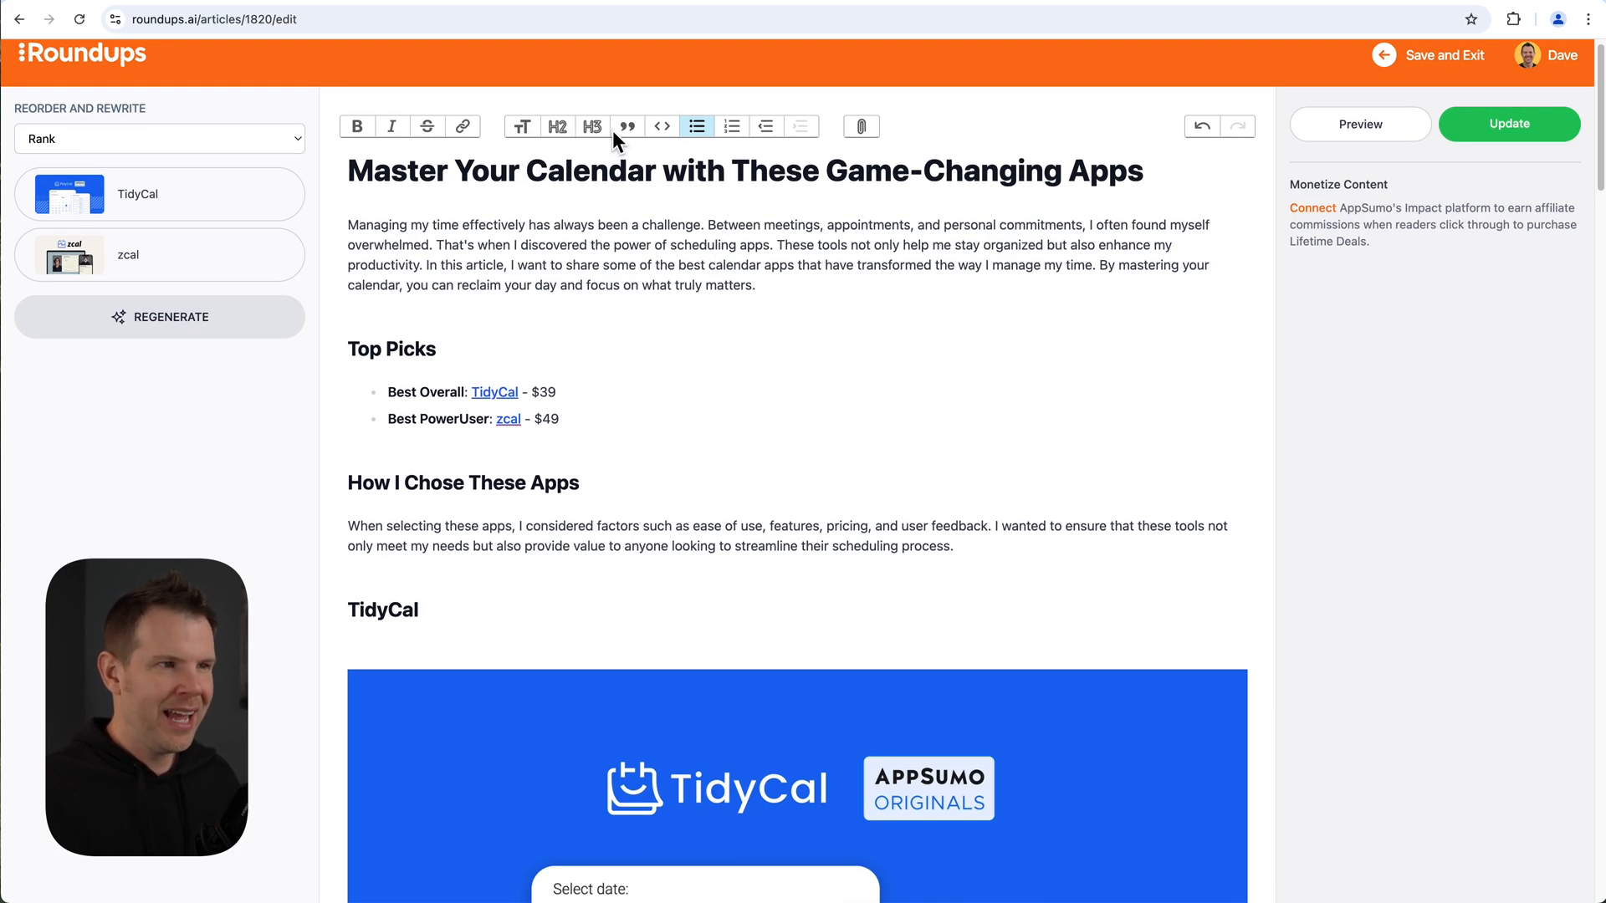
{"action": "mouse_move", "coordinate": [632, 136]}
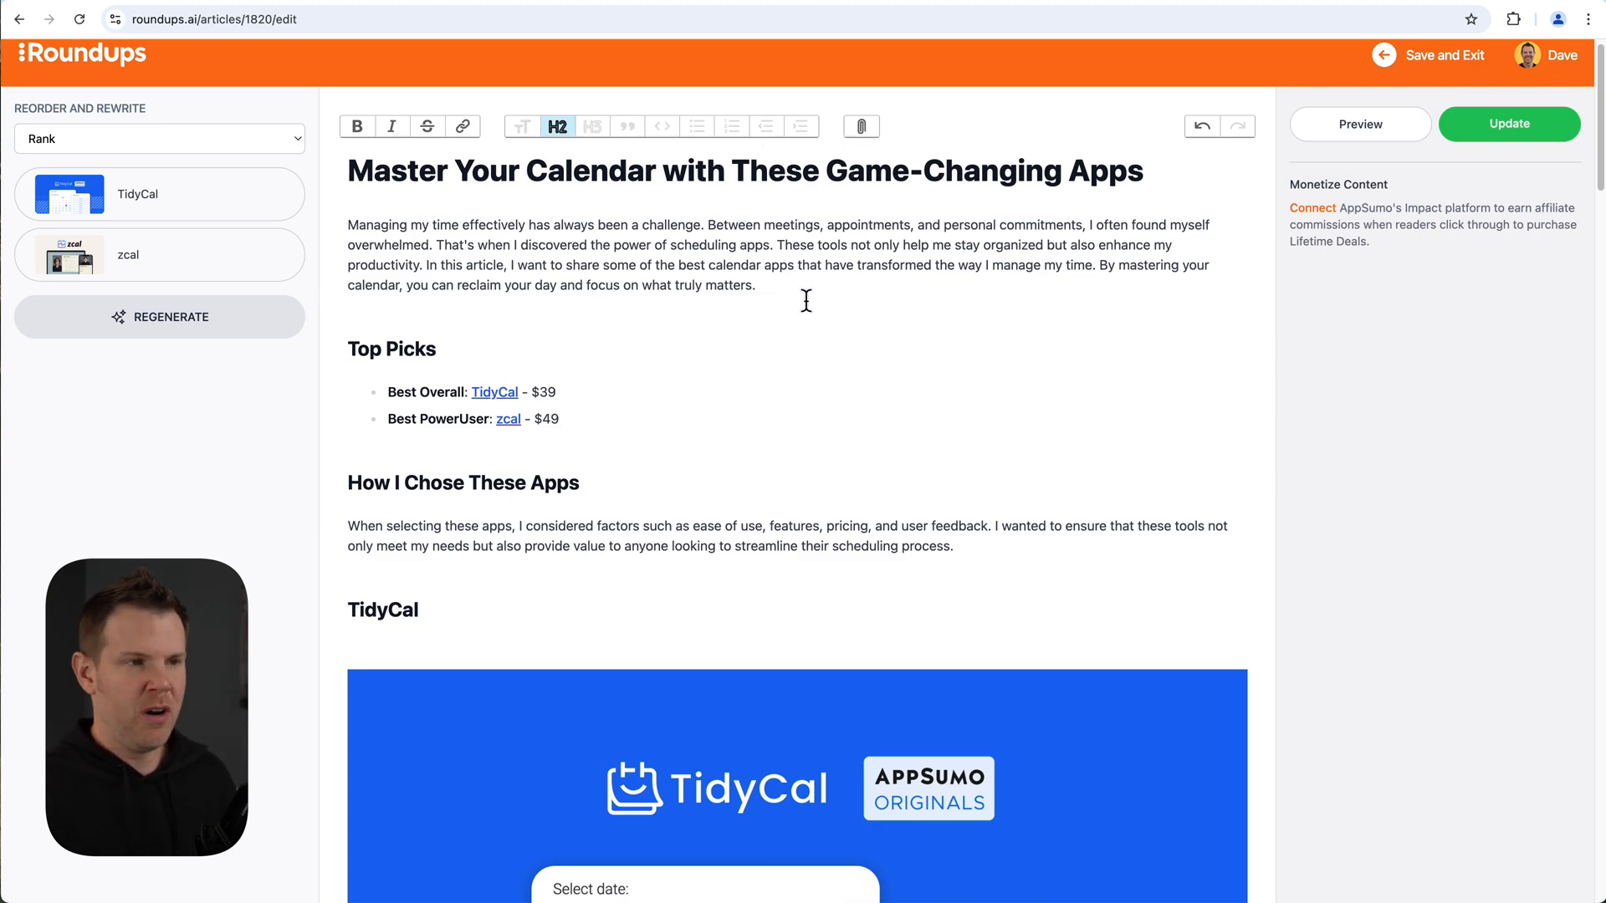
{"action": "scroll", "scroll_direction": "down", "scroll_amount": 3}
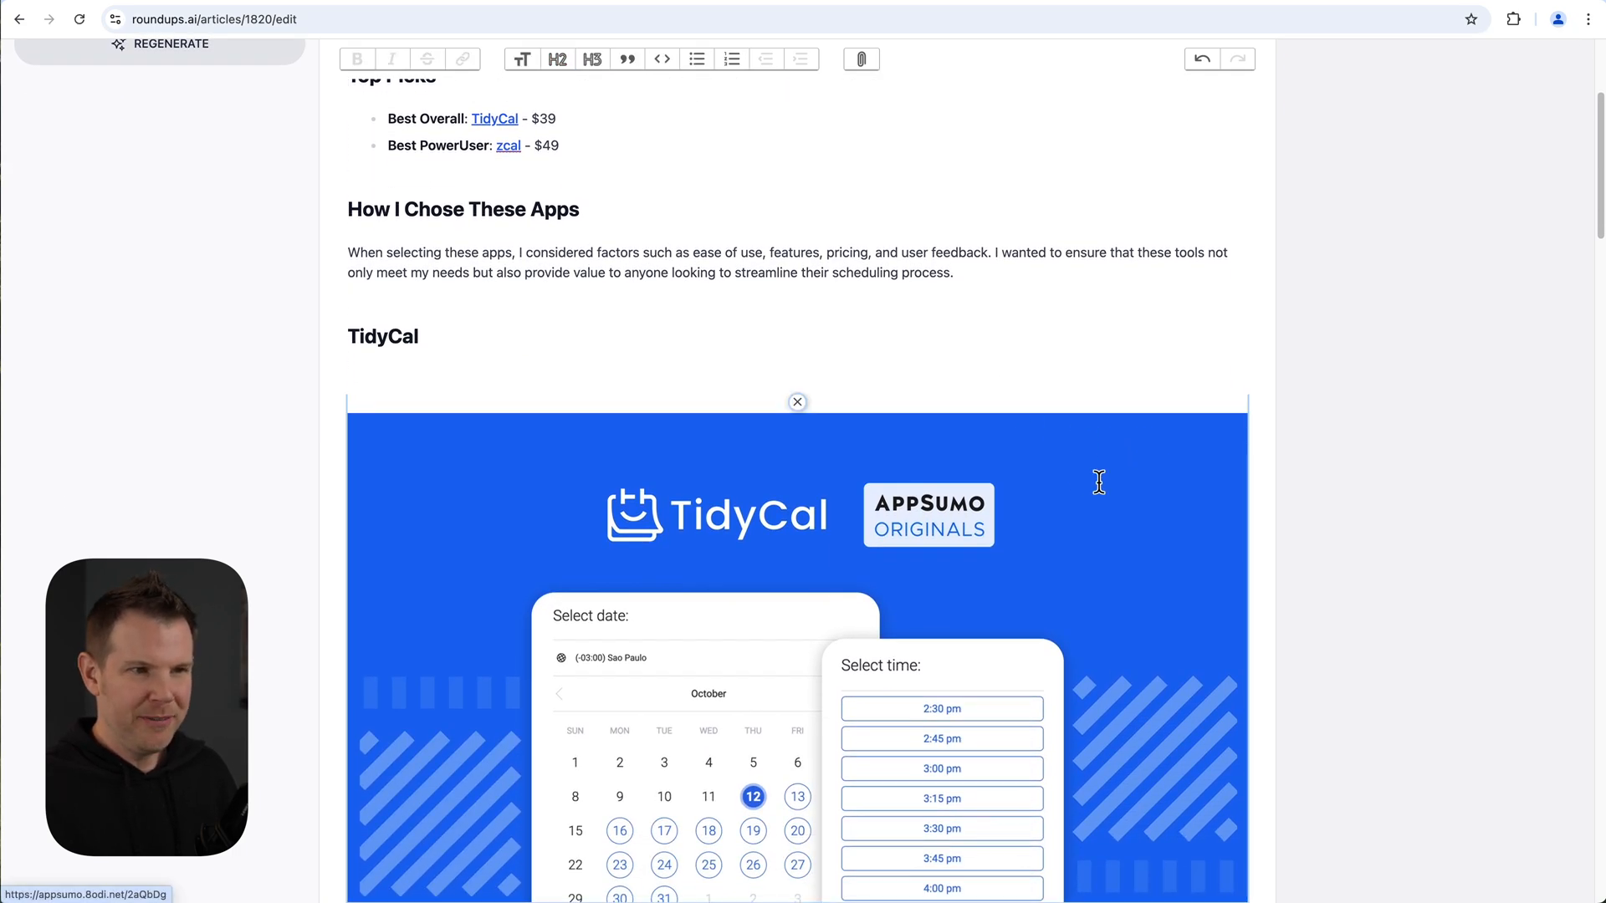
{"action": "scroll", "scroll_direction": "down", "scroll_amount": 3}
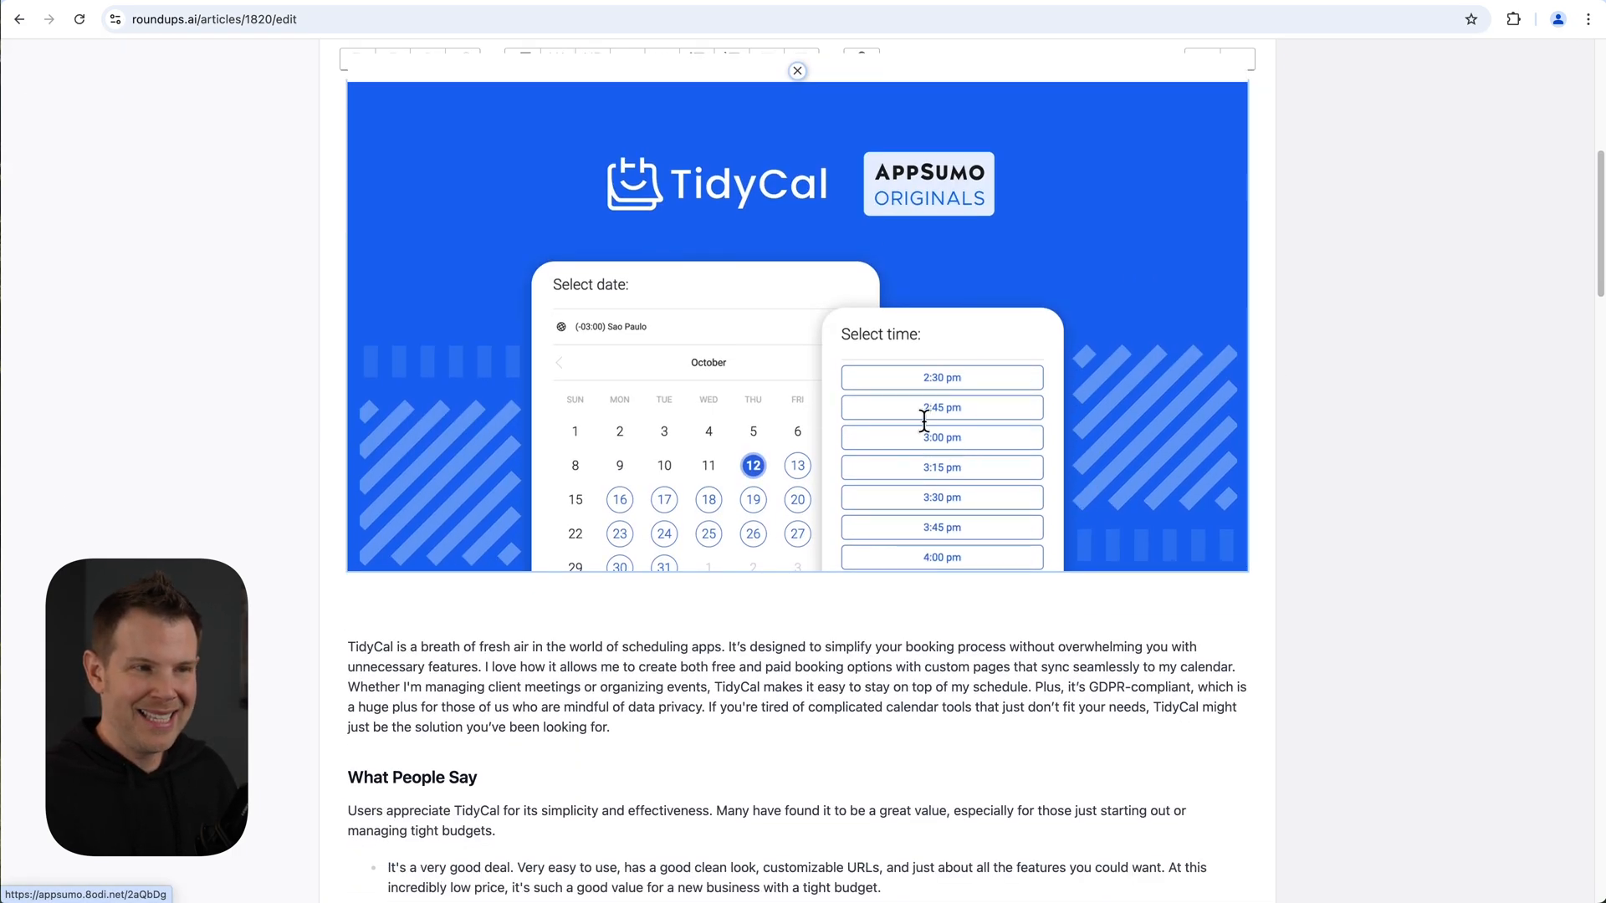
{"action": "mouse_move", "coordinate": [1126, 417]}
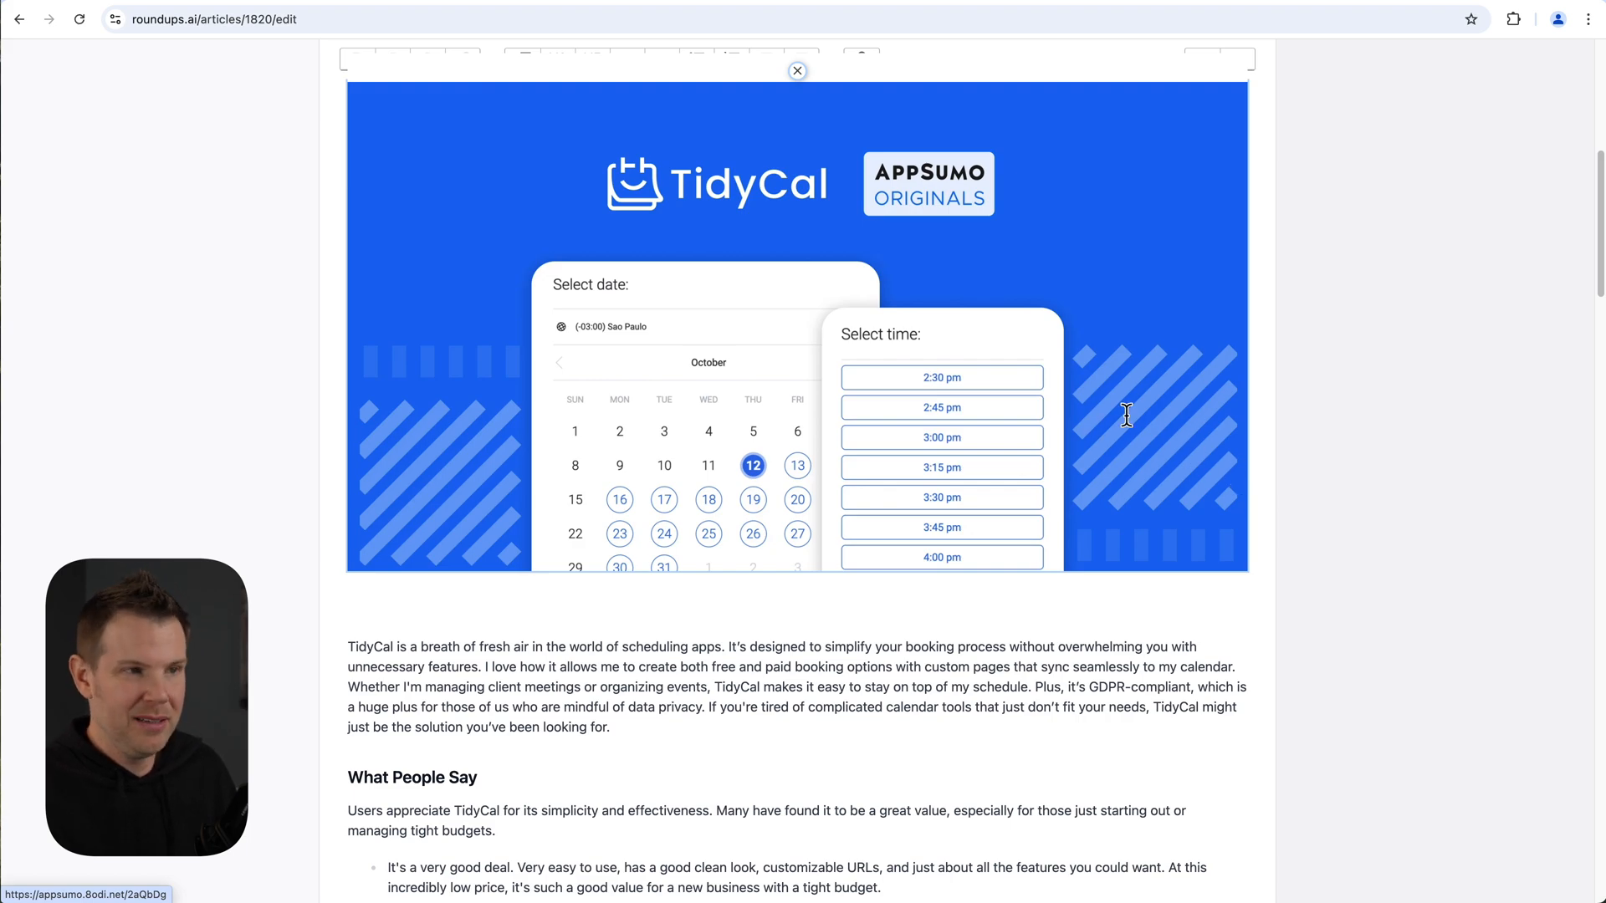
{"action": "scroll", "scroll_direction": "up", "scroll_amount": 3}
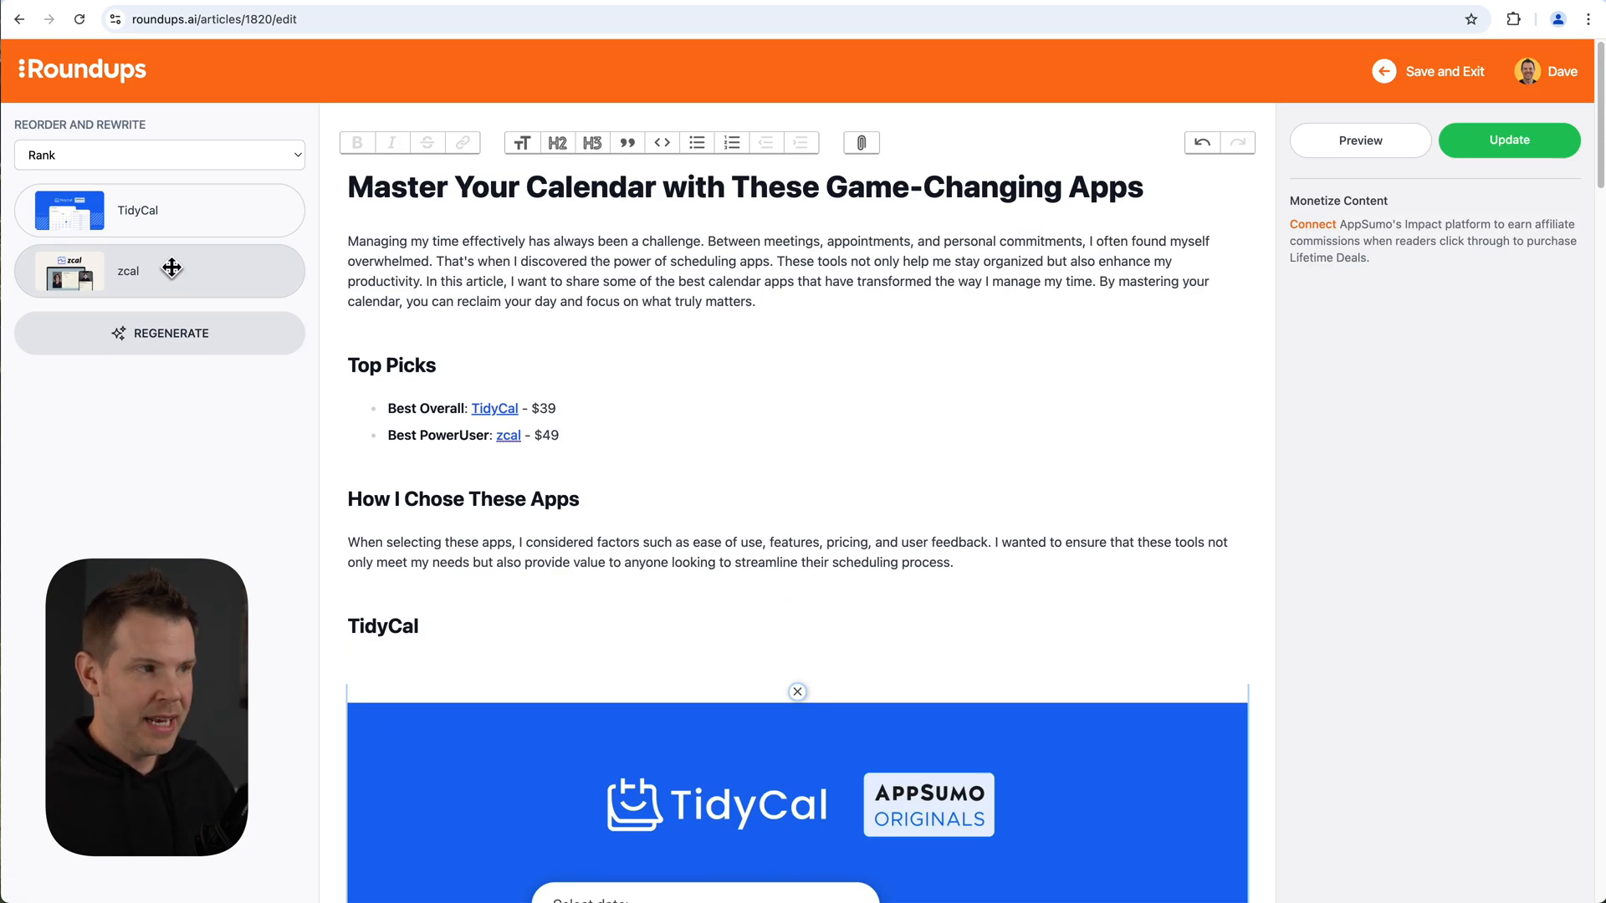
{"action": "mouse_move", "coordinate": [180, 295]}
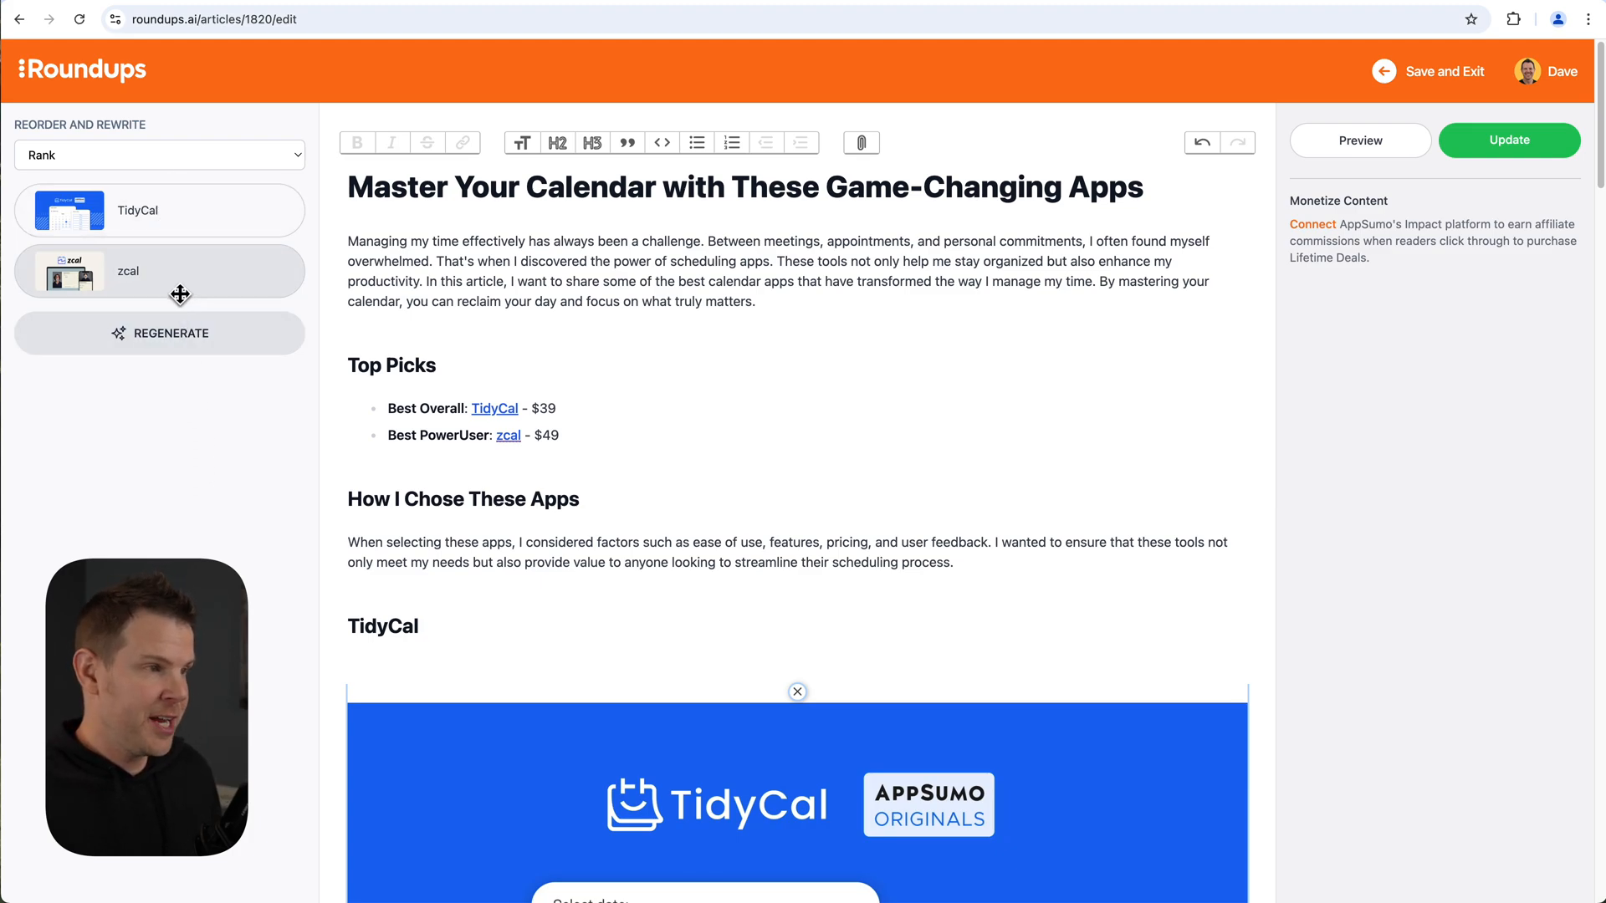
Drag zcal above TidyCal in the Rank list and update the roundup.
{"action": "left_click_drag", "start_coordinate": [161, 211], "coordinate": [161, 271]}
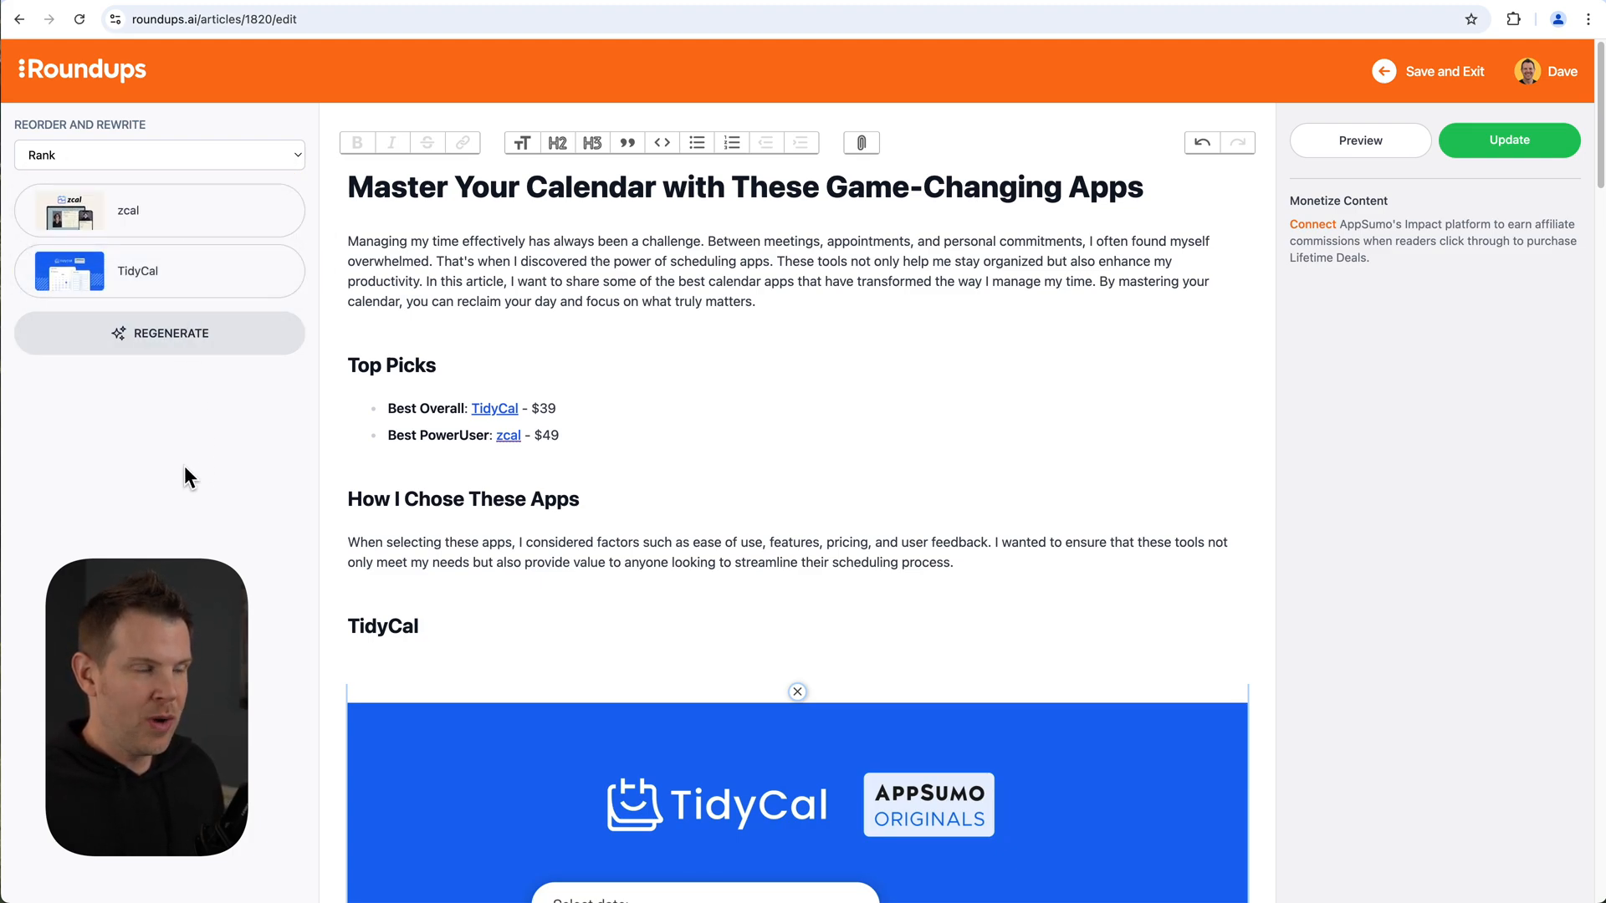
{"action": "mouse_move", "coordinate": [188, 217]}
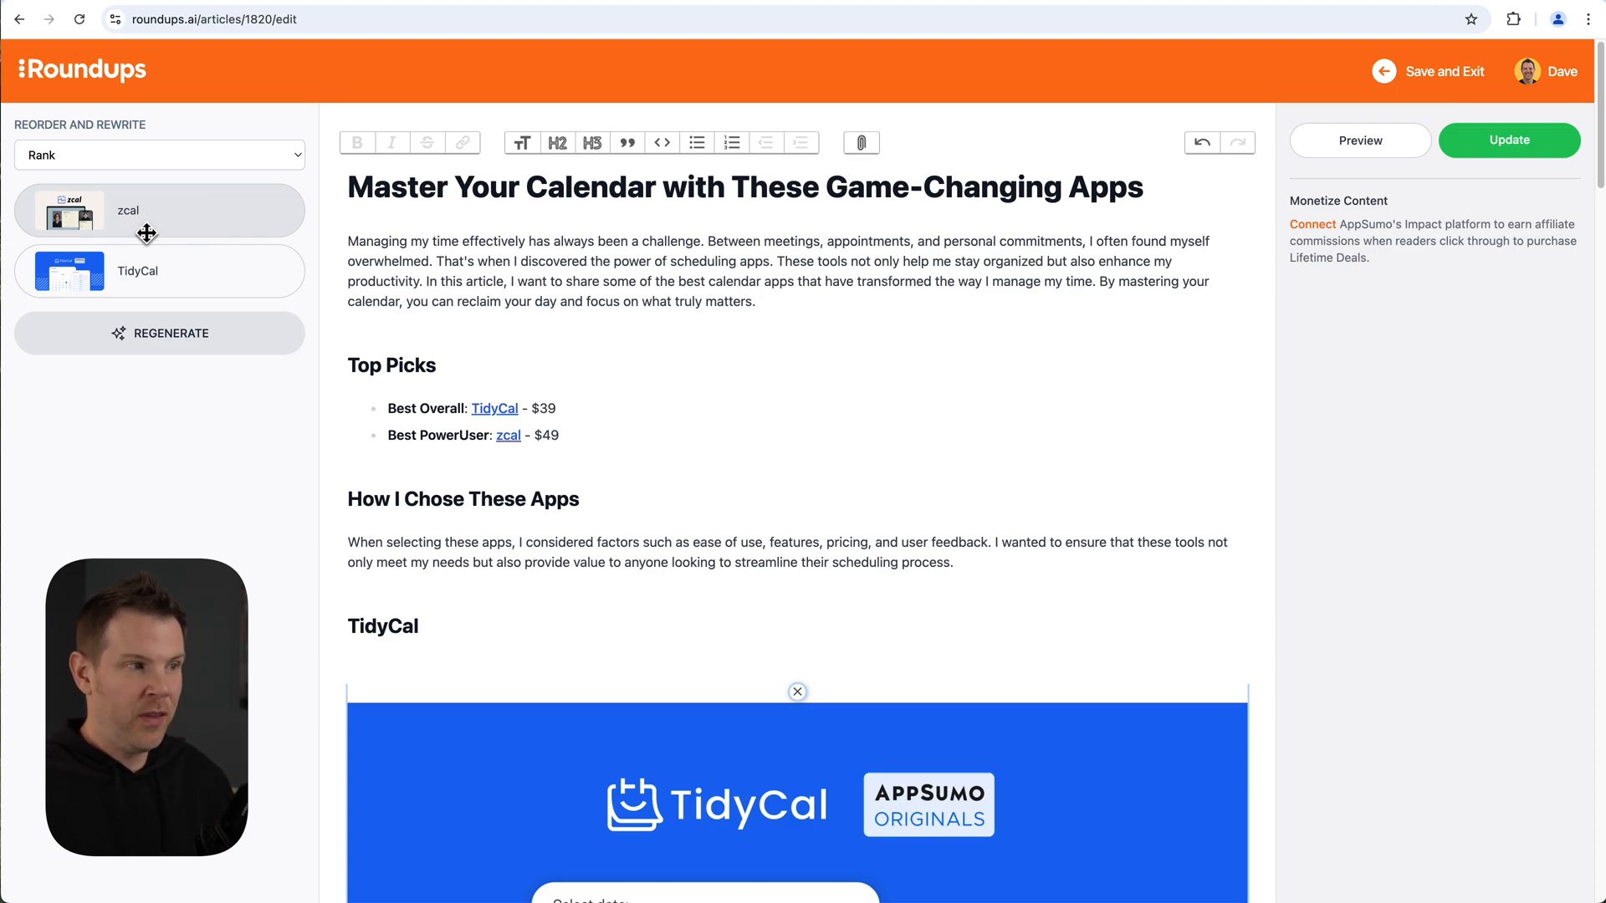
{"action": "mouse_move", "coordinate": [221, 226]}
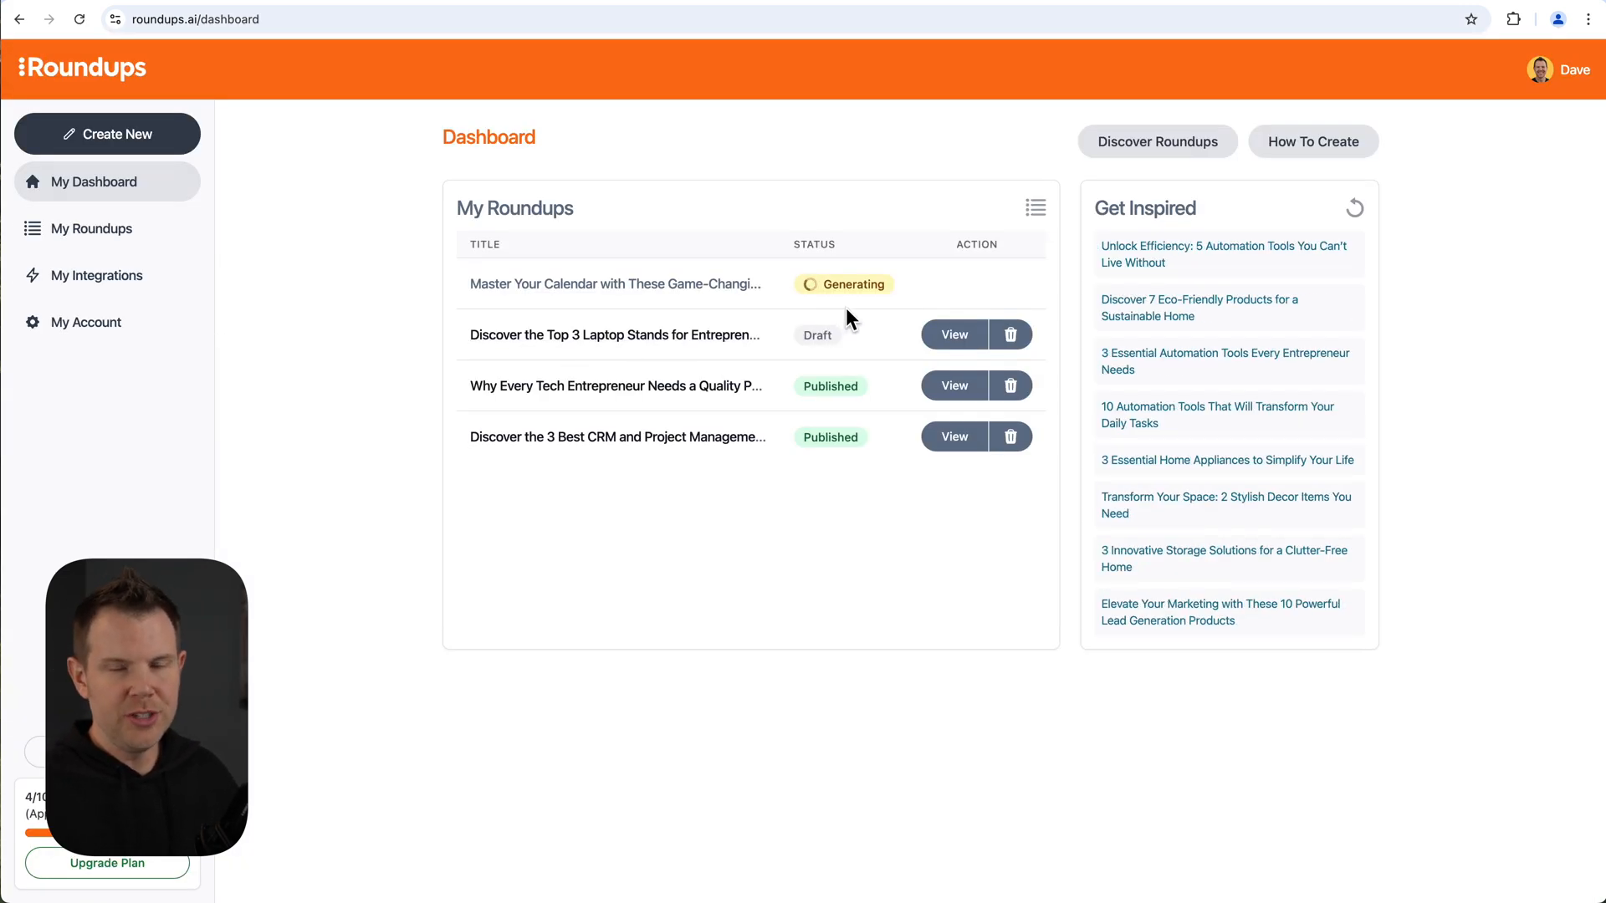
{"action": "mouse_move", "coordinate": [888, 309]}
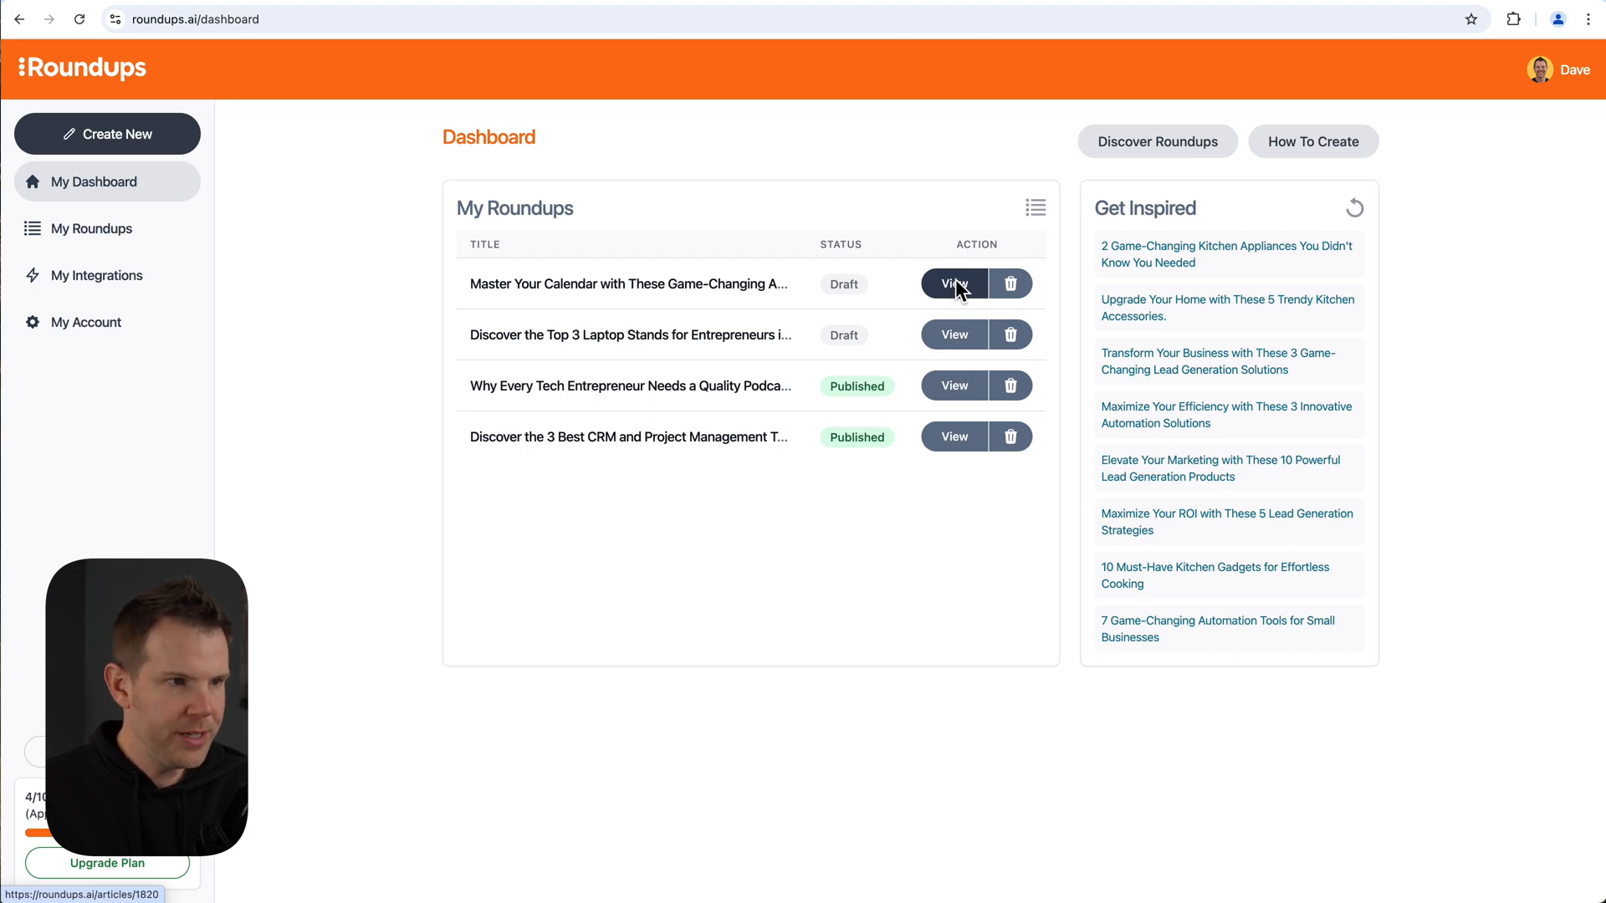
View the regenerated roundup with zcal Best Overall at $49 and TidyCal Best Value at $39.
{"action": "left_click", "coordinate": [952, 285]}
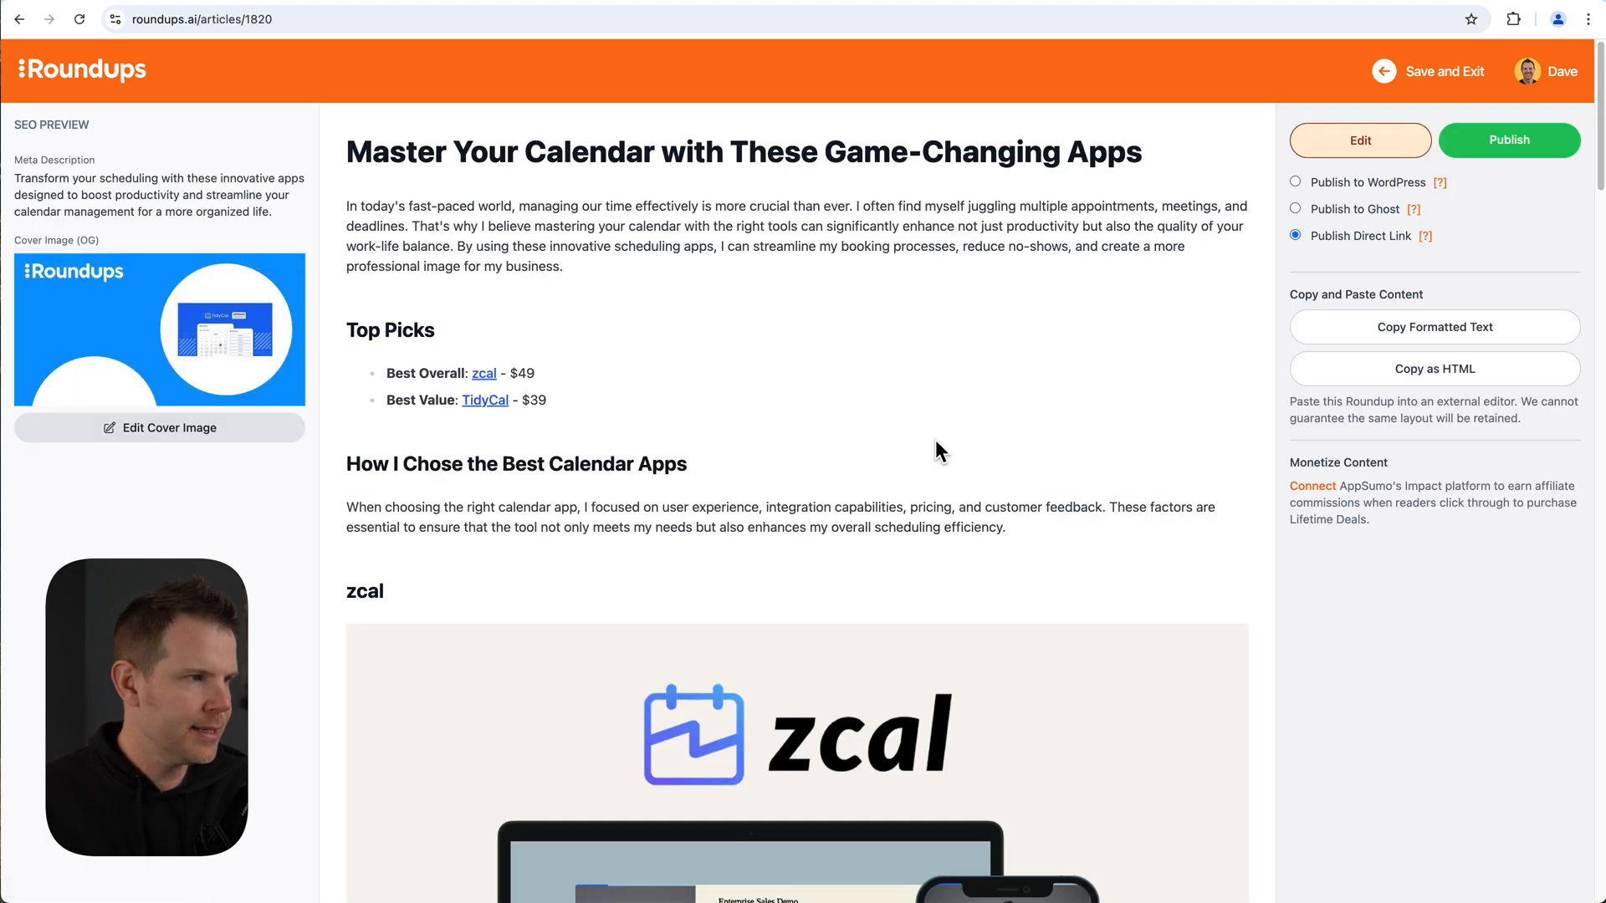
{"action": "scroll", "scroll_direction": "down", "scroll_amount": 3}
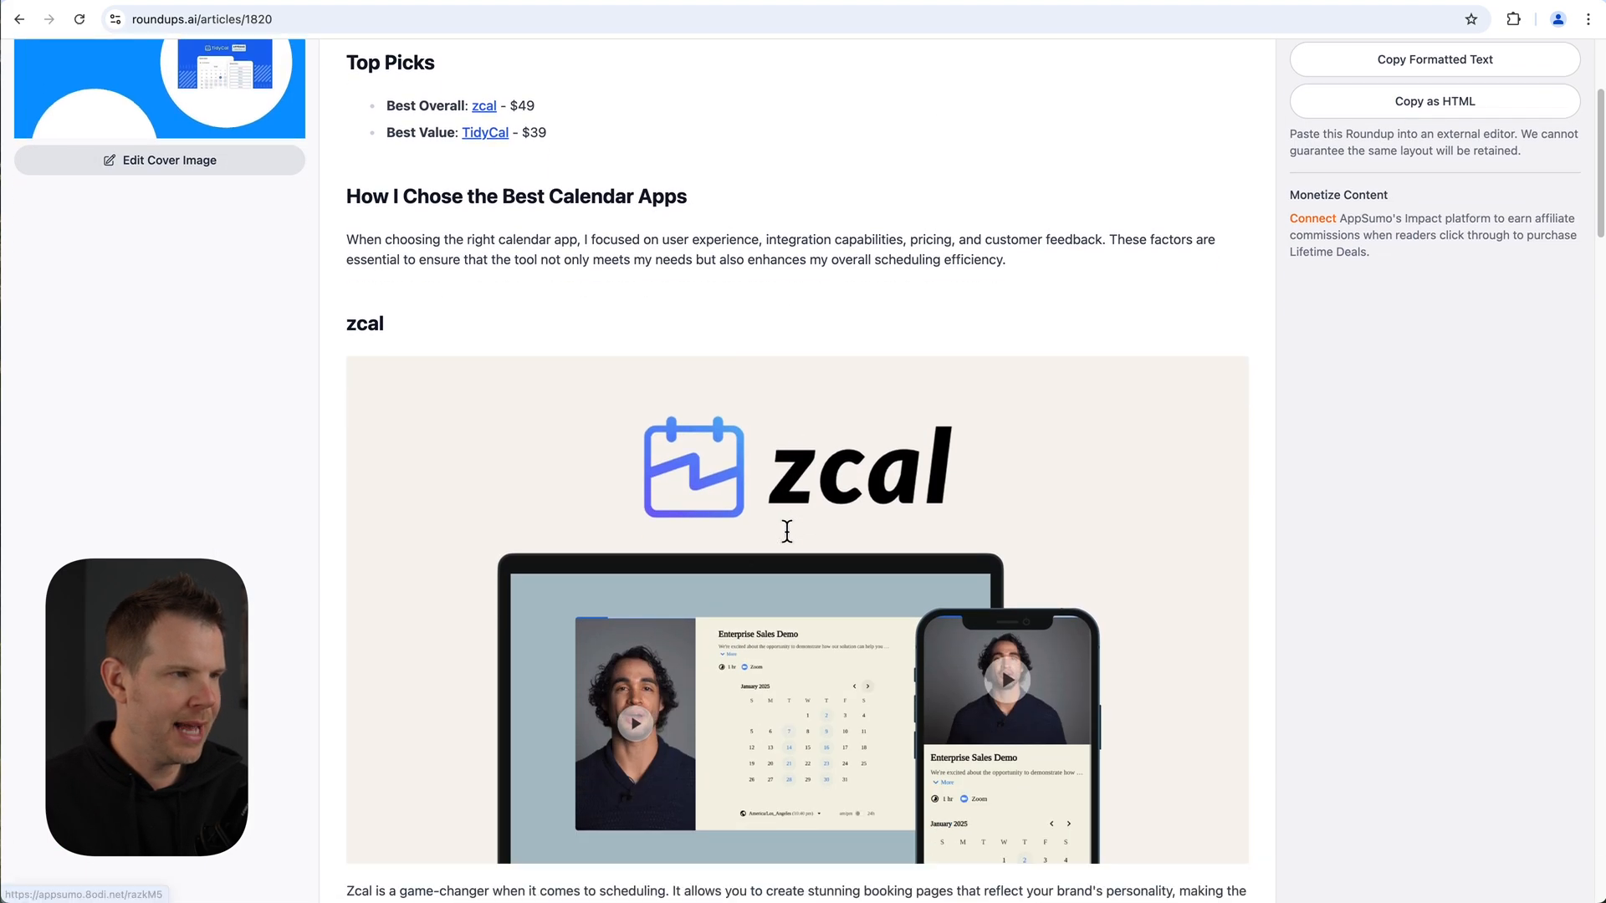
{"action": "scroll", "scroll_direction": "up", "scroll_amount": 3}
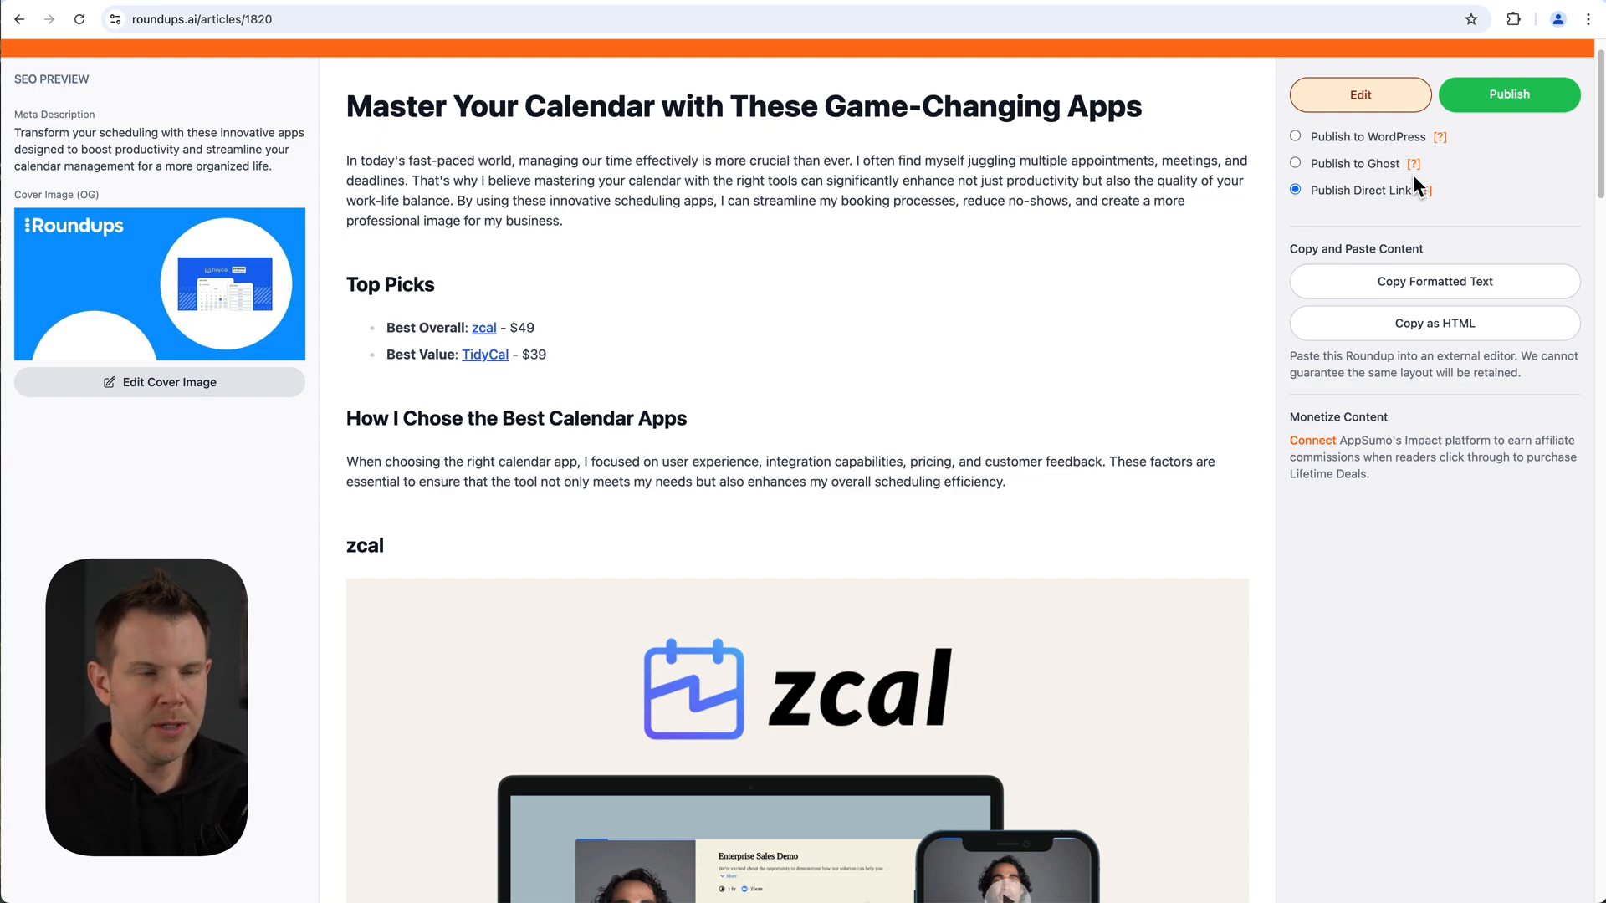
{"action": "mouse_move", "coordinate": [638, 333]}
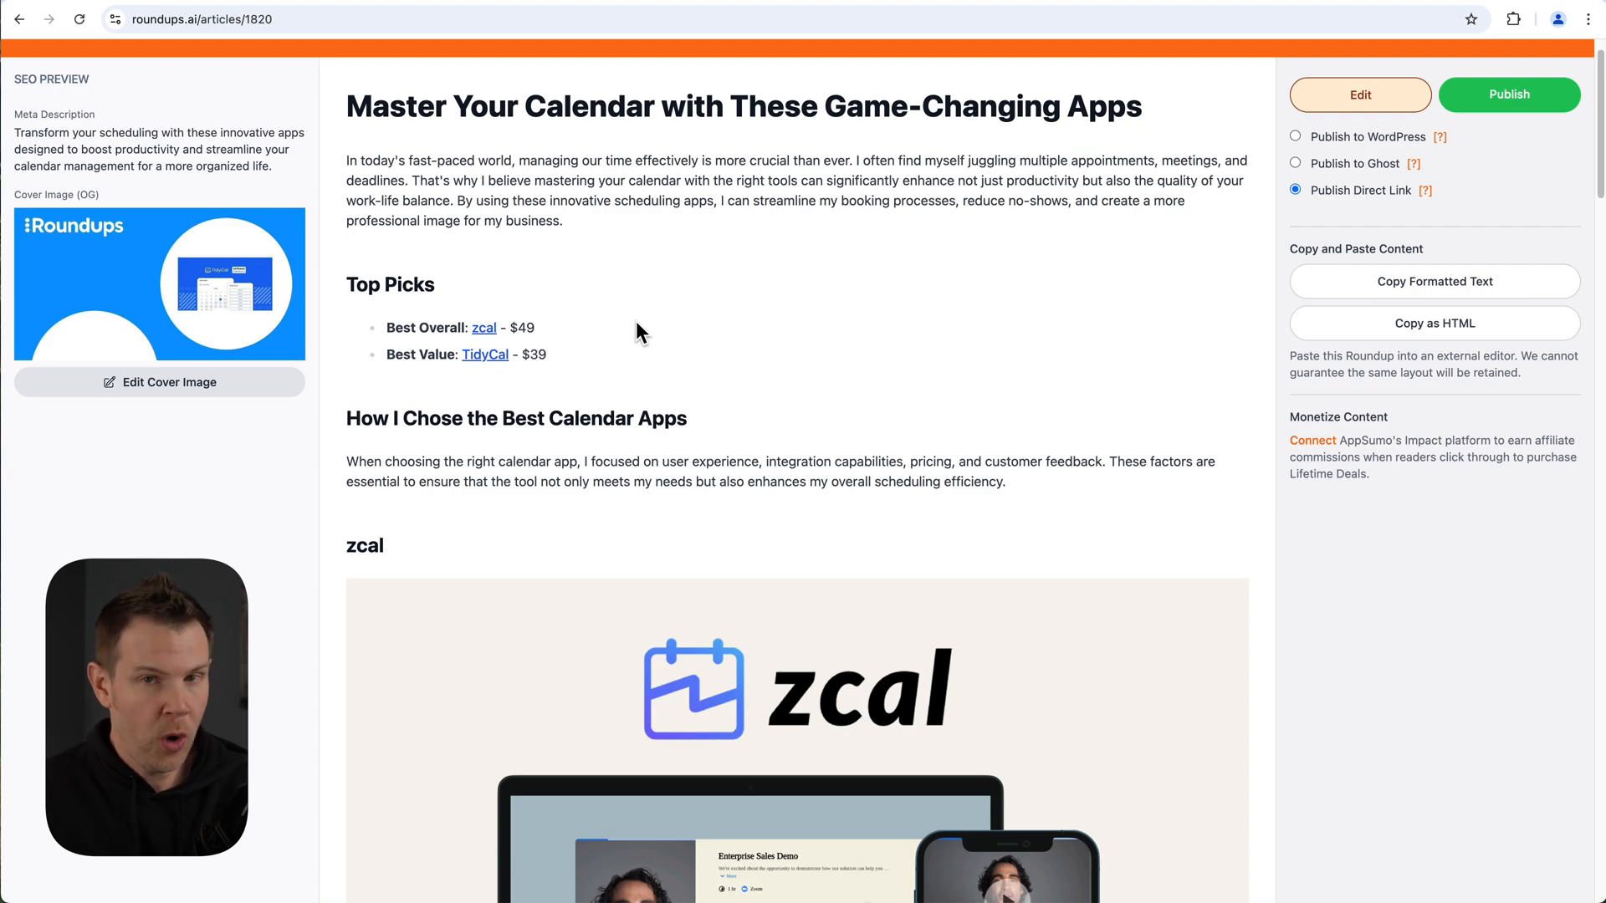
{"action": "mouse_move", "coordinate": [232, 278]}
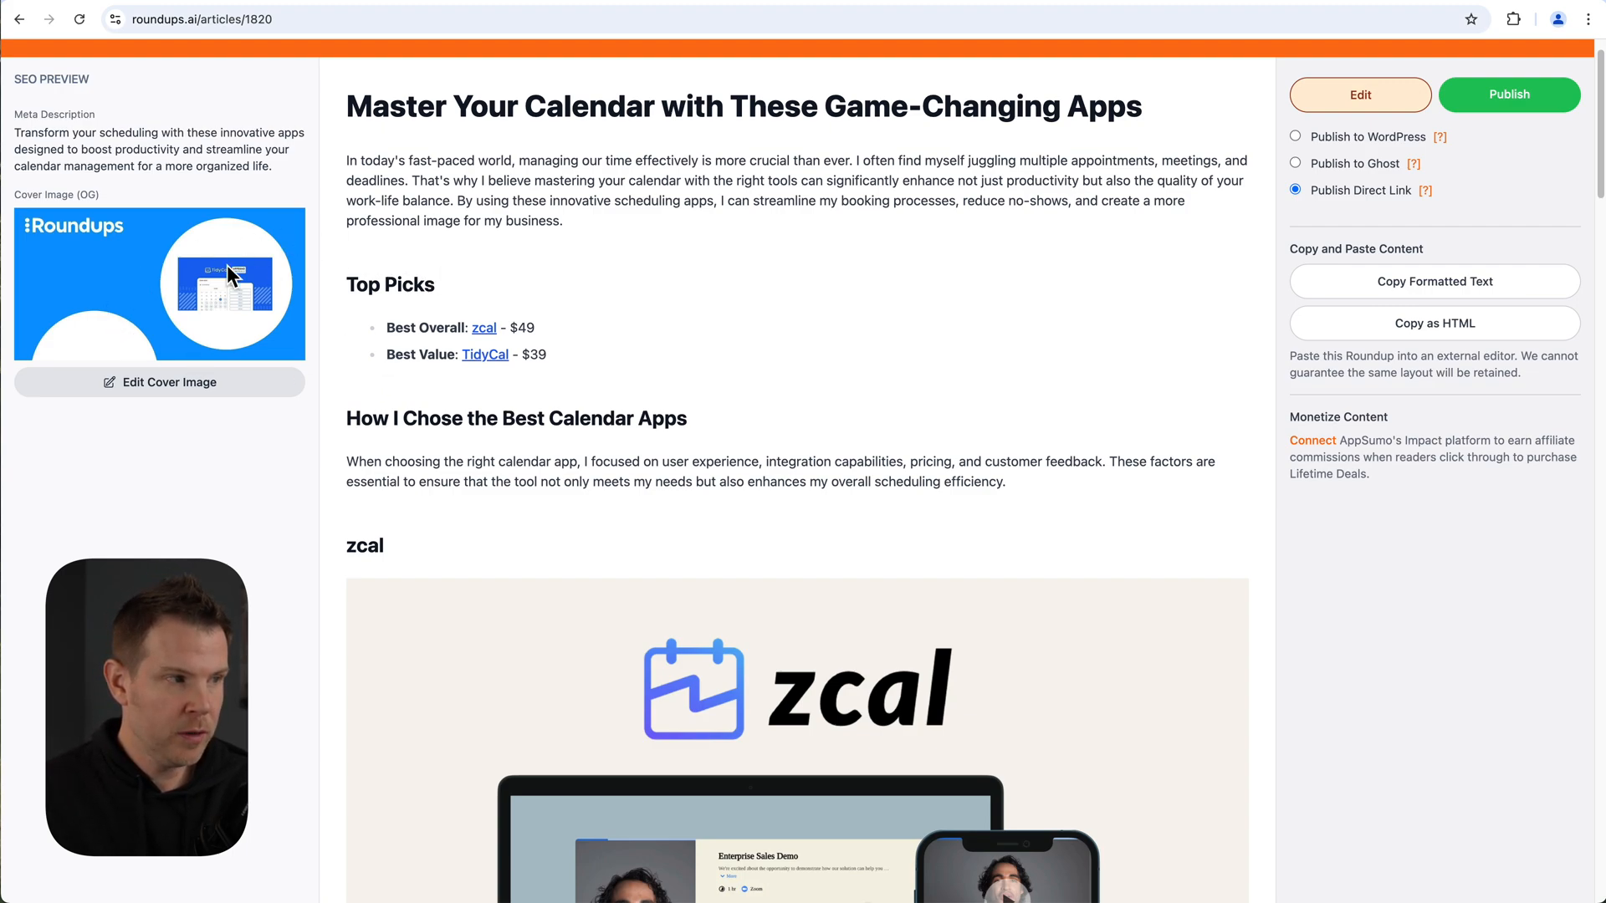
Select the zcal thumbnail in Customize The Cover Image so zcal features on the cover.
{"action": "left_click", "coordinate": [160, 381]}
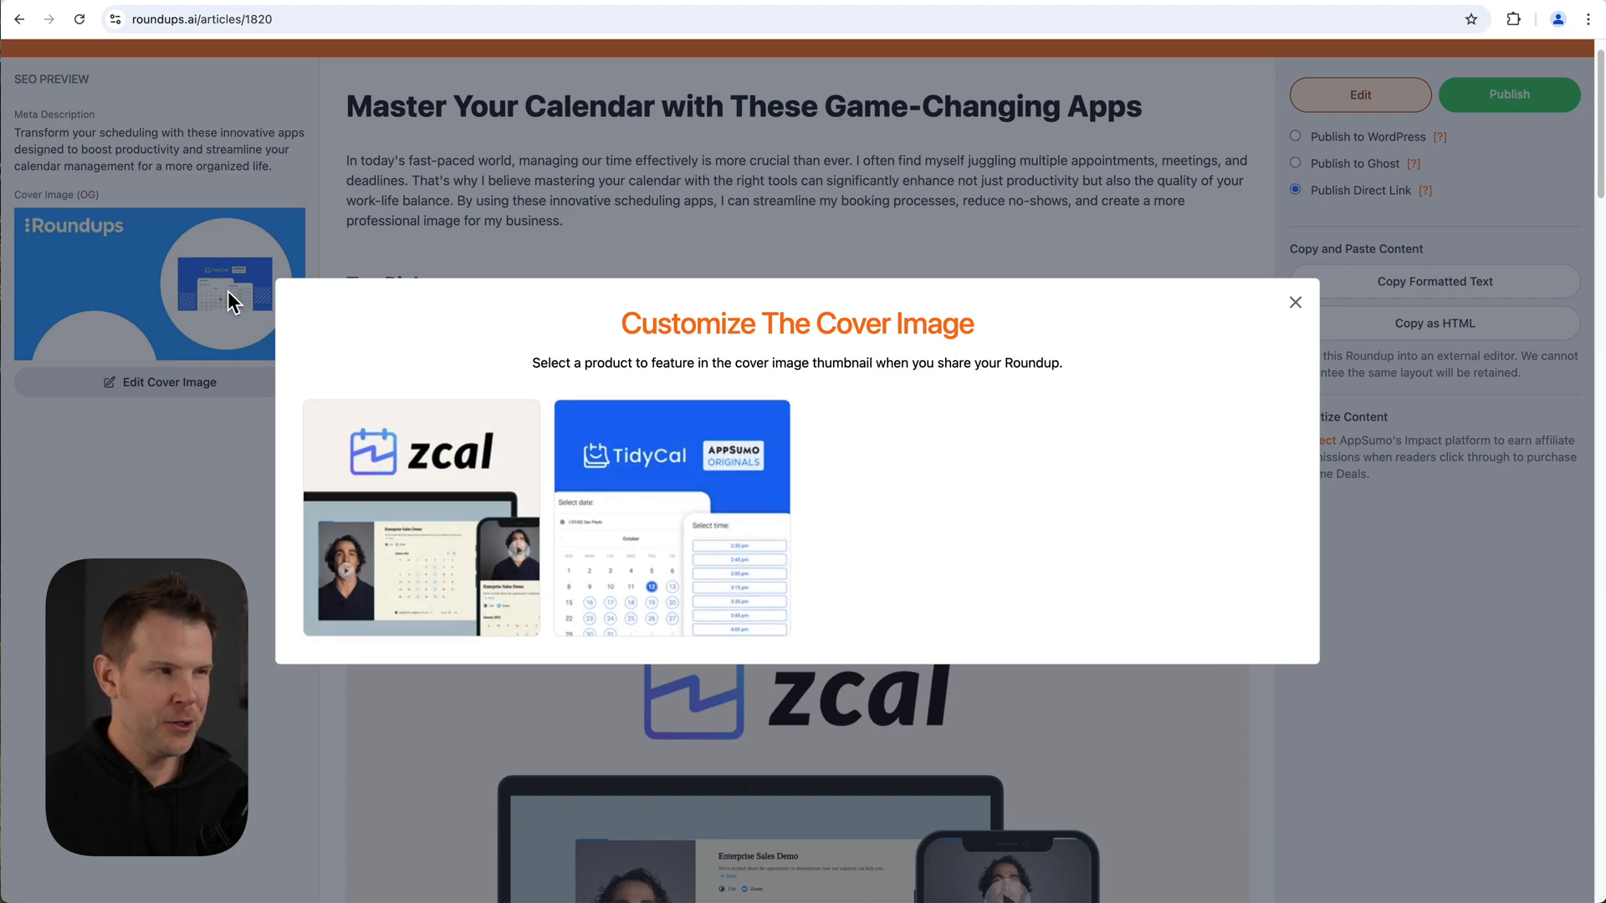
{"action": "left_click", "coordinate": [420, 517]}
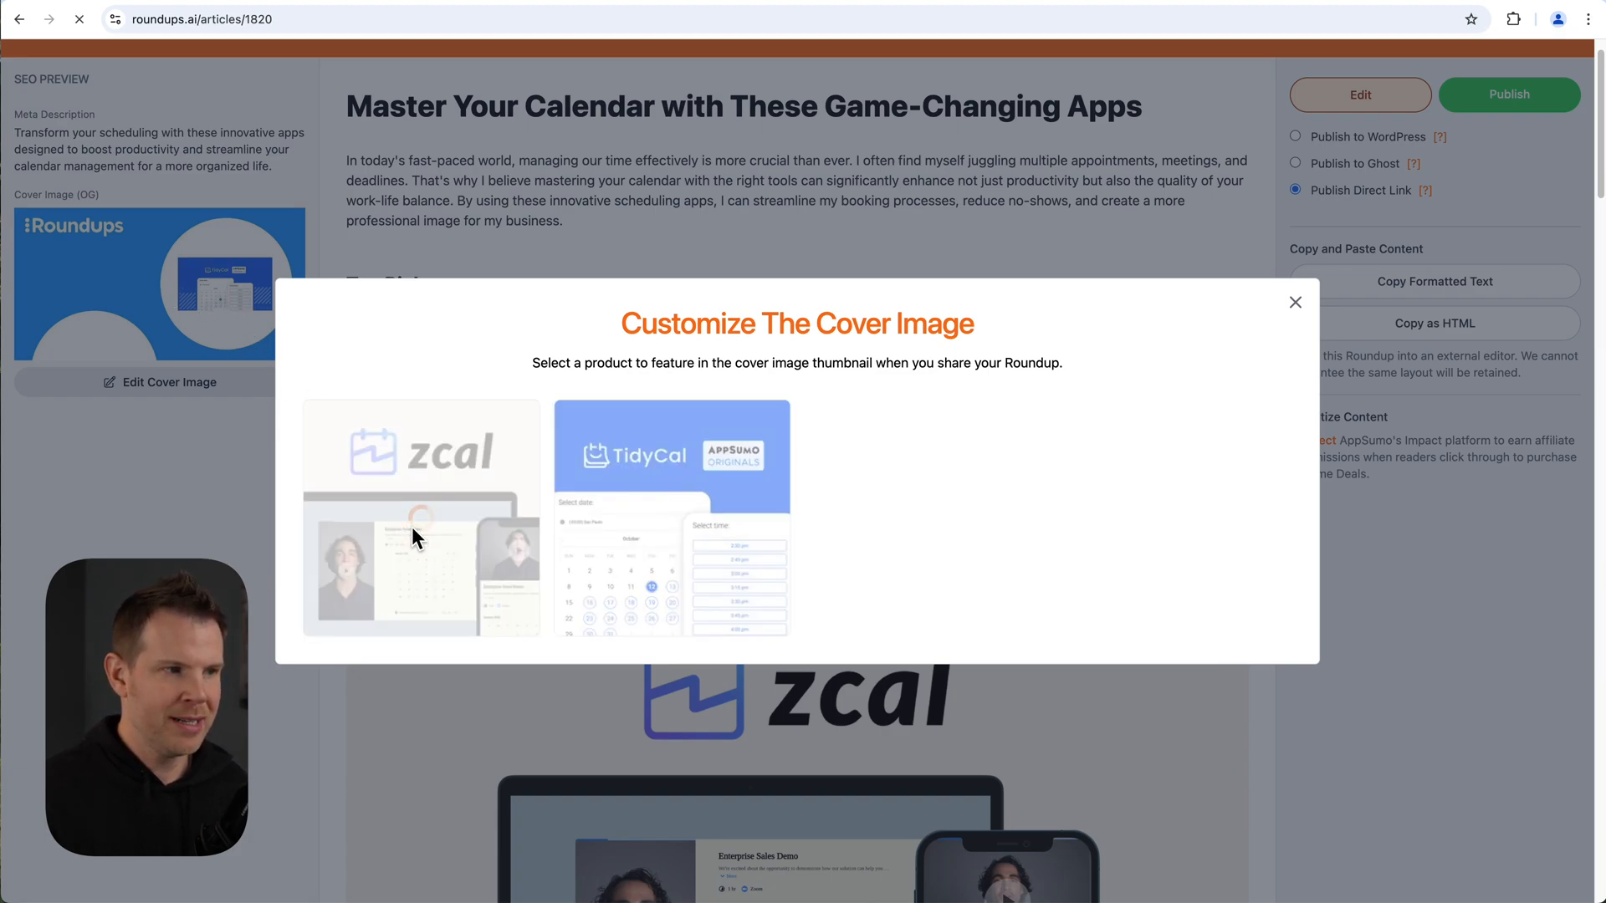
{"action": "left_click", "coordinate": [420, 517]}
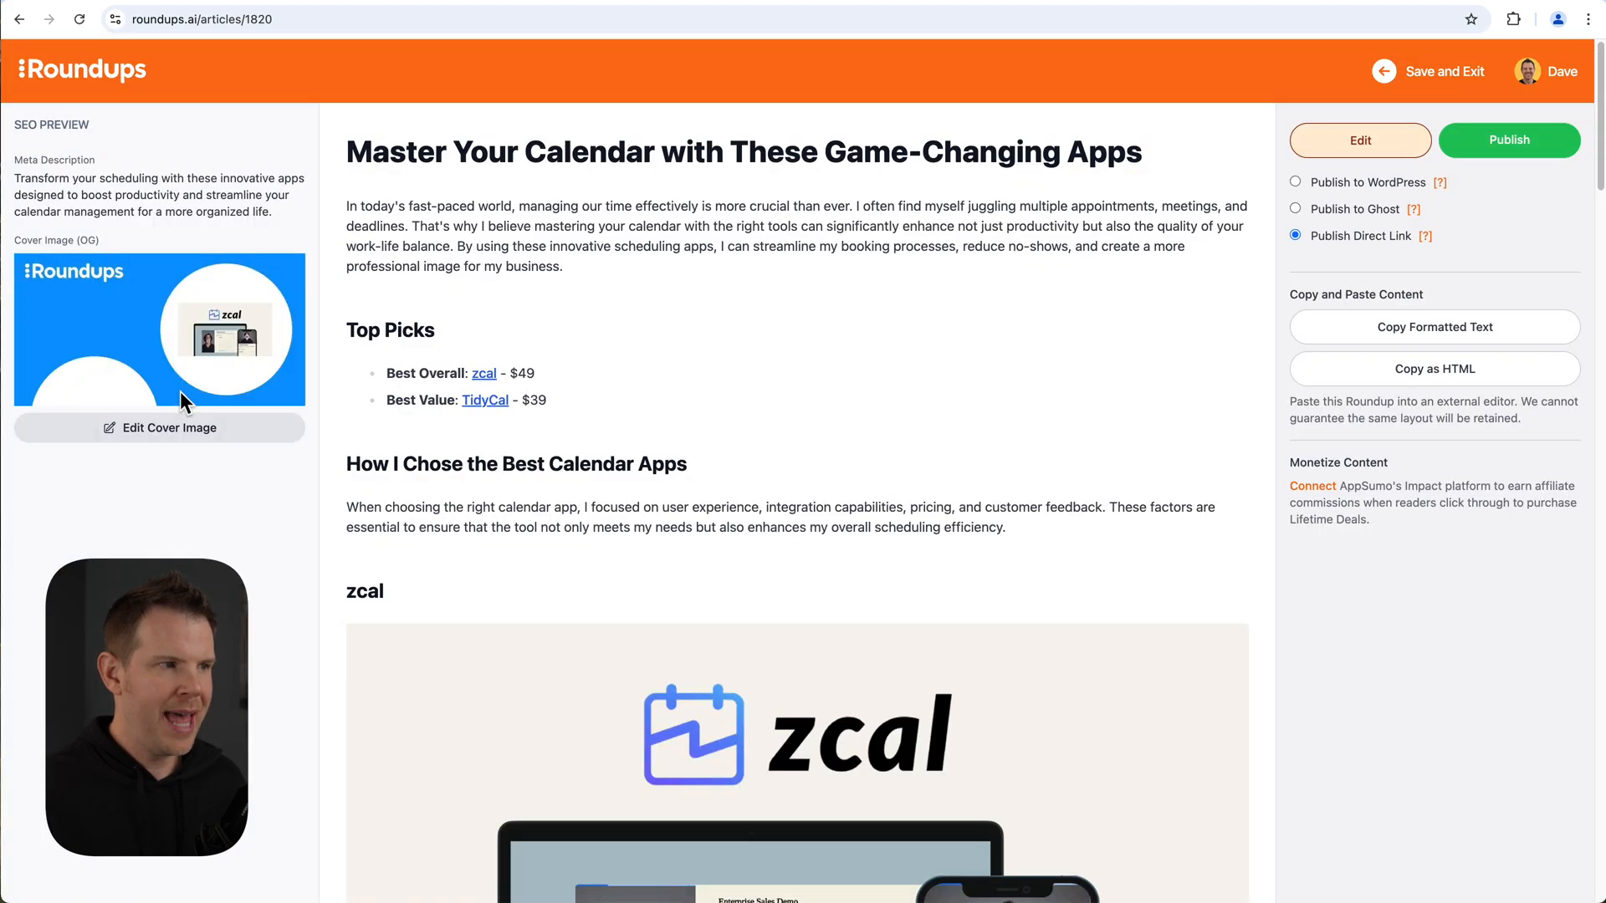
{"action": "mouse_move", "coordinate": [242, 390]}
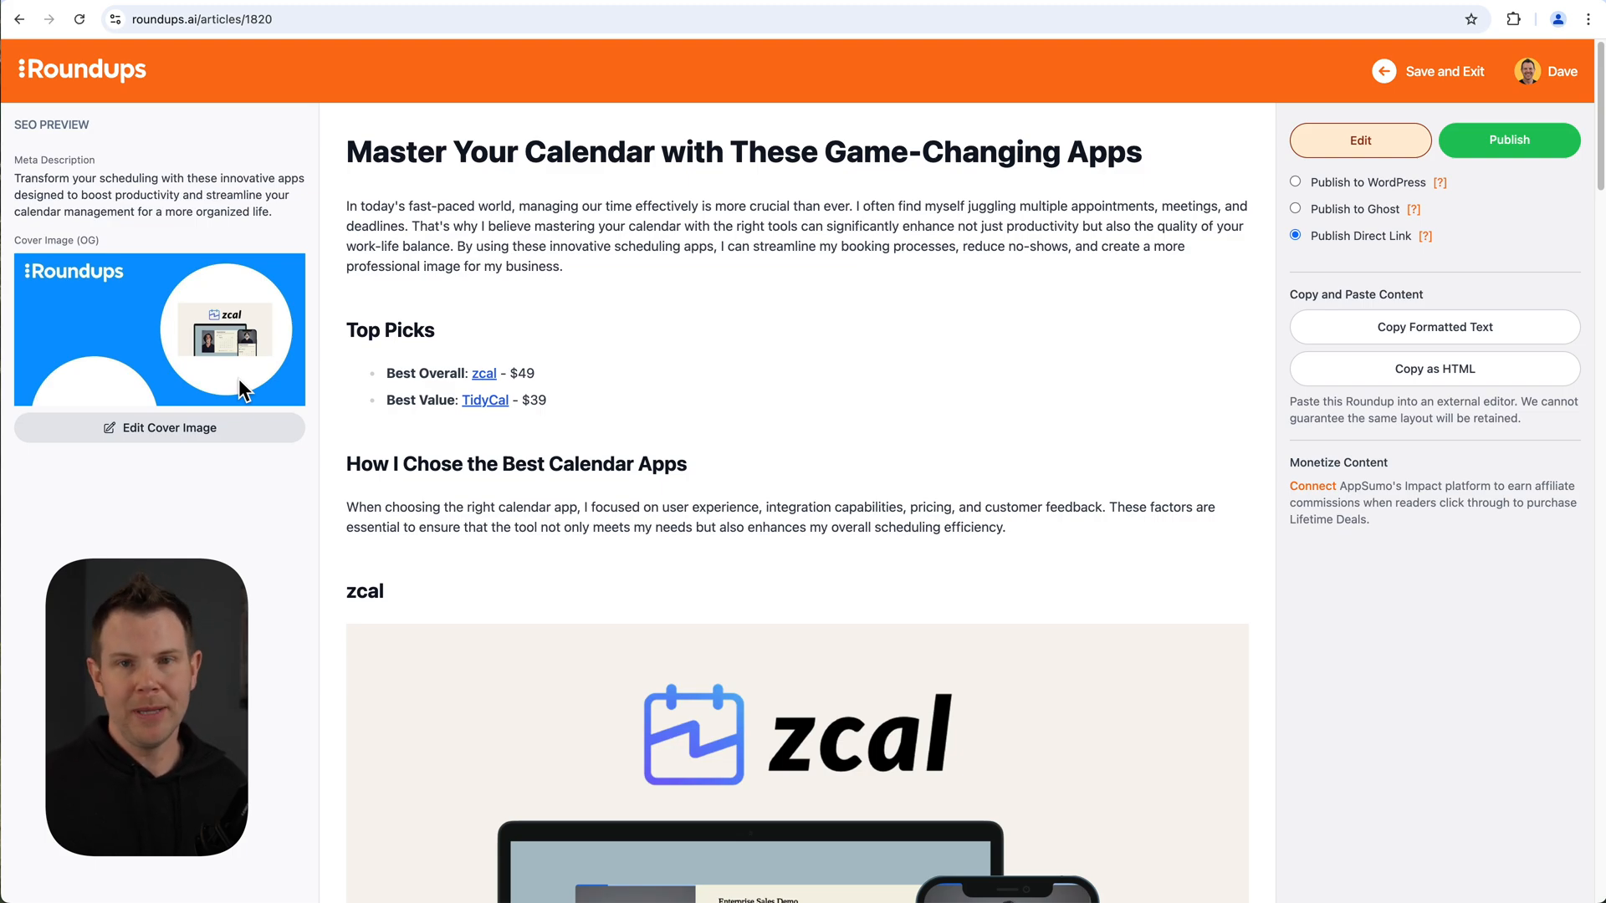
{"action": "mouse_move", "coordinate": [141, 336]}
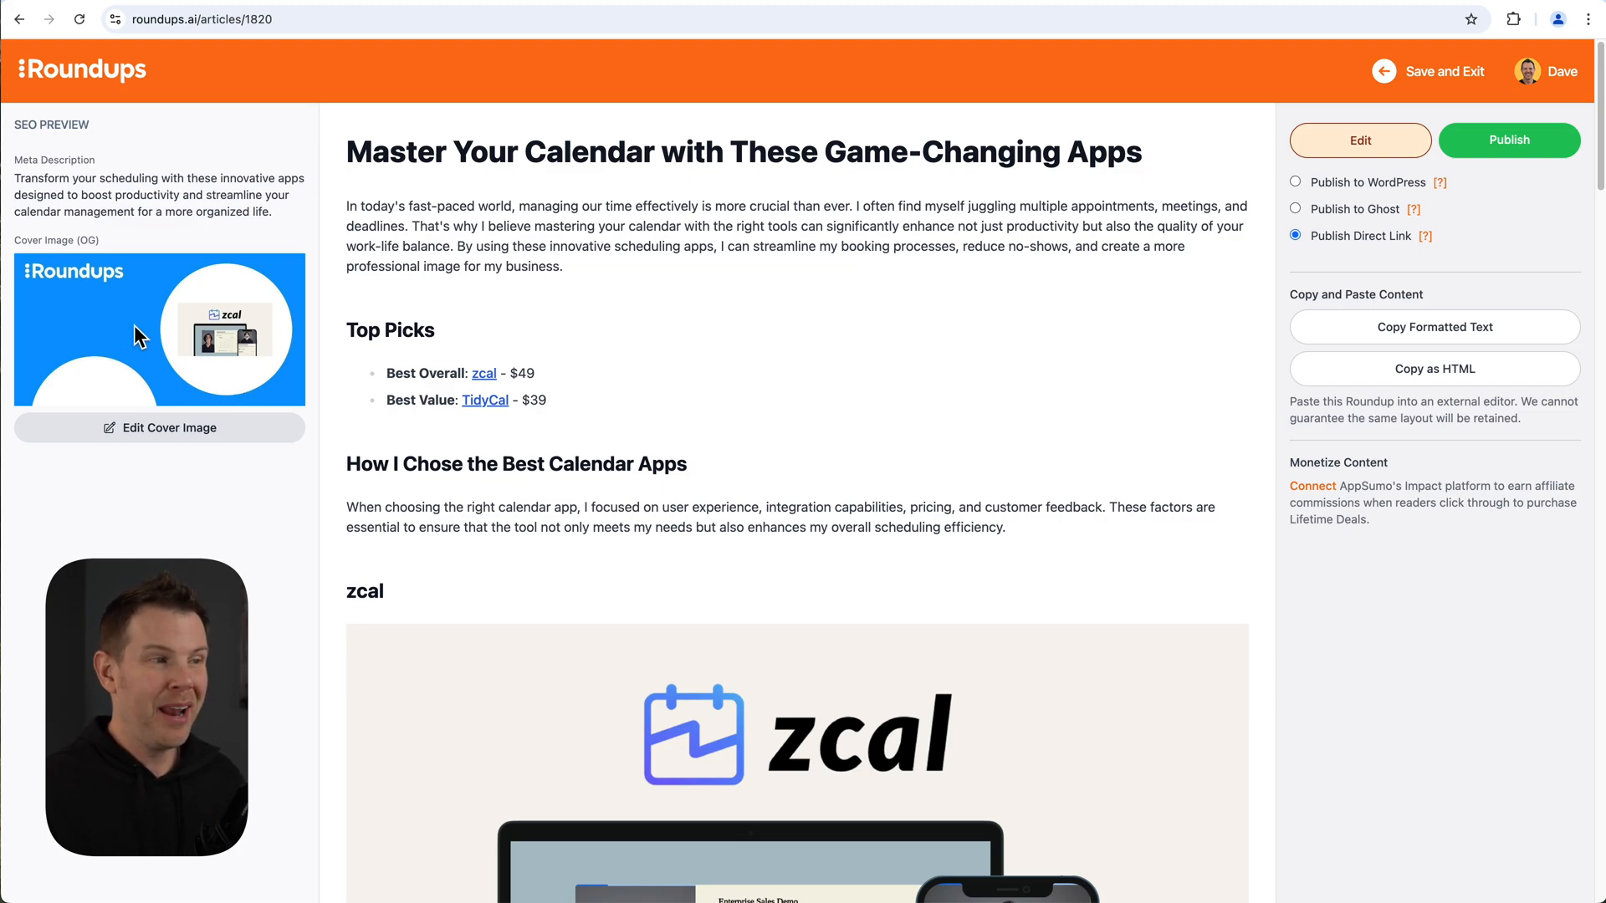
{"action": "mouse_move", "coordinate": [53, 299]}
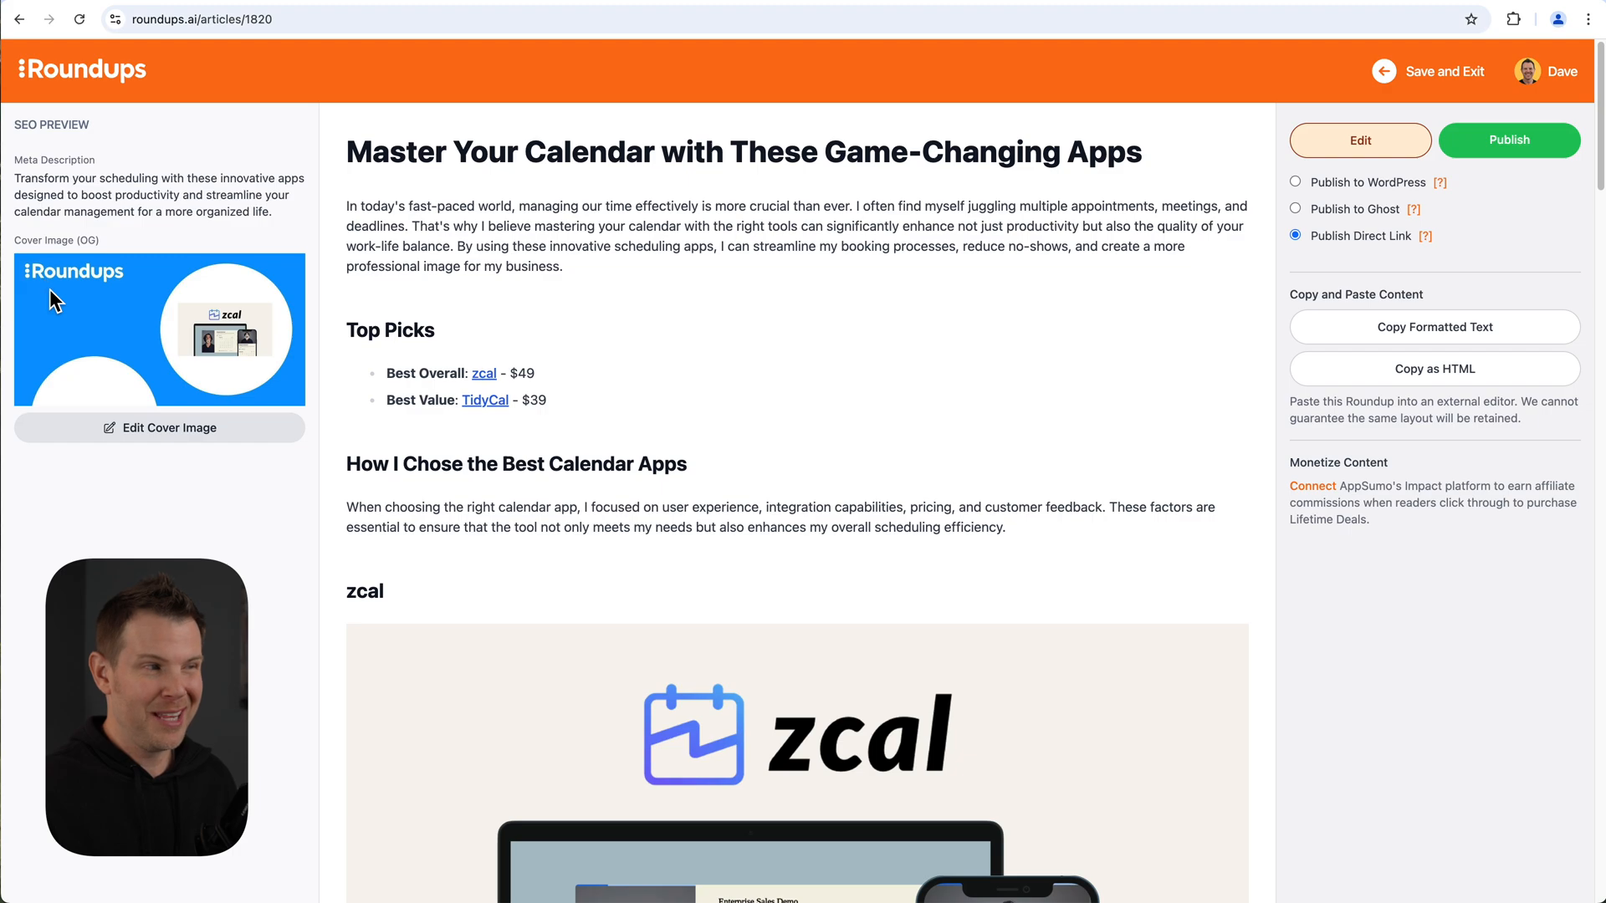
{"action": "mouse_move", "coordinate": [84, 301]}
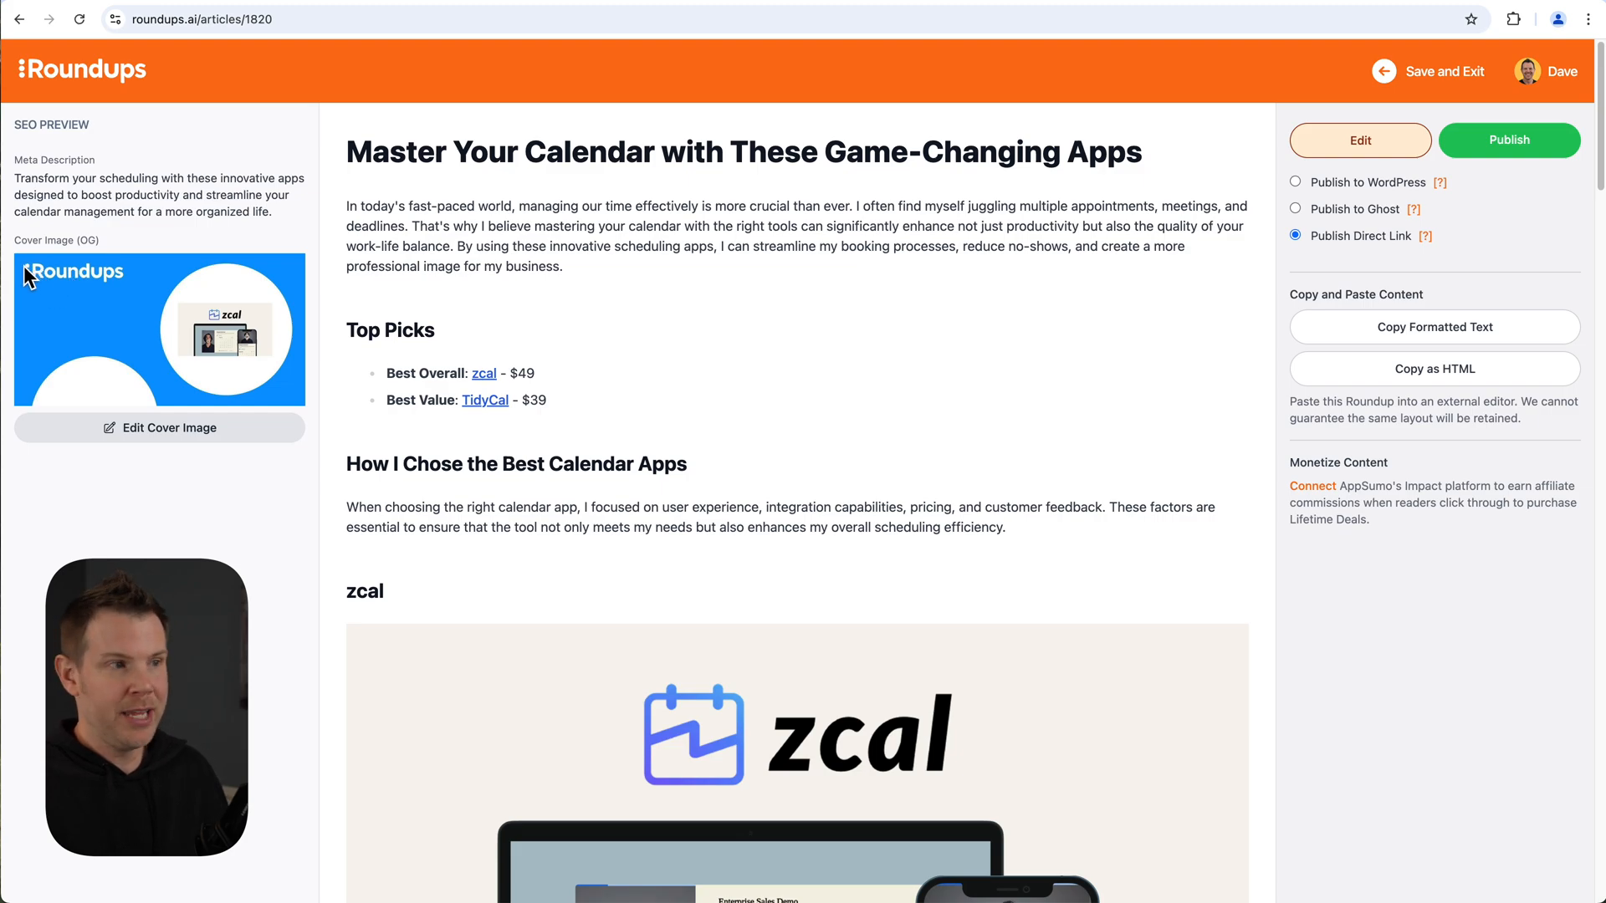
{"action": "mouse_move", "coordinate": [92, 296]}
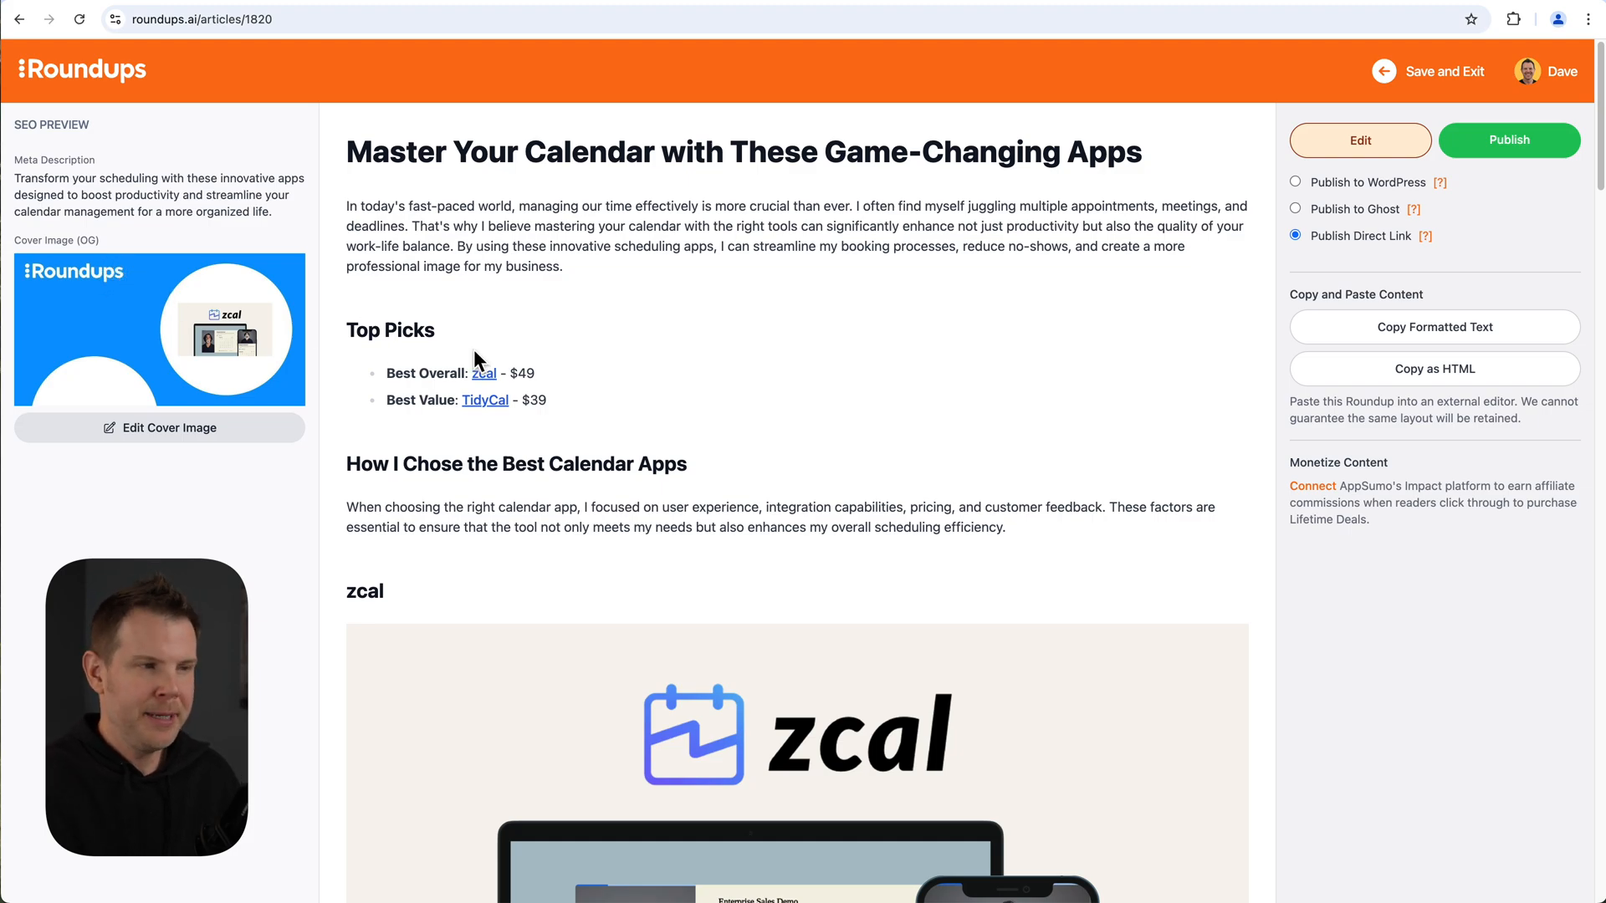
{"action": "scroll", "scroll_direction": "down", "scroll_amount": 3}
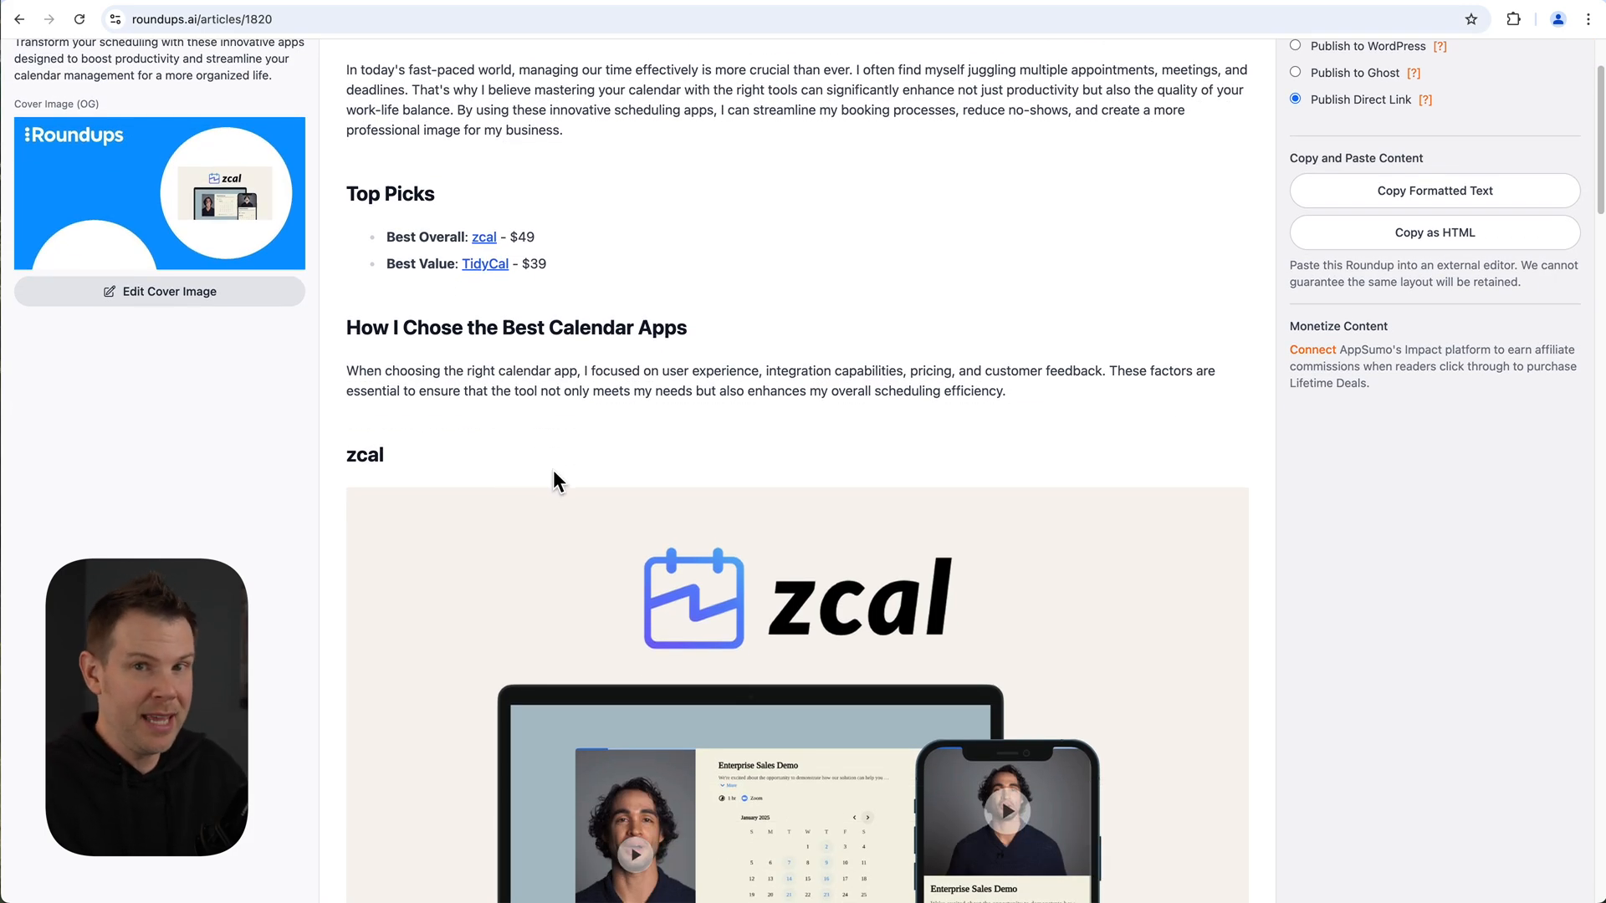
{"action": "scroll", "scroll_direction": "down", "scroll_amount": 3}
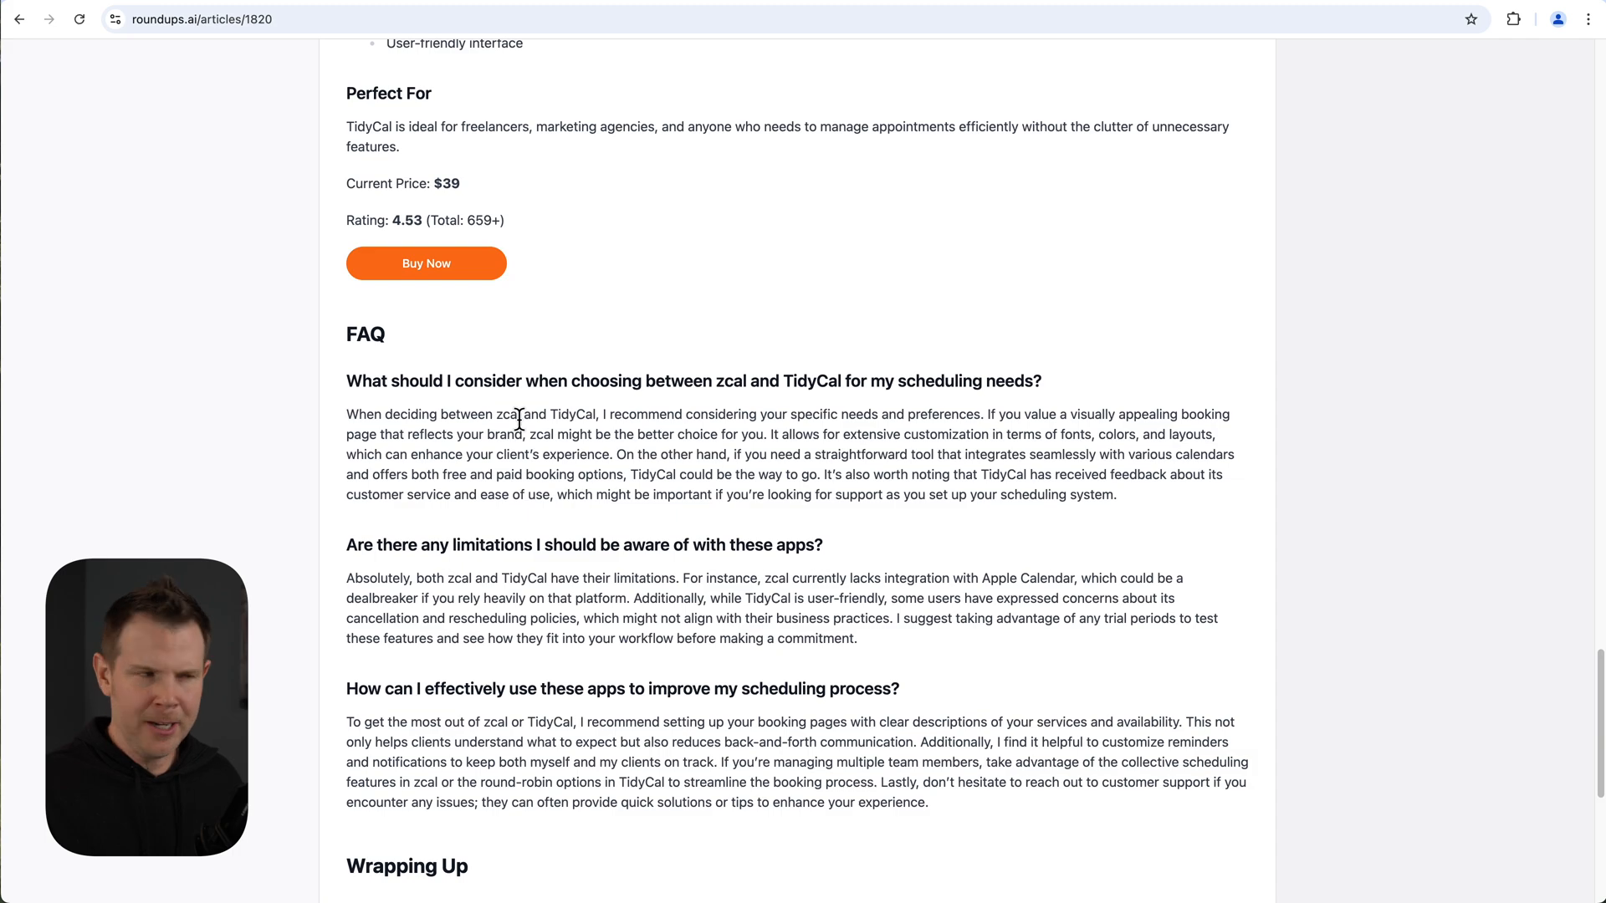
{"action": "mouse_move", "coordinate": [448, 381]}
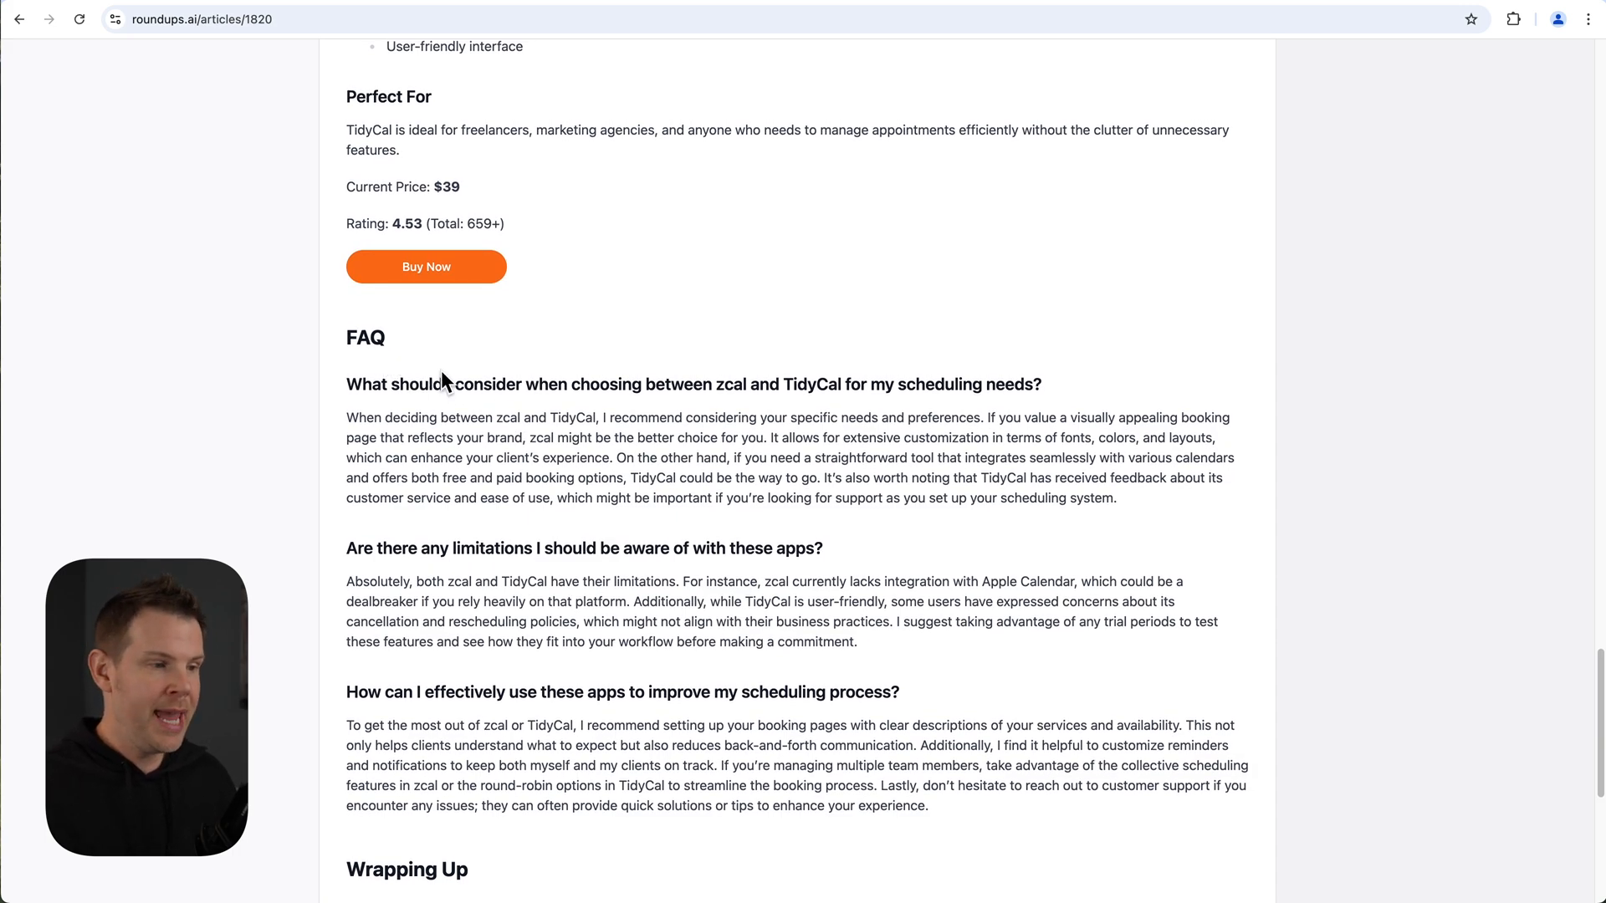
{"action": "scroll", "scroll_direction": "down", "scroll_amount": 3}
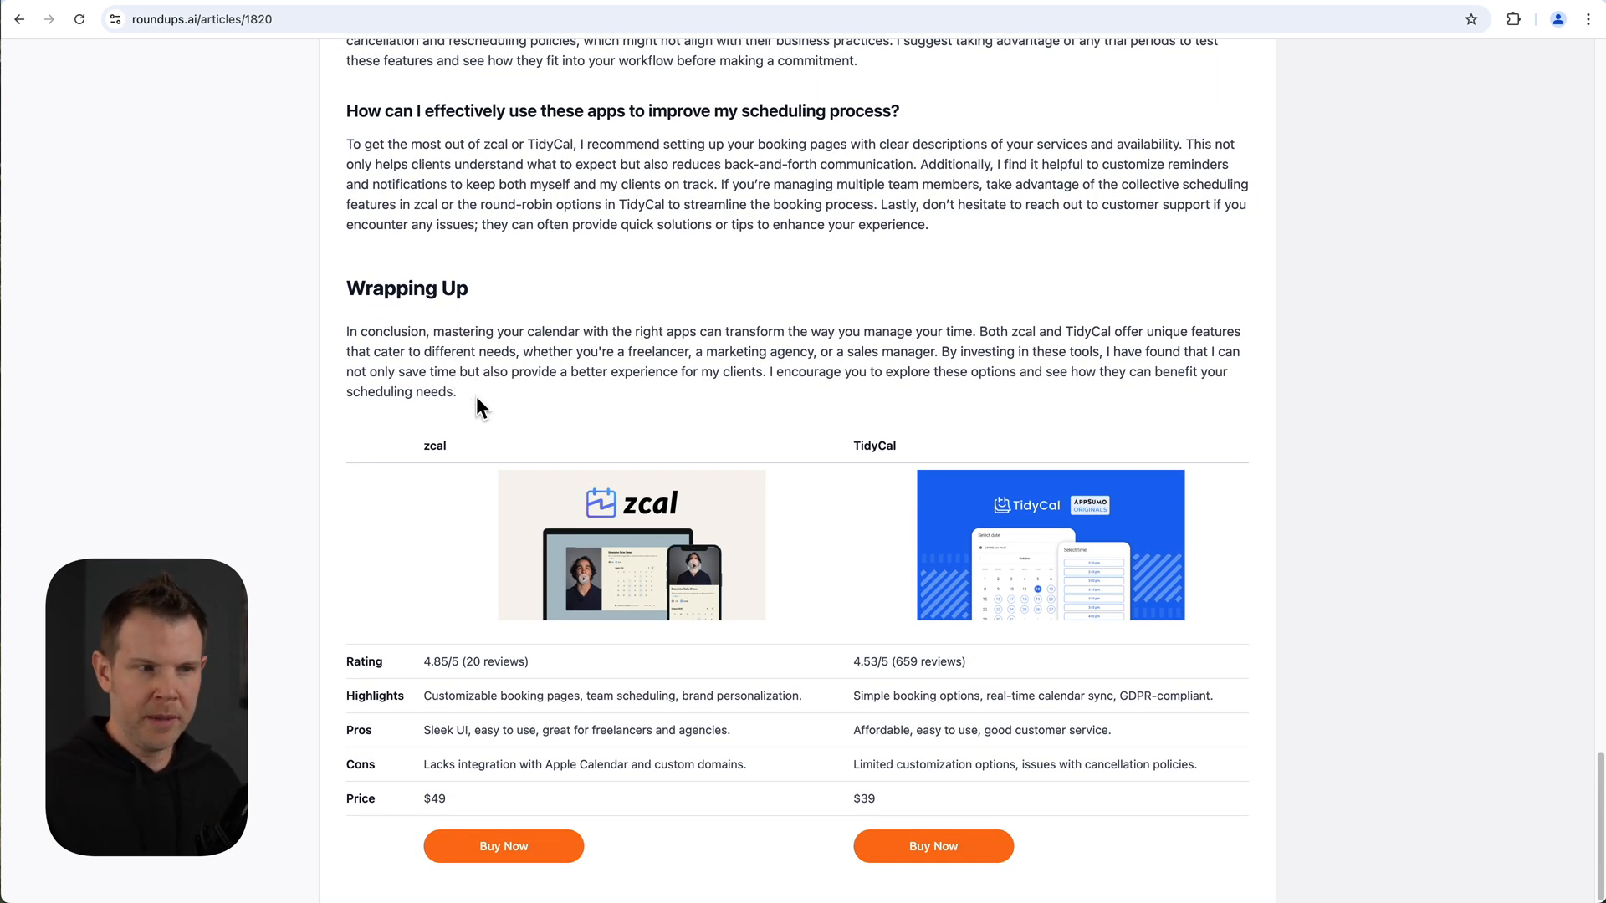
{"action": "mouse_move", "coordinate": [768, 551]}
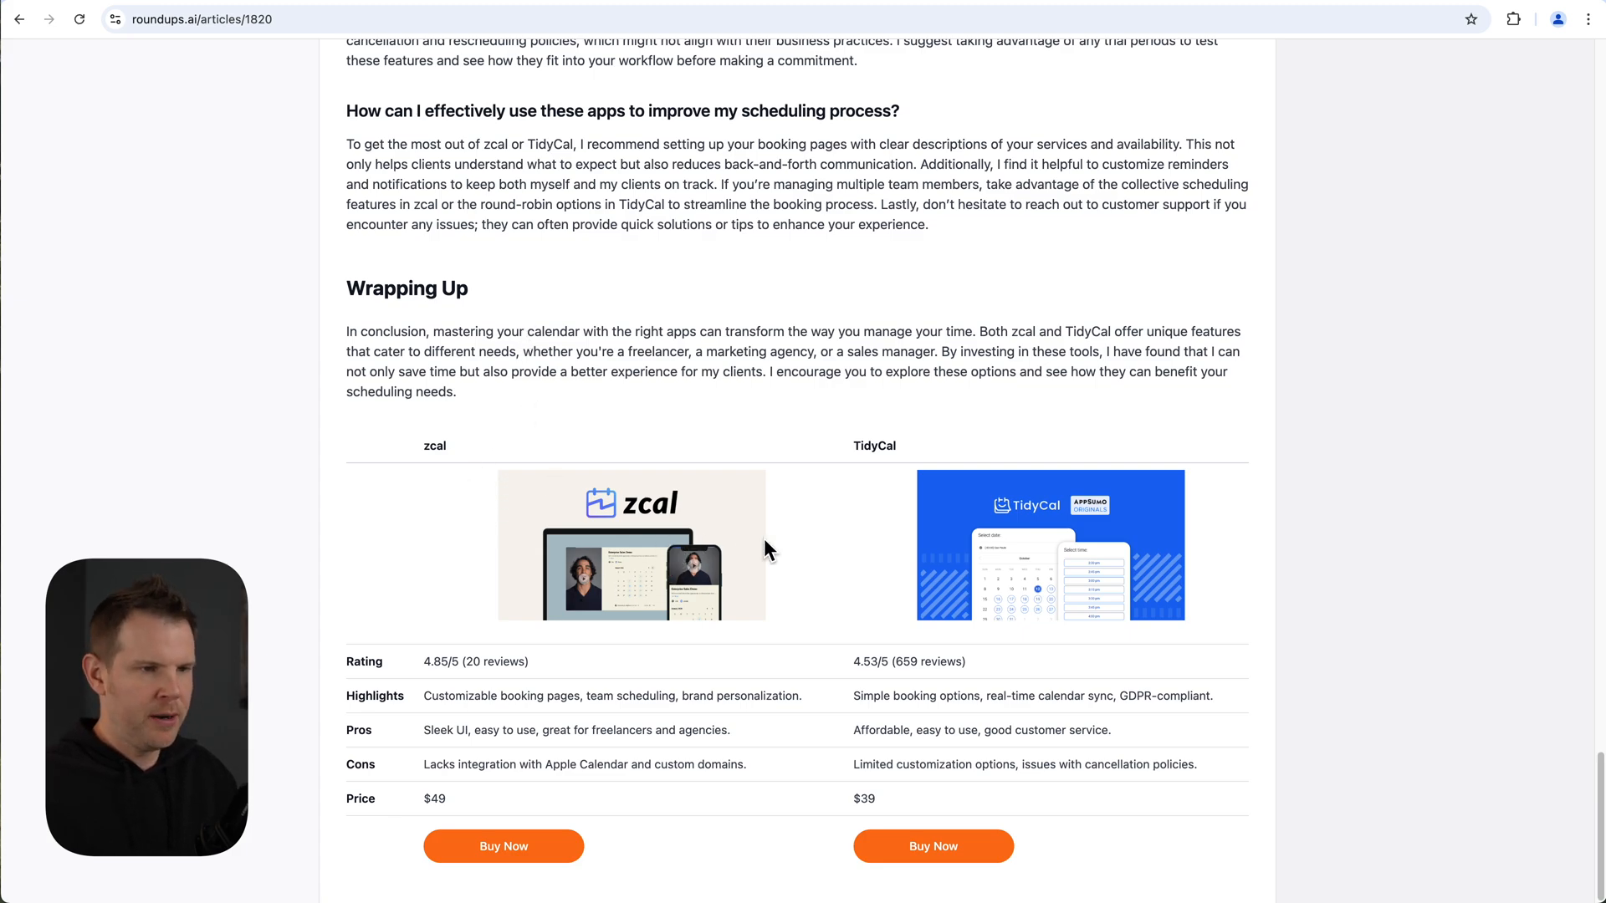
{"action": "mouse_move", "coordinate": [901, 516]}
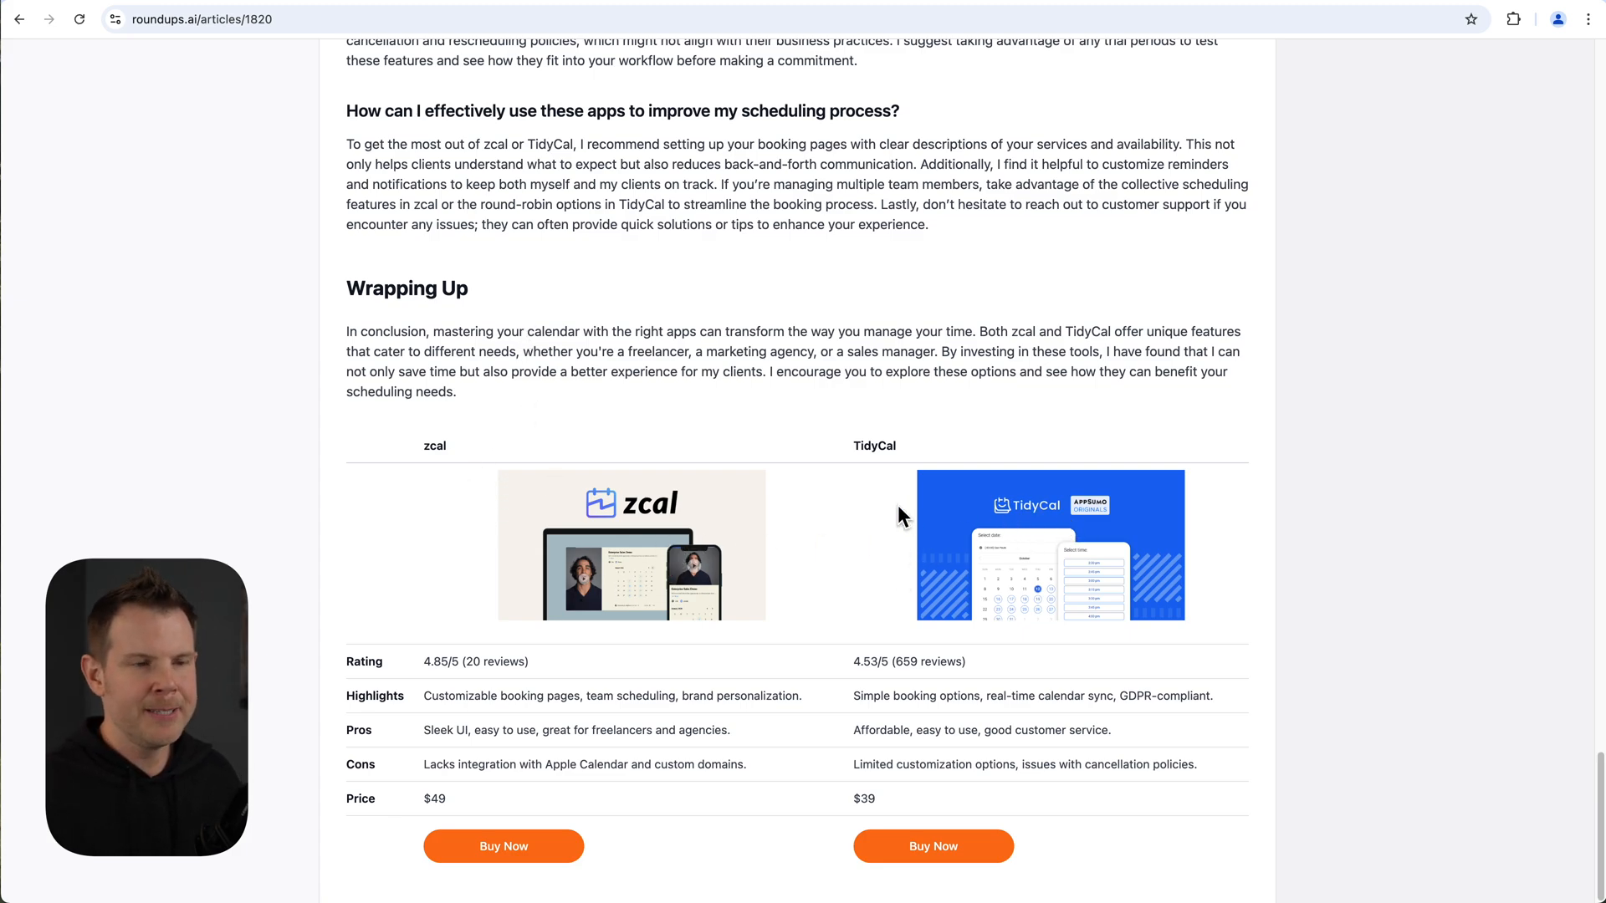